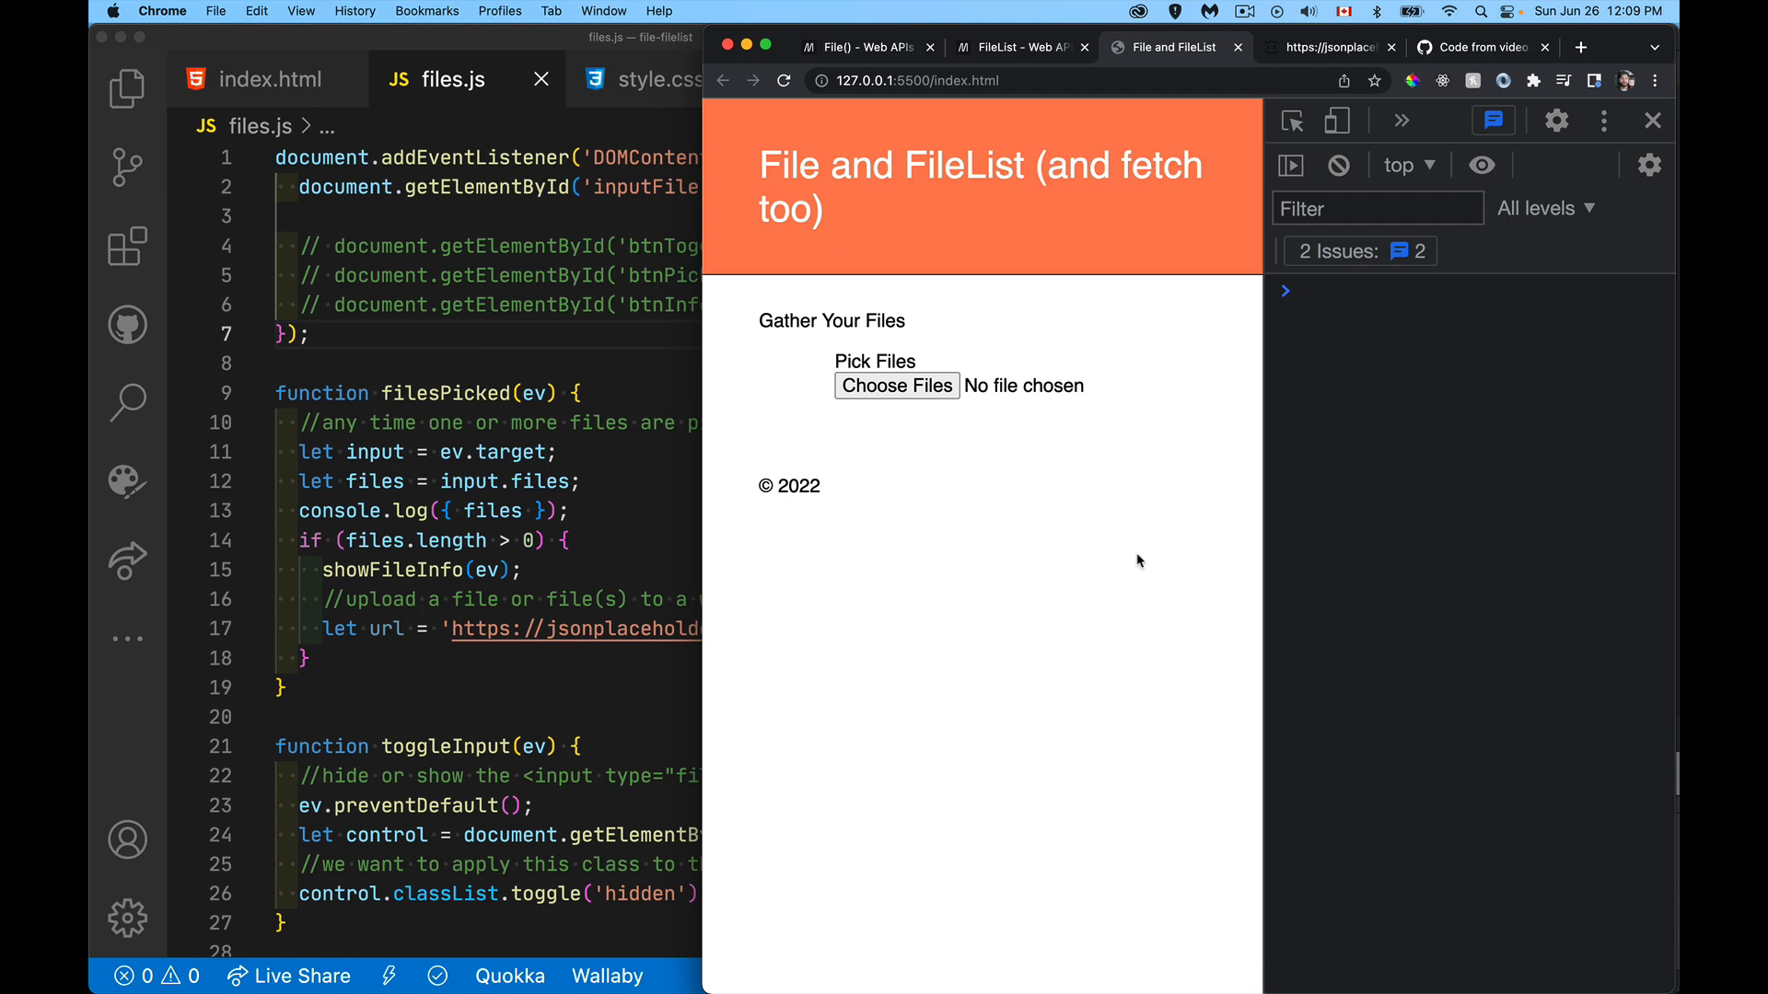
{"action": "mouse_move", "coordinate": [1100, 491]}
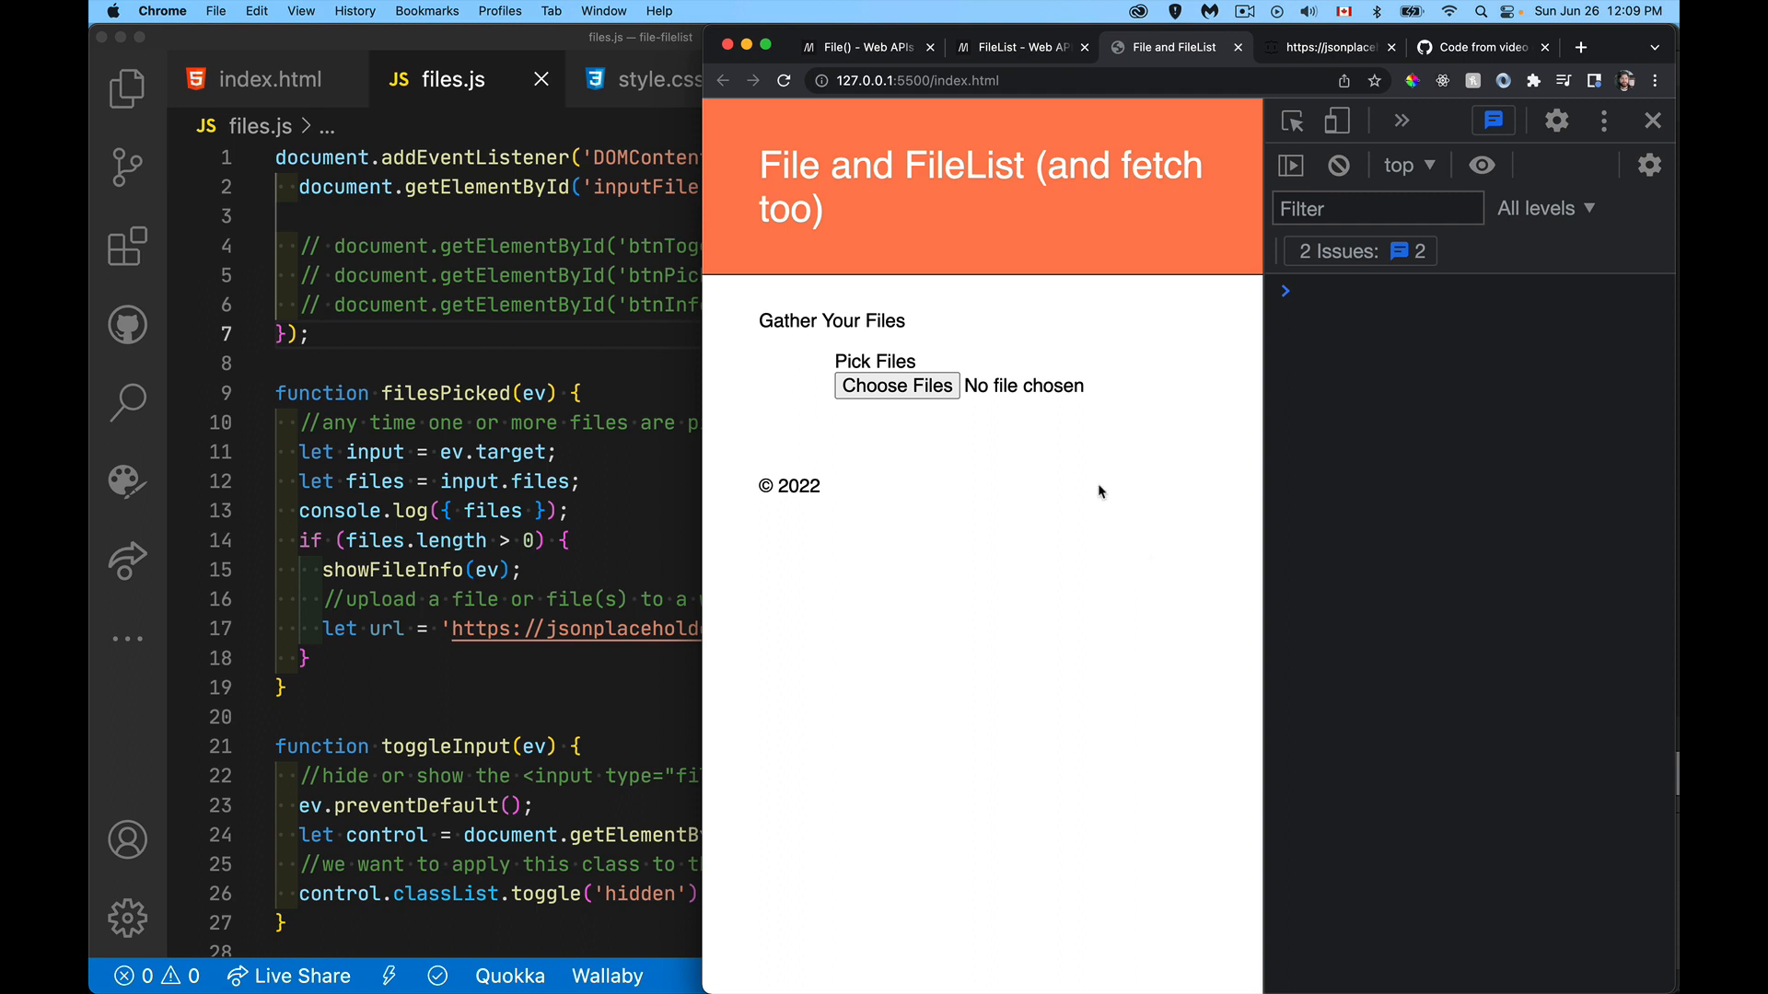
{"action": "mouse_move", "coordinate": [1048, 568]}
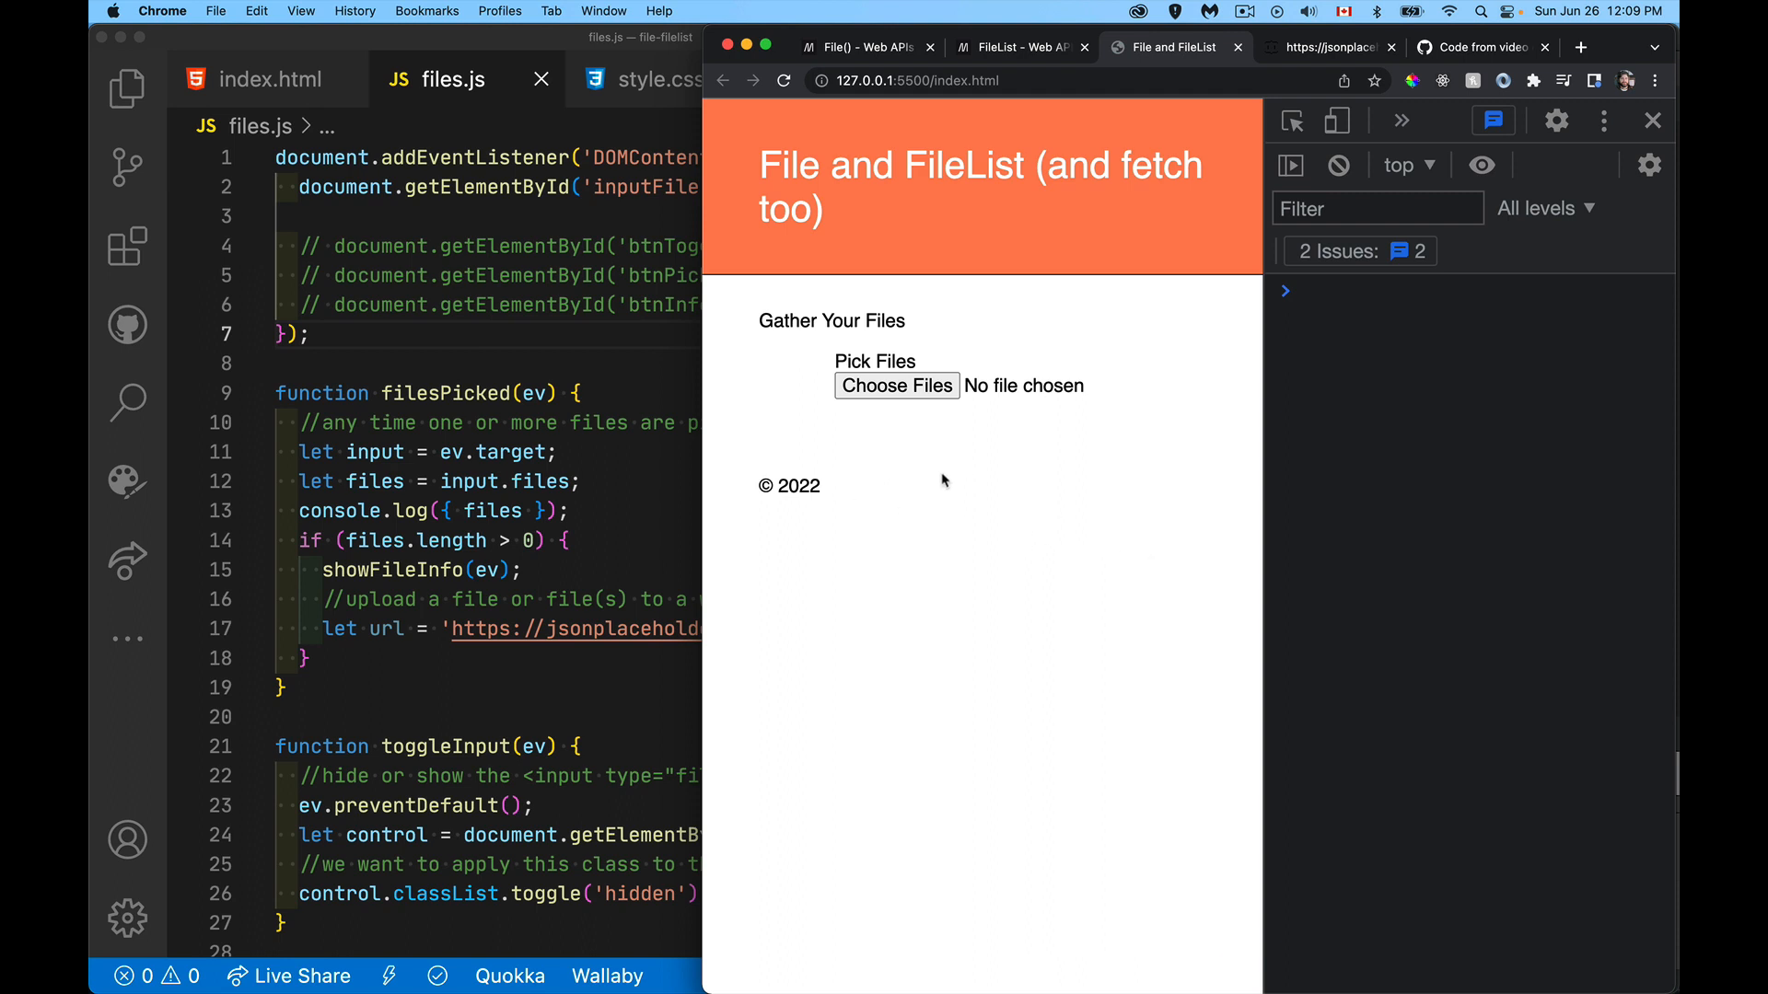
{"action": "mouse_move", "coordinate": [501, 231]}
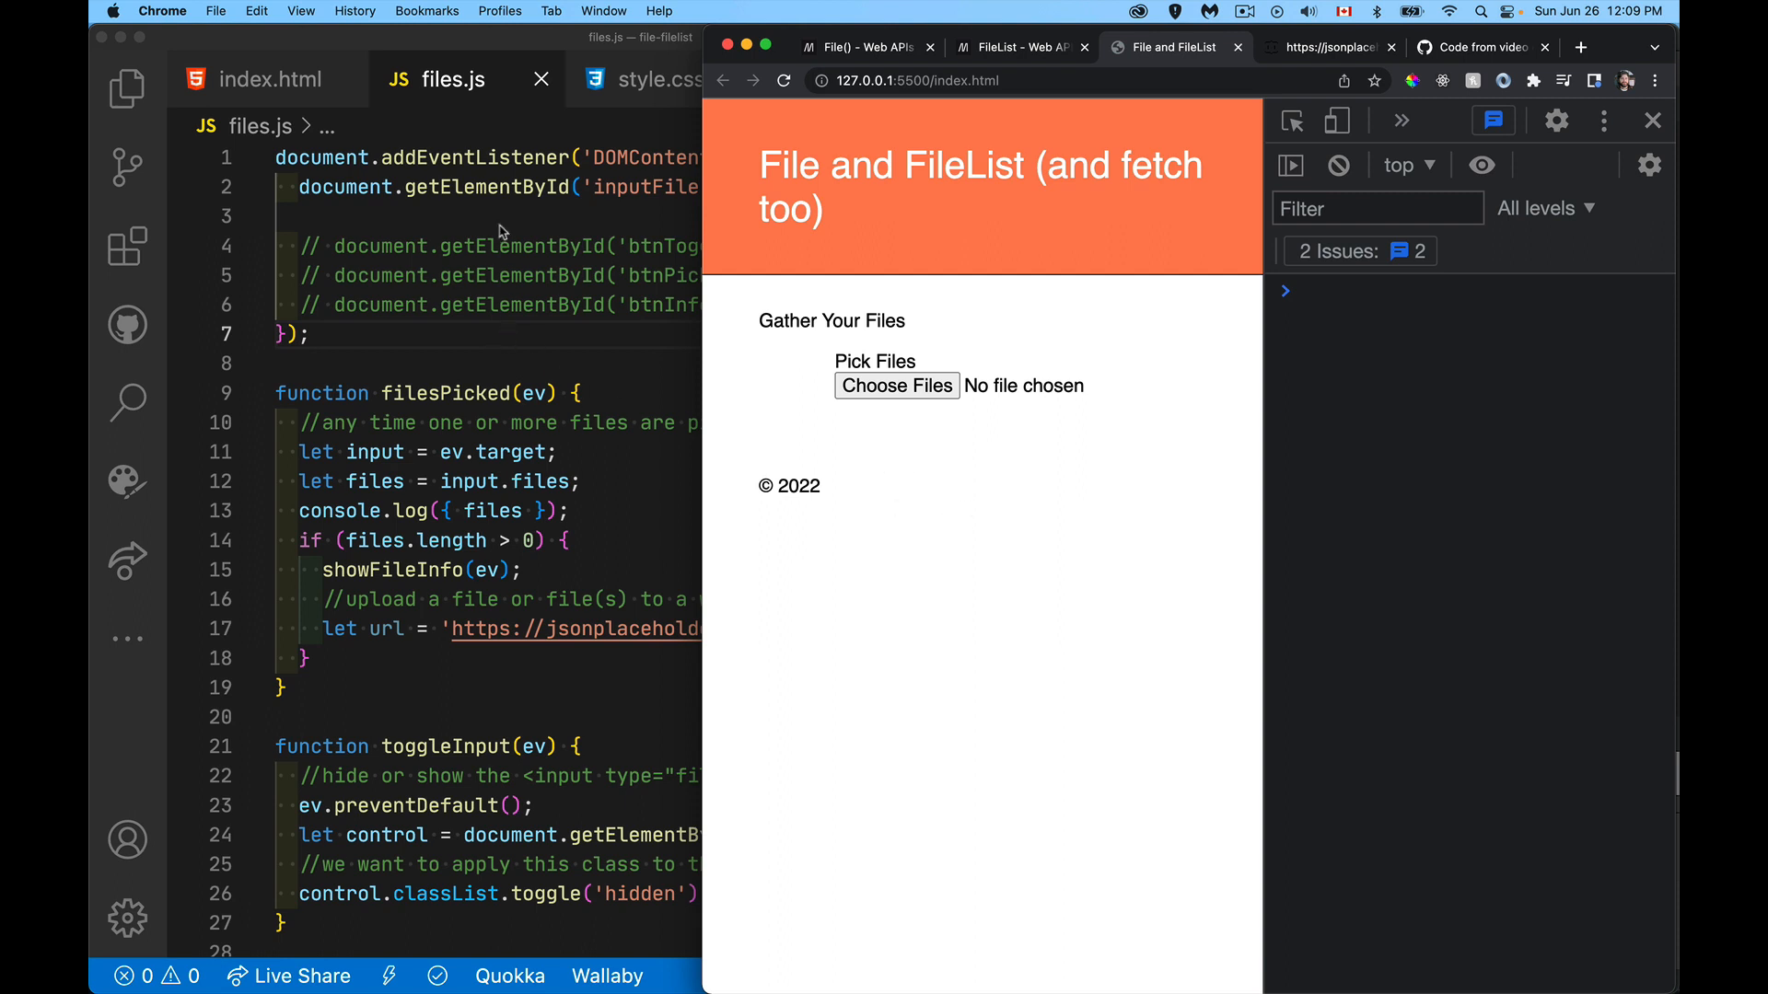
{"action": "mouse_move", "coordinate": [518, 351]}
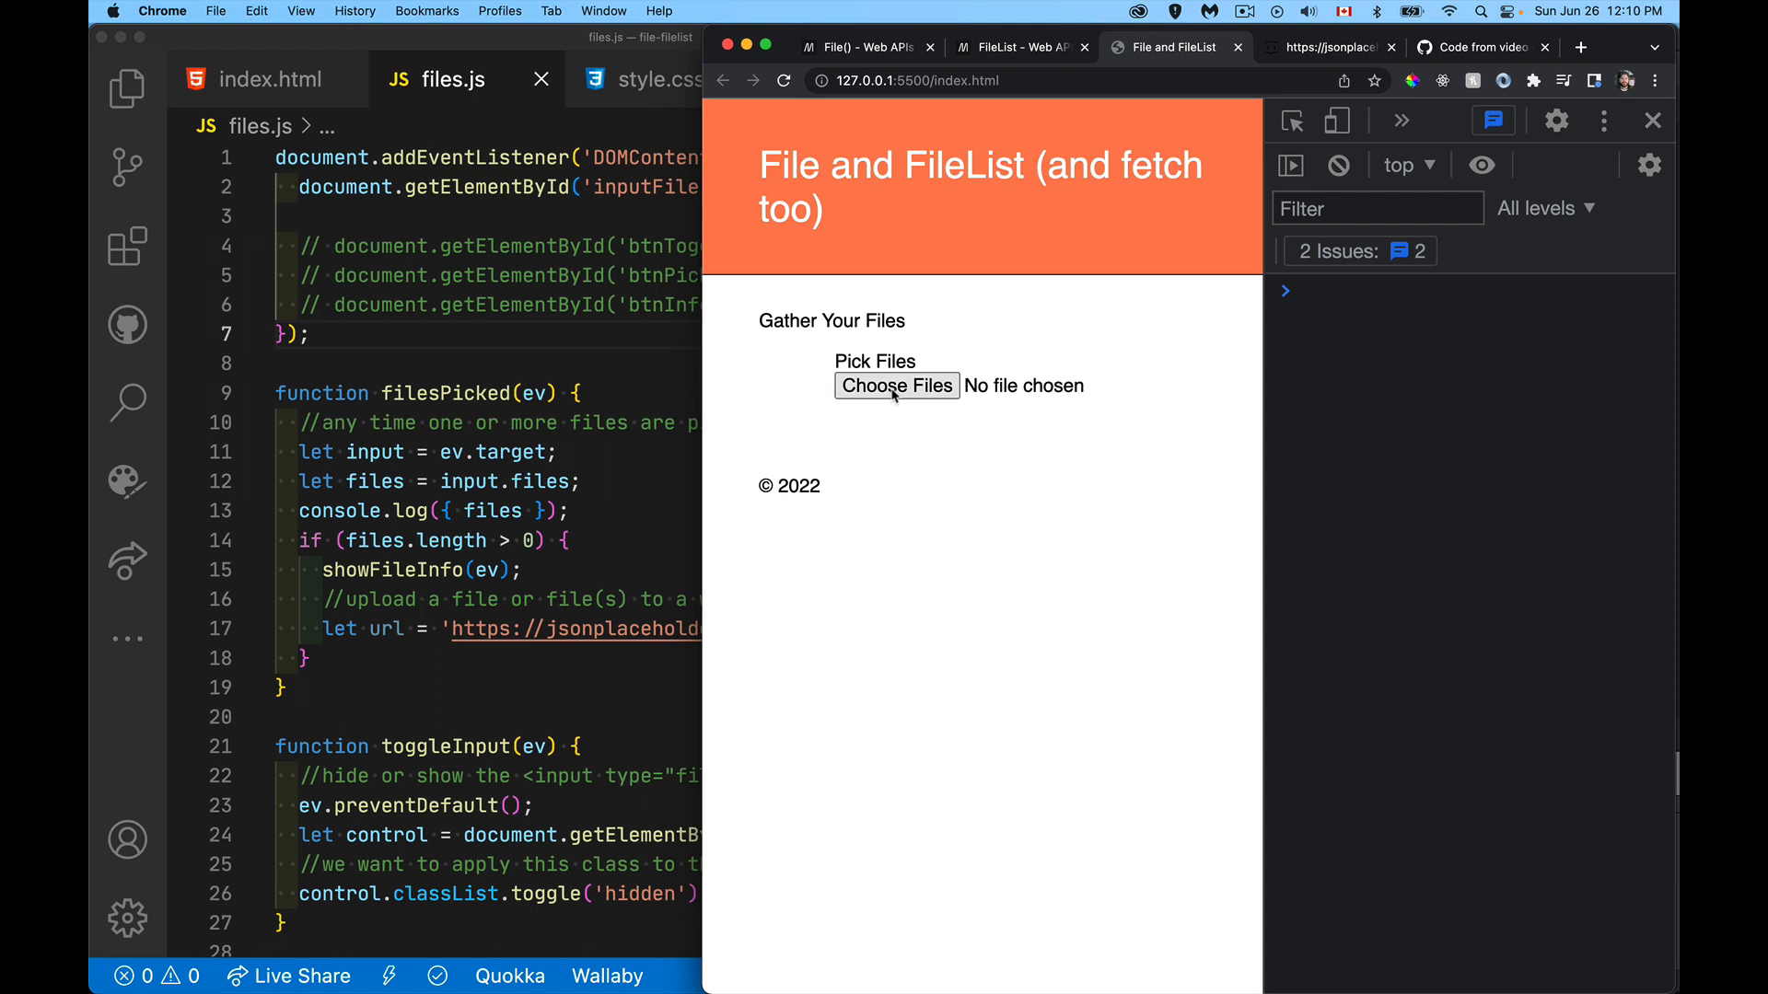
Step: Load basic.json into the page's file input
{"action": "left_click", "coordinate": [895, 386]}
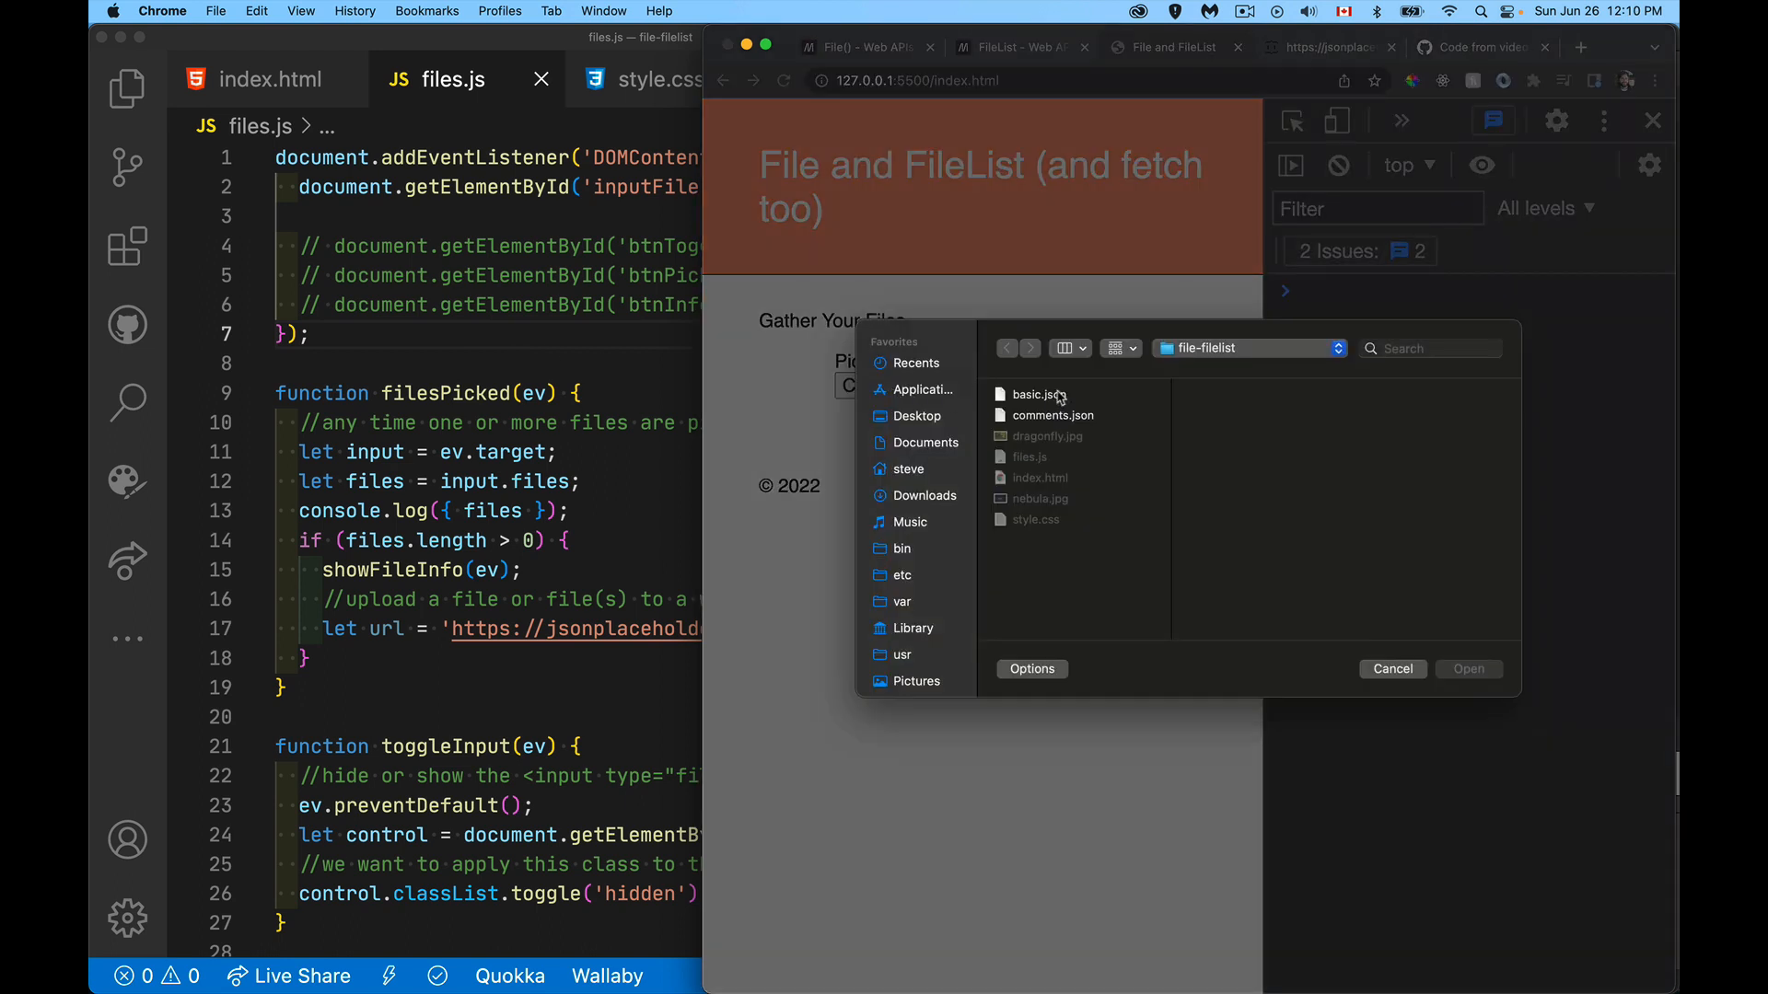
{"action": "left_click", "coordinate": [1035, 395]}
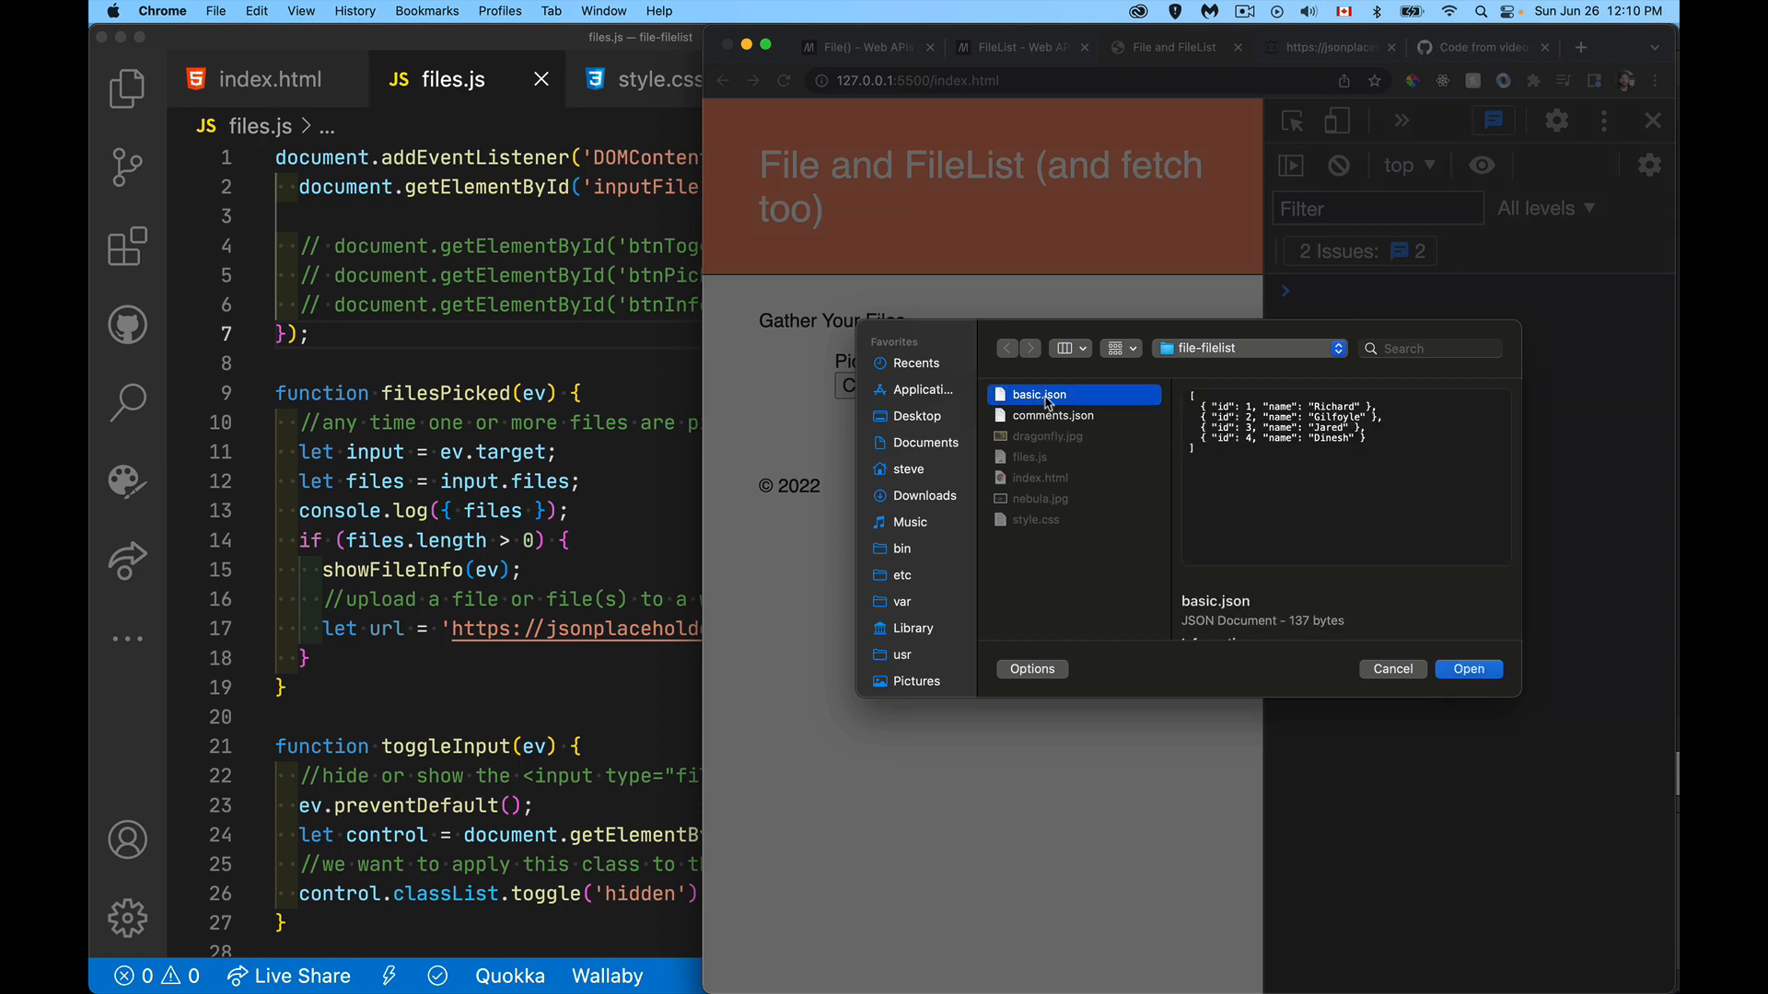
{"action": "left_click", "coordinate": [1467, 669]}
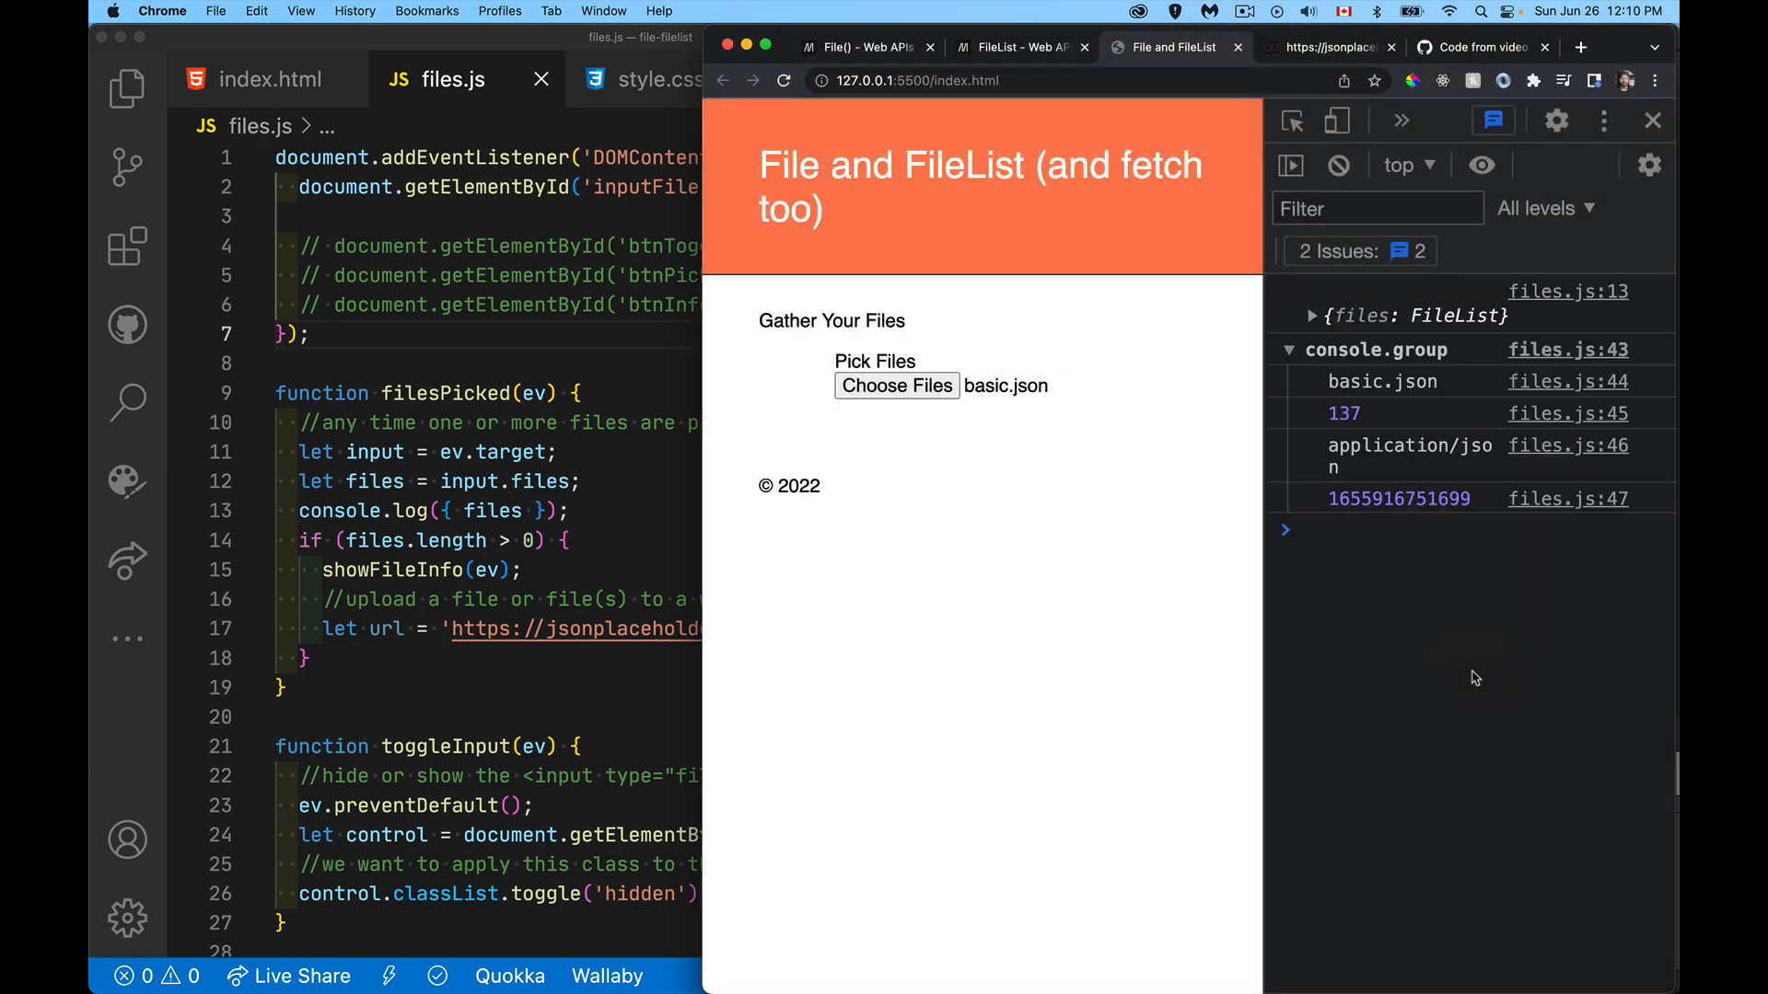
{"action": "mouse_move", "coordinate": [1360, 446]}
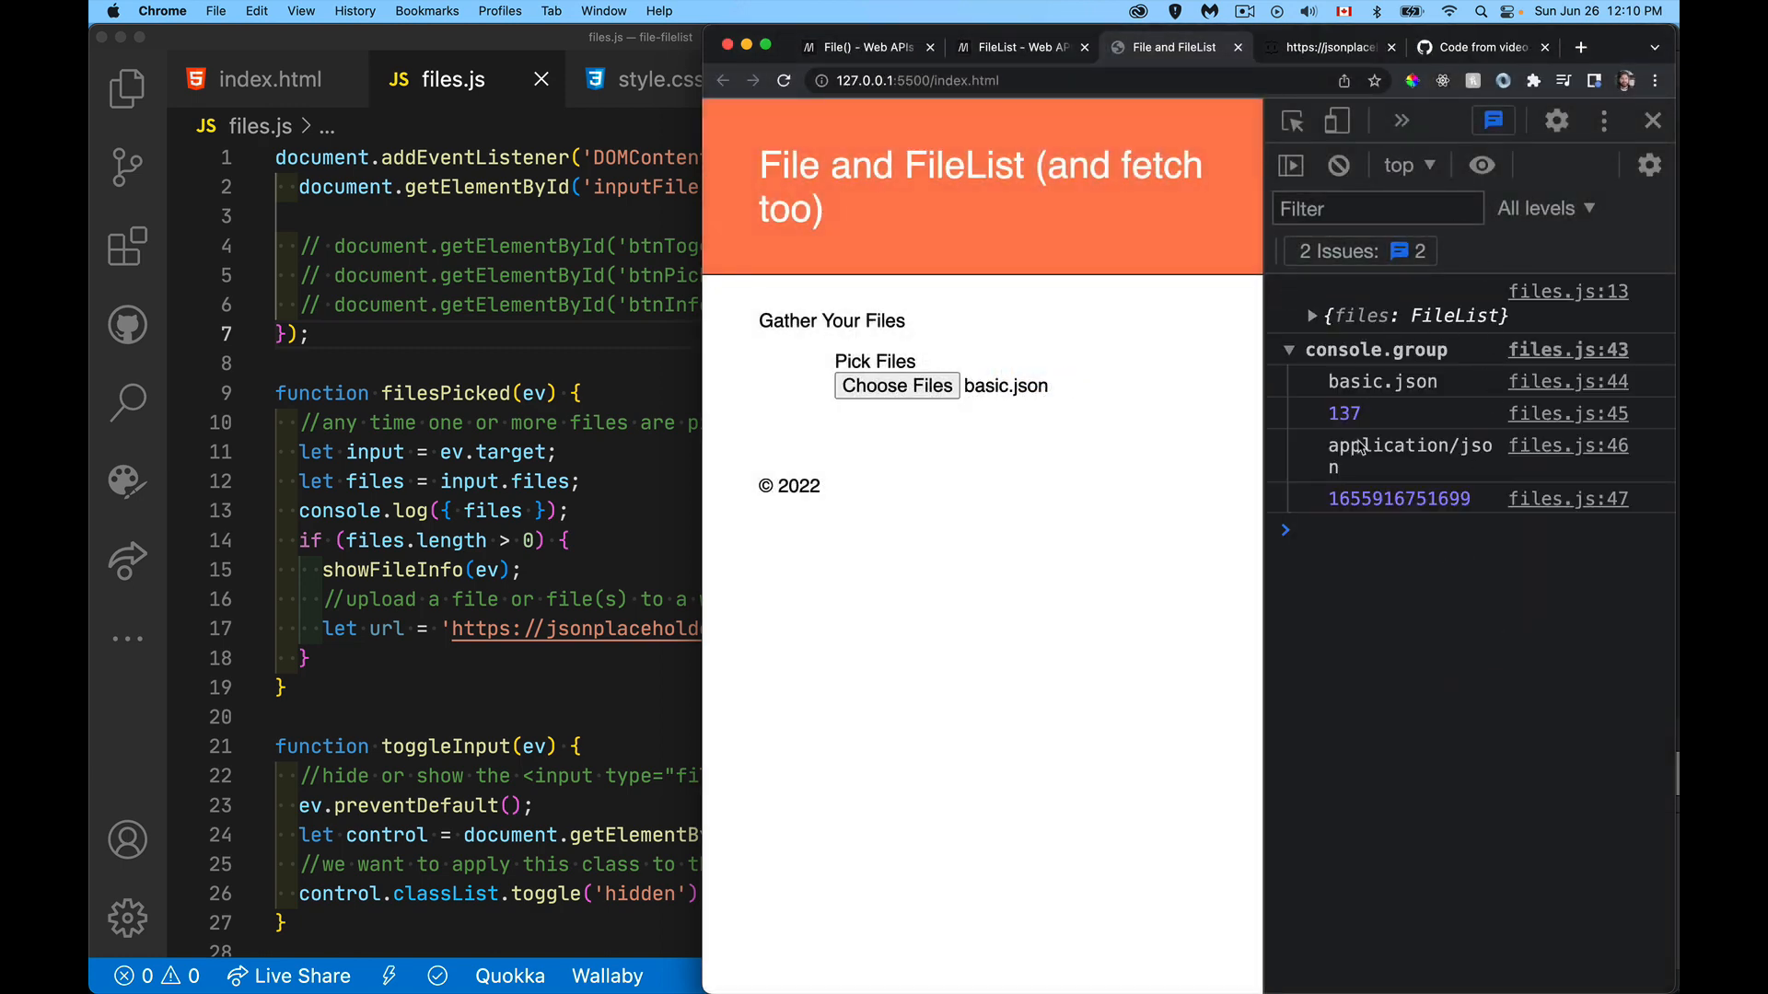
{"action": "mouse_move", "coordinate": [1441, 402]}
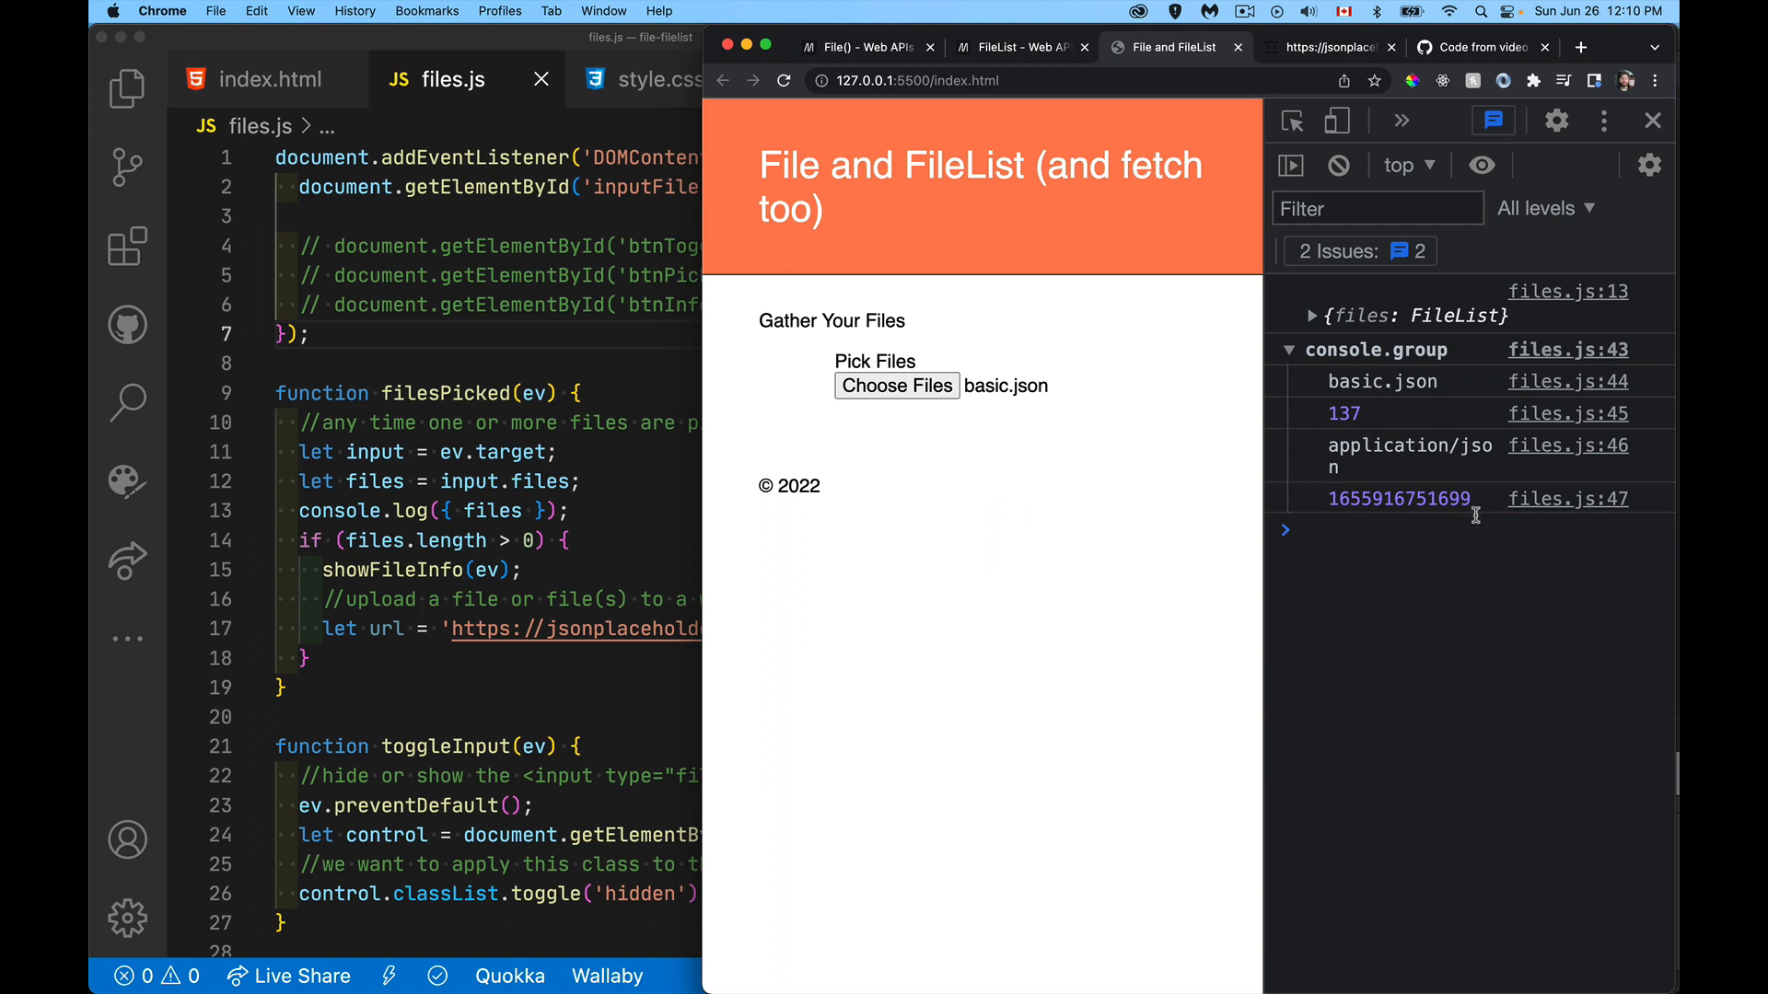
{"action": "mouse_move", "coordinate": [1395, 519]}
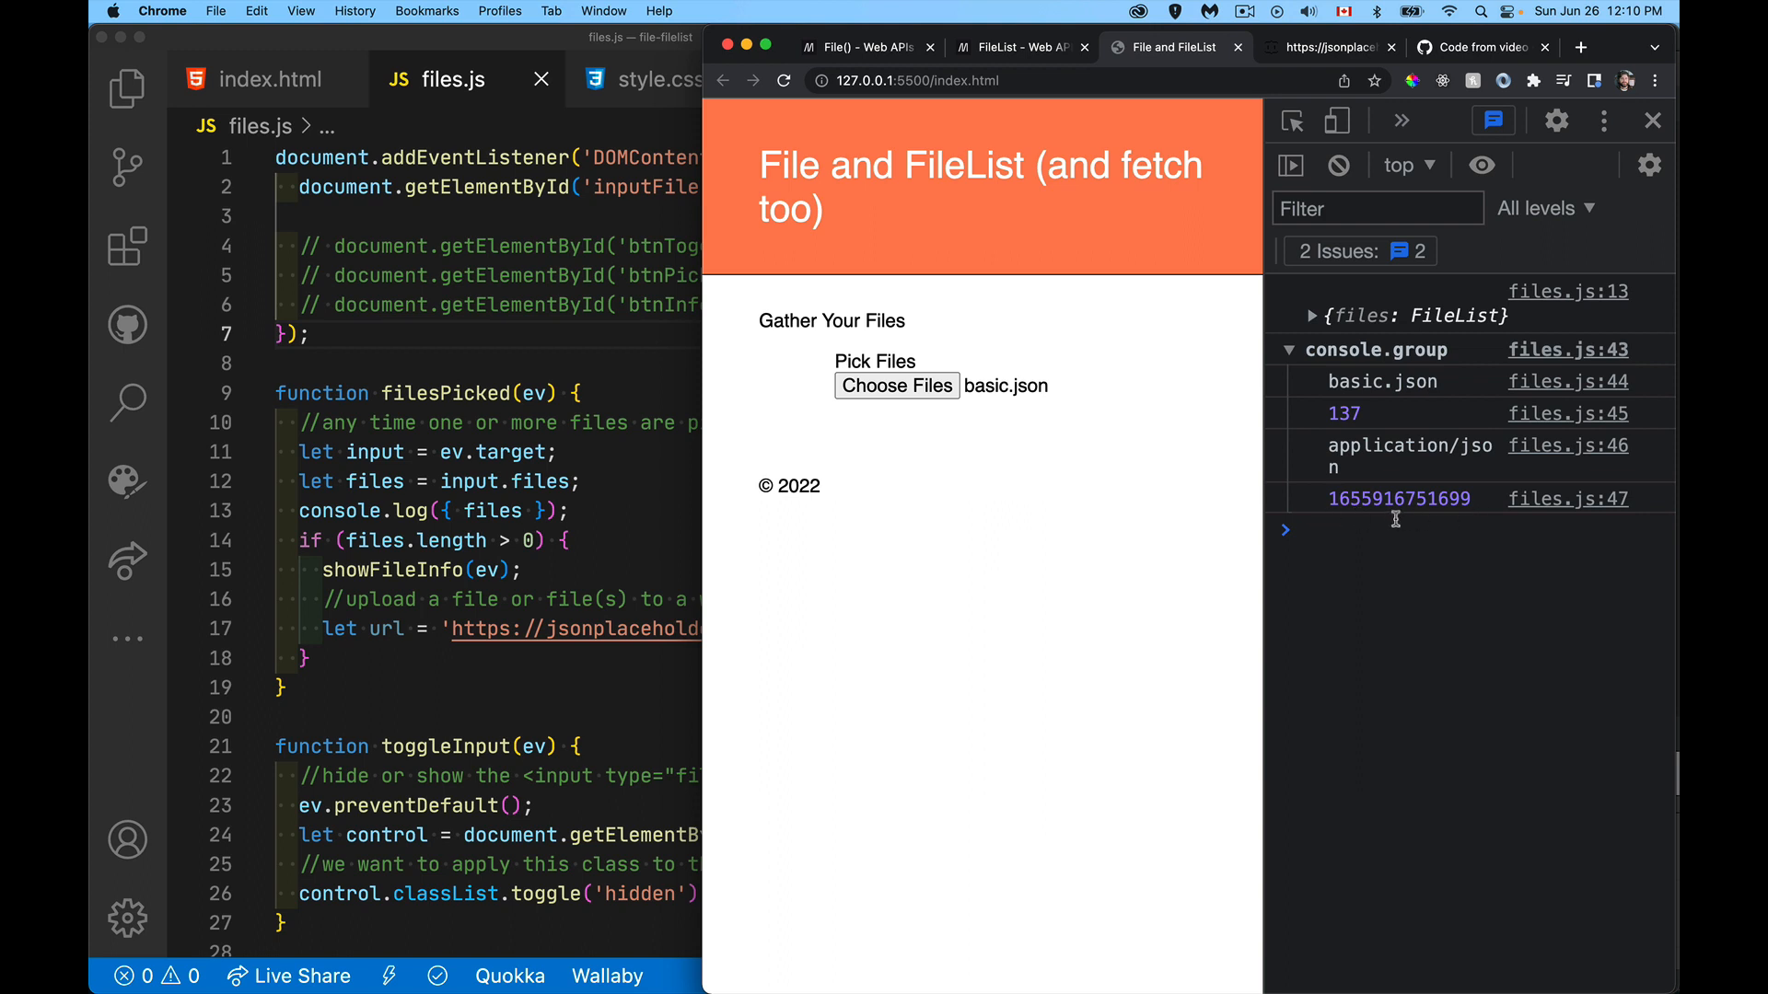
{"action": "mouse_move", "coordinate": [1361, 375]}
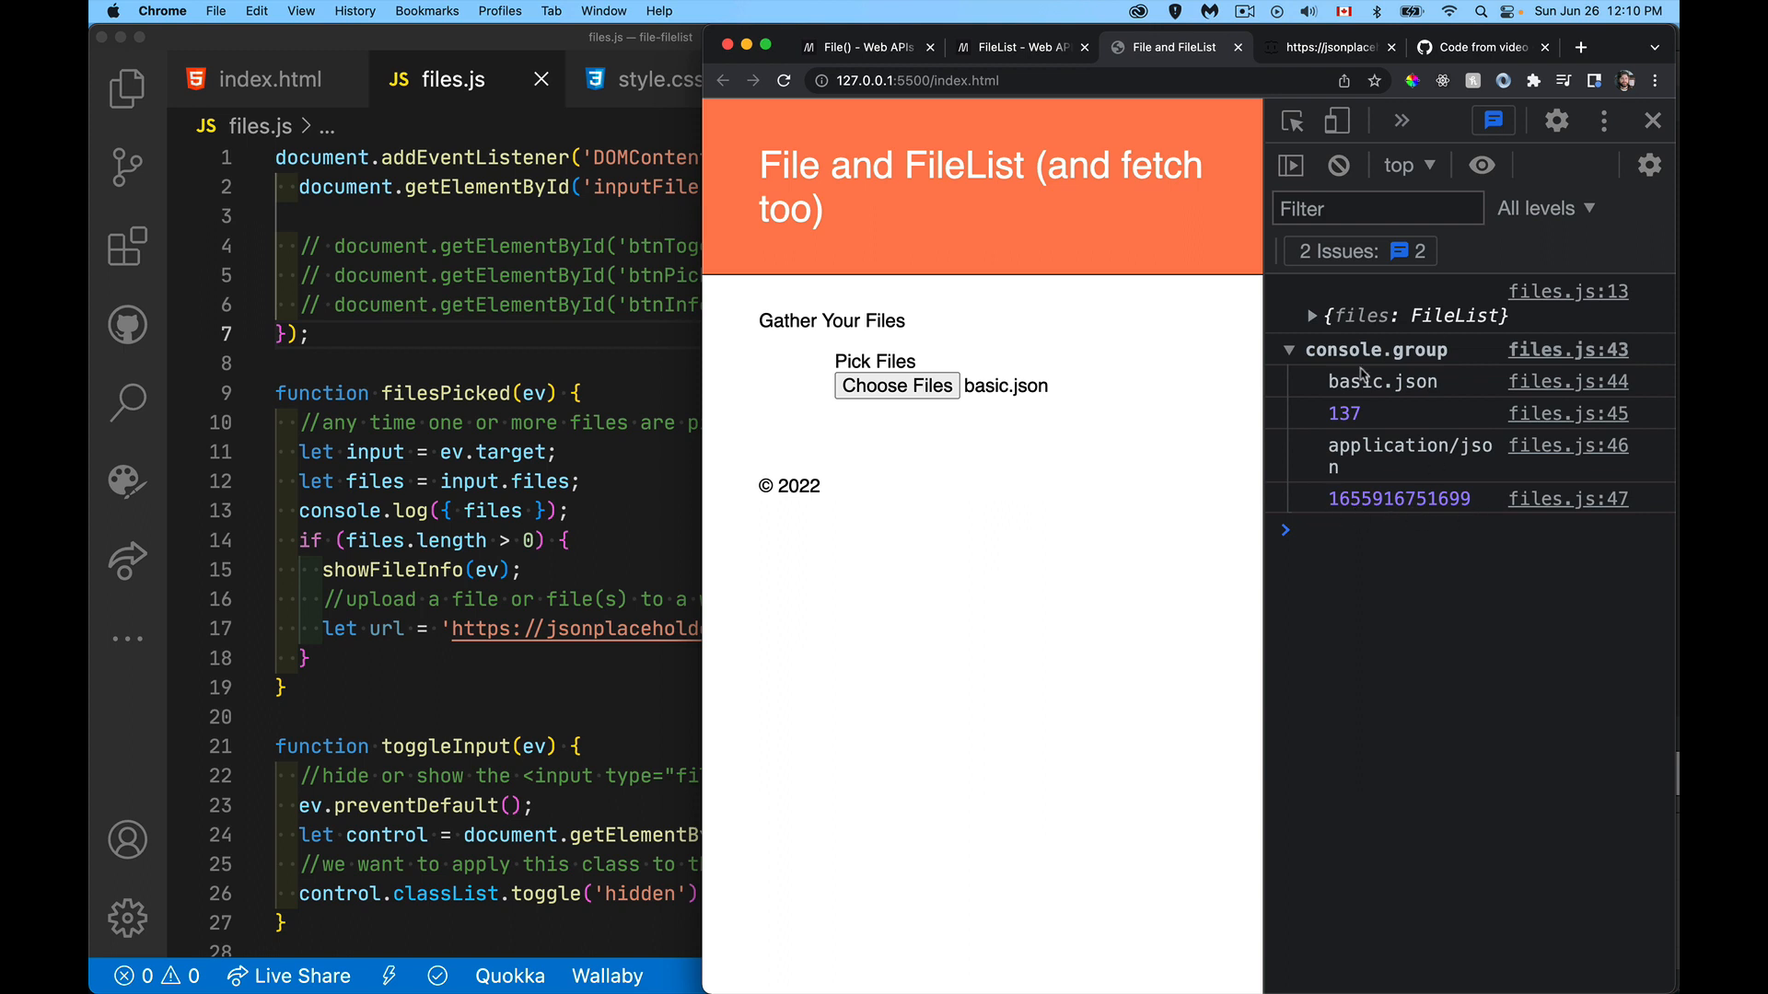
{"action": "mouse_move", "coordinate": [1435, 612]}
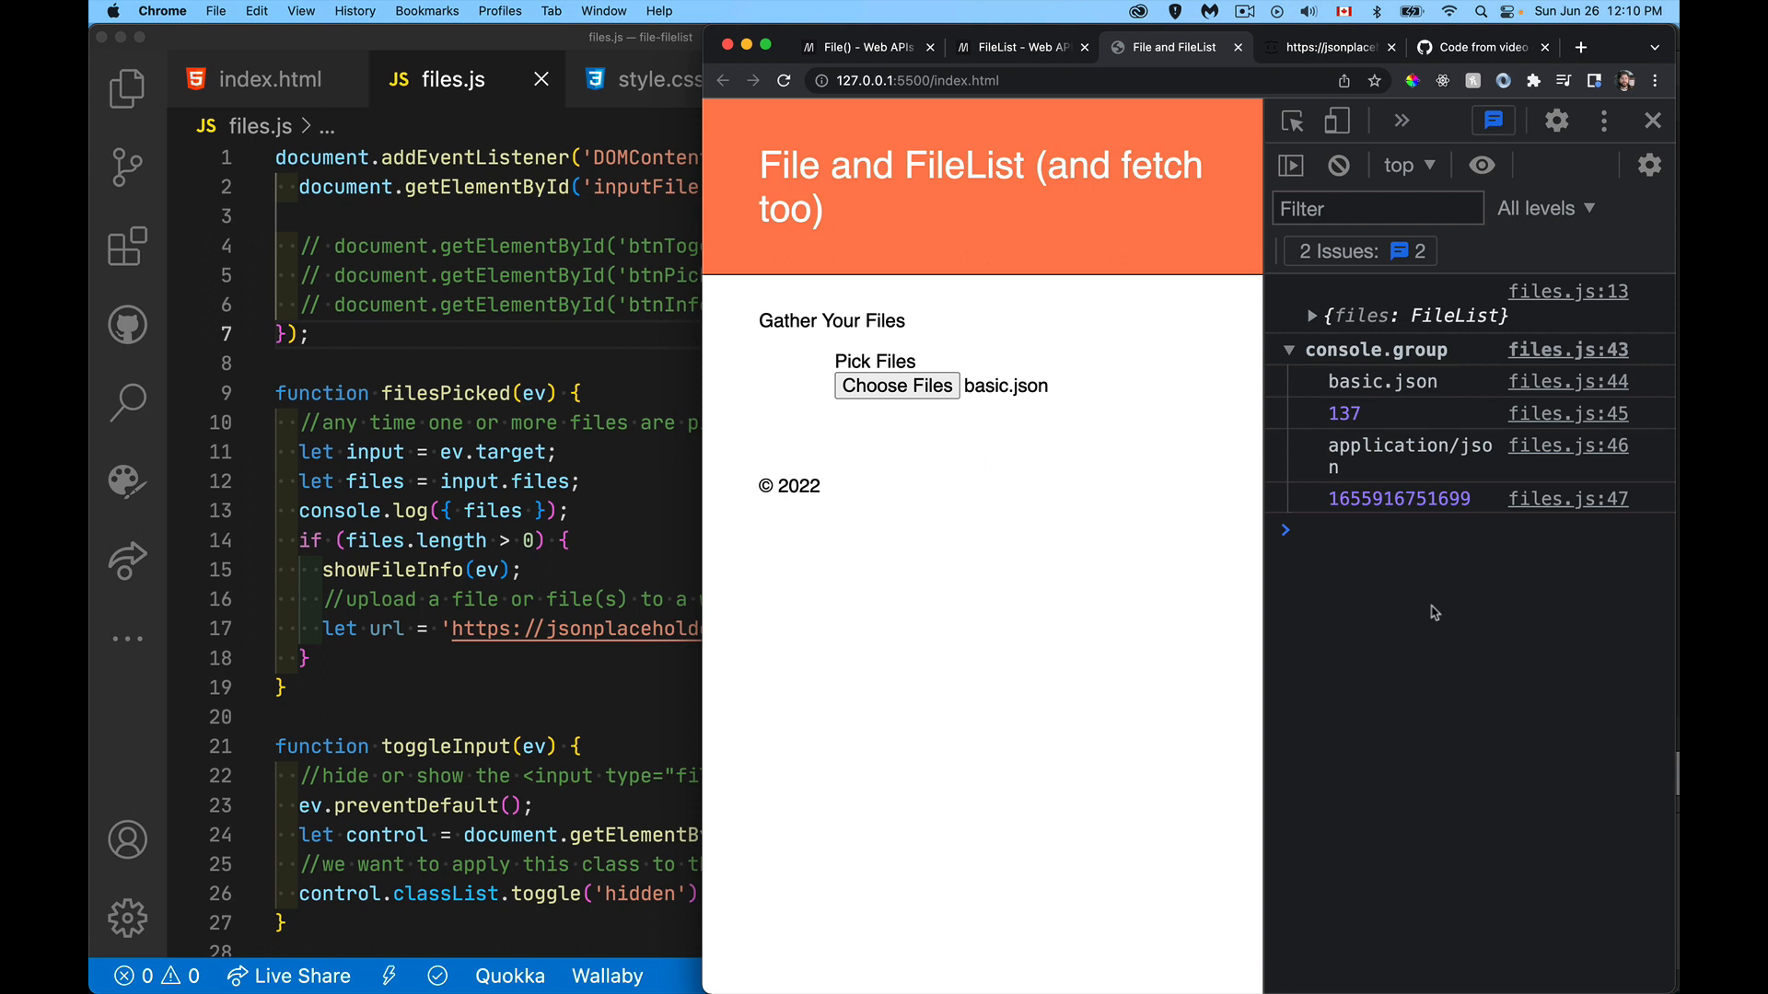
Step: Expand the logged FileList and its first File to reveal name, size and type
{"action": "left_click", "coordinate": [1286, 316]}
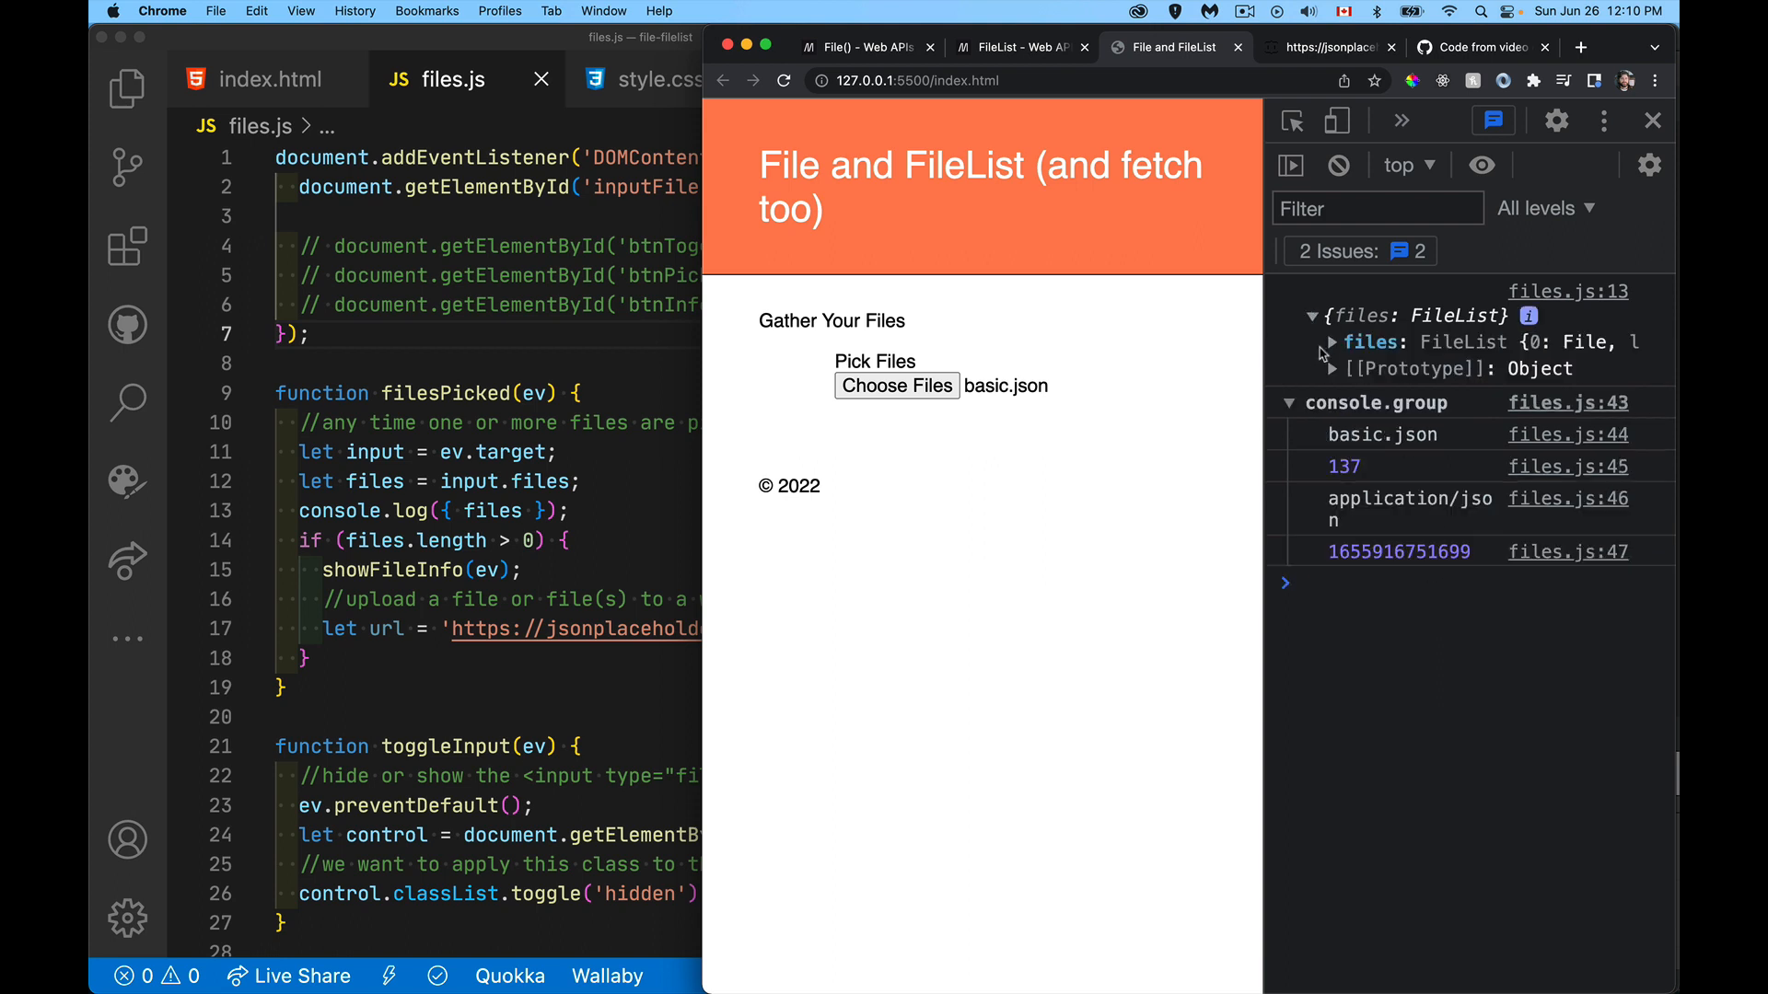
{"action": "left_click", "coordinate": [1331, 341]}
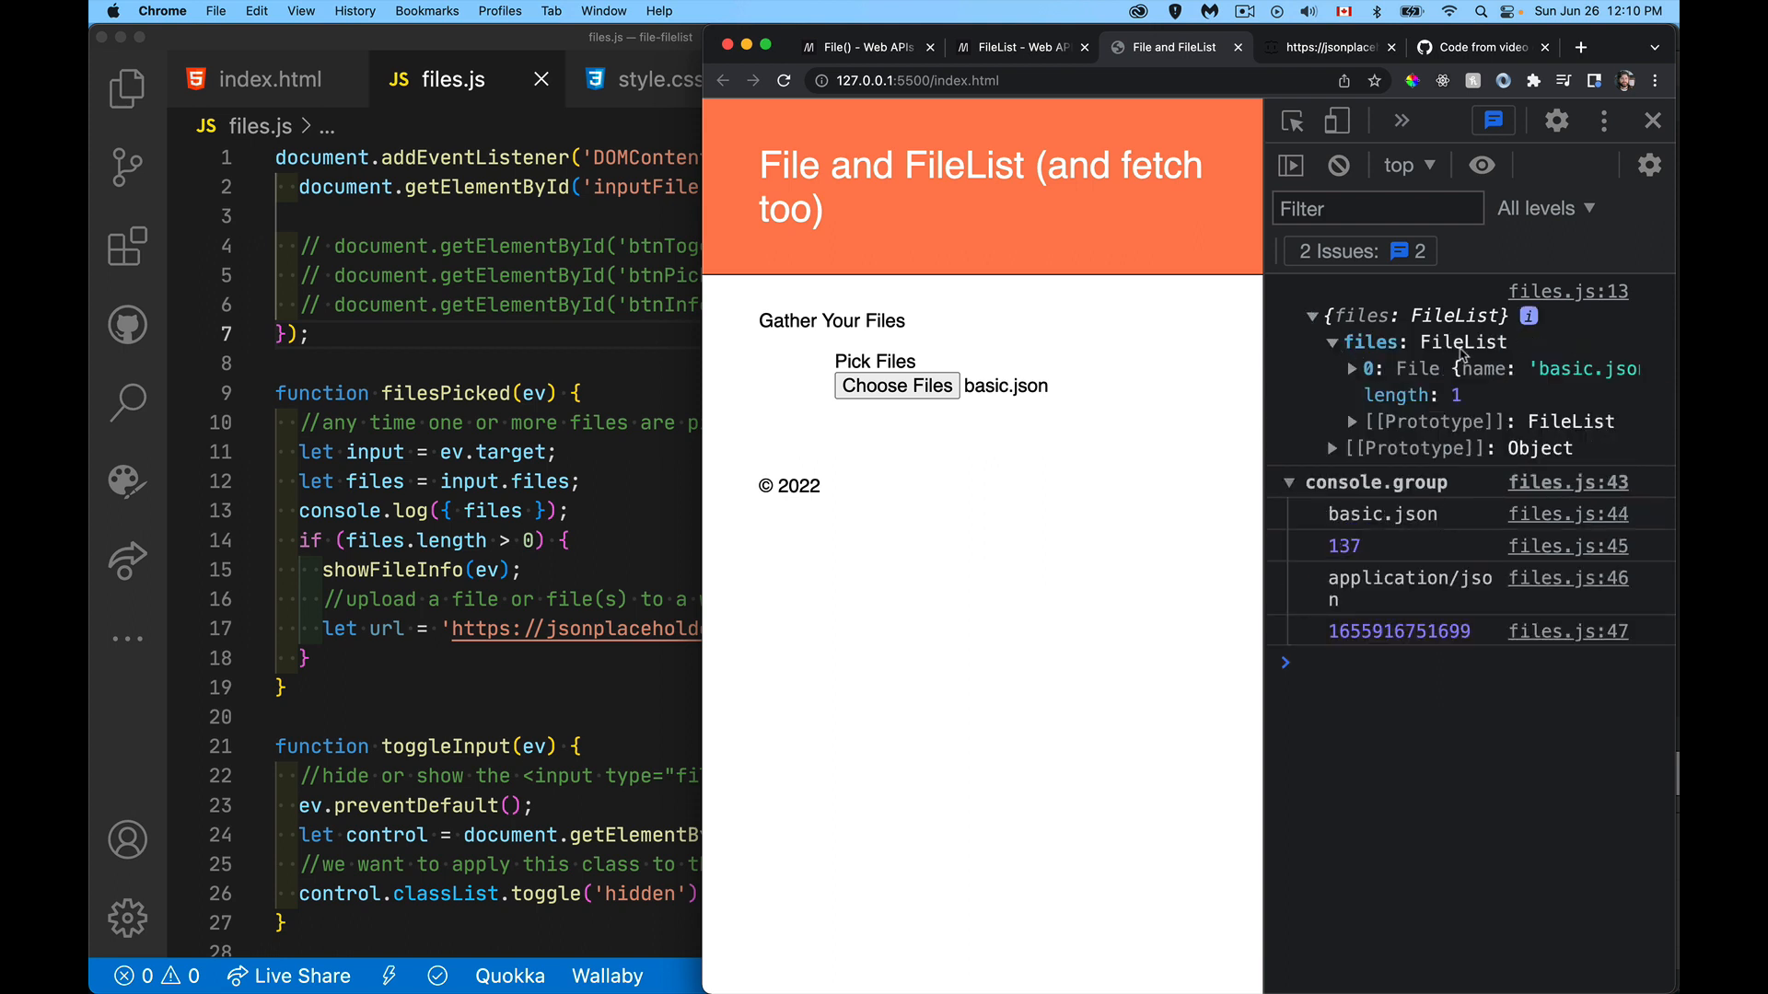
{"action": "left_click", "coordinate": [1353, 368]}
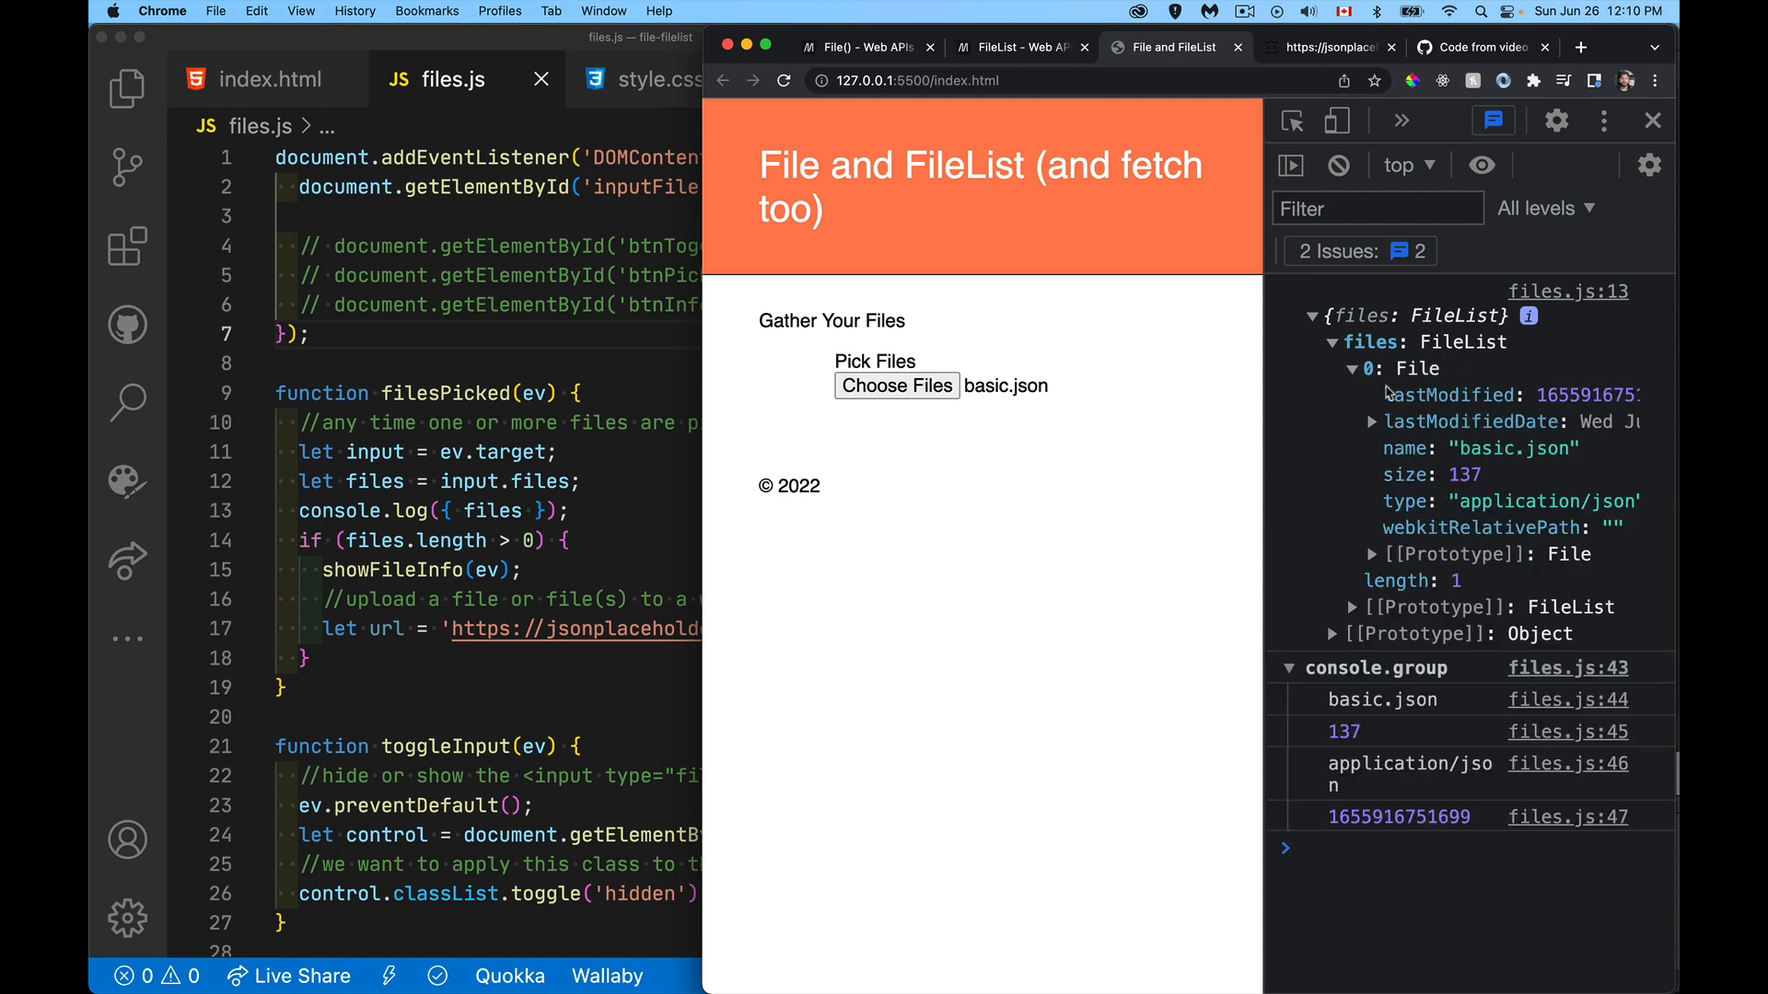
{"action": "mouse_move", "coordinate": [1116, 561]}
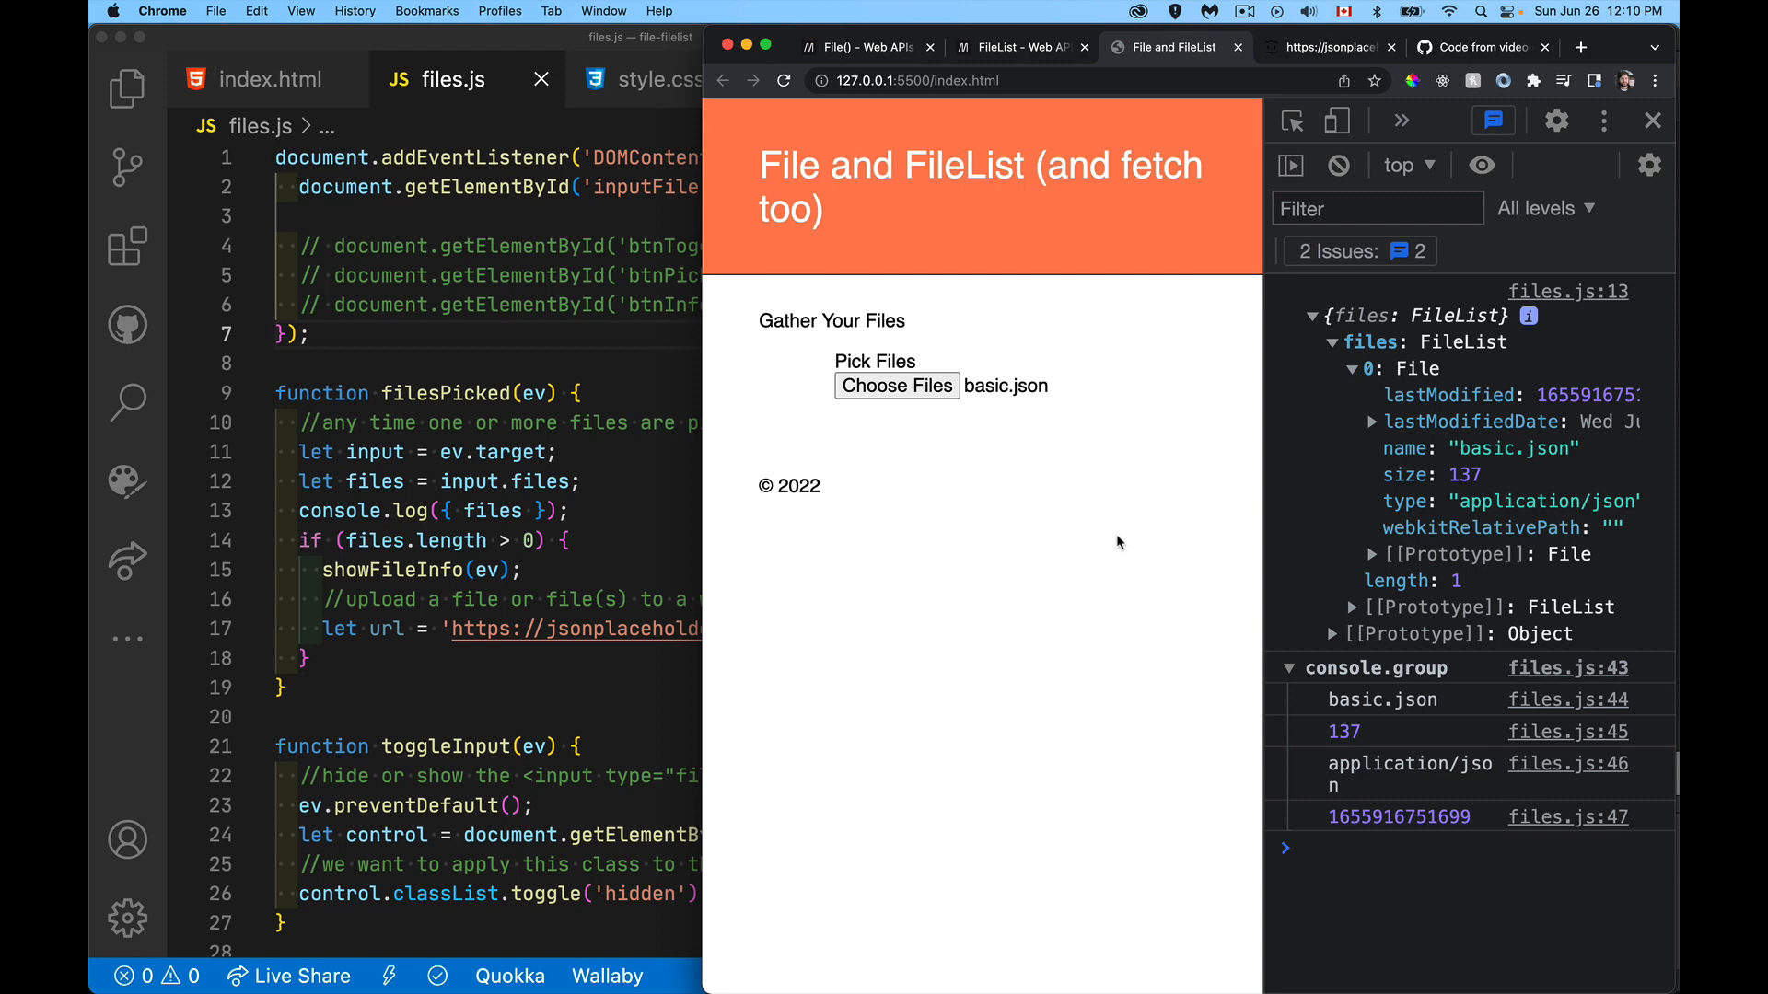
{"action": "mouse_move", "coordinate": [753, 522]}
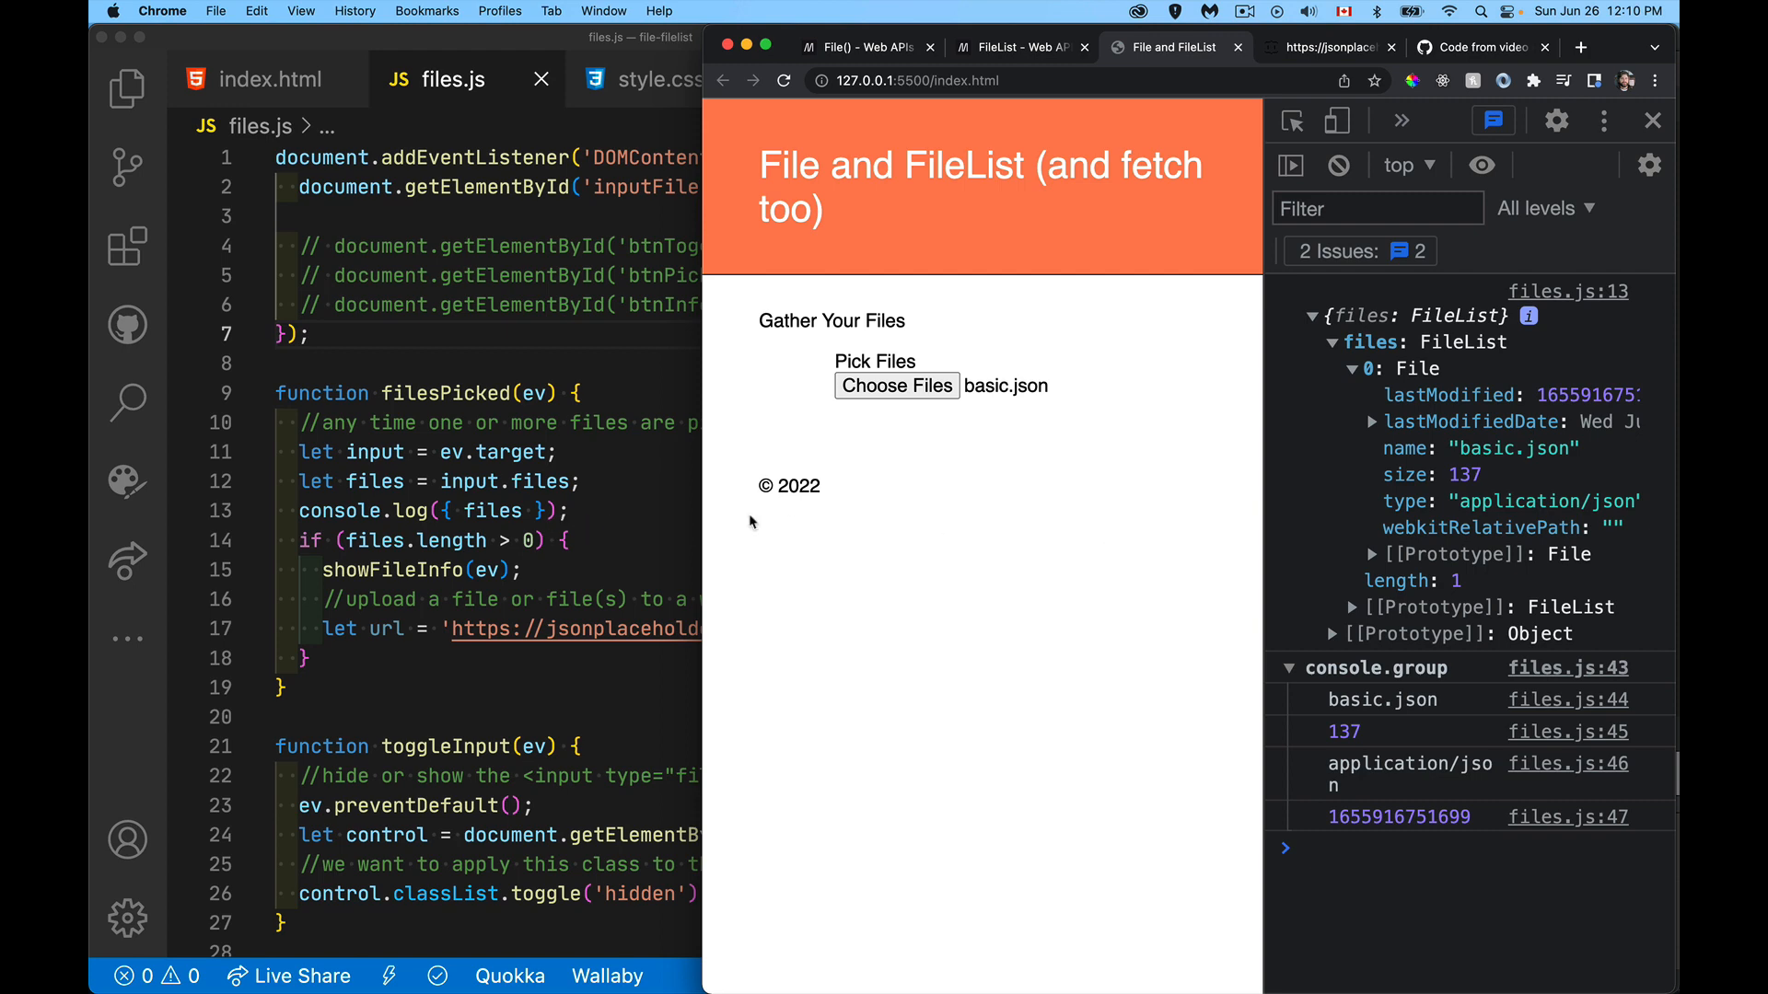
{"action": "mouse_move", "coordinate": [392, 383]}
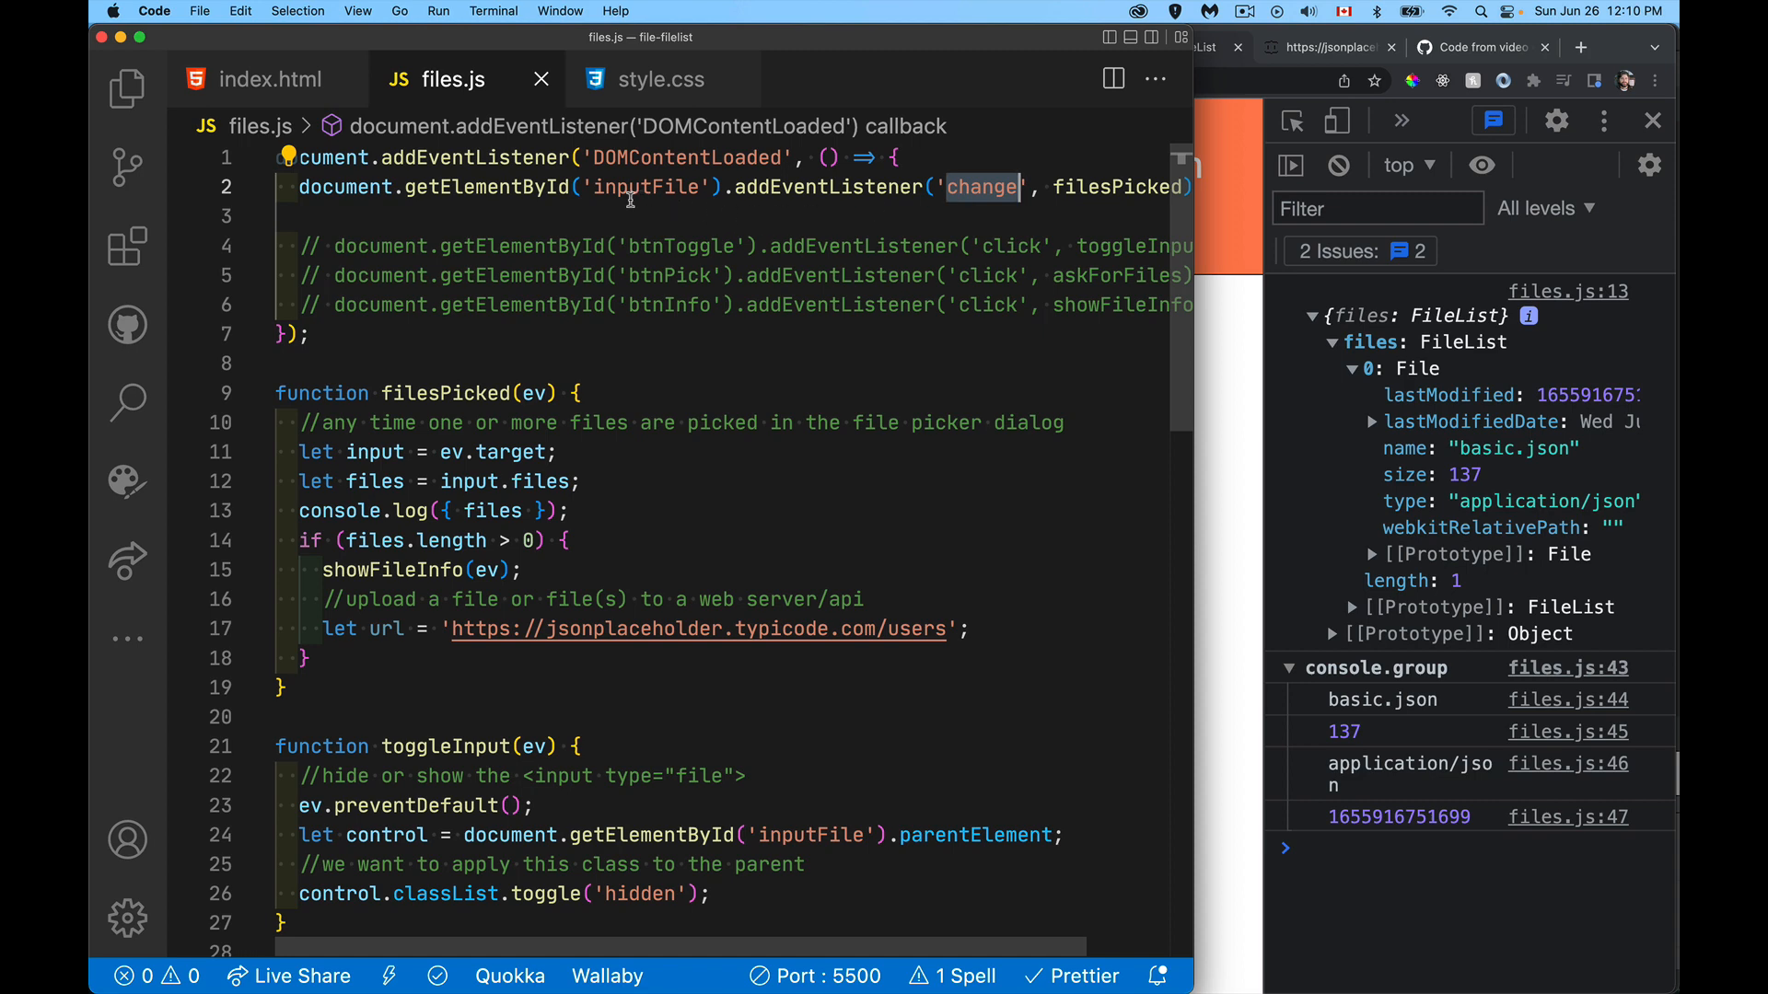
Step: Highlight inputFile, review the input element's type and id in index.html, then return to files.js
{"action": "double_click", "coordinate": [646, 187]}
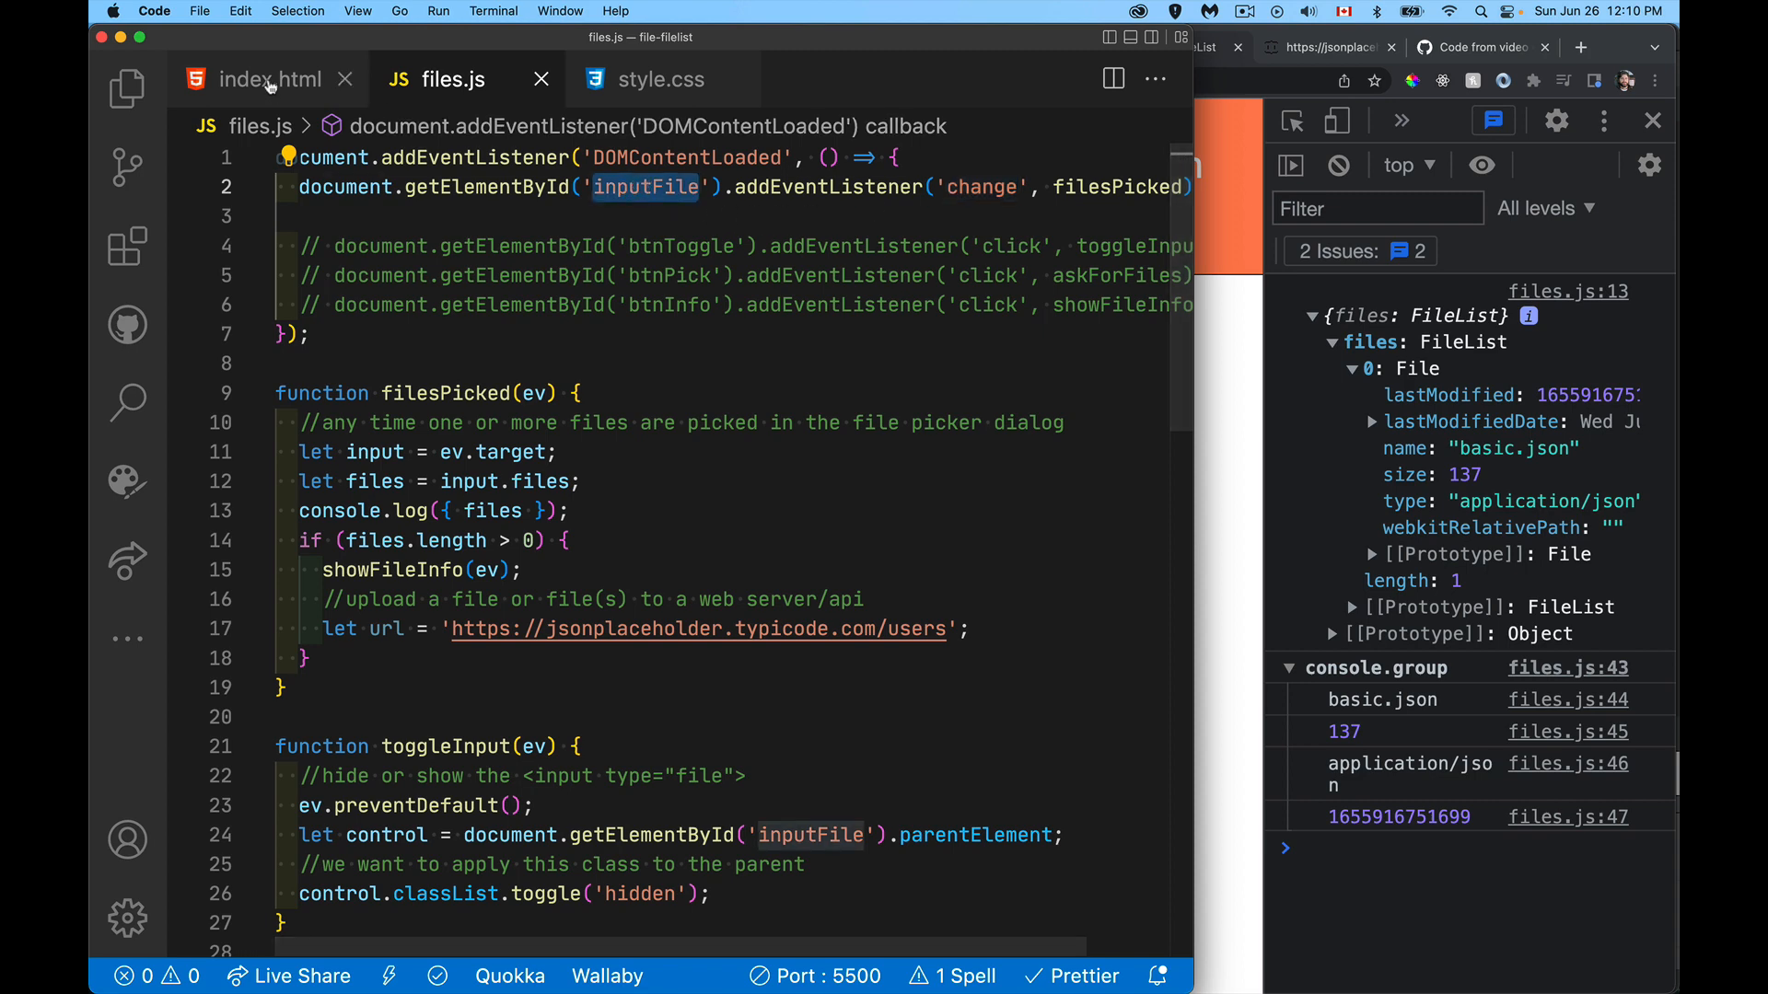
{"action": "left_click", "coordinate": [268, 80]}
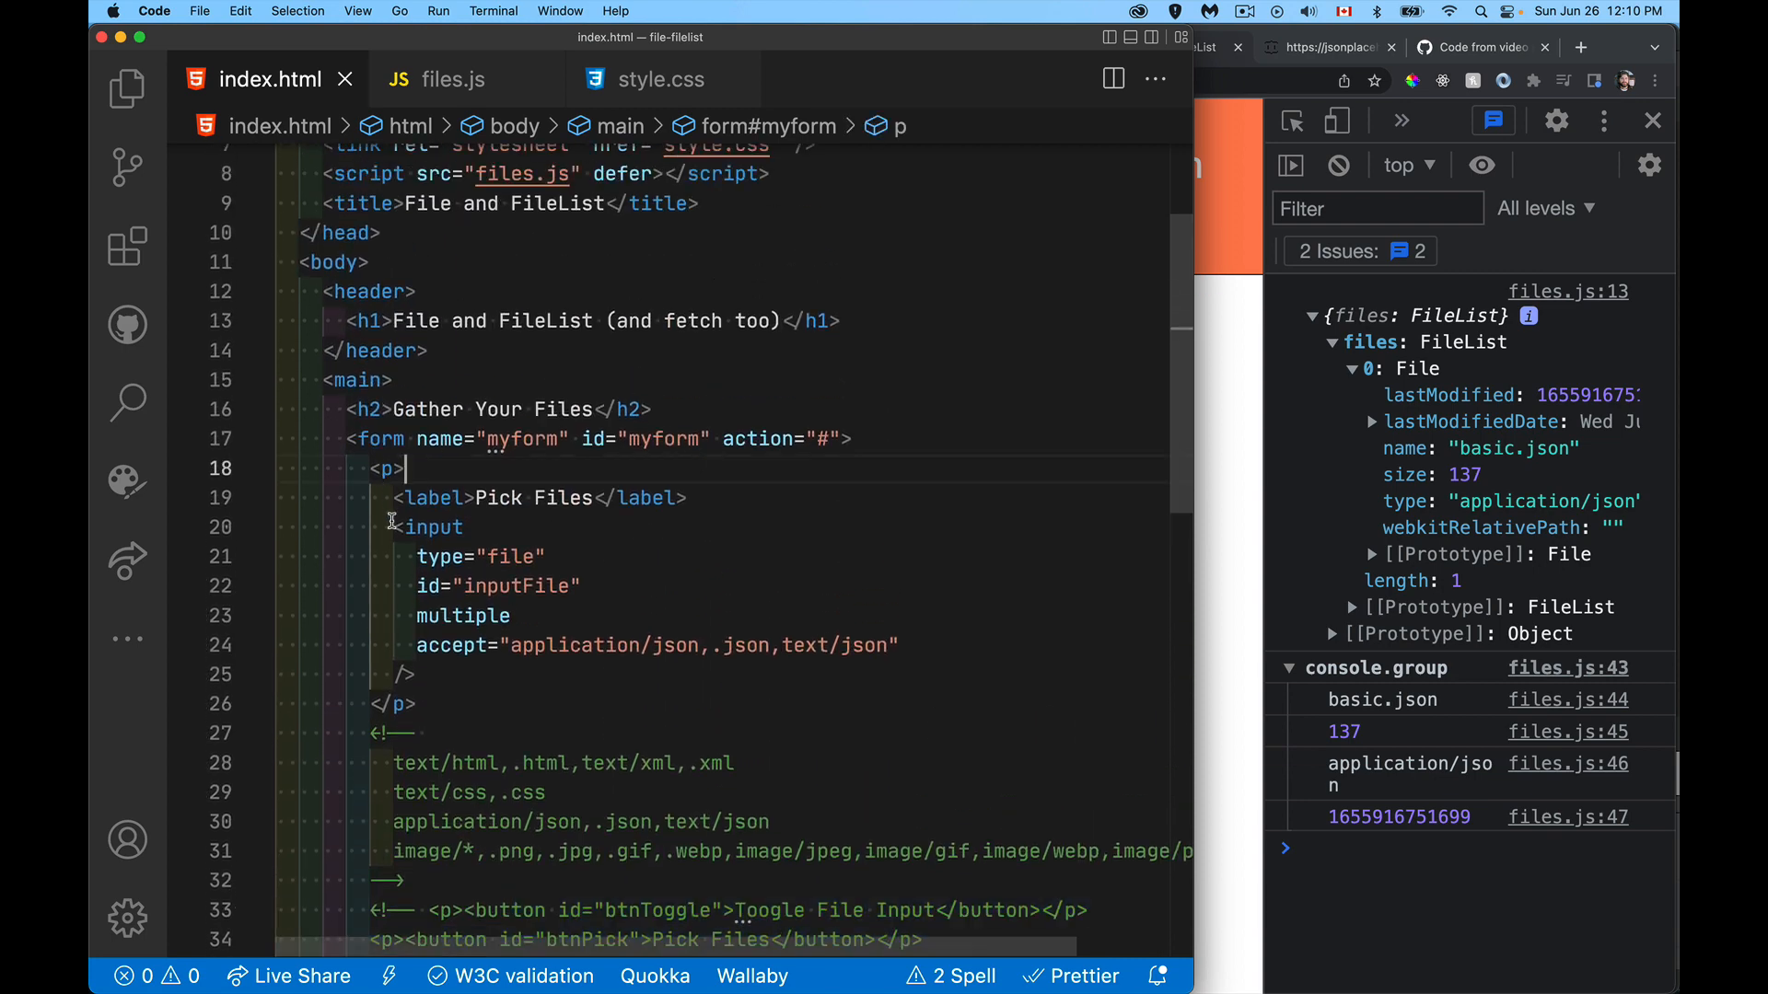
{"action": "left_click_drag", "start_coordinate": [393, 526], "coordinate": [581, 586]}
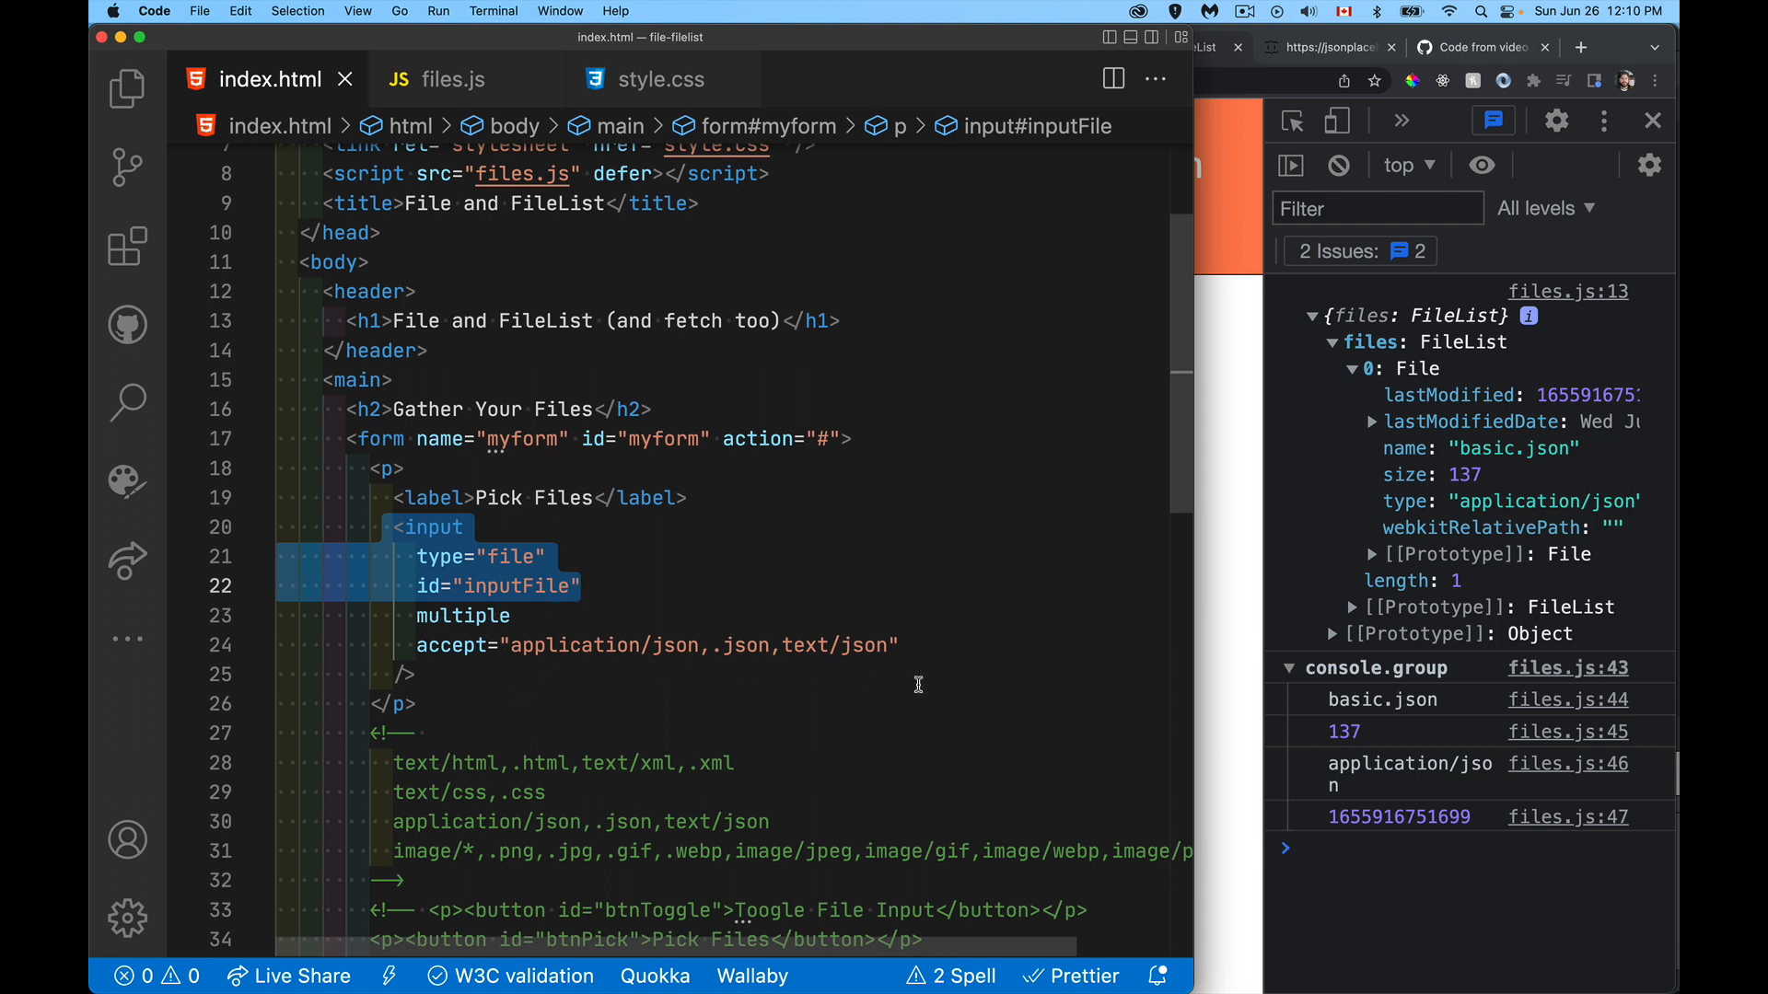
{"action": "mouse_move", "coordinate": [883, 673]}
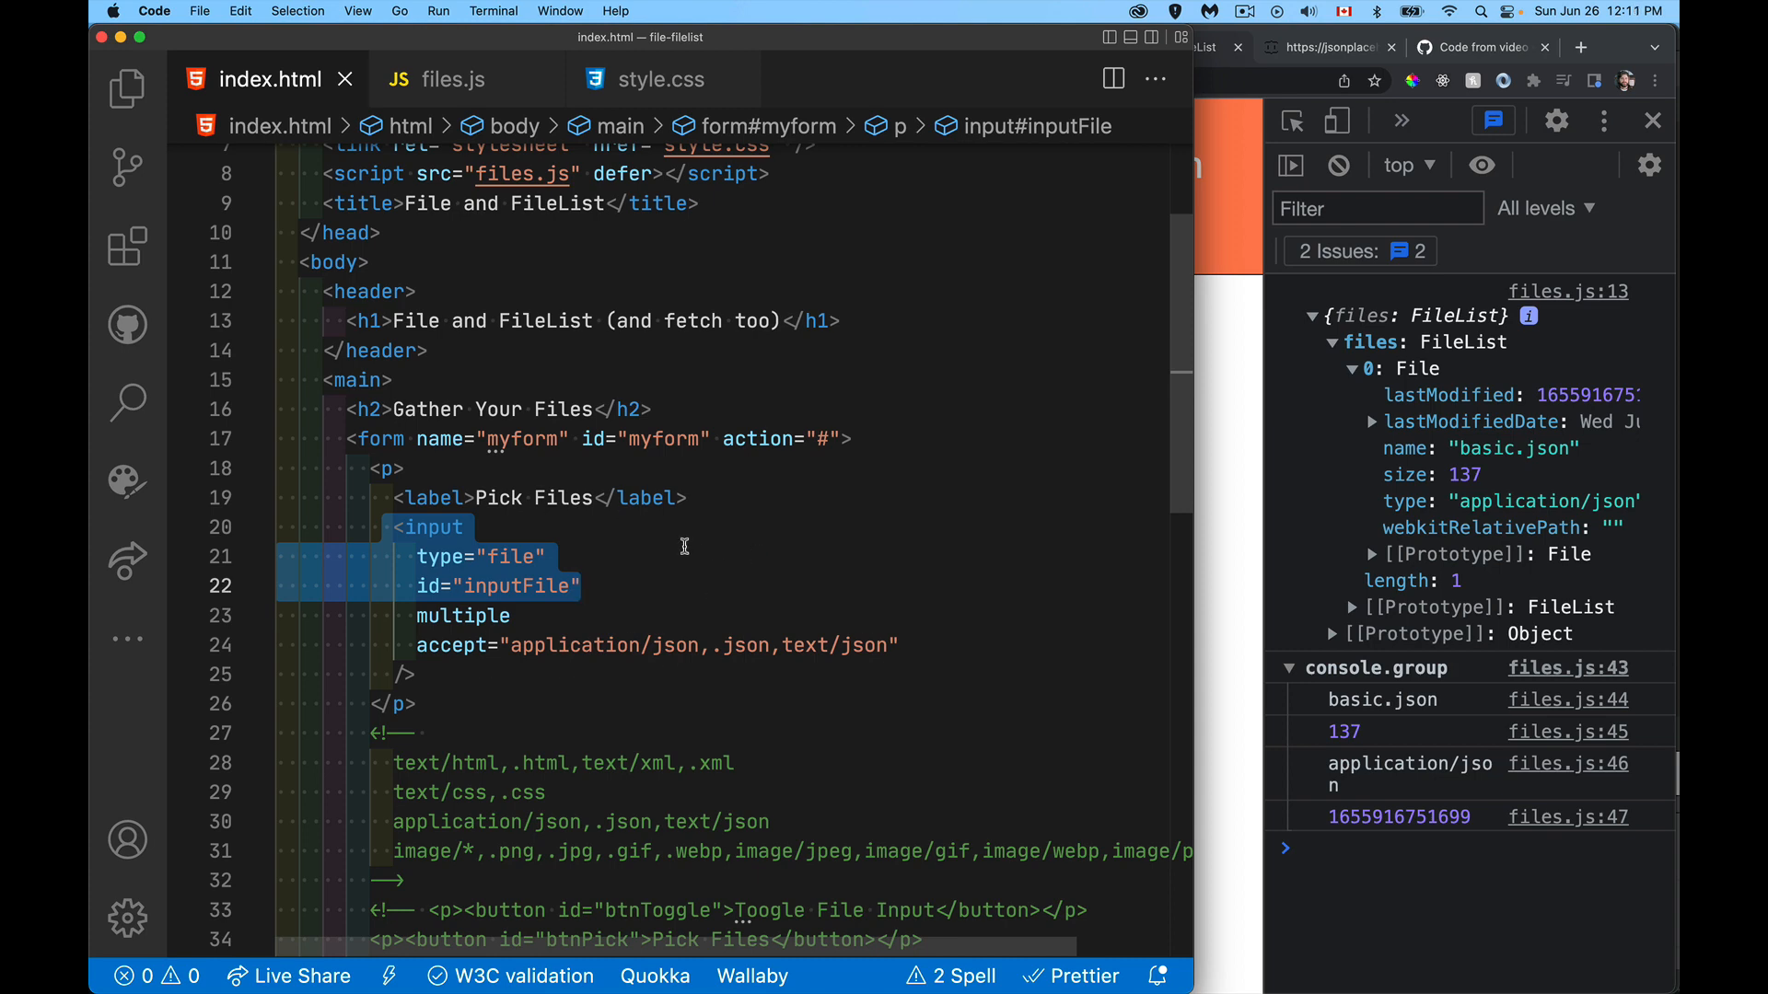
{"action": "left_click", "coordinate": [449, 79]}
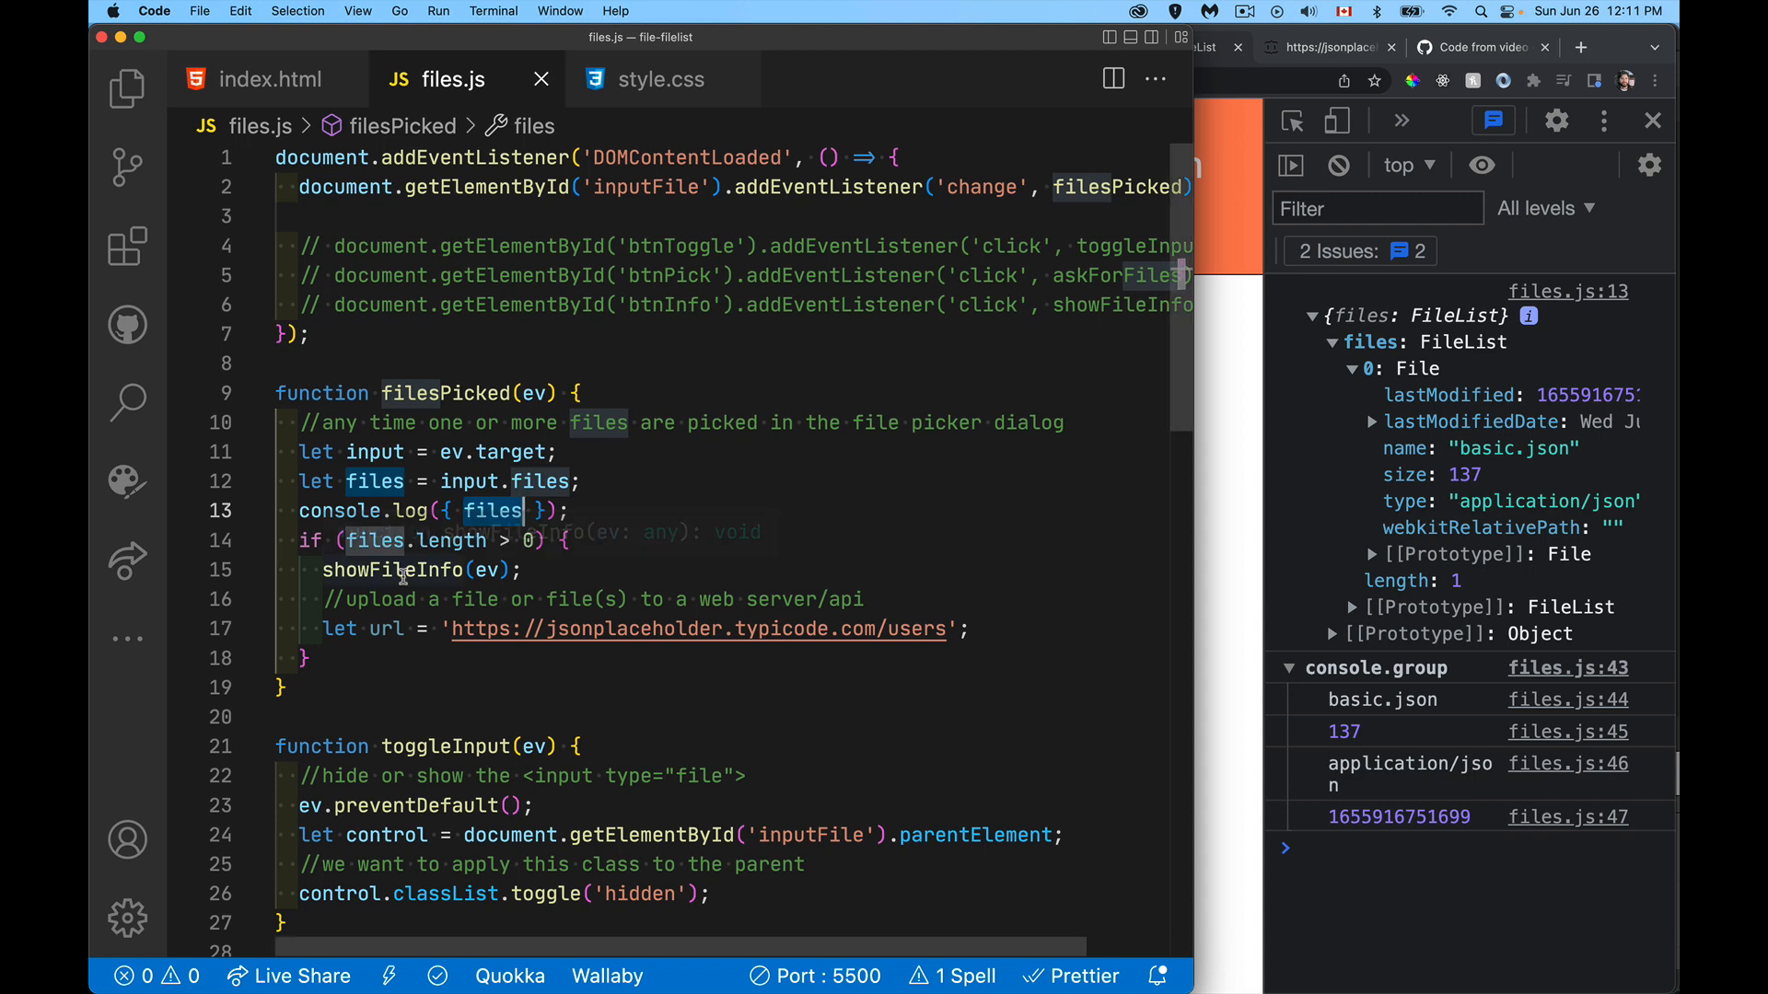
{"action": "mouse_move", "coordinate": [1491, 703]}
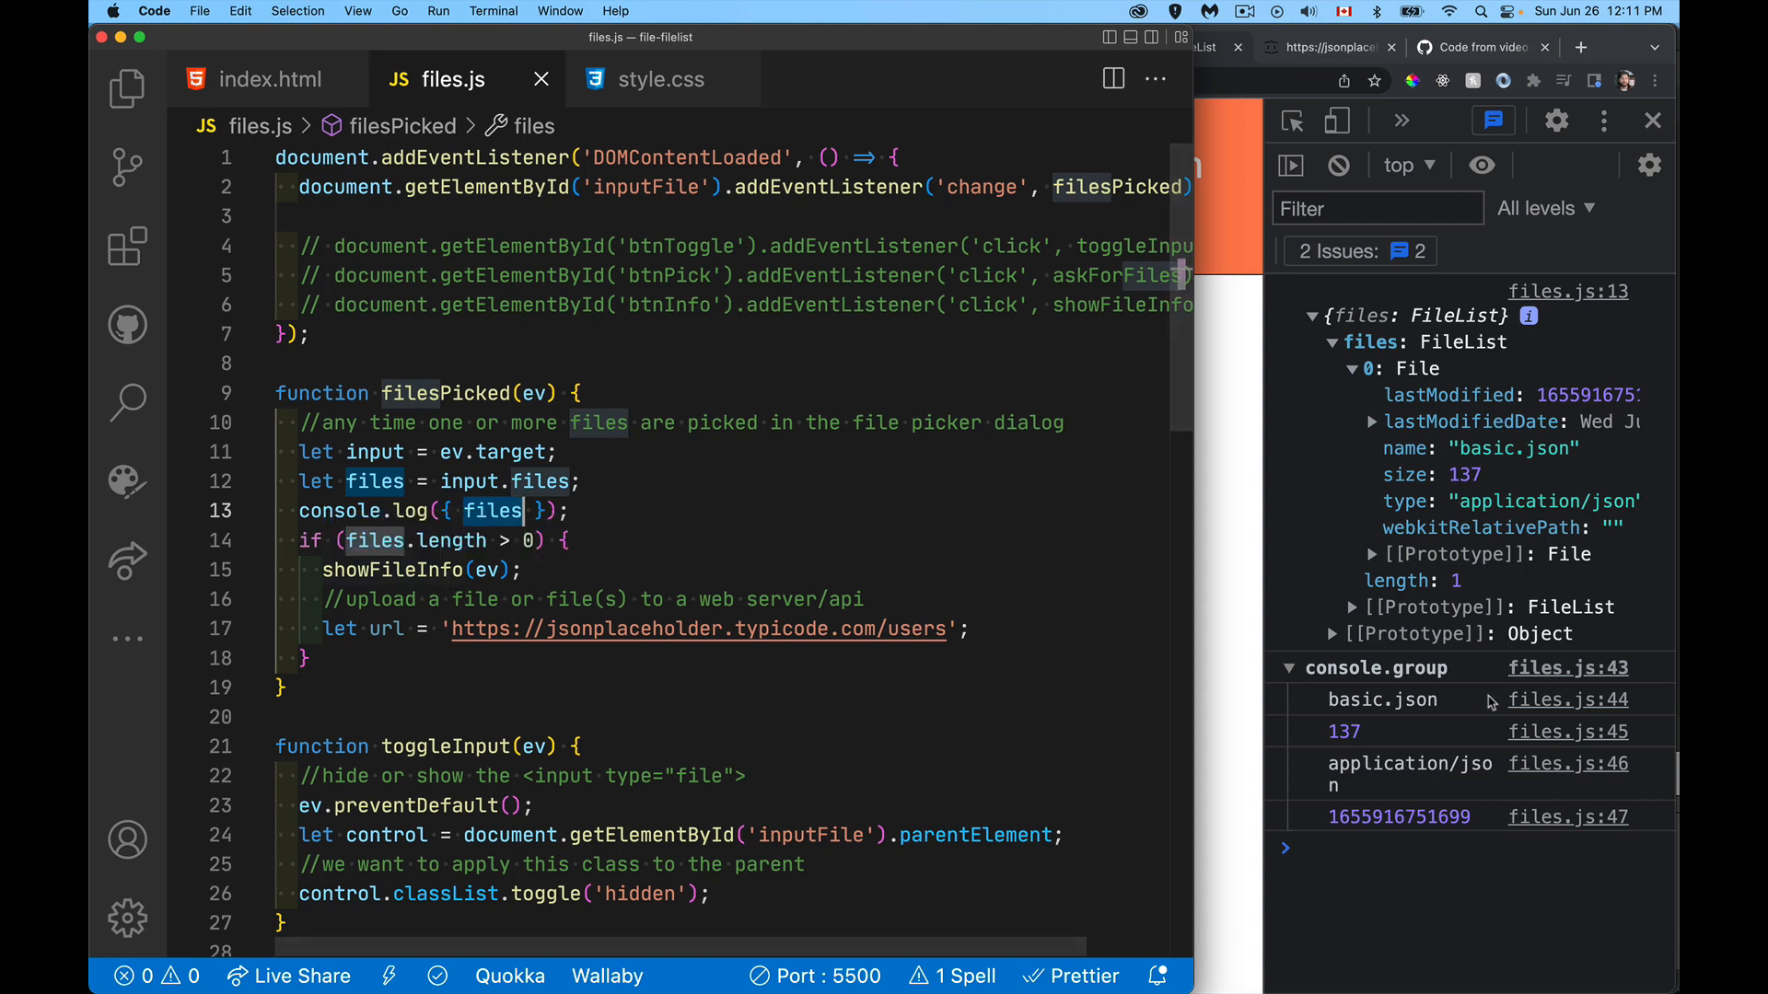
{"action": "mouse_move", "coordinate": [1033, 705]}
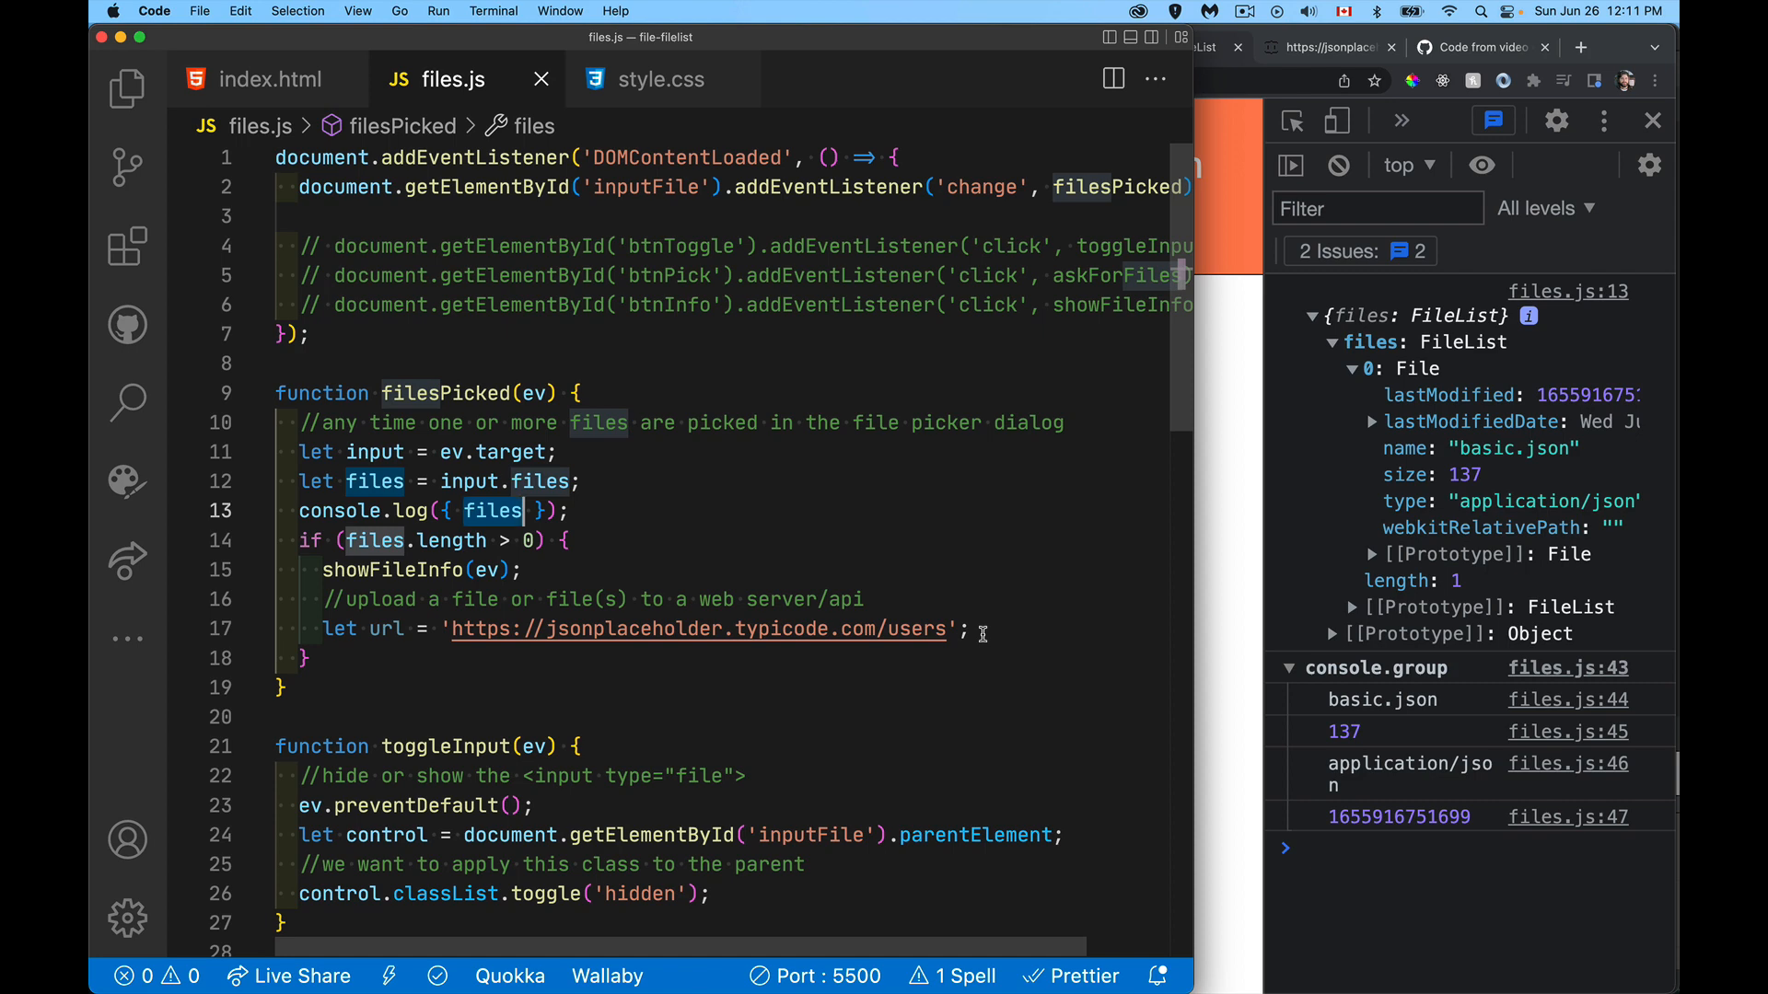
{"action": "mouse_move", "coordinate": [811, 730]}
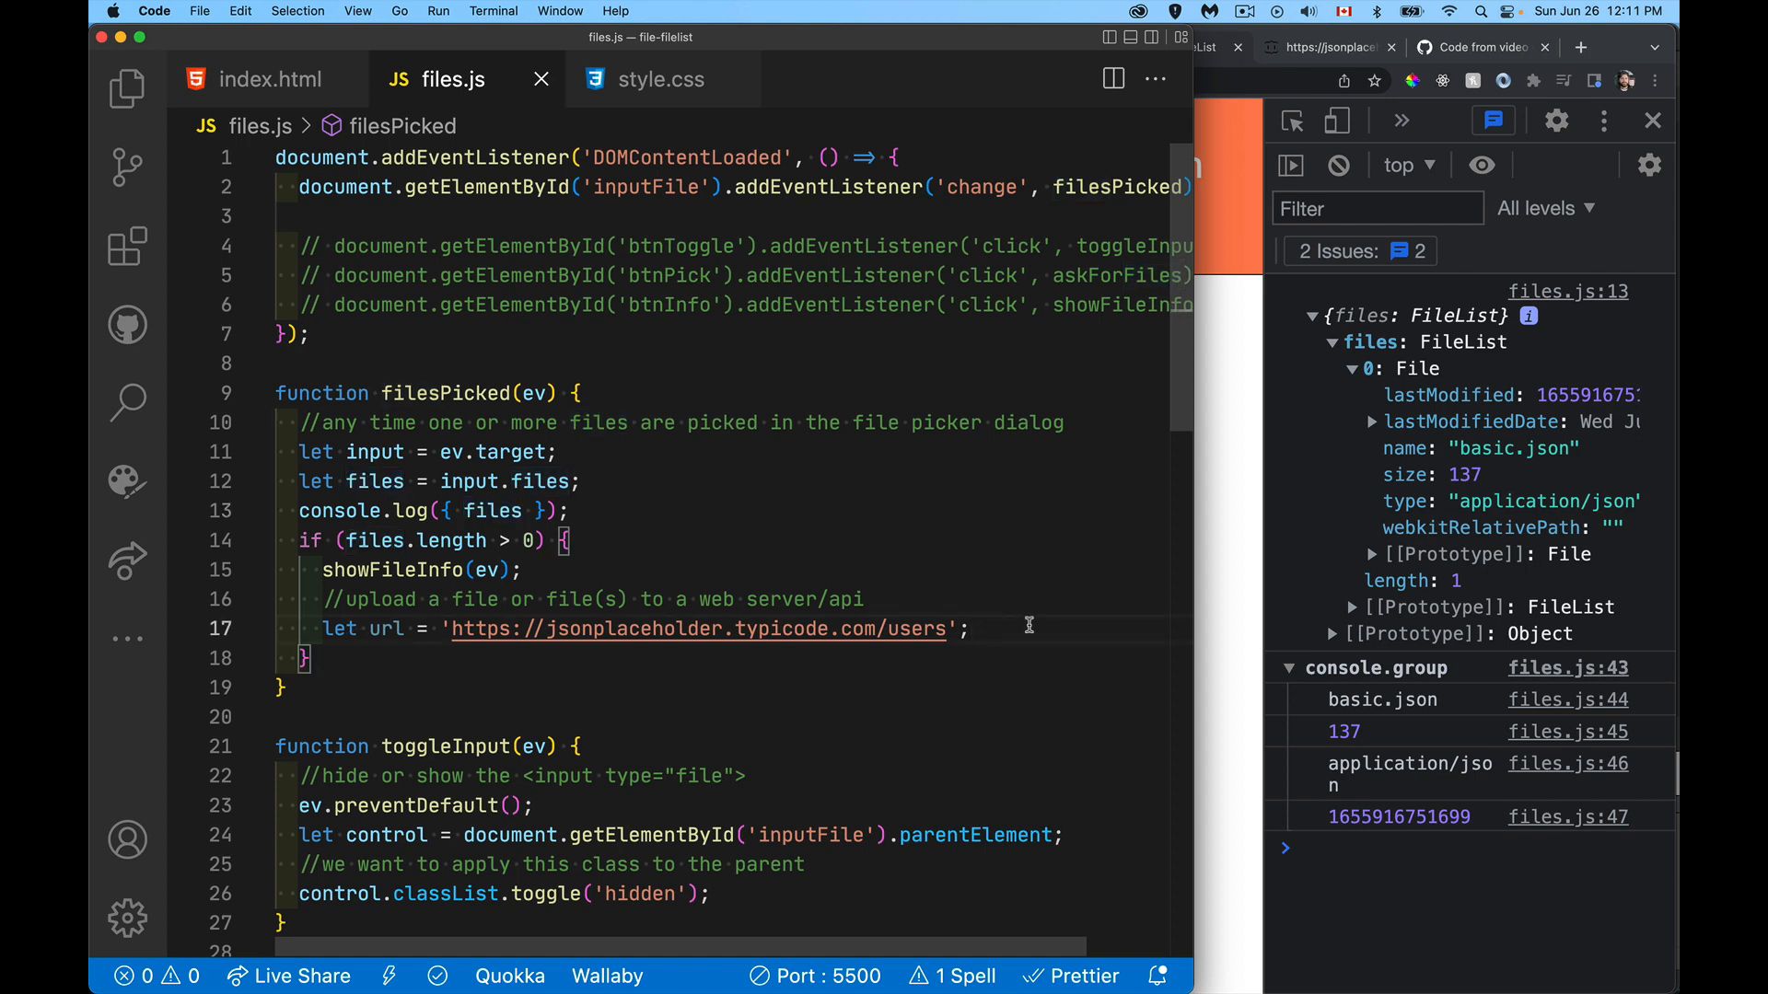
Step: Create request = new Request(url, { body: files[0], headers: h })
{"action": "scroll", "scroll_direction": "down", "scroll_amount": 3}
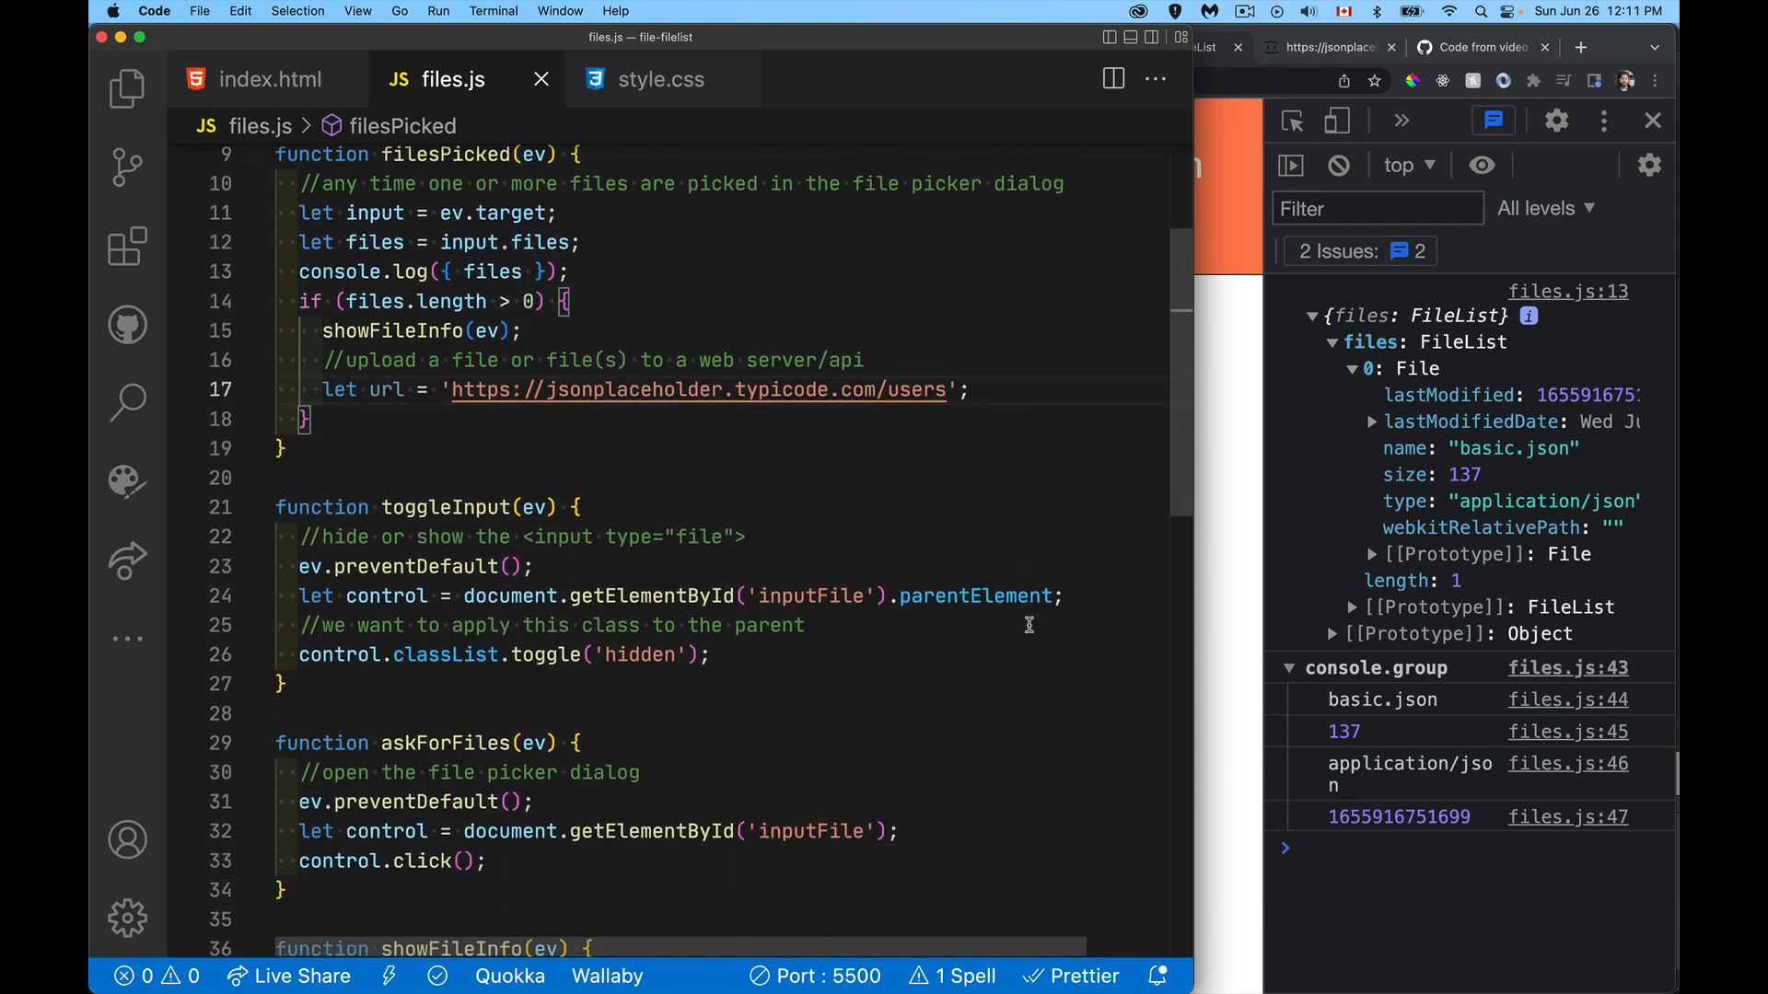
{"action": "type", "text": "fetc"}
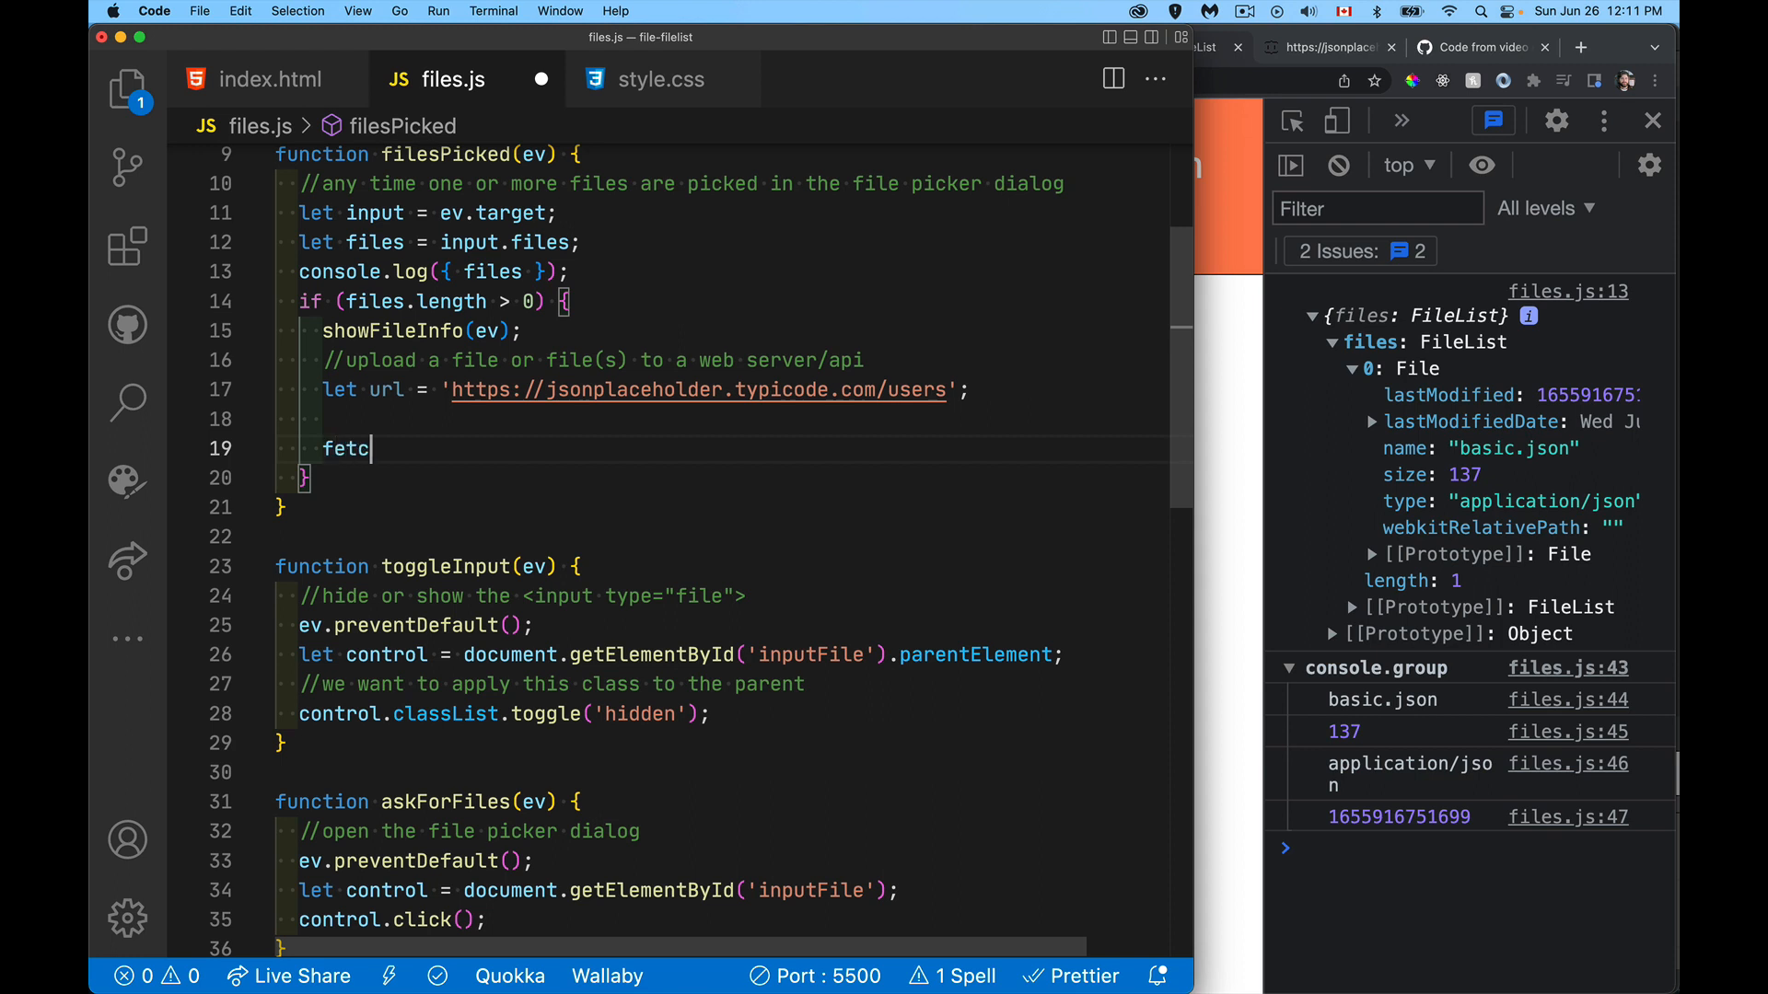
{"action": "type", "text": "h("}
{"action": "type", "text": "let"}
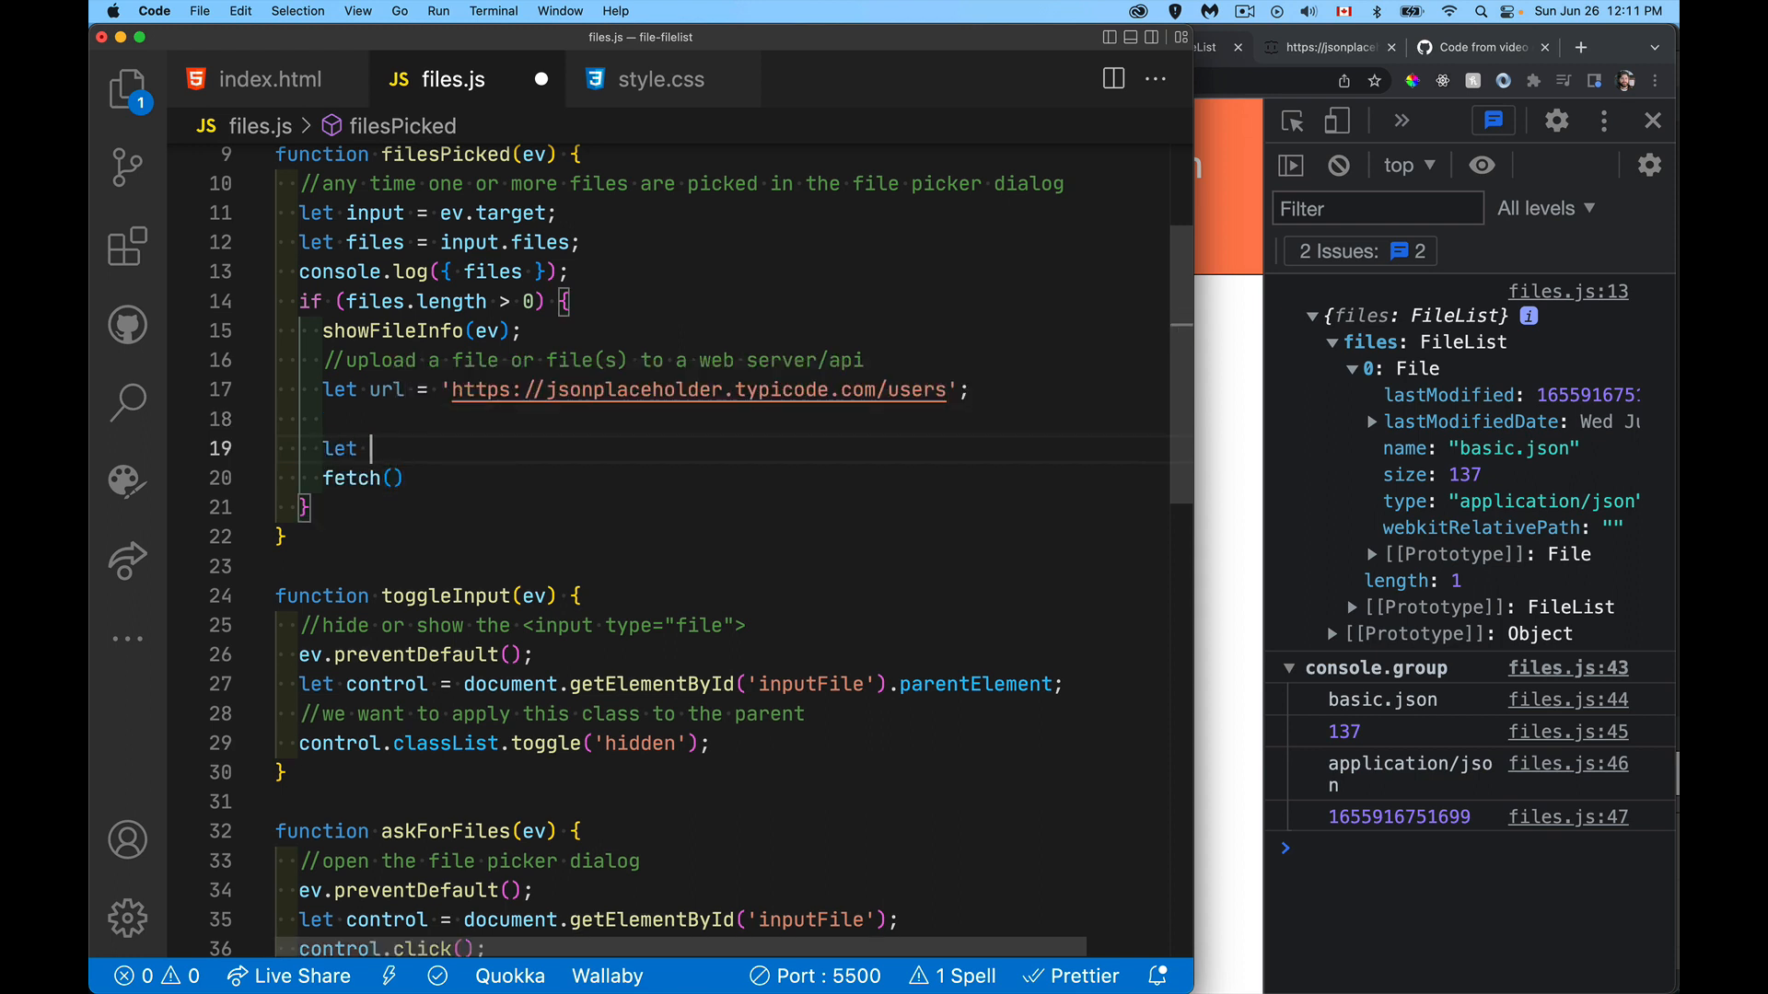
{"action": "type", "text": "reque"}
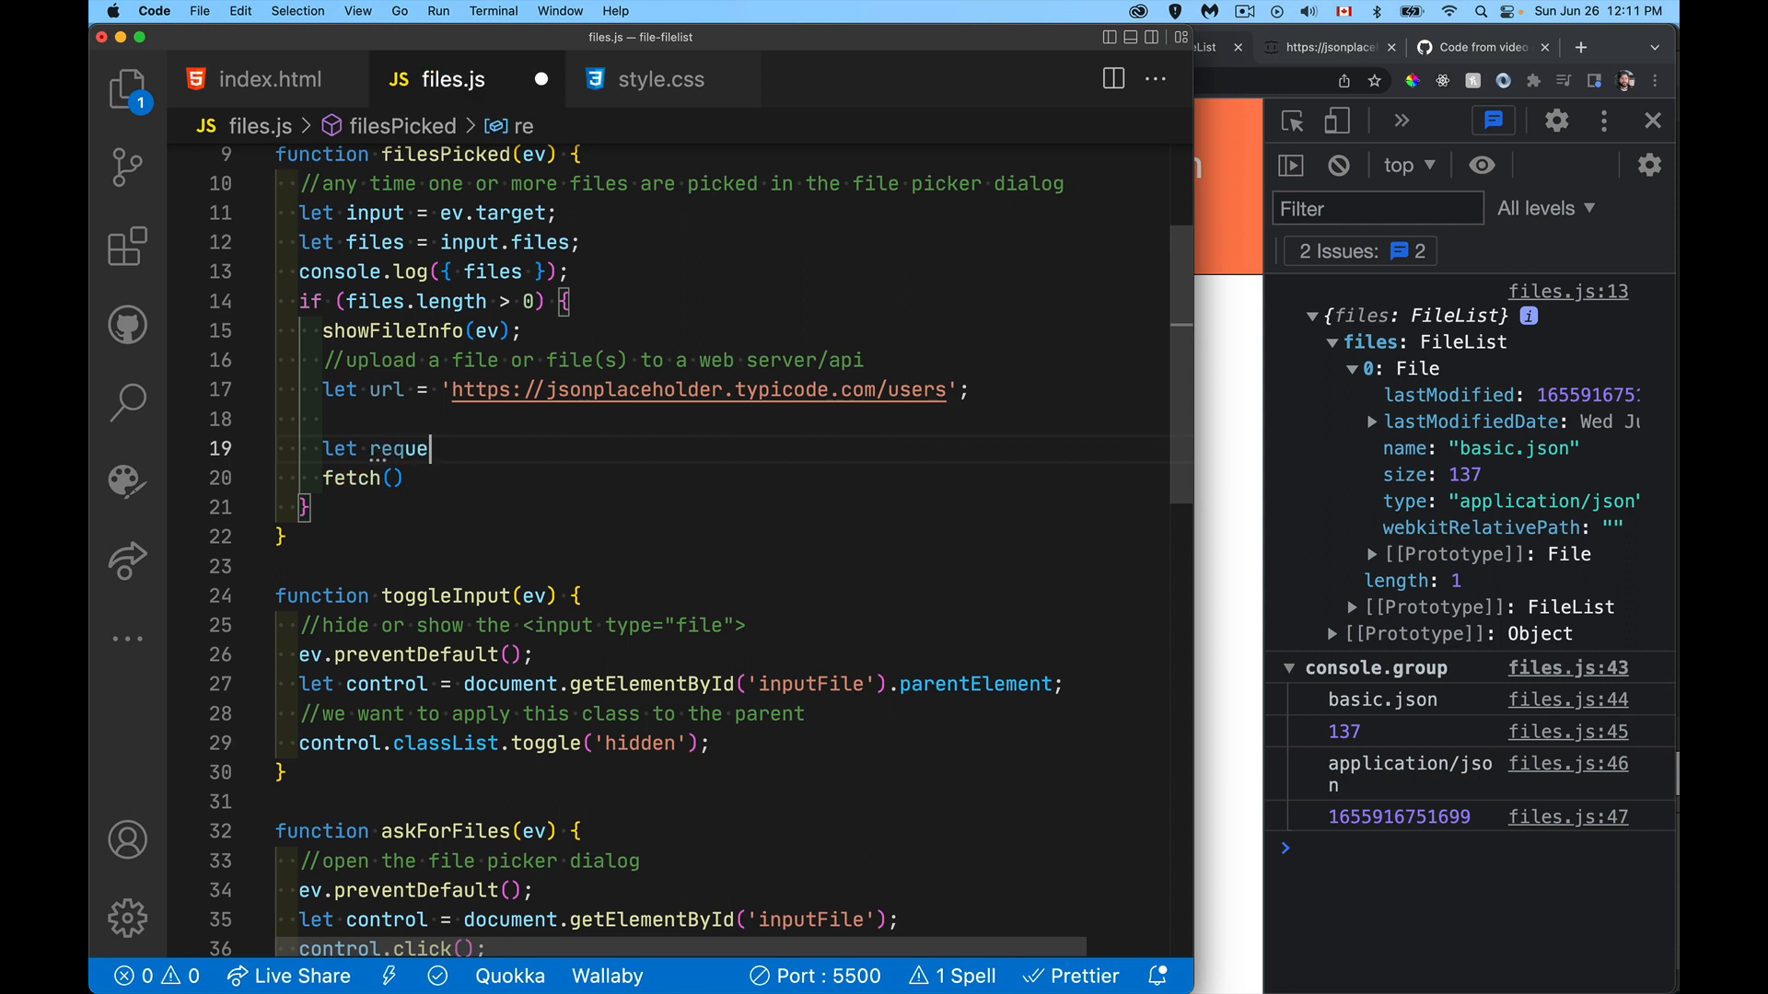
{"action": "type", "text": "st = new Re"}
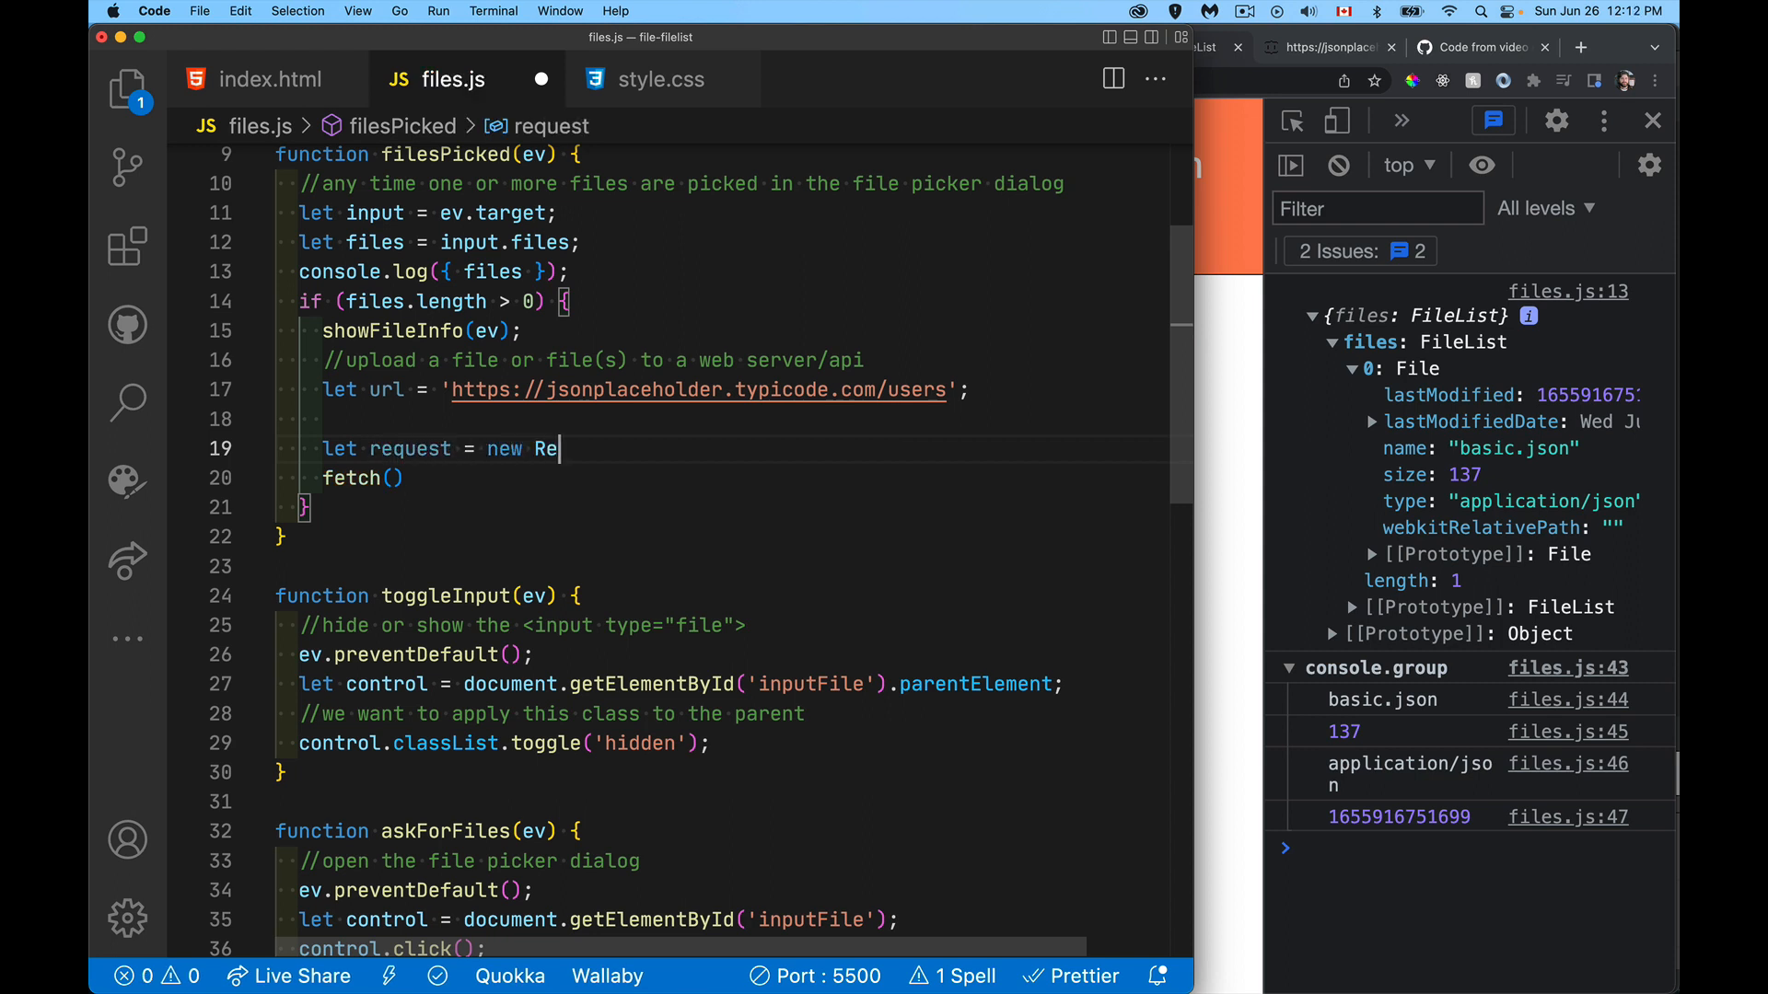
{"action": "type", "text": "quest()"}
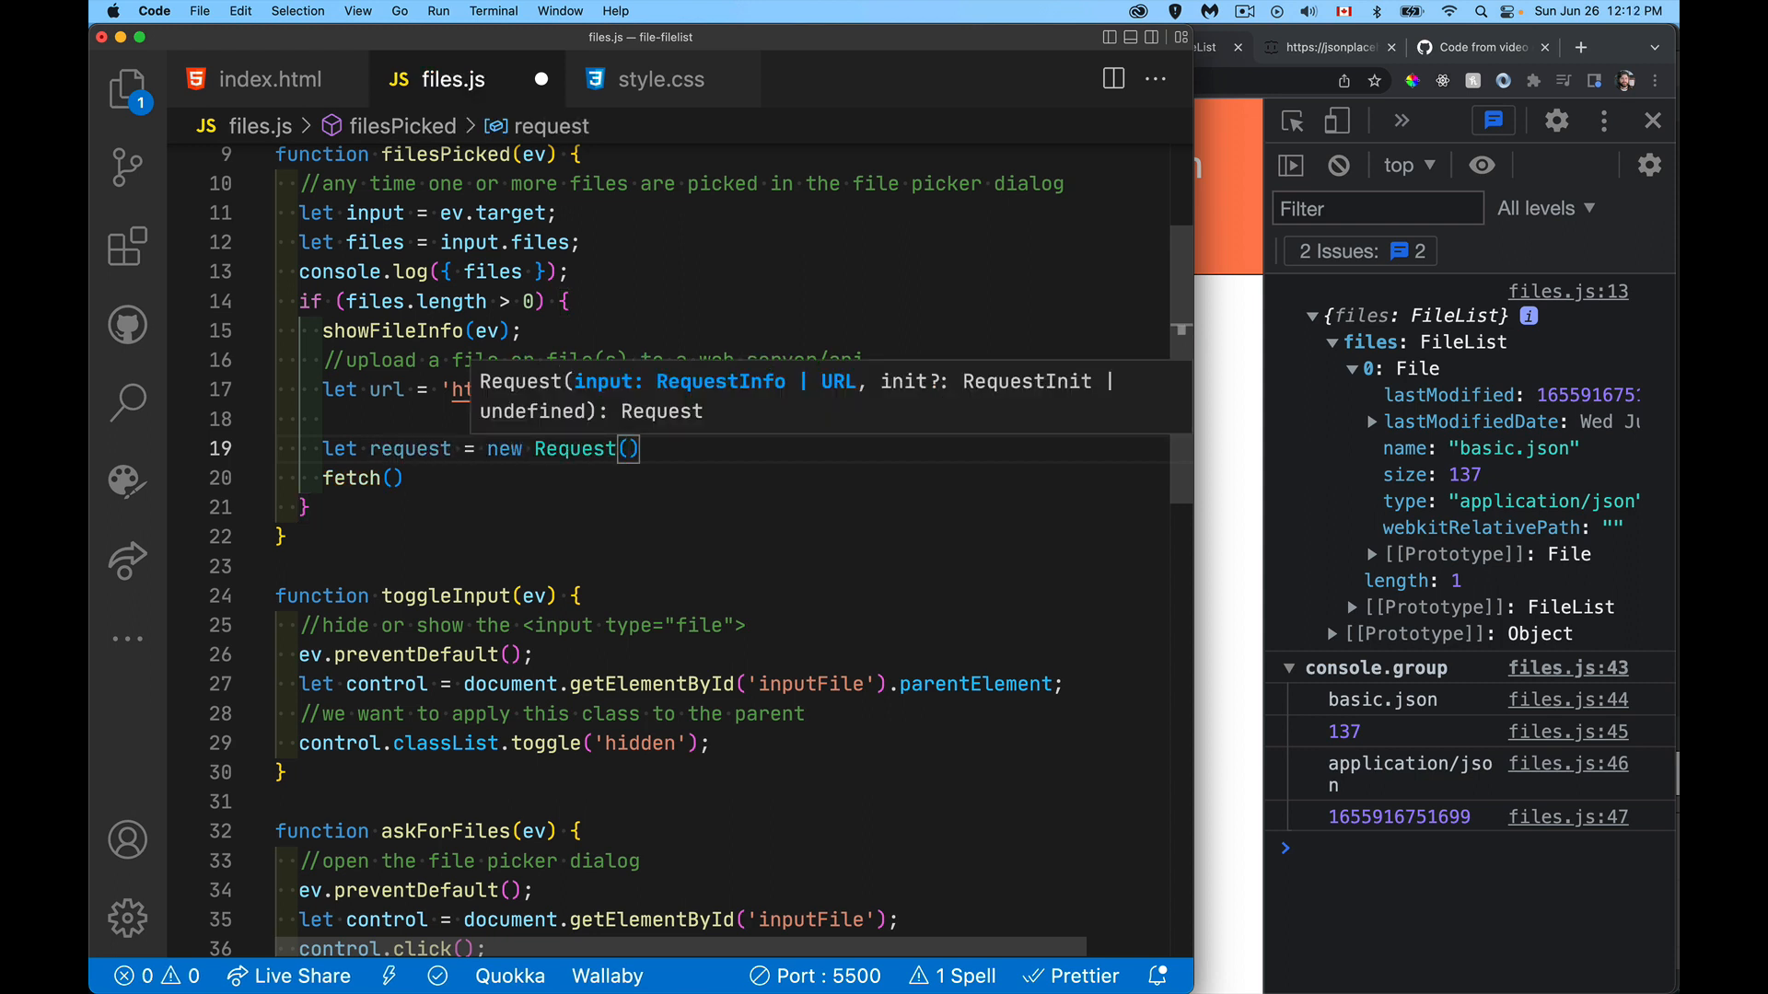
{"action": "type", "text": "url, {"}
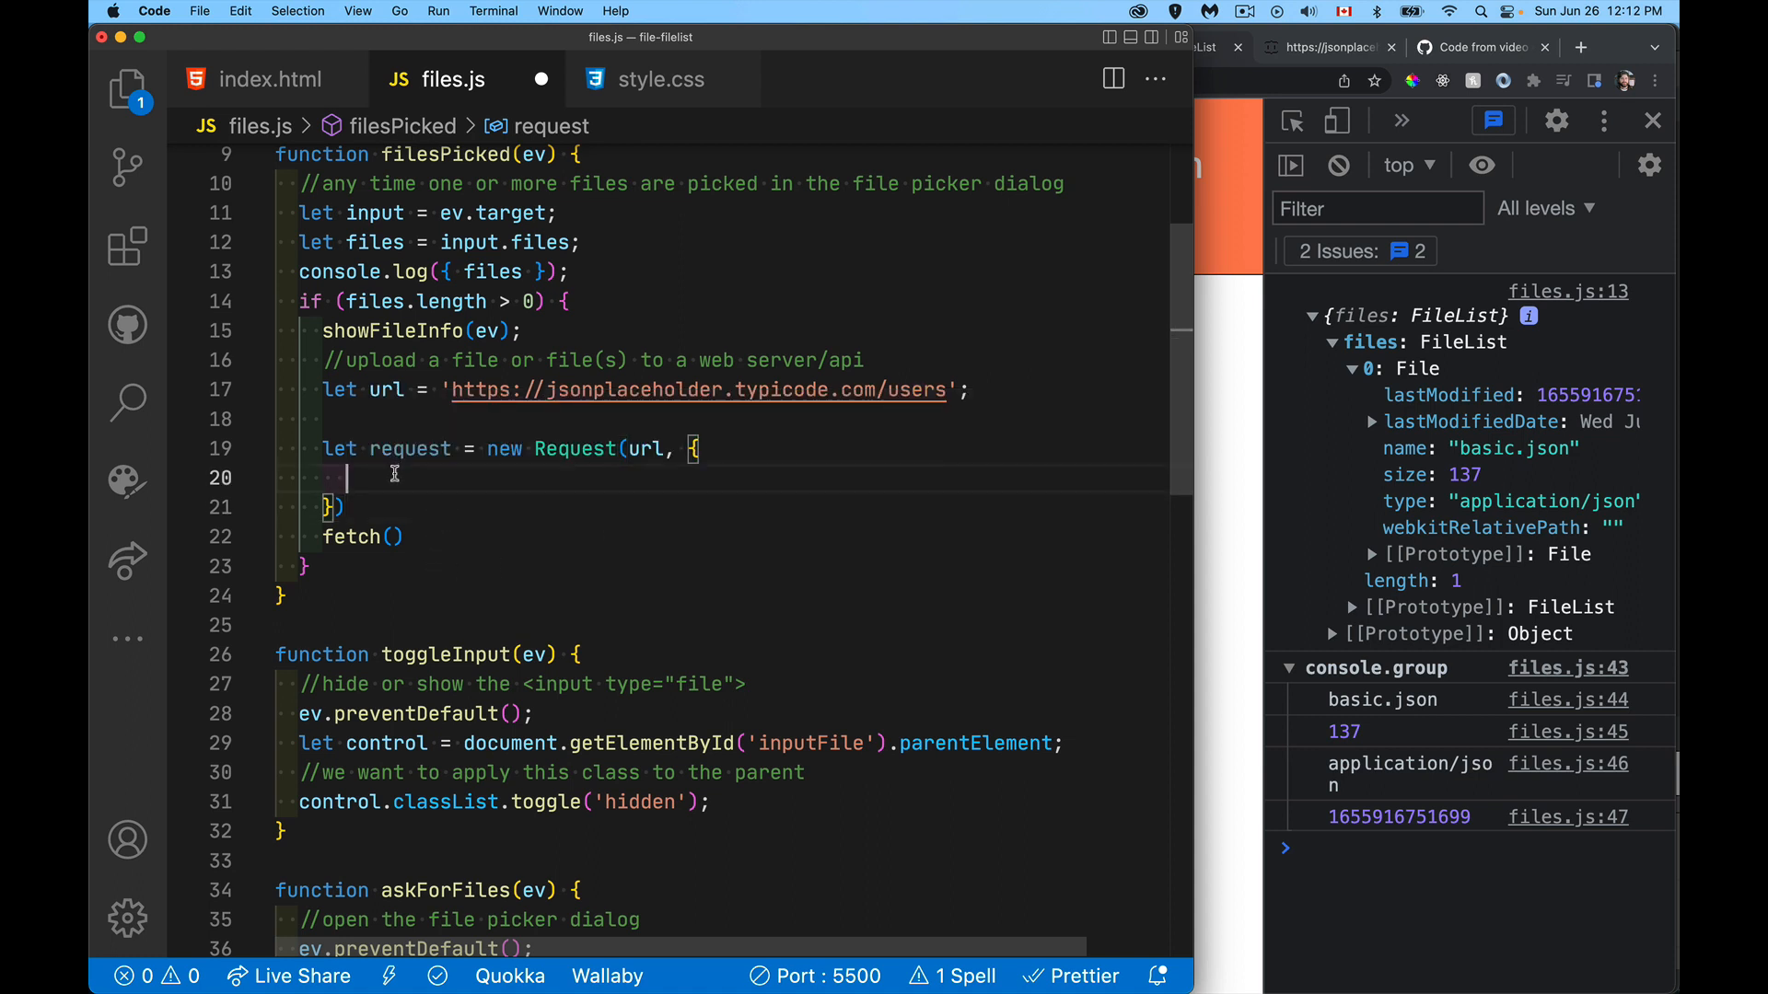
{"action": "type", "text": "body"}
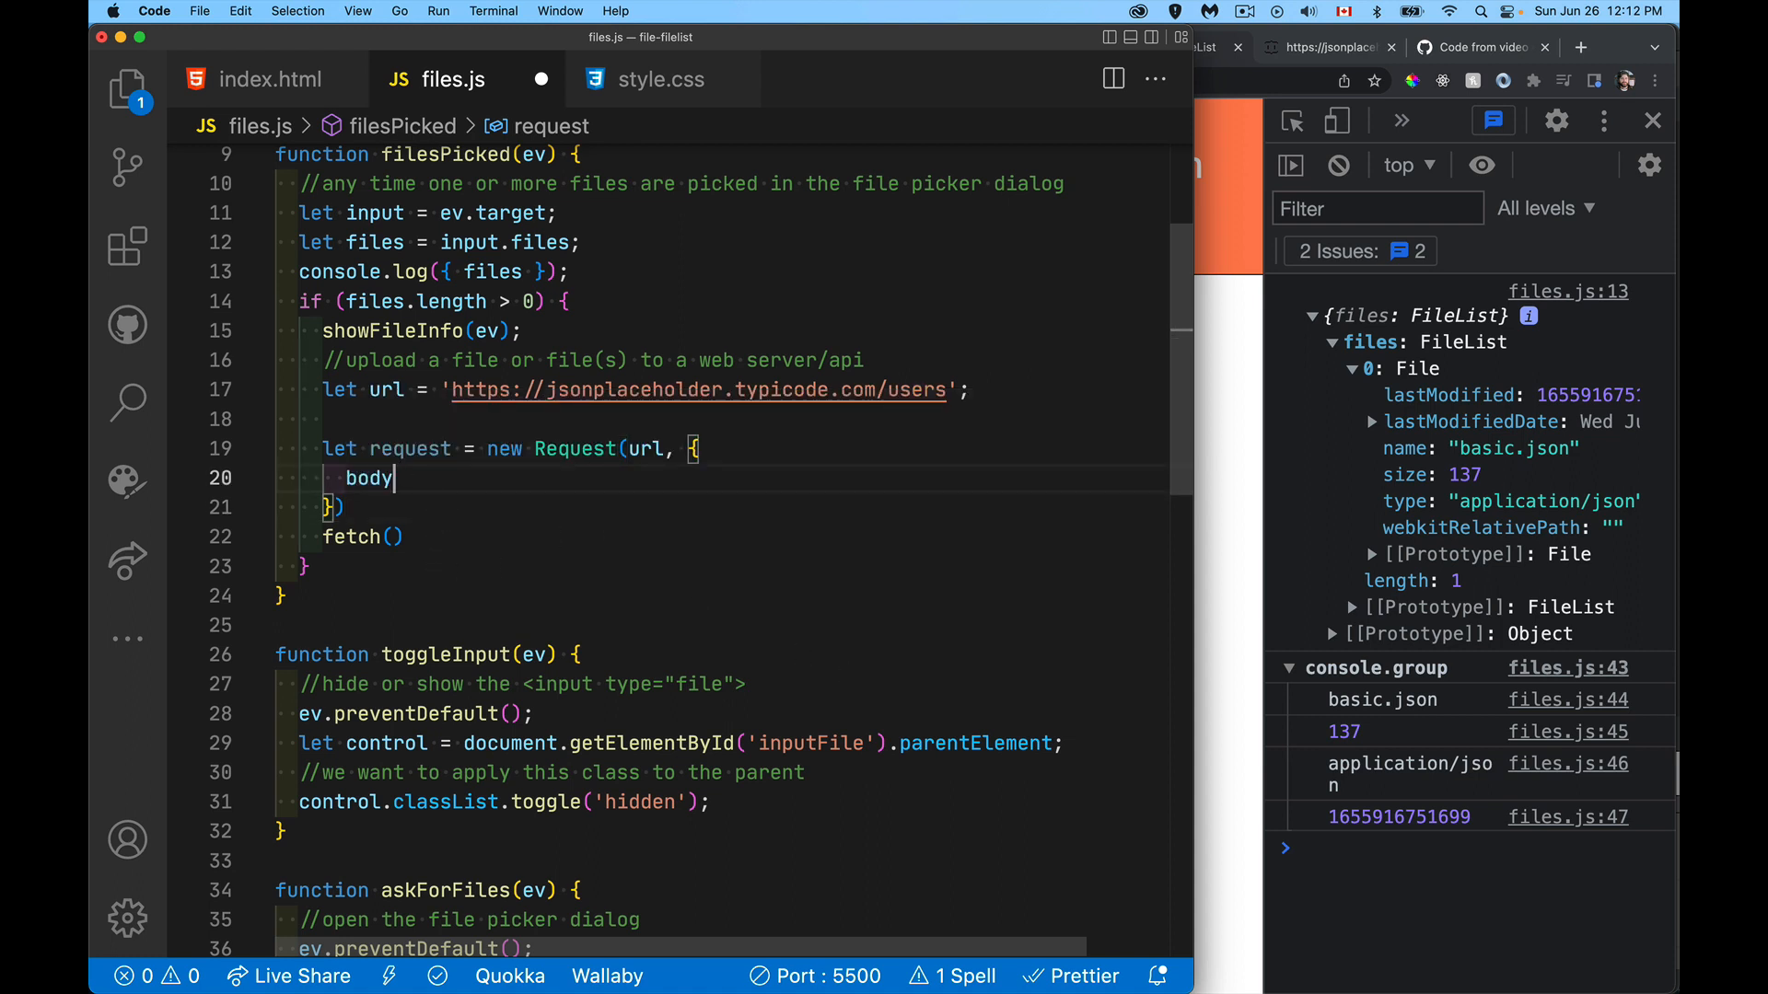
{"action": "type", "text": ":"}
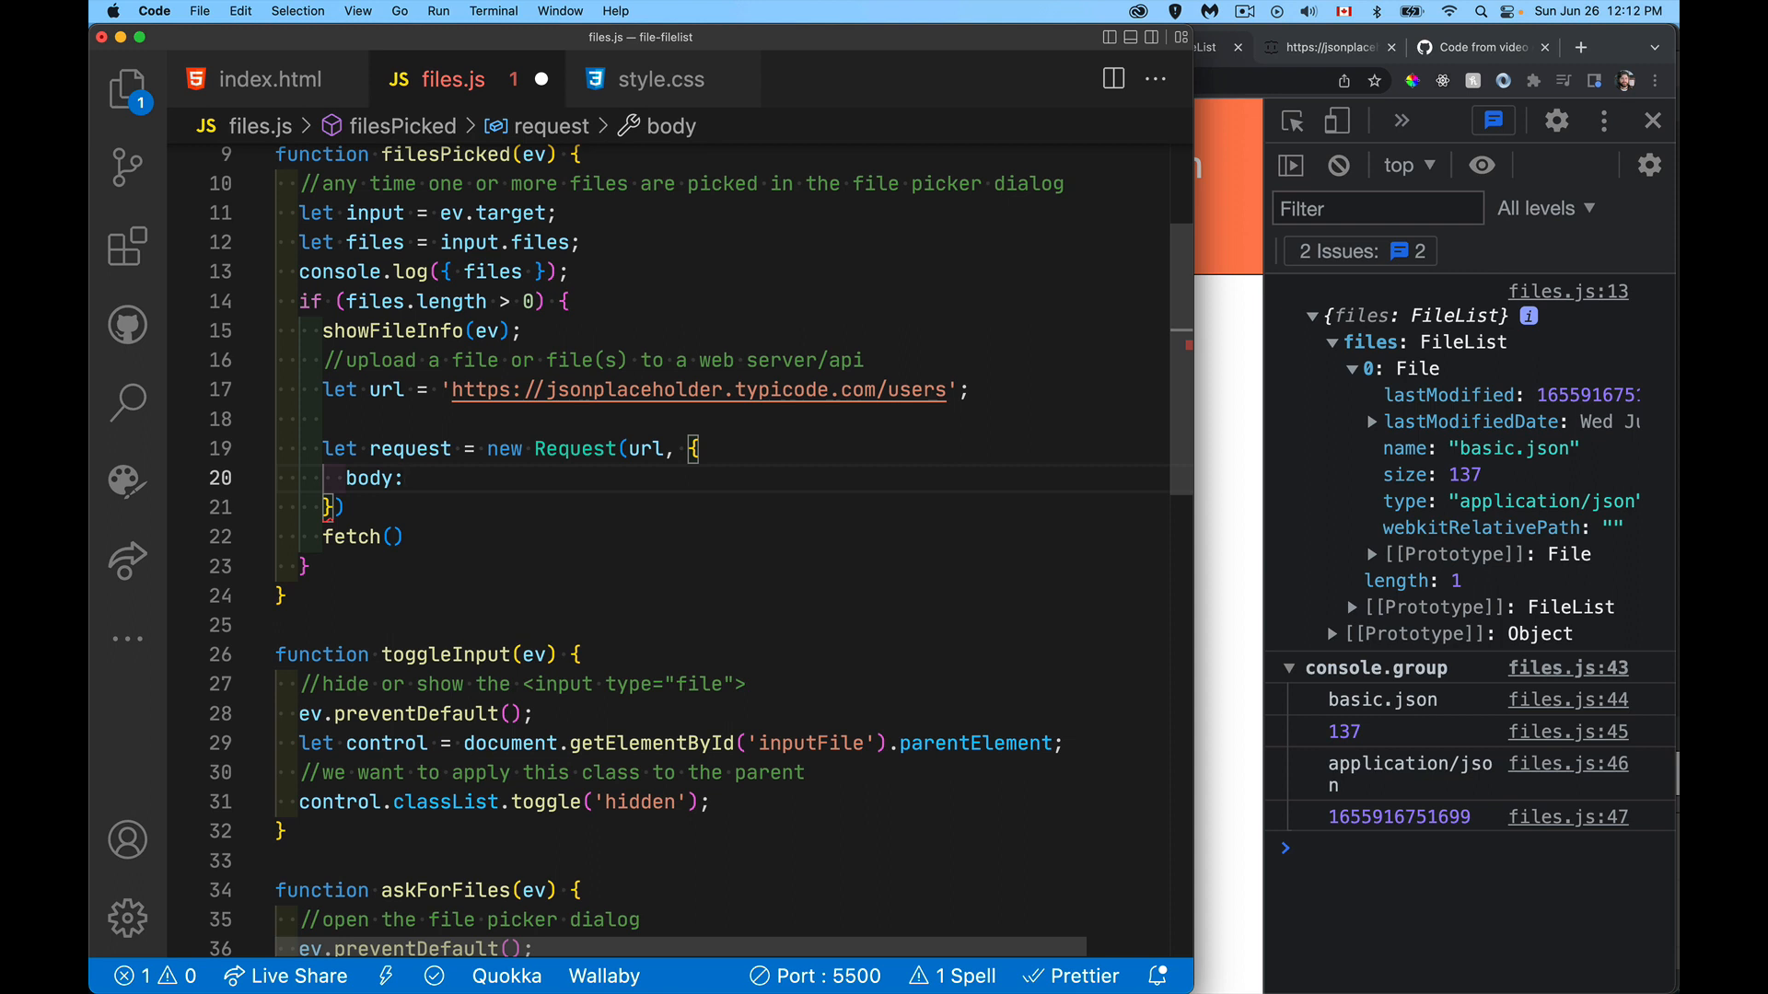
{"action": "type", "text": "file"}
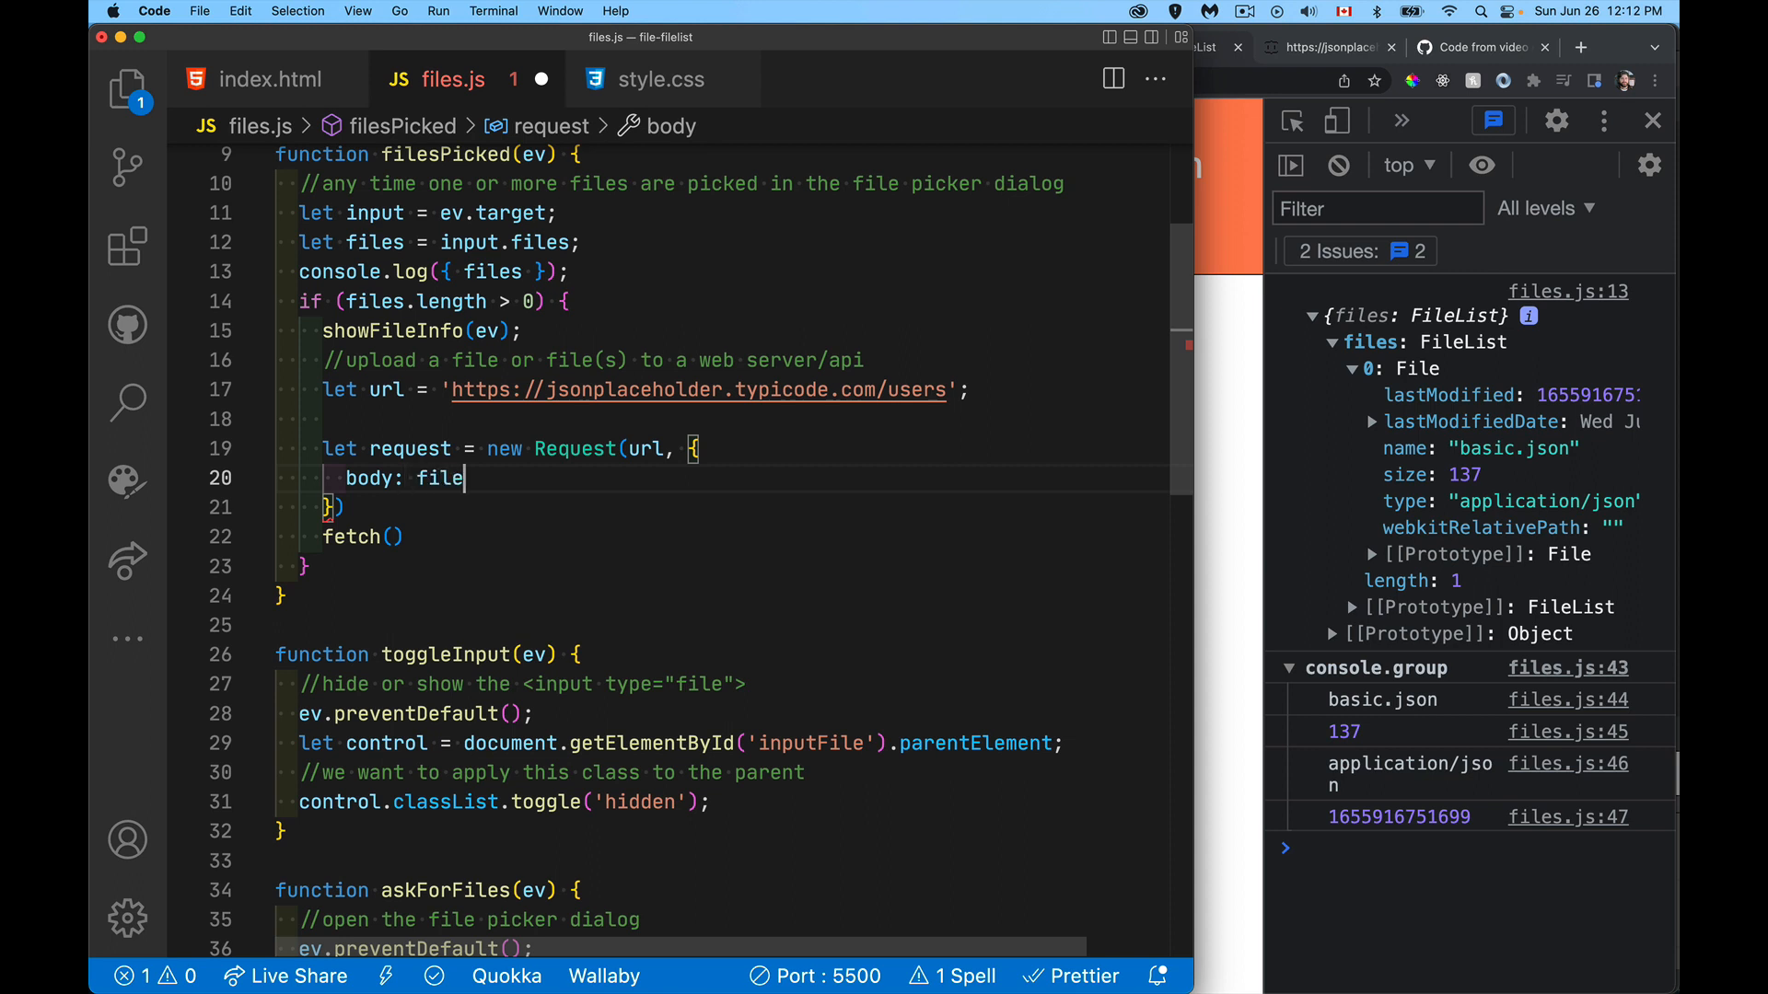
{"action": "type", "text": "s[0]"}
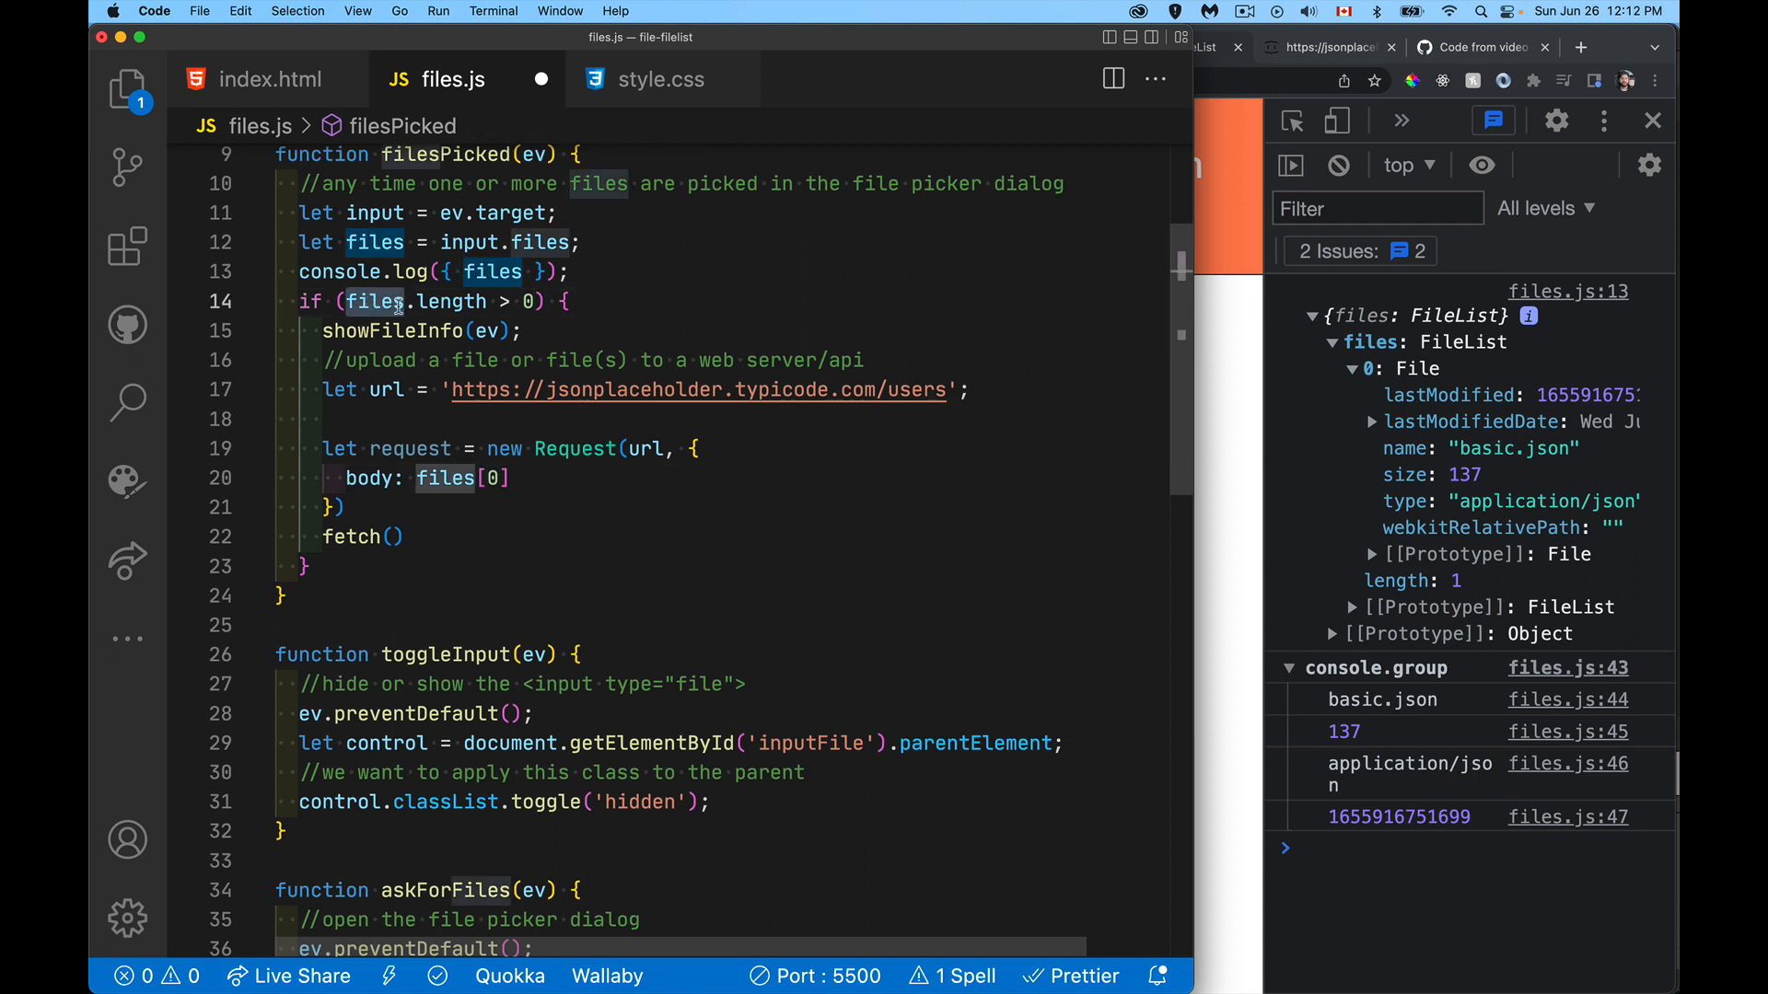
{"action": "mouse_move", "coordinate": [374, 243]}
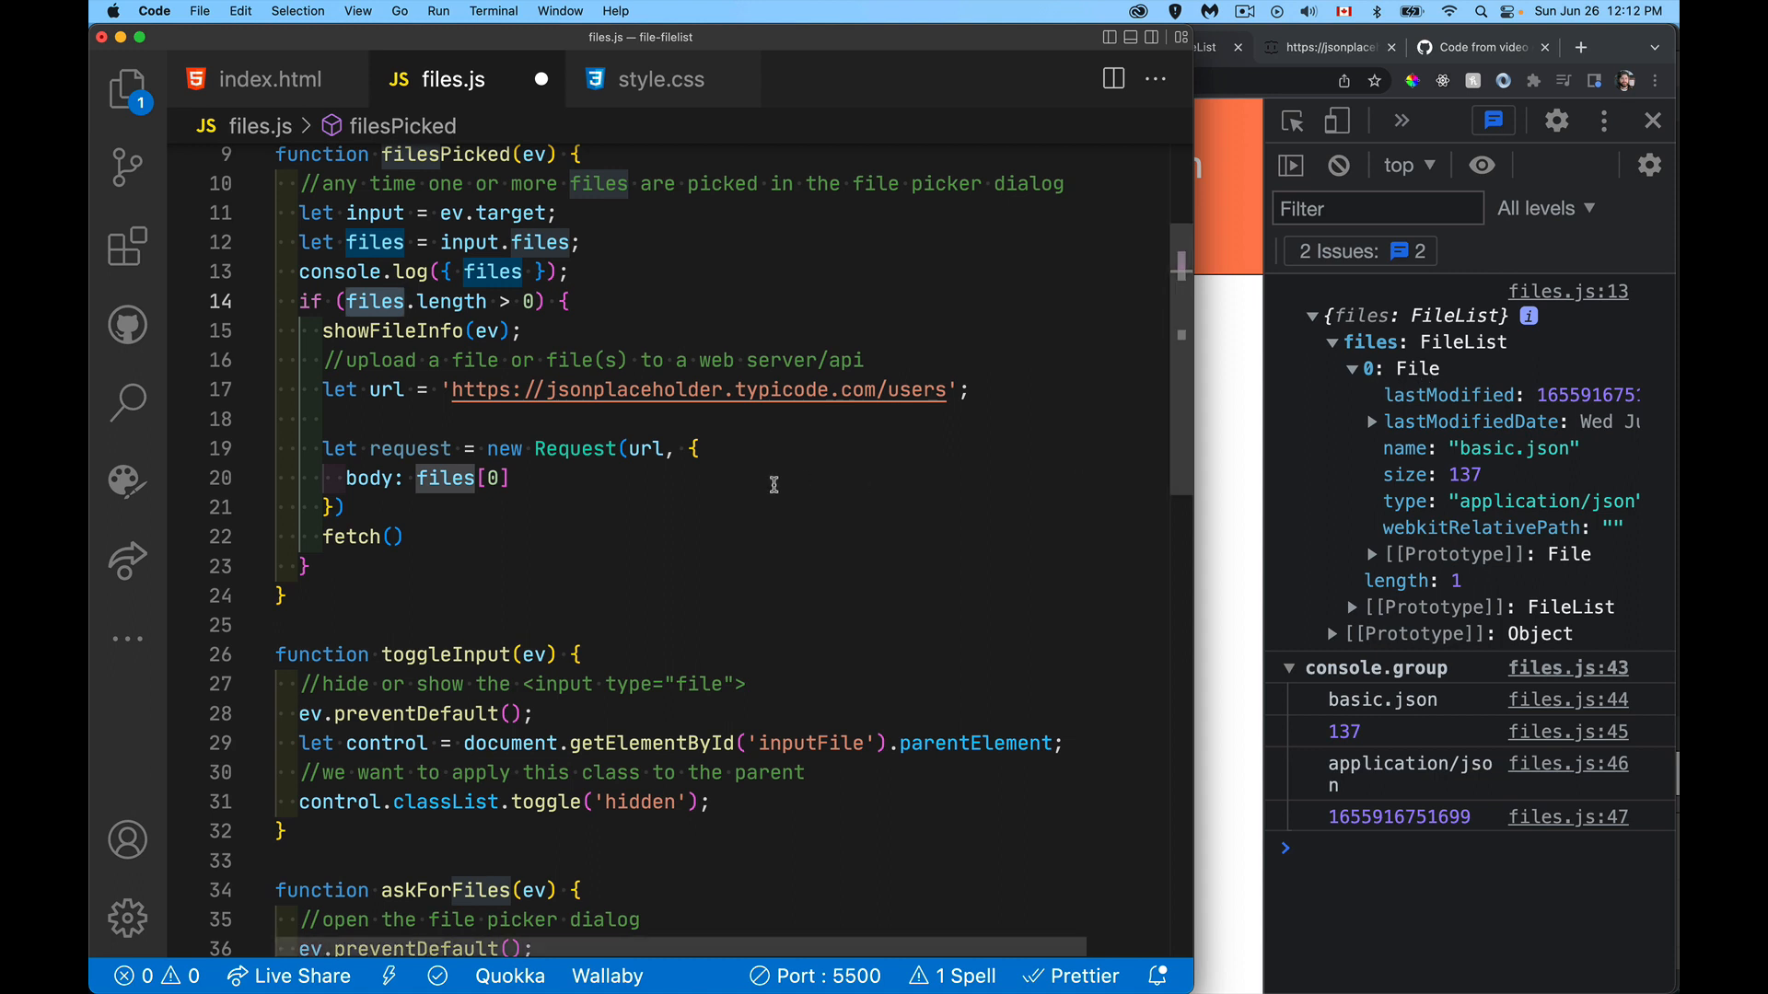
{"action": "mouse_move", "coordinate": [609, 485]}
{"action": "type", "text": ","}
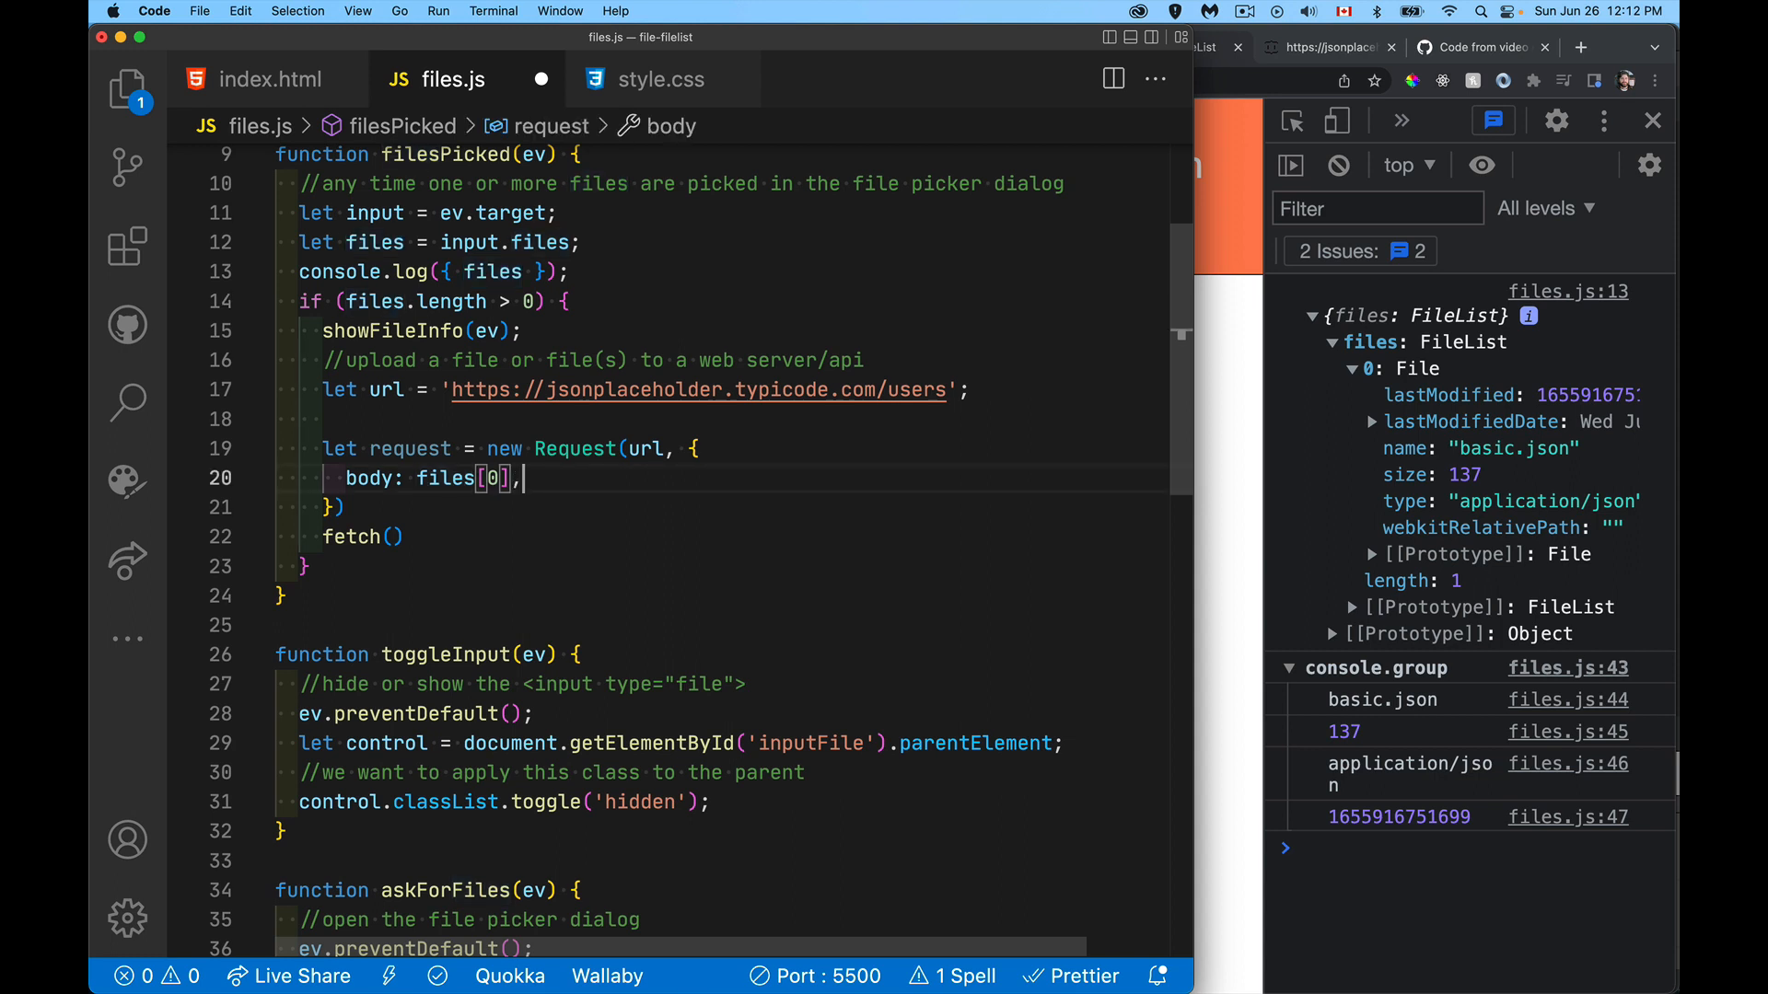
{"action": "type", "text": "header"}
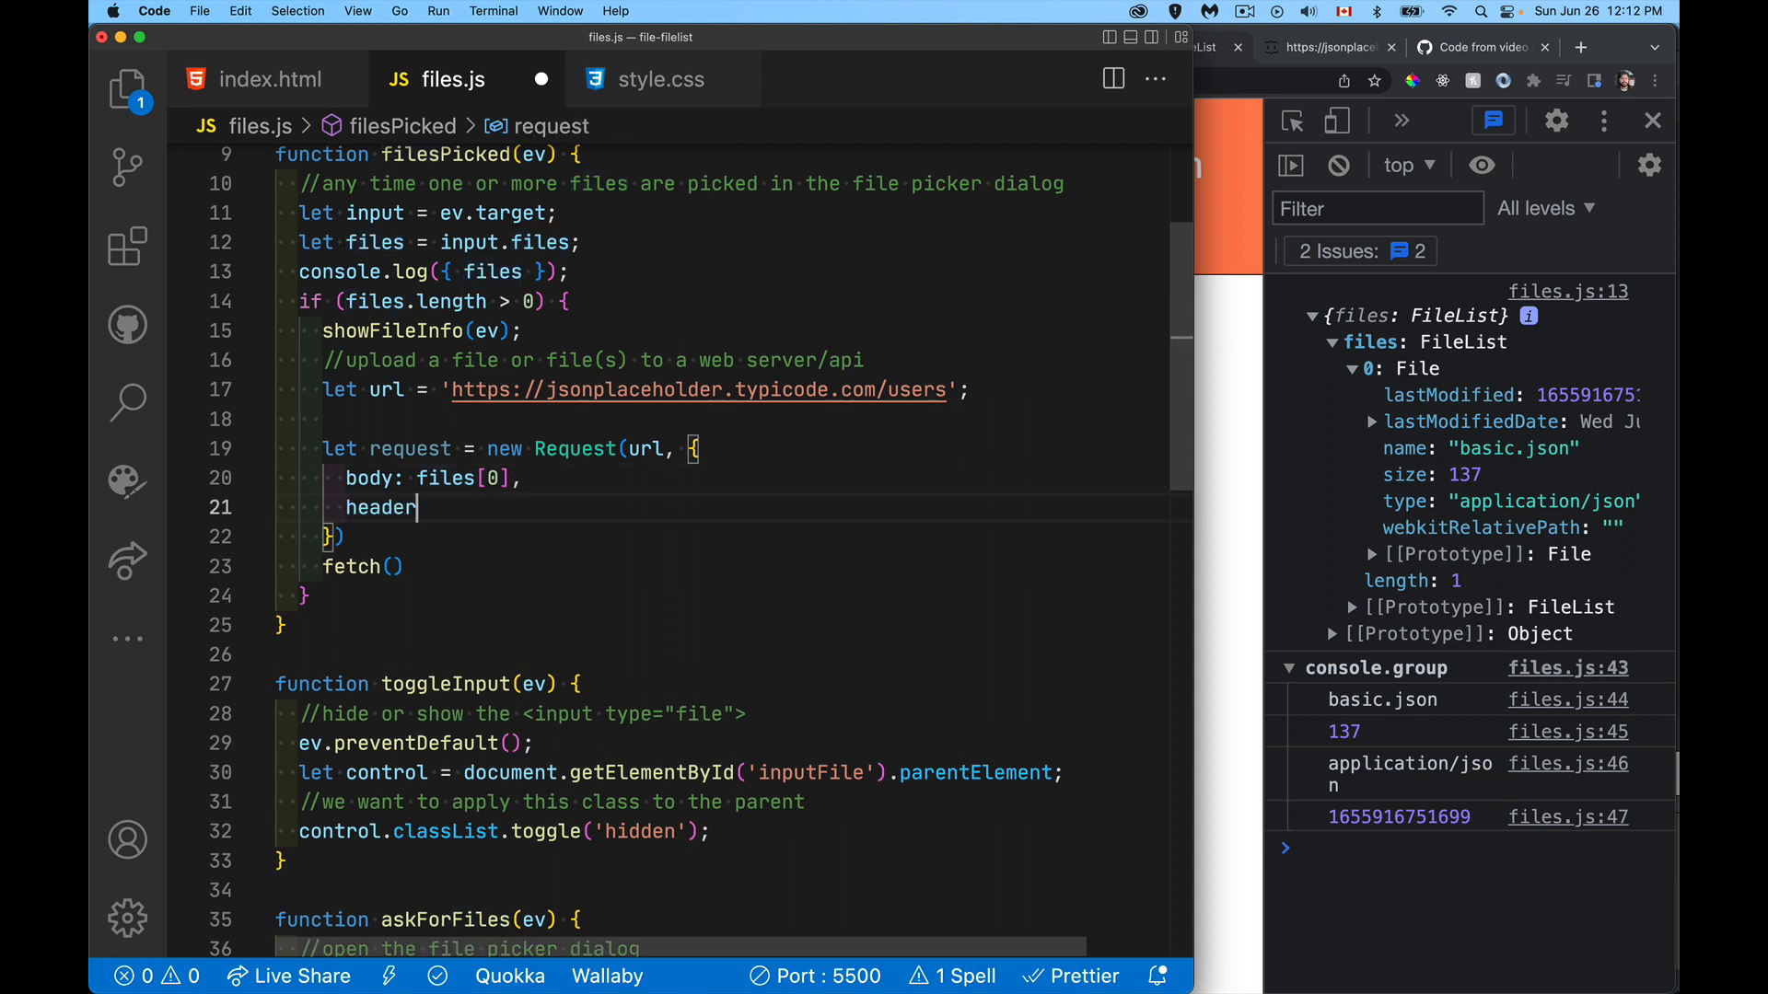
{"action": "type", "text": "s: h"}
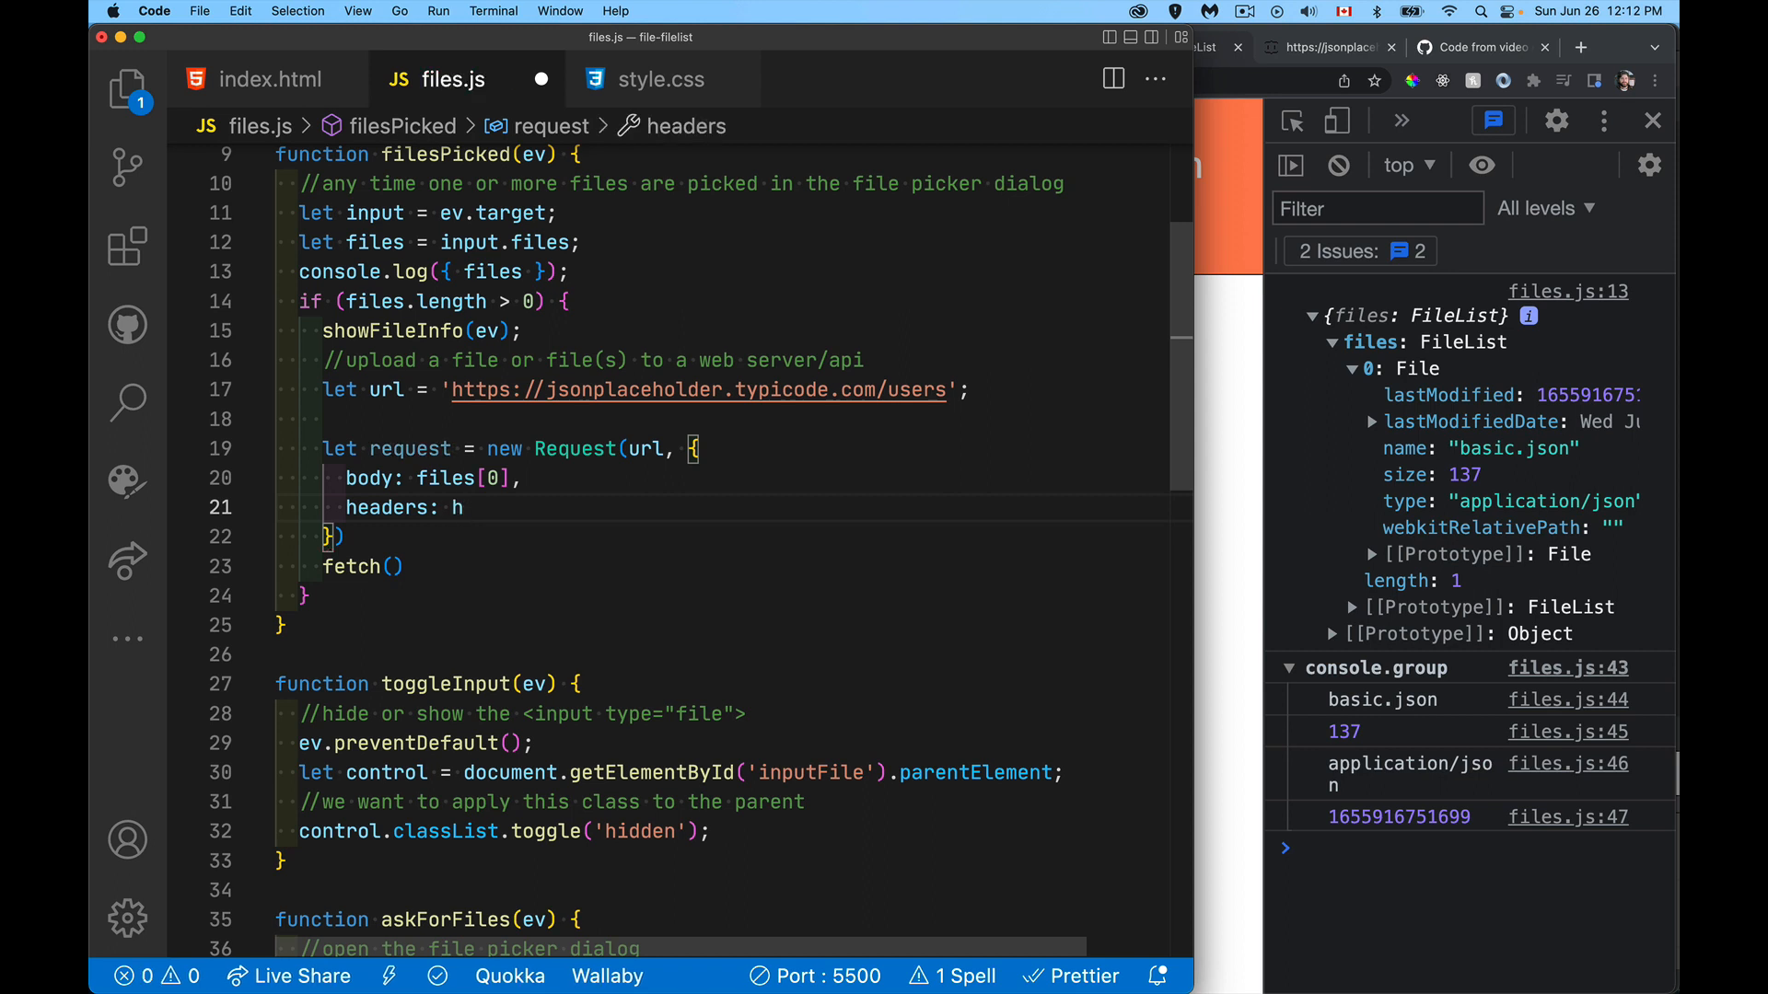
Step: Declare let h = new Headers() with content-type and files[0].size content-length appends
{"action": "type", "text": "let h"}
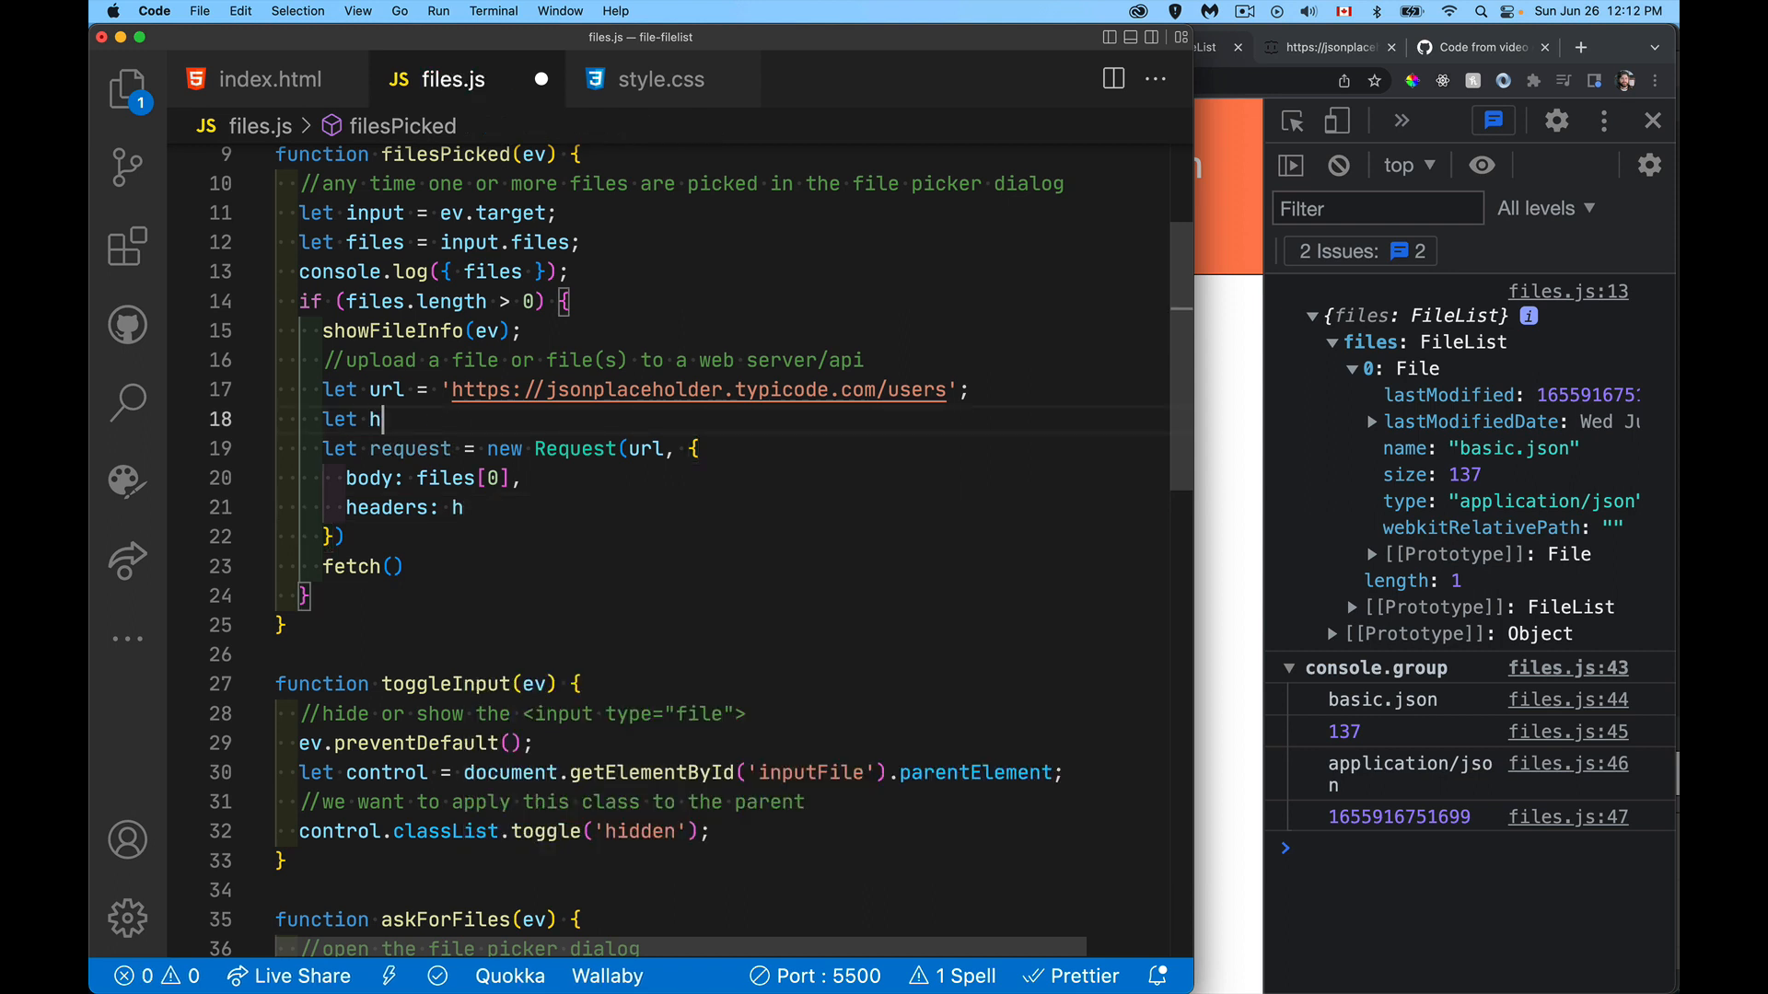
{"action": "type", "text": "= new"}
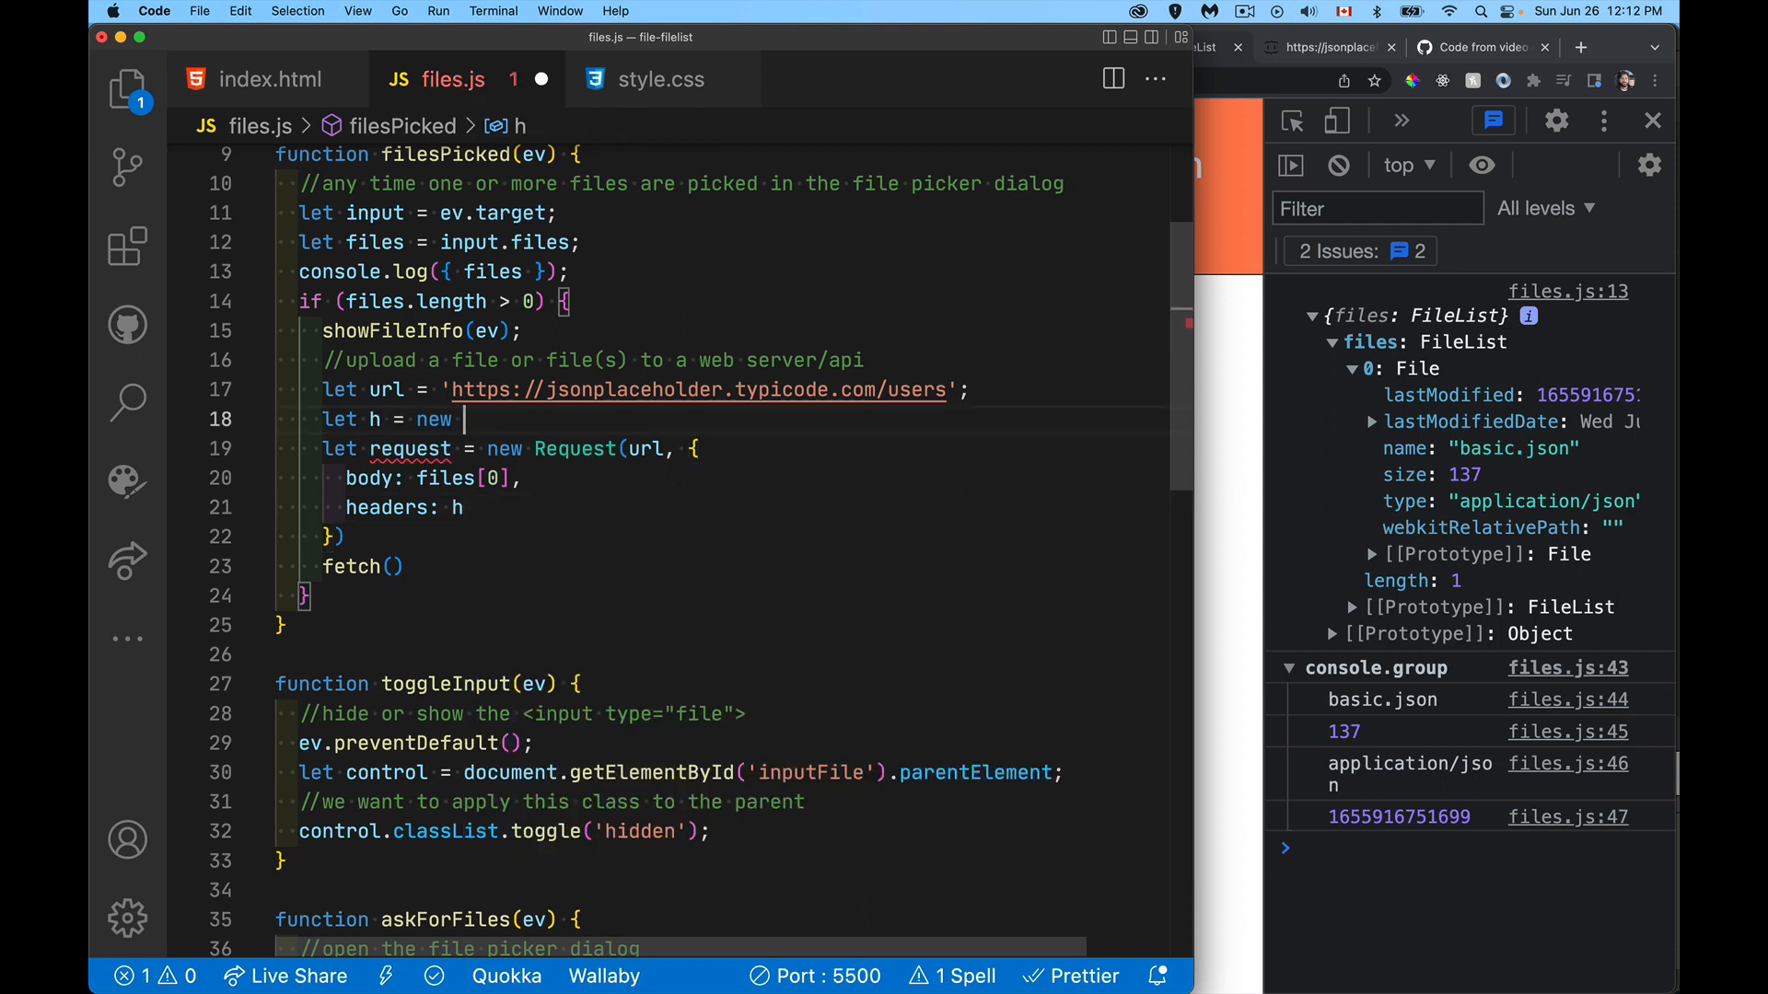
{"action": "type", "text": "Headers();"}
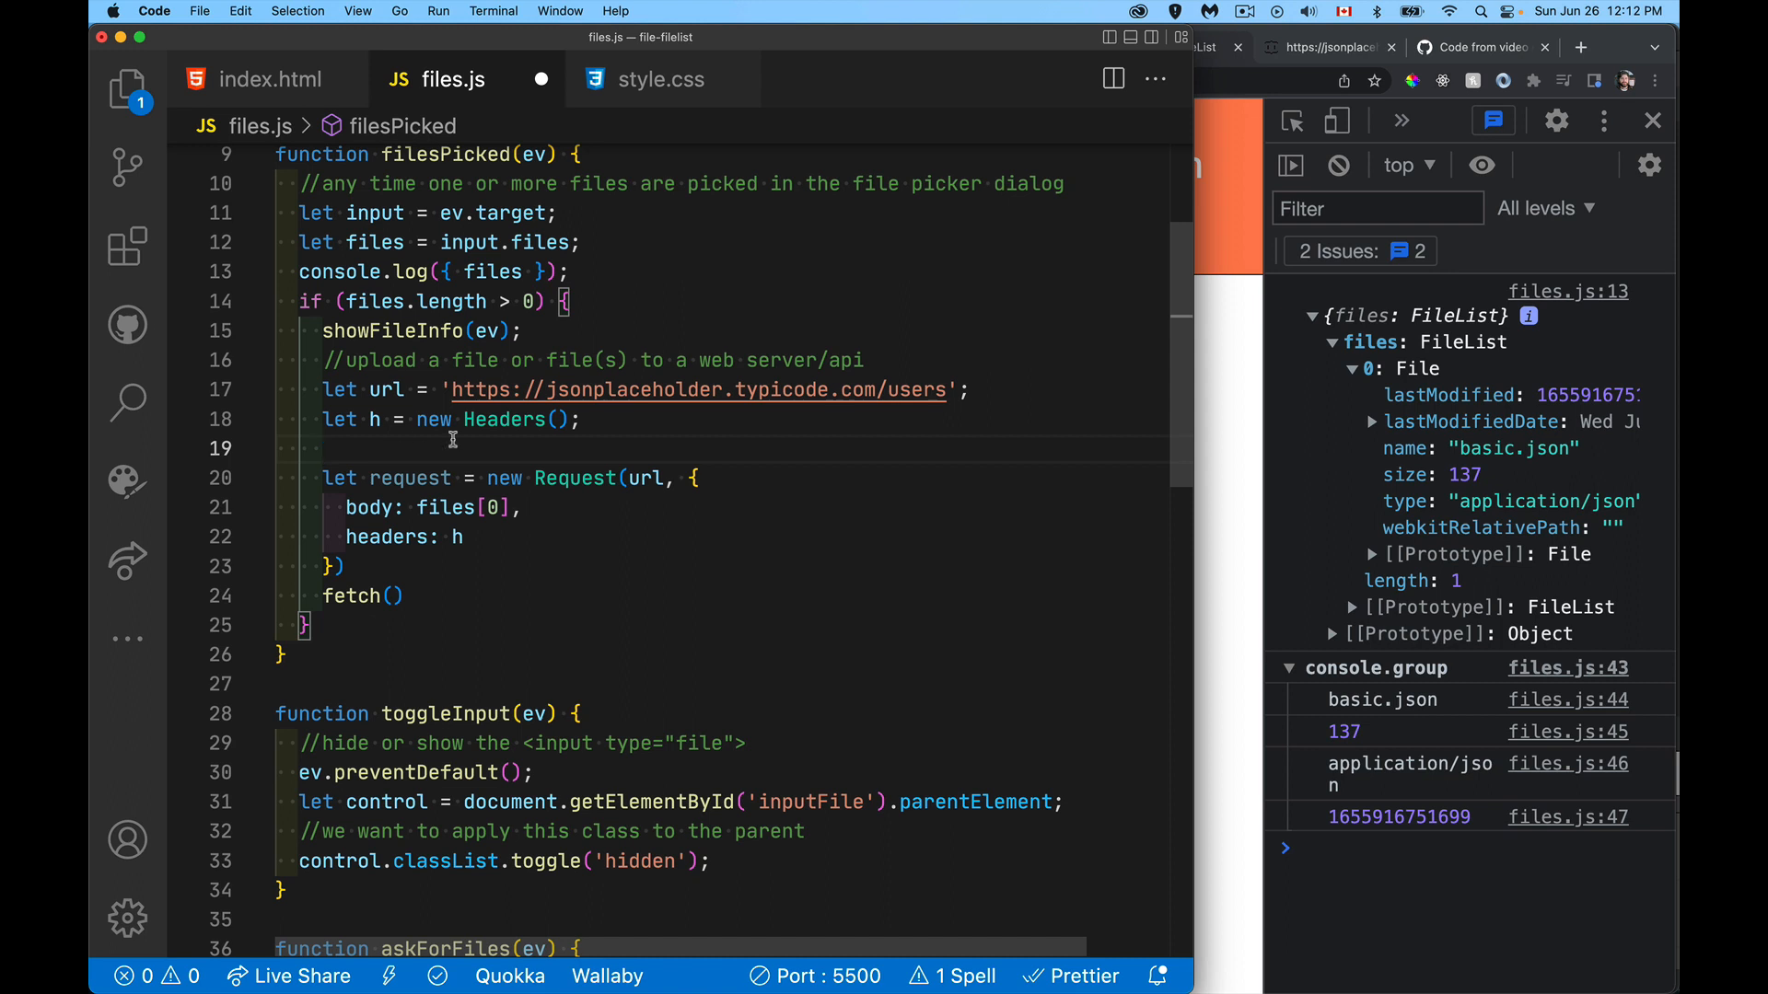
{"action": "mouse_move", "coordinate": [1605, 518]}
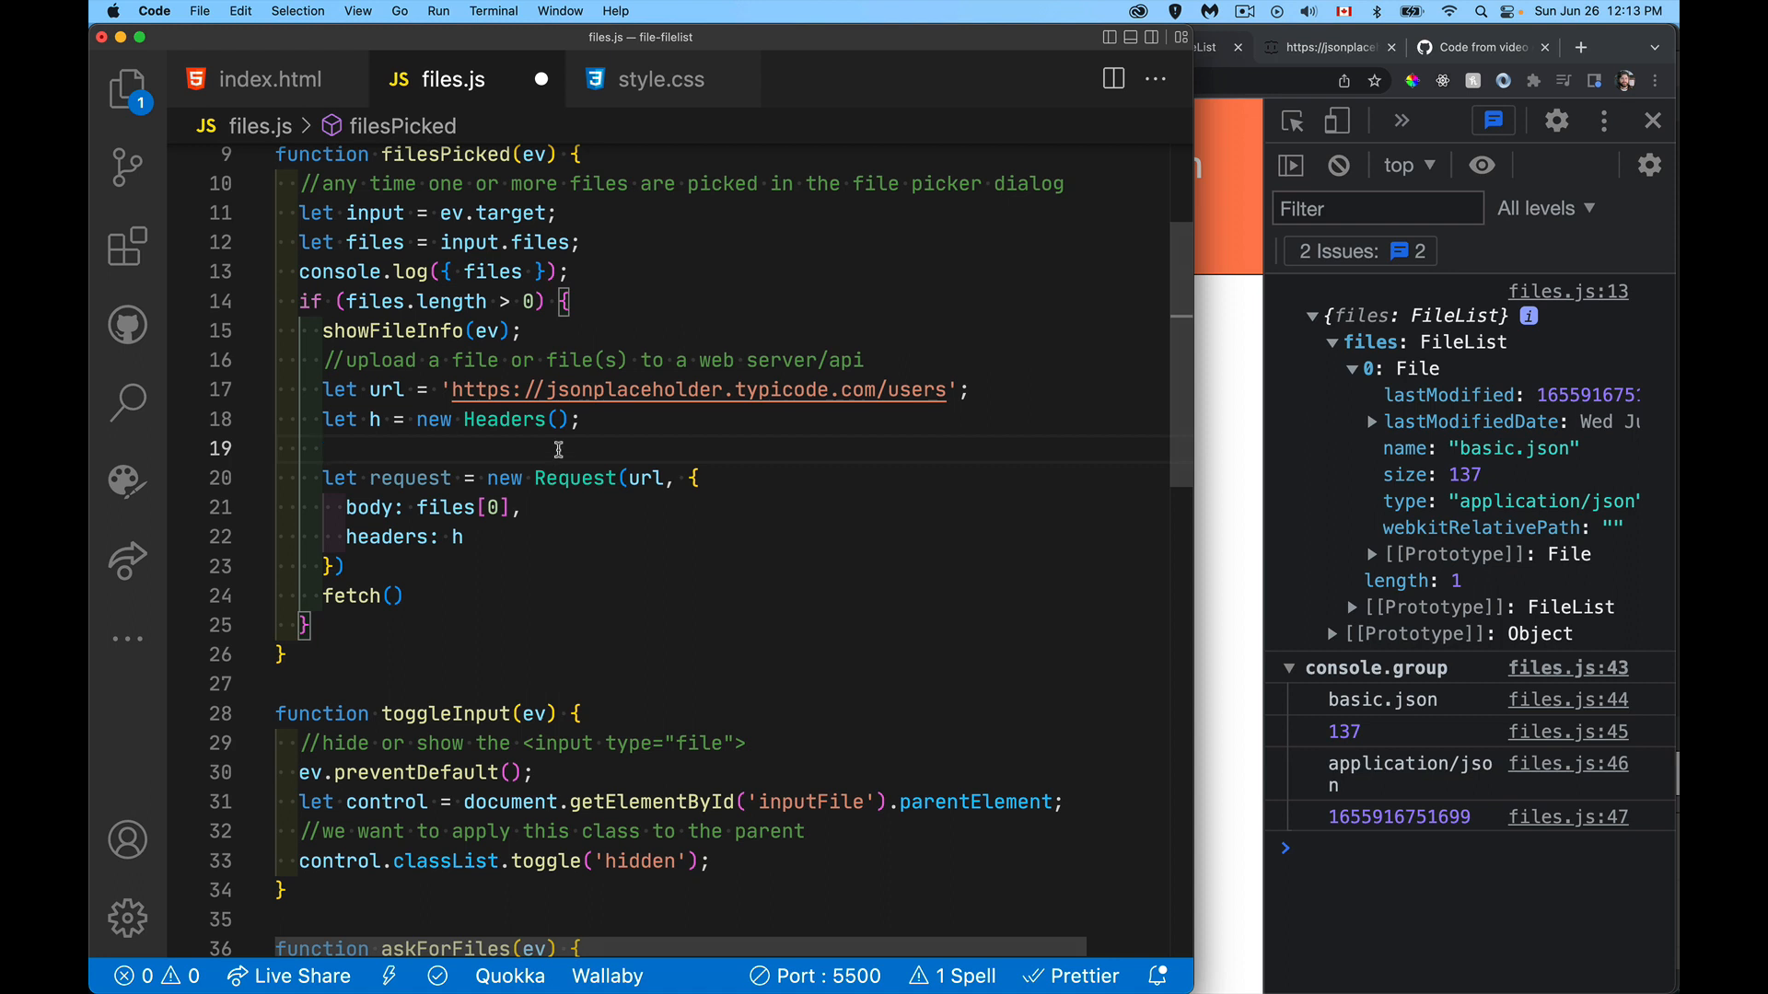
{"action": "type", "text": "h.append('')"}
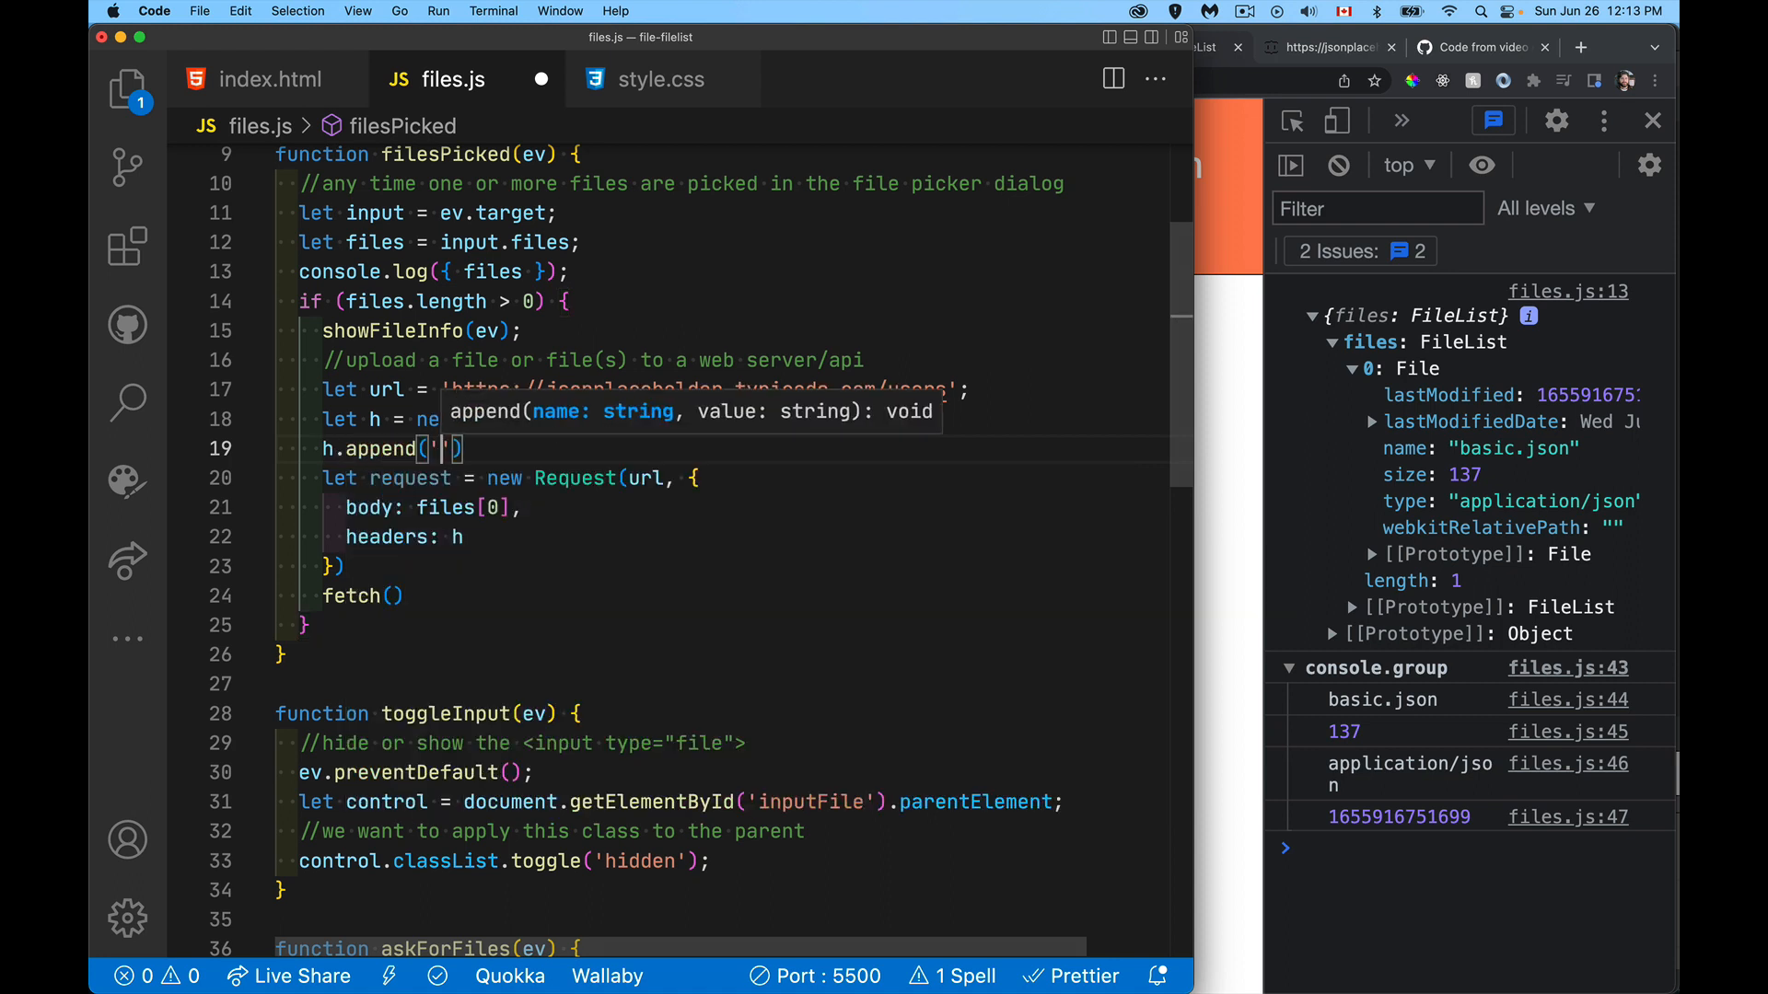
{"action": "type", "text": "content-type"}
{"action": "type", "text": "h.append('content-length', "}
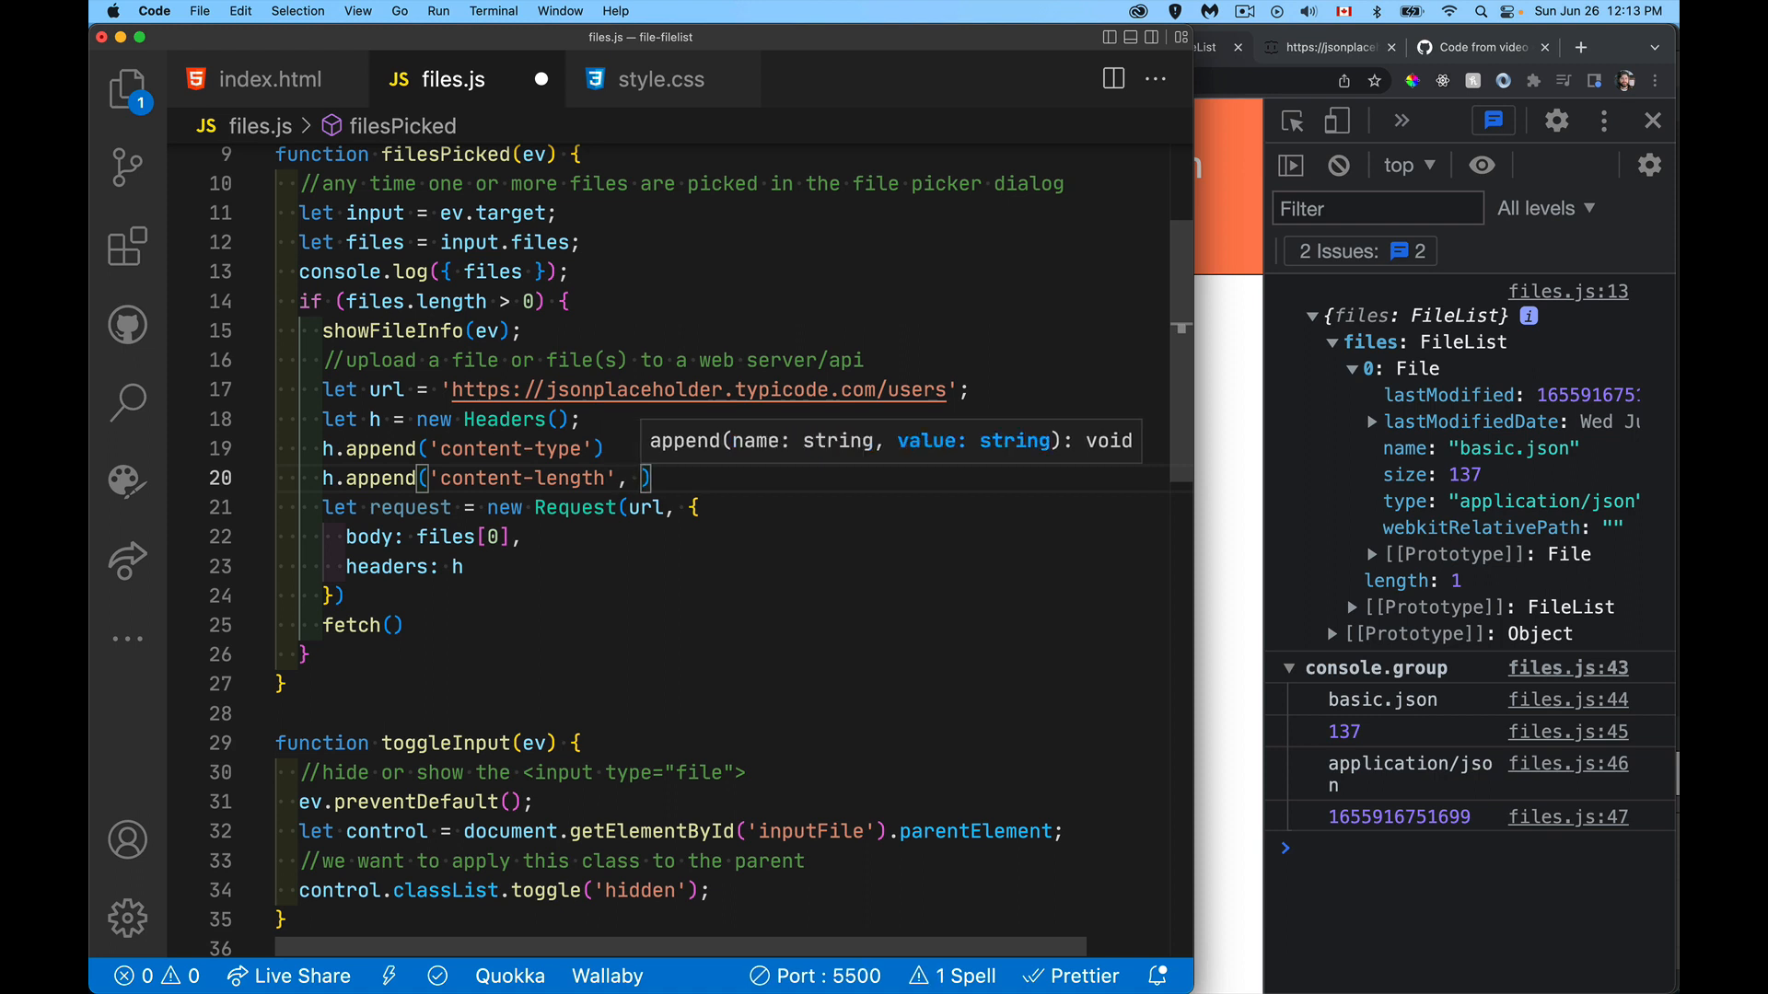
{"action": "type", "text": "files[0]"}
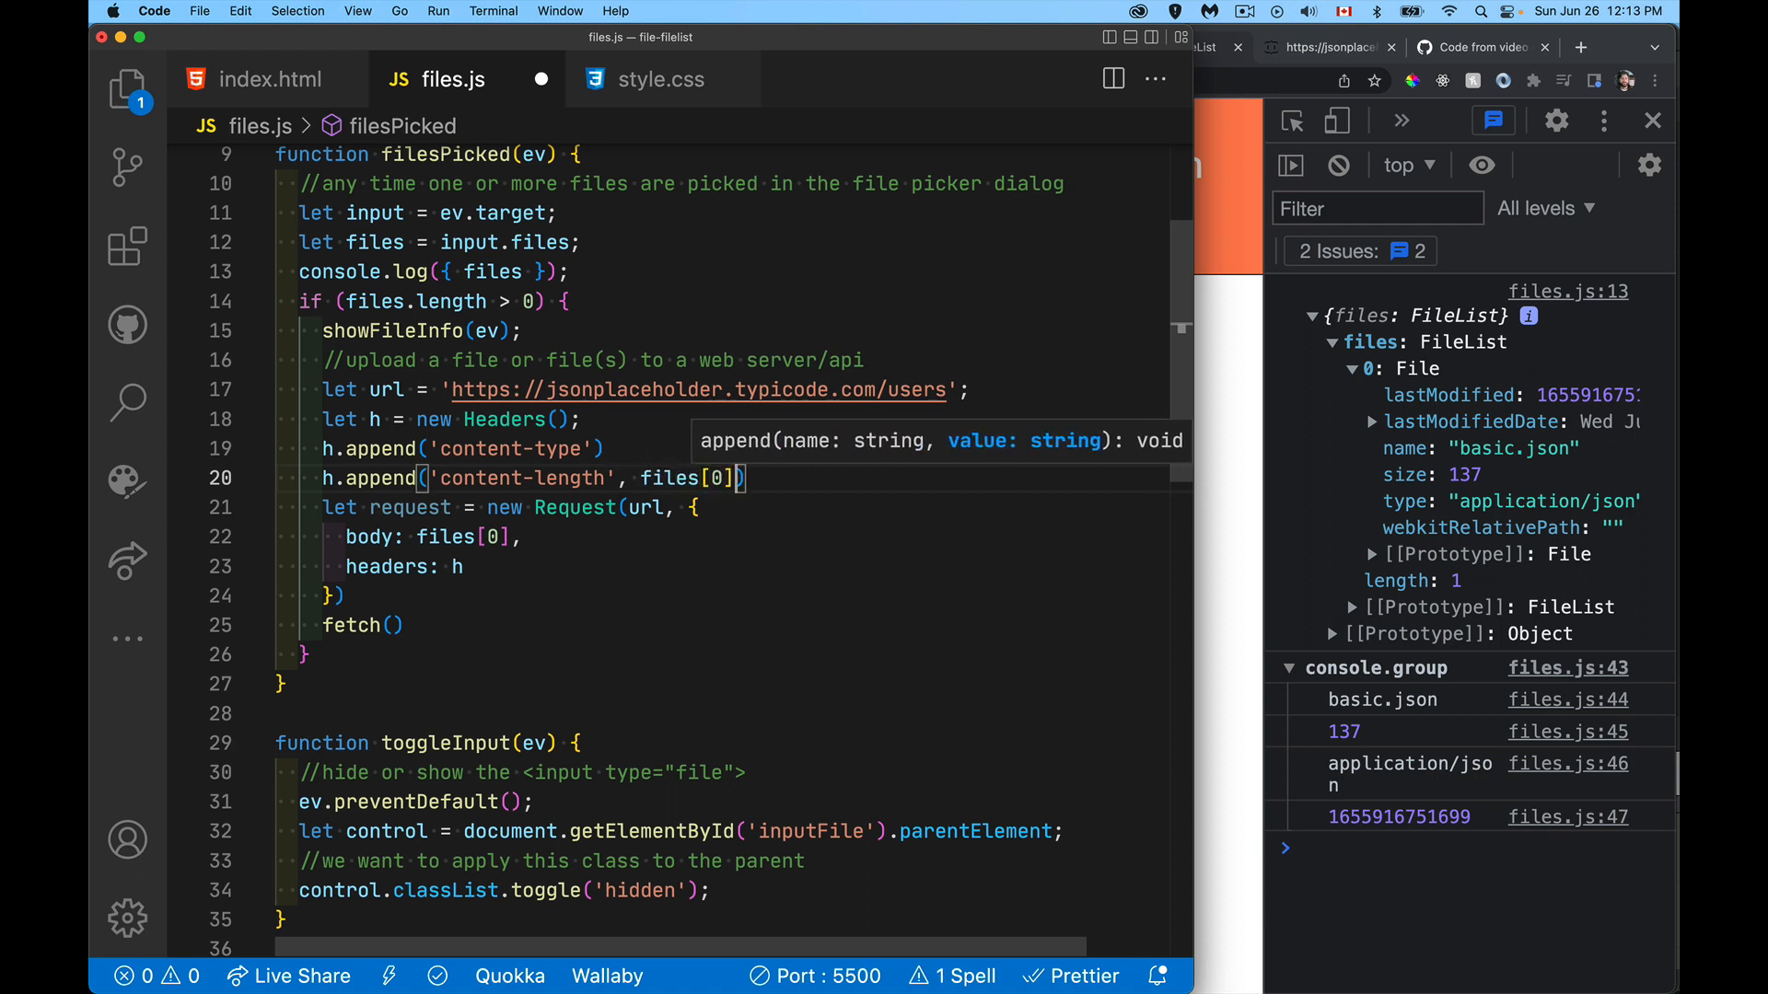
{"action": "type", "text": "."}
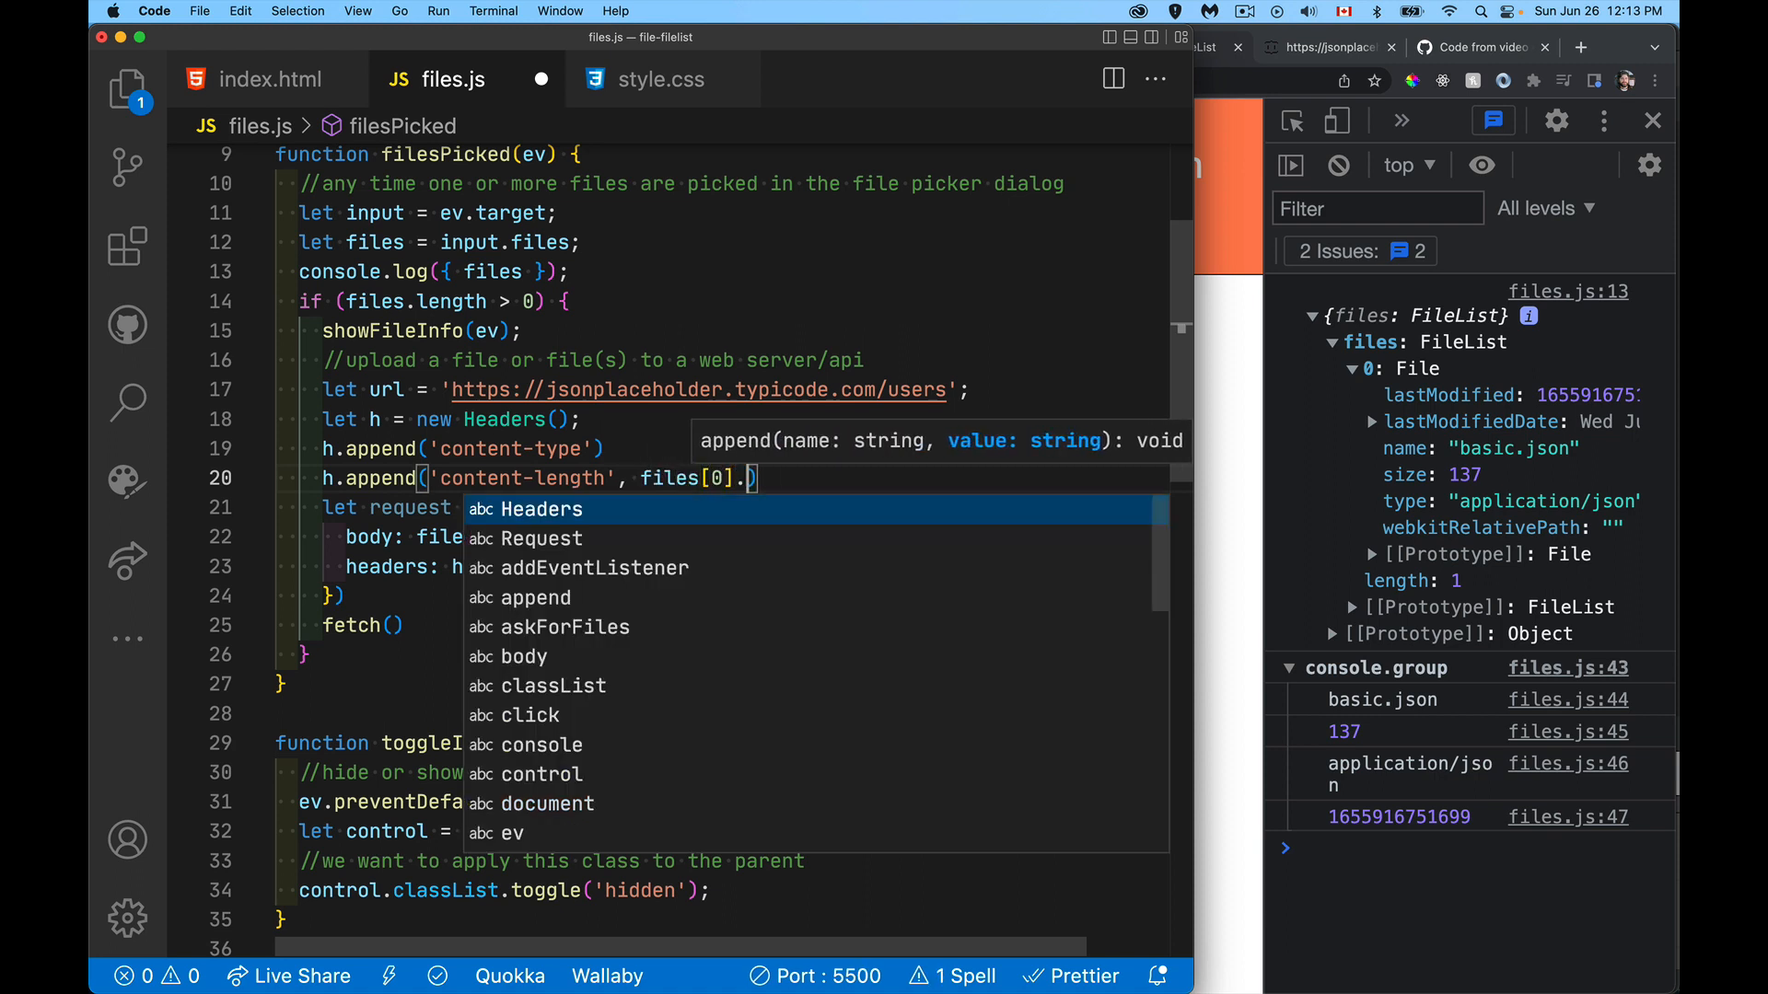
{"action": "type", "text": "size);"}
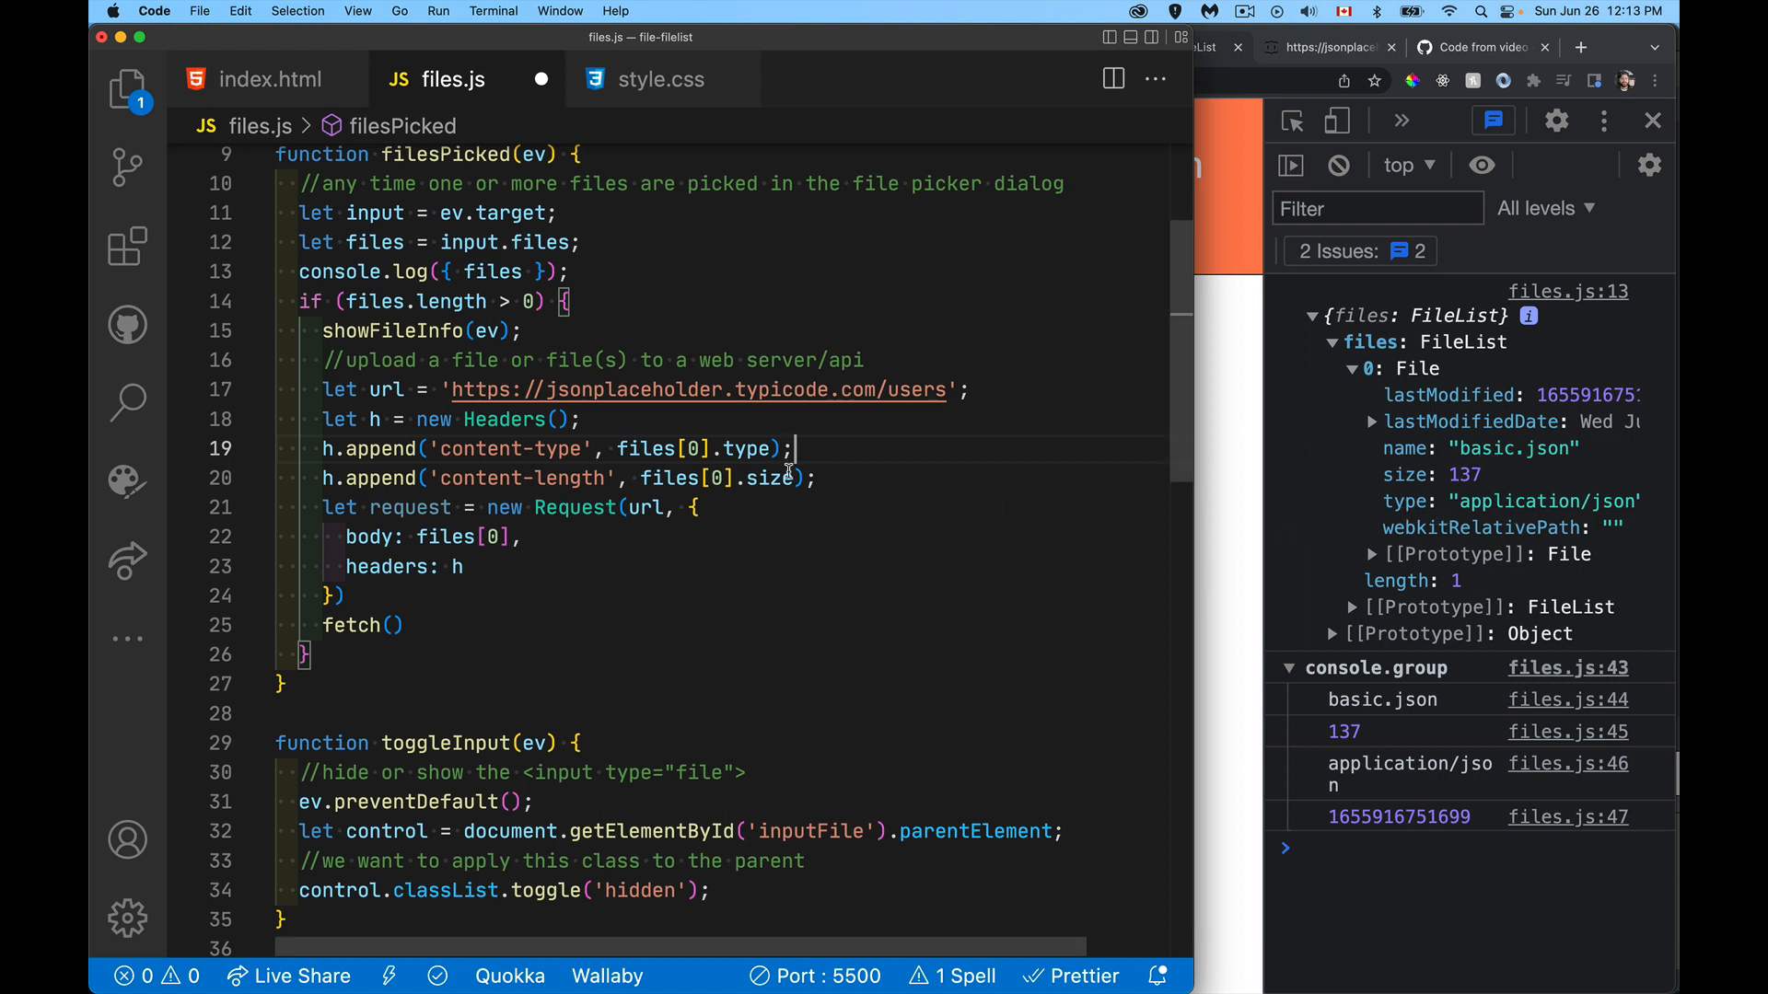
{"action": "mouse_move", "coordinate": [778, 519]}
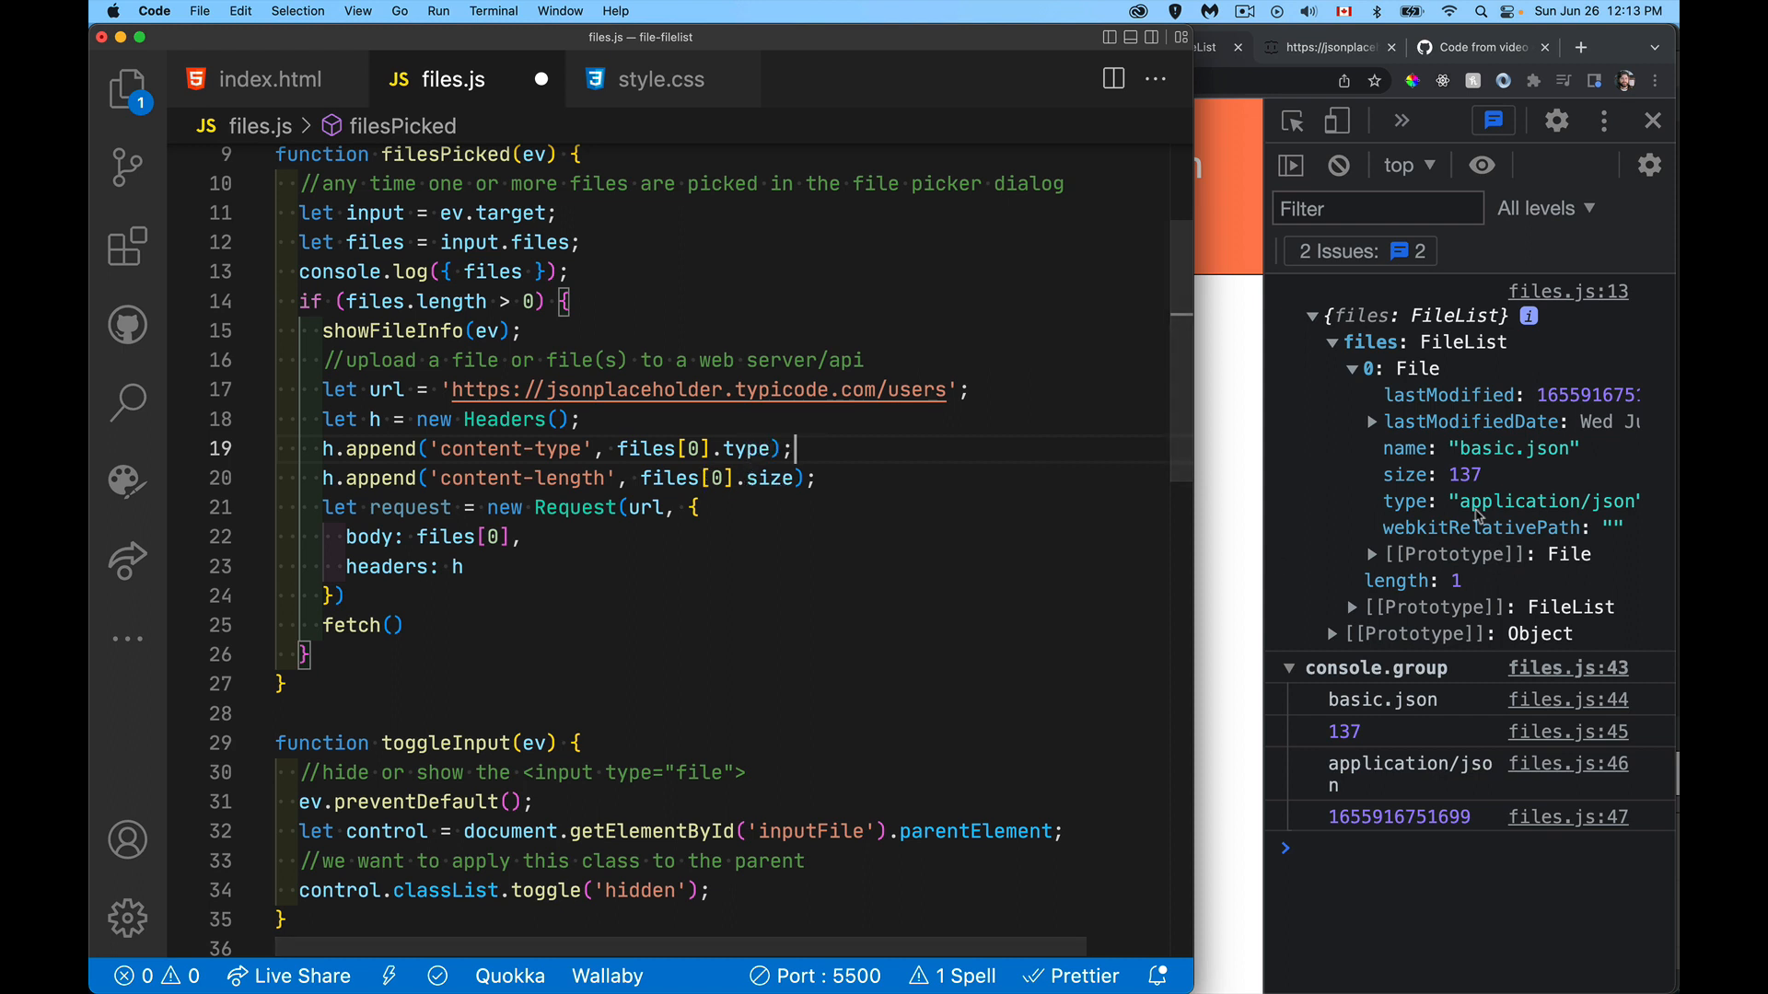
{"action": "mouse_move", "coordinate": [1004, 469]}
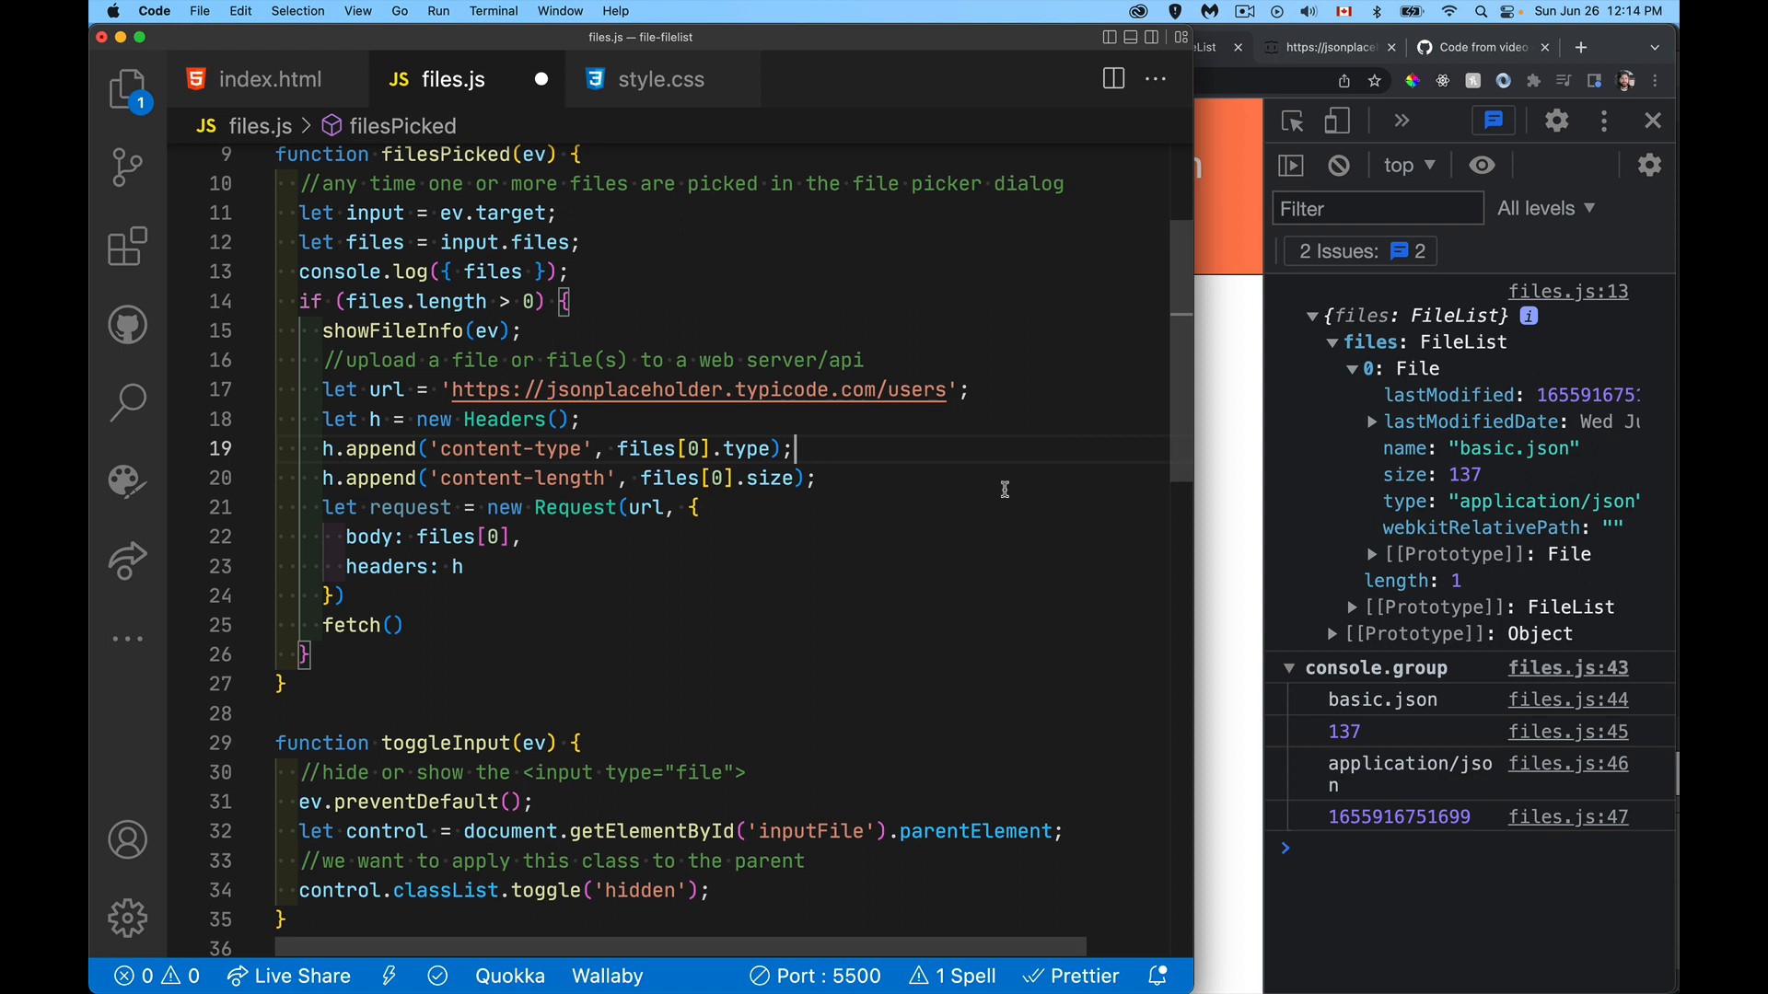
{"action": "mouse_move", "coordinate": [962, 512]}
{"action": "type", "text": ","}
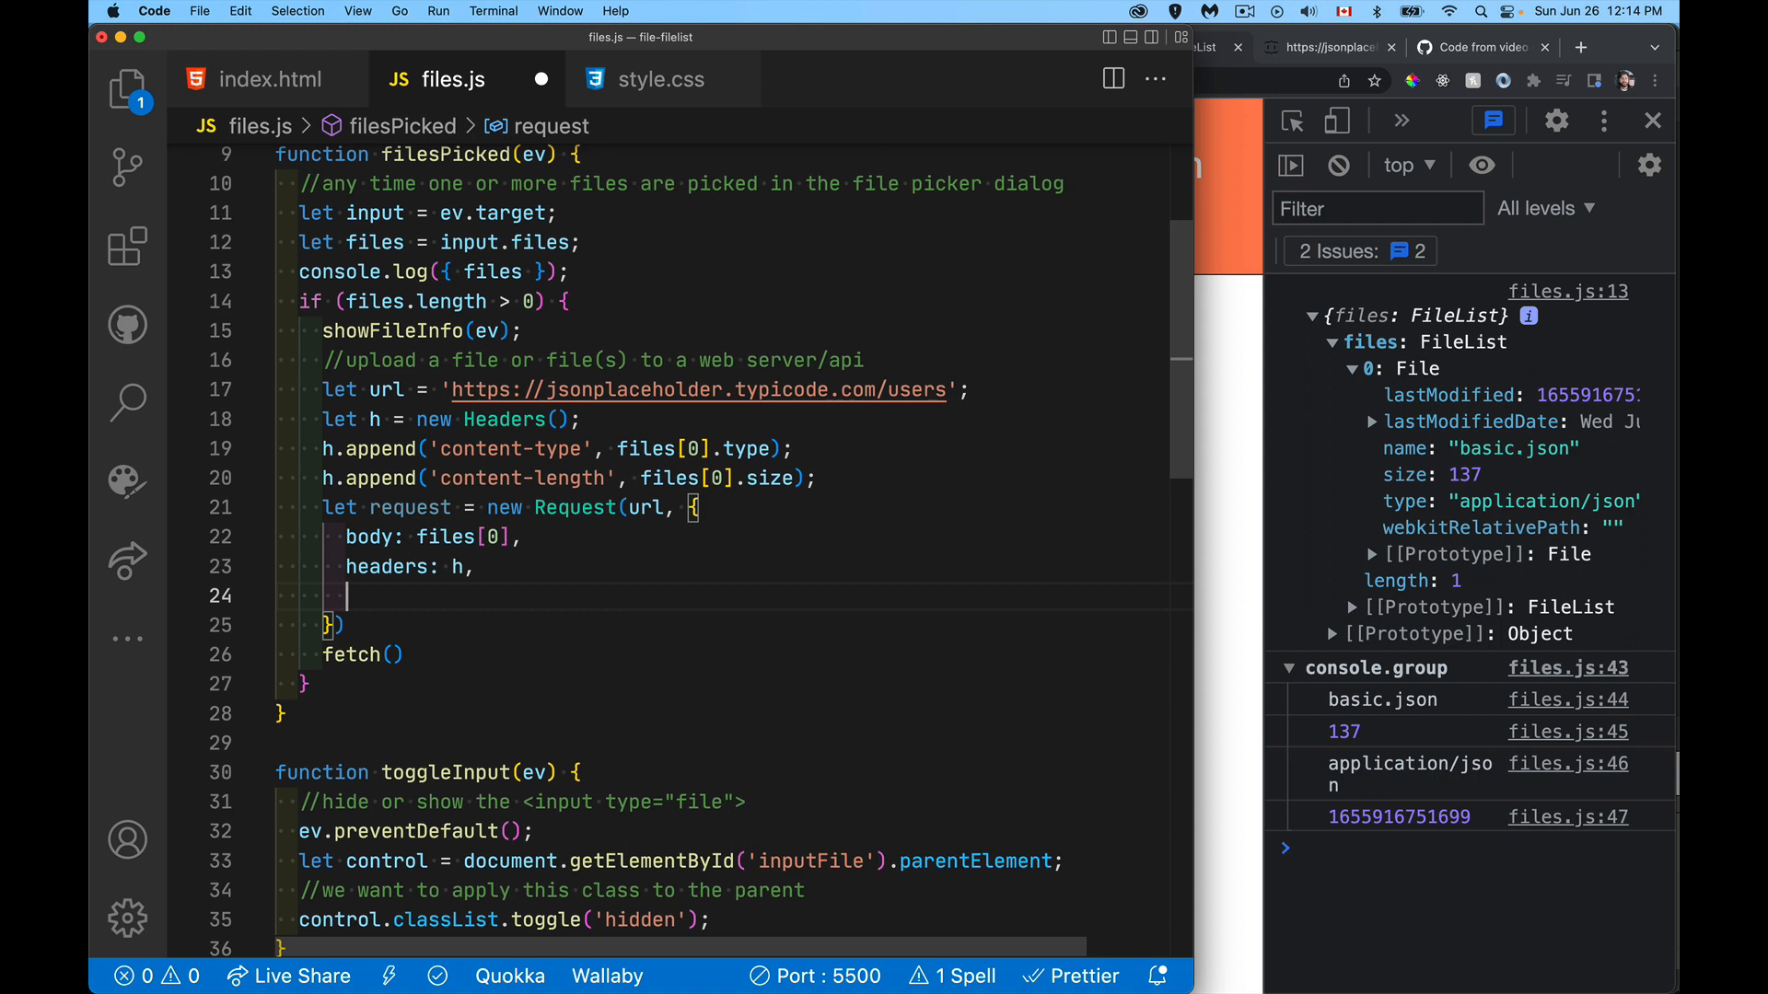
{"action": "mouse_move", "coordinate": [452, 600]}
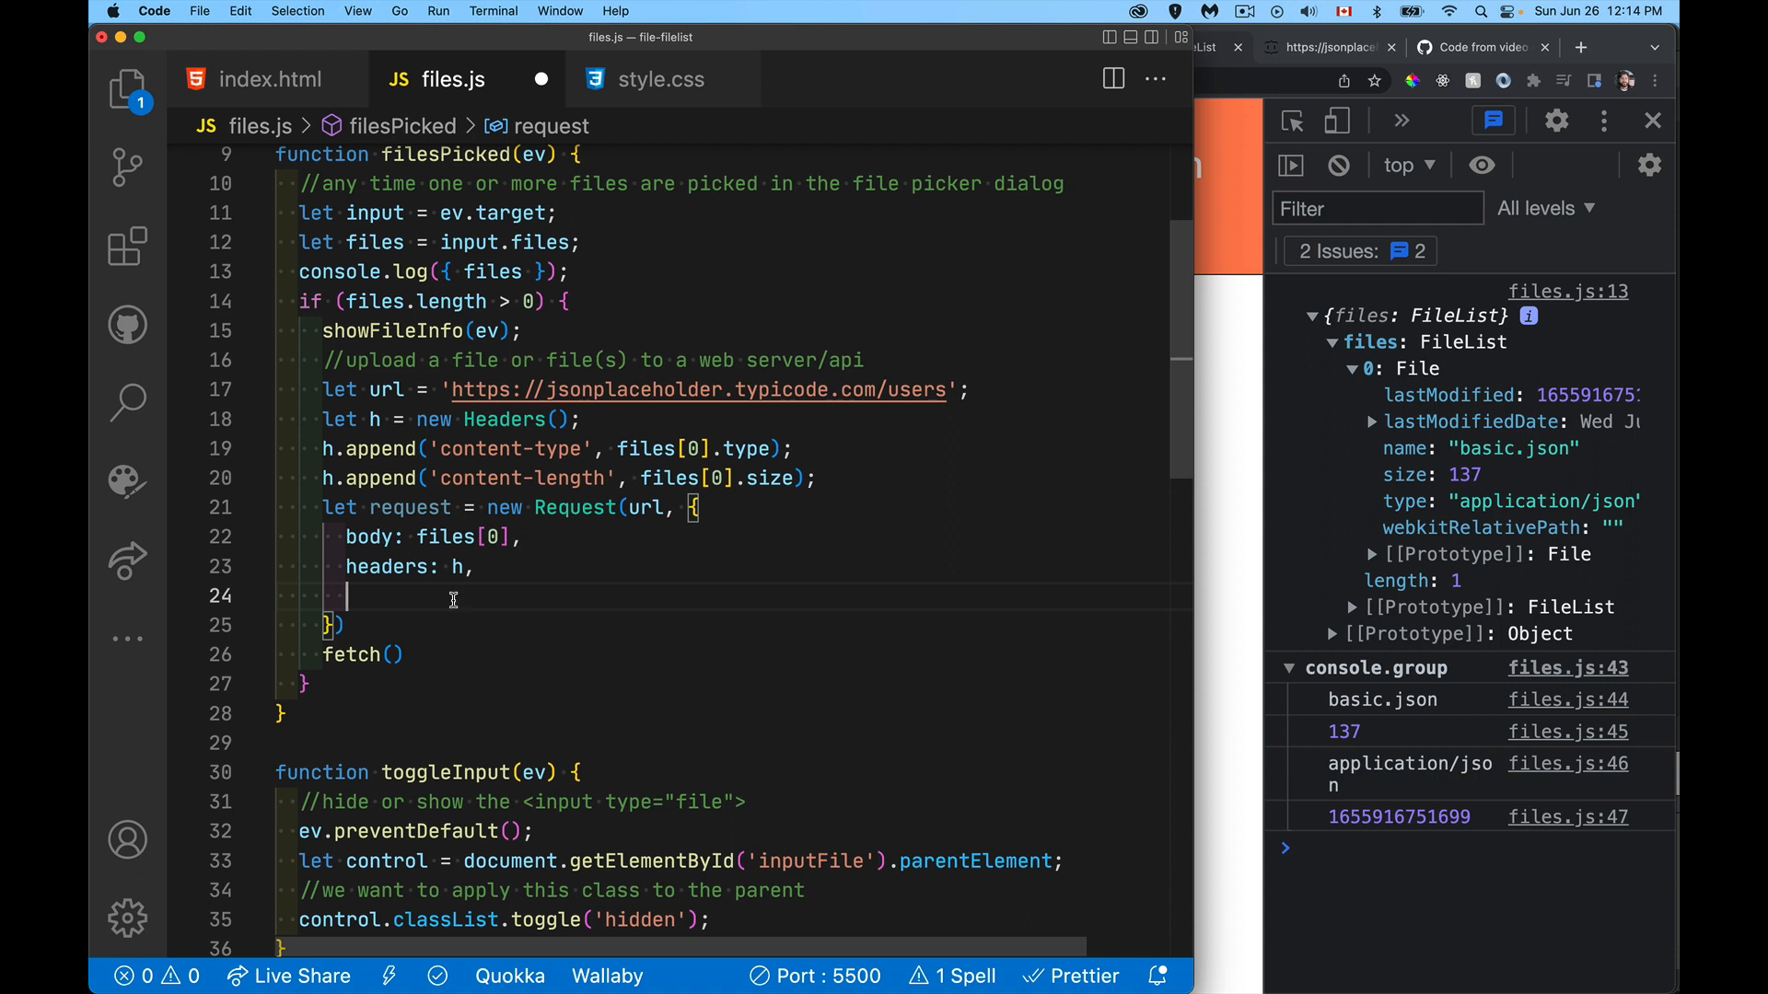
Step: Add method 'POST', then fetch the request logging response status and warning errors via console.warn
{"action": "type", "text": "method:"}
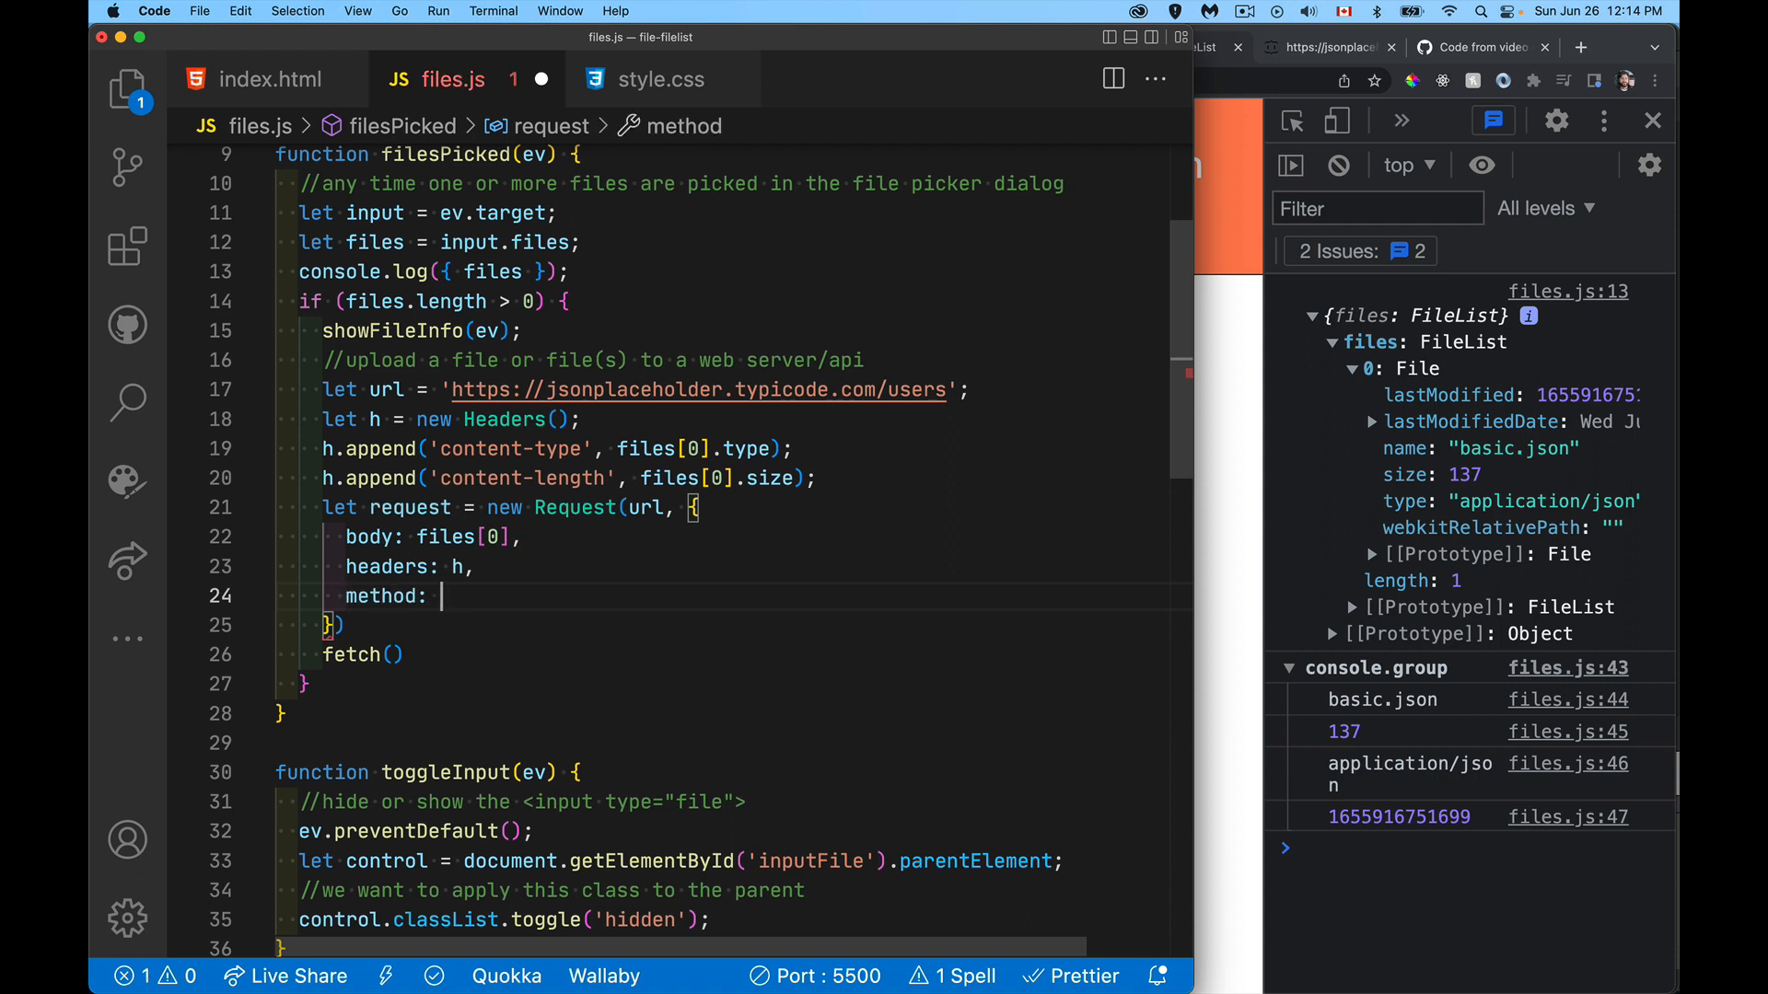
{"action": "type", "text": "'POST',"}
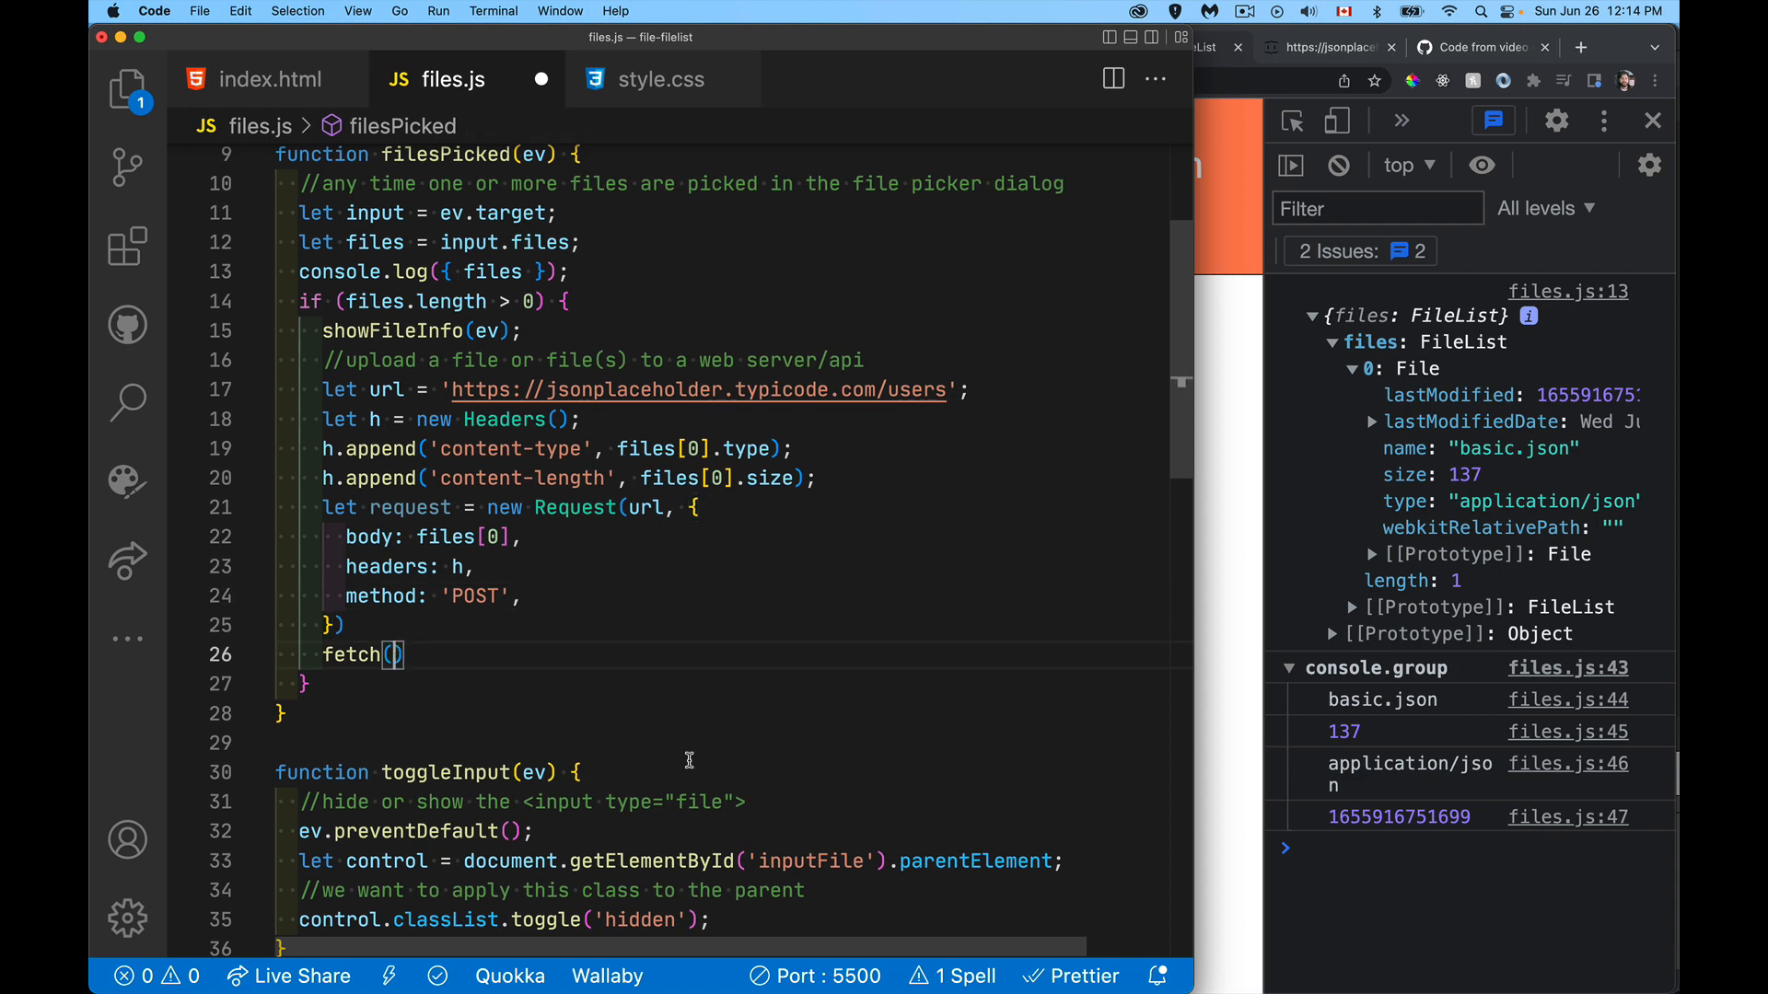
{"action": "type", "text": "request"}
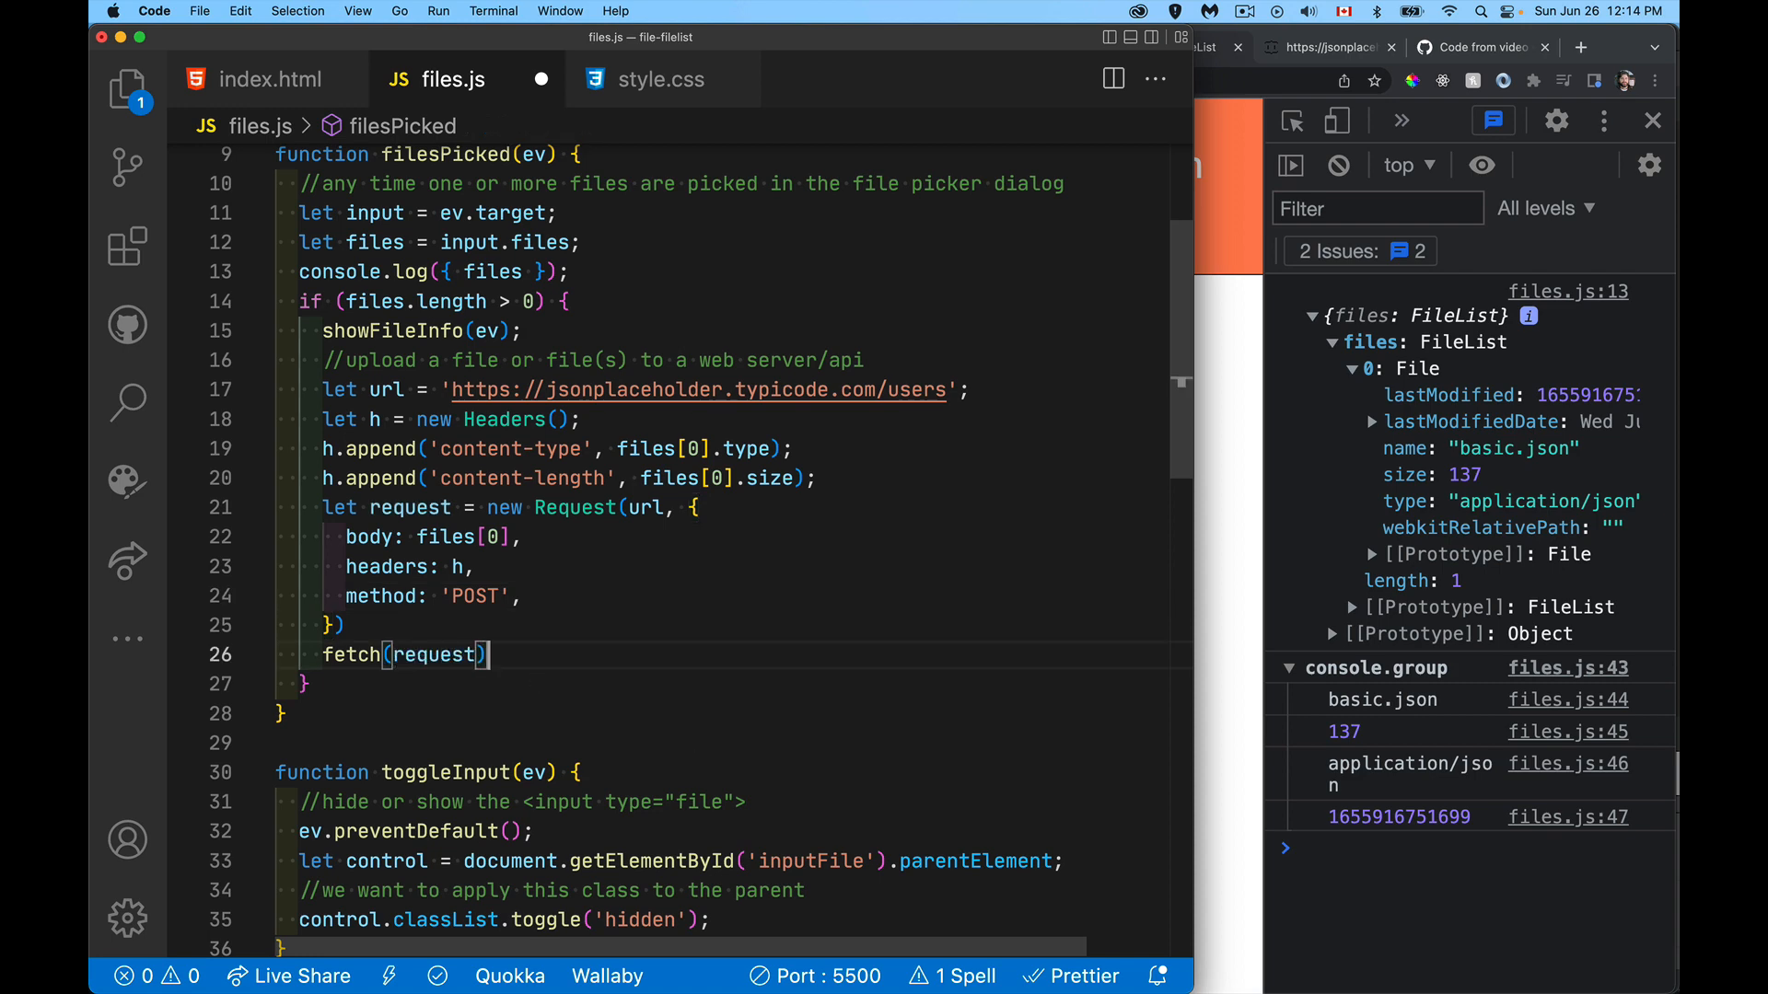
{"action": "type", "text": ".then("}
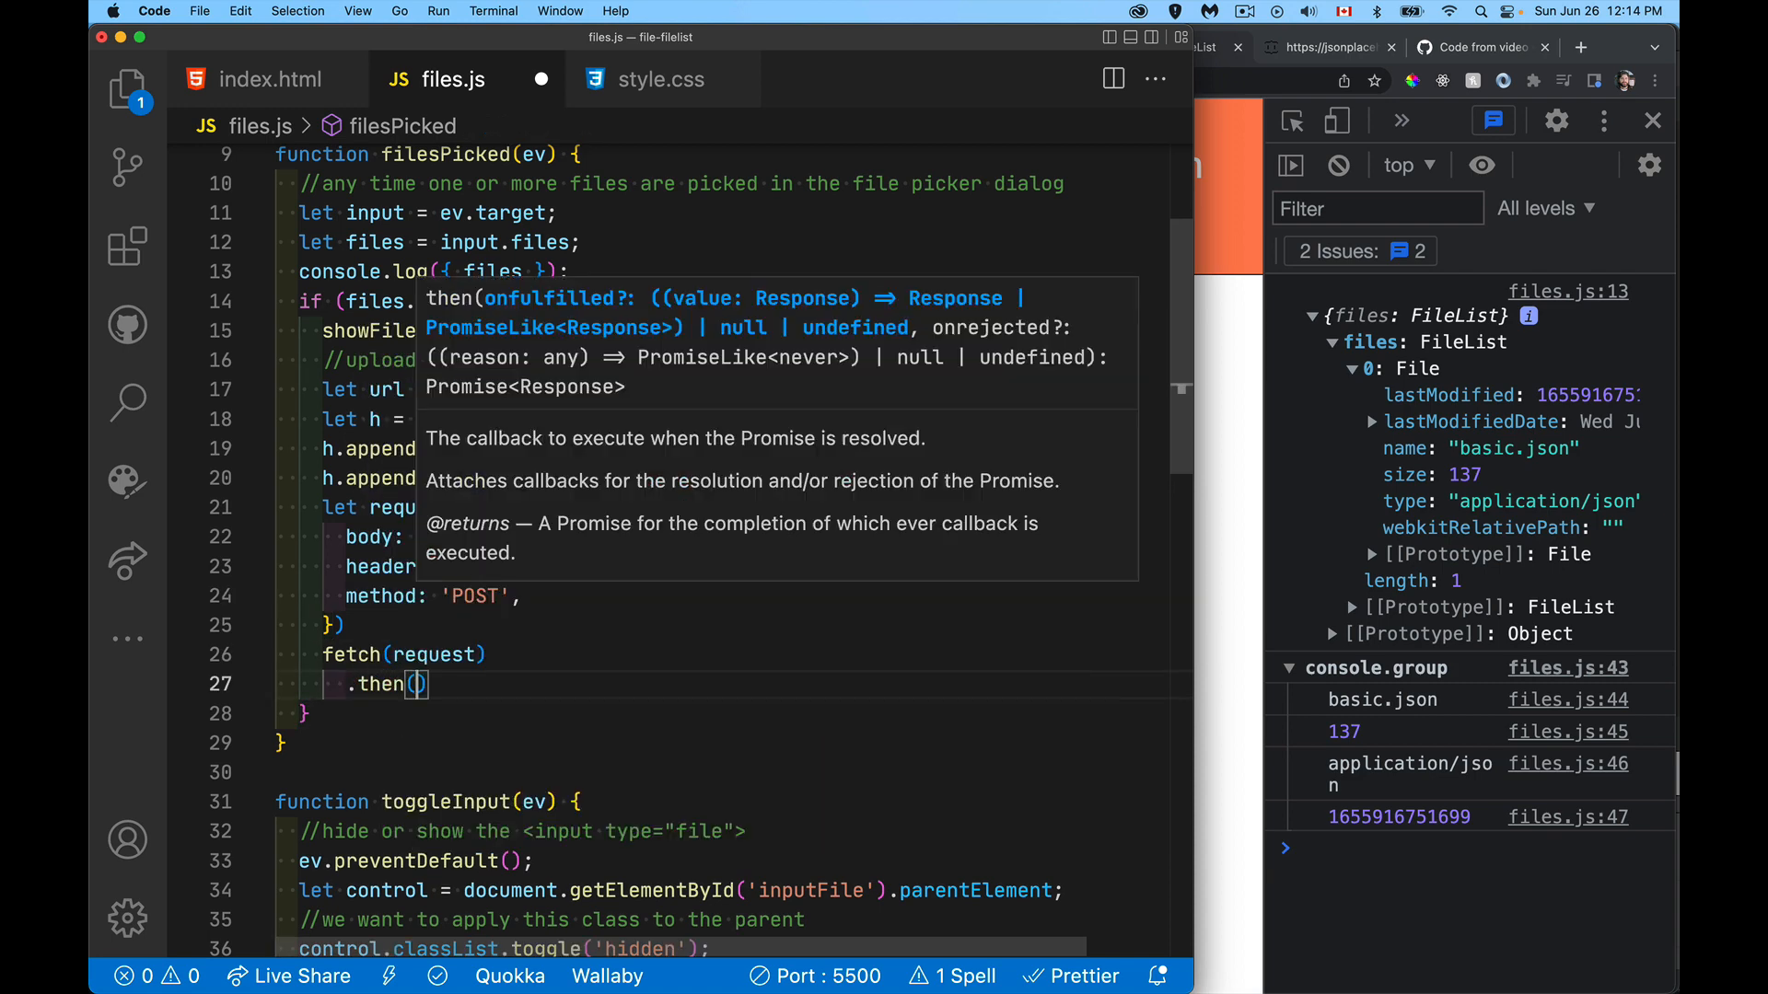
{"action": "type", "text": "response"}
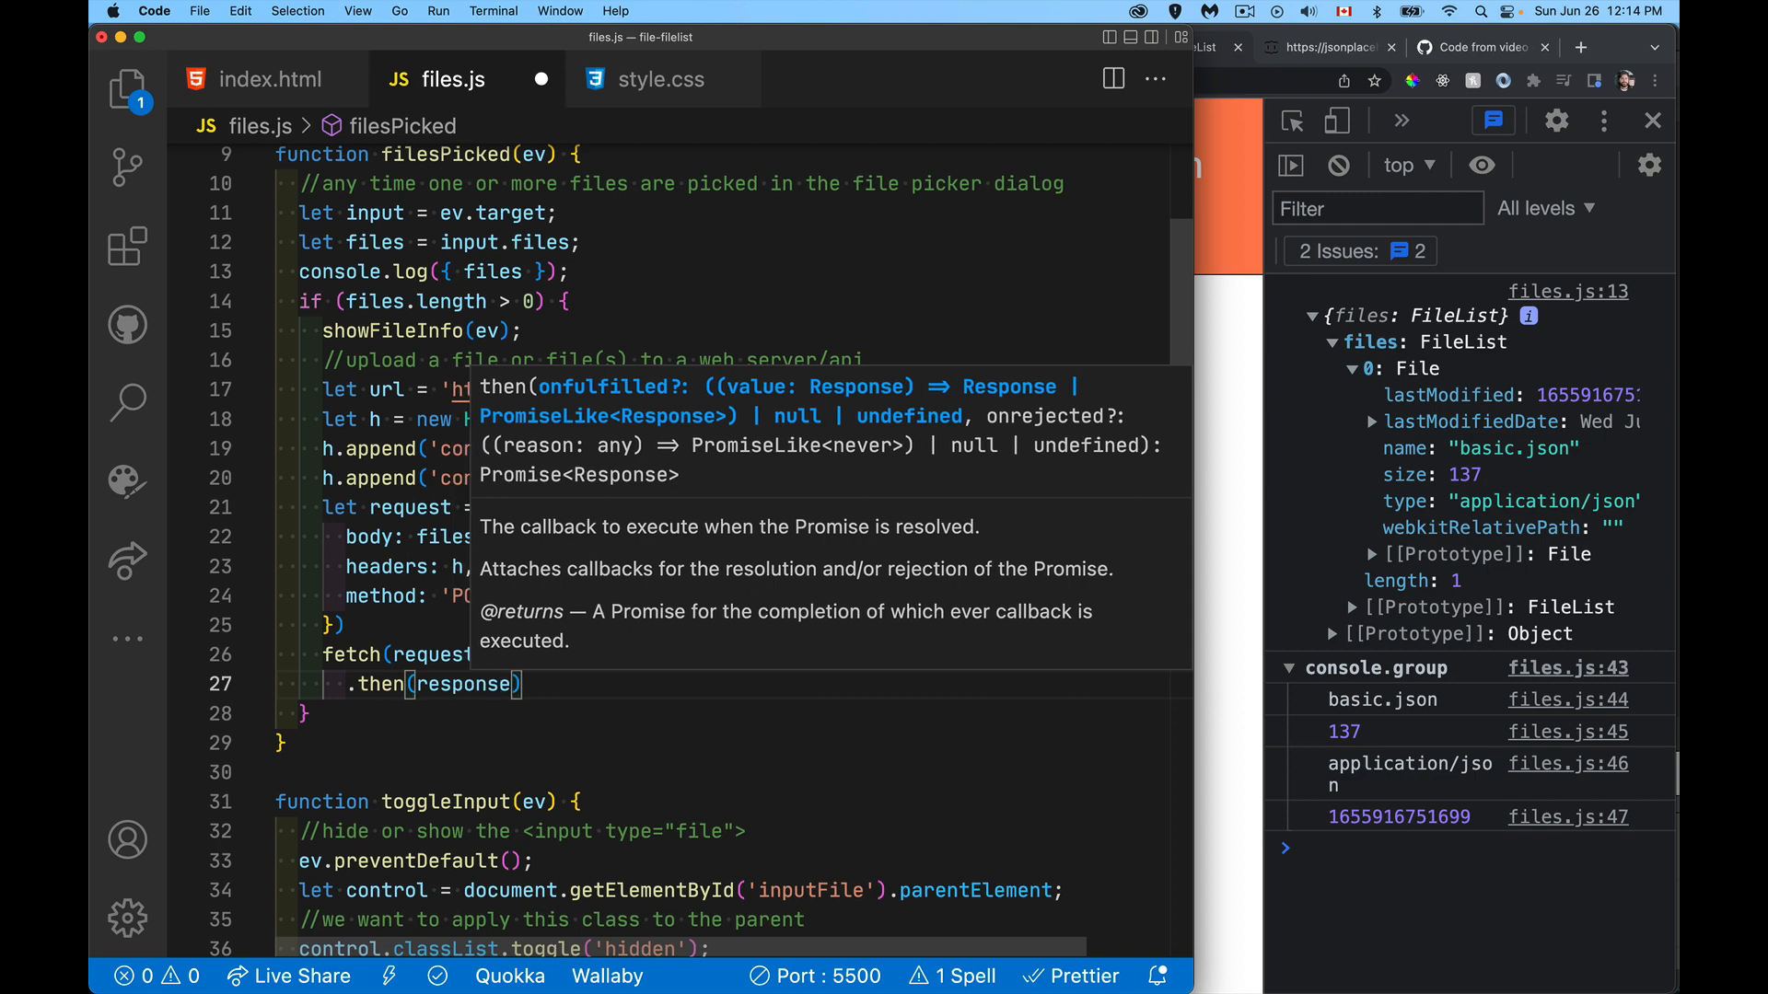
{"action": "type", "text": "console."}
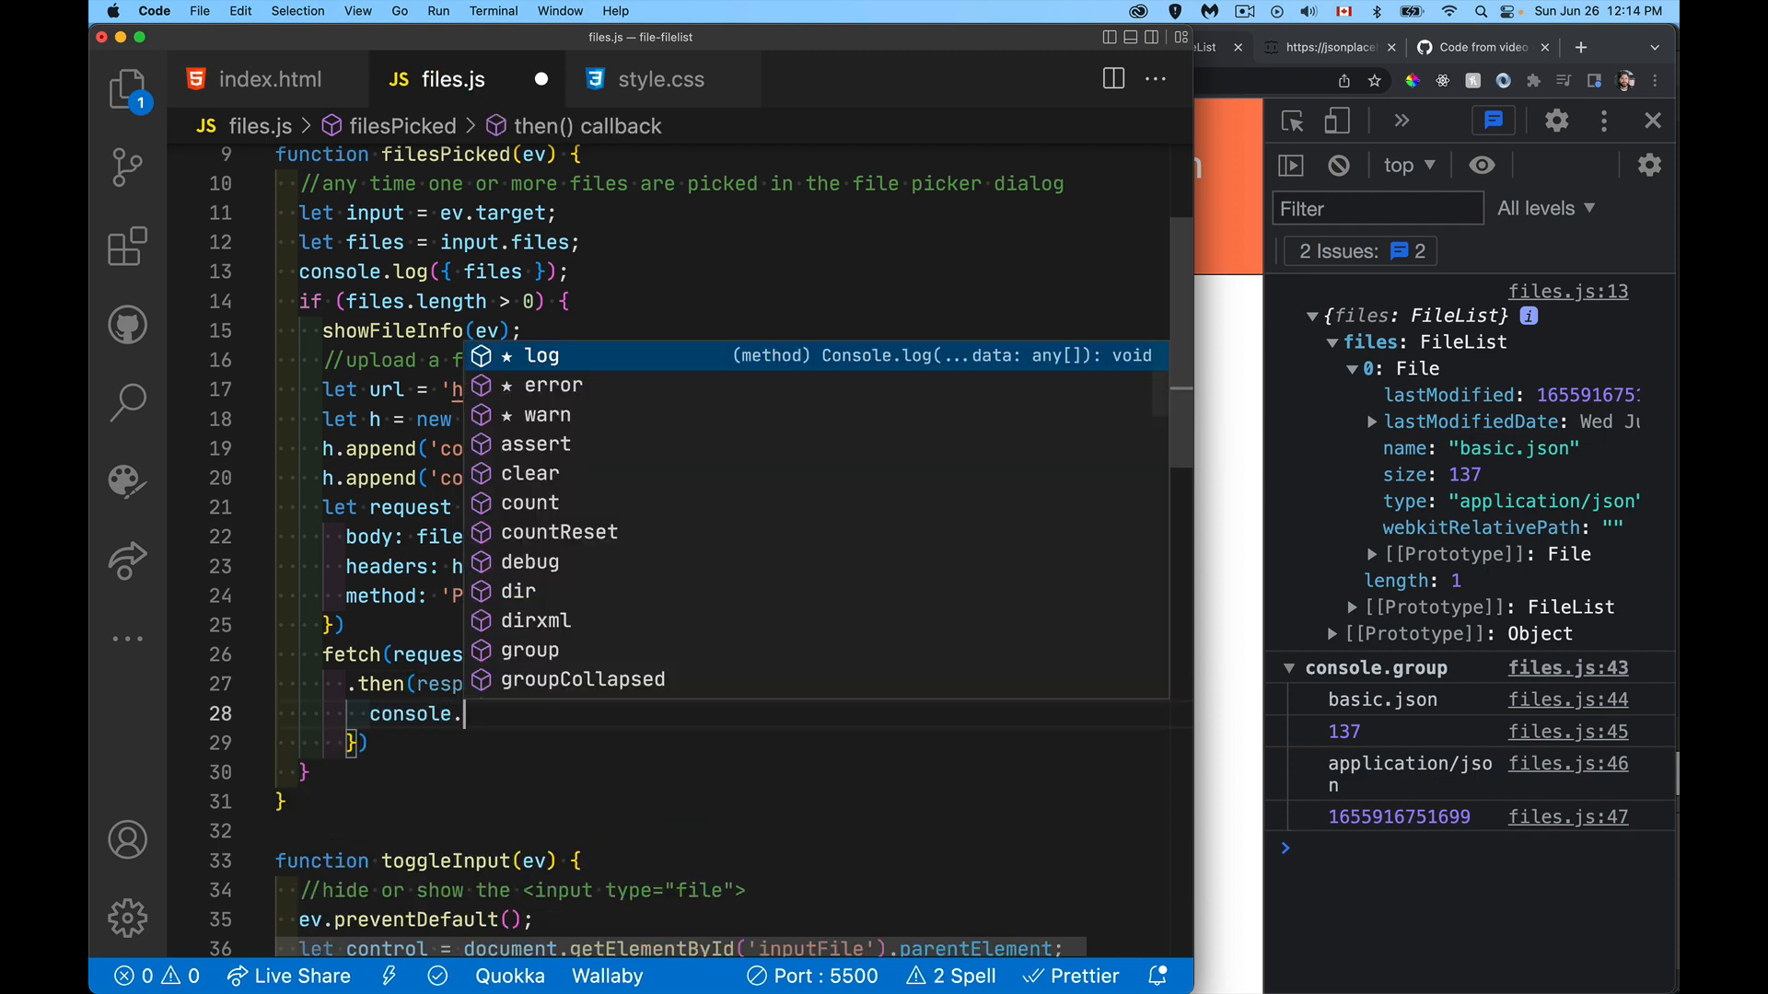
{"action": "type", "text": "res"}
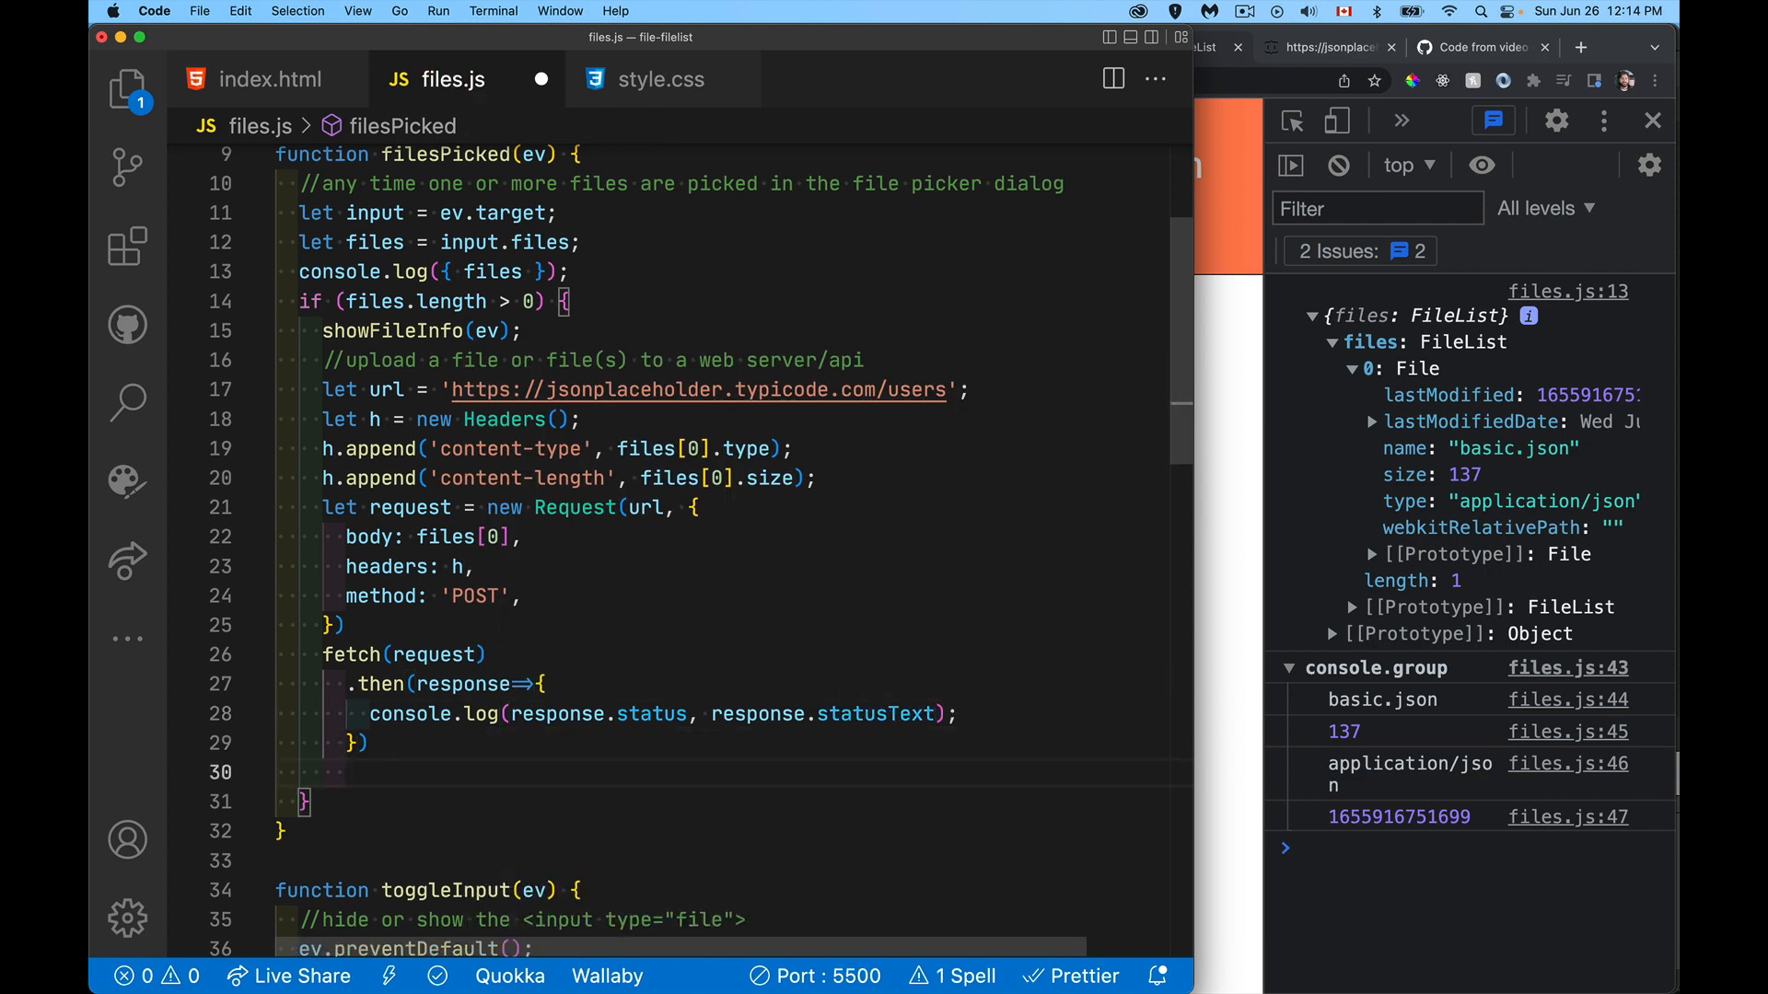
{"action": "type", "text": ".catch("}
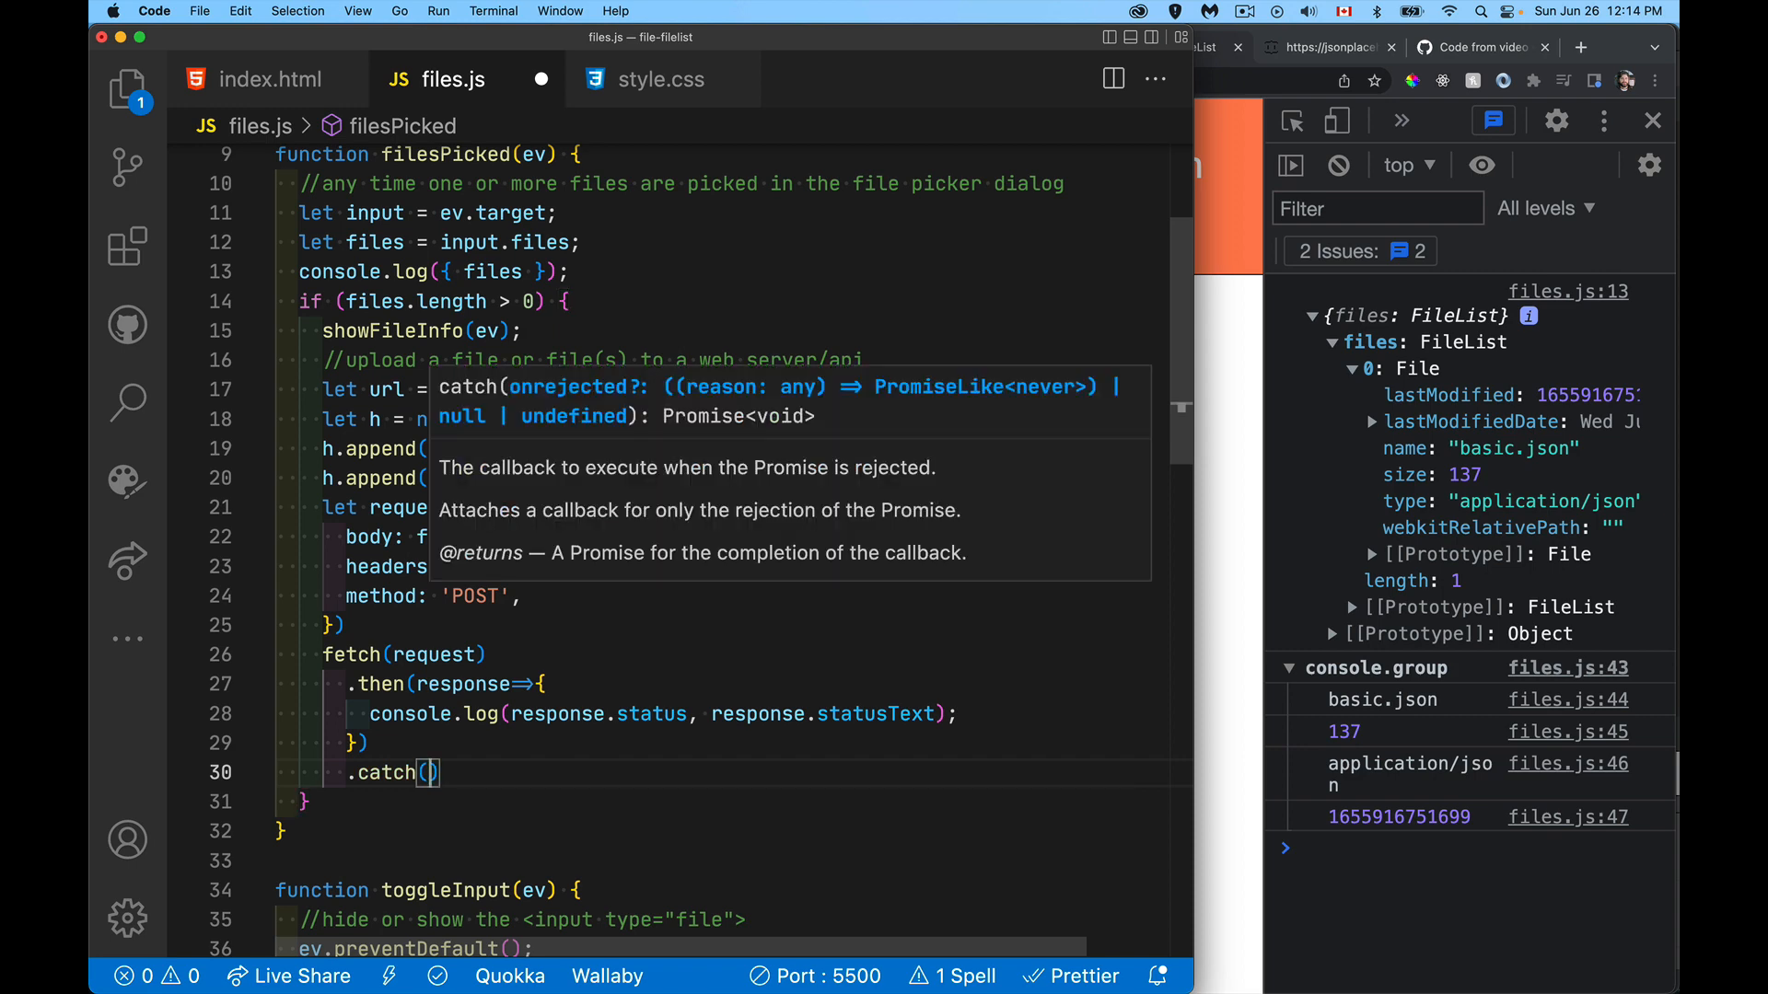
{"action": "type", "text": "console.warn"}
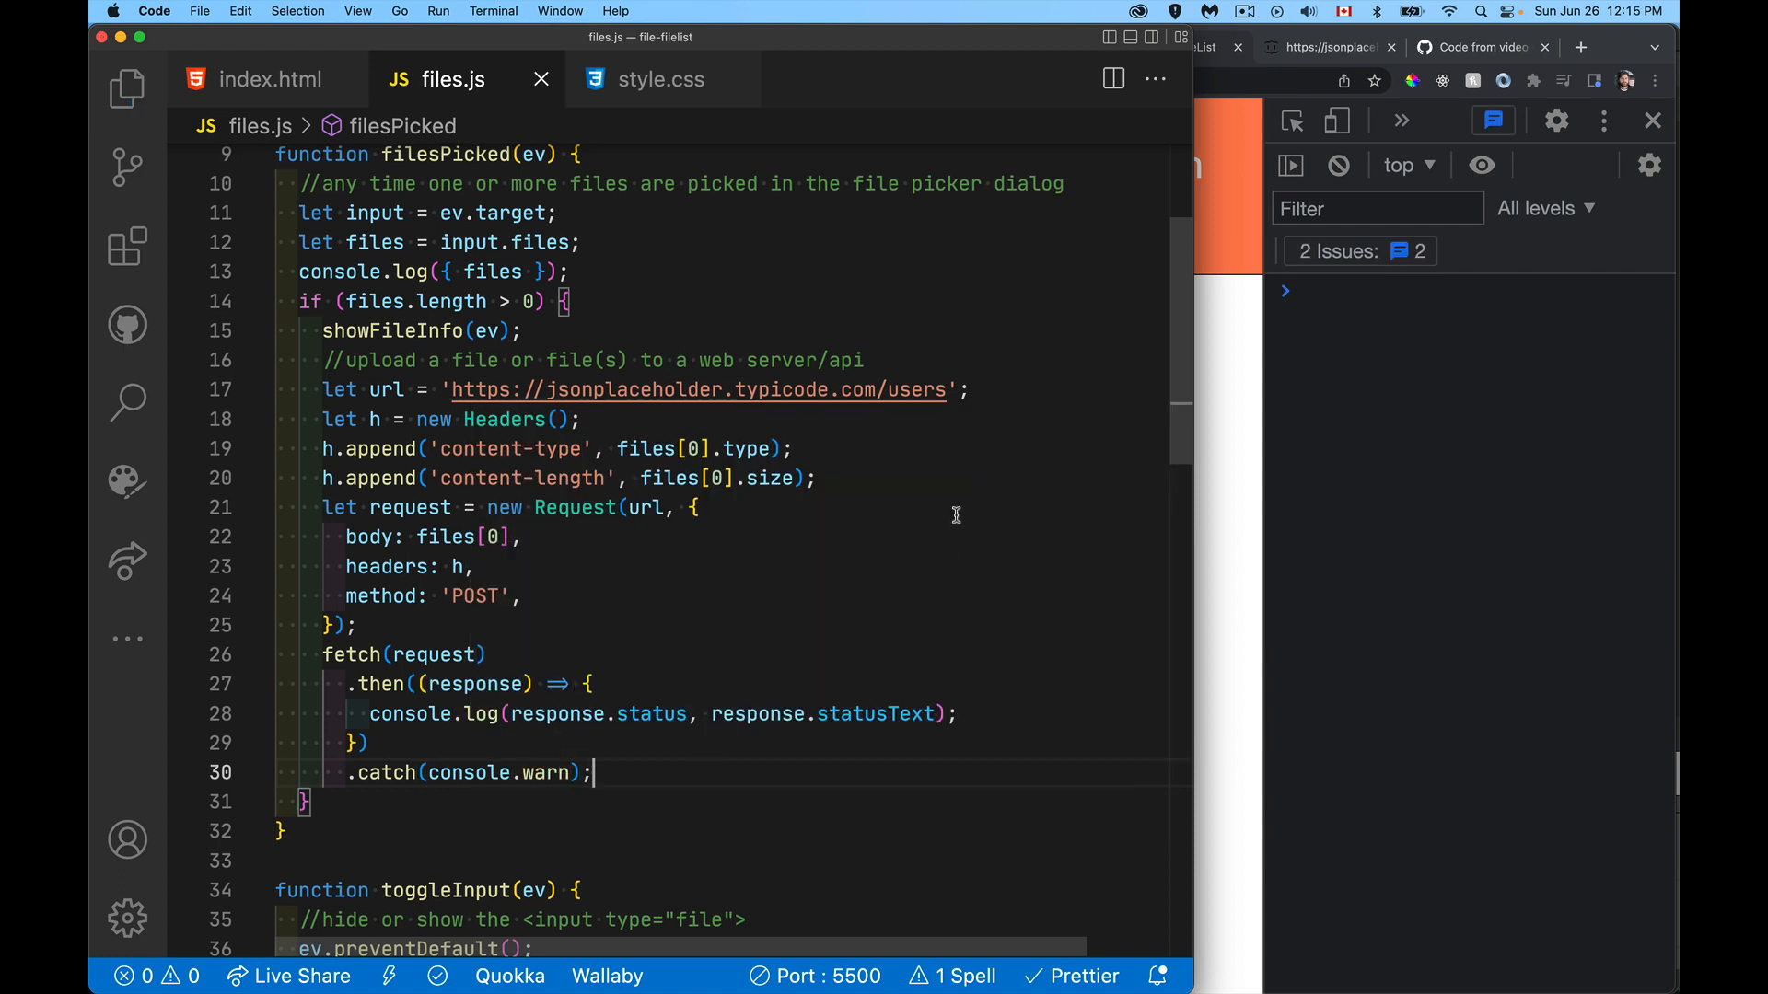
Step: Pick basic.json in Chrome's file input and check the console's 201 response
{"action": "left_click", "coordinate": [1172, 47]}
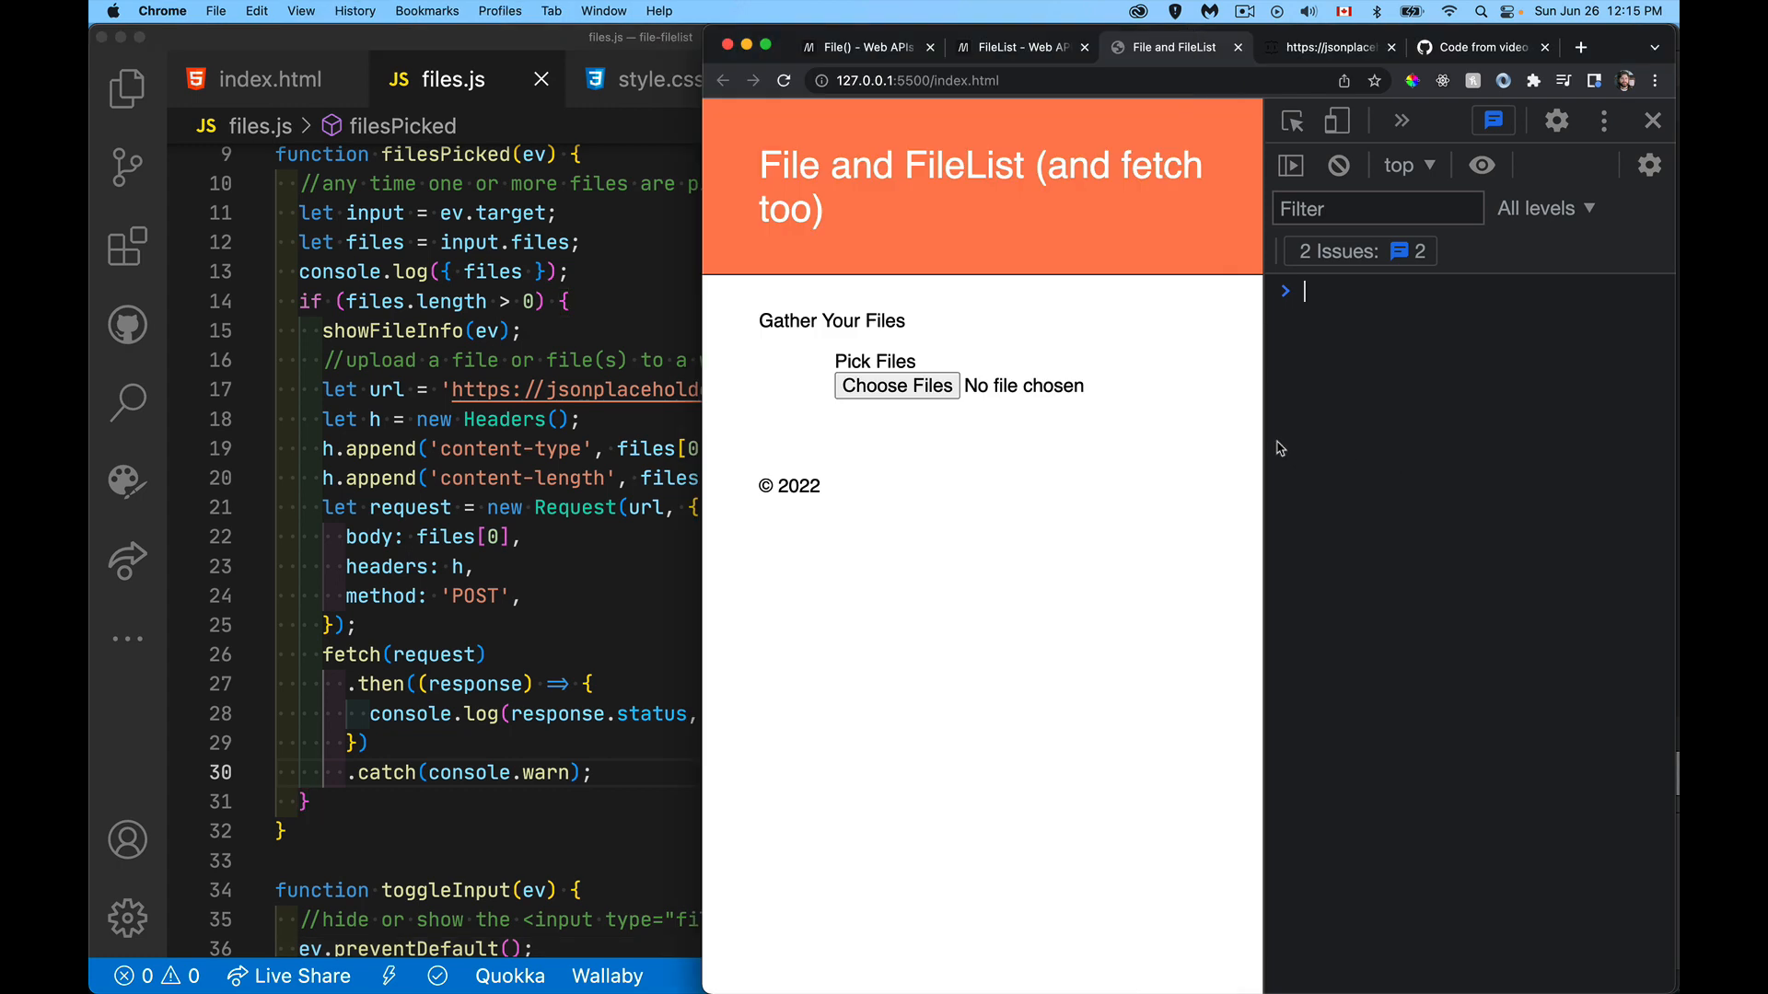
{"action": "left_click", "coordinate": [896, 386]}
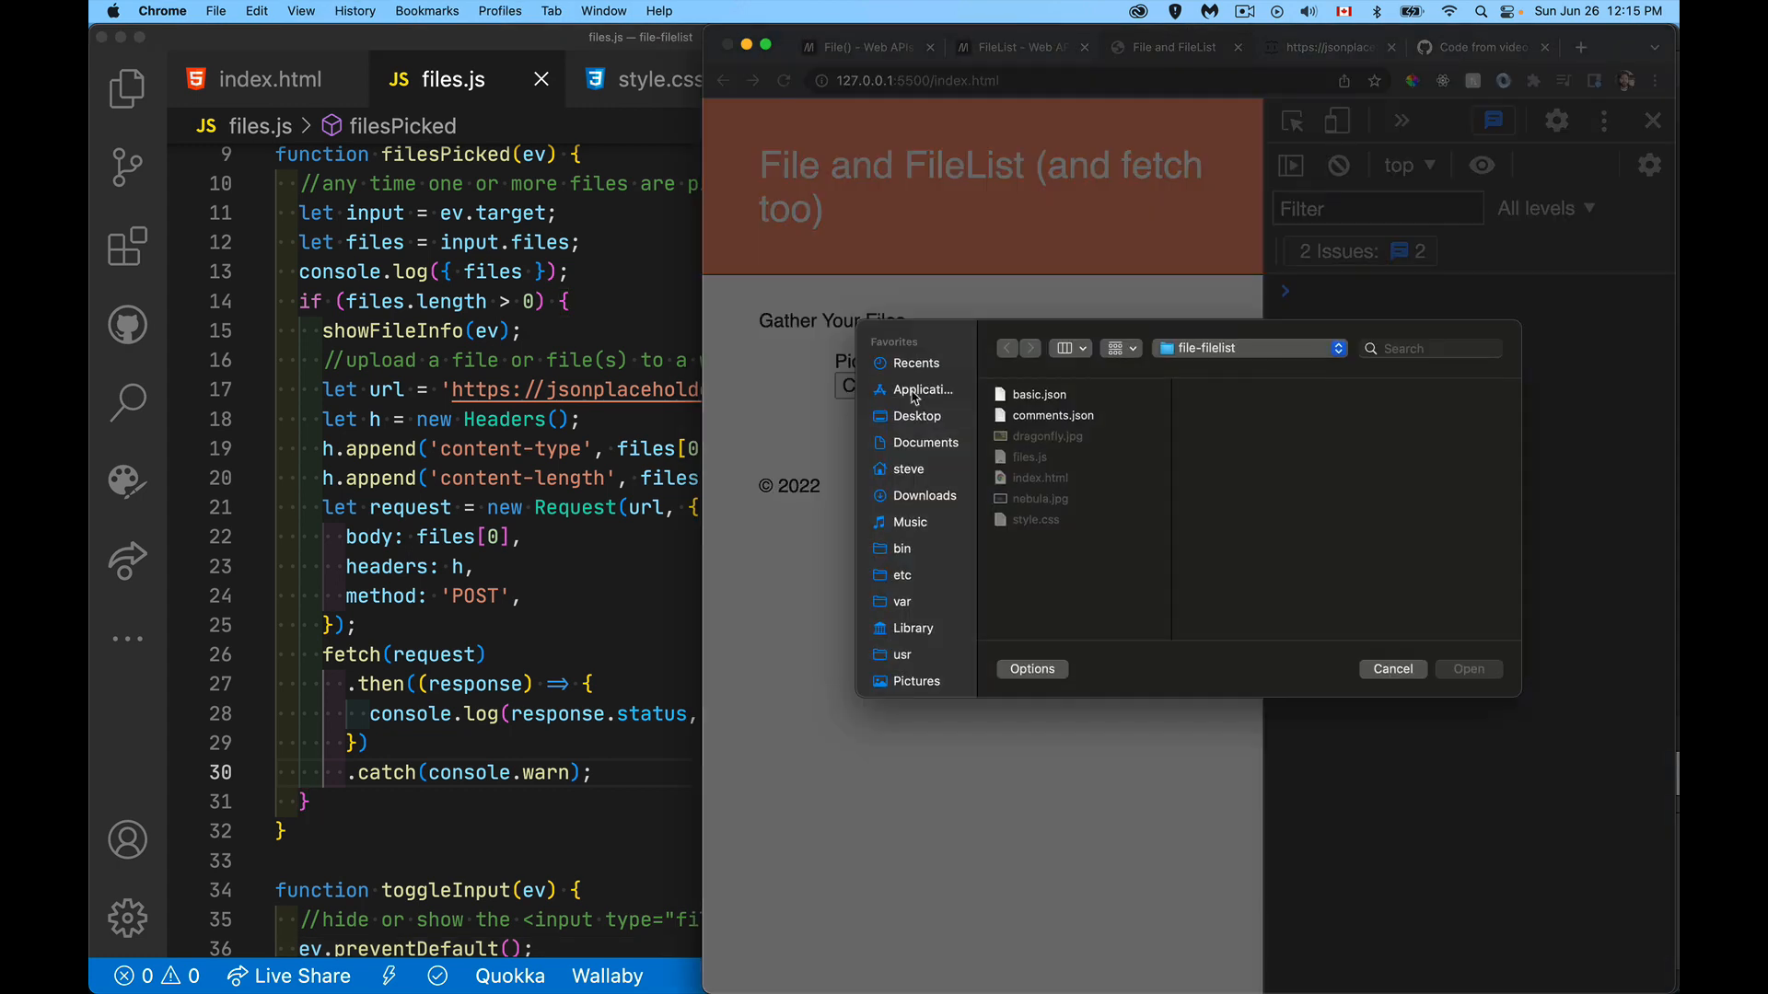
{"action": "left_click", "coordinate": [1391, 669]}
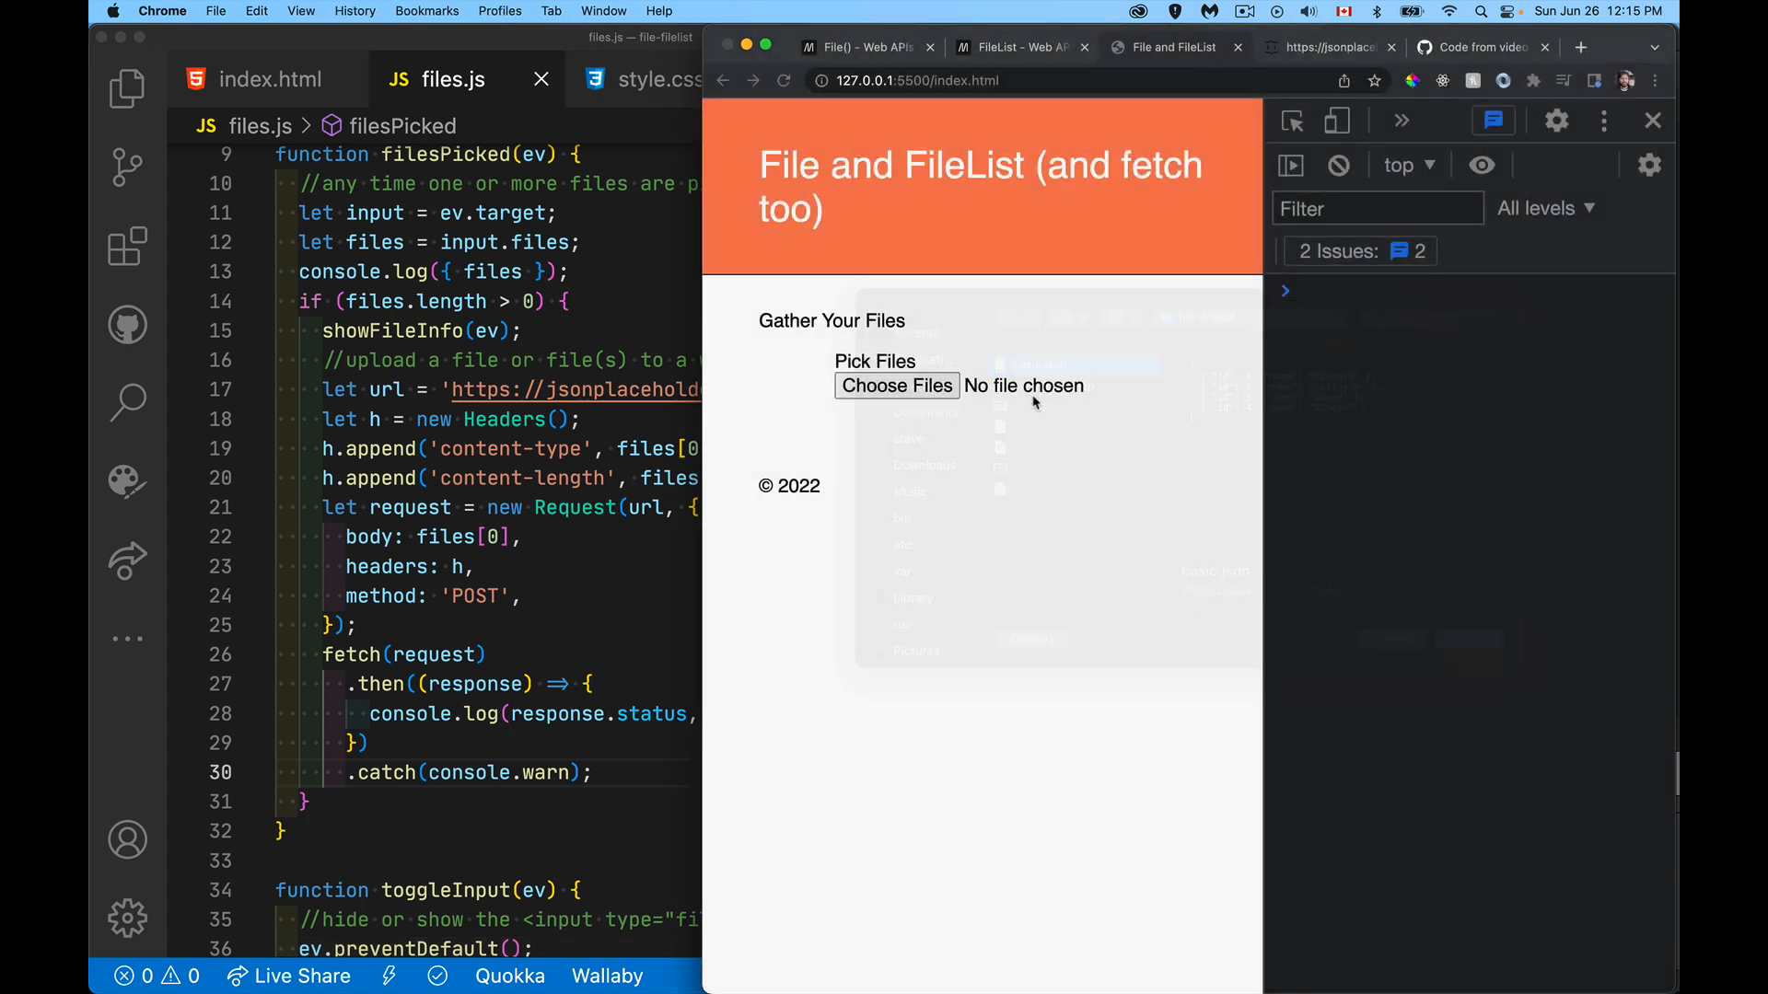
{"action": "left_click", "coordinate": [1075, 365]}
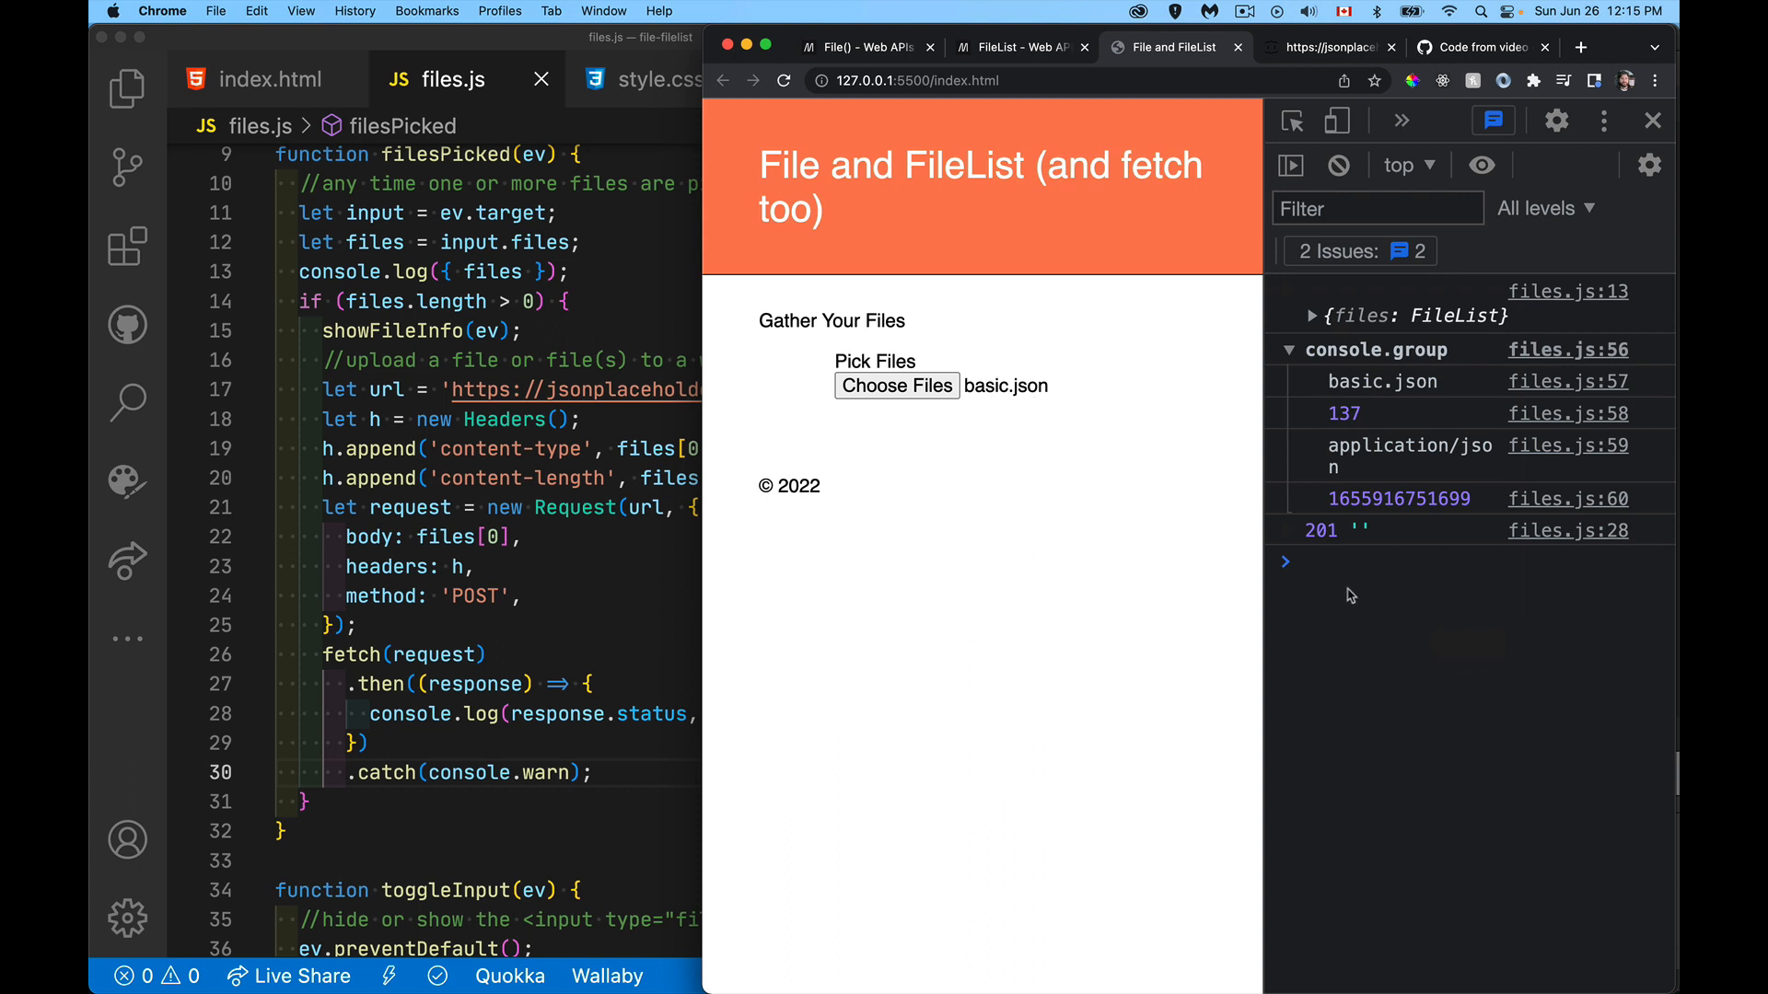
{"action": "mouse_move", "coordinate": [1015, 397]}
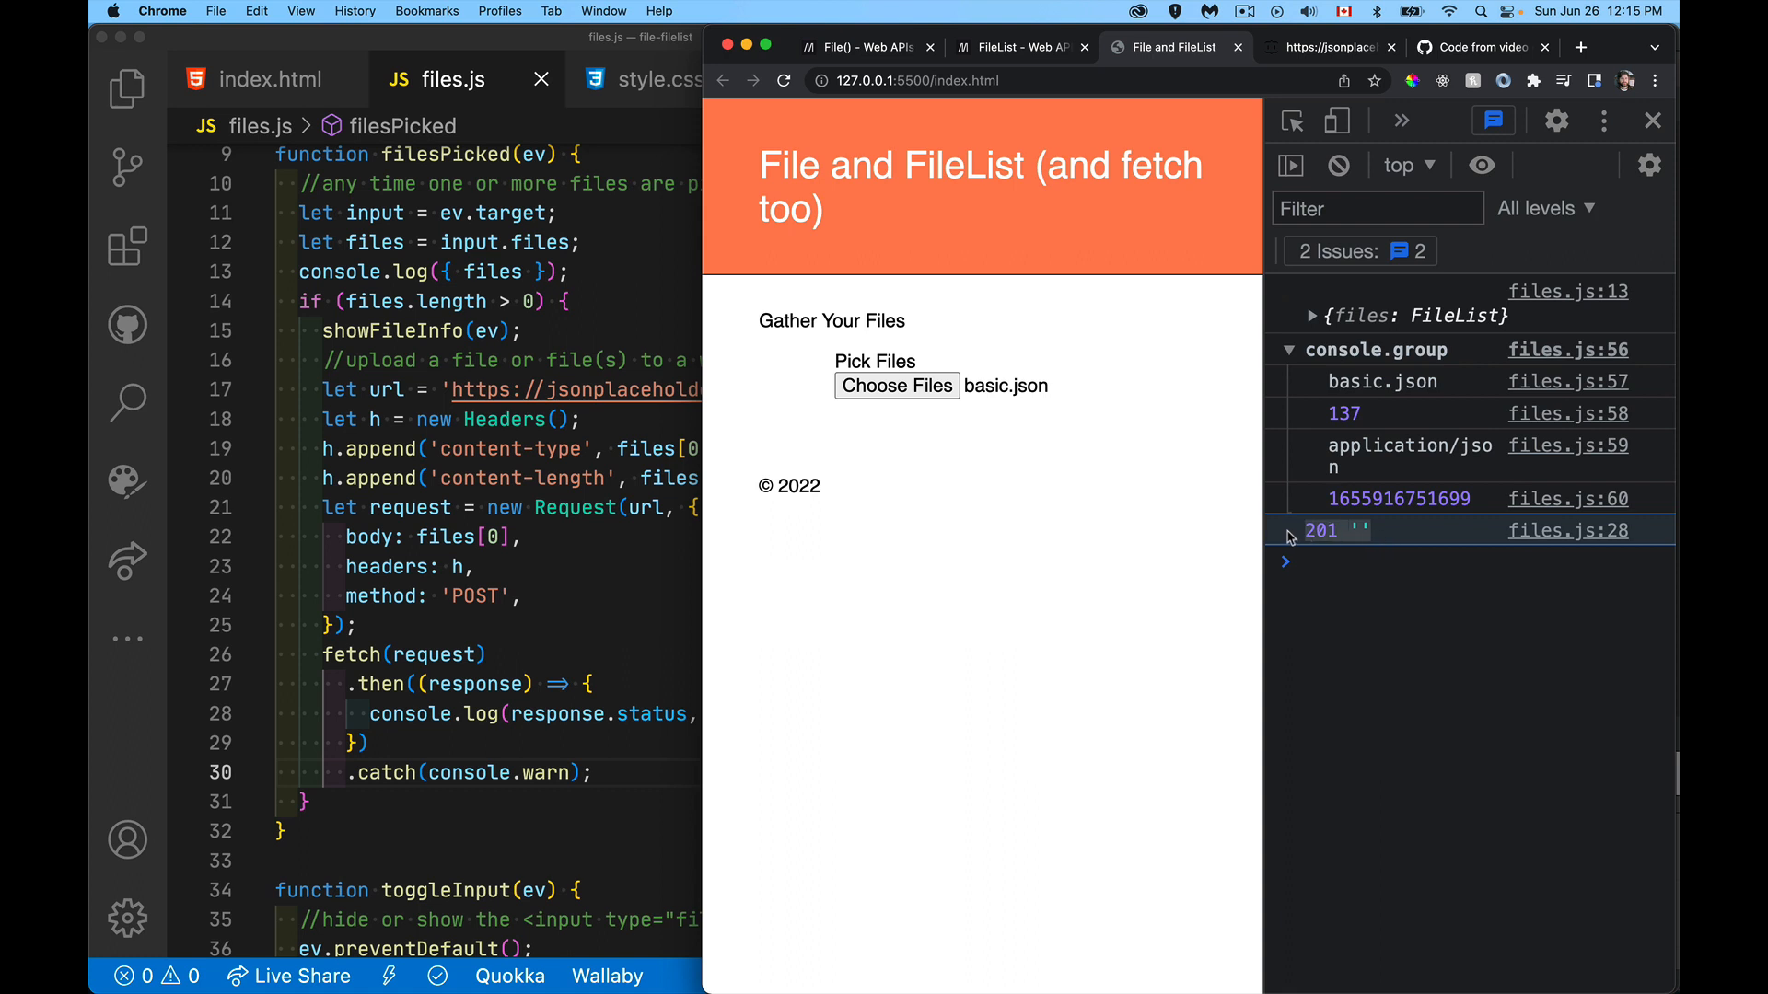
{"action": "mouse_move", "coordinate": [1400, 421]}
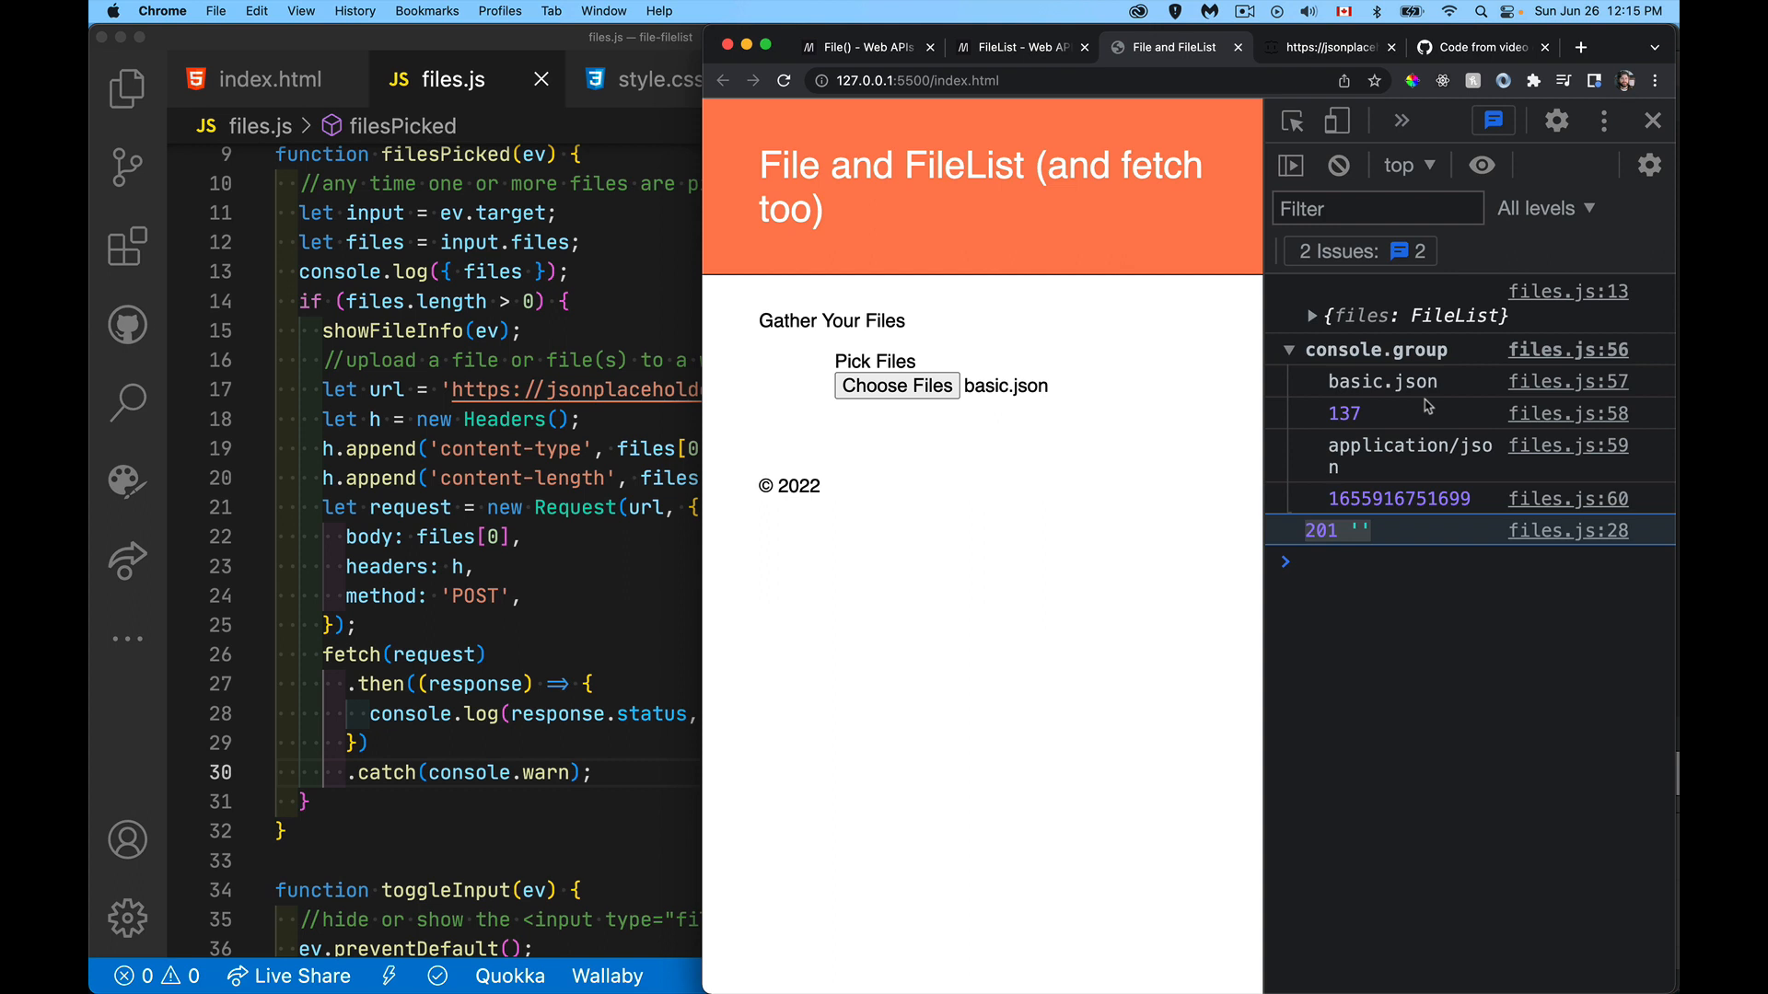
{"action": "mouse_move", "coordinate": [663, 420]}
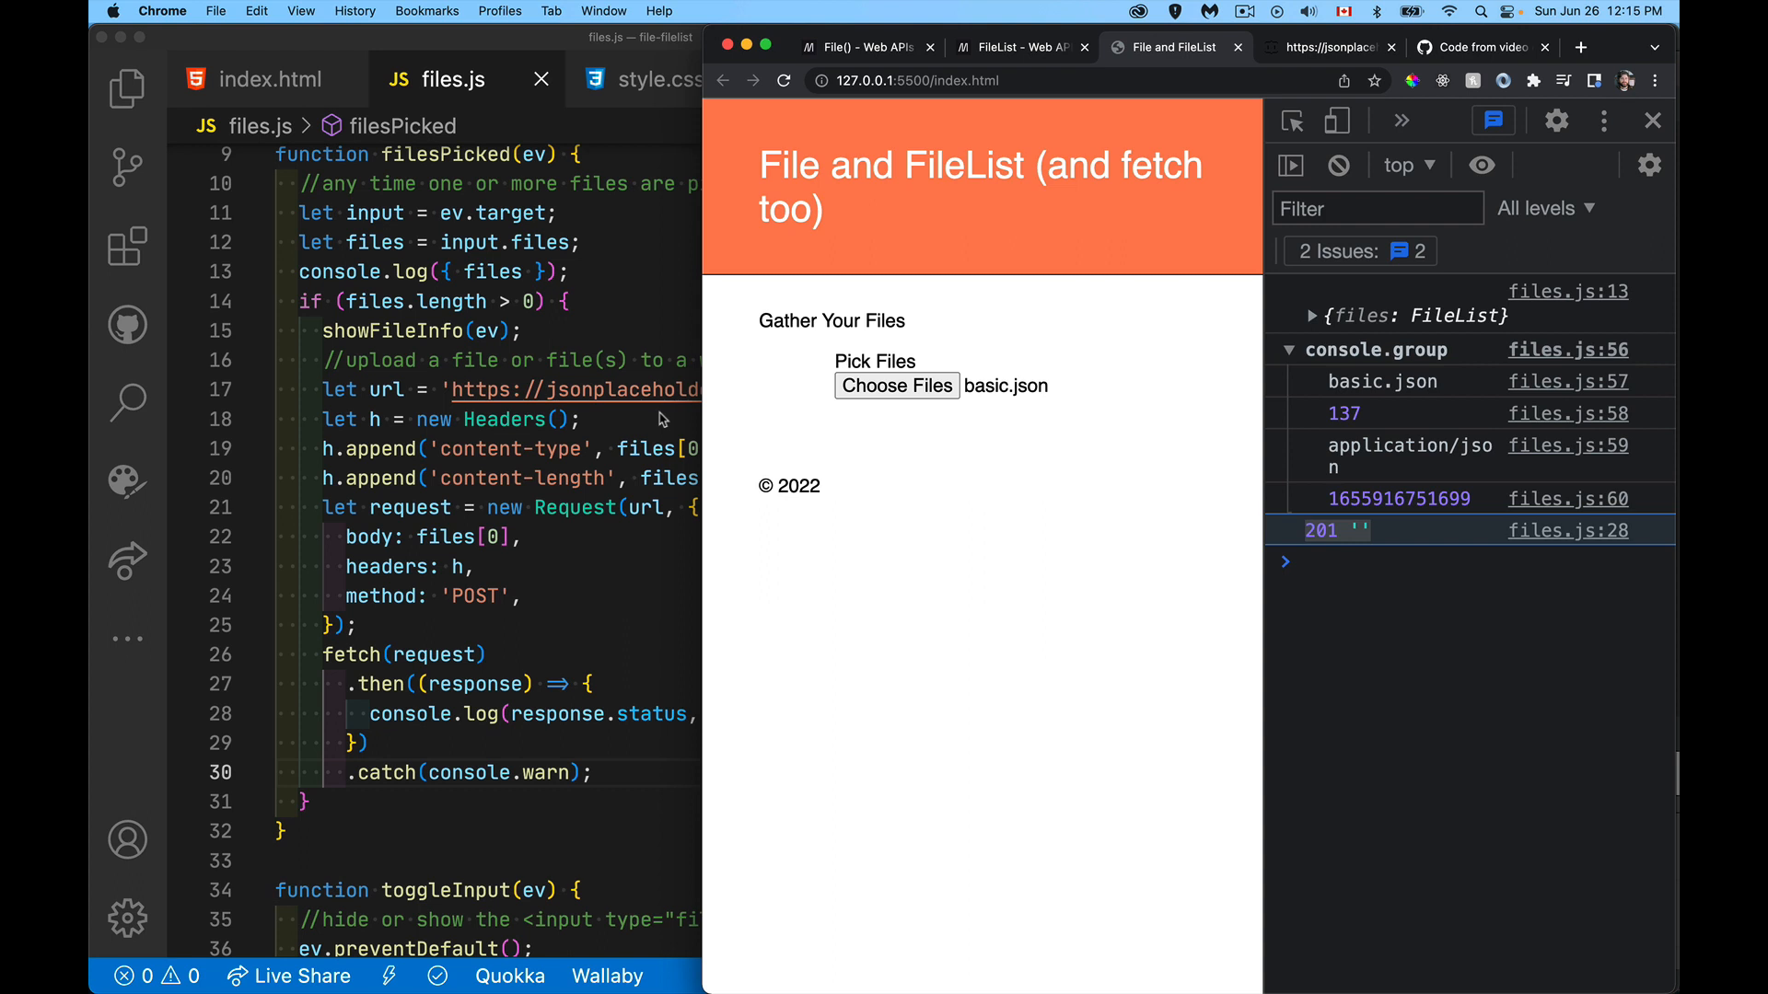
{"action": "mouse_move", "coordinate": [1447, 408]}
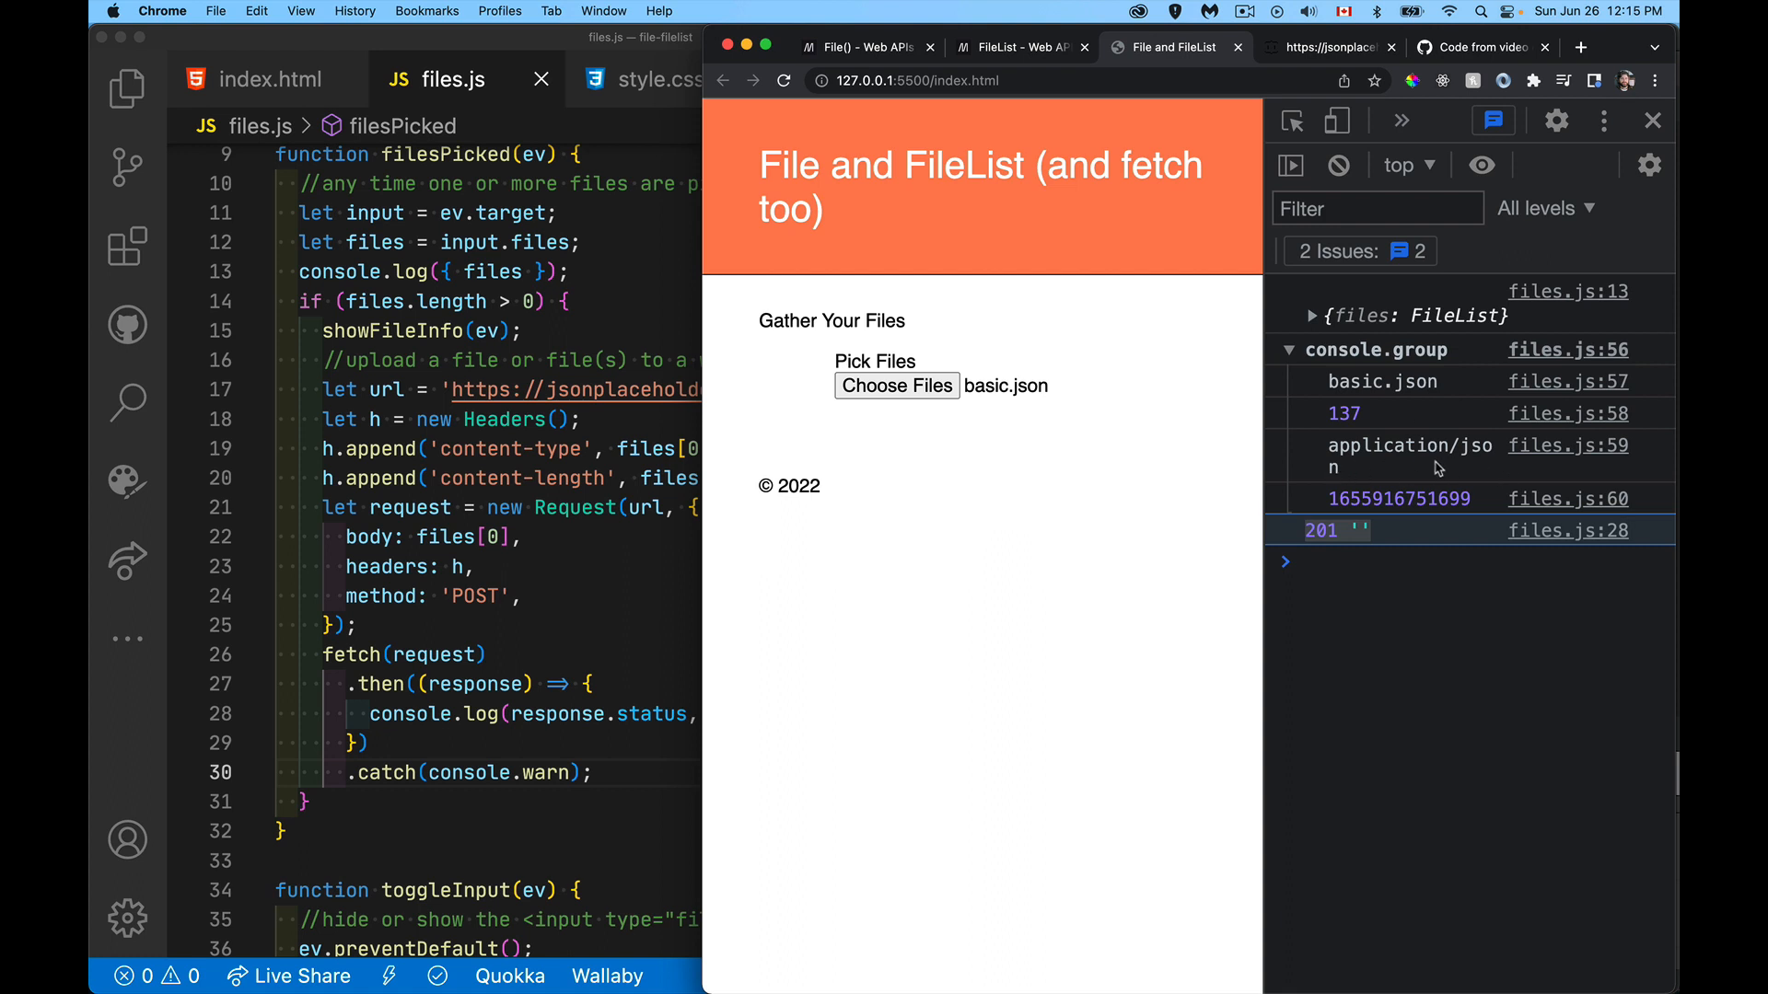
{"action": "mouse_move", "coordinate": [1391, 420]}
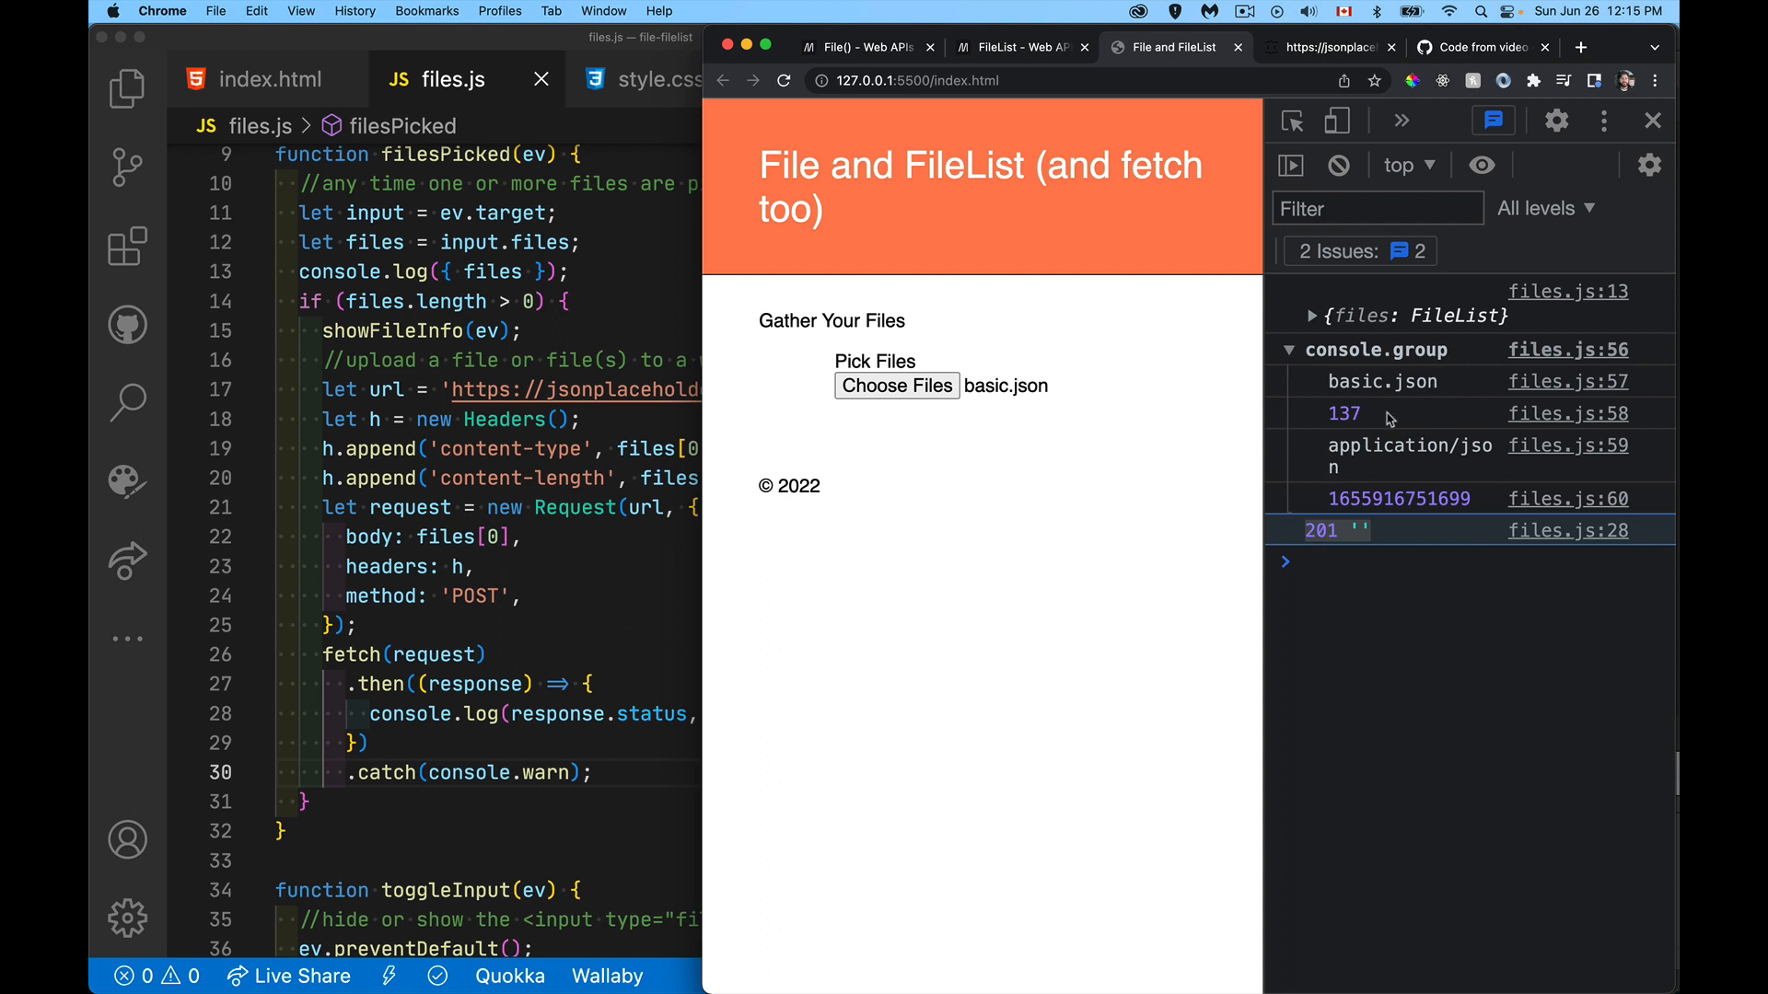
{"action": "mouse_move", "coordinate": [1390, 419]}
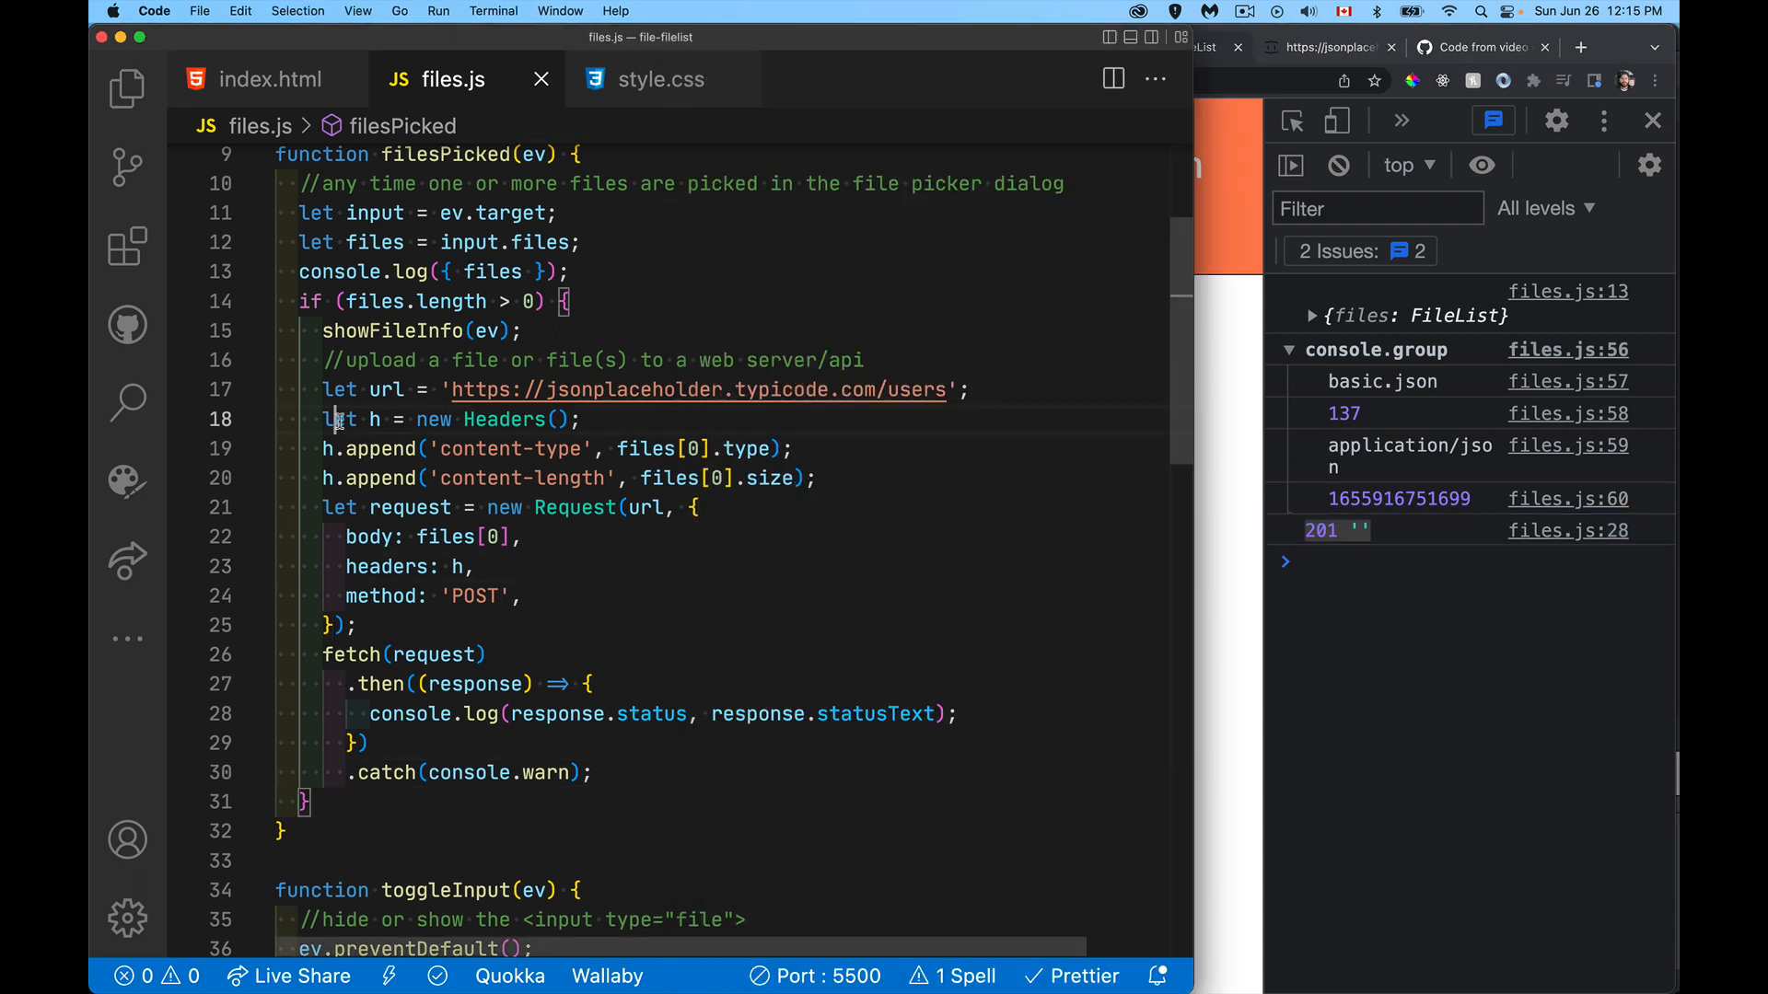
Step: Comment out the Headers declaration and both append lines with Cmd+/
{"action": "key", "text": "cmd+/"}
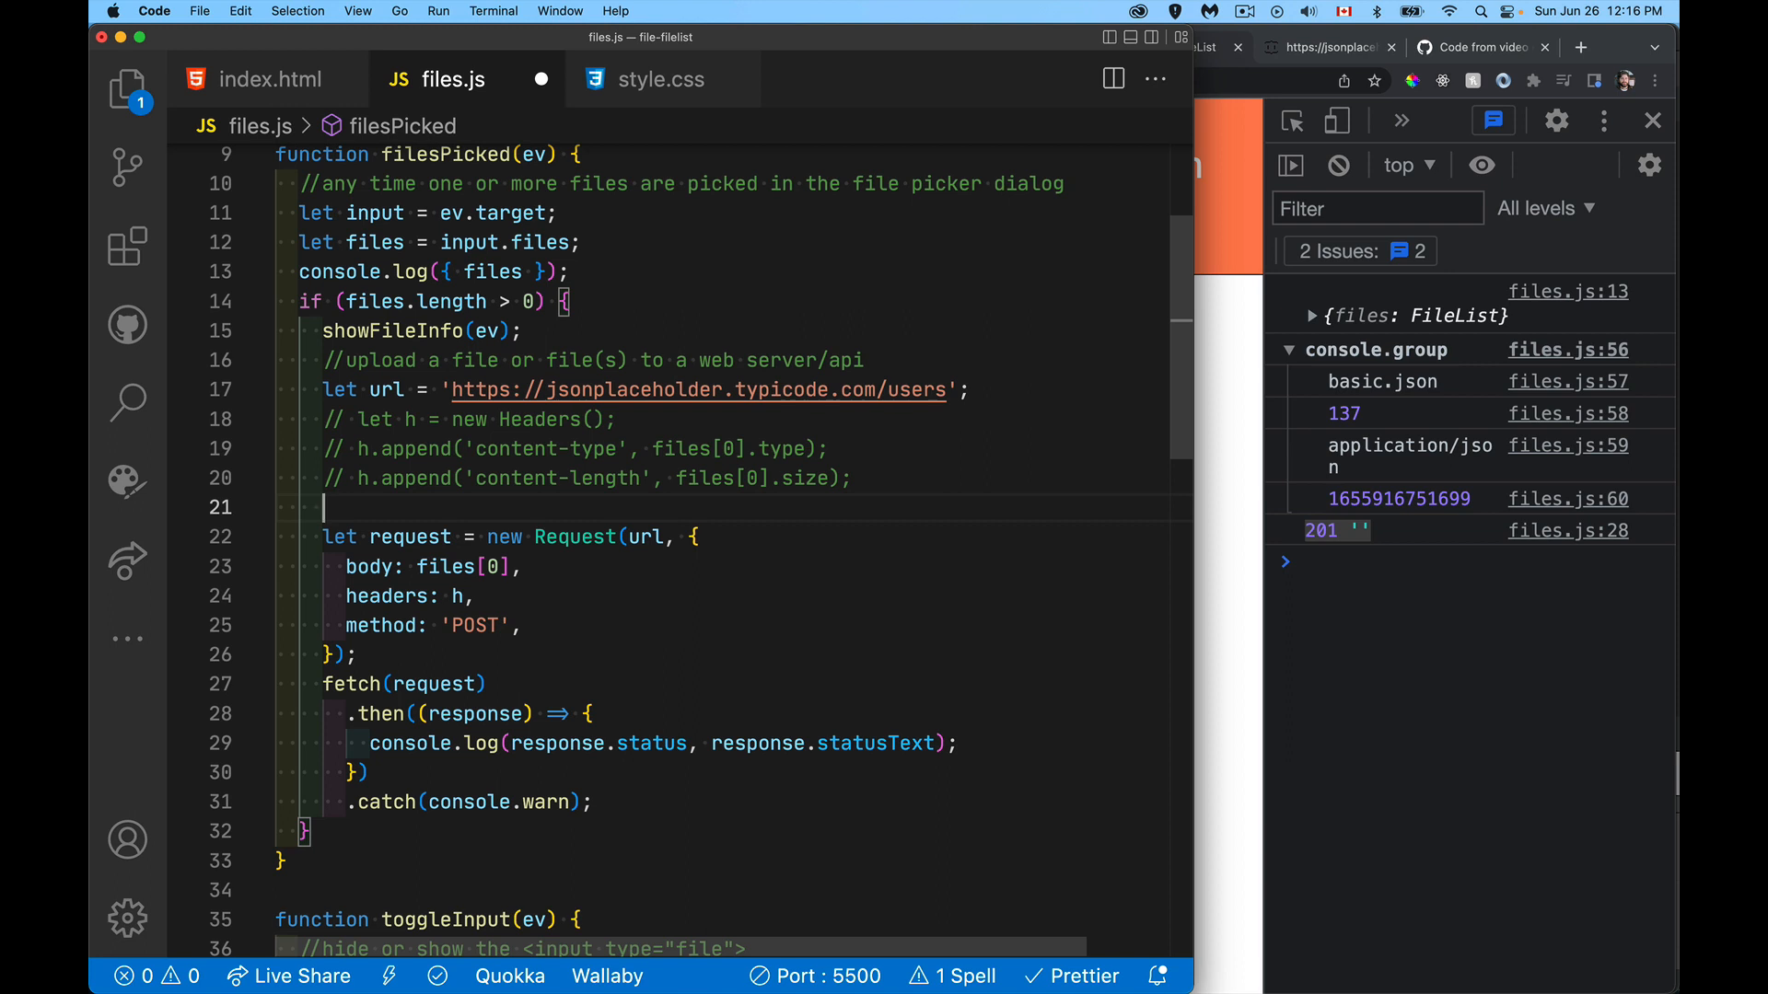
Step: Type the commented line "Content-disposition: "Multipart/Form-Data; boundary"="
{"action": "type", "text": "//"}
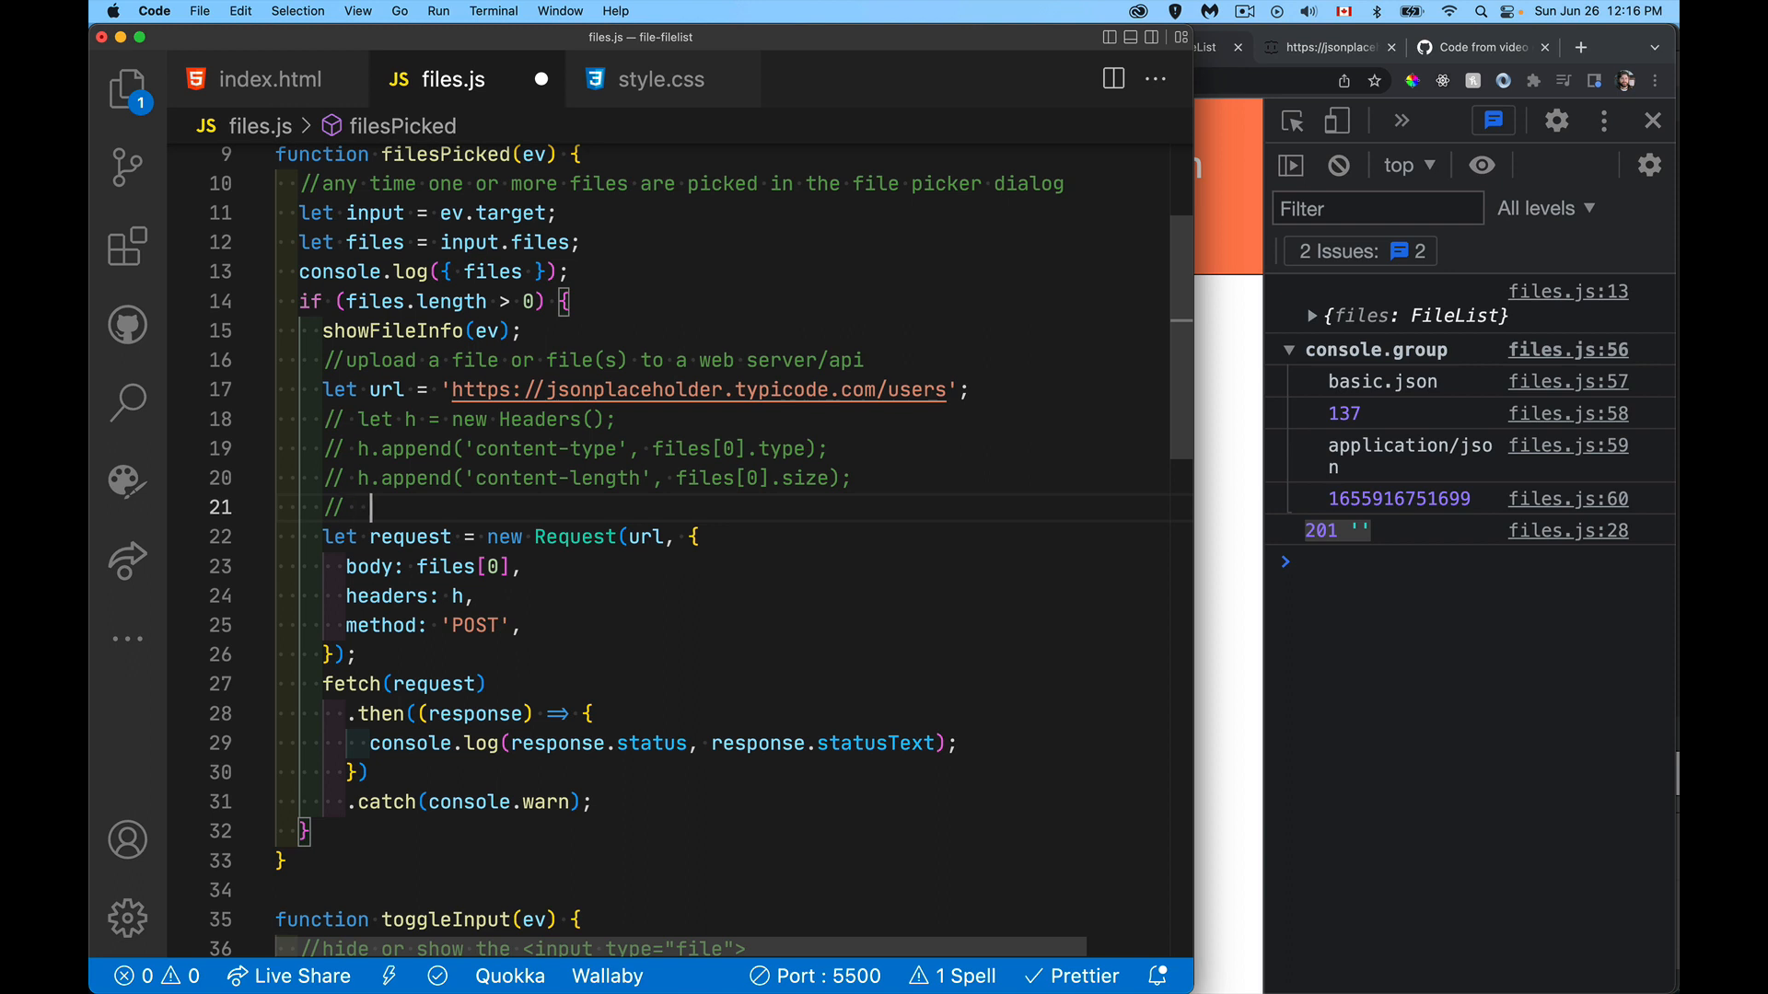
{"action": "type", "text": "\"Con\""}
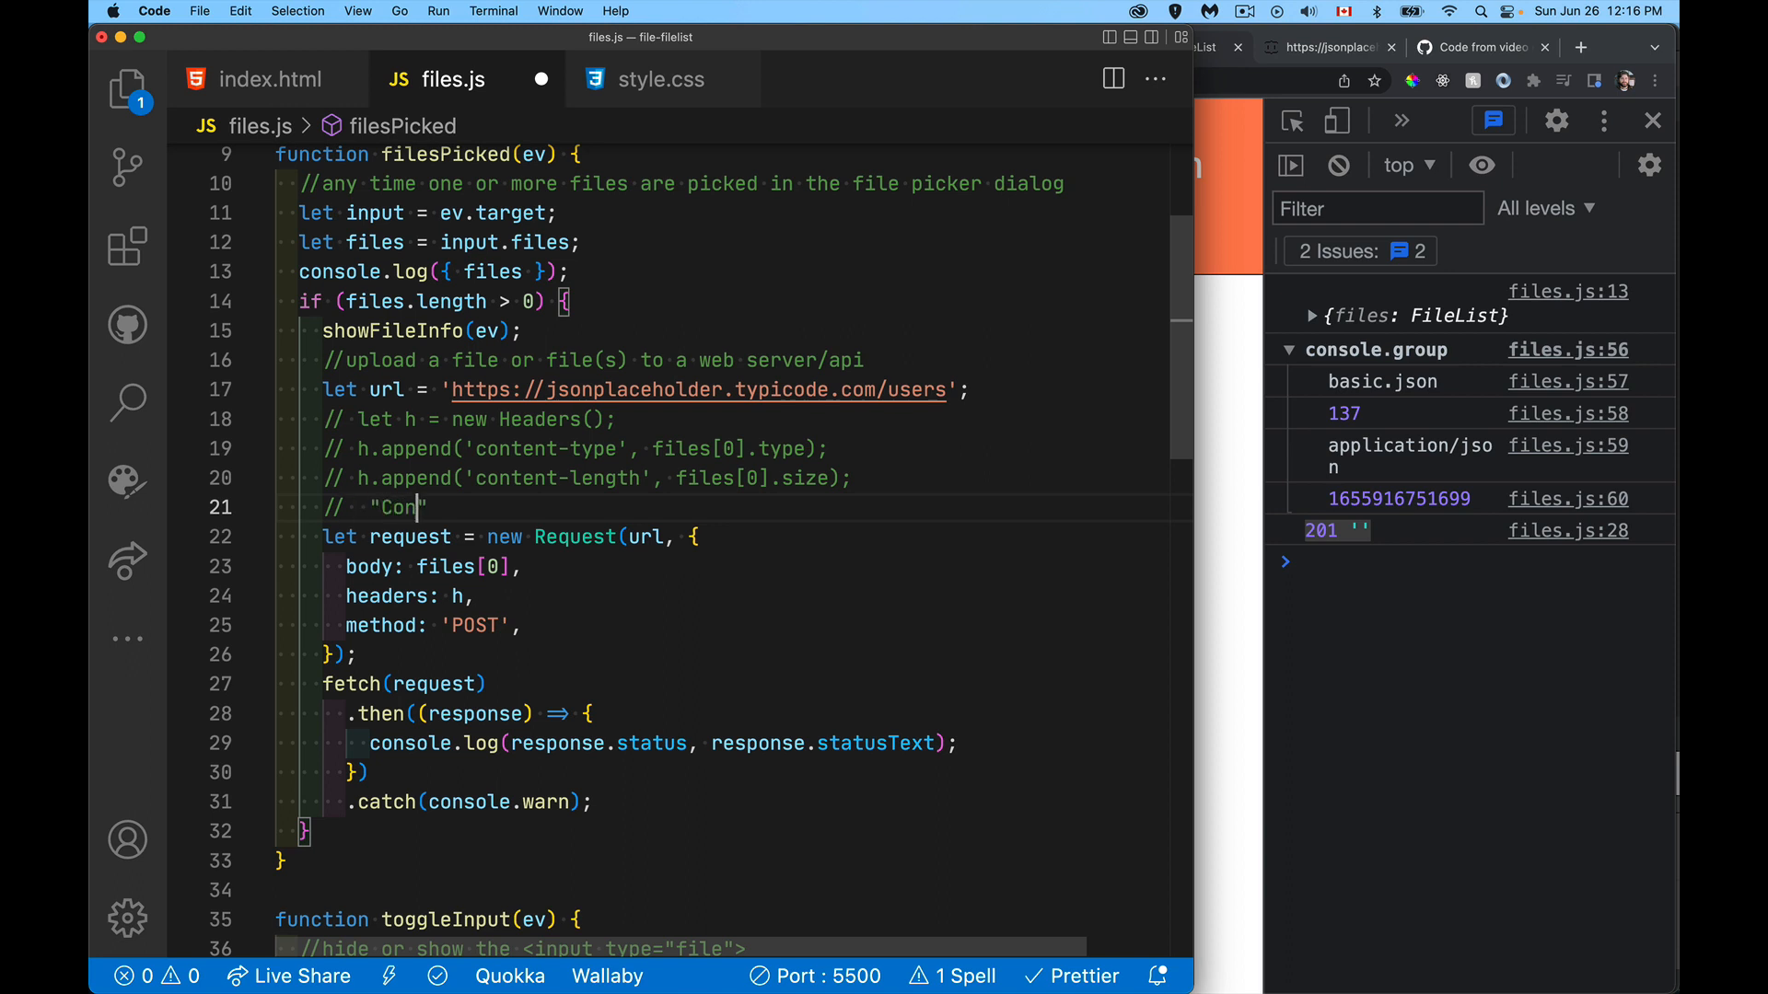
{"action": "type", "text": "tent-di"}
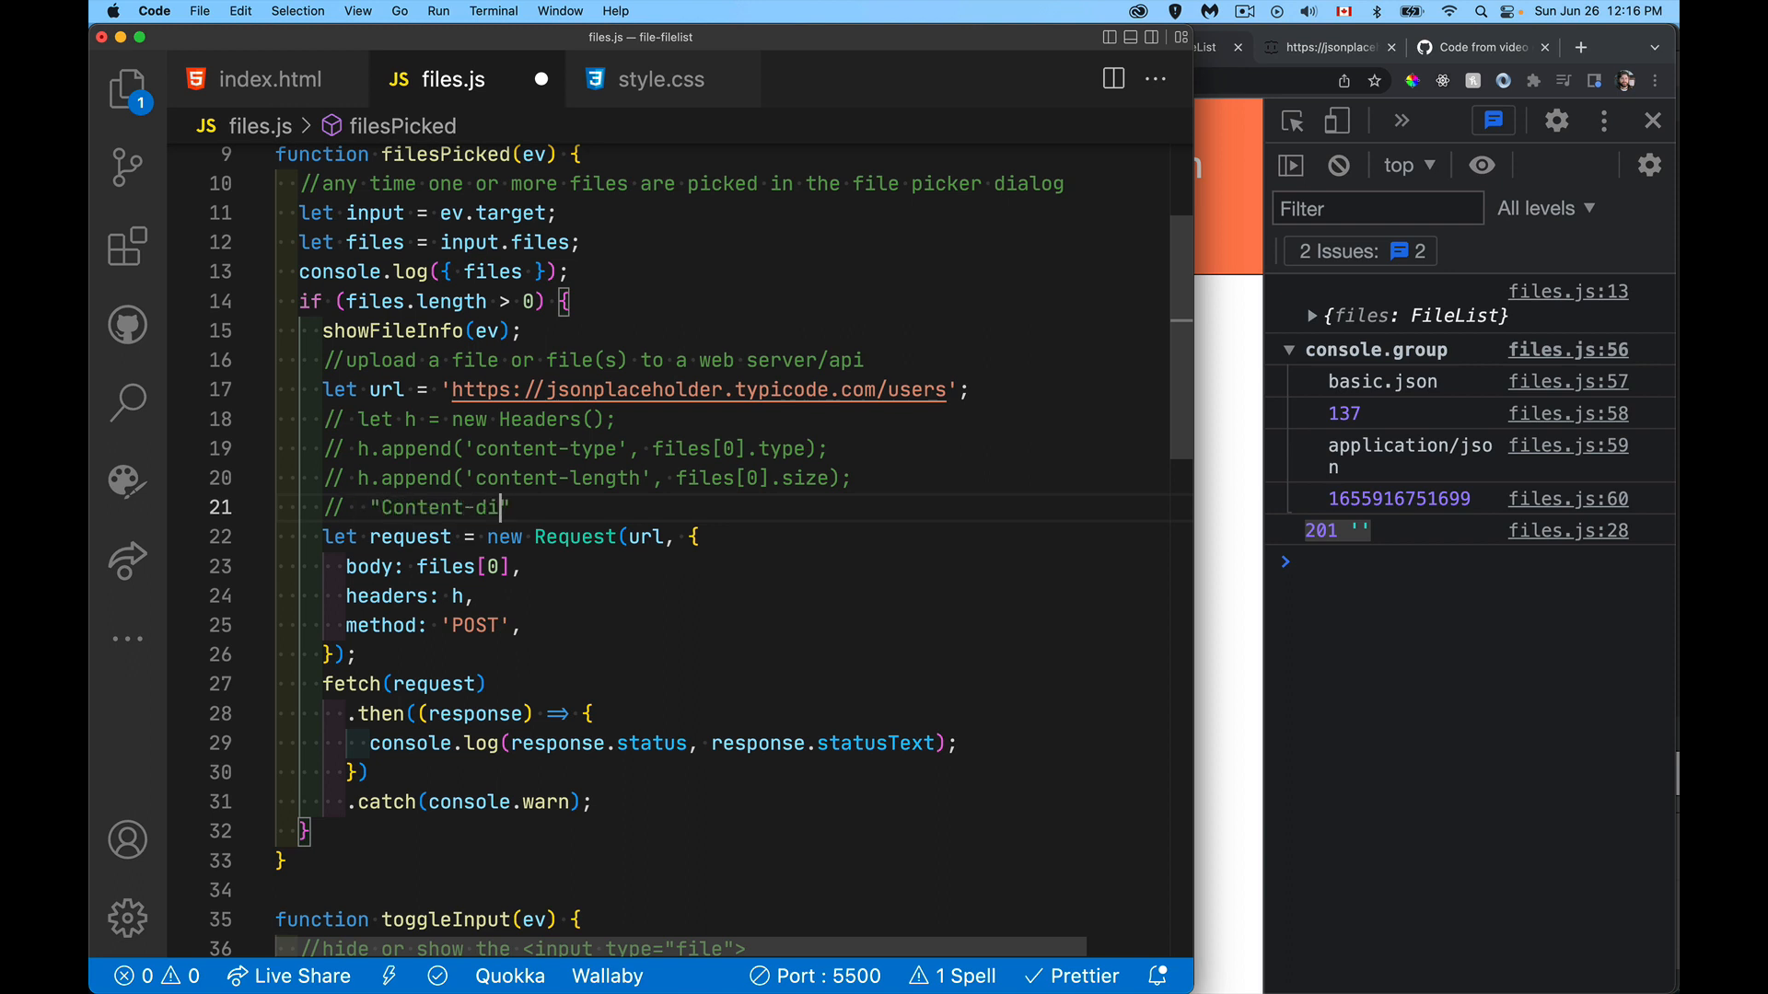
{"action": "type", "text": "spso"}
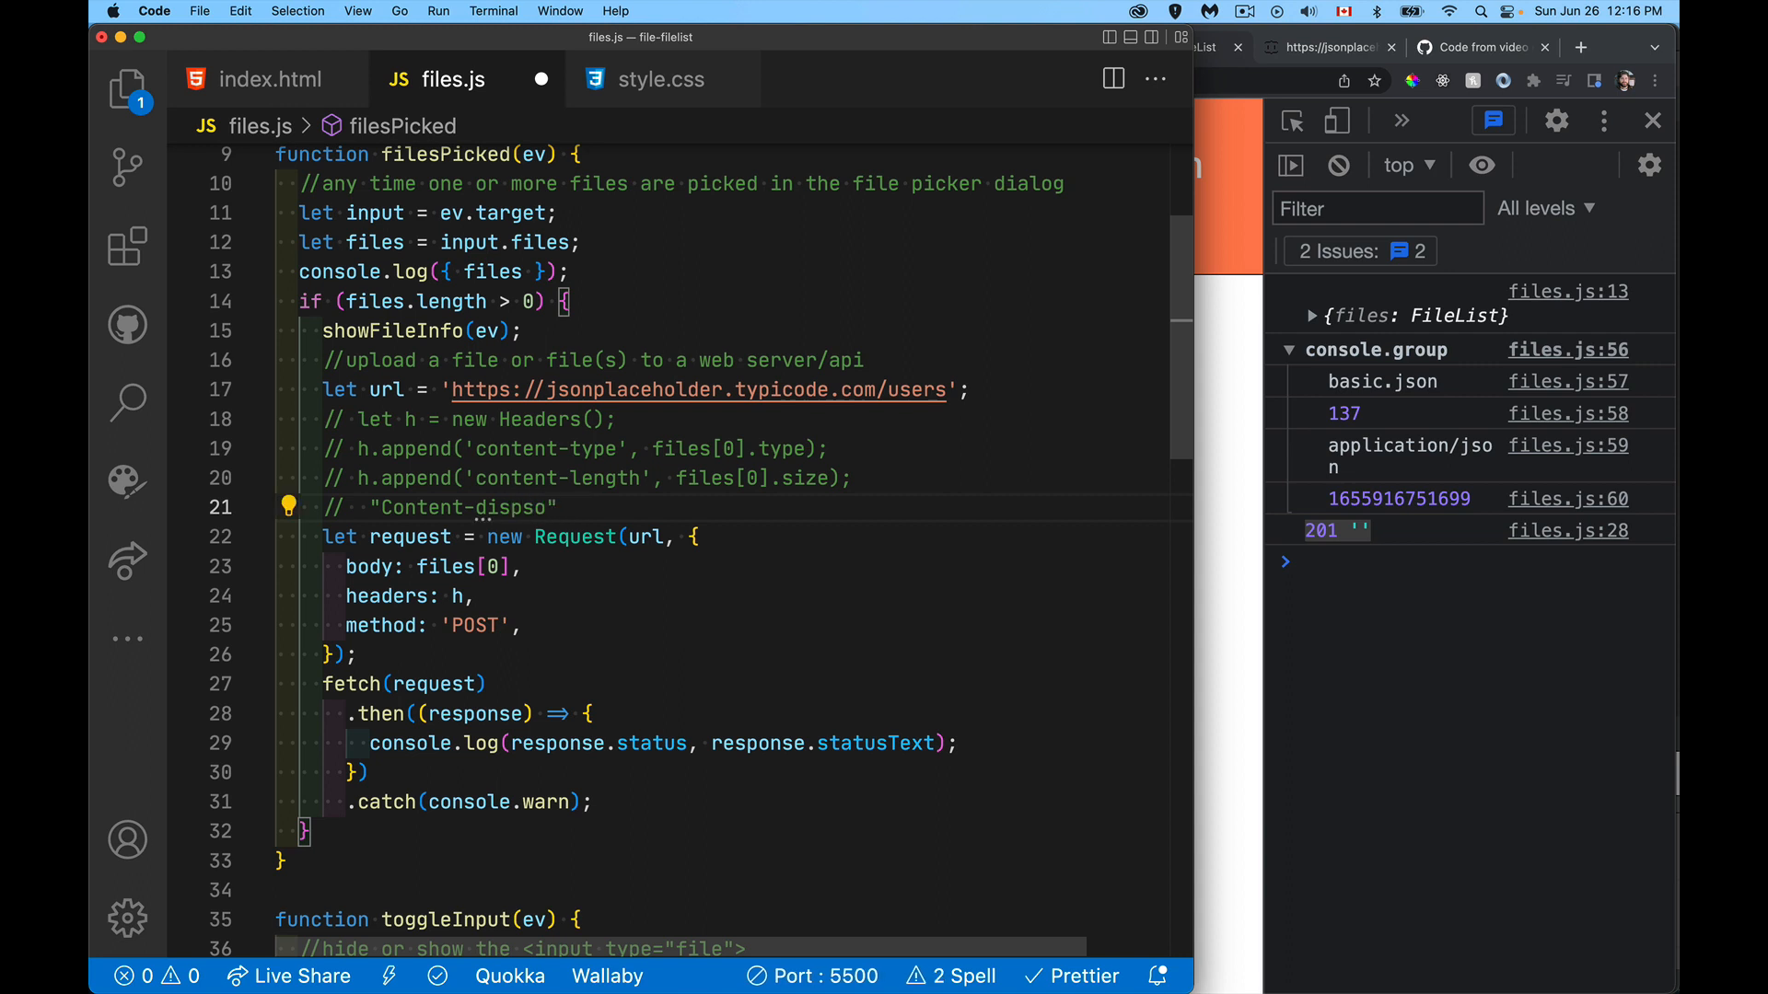
{"action": "key", "text": "backspace"}
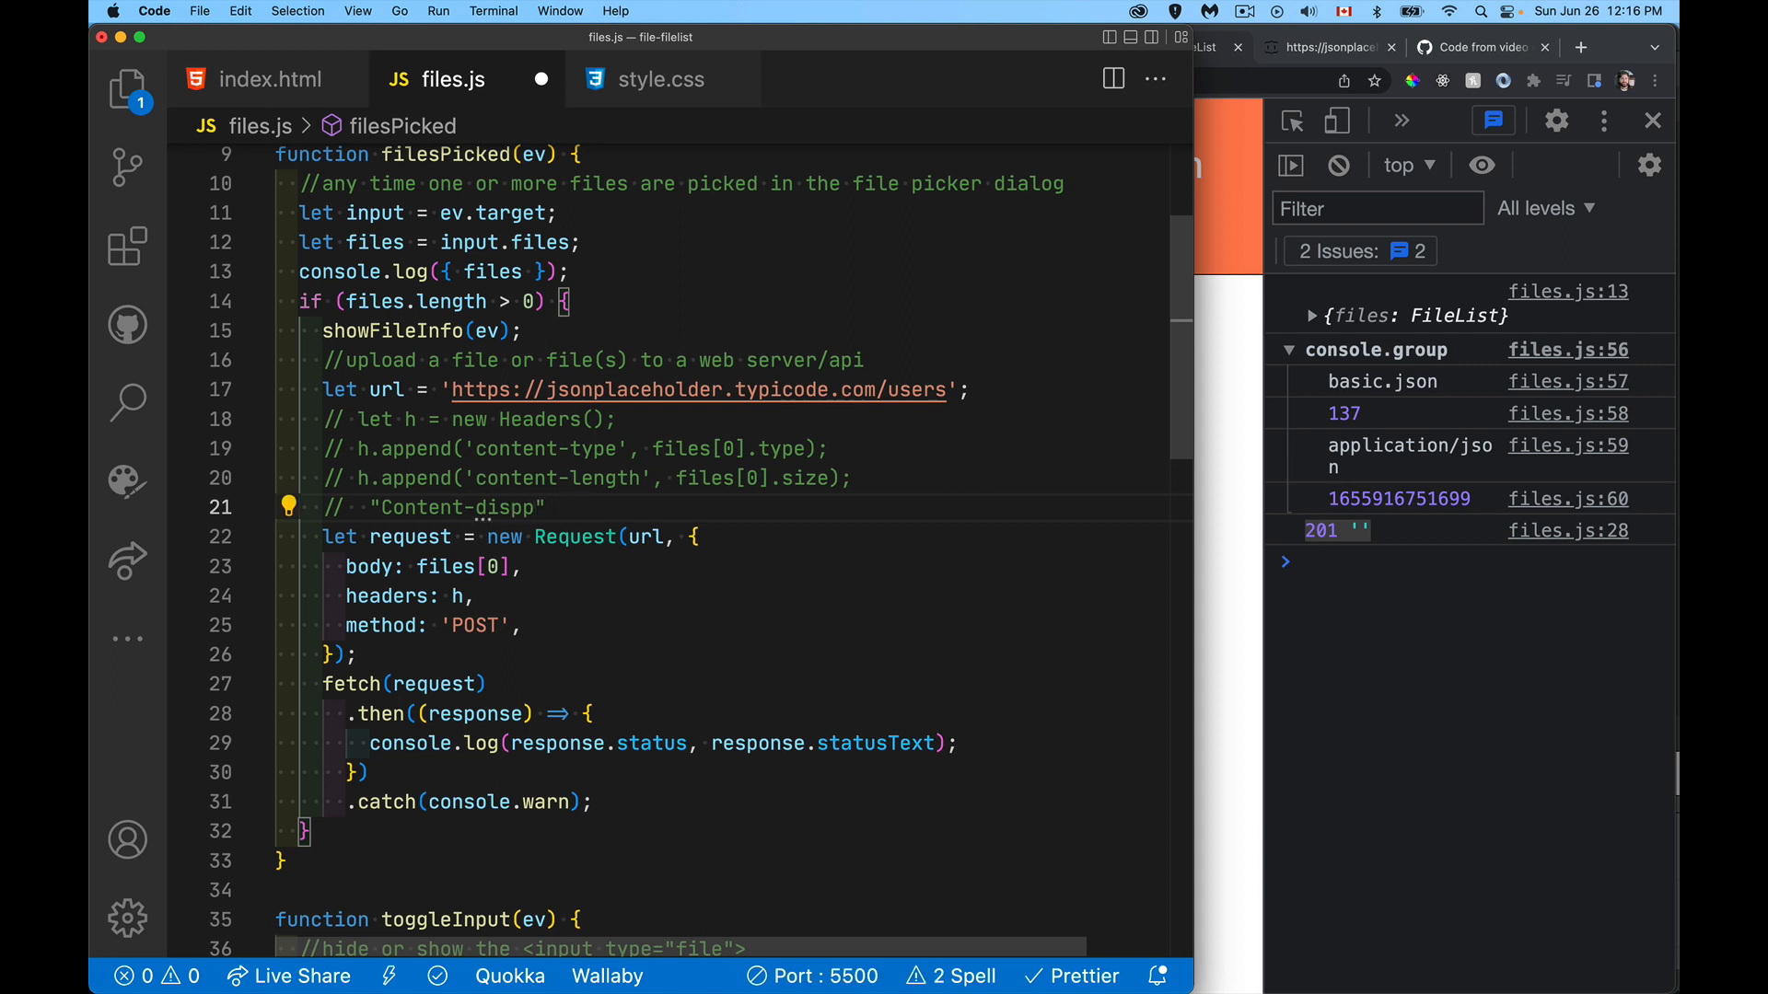
{"action": "type", "text": "os"}
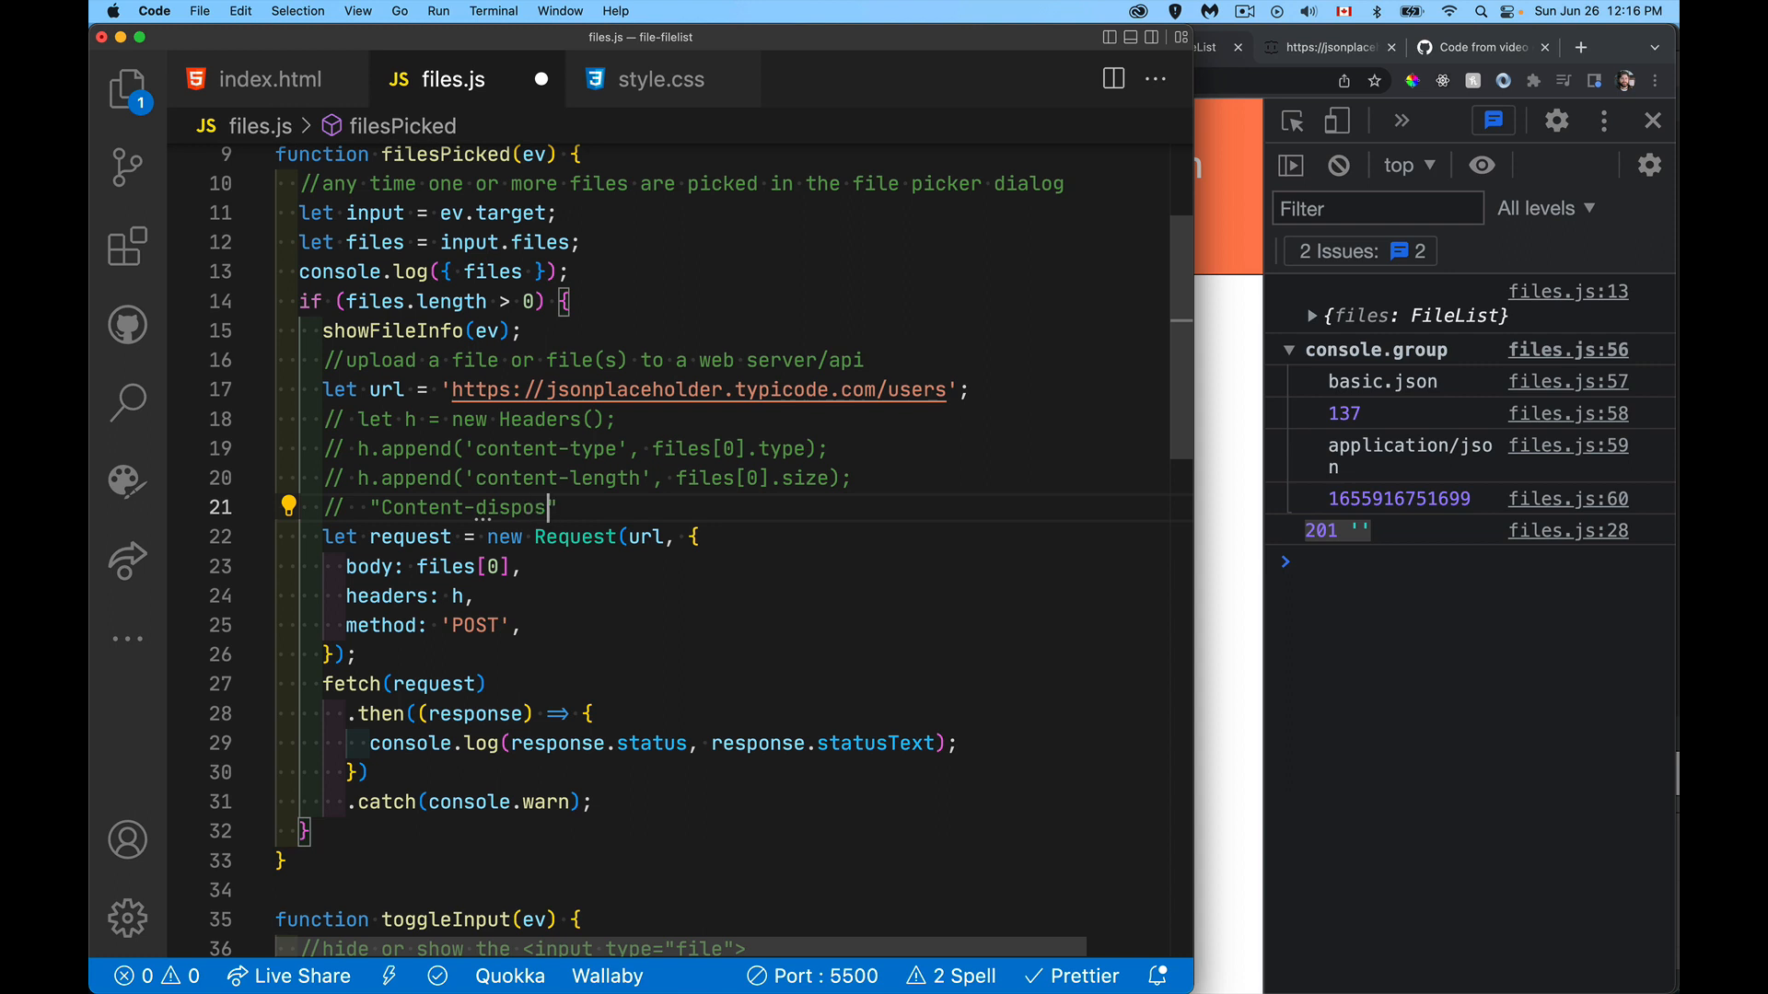
{"action": "type", "text": "ition"}
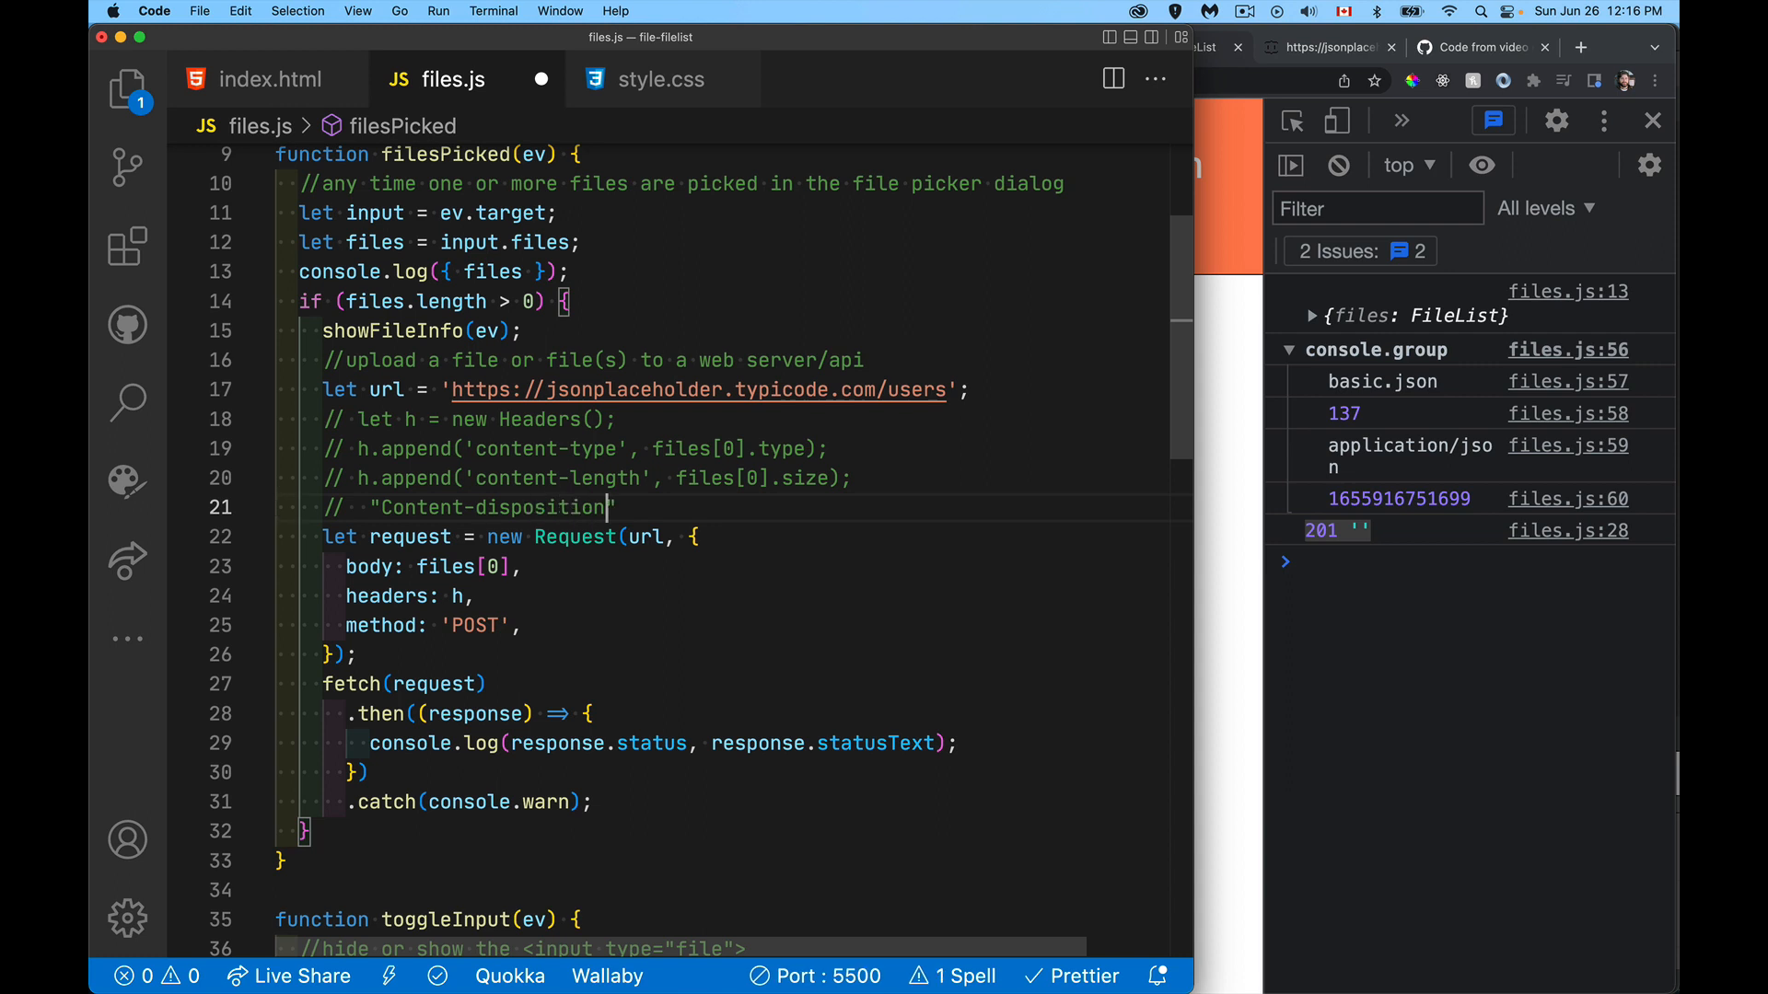
{"action": "type", "text": ": \""}
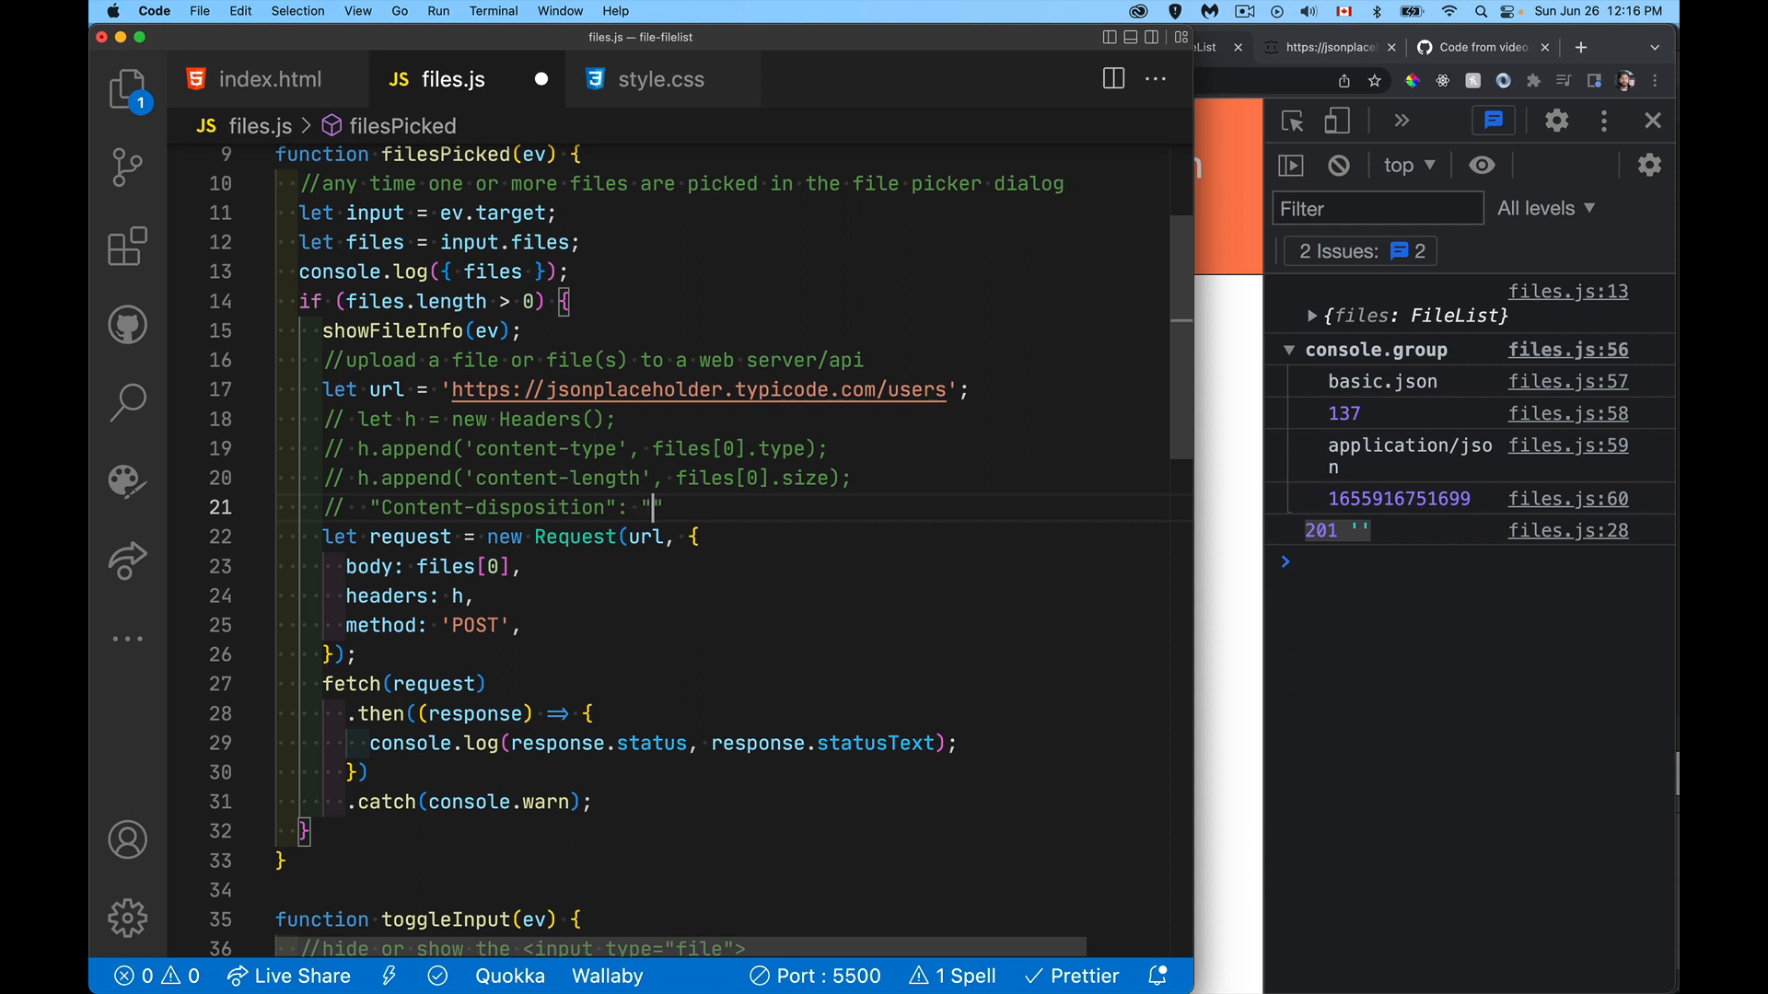
{"action": "type", "text": "Multip"}
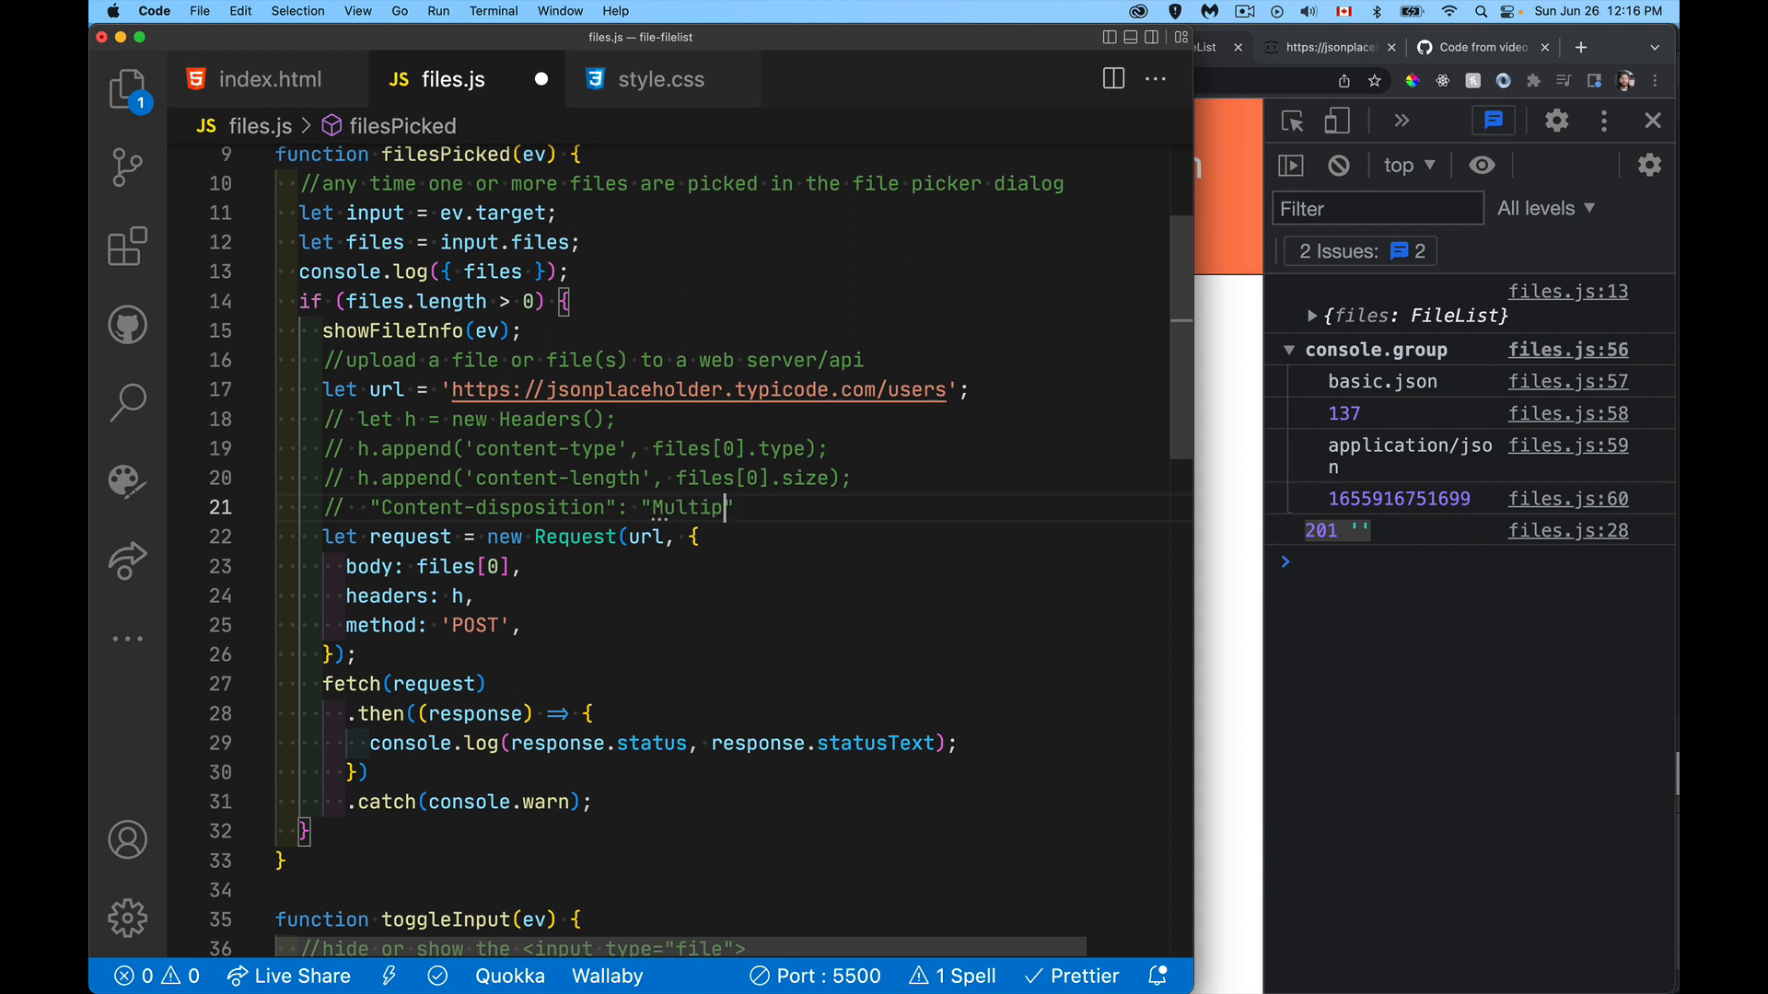
{"action": "type", "text": "art/Form-"}
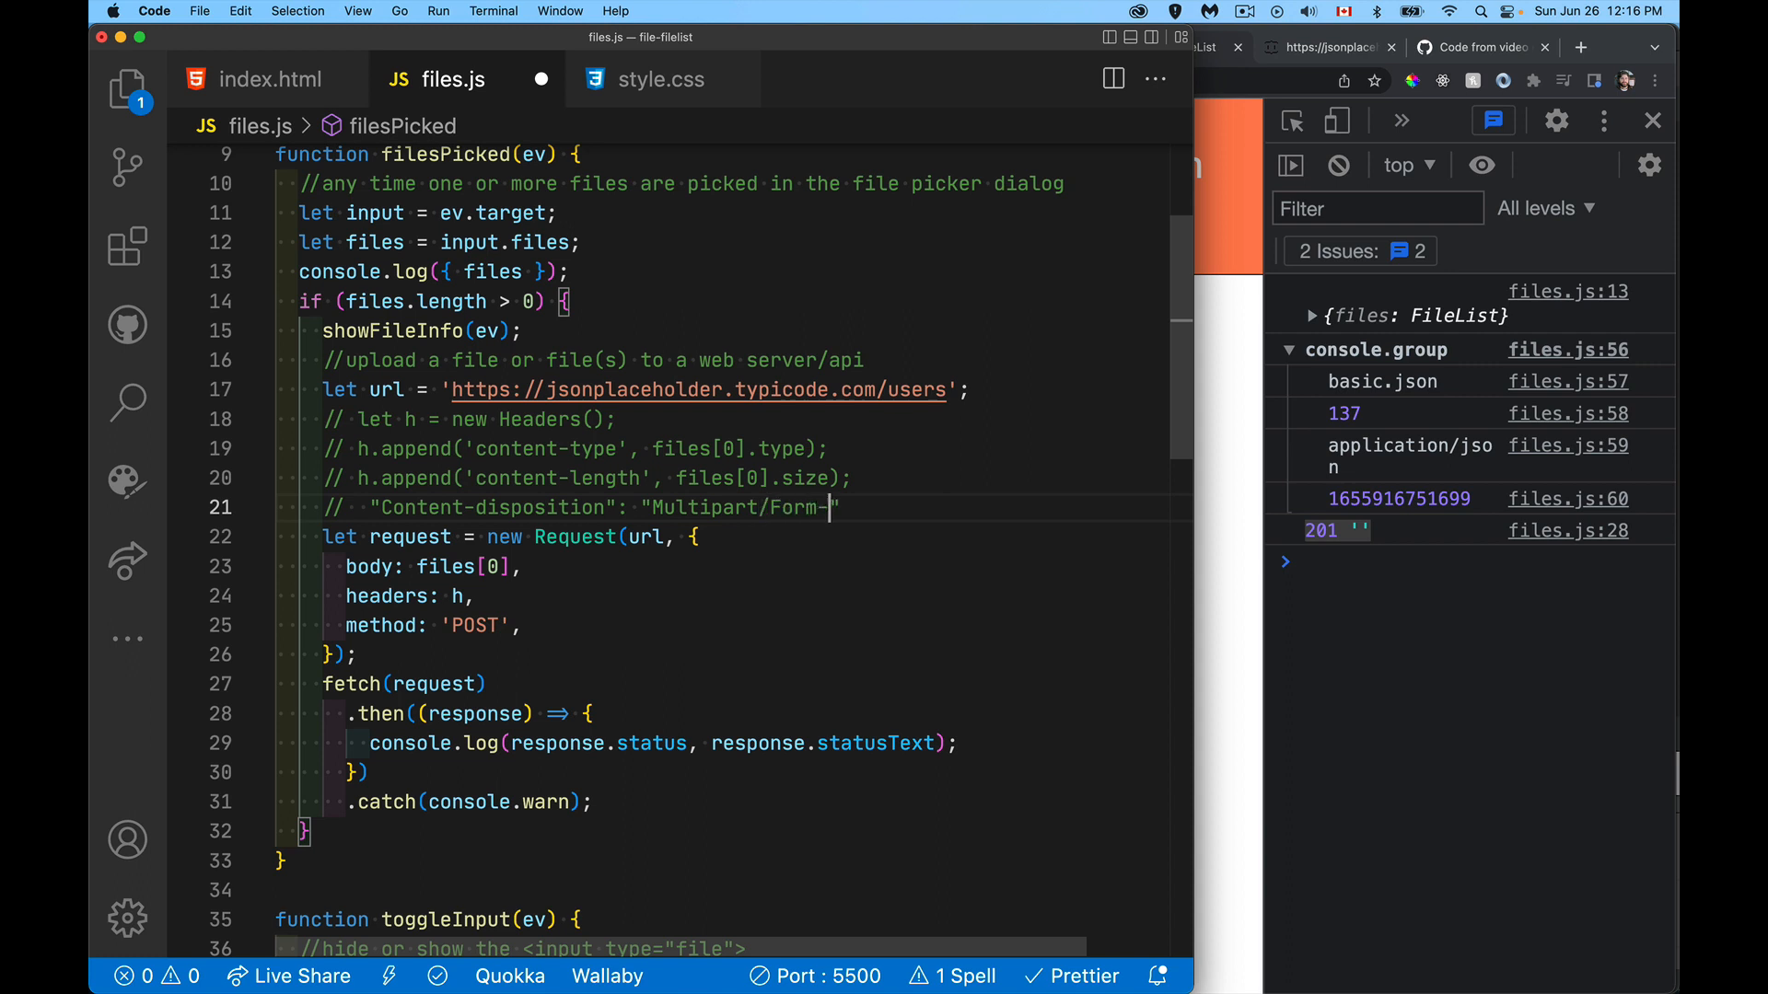
{"action": "type", "text": "Data"}
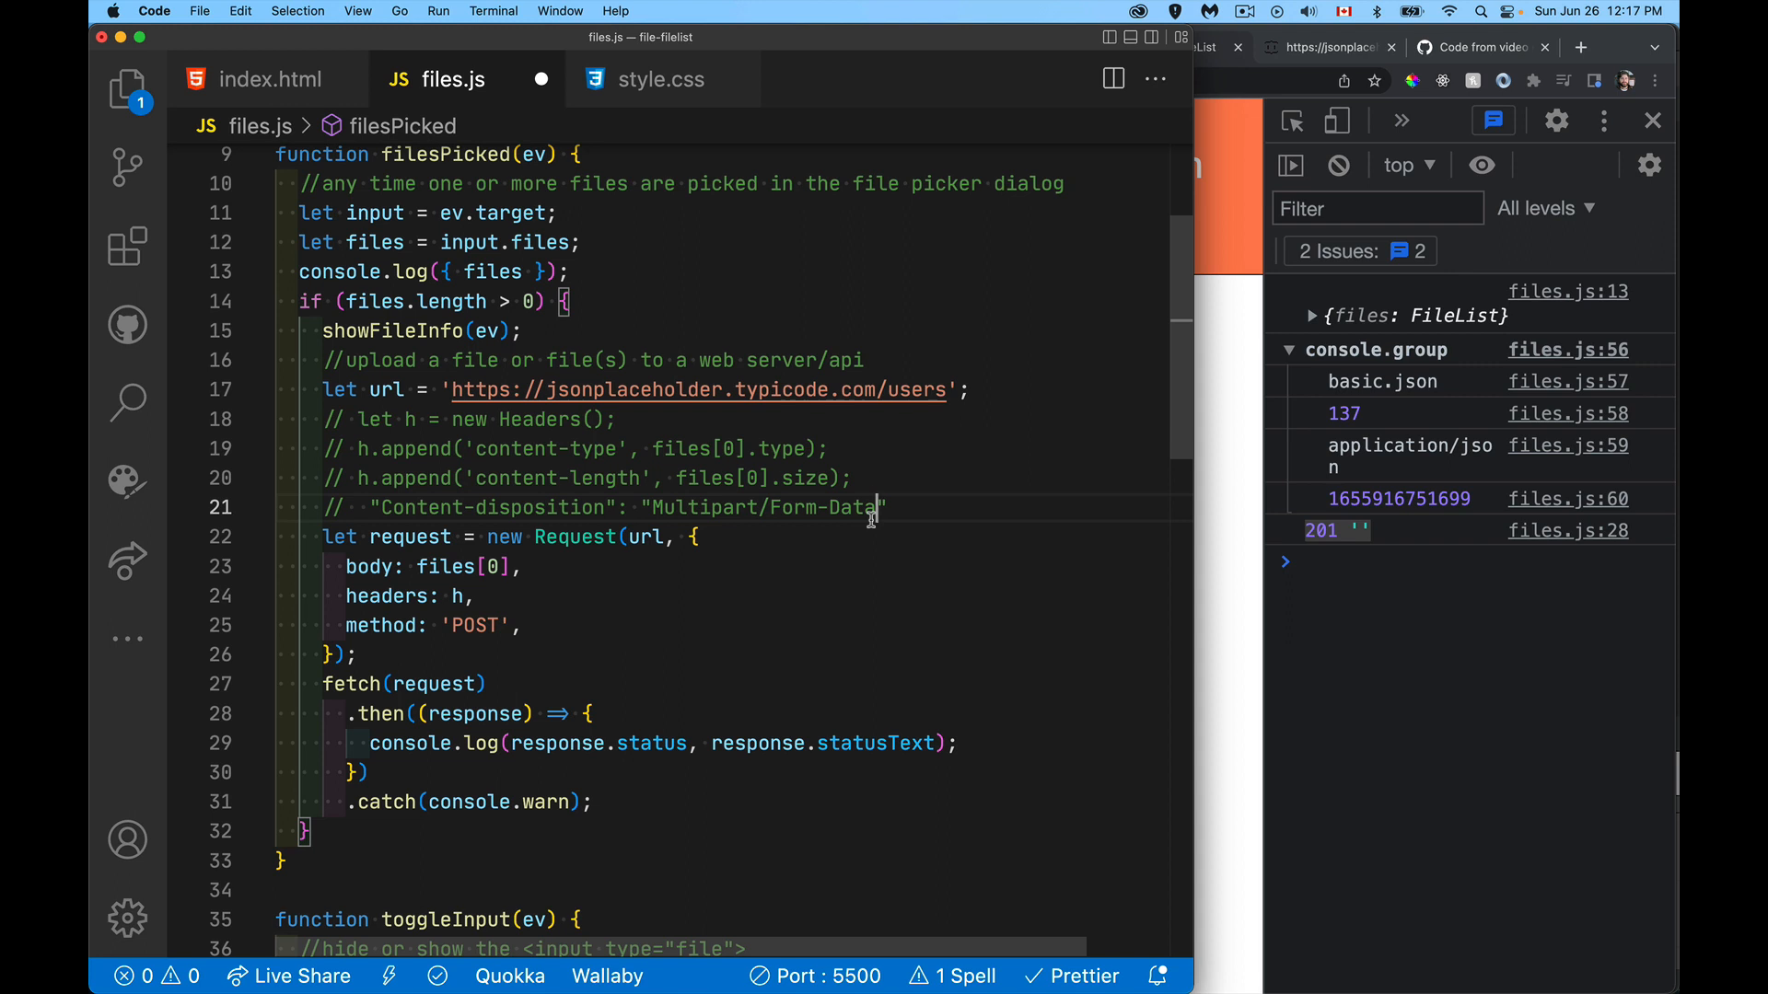
{"action": "type", "text": ";"}
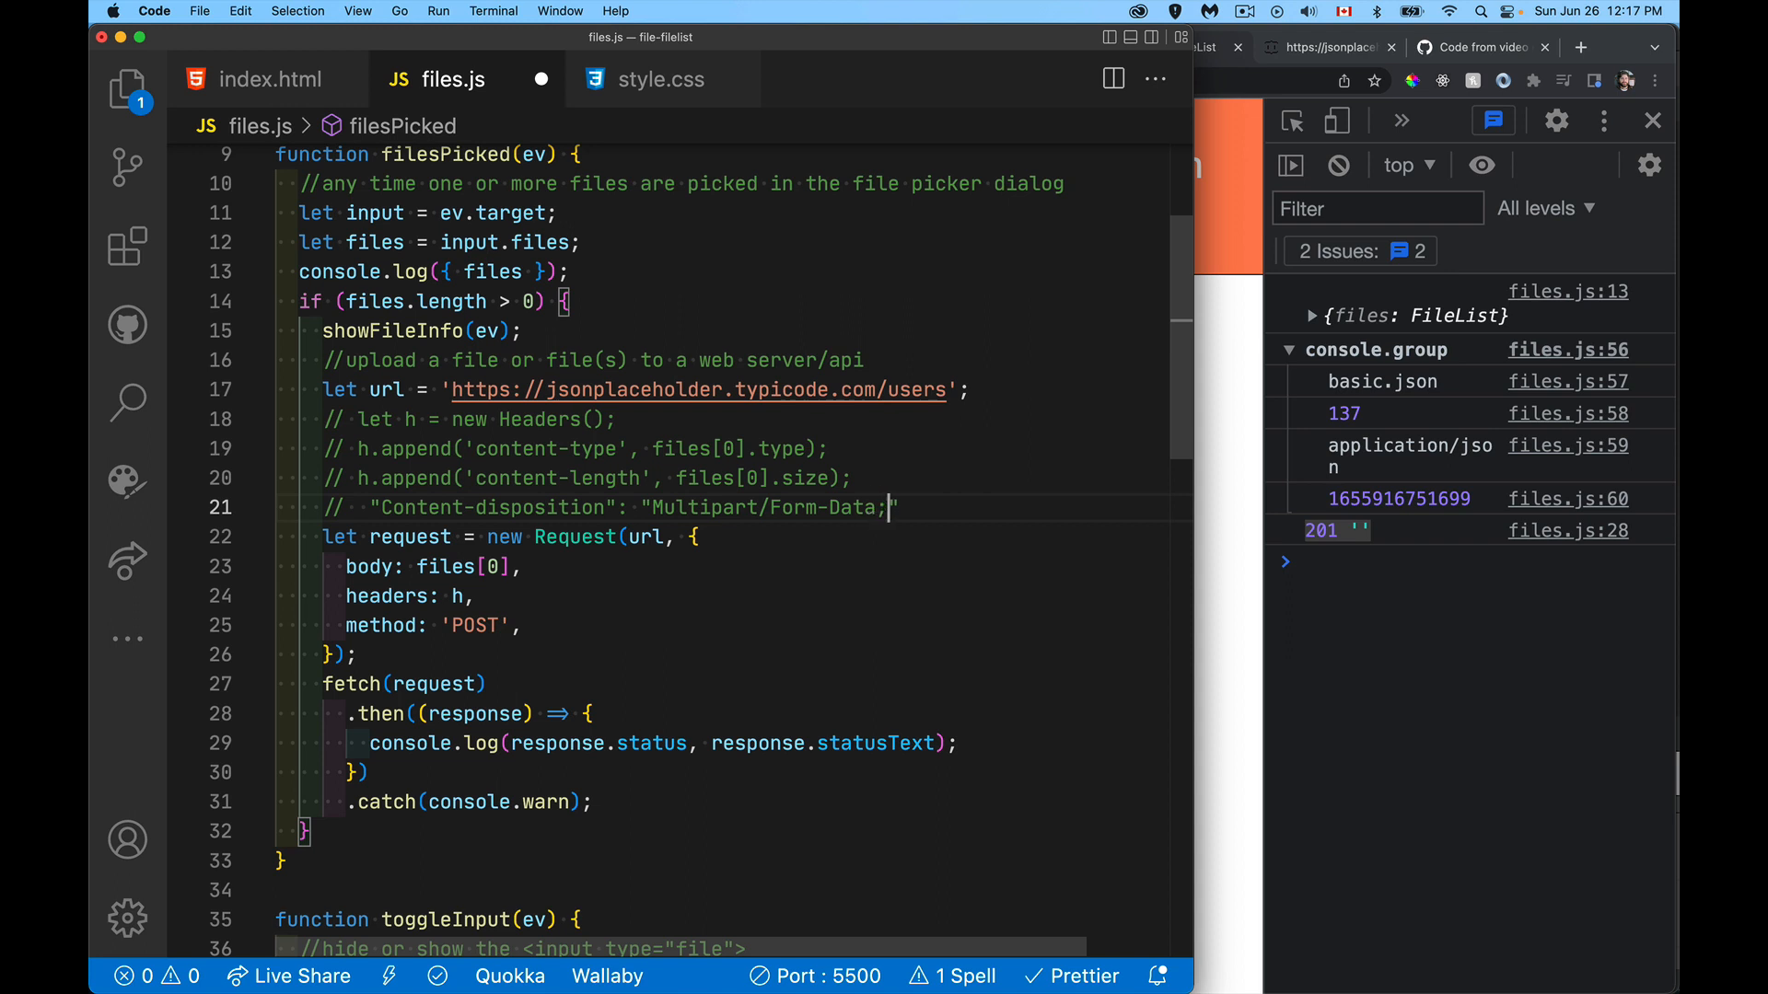
{"action": "type", "text": "boundary\""}
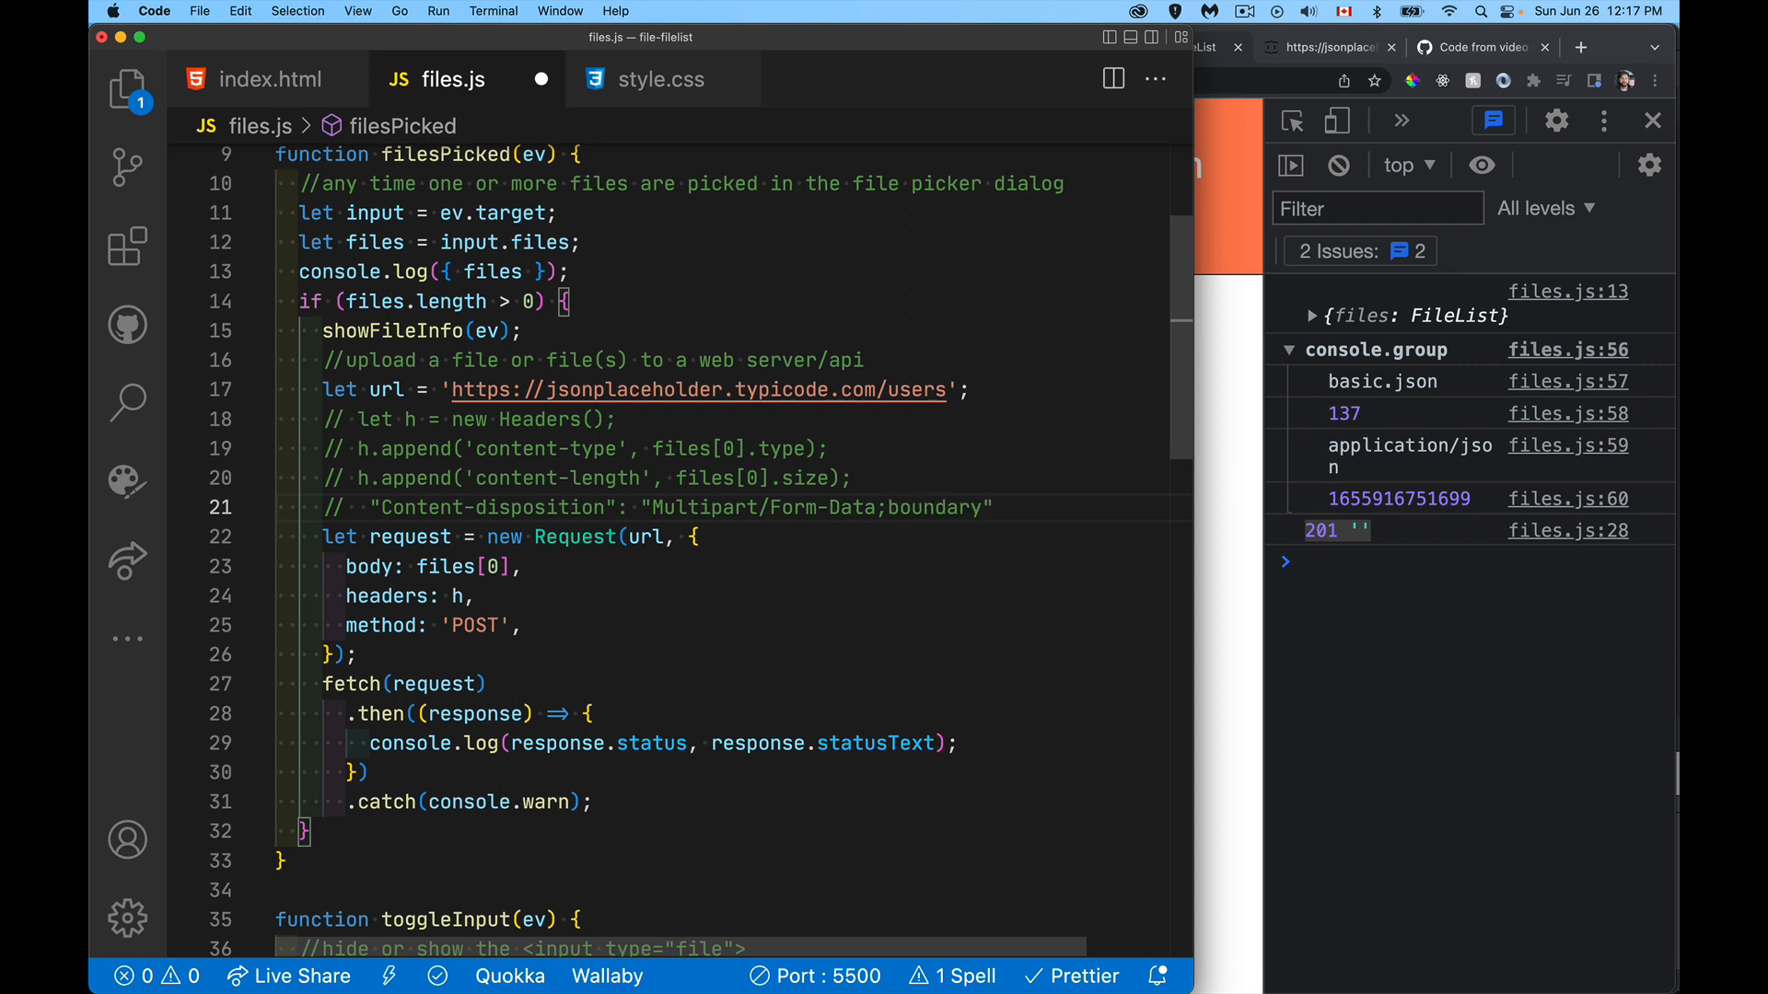
{"action": "type", "text": "=--asdlkasjdflksdjflkds"}
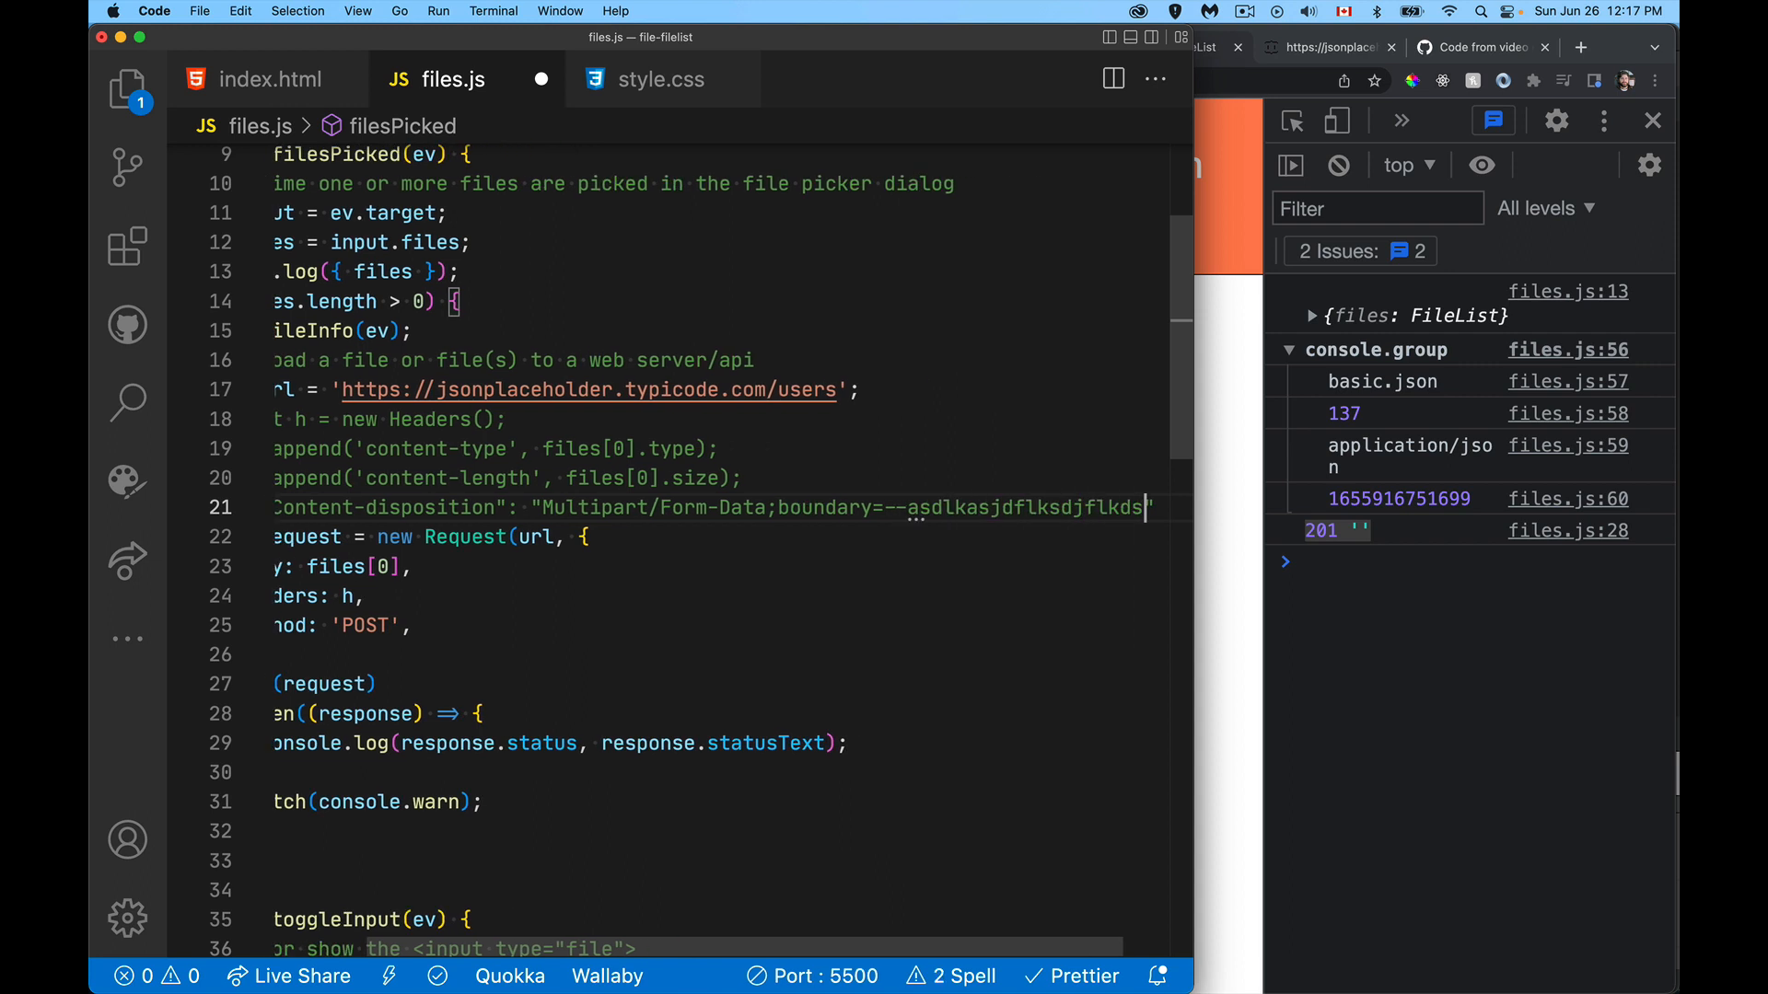
{"action": "mouse_move", "coordinate": [674, 498]}
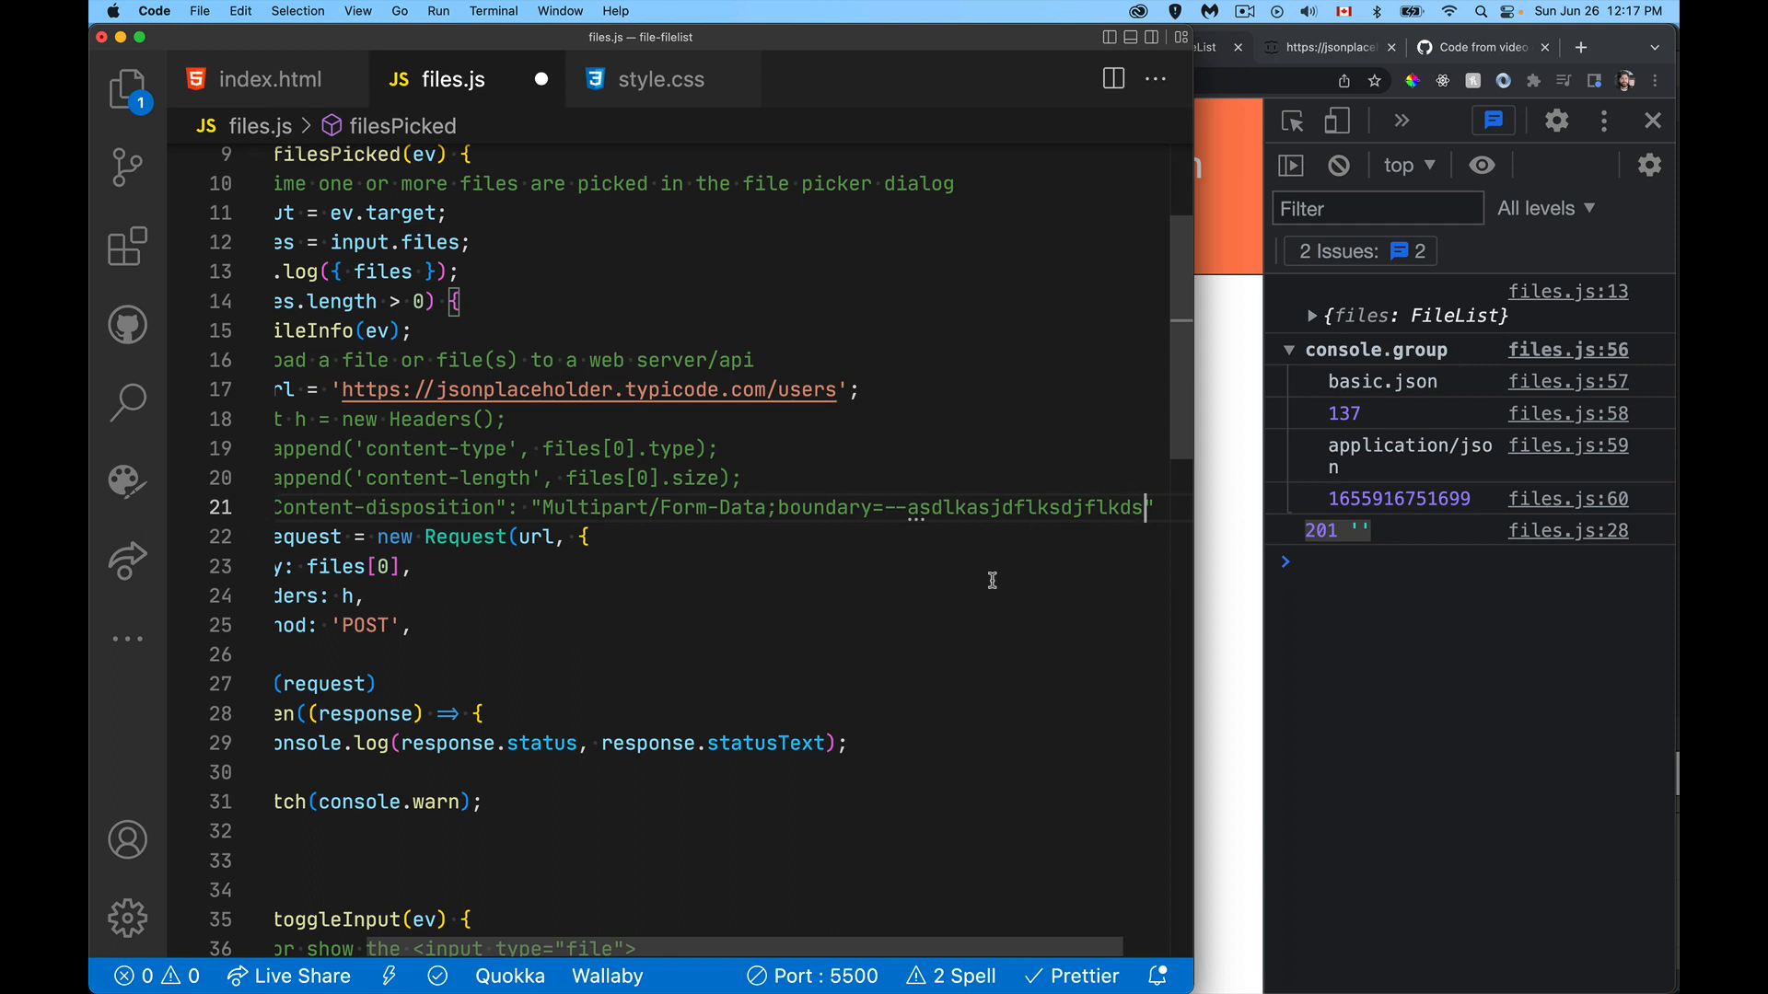
{"action": "mouse_move", "coordinate": [487, 521]}
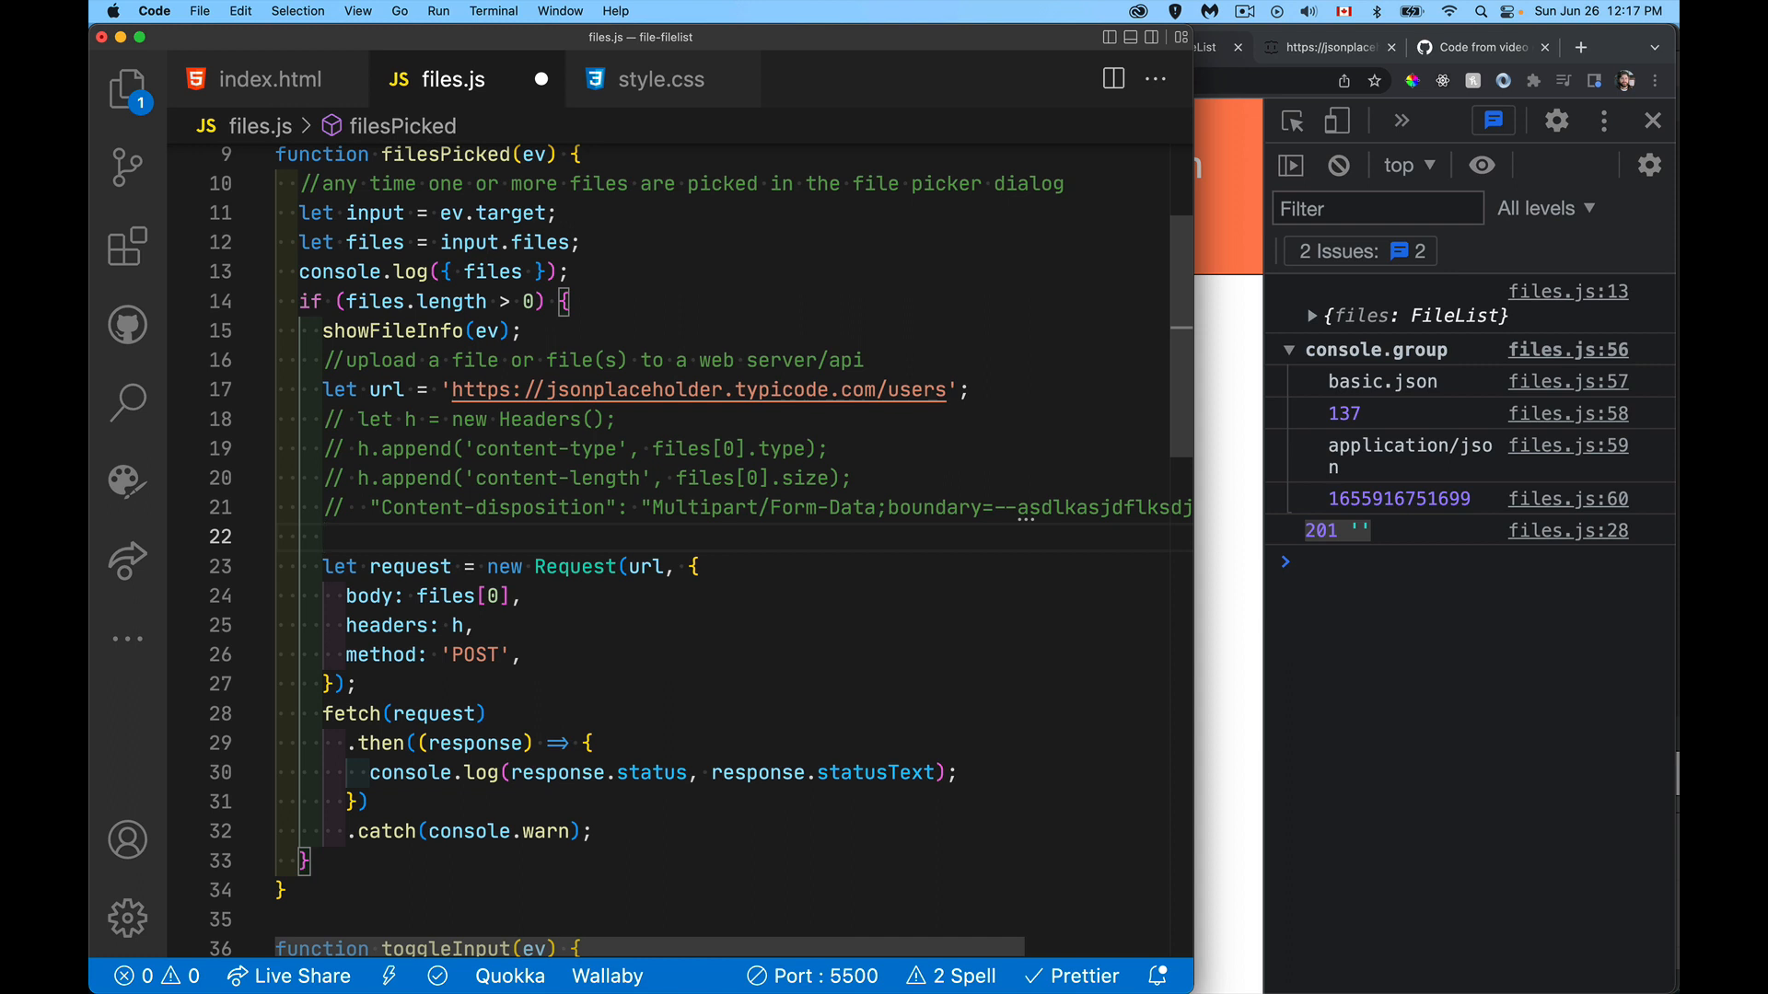
Step: Declare let fd = new FormData() and use fd as the Request body
{"action": "type", "text": "let fd"}
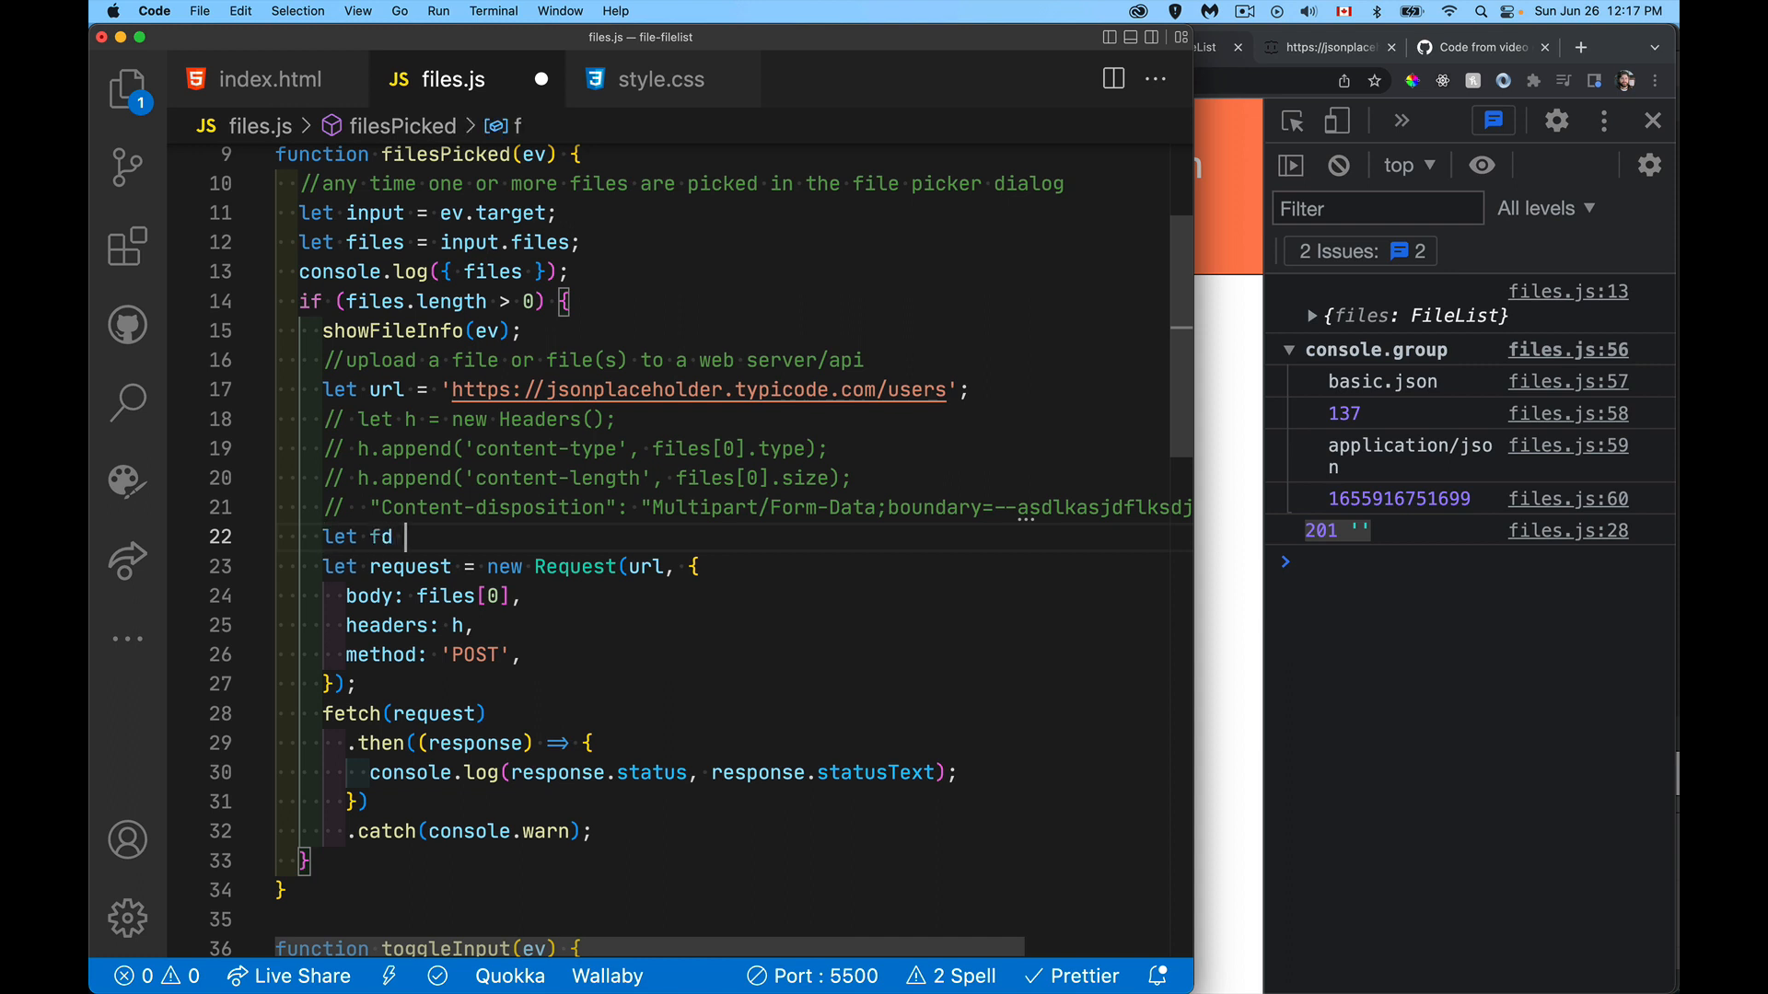
{"action": "type", "text": "= new FormData();"}
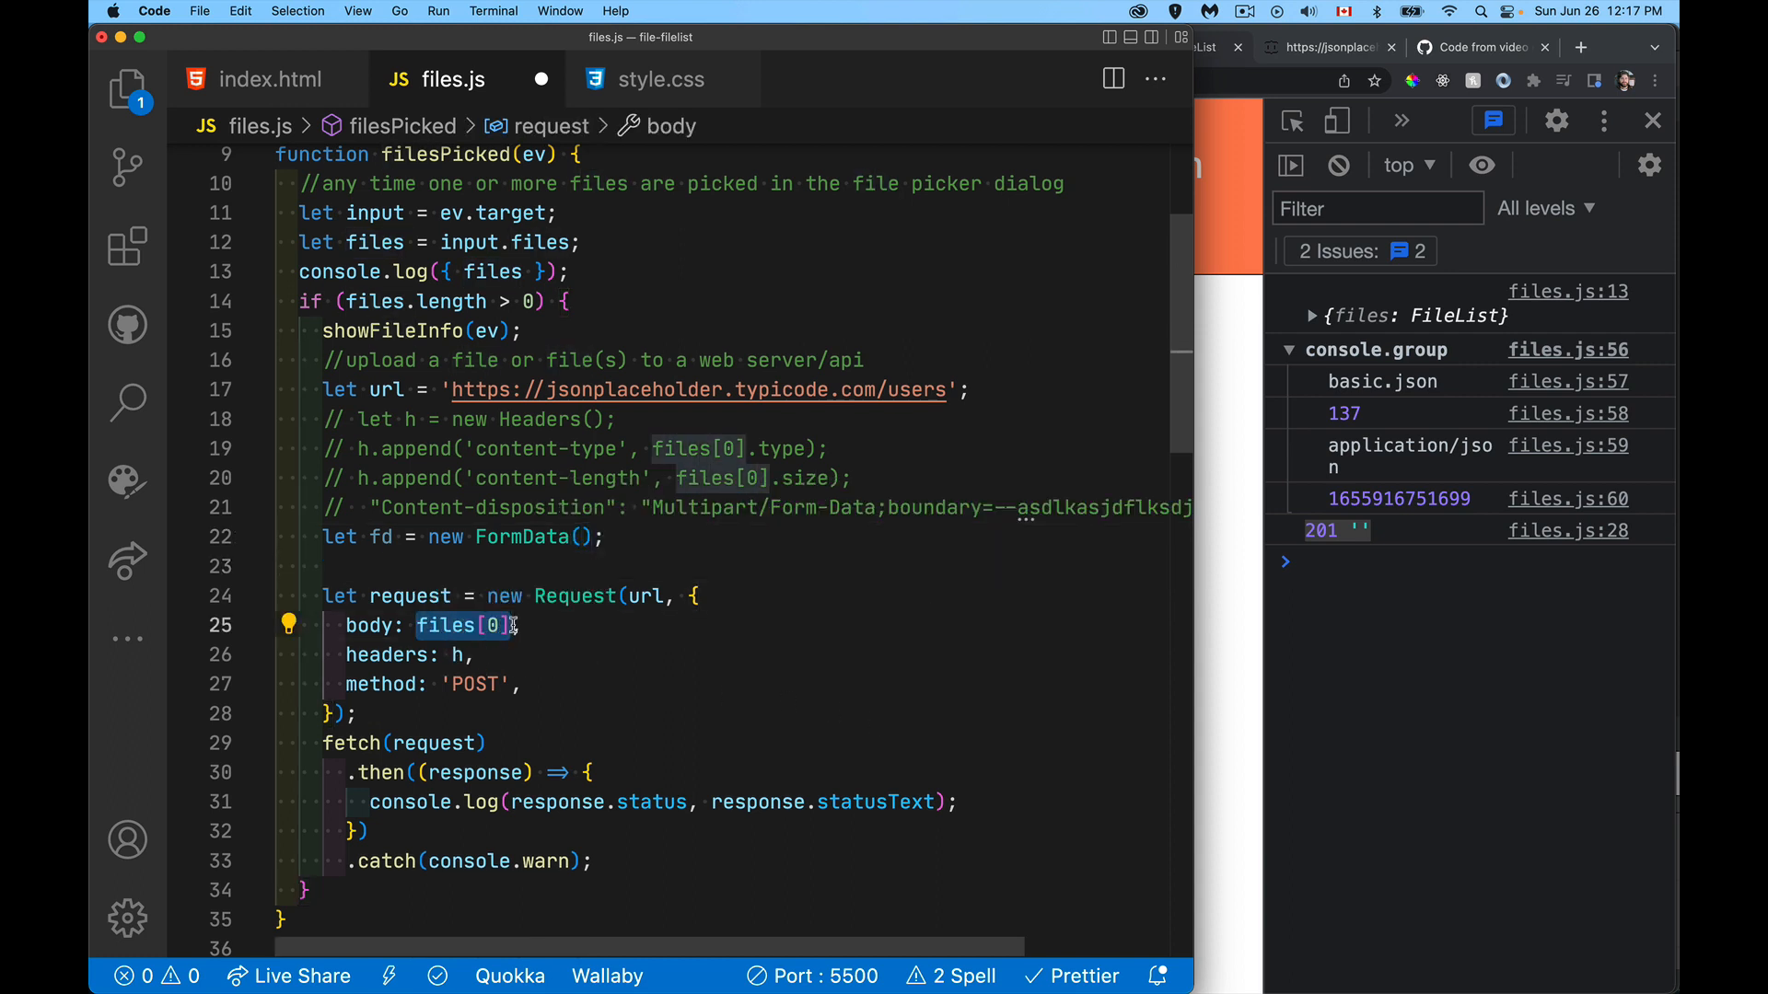
{"action": "type", "text": "fd"}
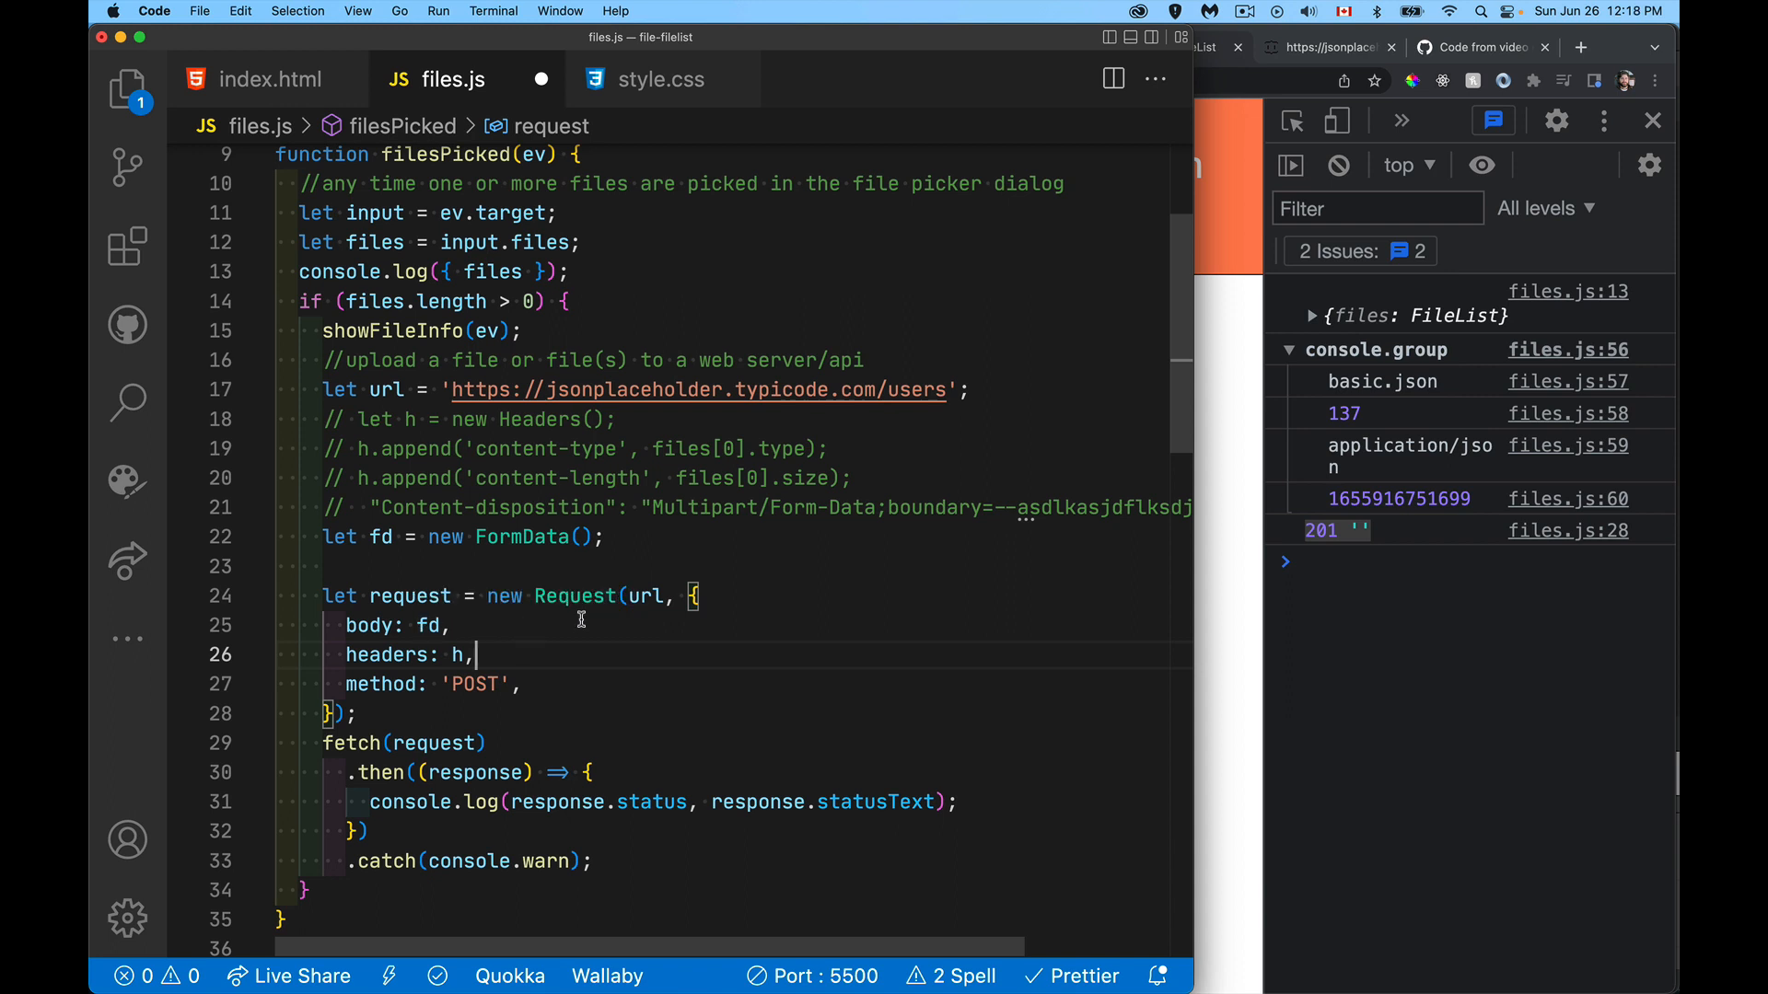
{"action": "mouse_move", "coordinate": [581, 614]}
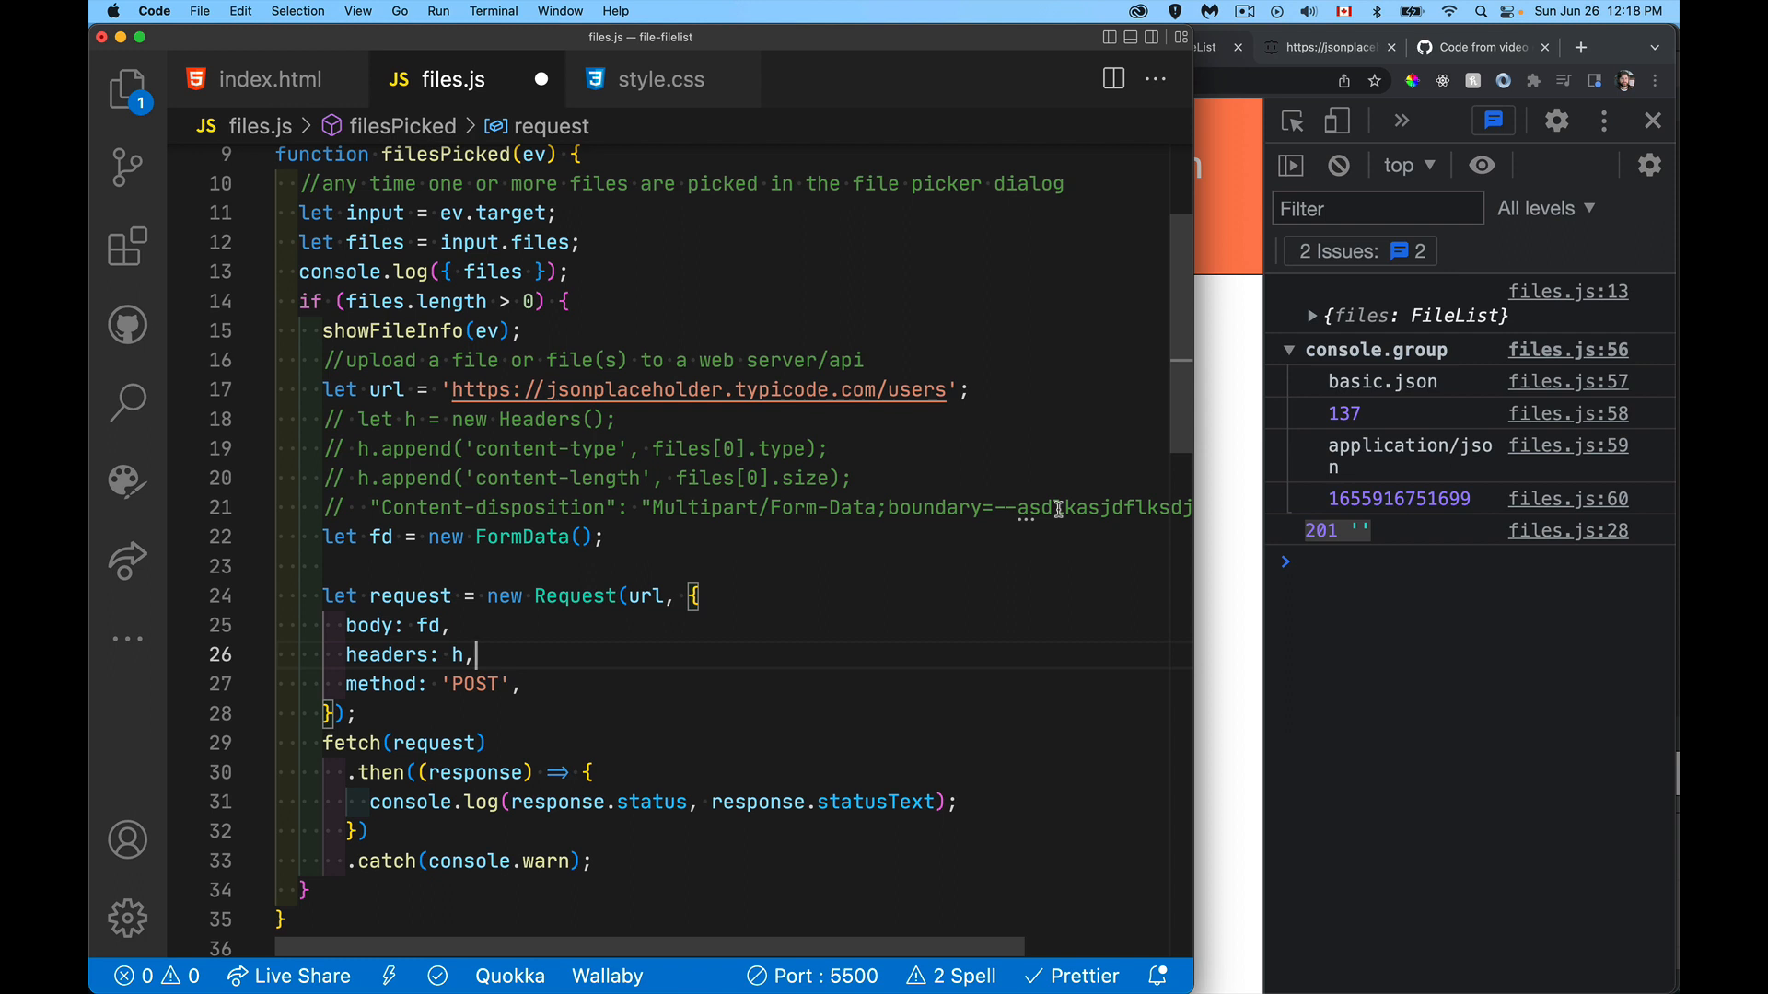
{"action": "mouse_move", "coordinate": [481, 637]}
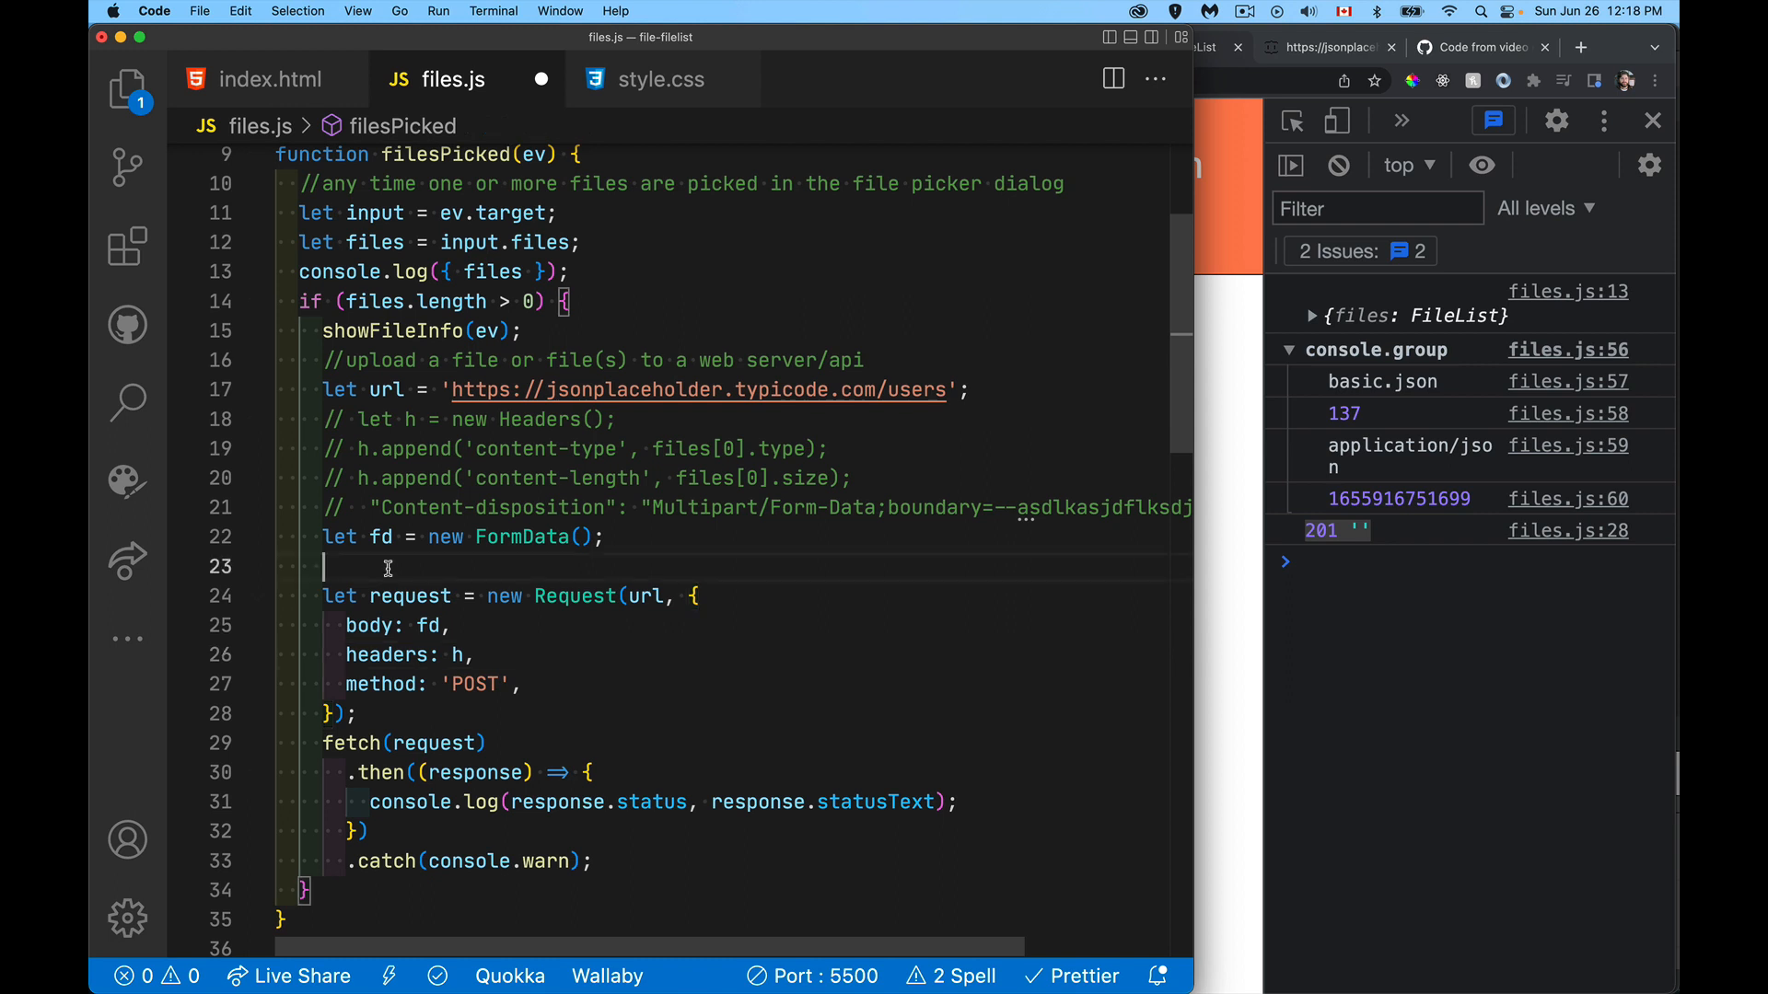
Step: Append a 'name' field with value 'Steve' to fd
{"action": "type", "text": "fd.append("}
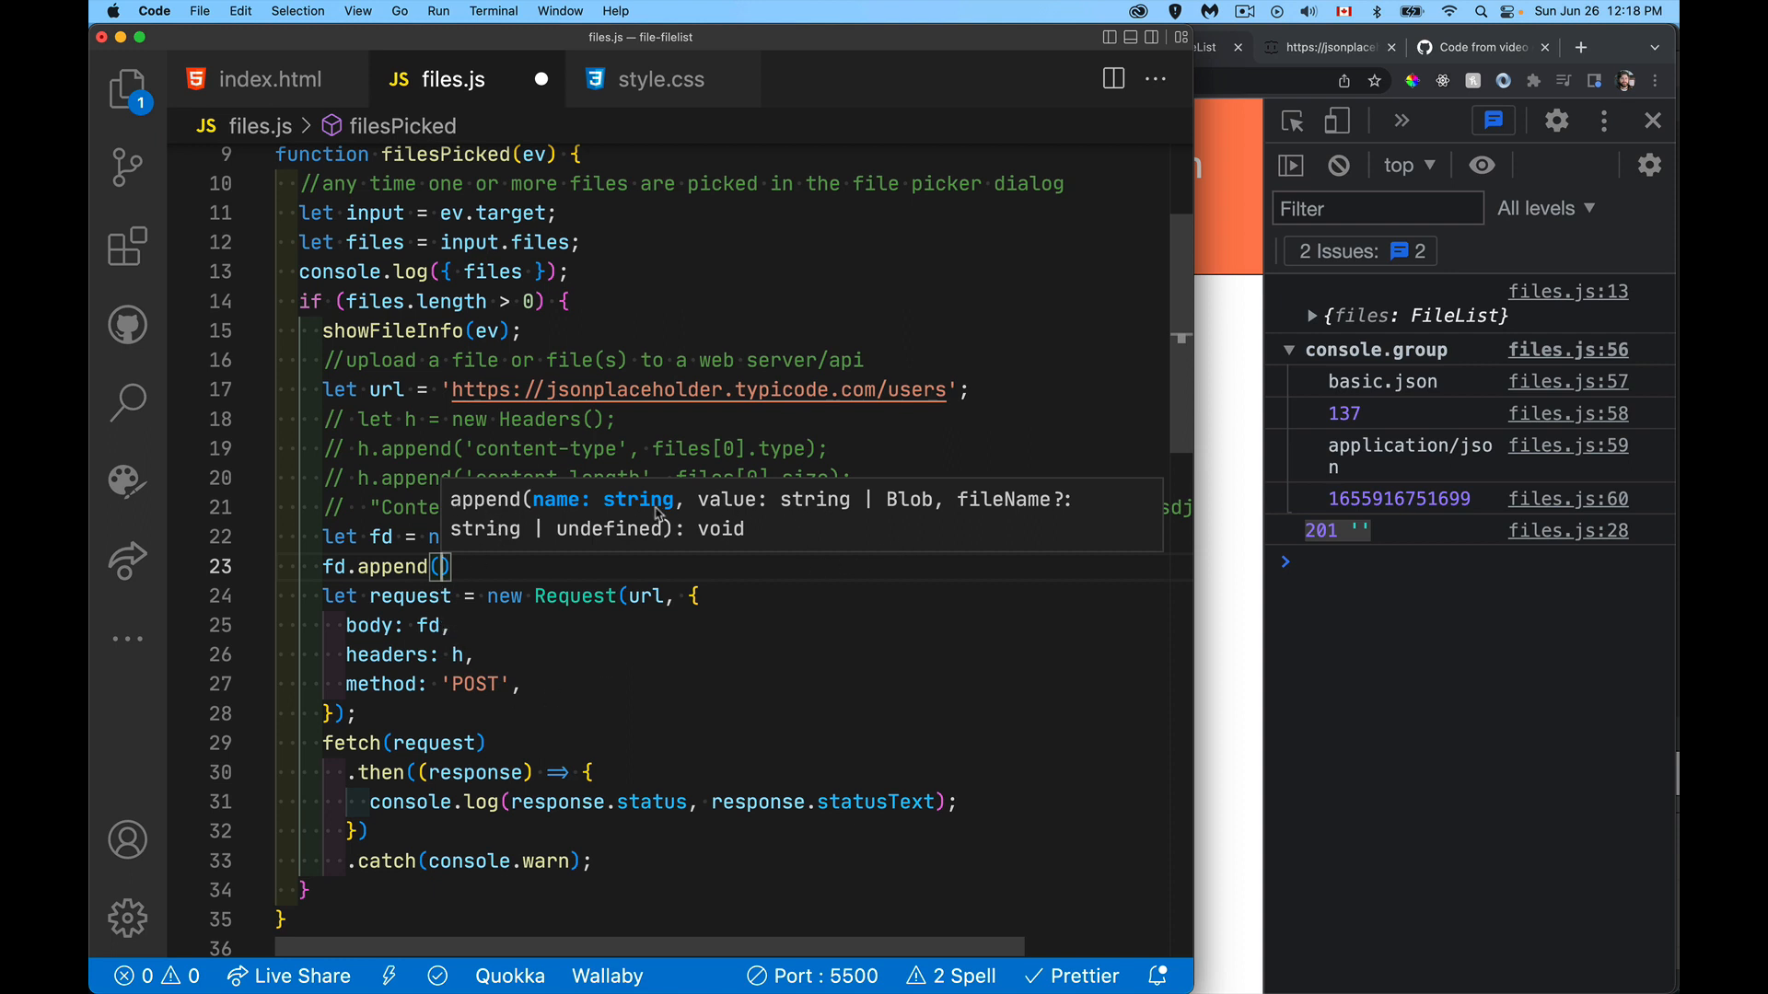
{"action": "mouse_move", "coordinate": [552, 528]}
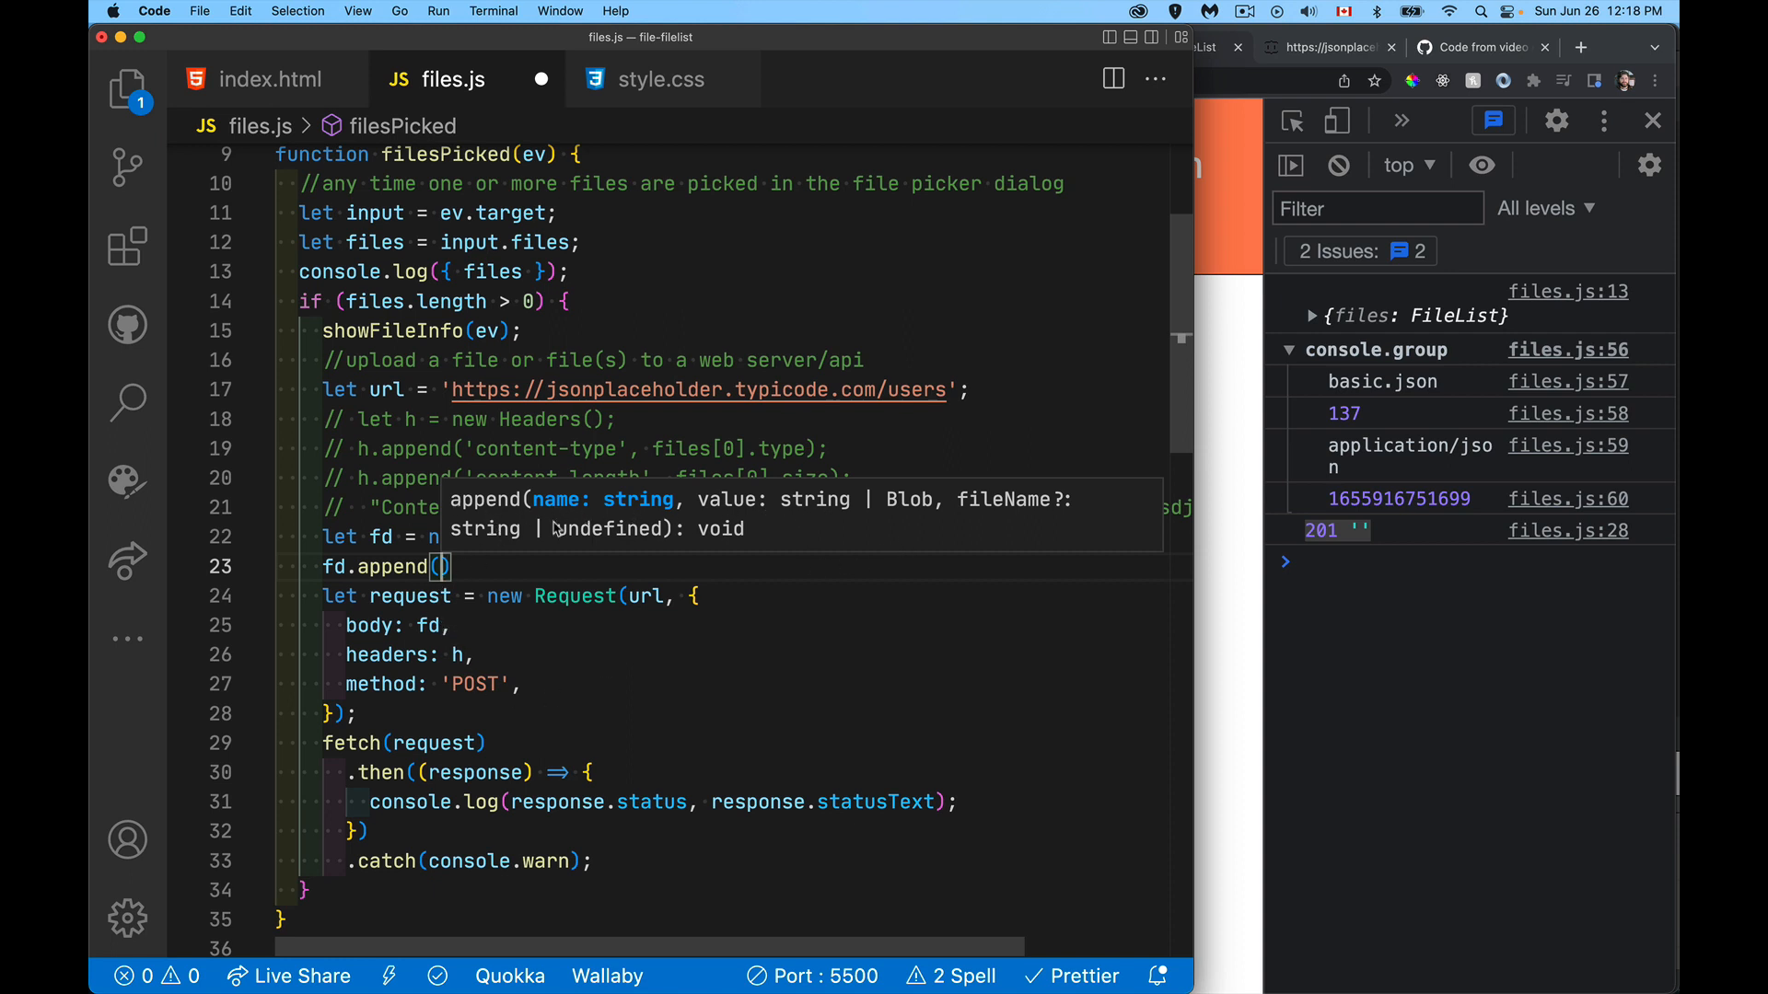
{"action": "mouse_move", "coordinate": [740, 517]}
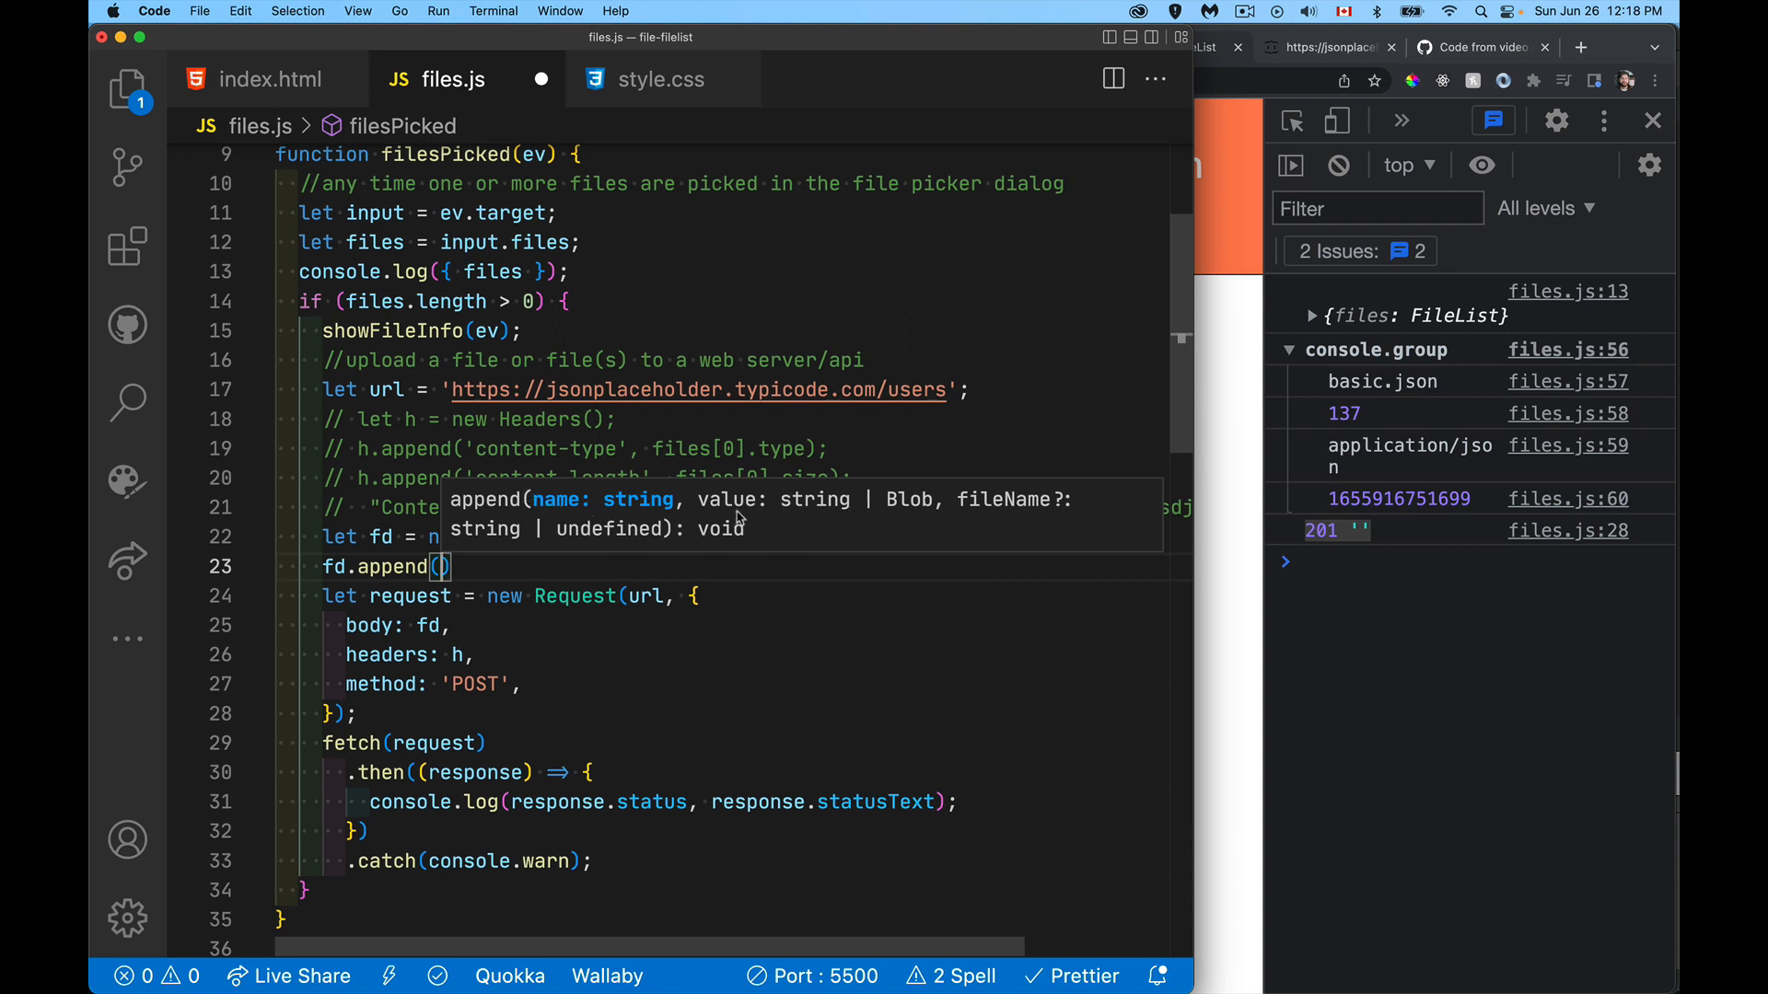
{"action": "mouse_move", "coordinate": [775, 534]}
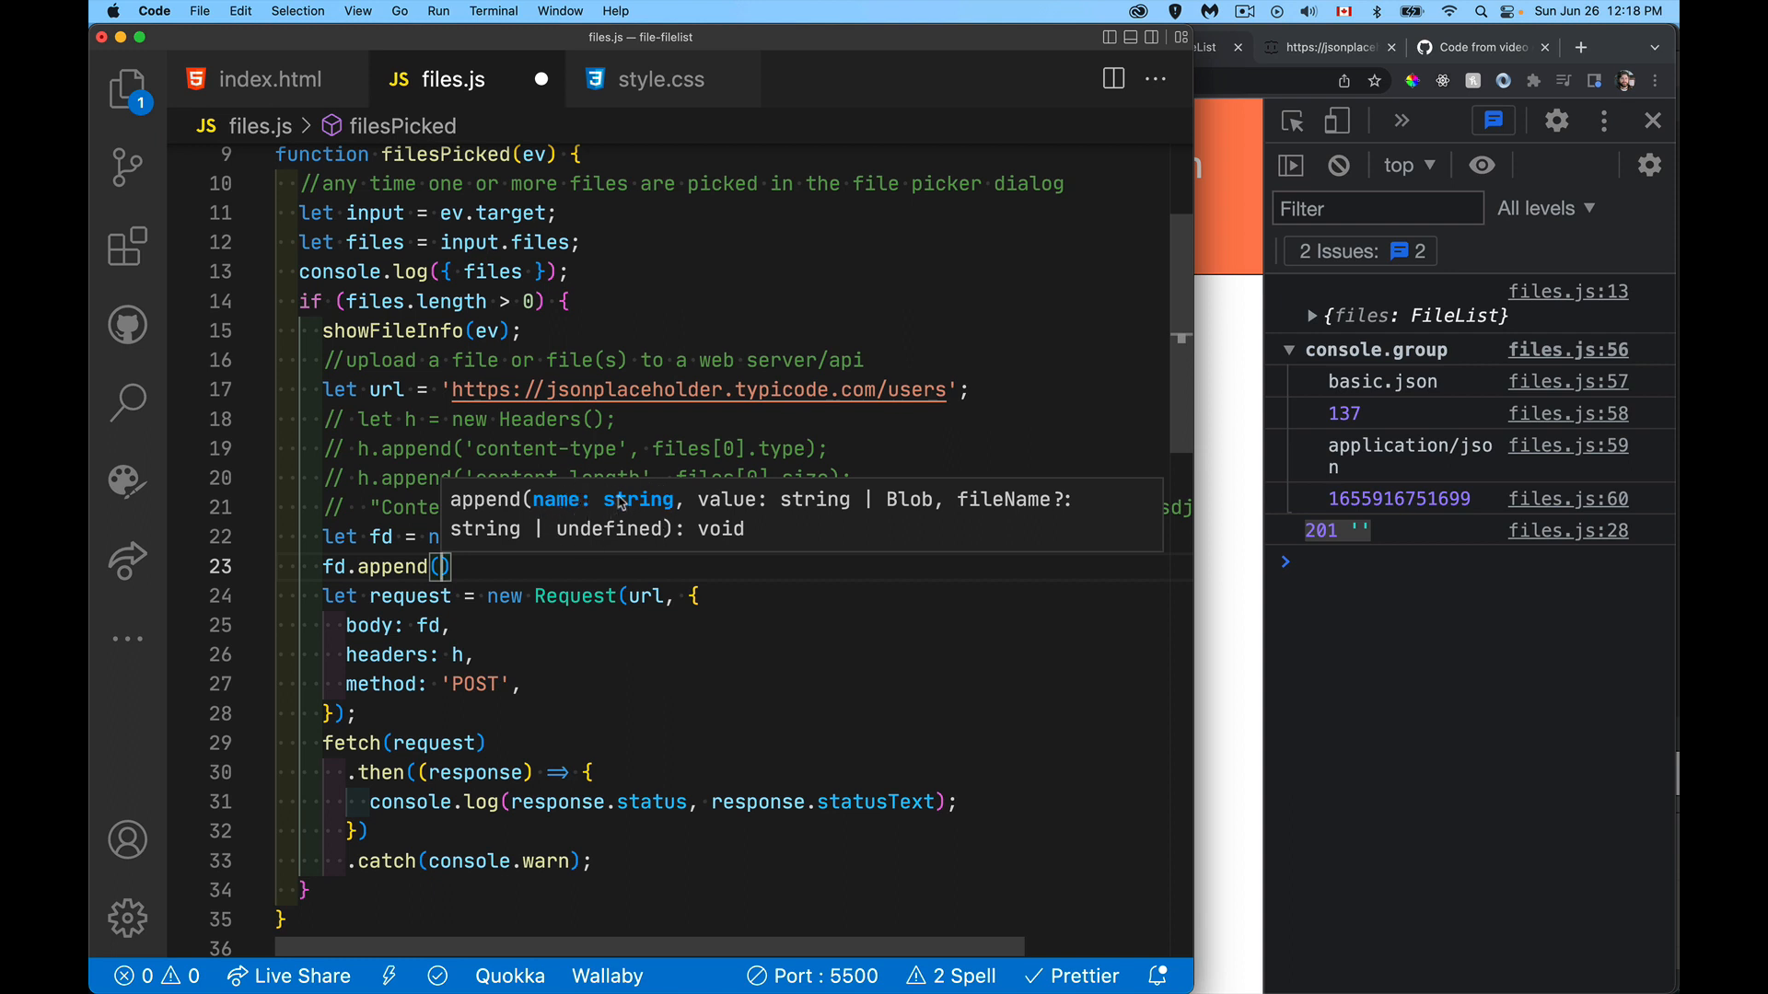
{"action": "mouse_move", "coordinate": [767, 522]}
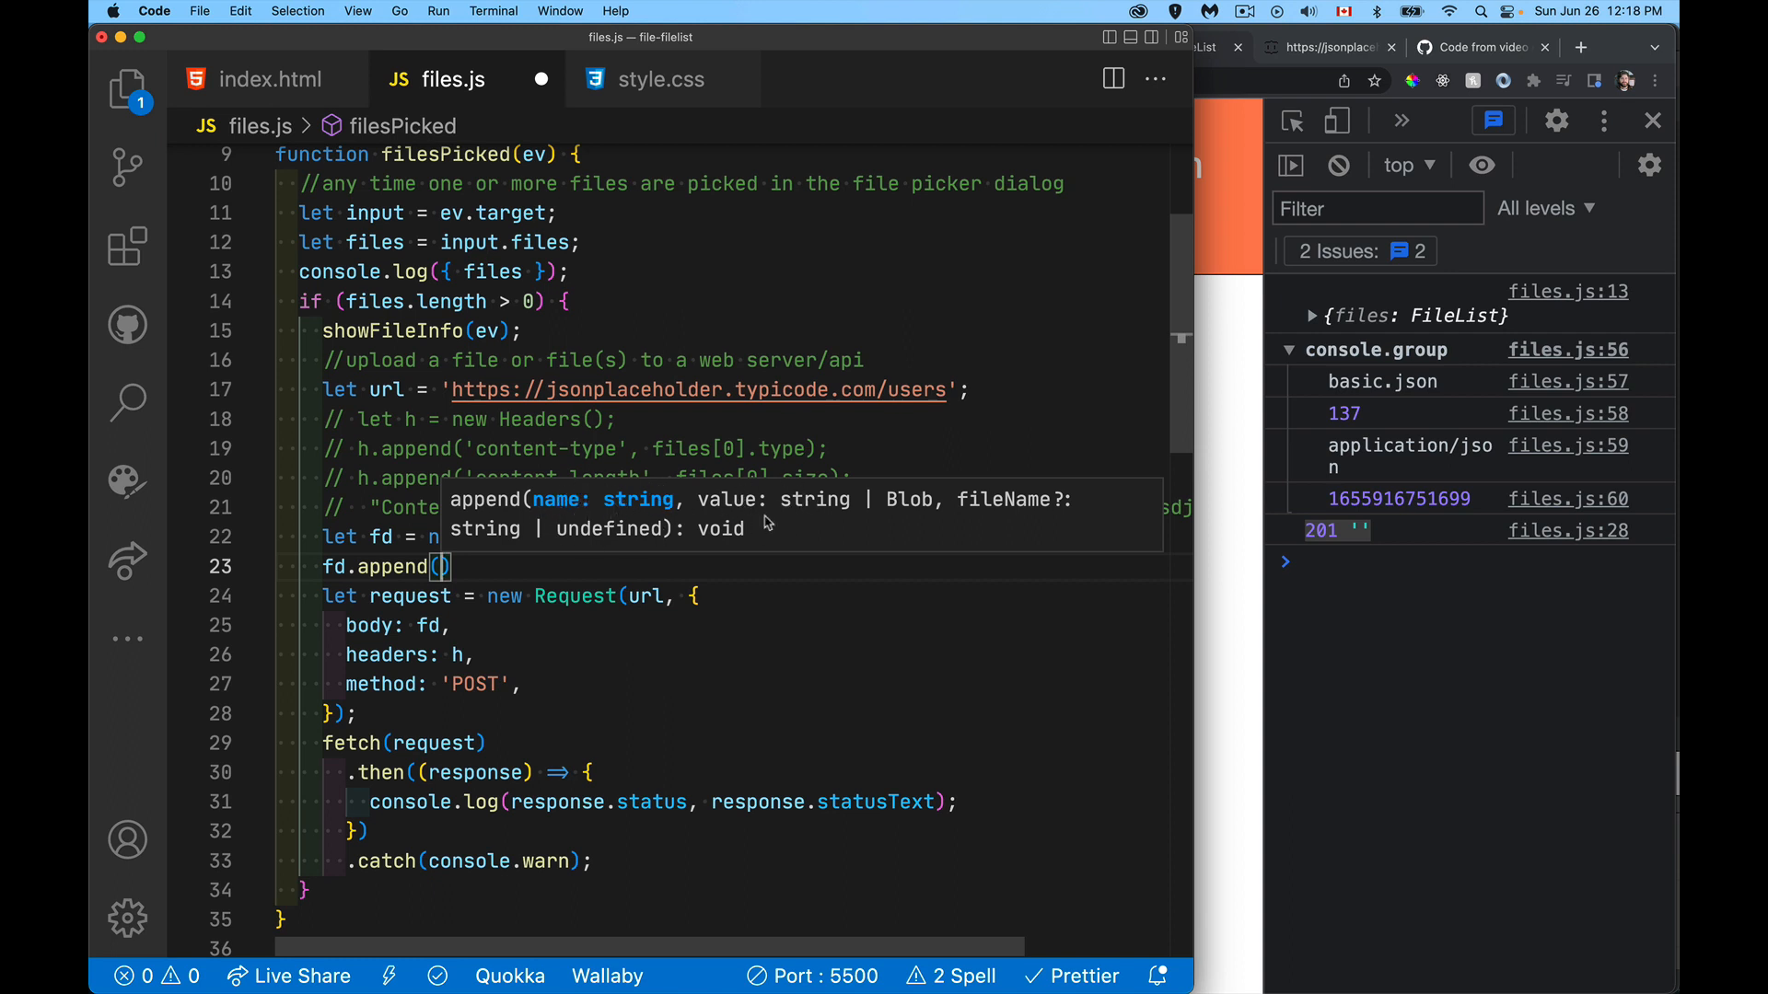
{"action": "type", "text": "'name"}
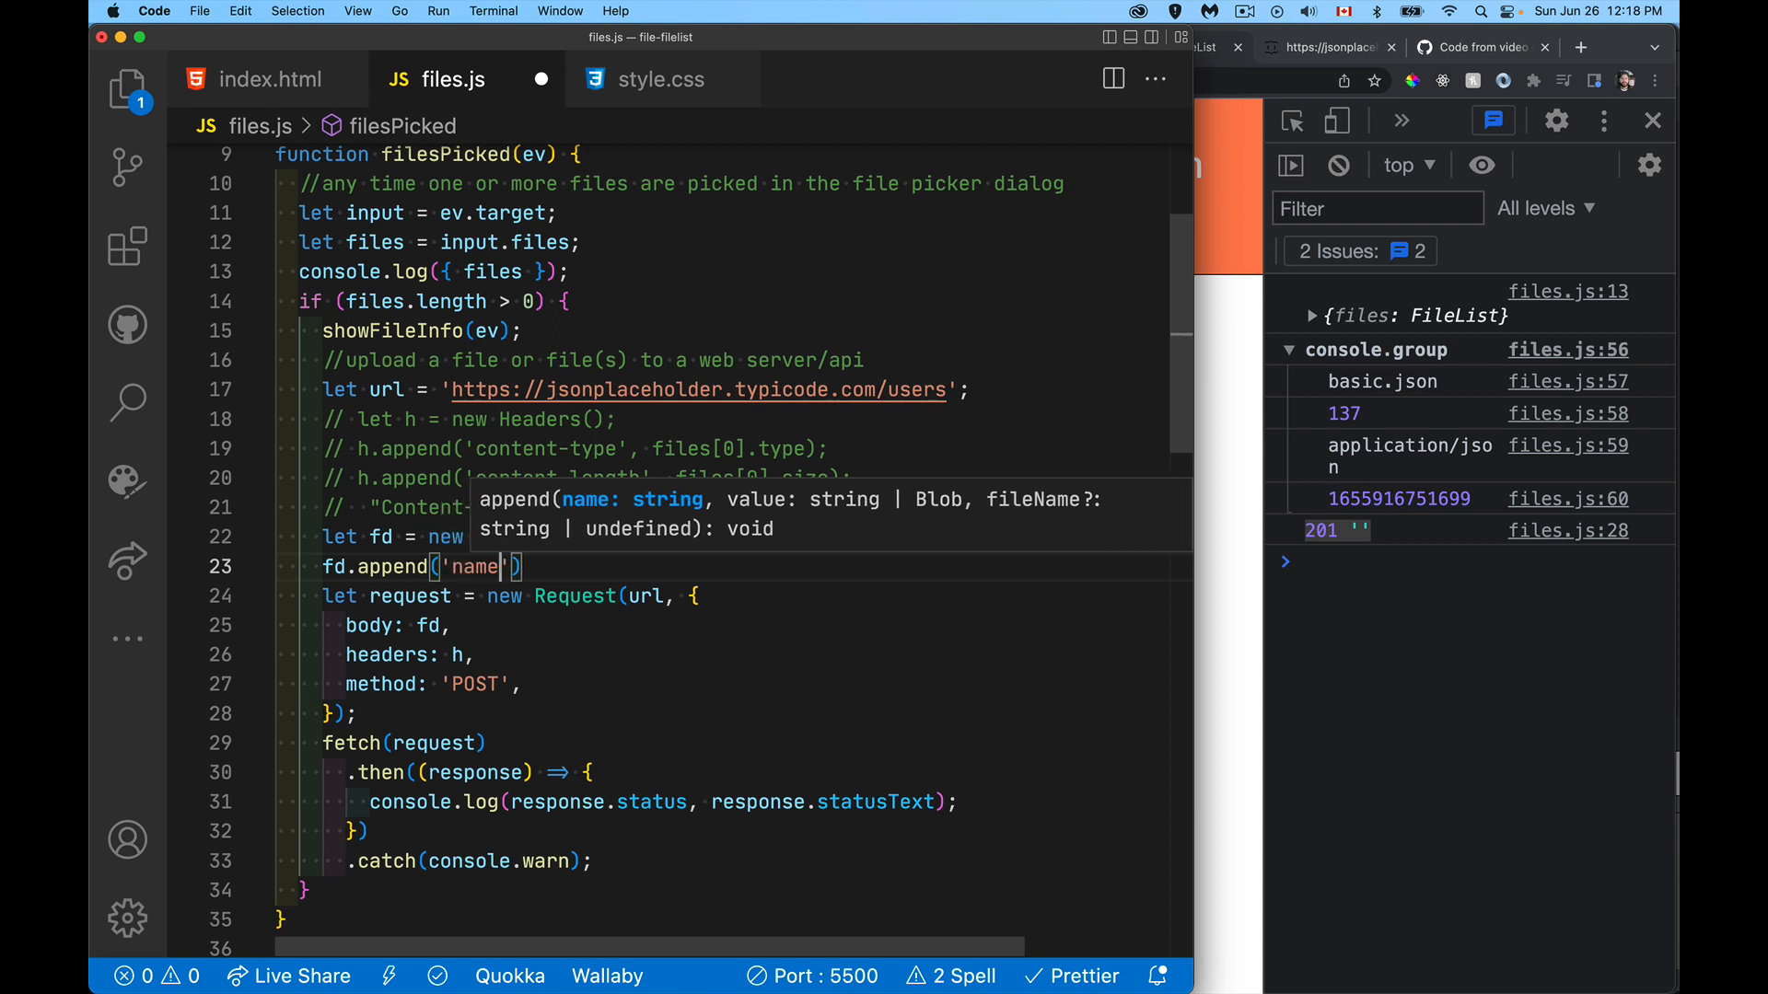
{"action": "type", "text": ", 'Steve'"}
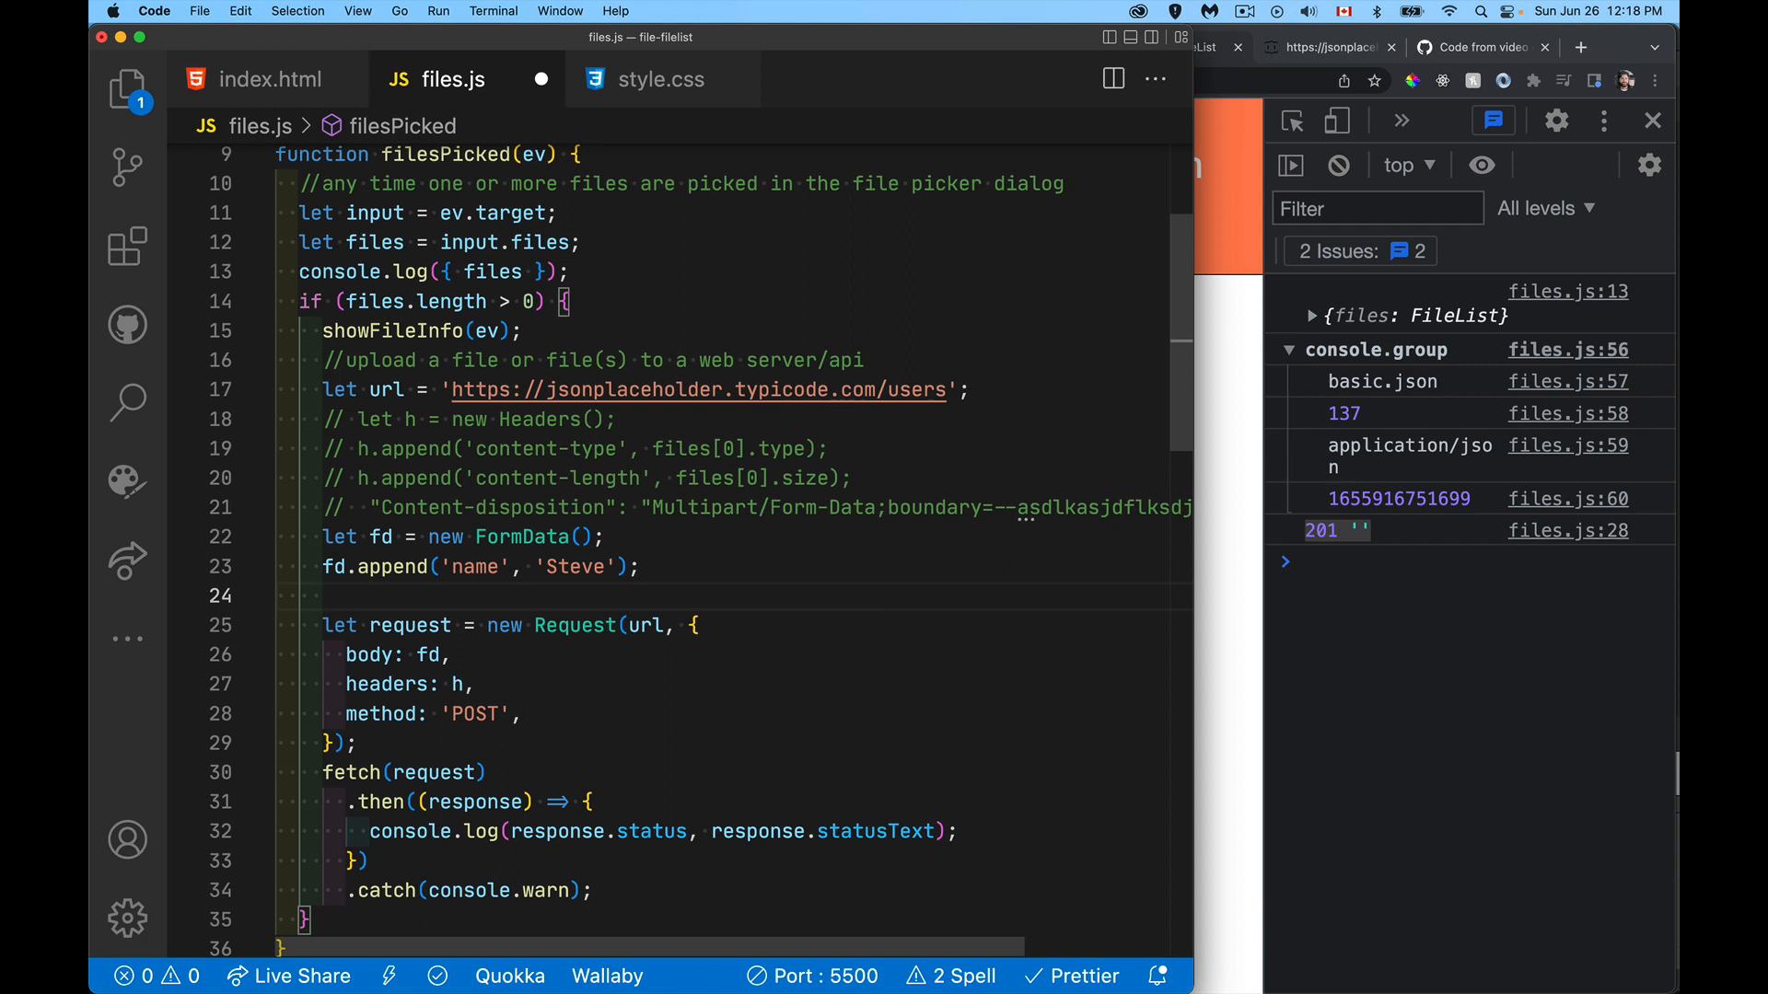
Step: Write for(let i=0, len=files.length; i<len; i++) and start fd.append inside it
{"action": "type", "text": "for(let i"}
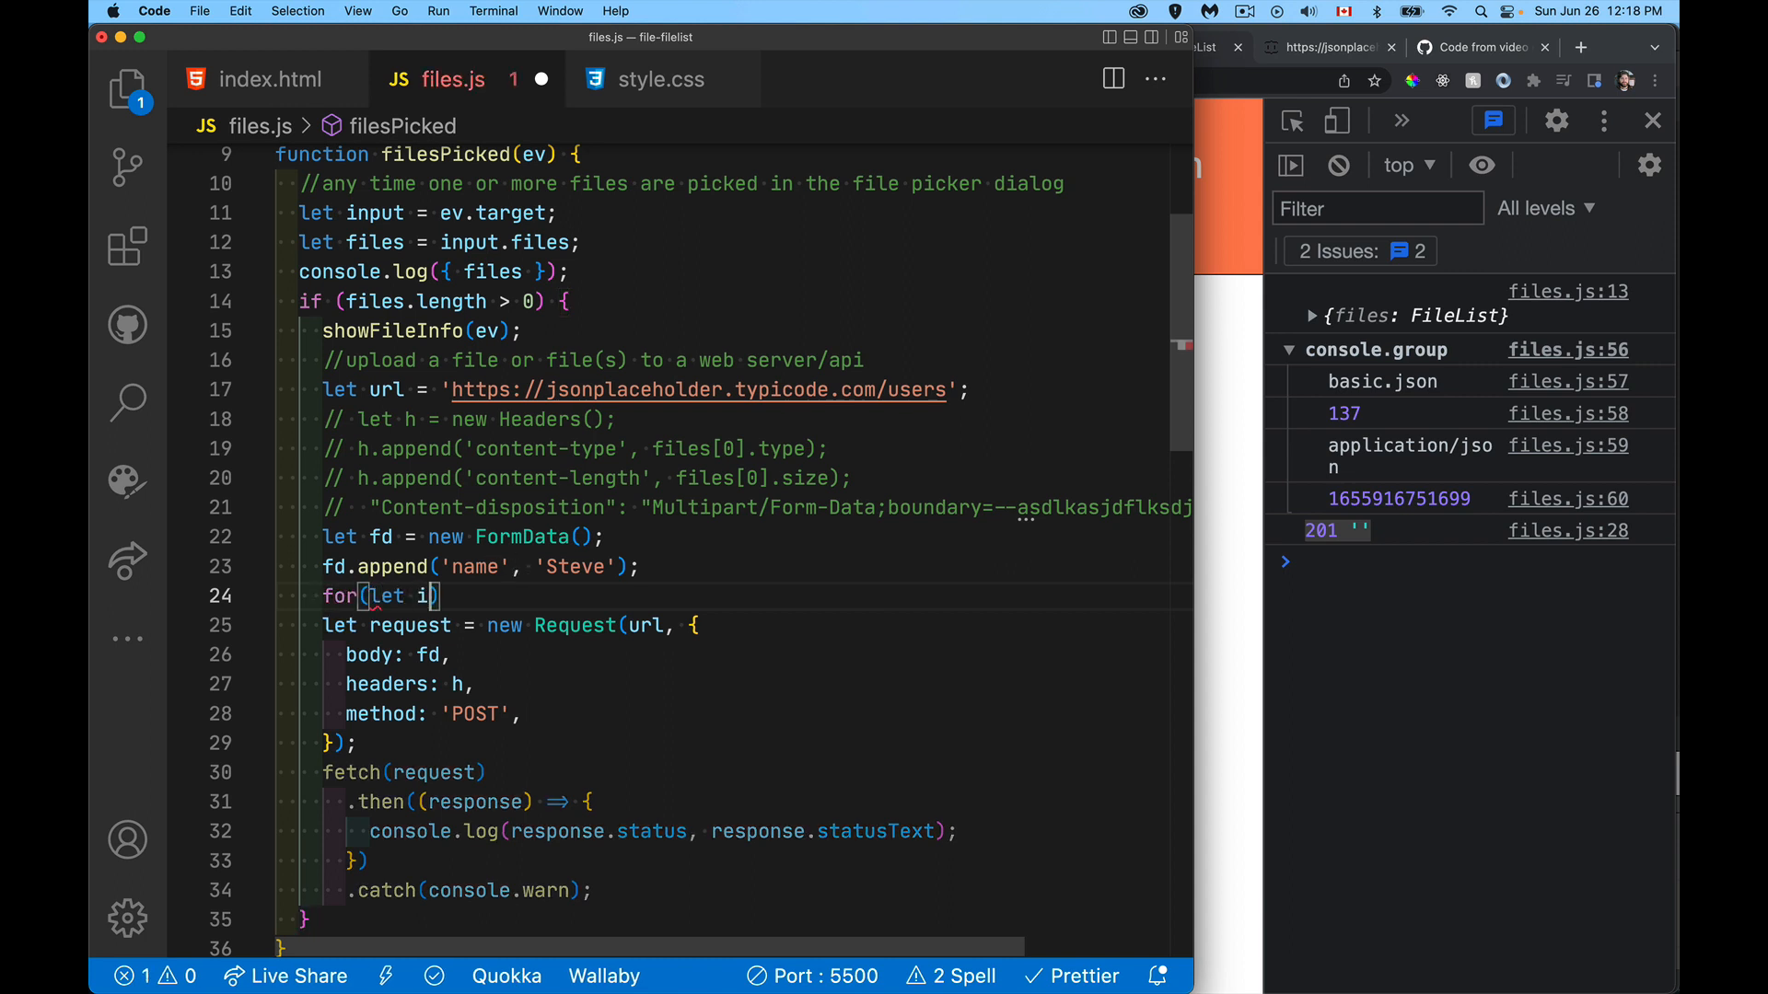
{"action": "type", "text": "=0,"}
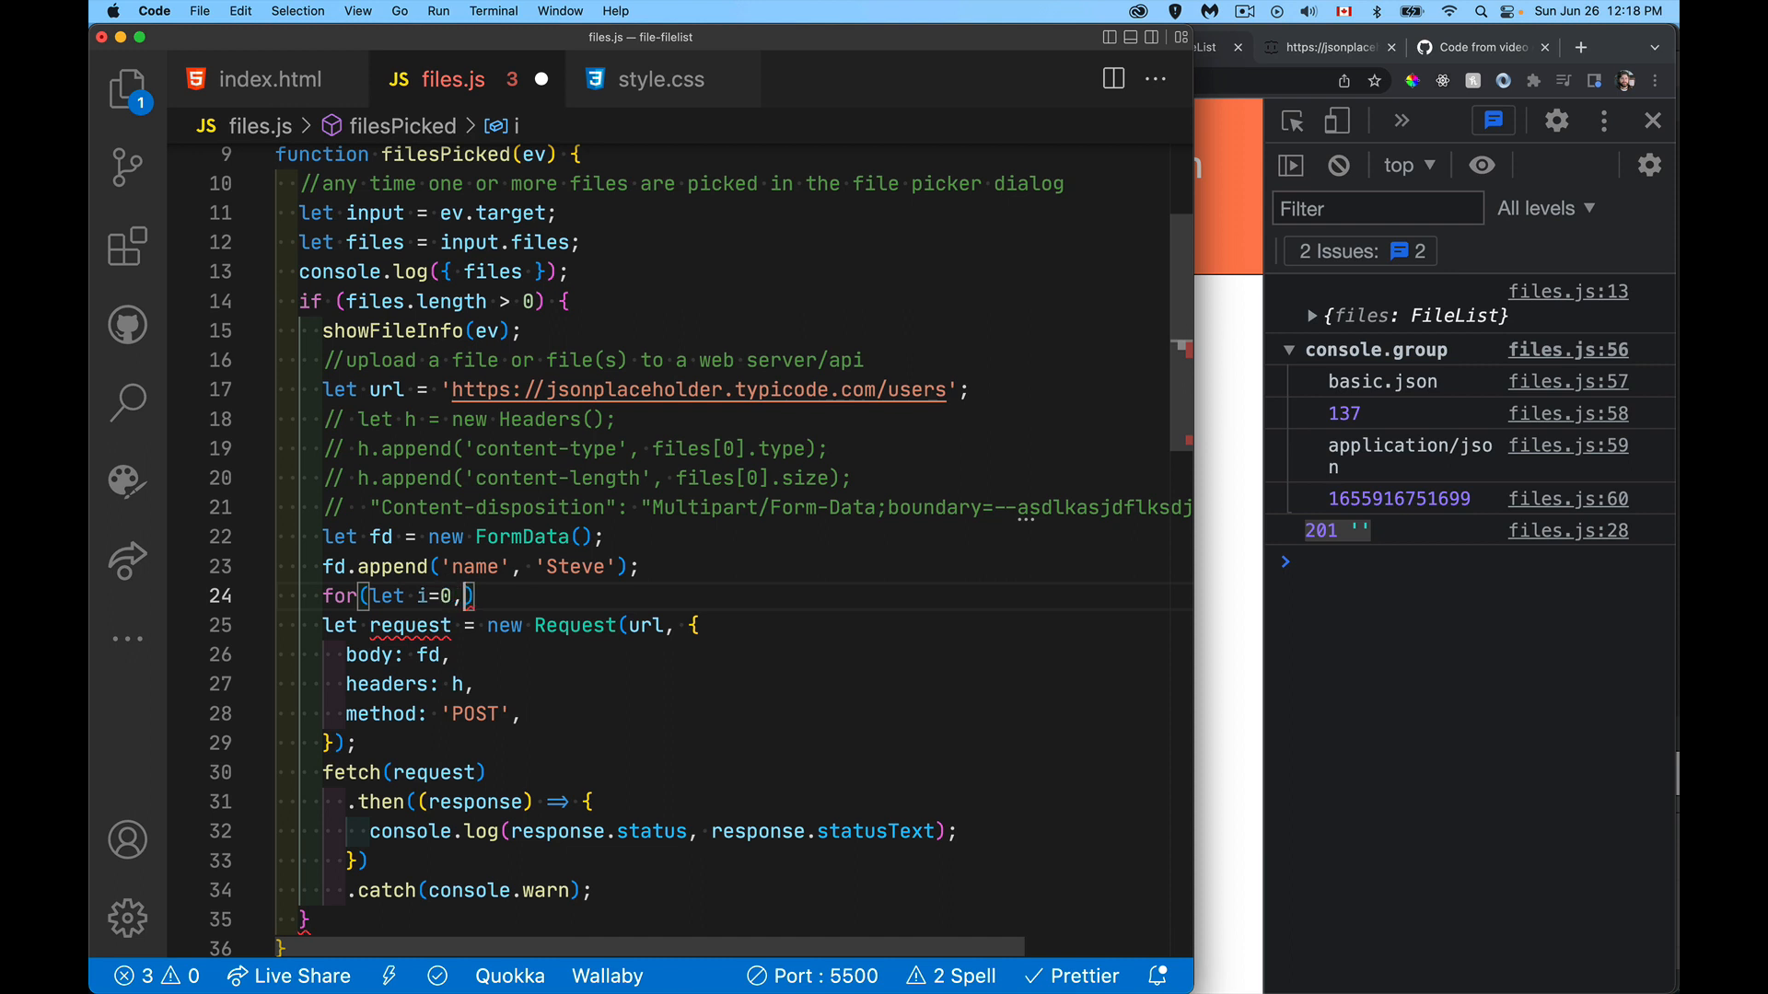
{"action": "type", "text": "len"}
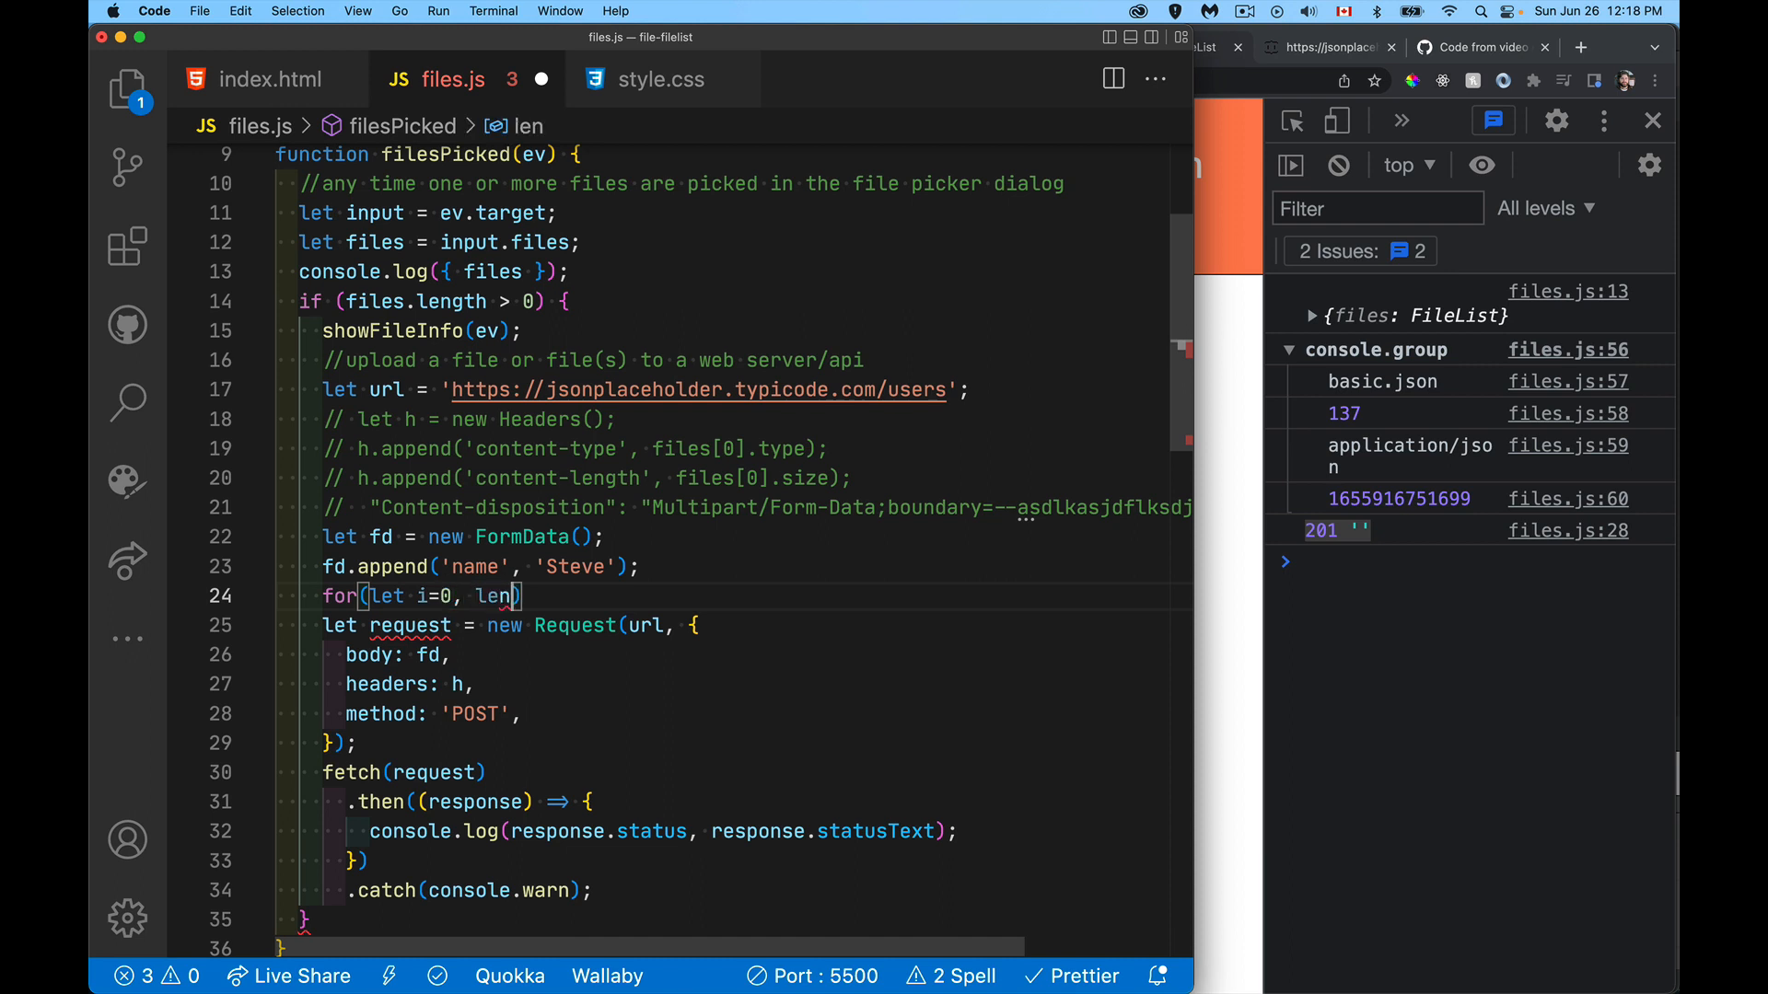
{"action": "type", "text": "=files."}
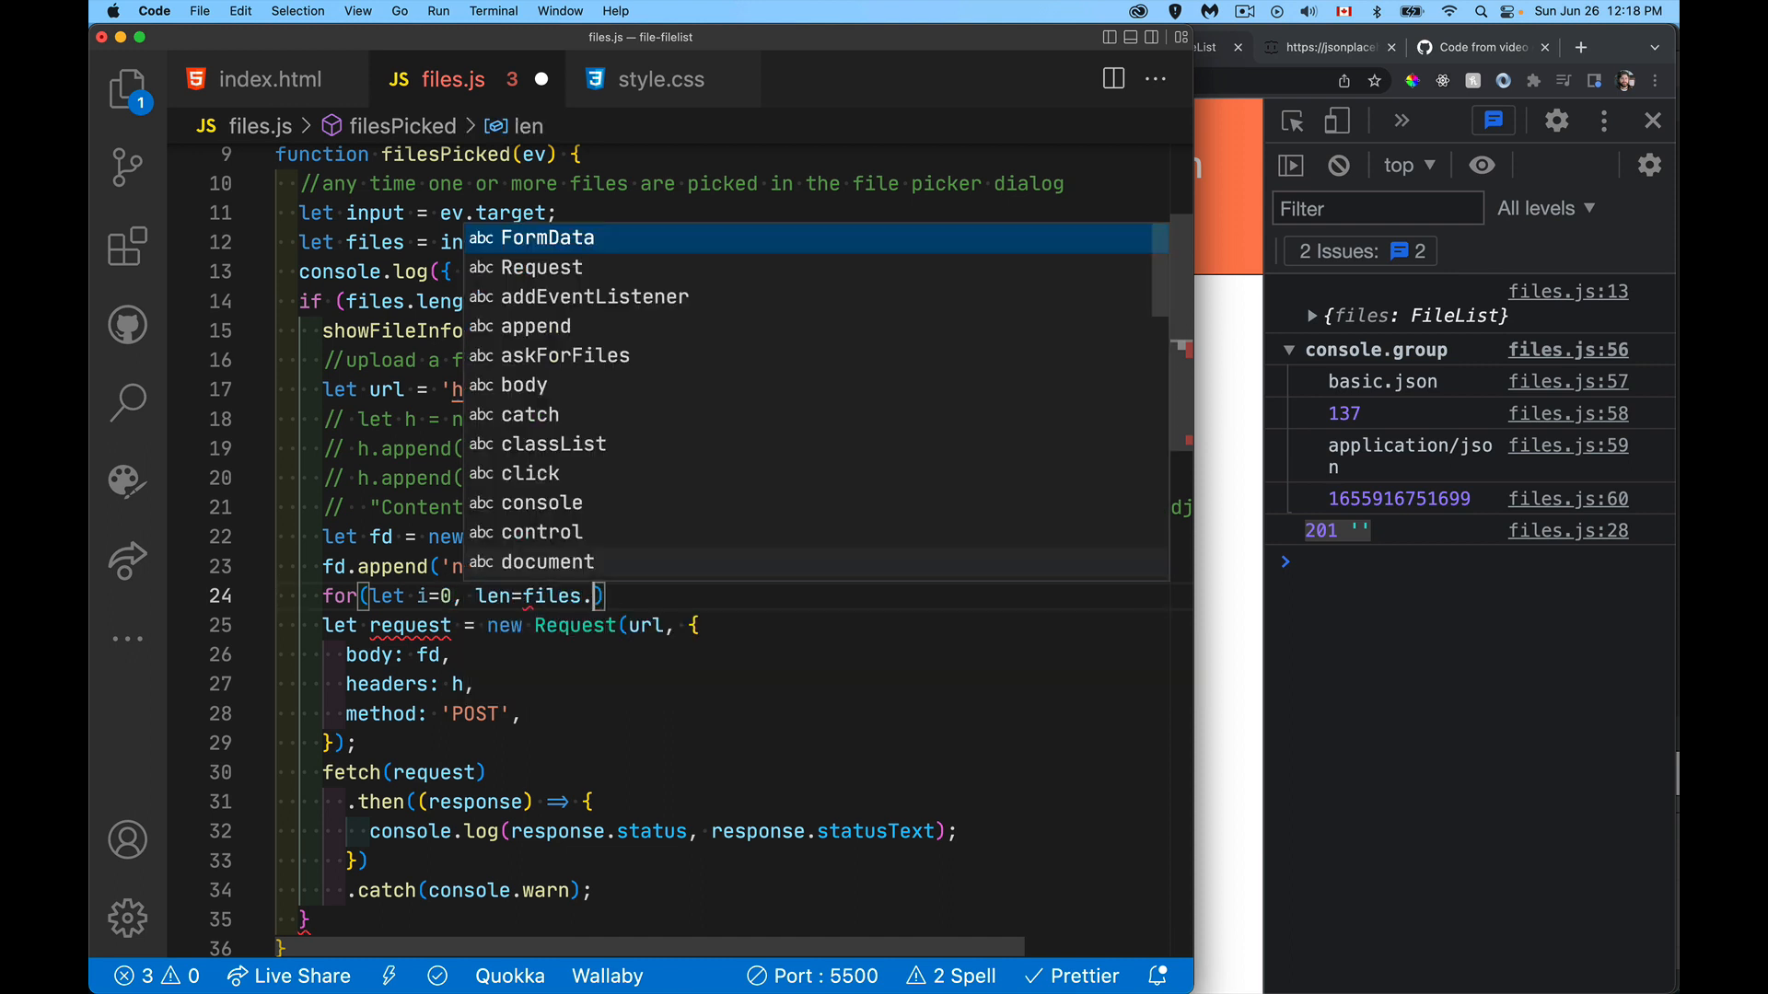
{"action": "type", "text": "length; i<l"}
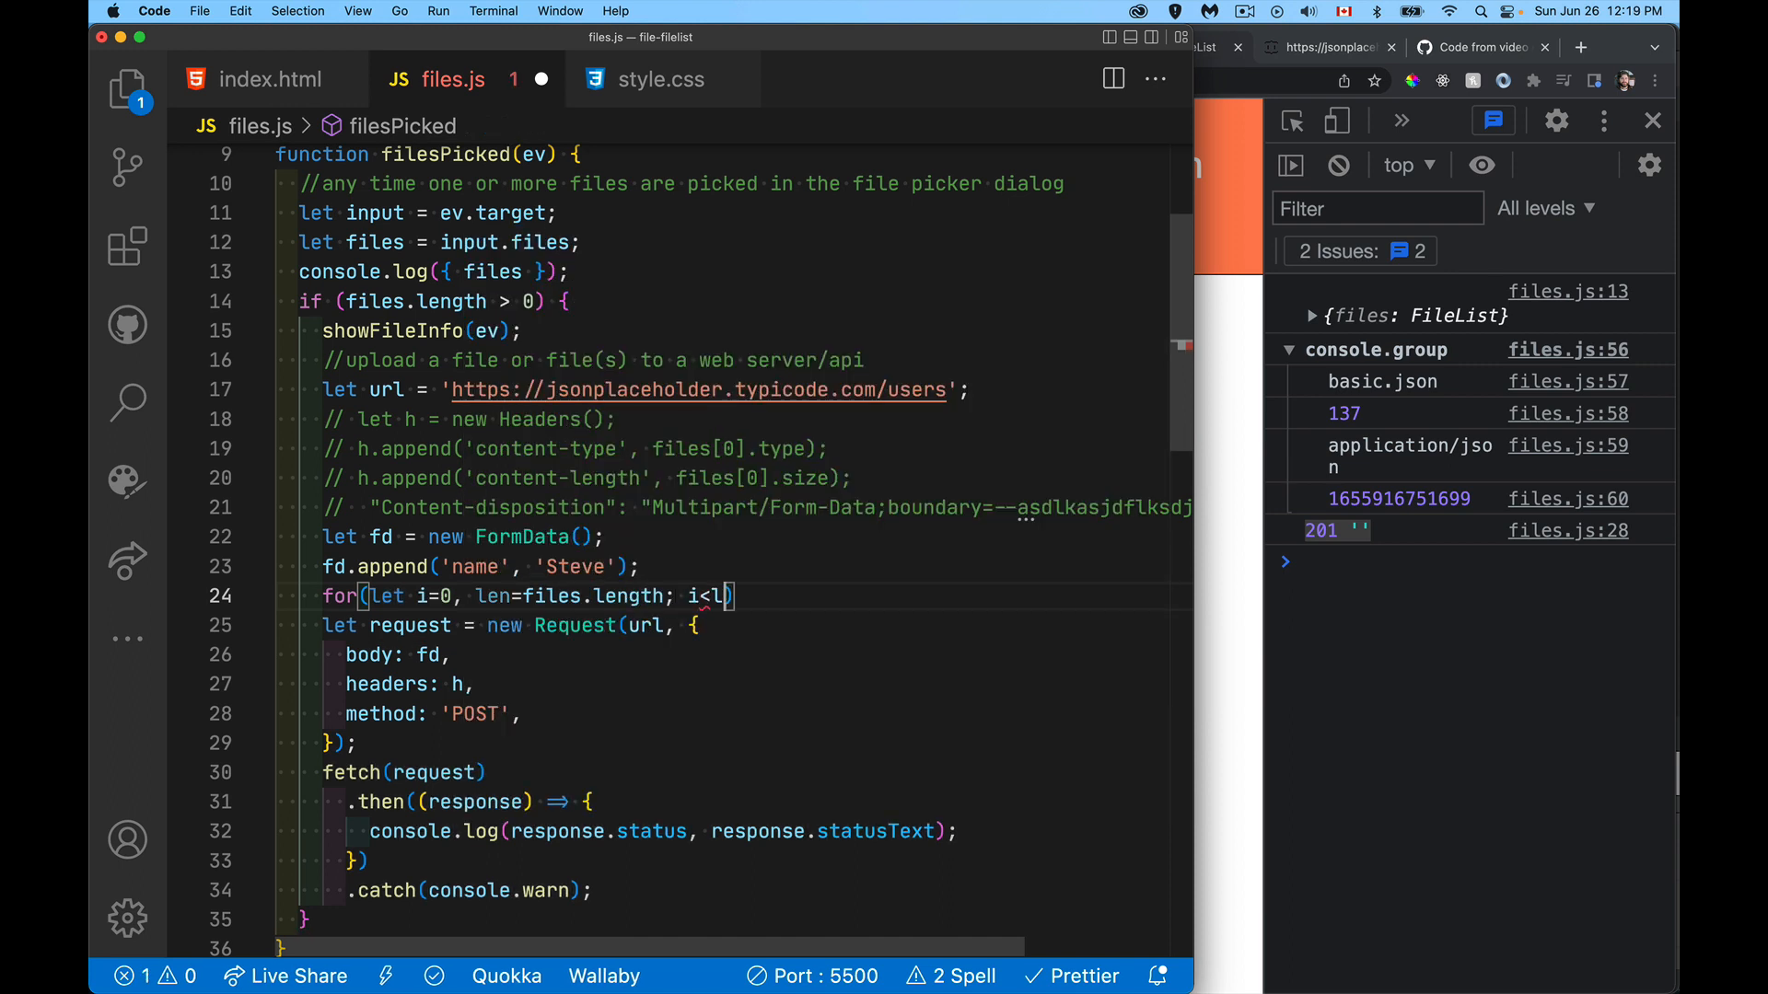
{"action": "type", "text": "en; i++"}
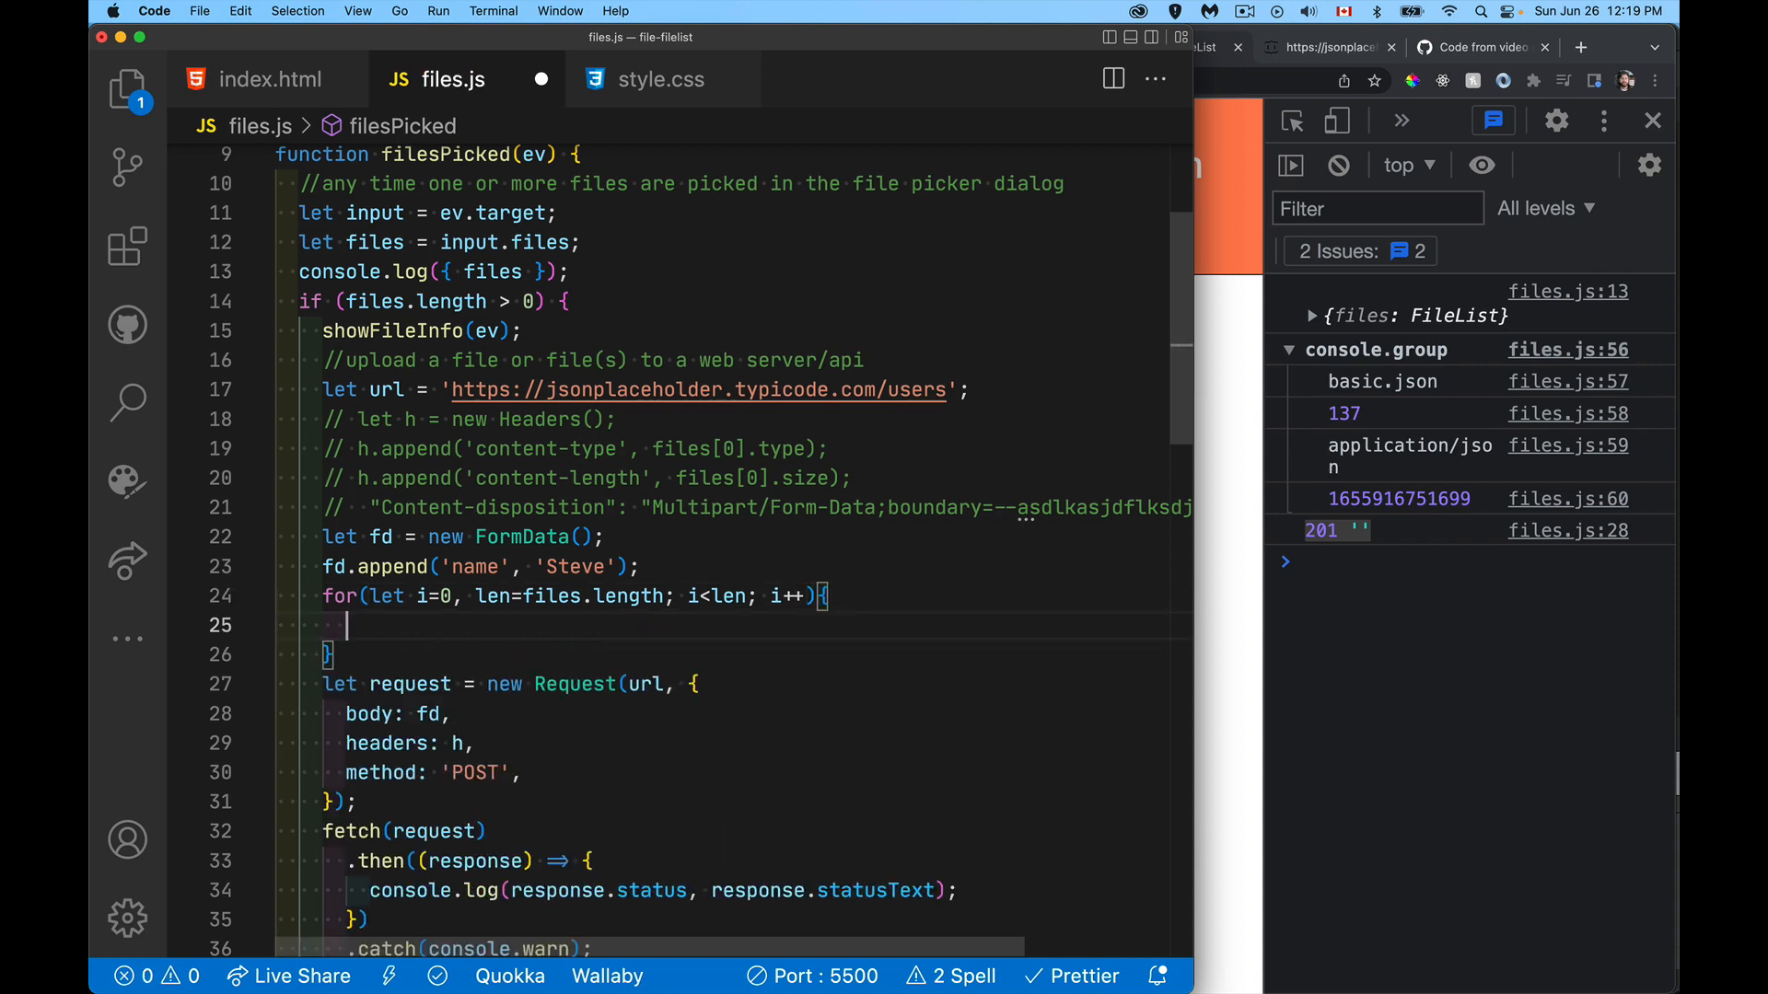
{"action": "type", "text": "fd.append("}
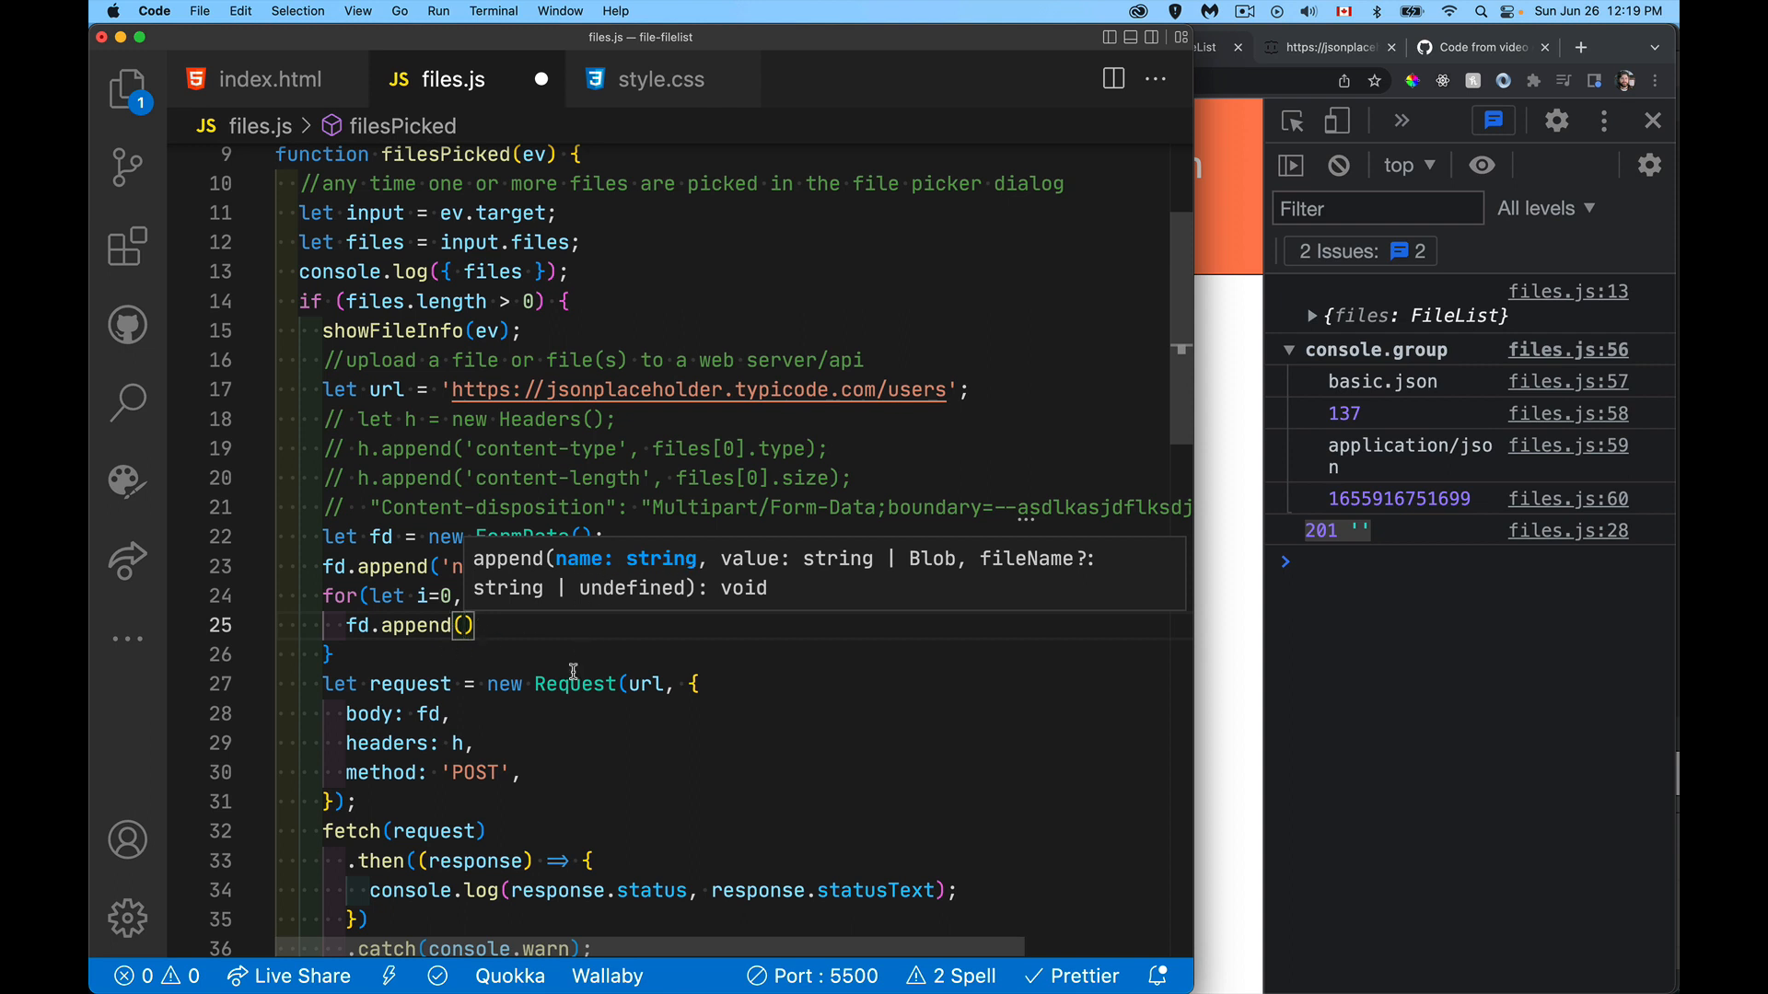
Step: Give fd.append a template-literal first argument `files-${i}` followed by a comma
{"action": "type", "text": "files'"}
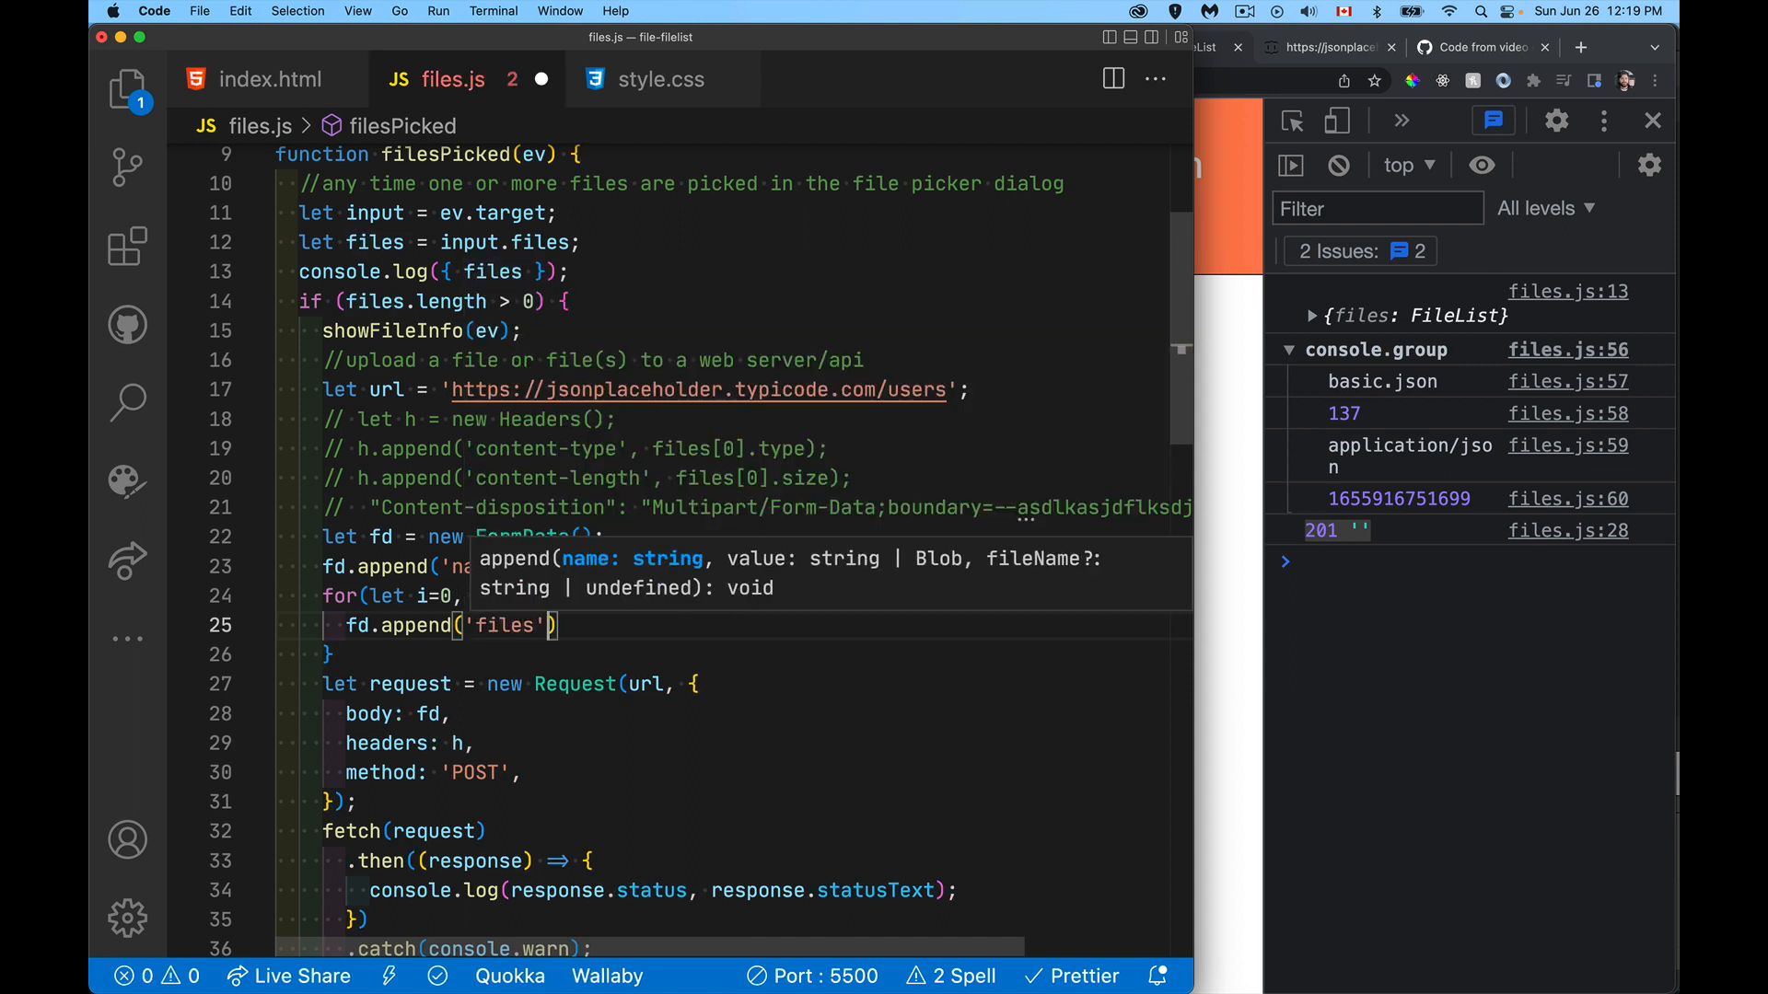
{"action": "type", "text": ","}
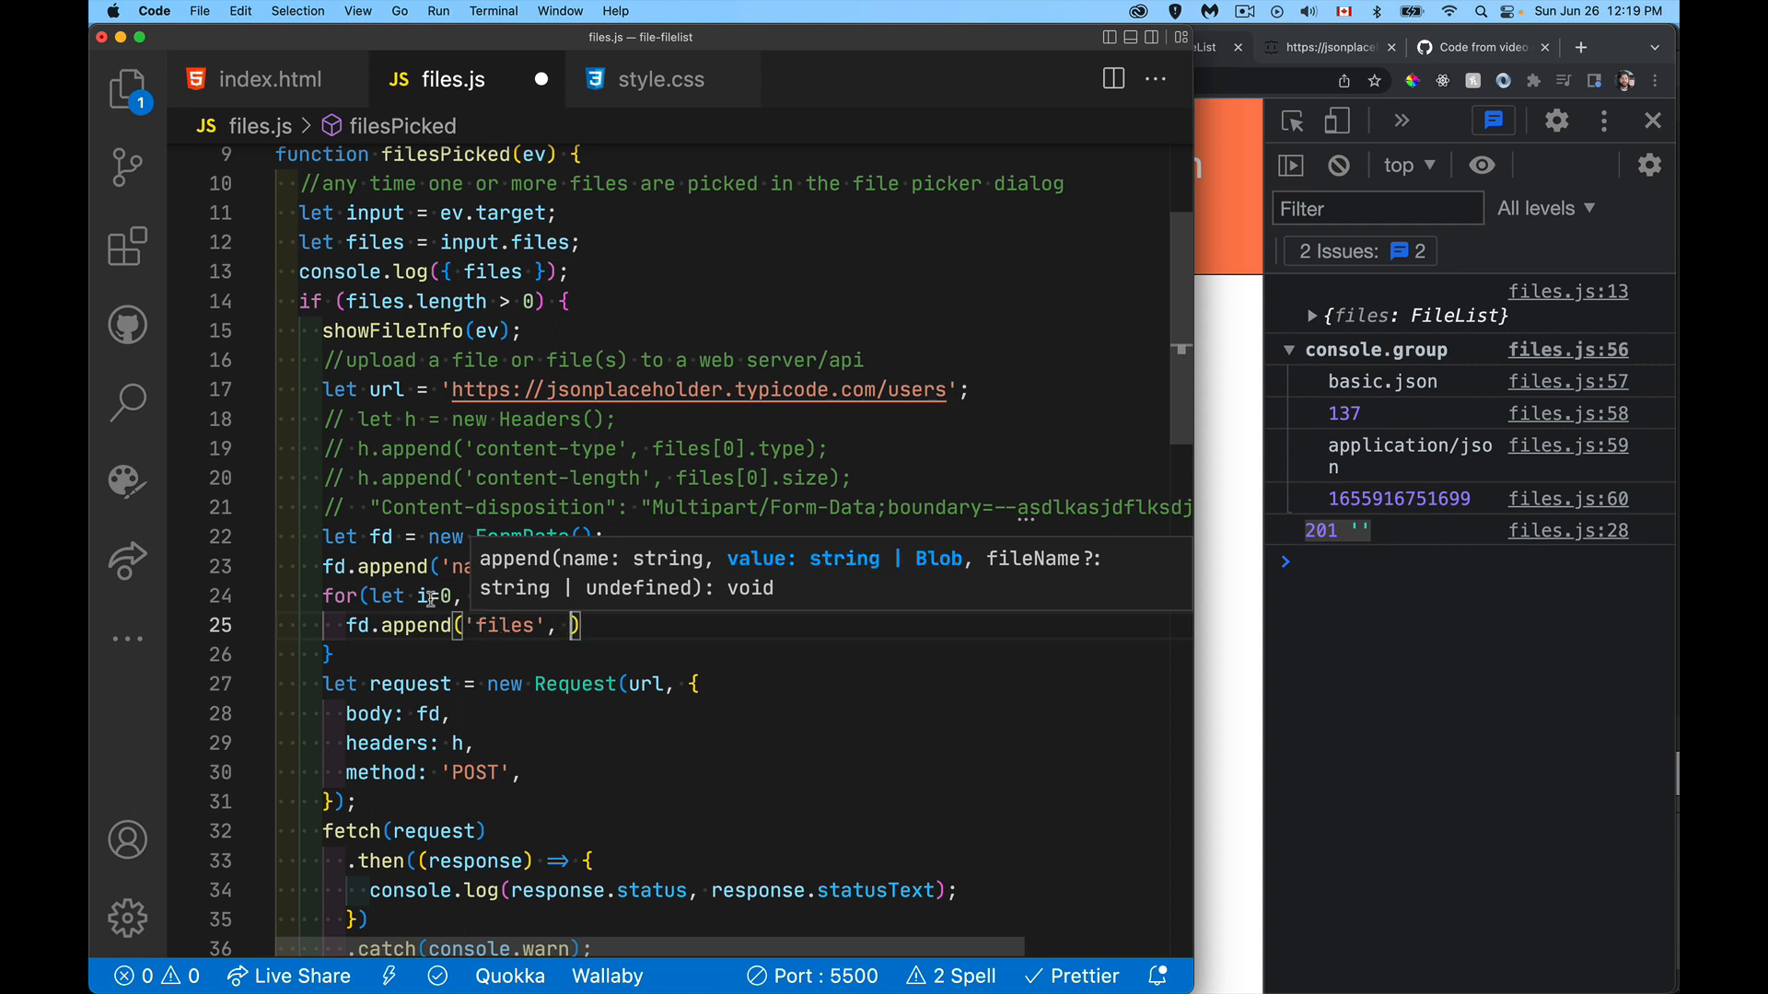
{"action": "mouse_move", "coordinate": [479, 657]}
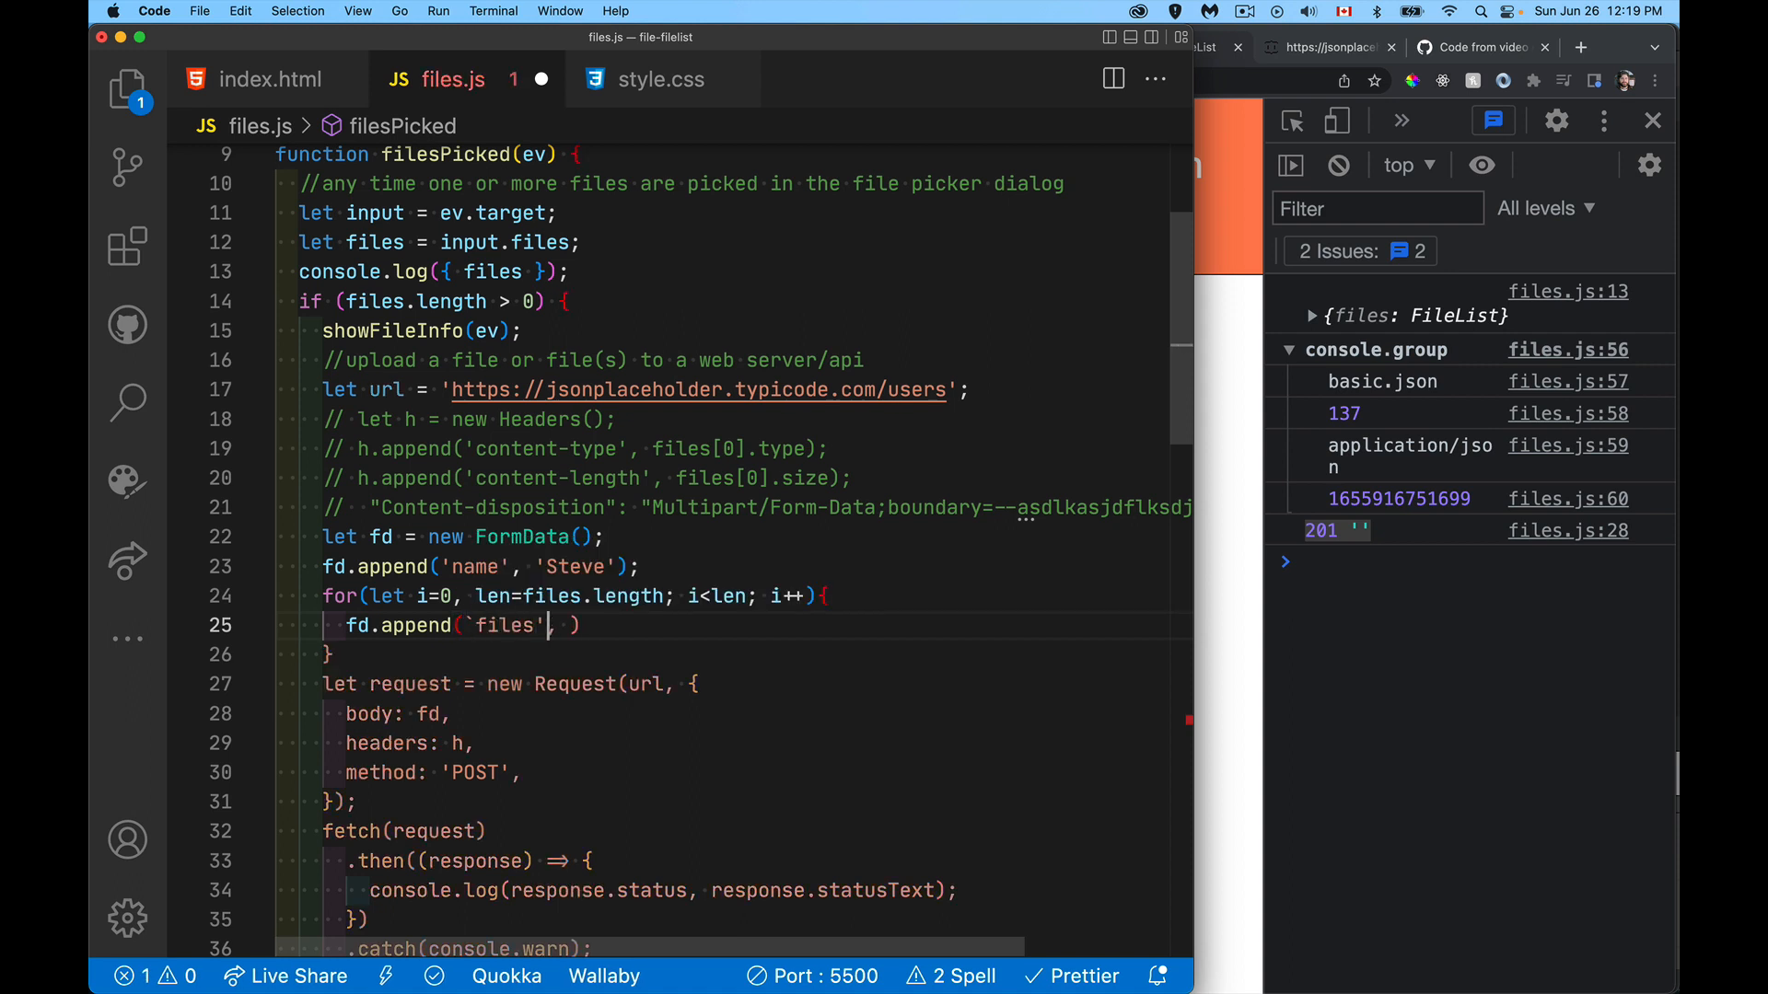
{"action": "type", "text": "{}`"}
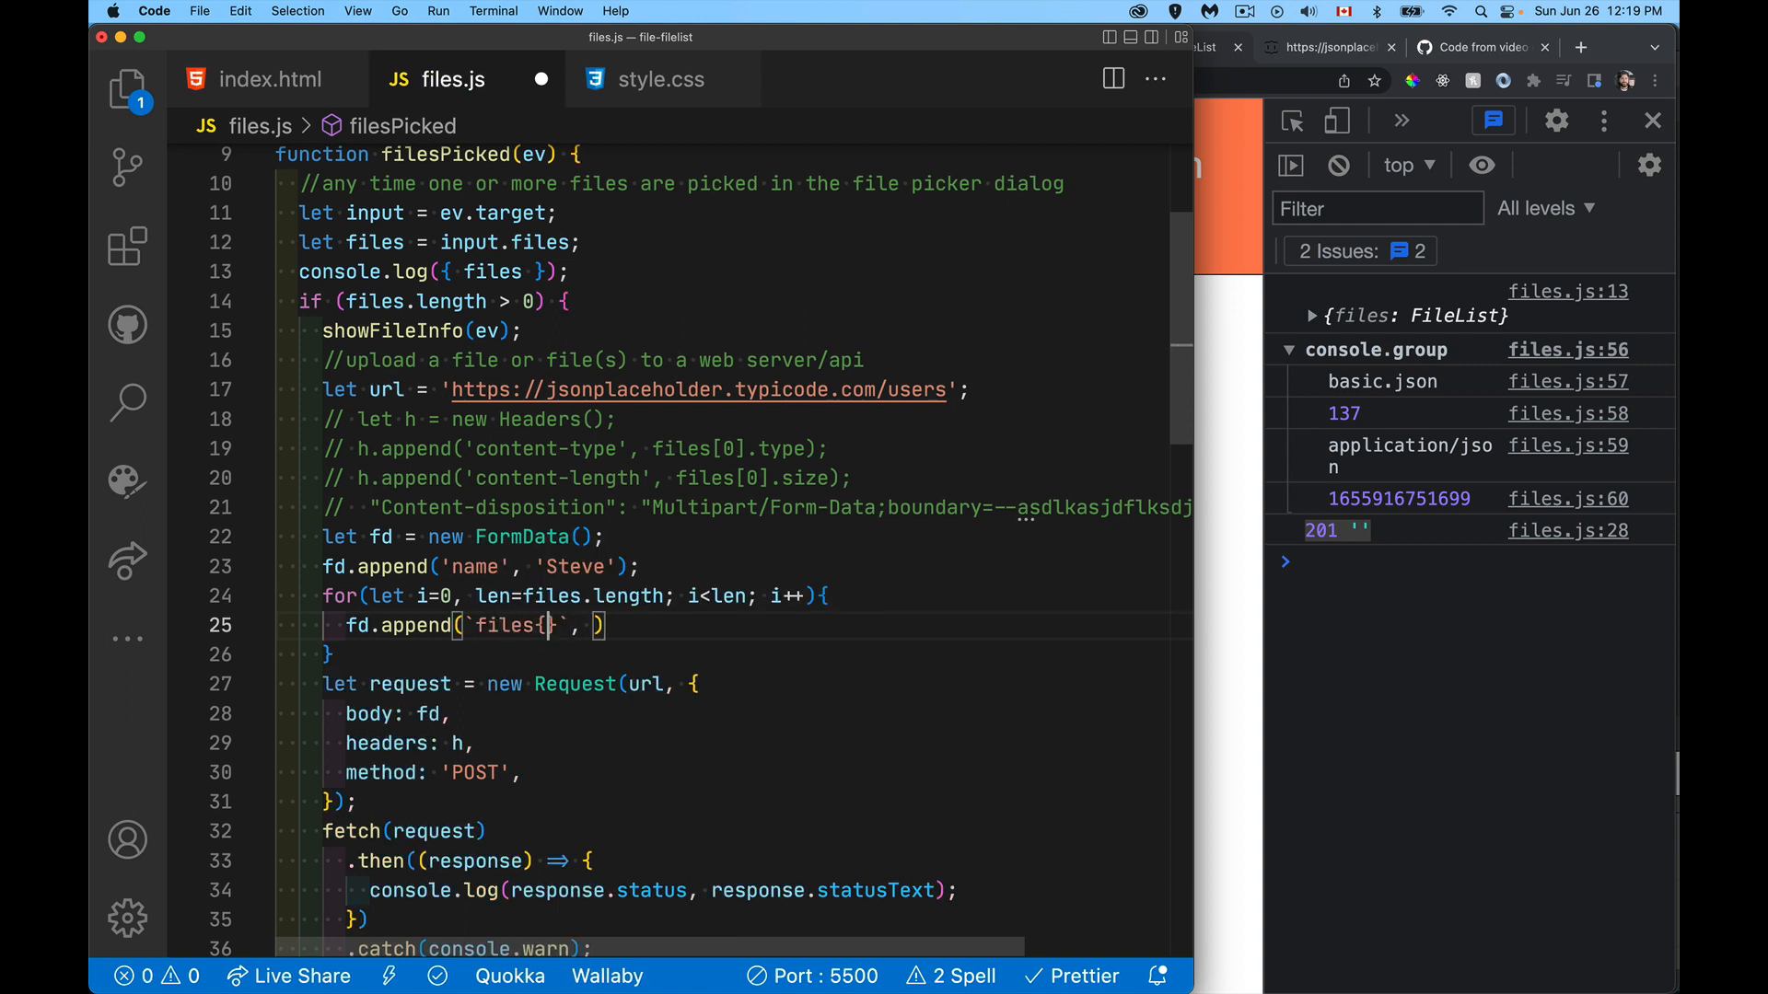
{"action": "type", "text": "${i"}
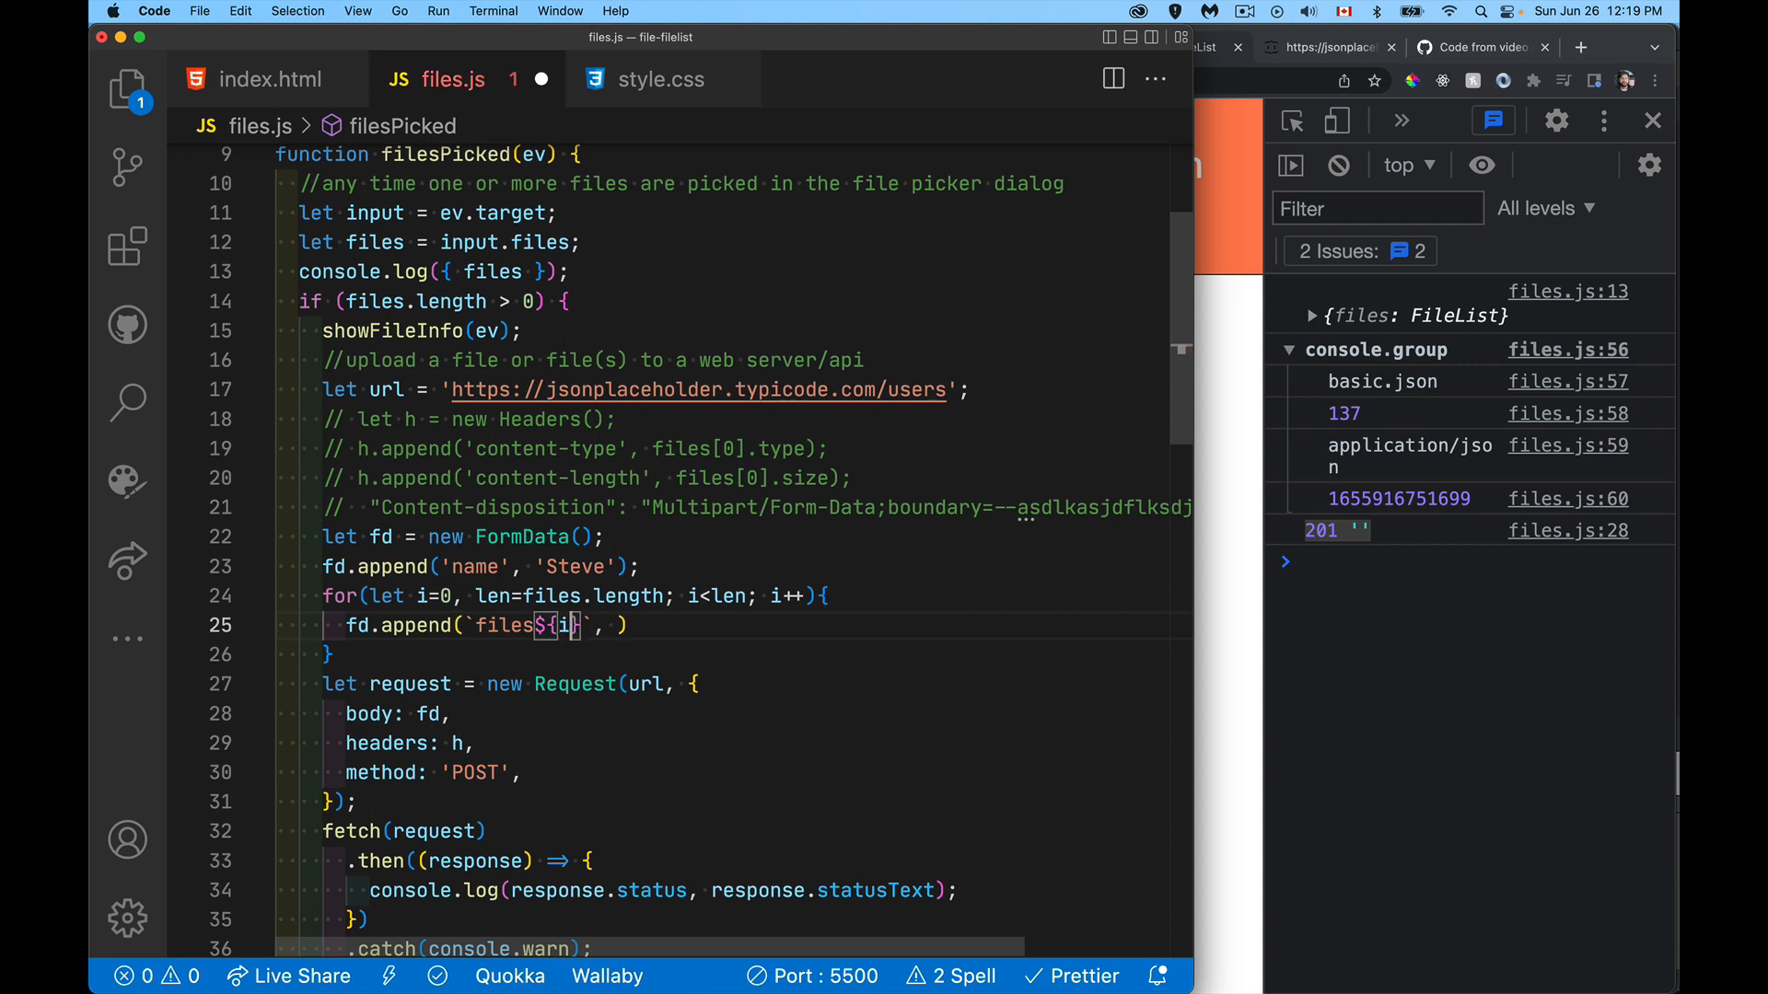
{"action": "type", "text": "-"}
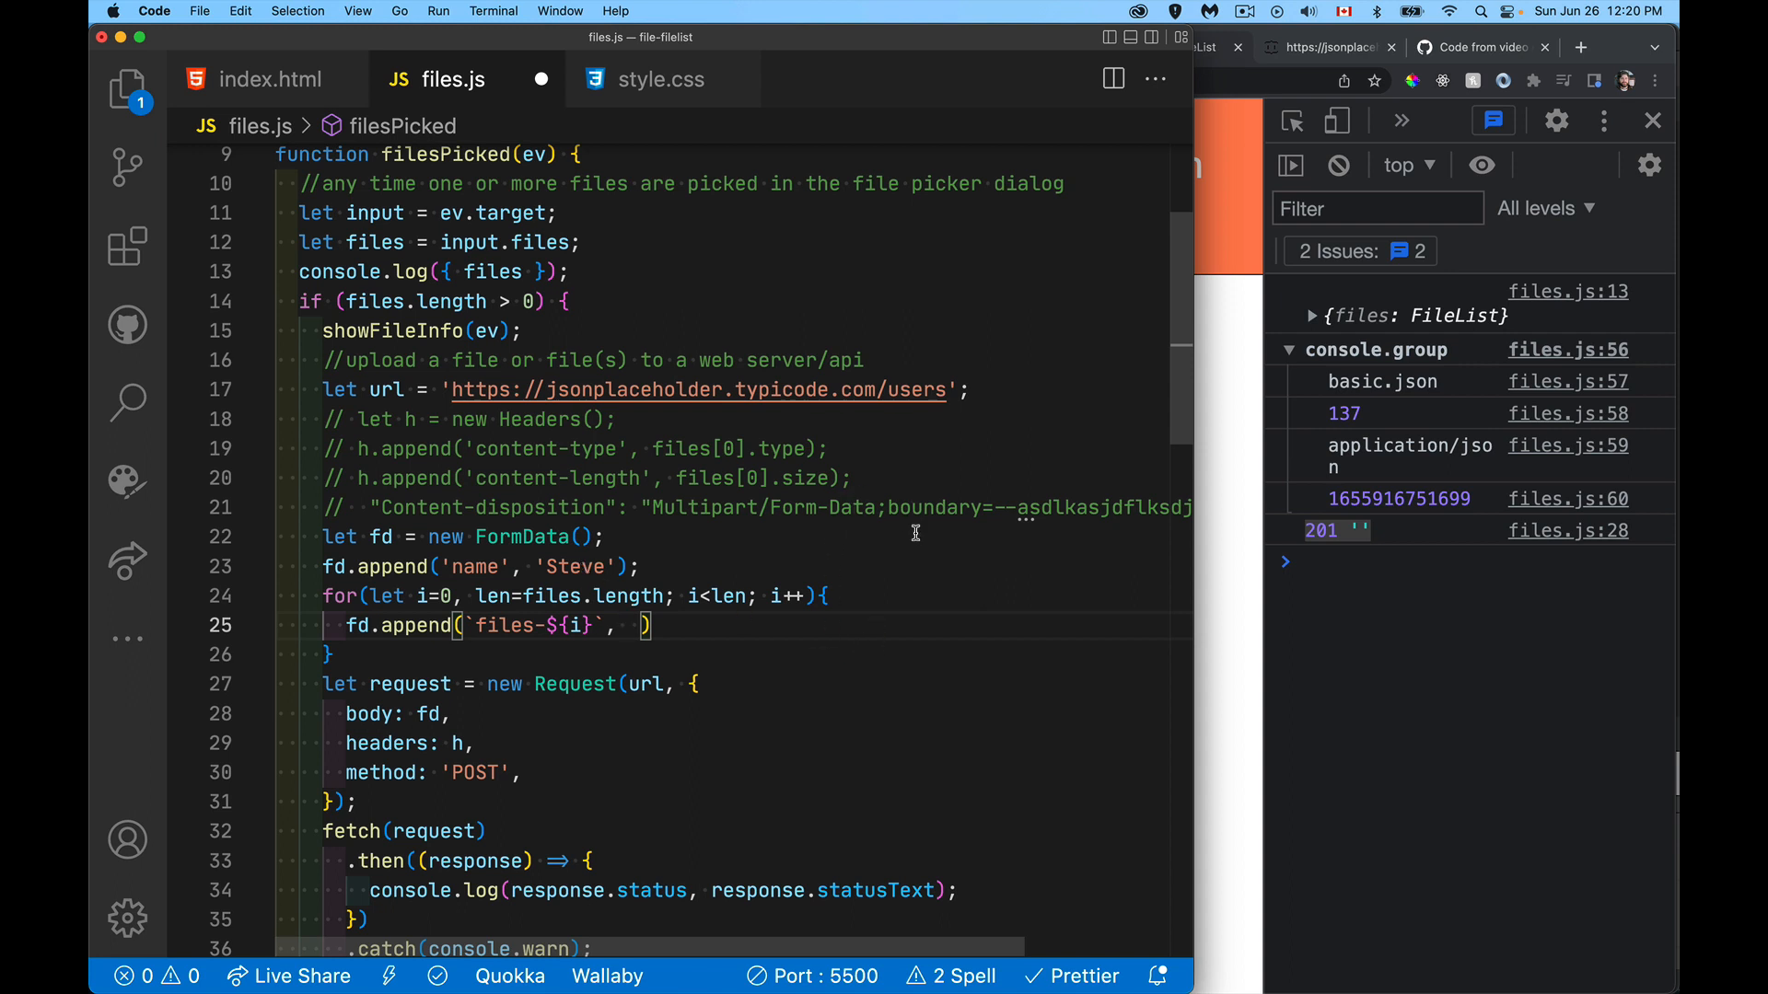
Step: Pass files[i] as the value and files[i].name as the third argument, ending with a semicolon
{"action": "type", "text": "files[i],"}
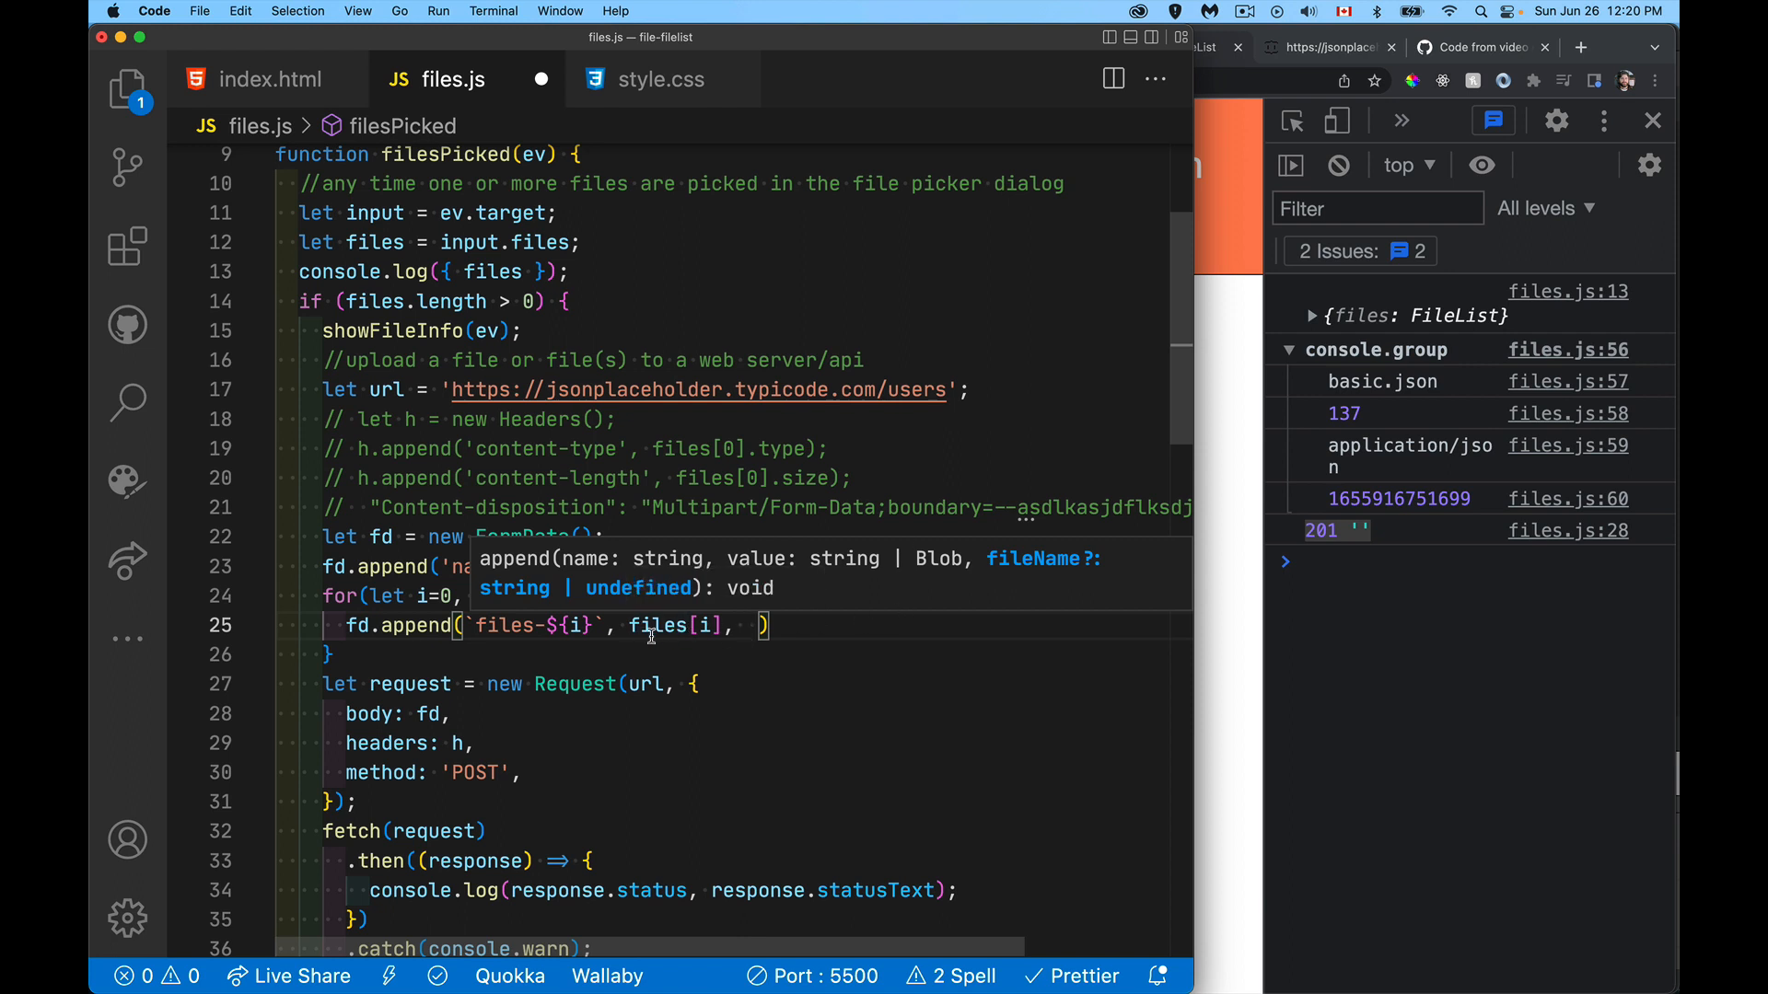
{"action": "mouse_move", "coordinate": [939, 587]}
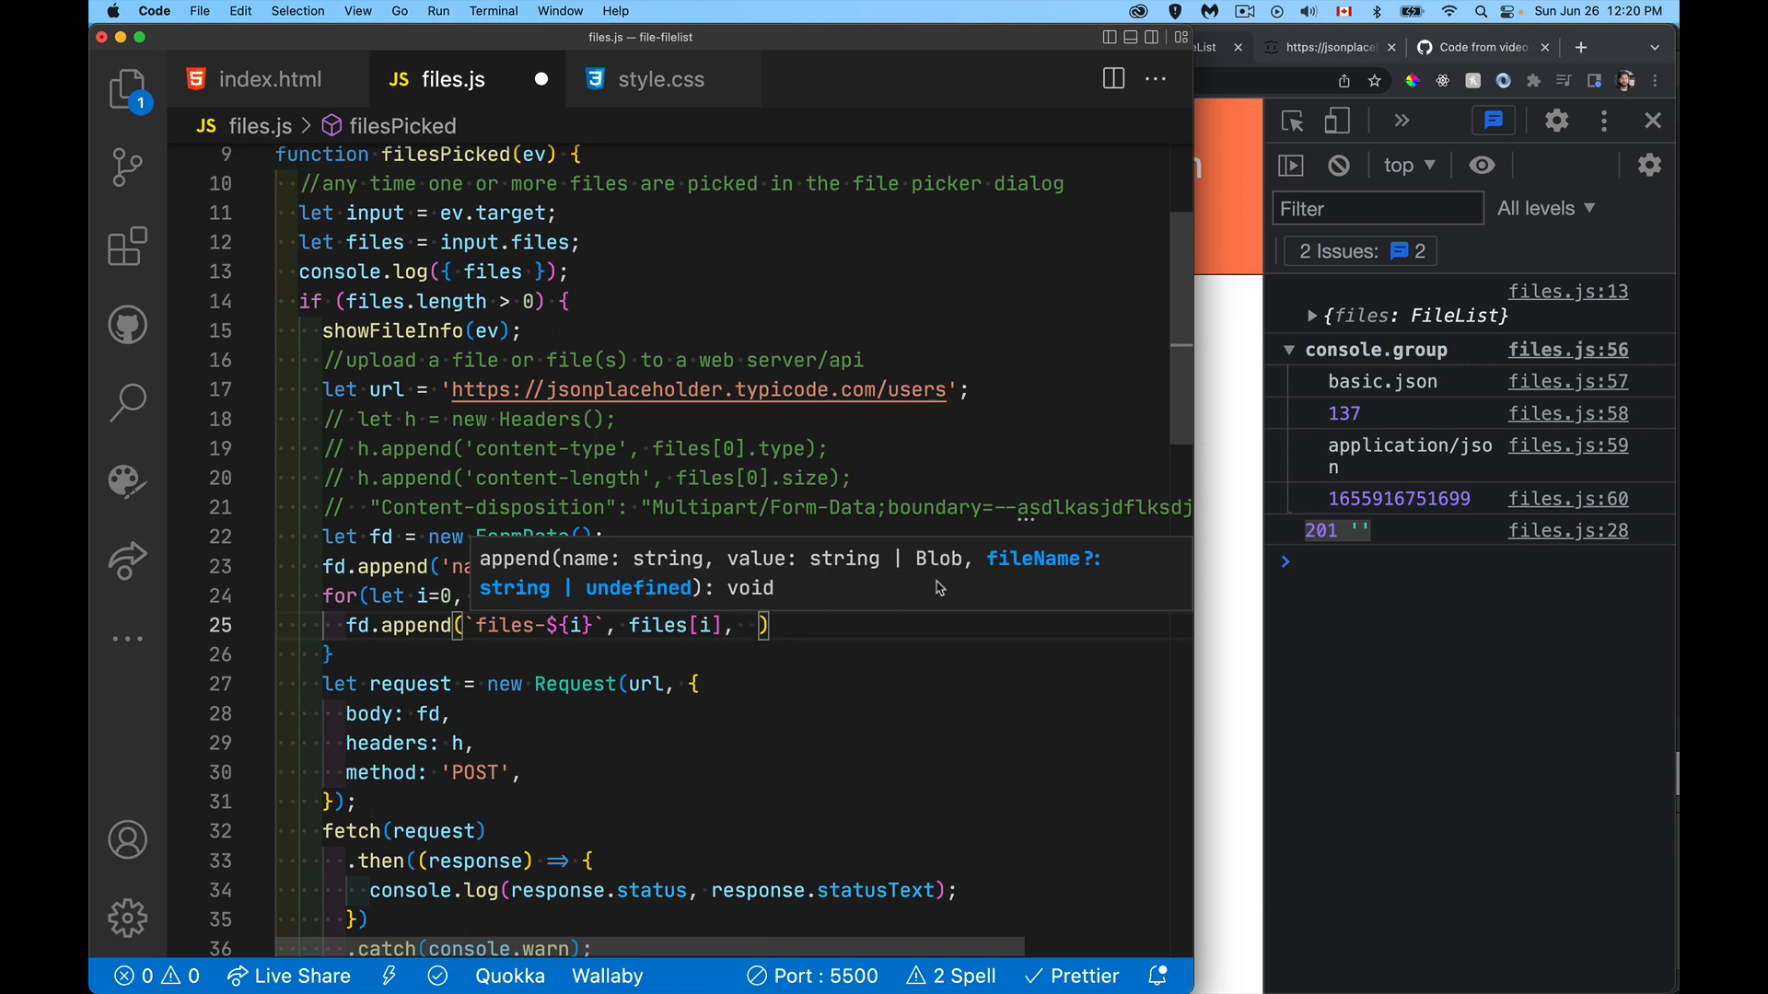
{"action": "mouse_move", "coordinate": [883, 579]}
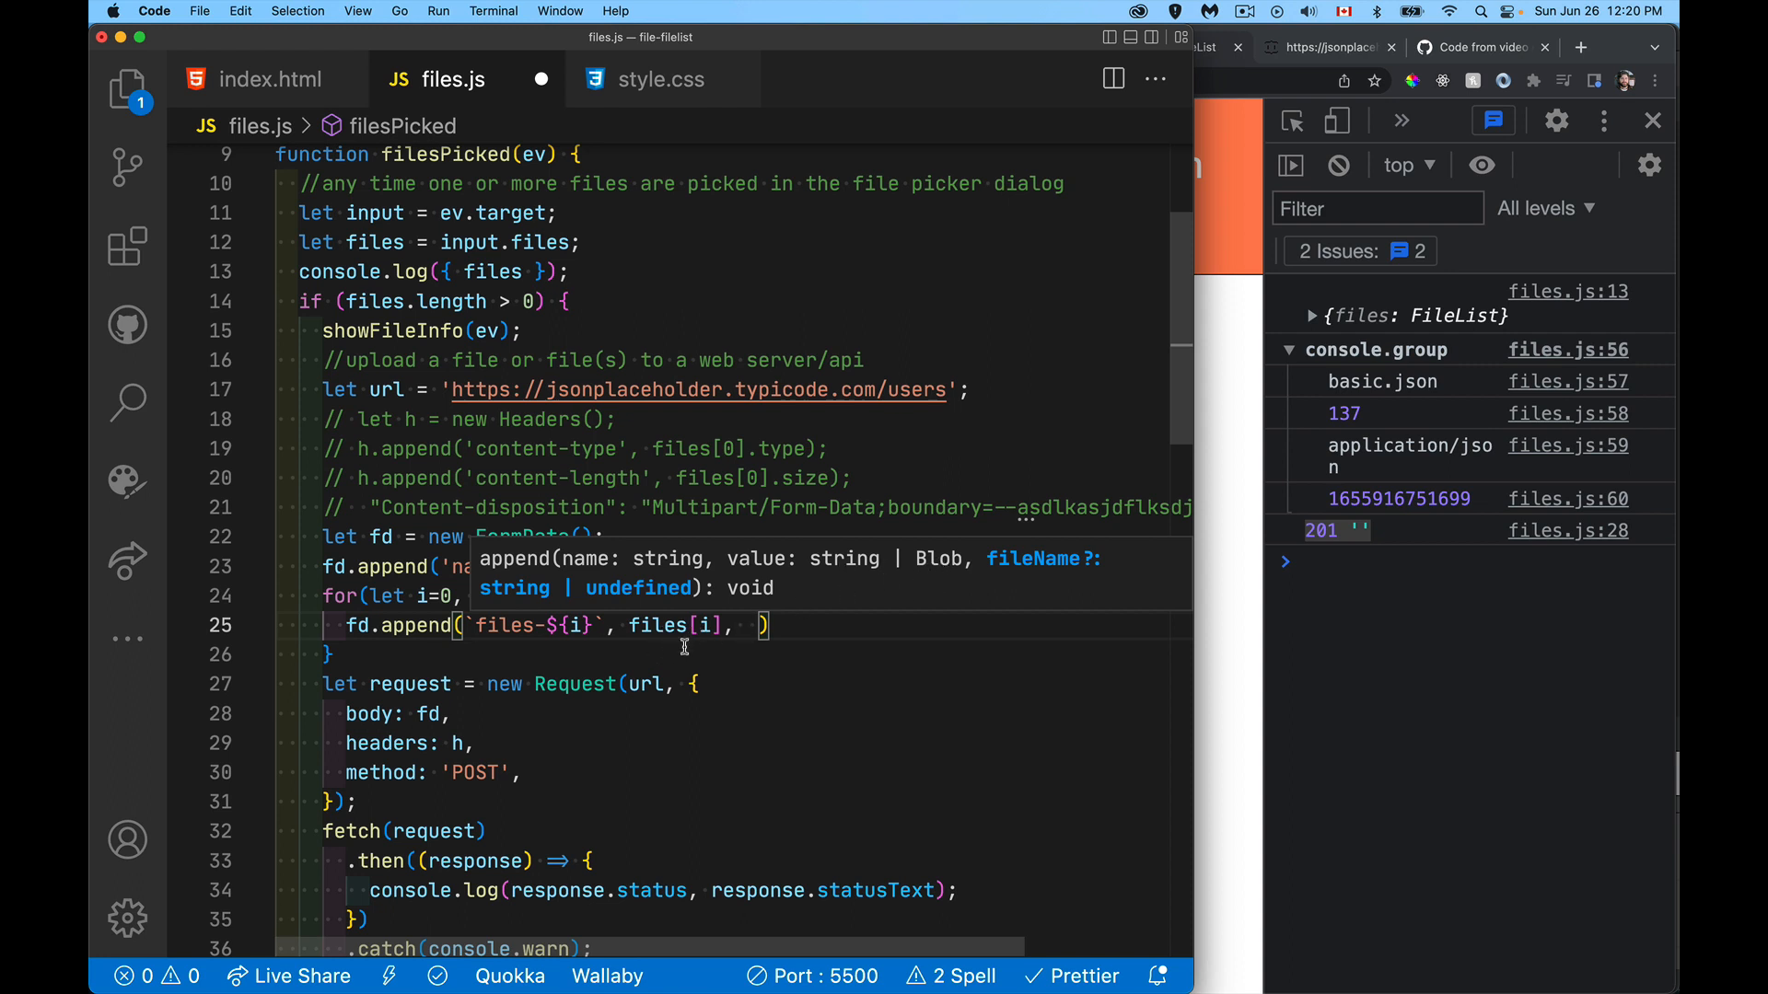
{"action": "mouse_move", "coordinate": [1071, 573]}
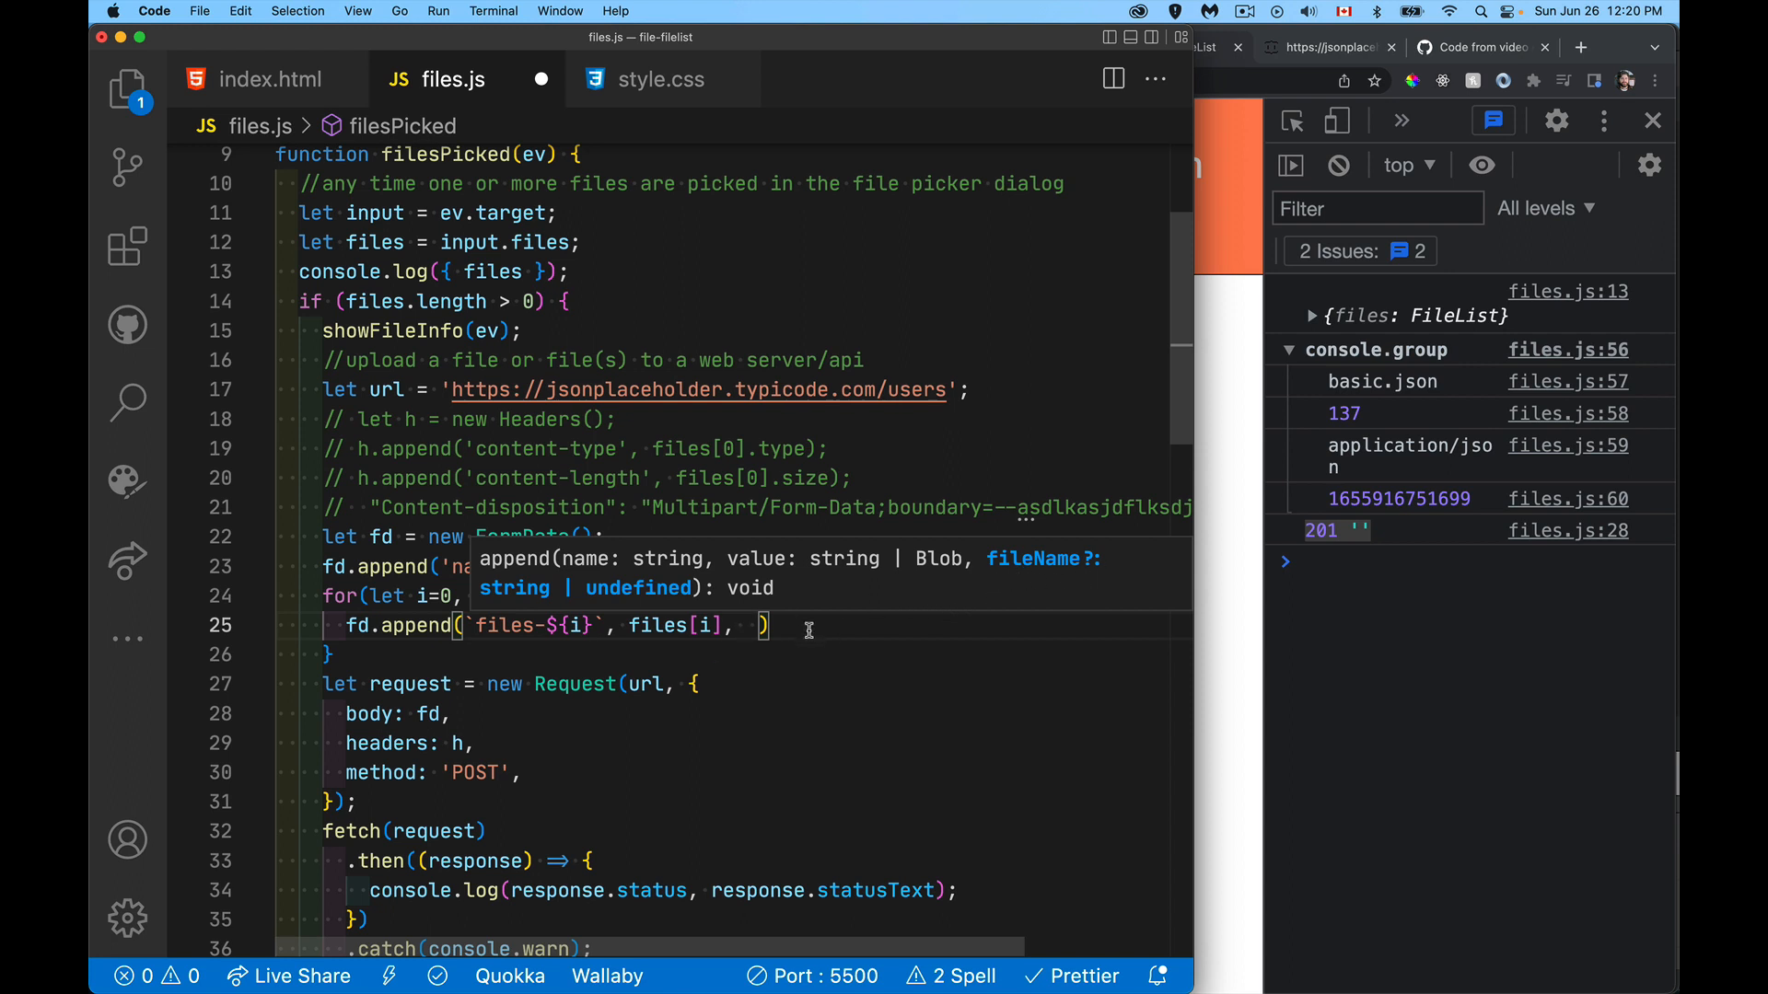
{"action": "mouse_move", "coordinate": [768, 667]}
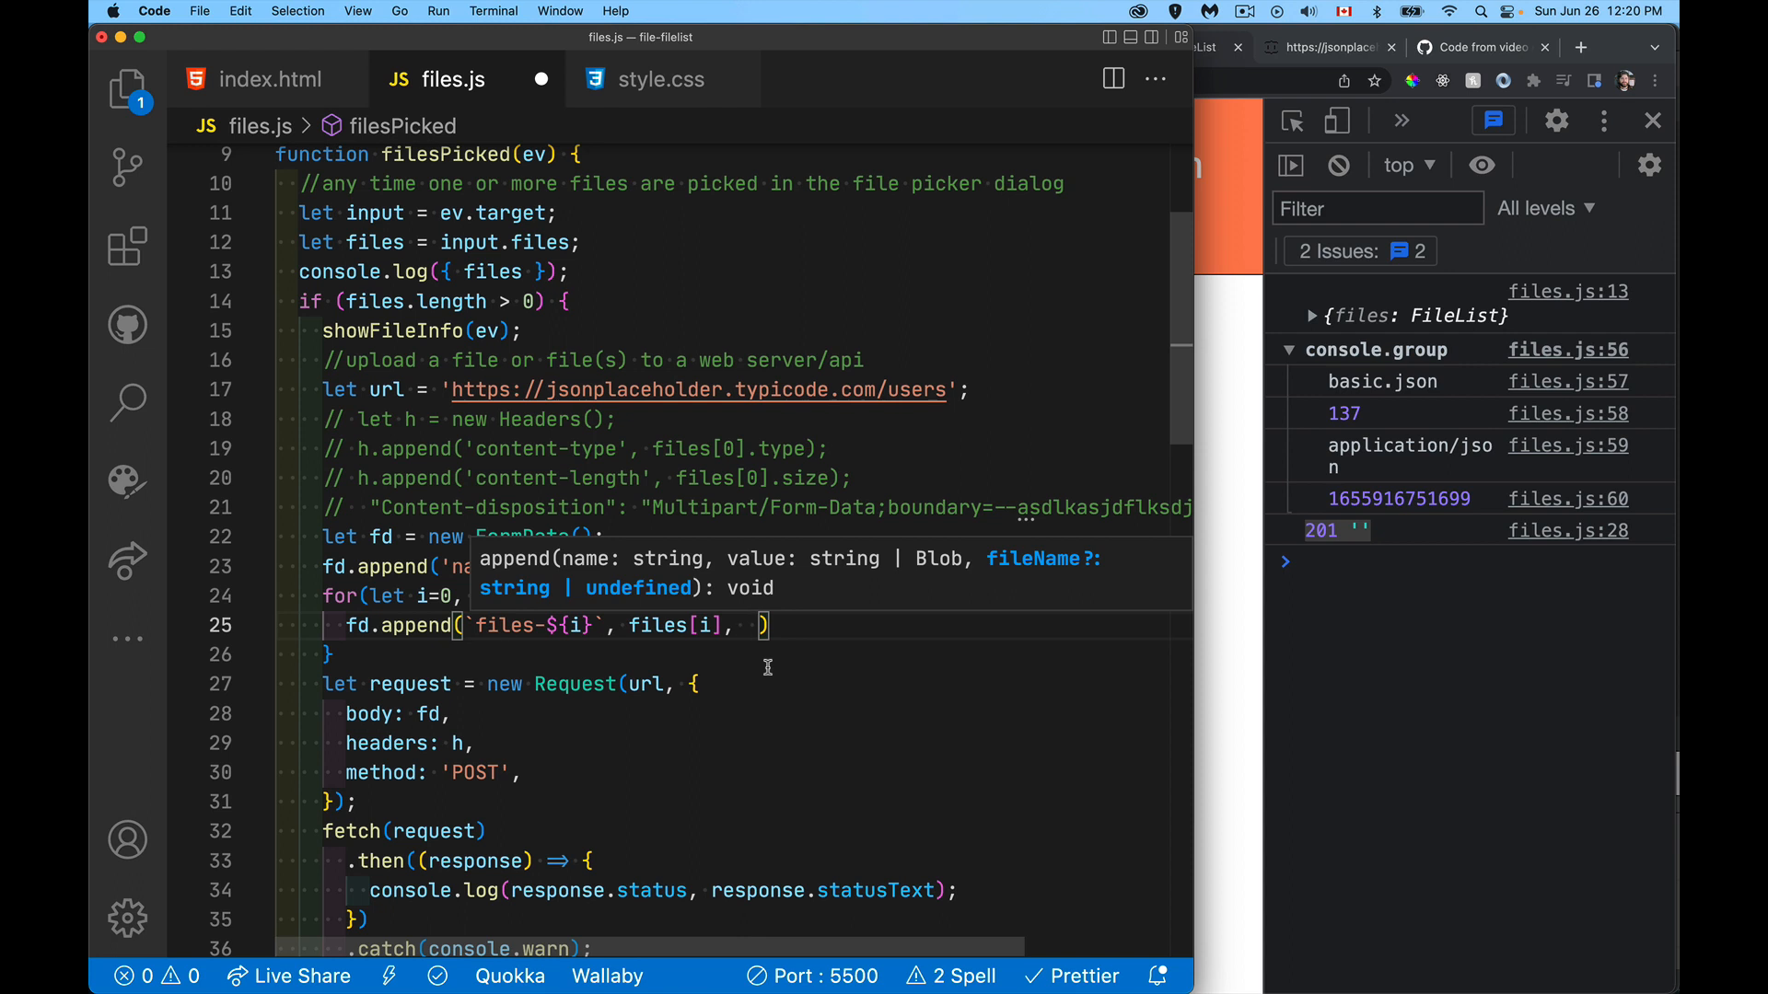
{"action": "mouse_move", "coordinate": [762, 657]}
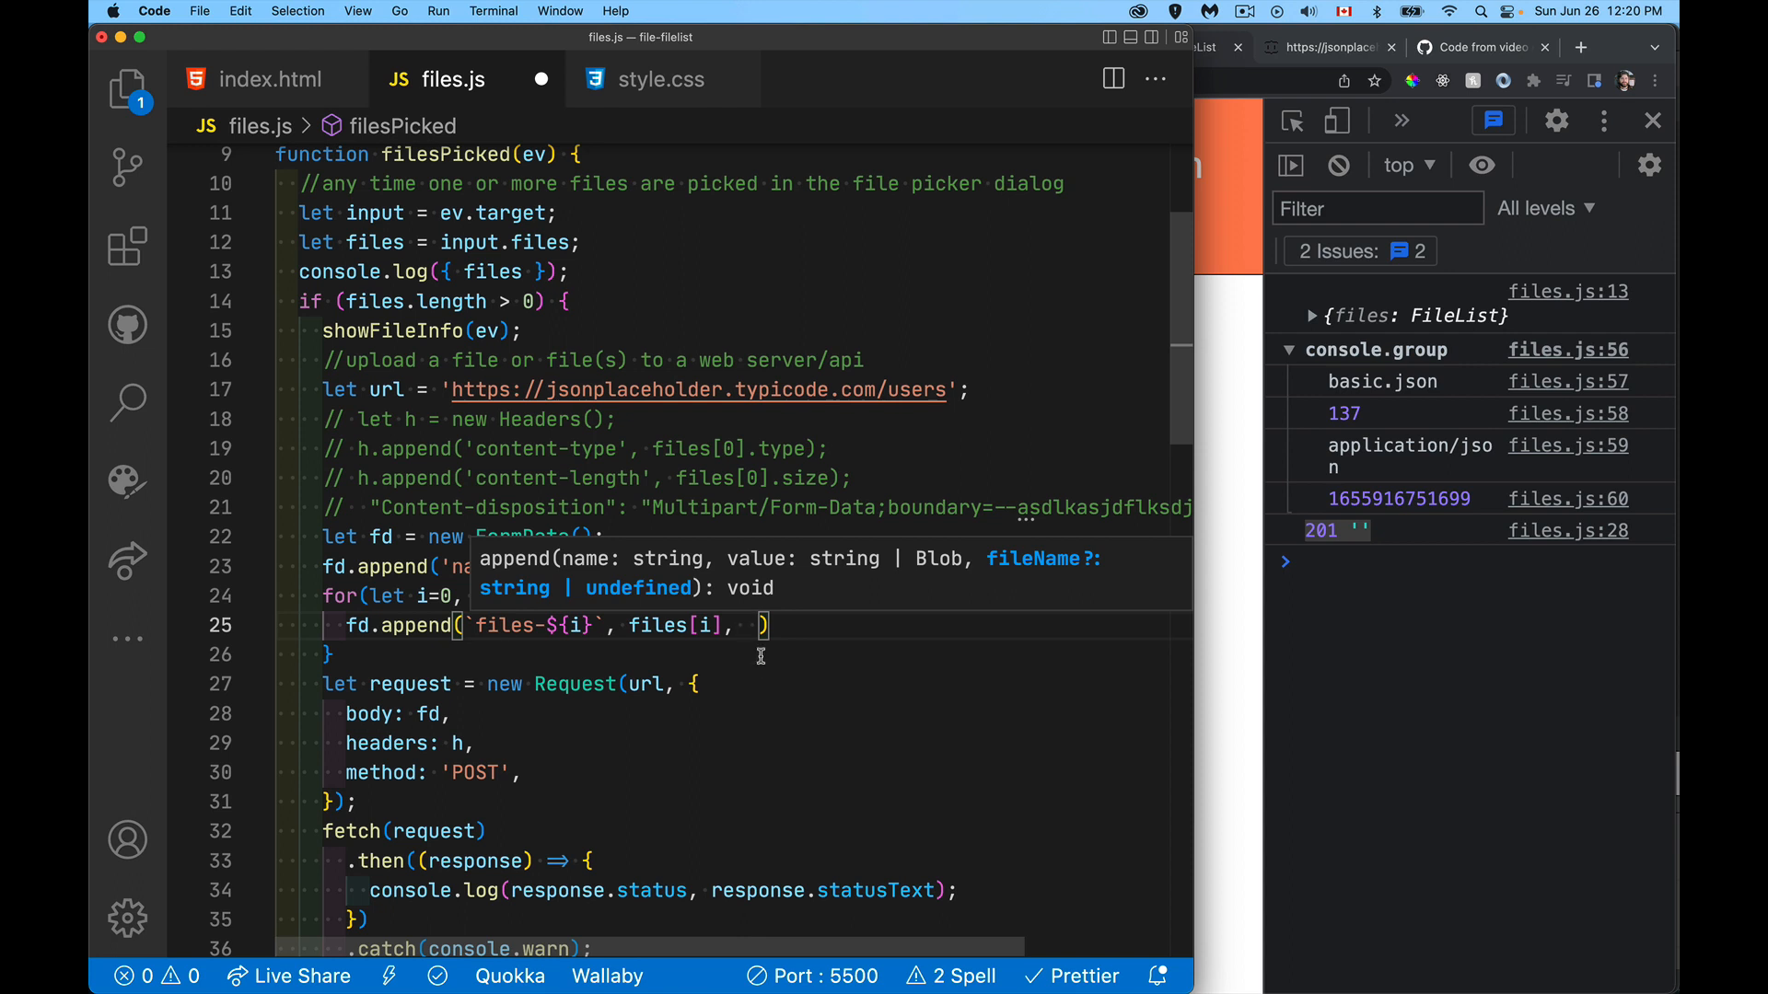
{"action": "mouse_move", "coordinate": [598, 648]}
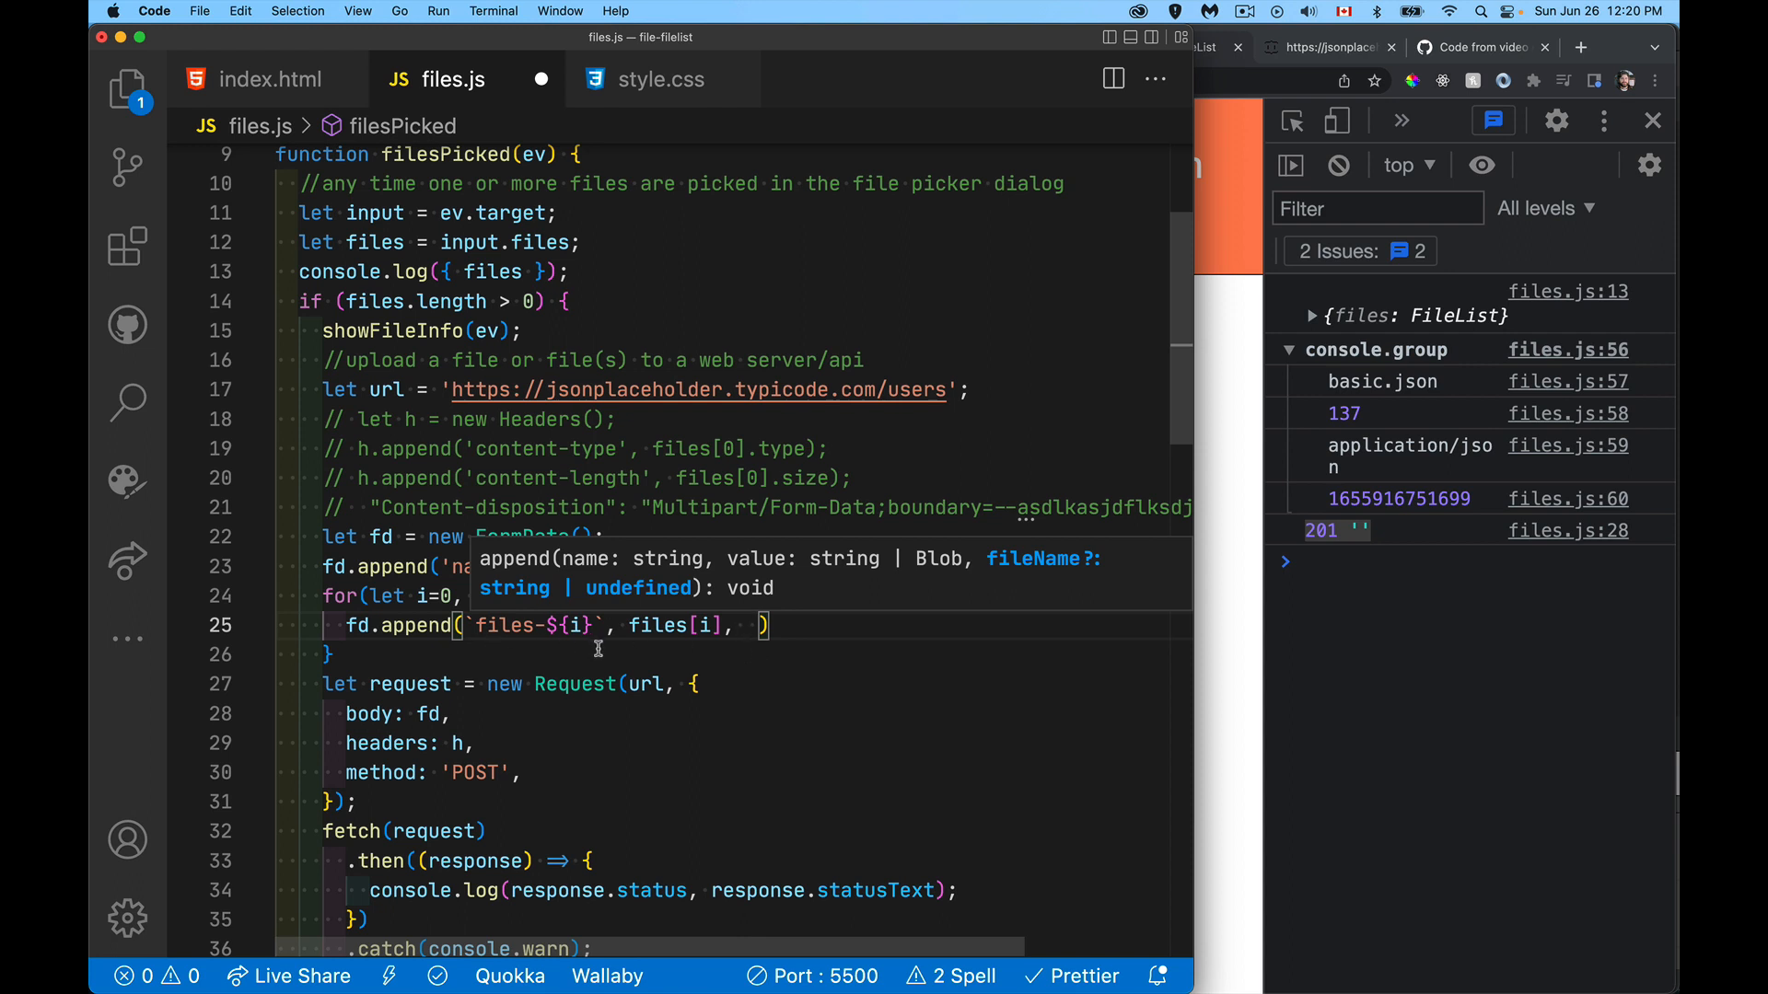
{"action": "type", "text": "files[0"}
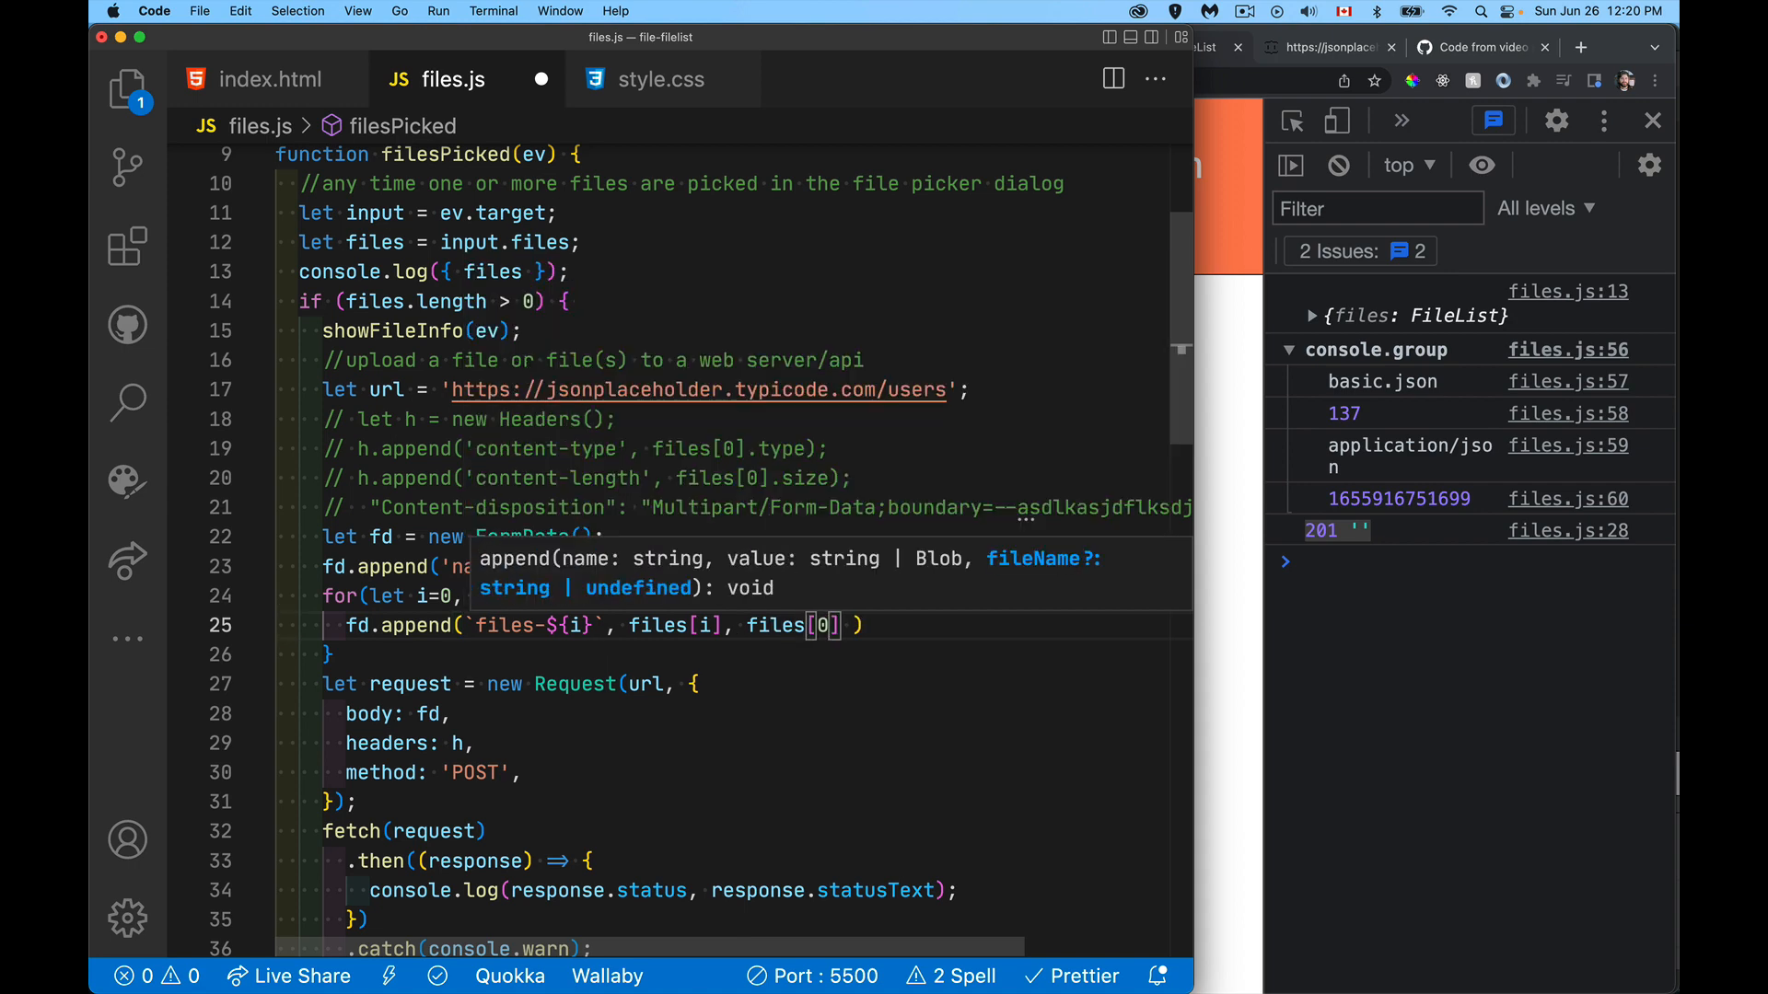
{"action": "type", "text": "i"}
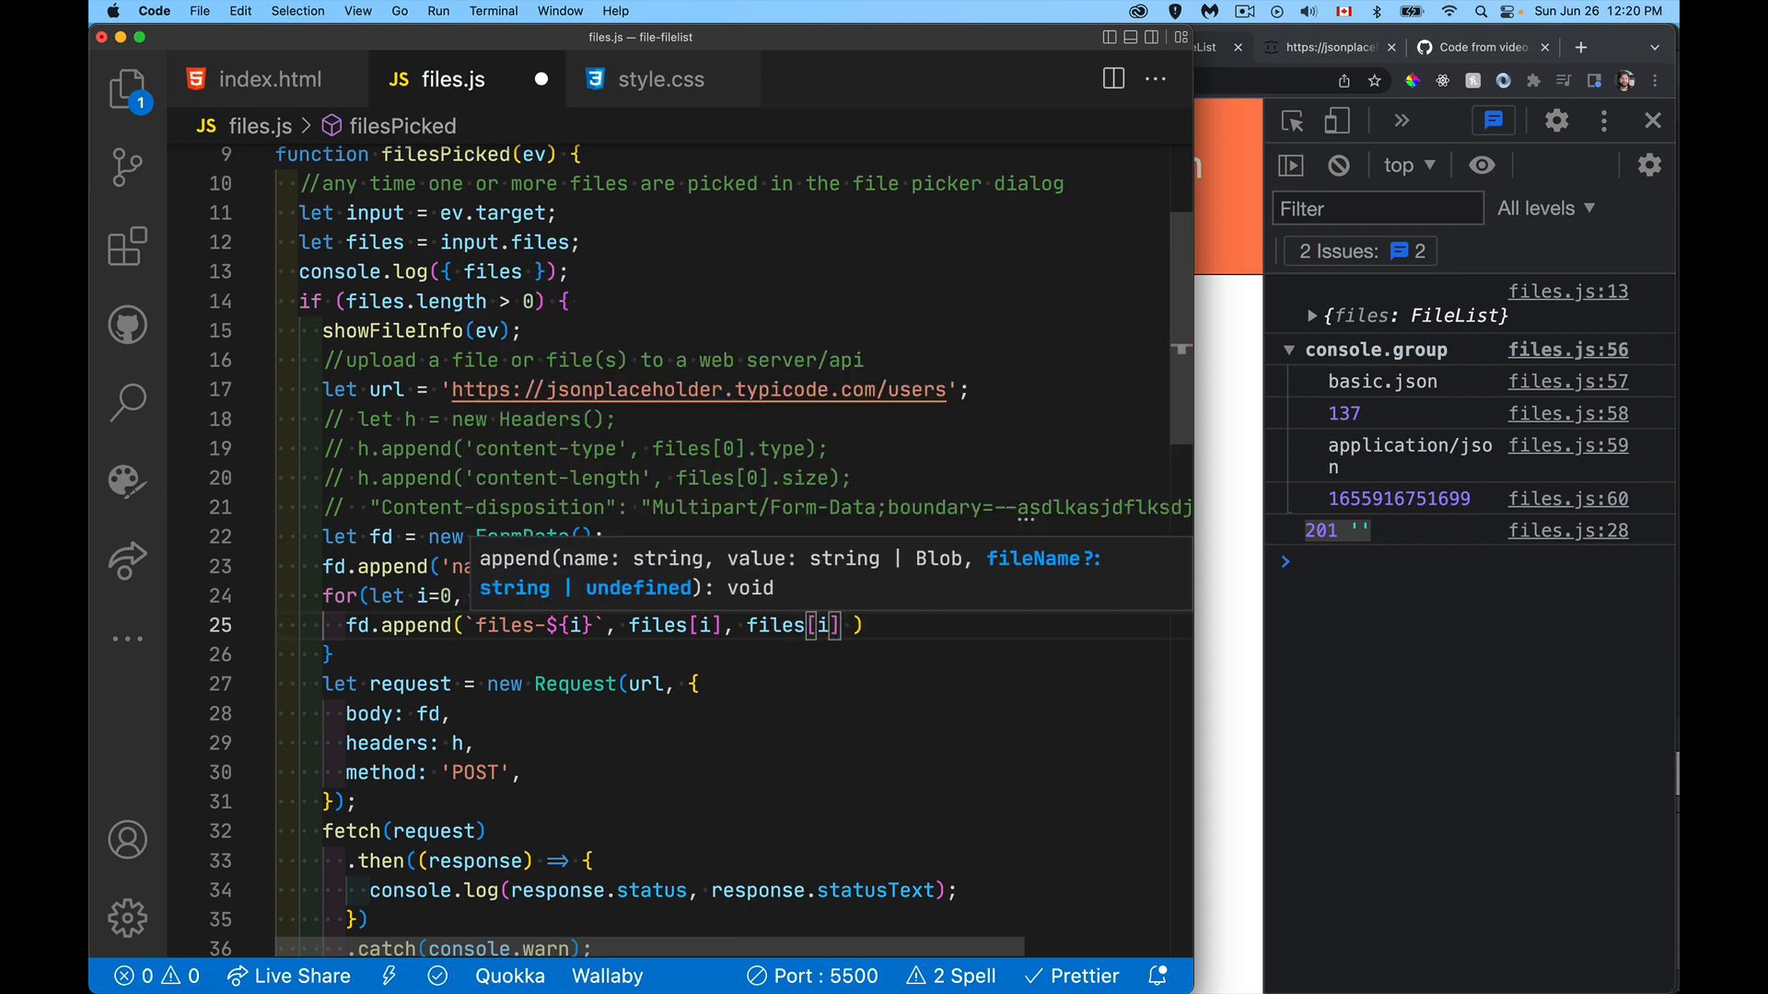
{"action": "type", "text": ".name"}
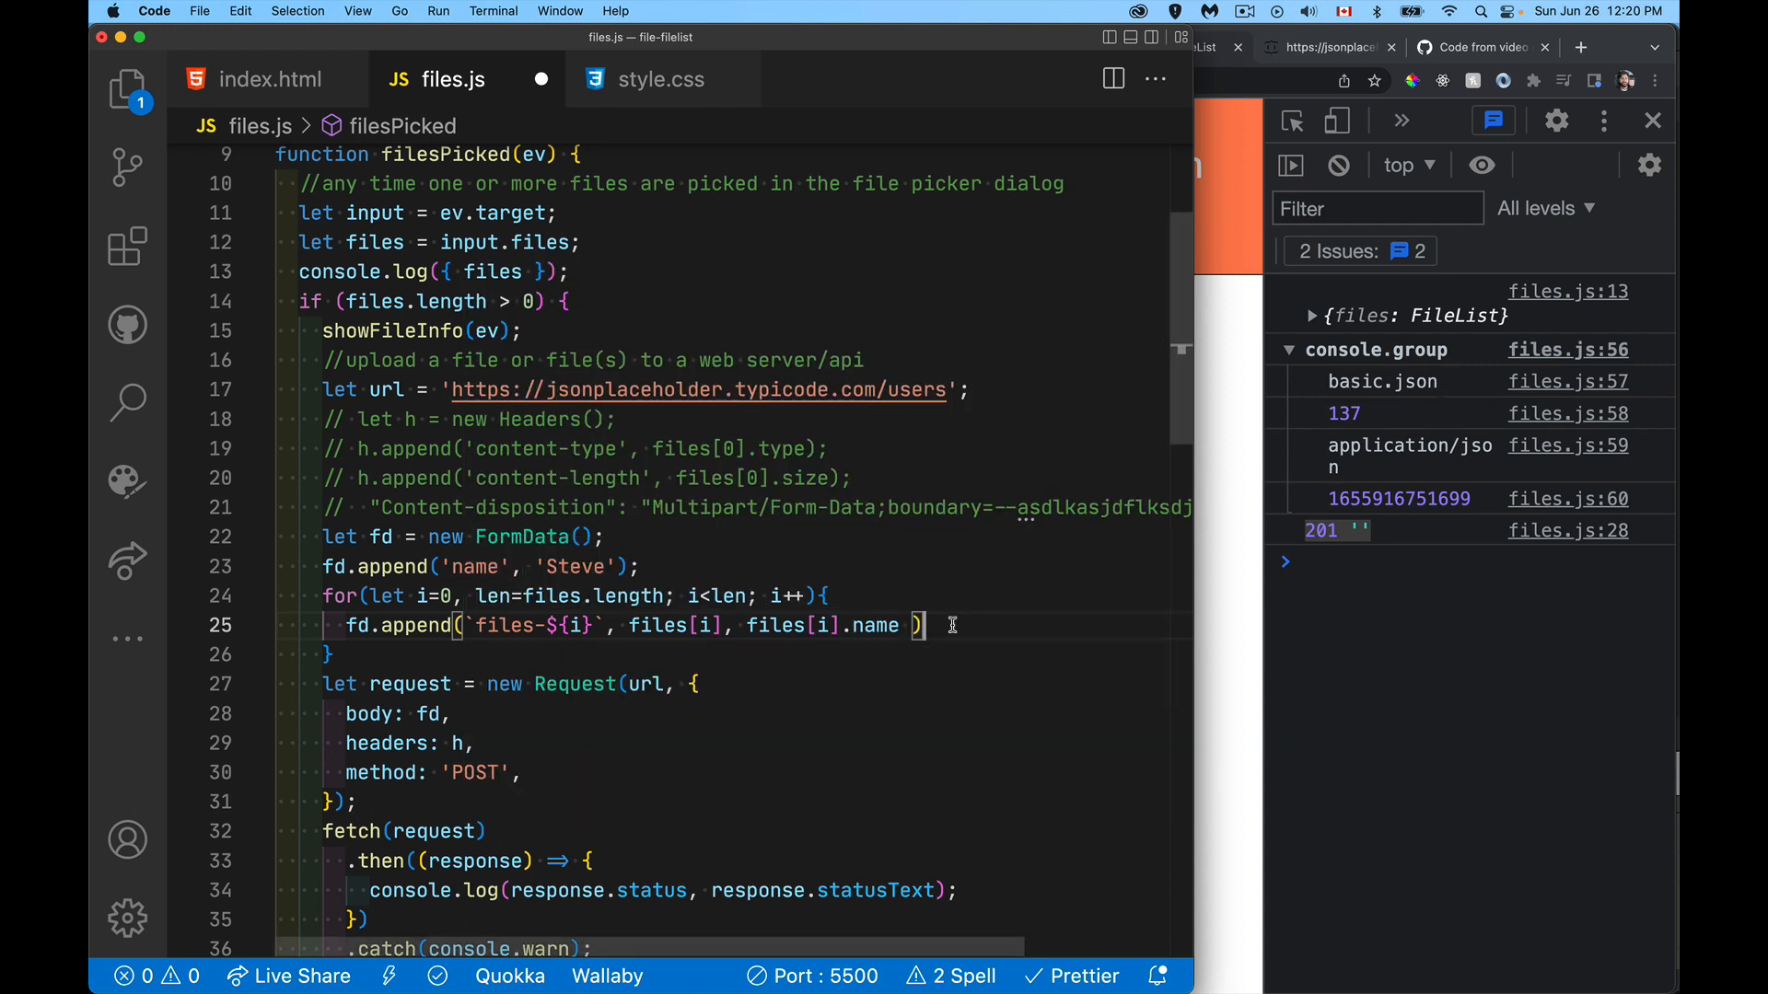
{"action": "type", "text": ";"}
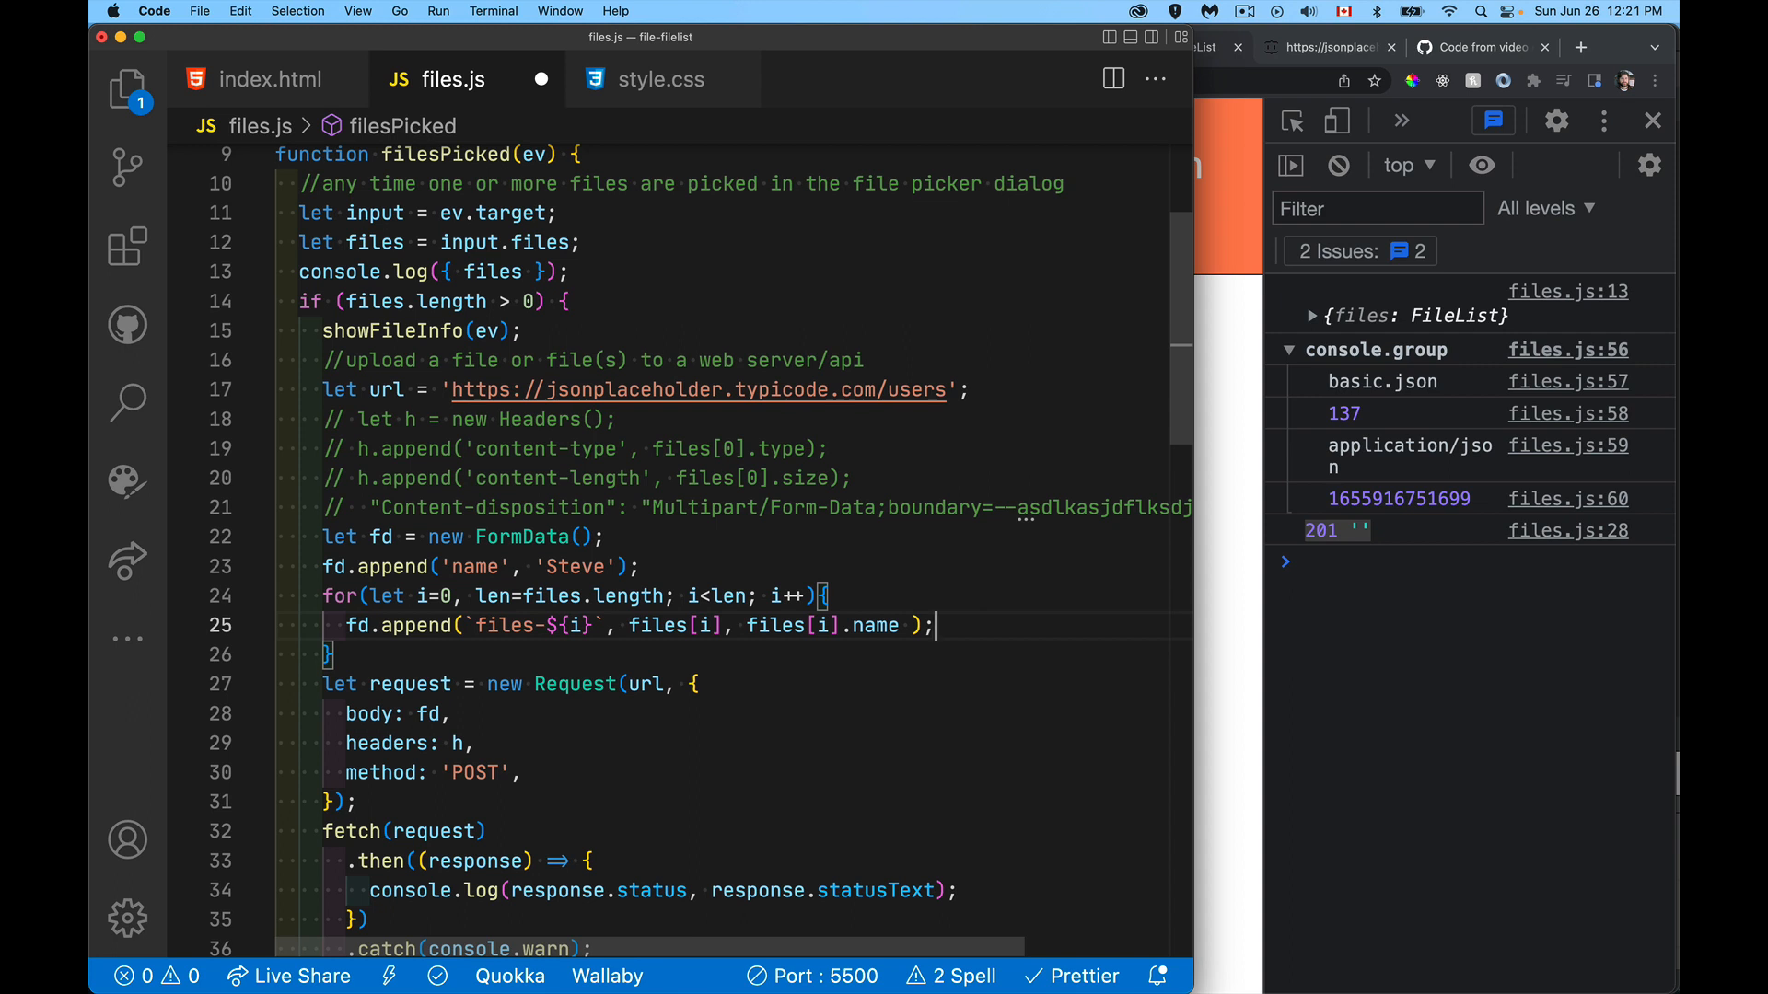
{"action": "mouse_move", "coordinate": [817, 457]}
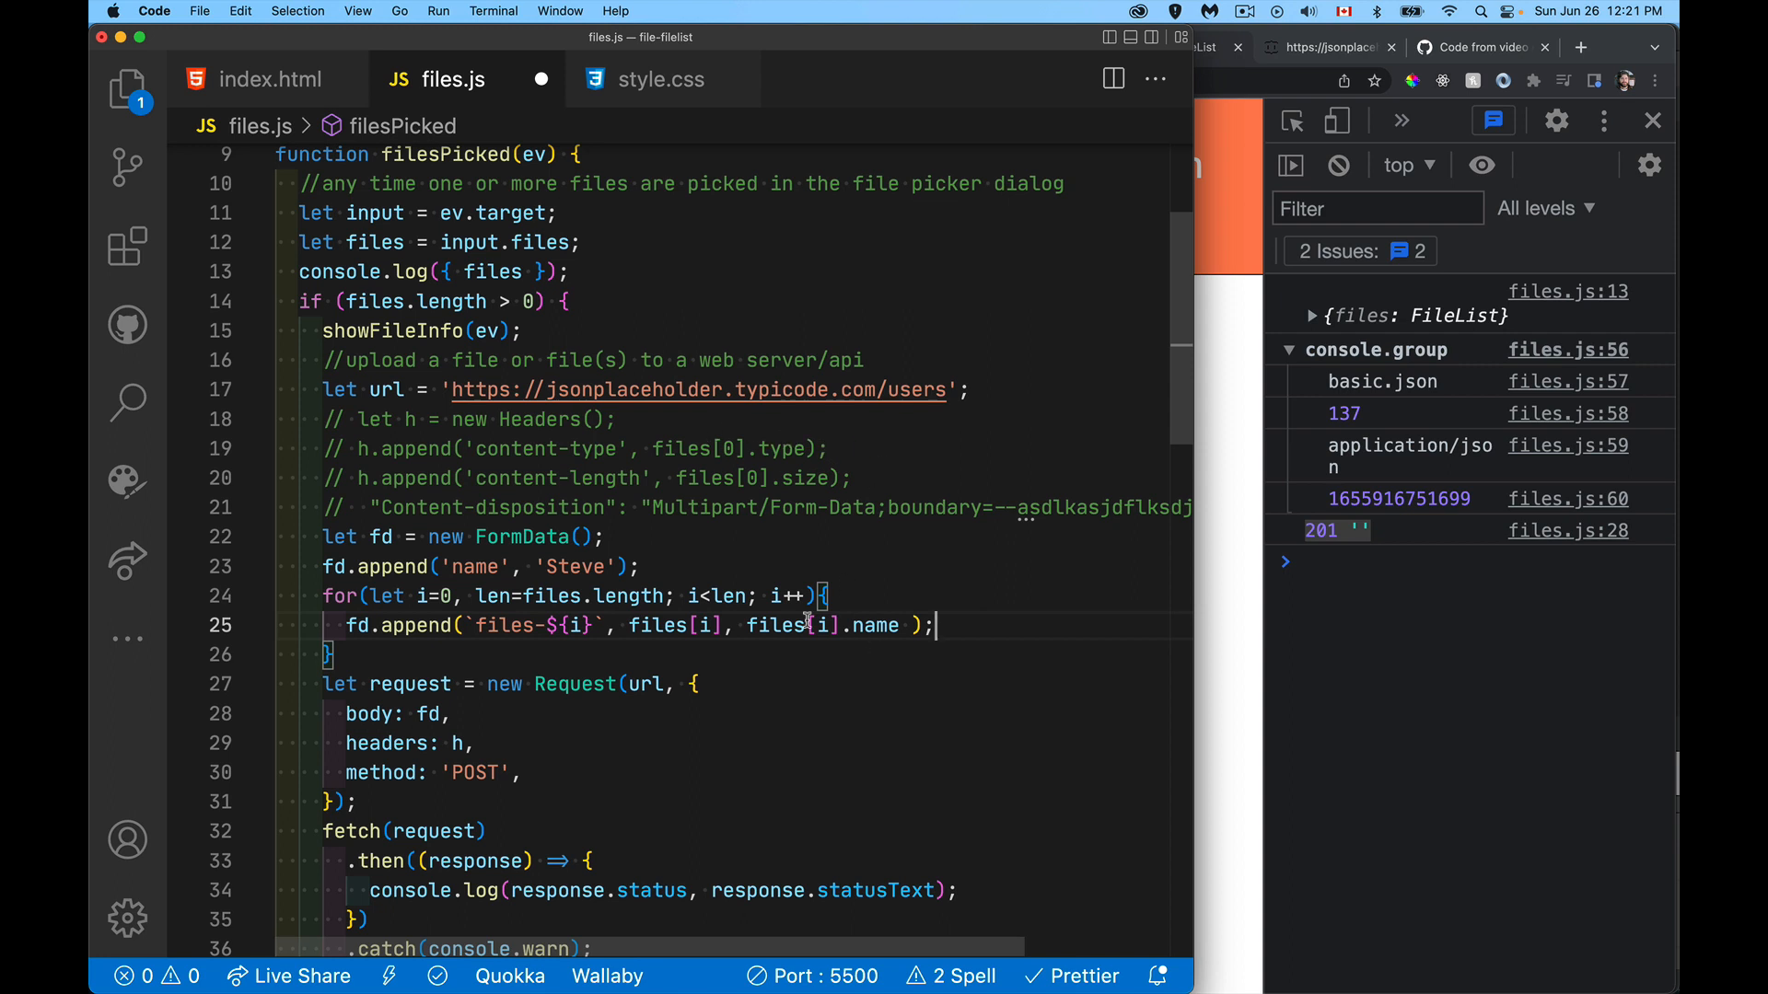
{"action": "mouse_move", "coordinate": [857, 689]}
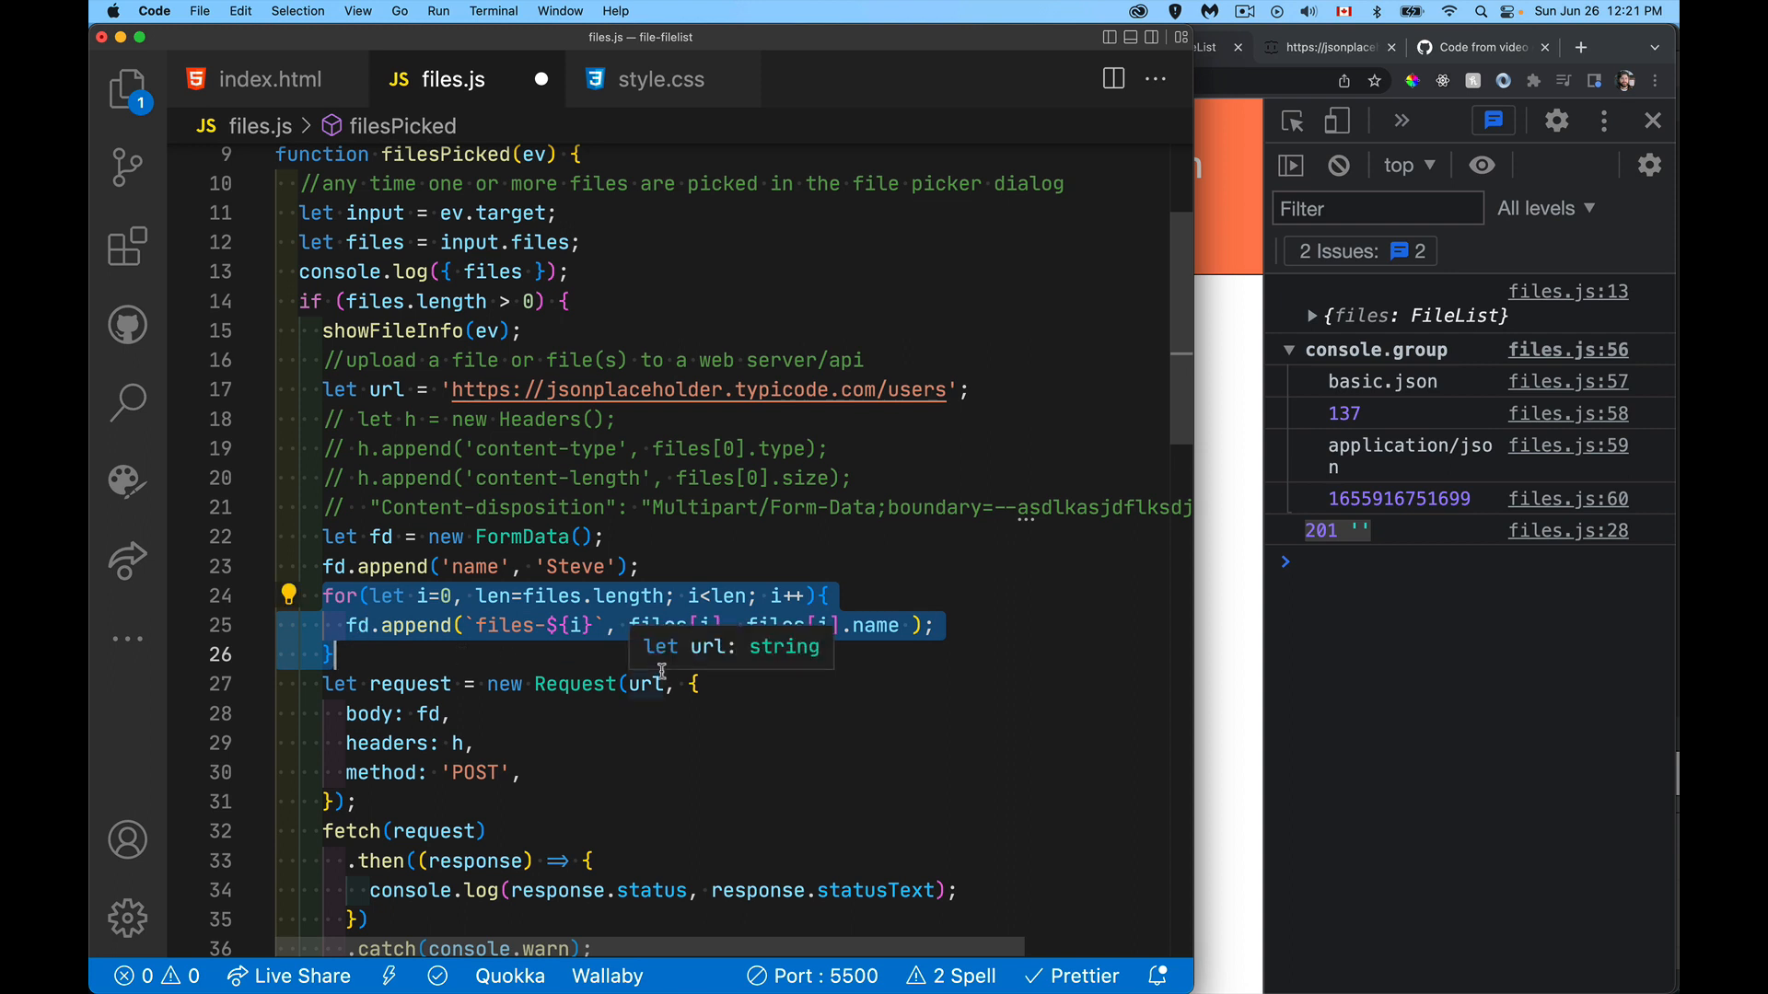
{"action": "mouse_move", "coordinate": [408, 729]}
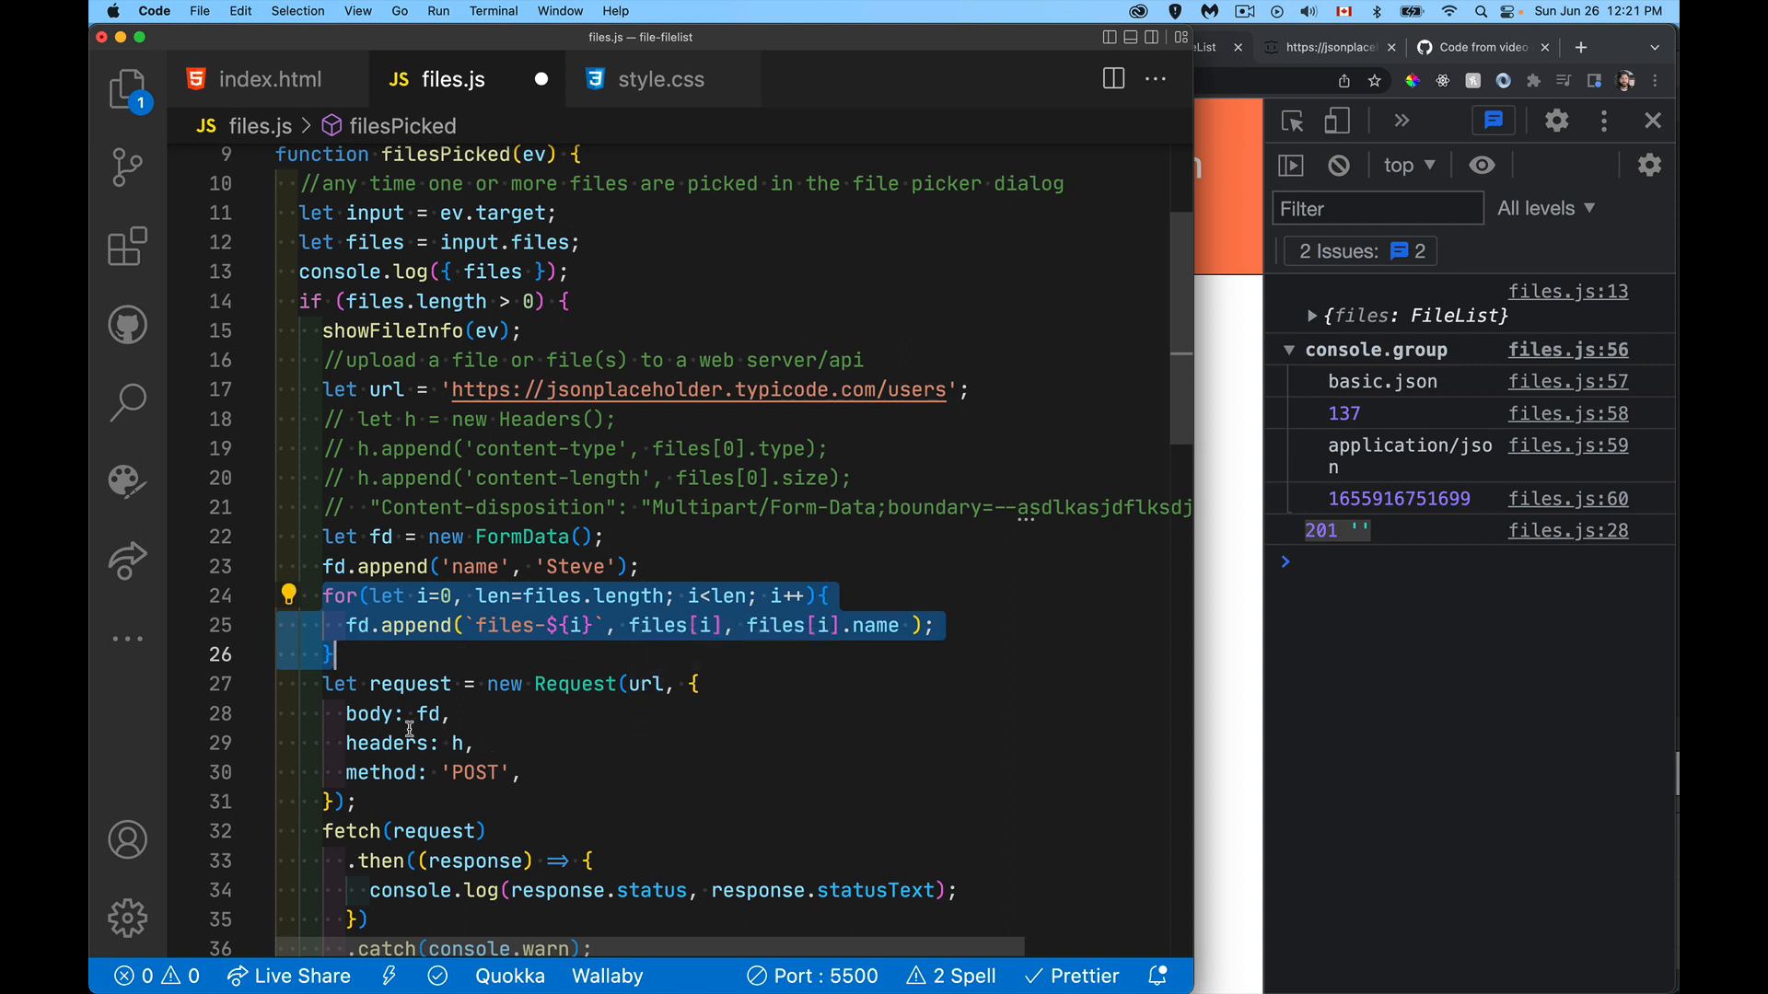
{"action": "mouse_move", "coordinate": [428, 714]}
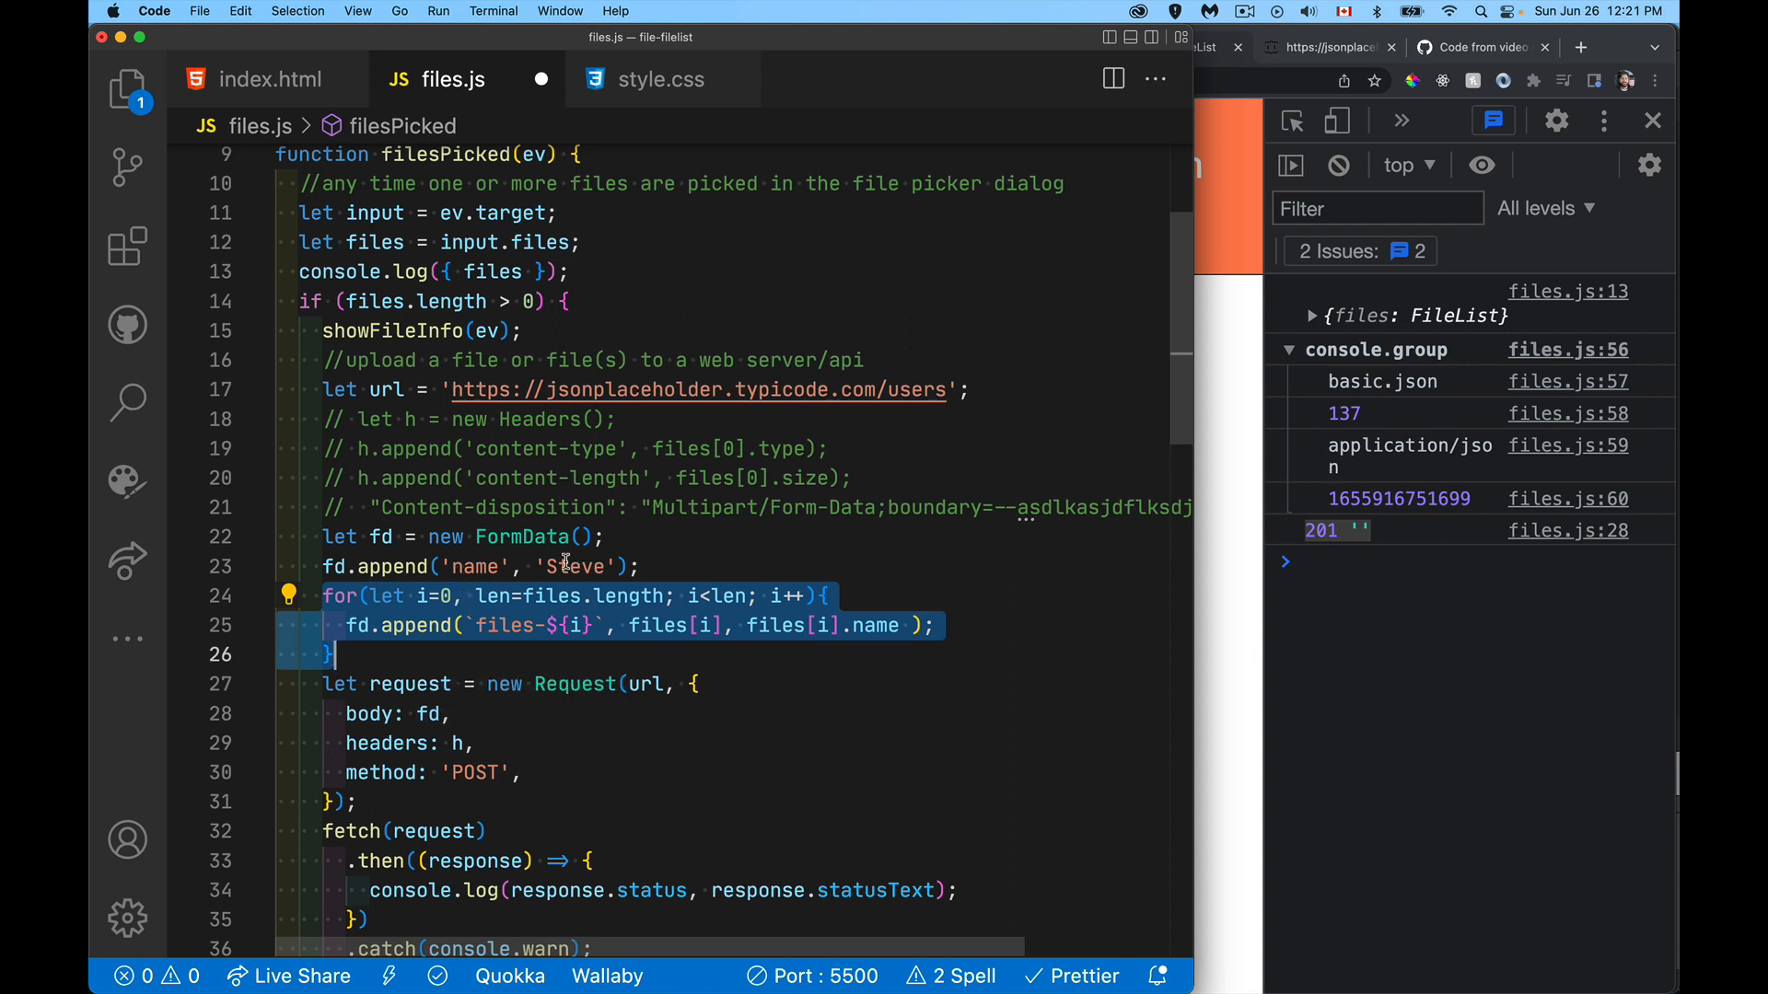
{"action": "mouse_move", "coordinate": [791, 649]}
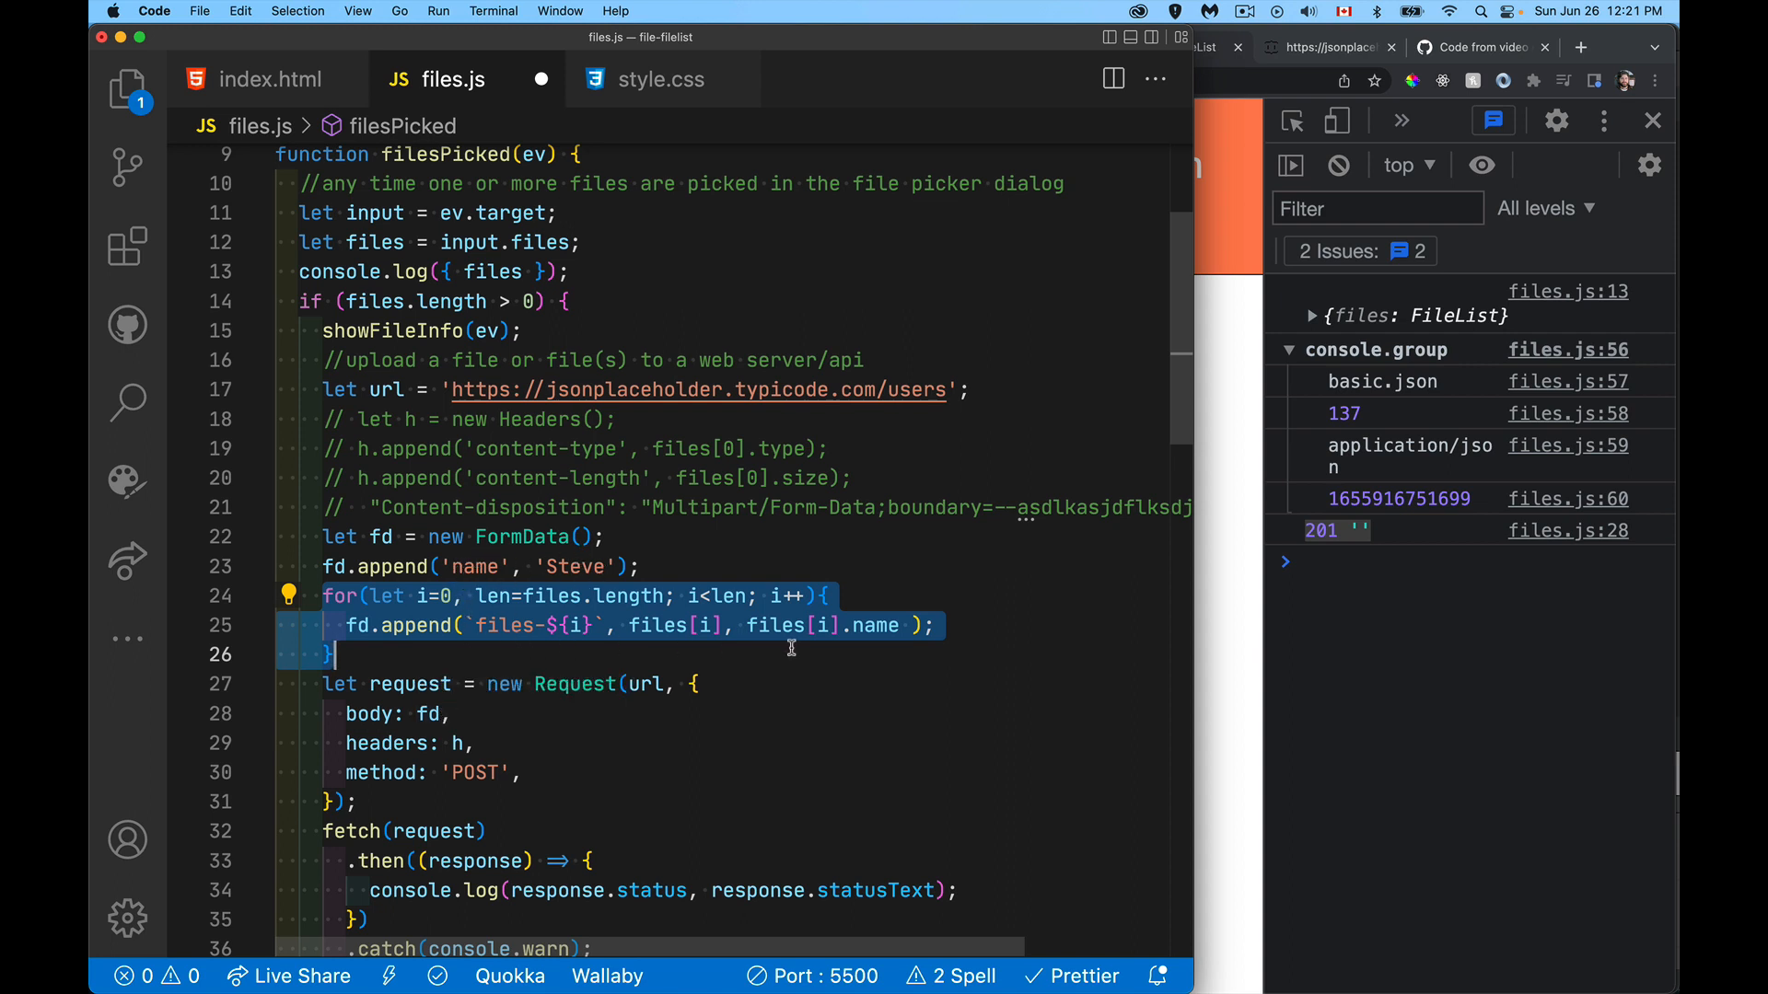
{"action": "mouse_move", "coordinate": [515, 462]}
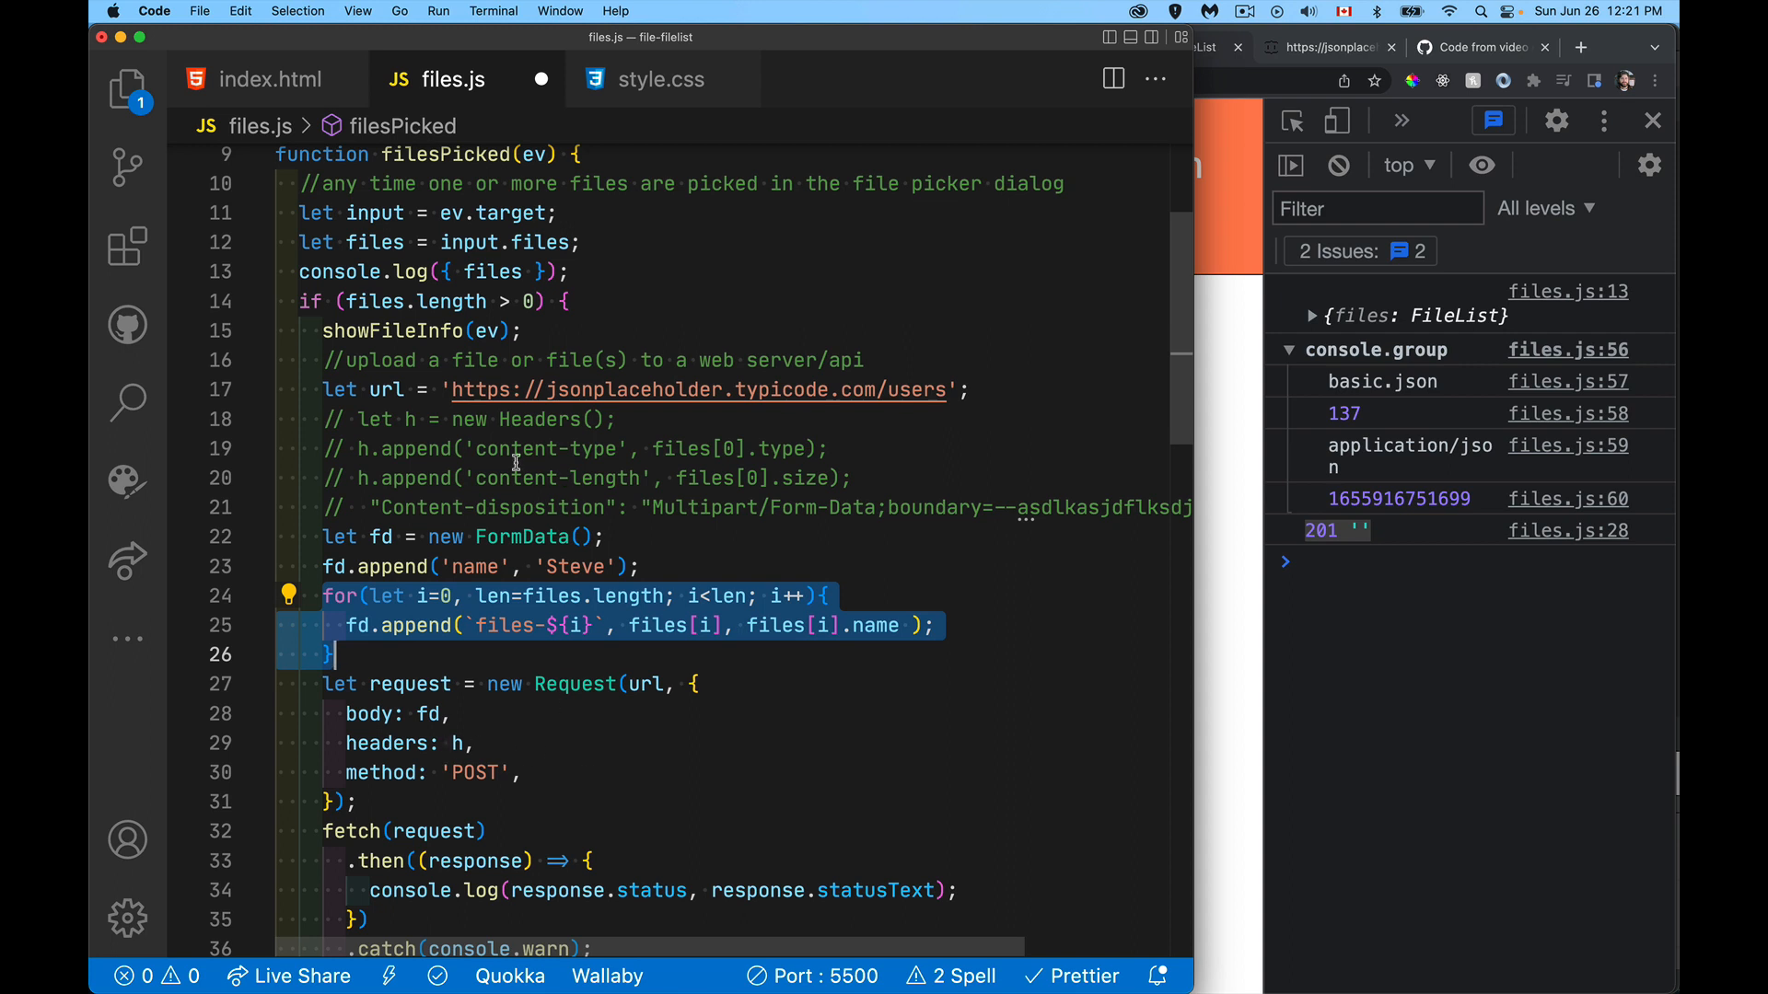
Step: Comment out the headers: h line, leaving body: fd and method: 'POST' active
{"action": "double_click", "coordinate": [387, 743]}
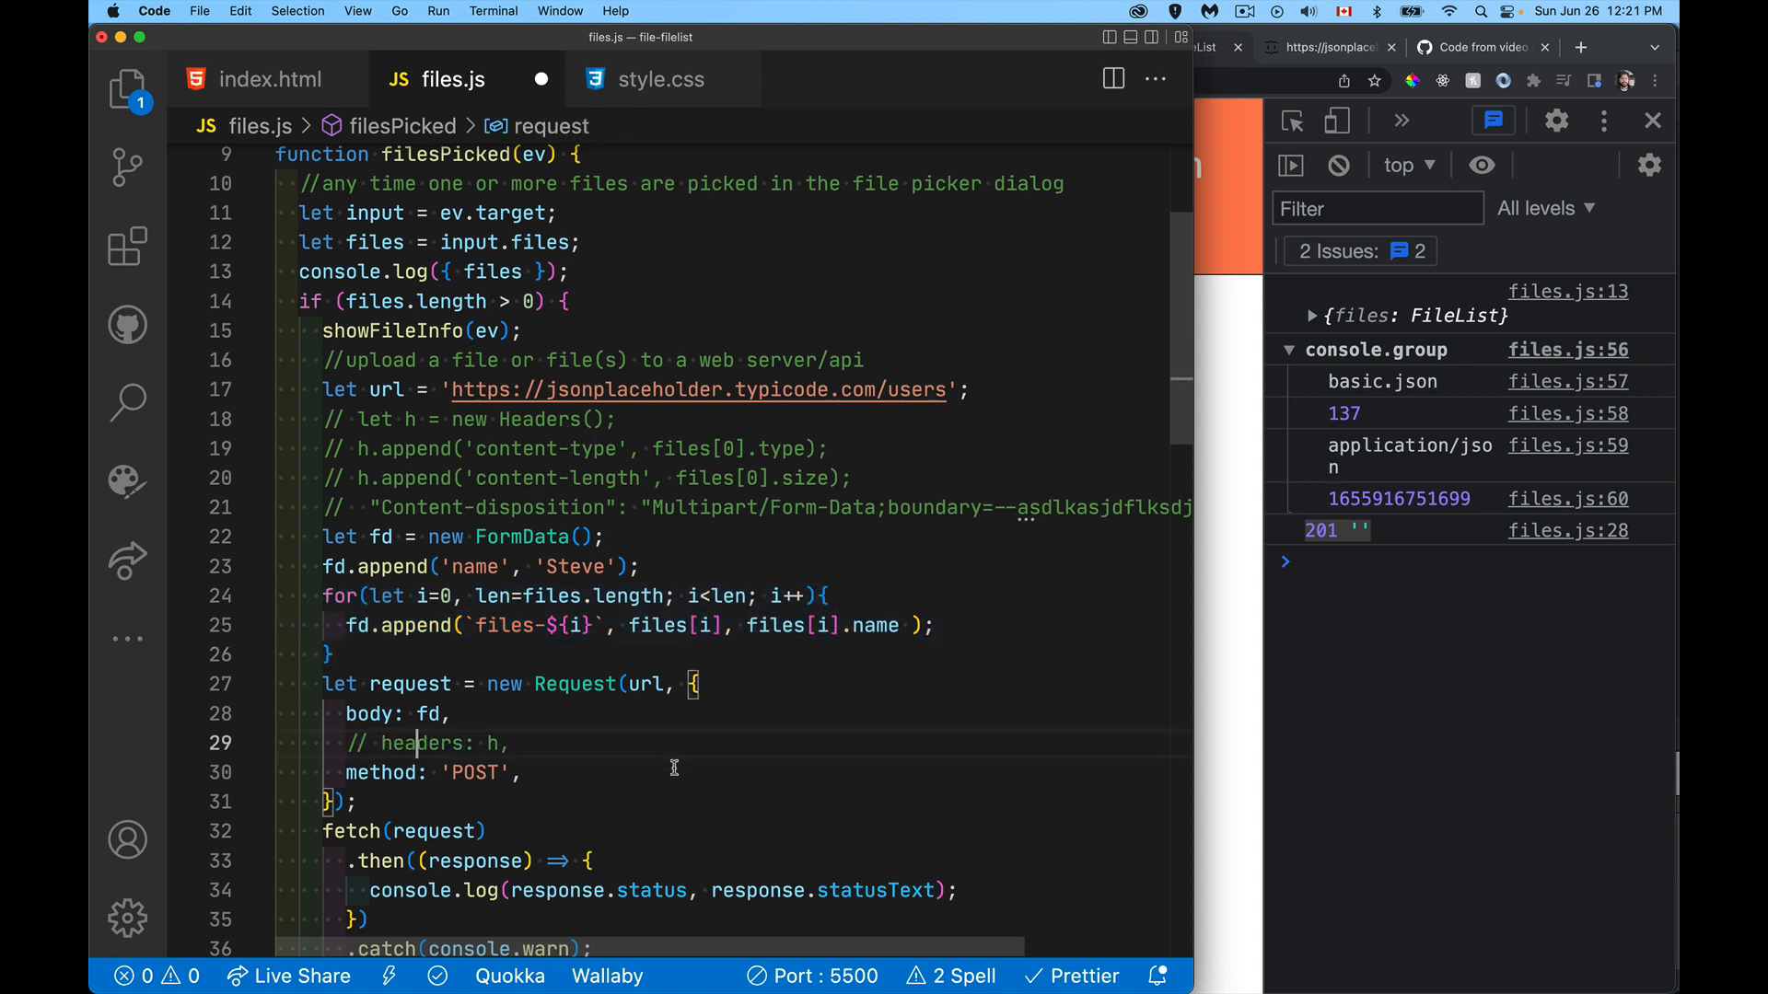
{"action": "mouse_move", "coordinate": [733, 553]}
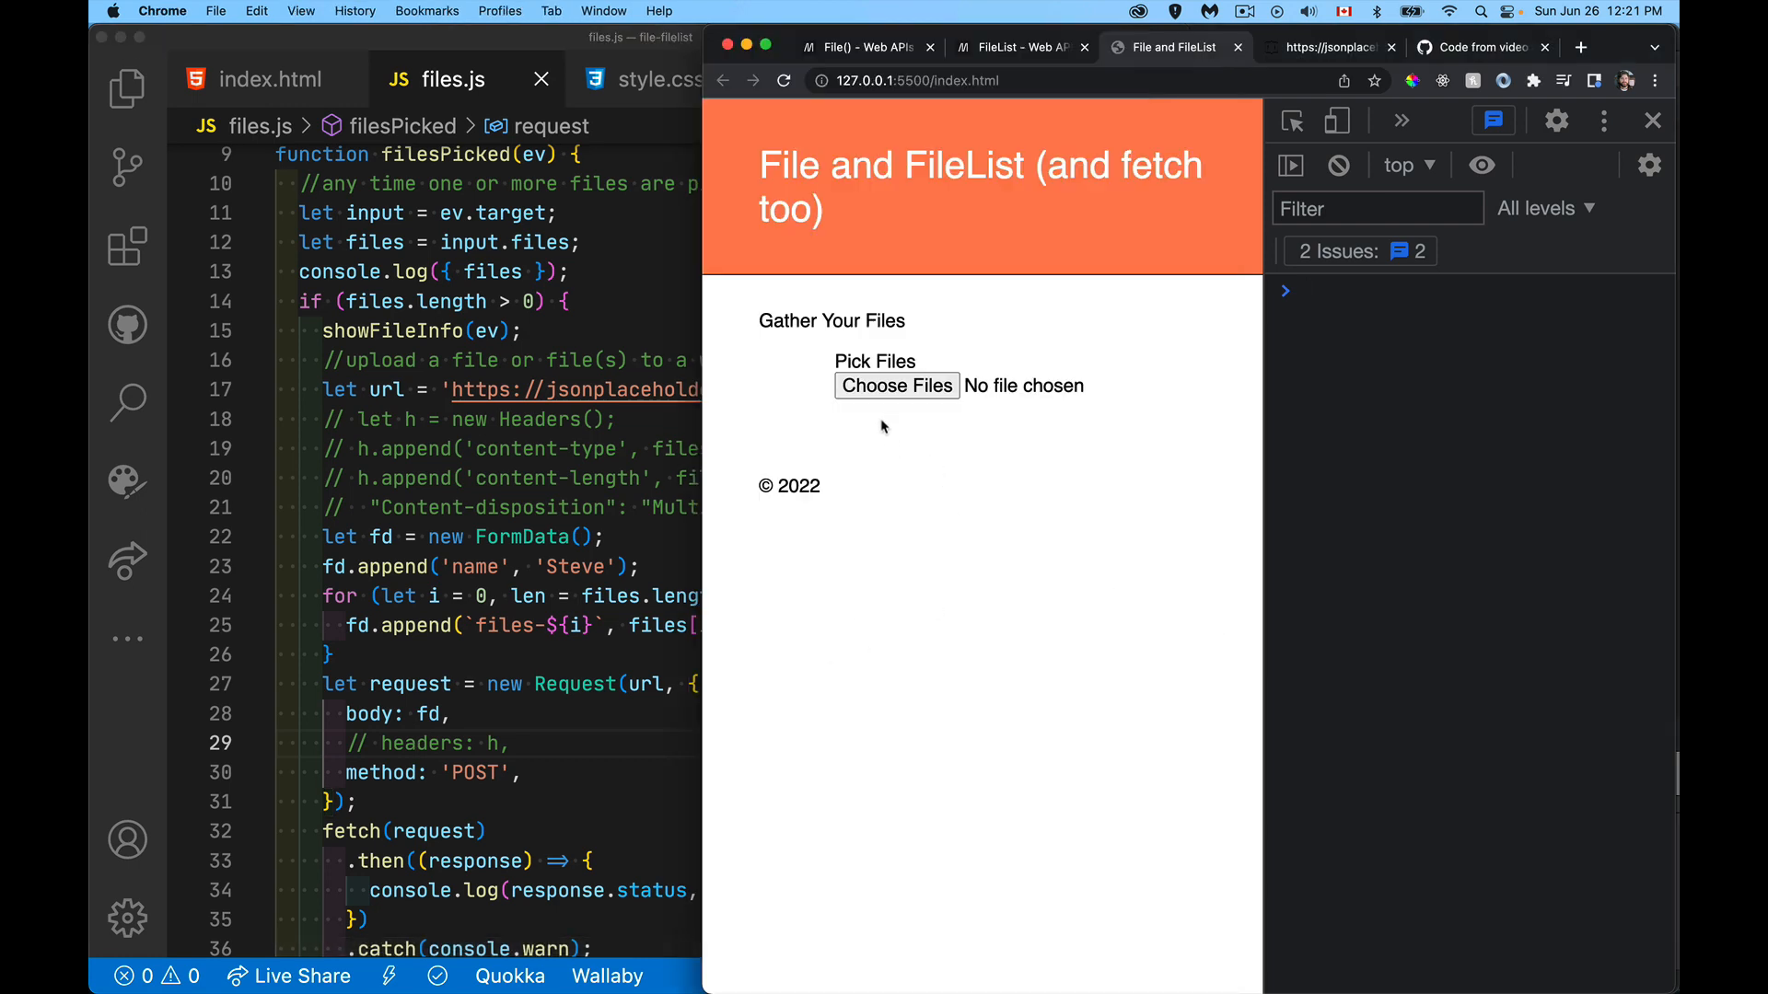
Step: Pick basic.json and comments.json in Choose Files; the console shows a CORS block
{"action": "left_click", "coordinate": [896, 386]}
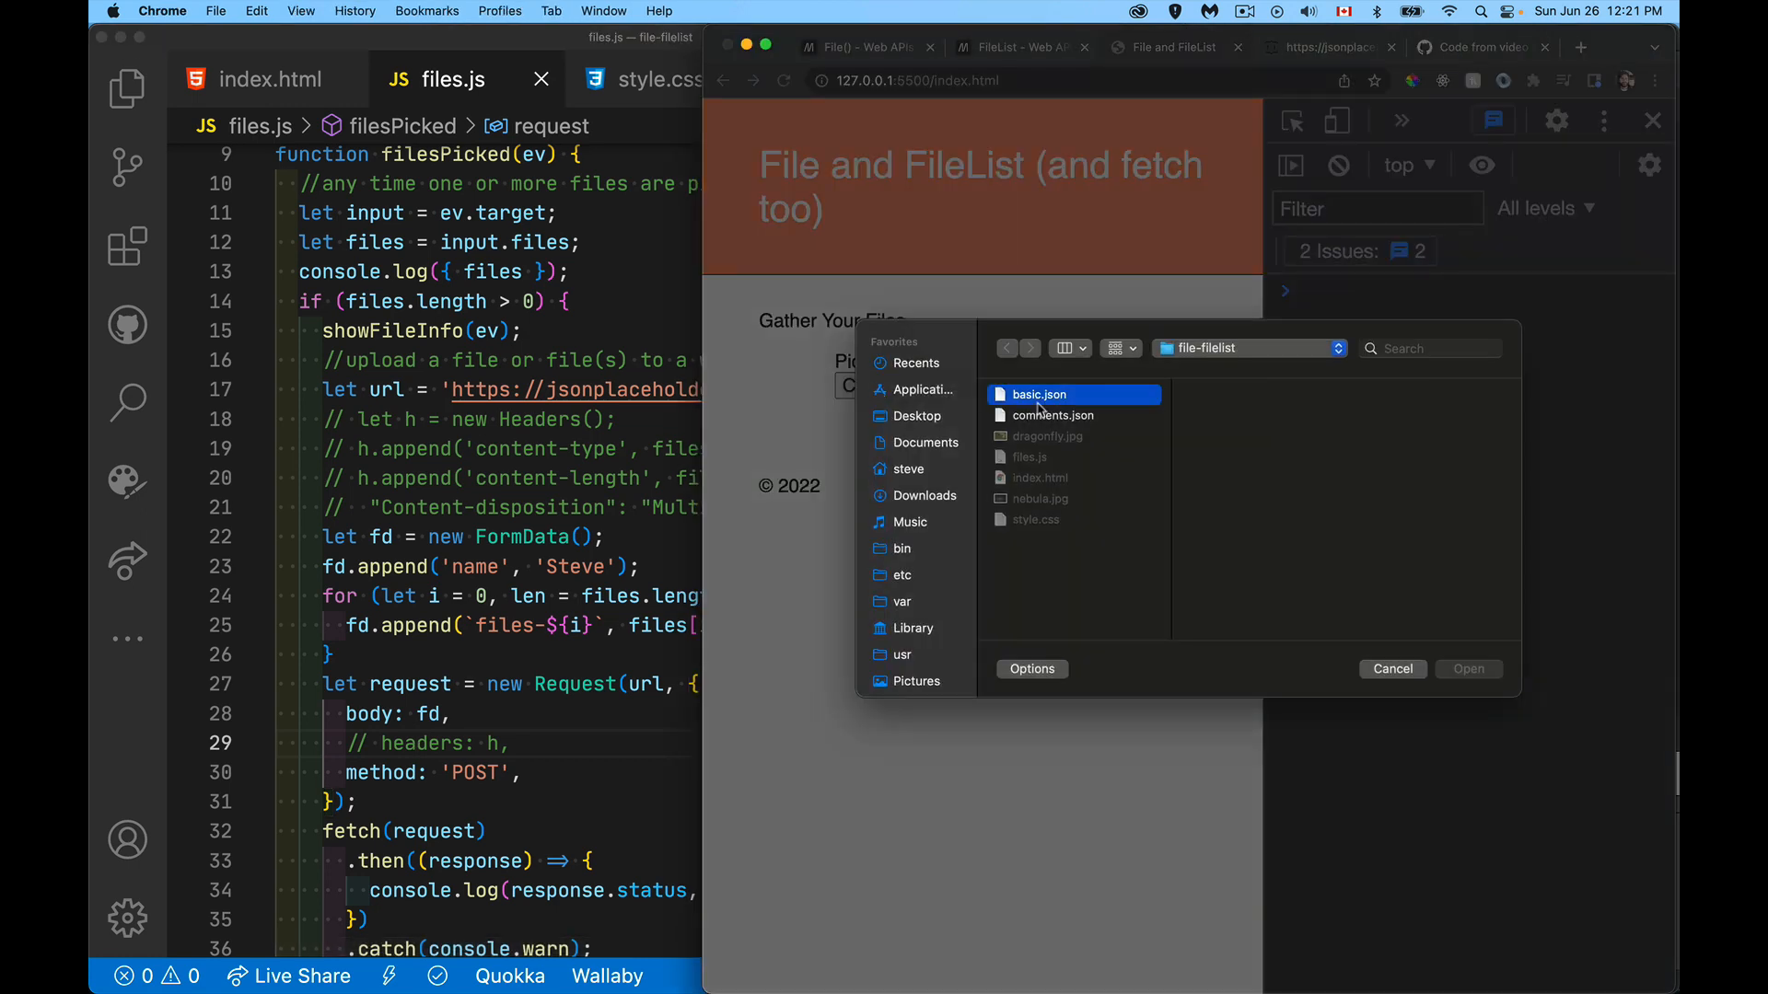
{"action": "left_click", "coordinate": [1051, 415]}
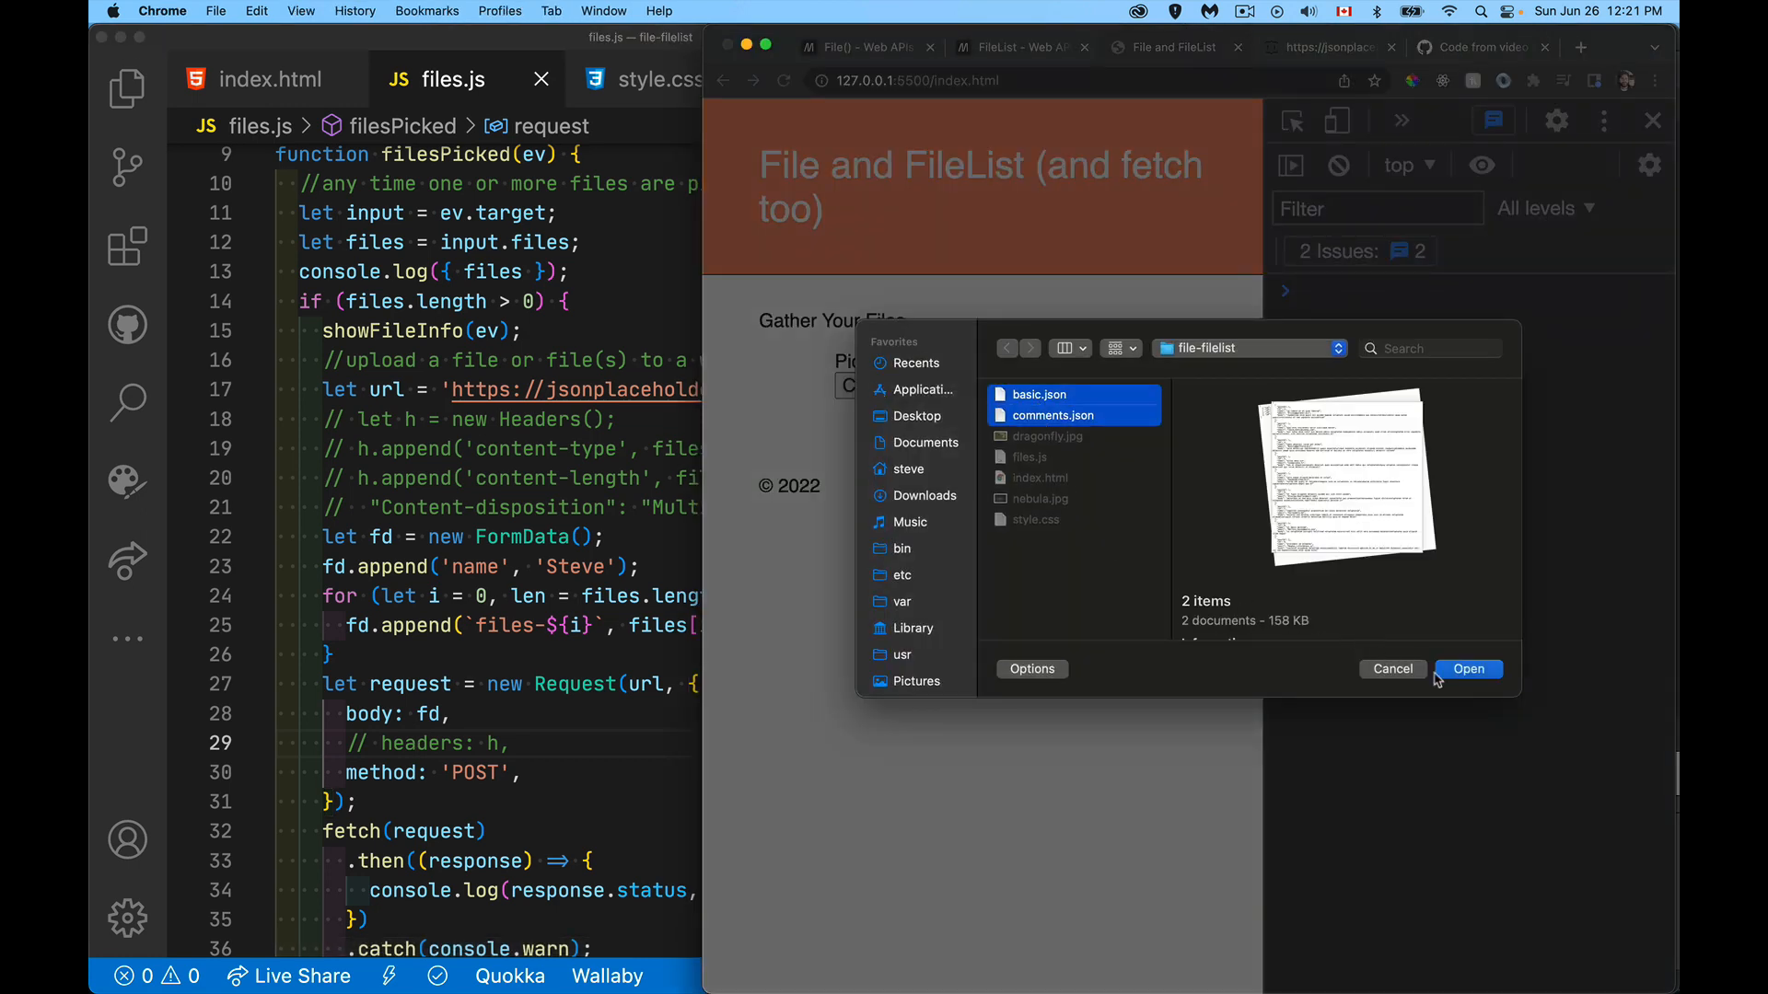
{"action": "left_click", "coordinate": [1468, 669]}
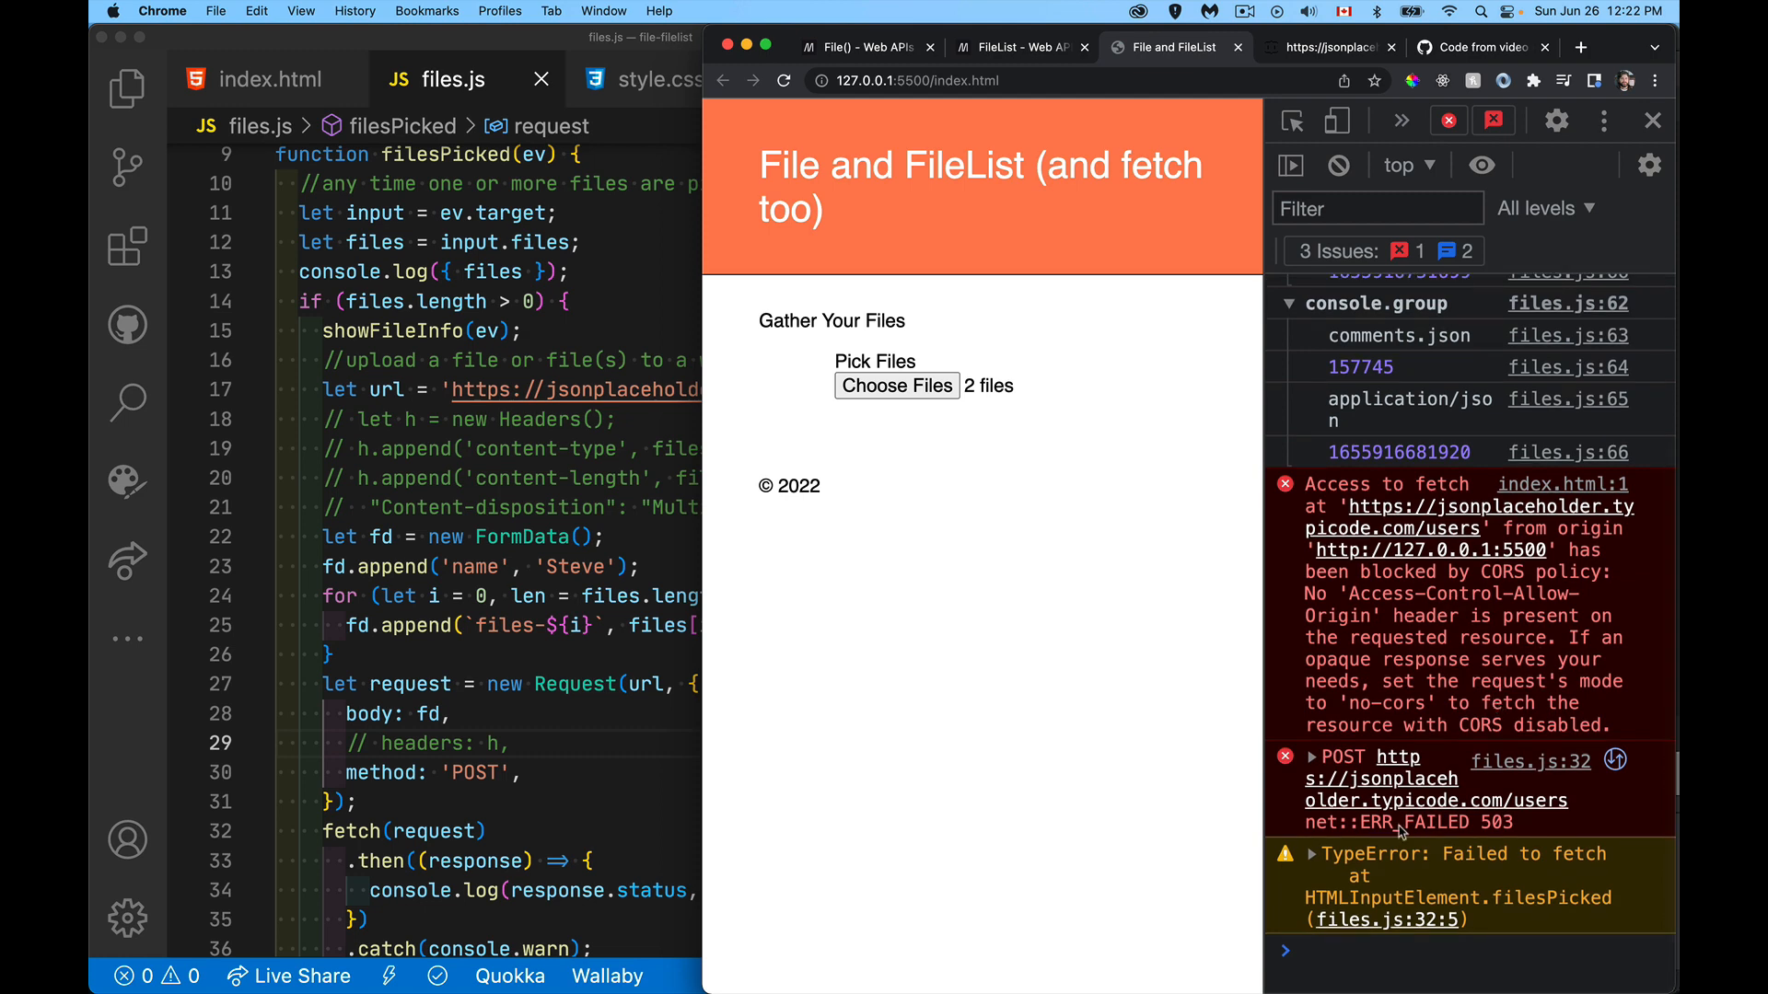
{"action": "mouse_move", "coordinate": [1536, 832]}
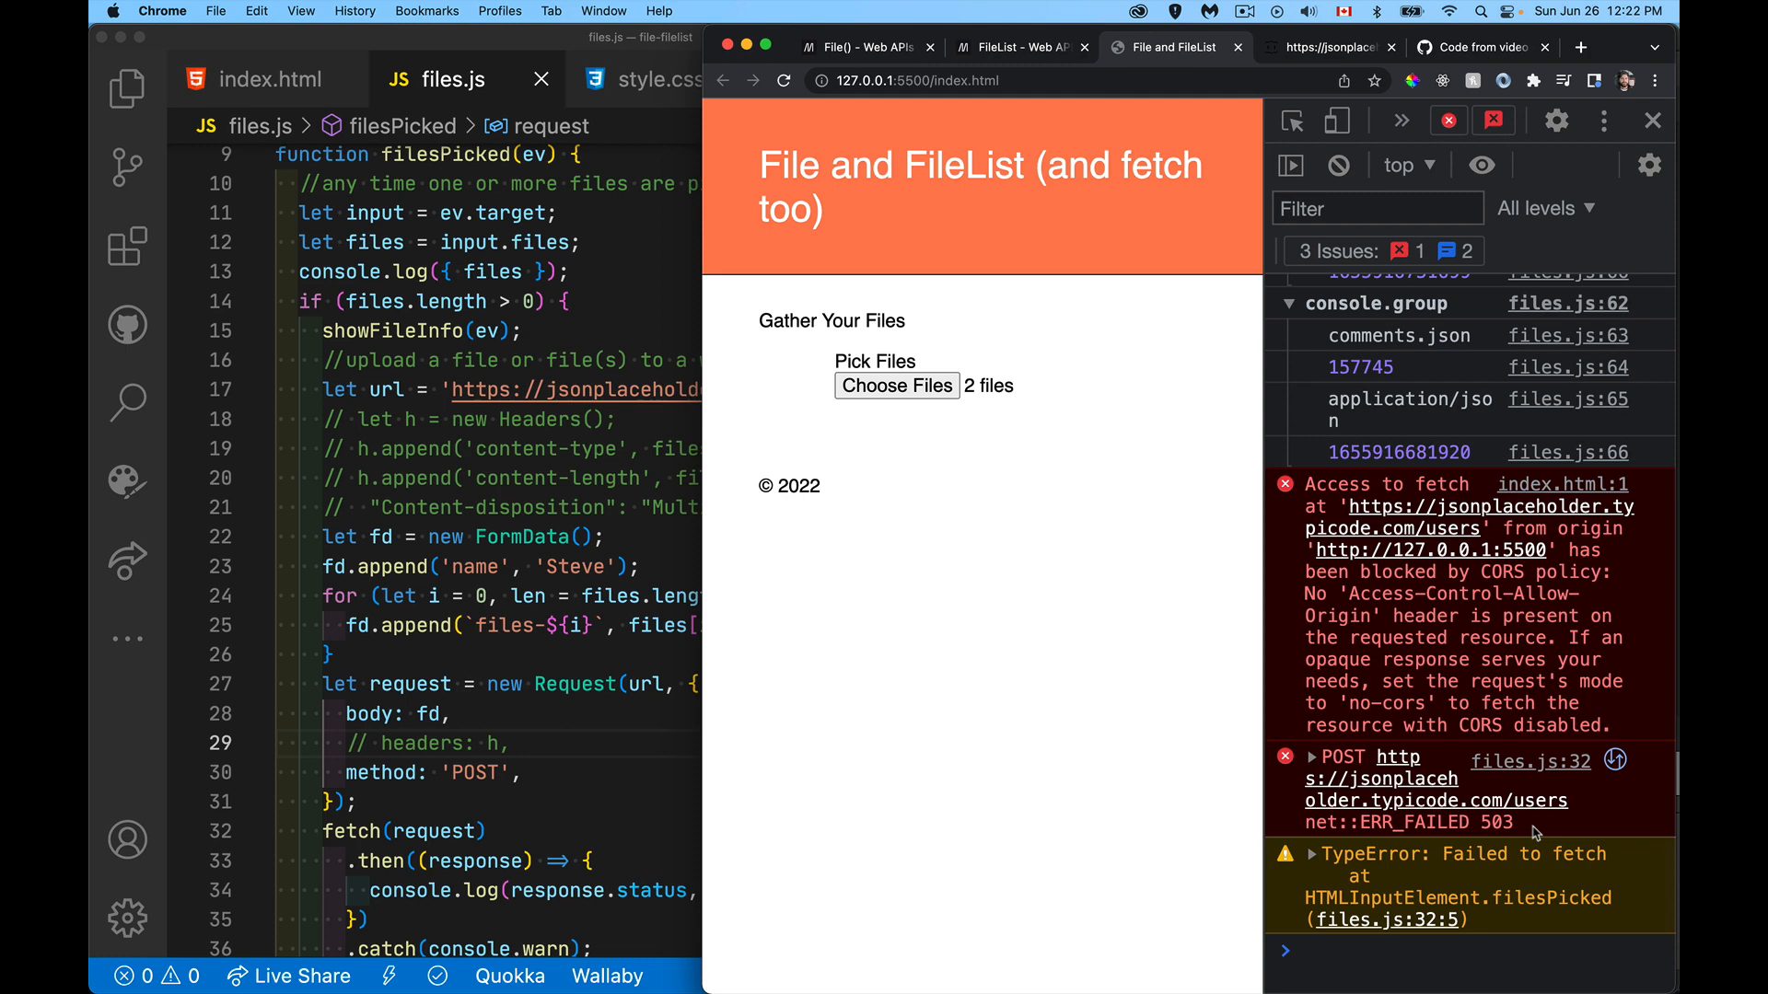
{"action": "mouse_move", "coordinate": [1586, 584]}
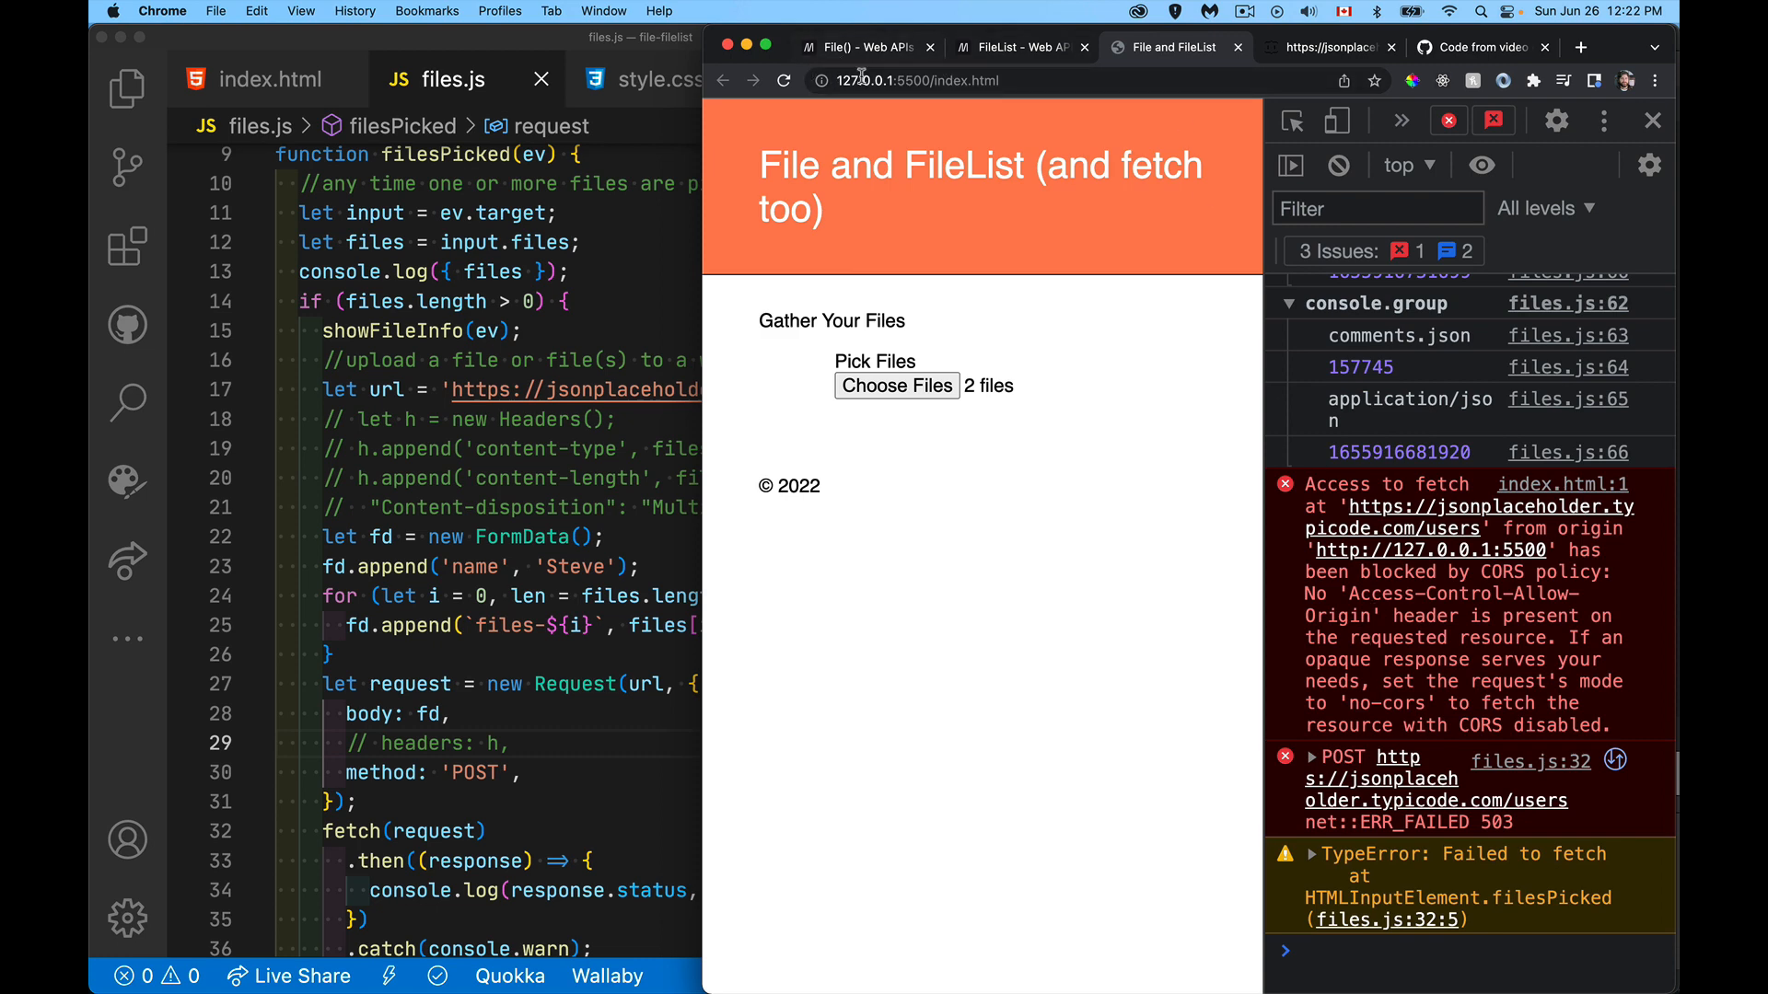
{"action": "mouse_move", "coordinate": [912, 123]}
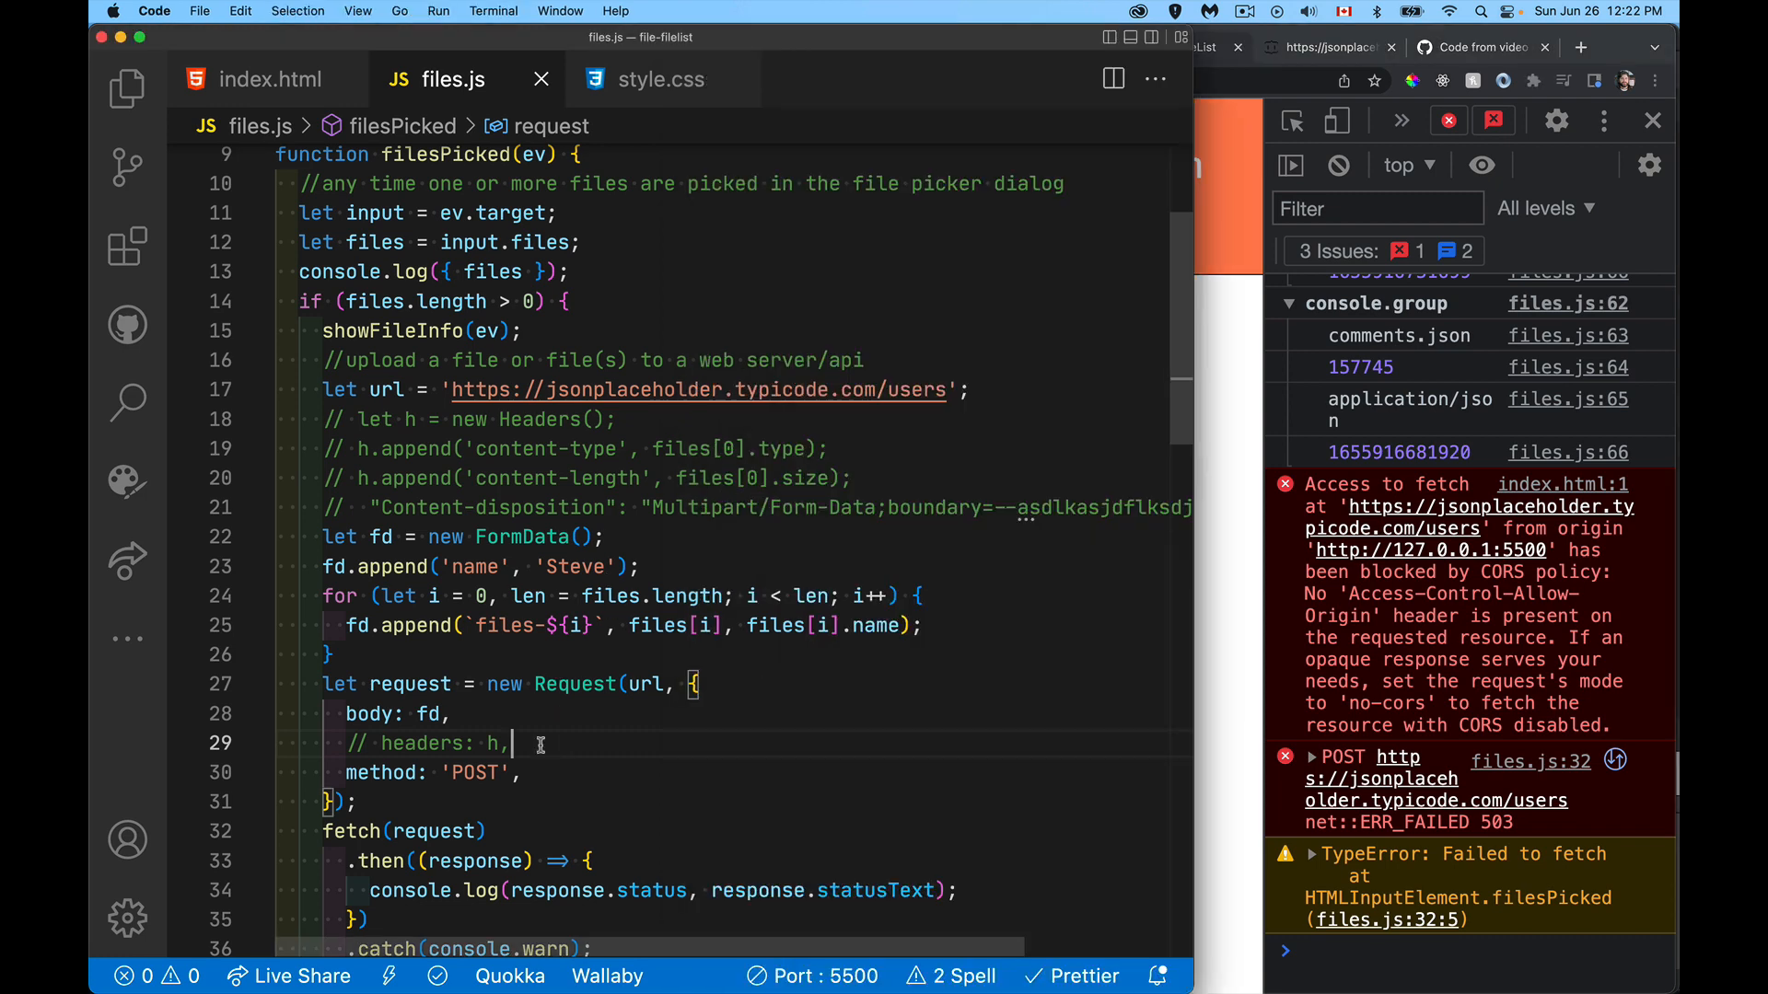
Step: Add mode: 'no-cors' above method: 'POST' in the Request options
{"action": "type", "text": "m"}
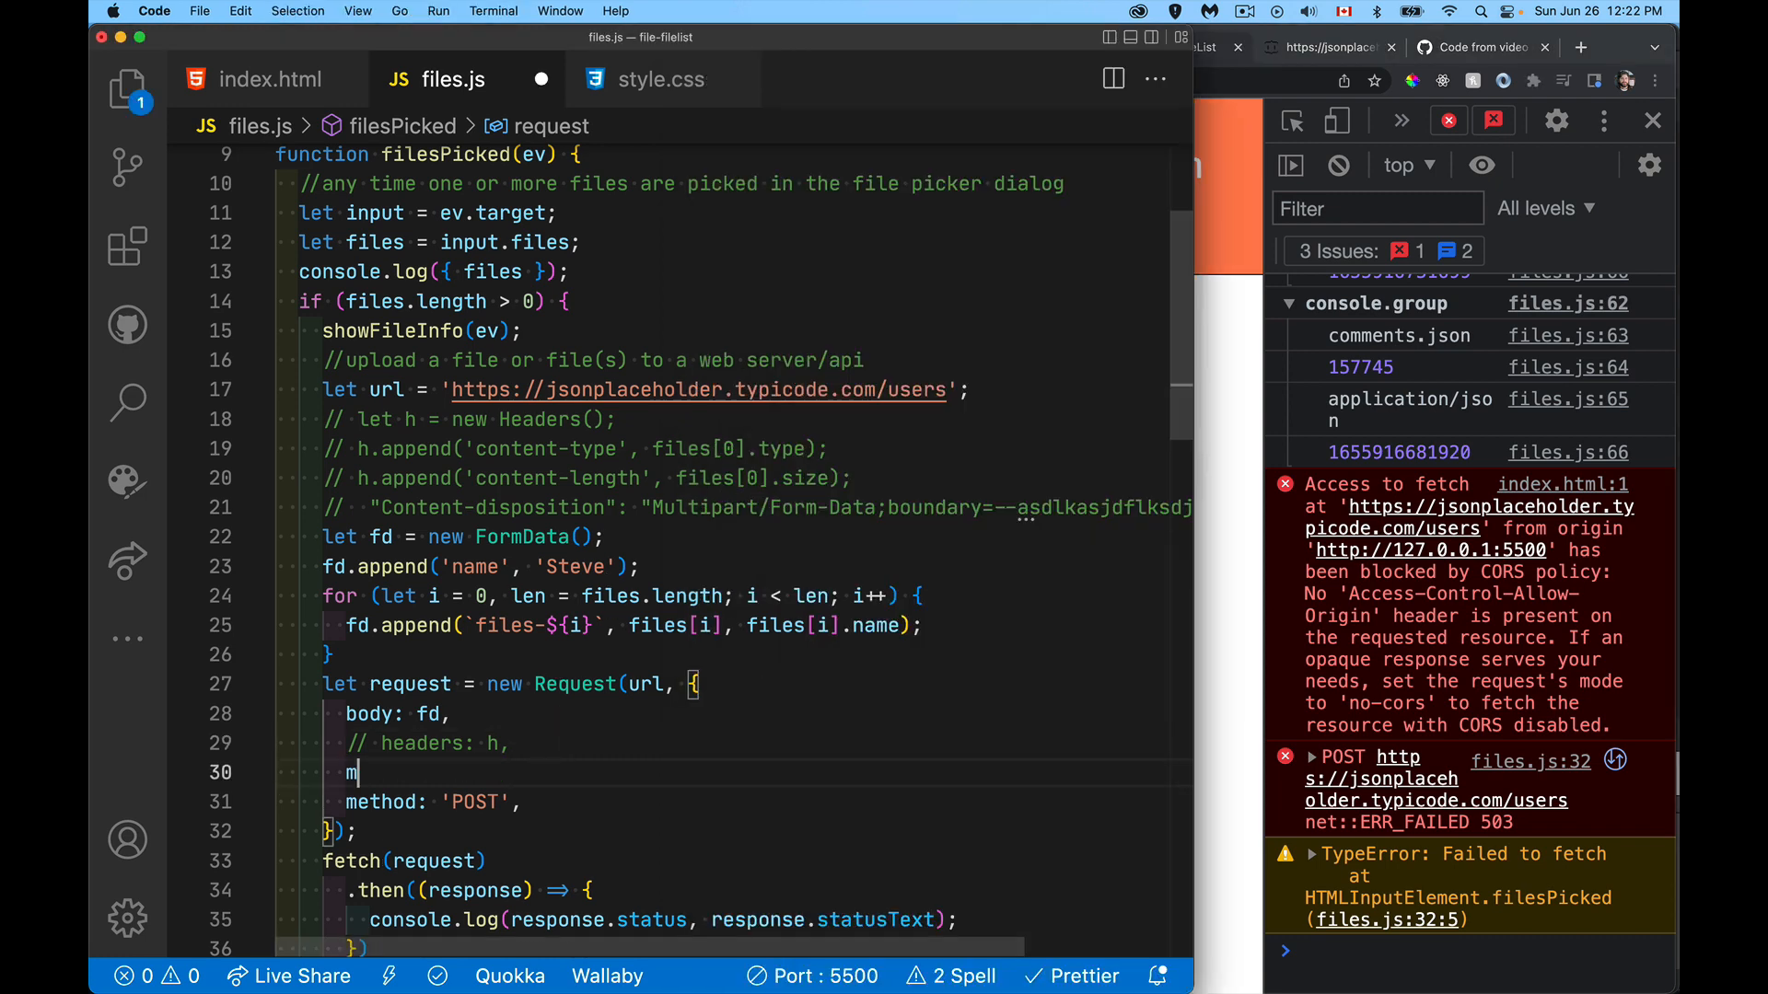
{"action": "type", "text": "m"}
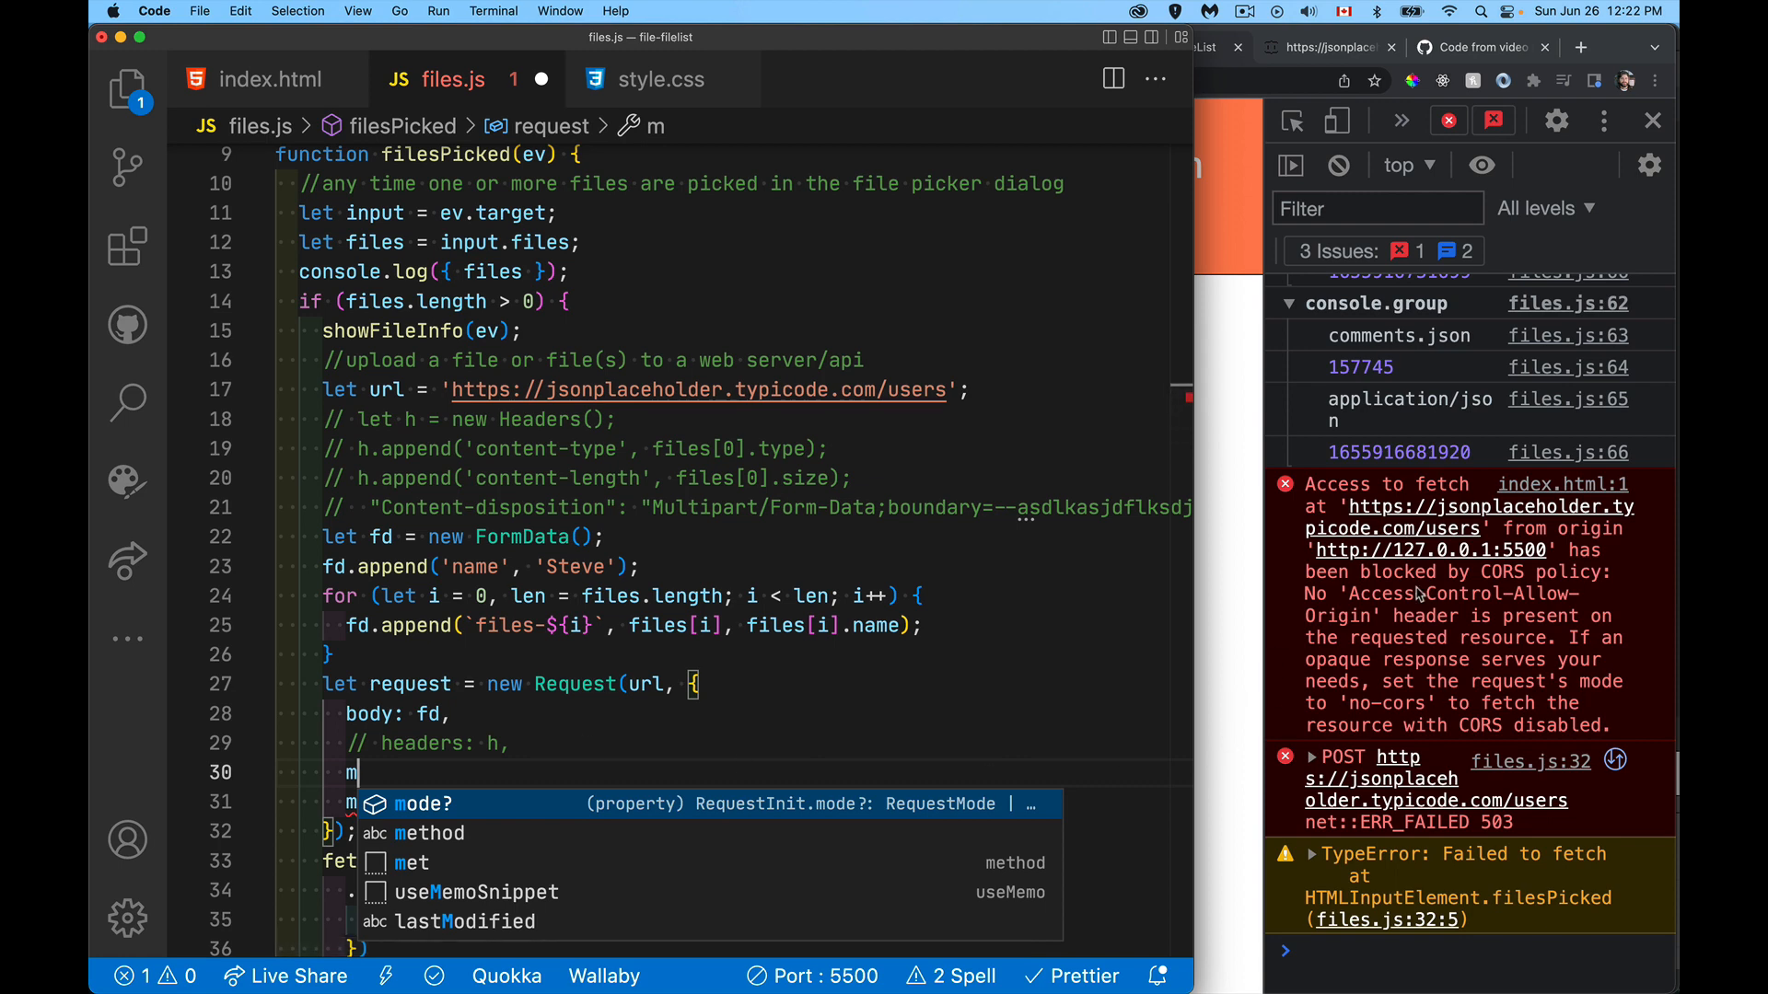
{"action": "type", "text": "ode"}
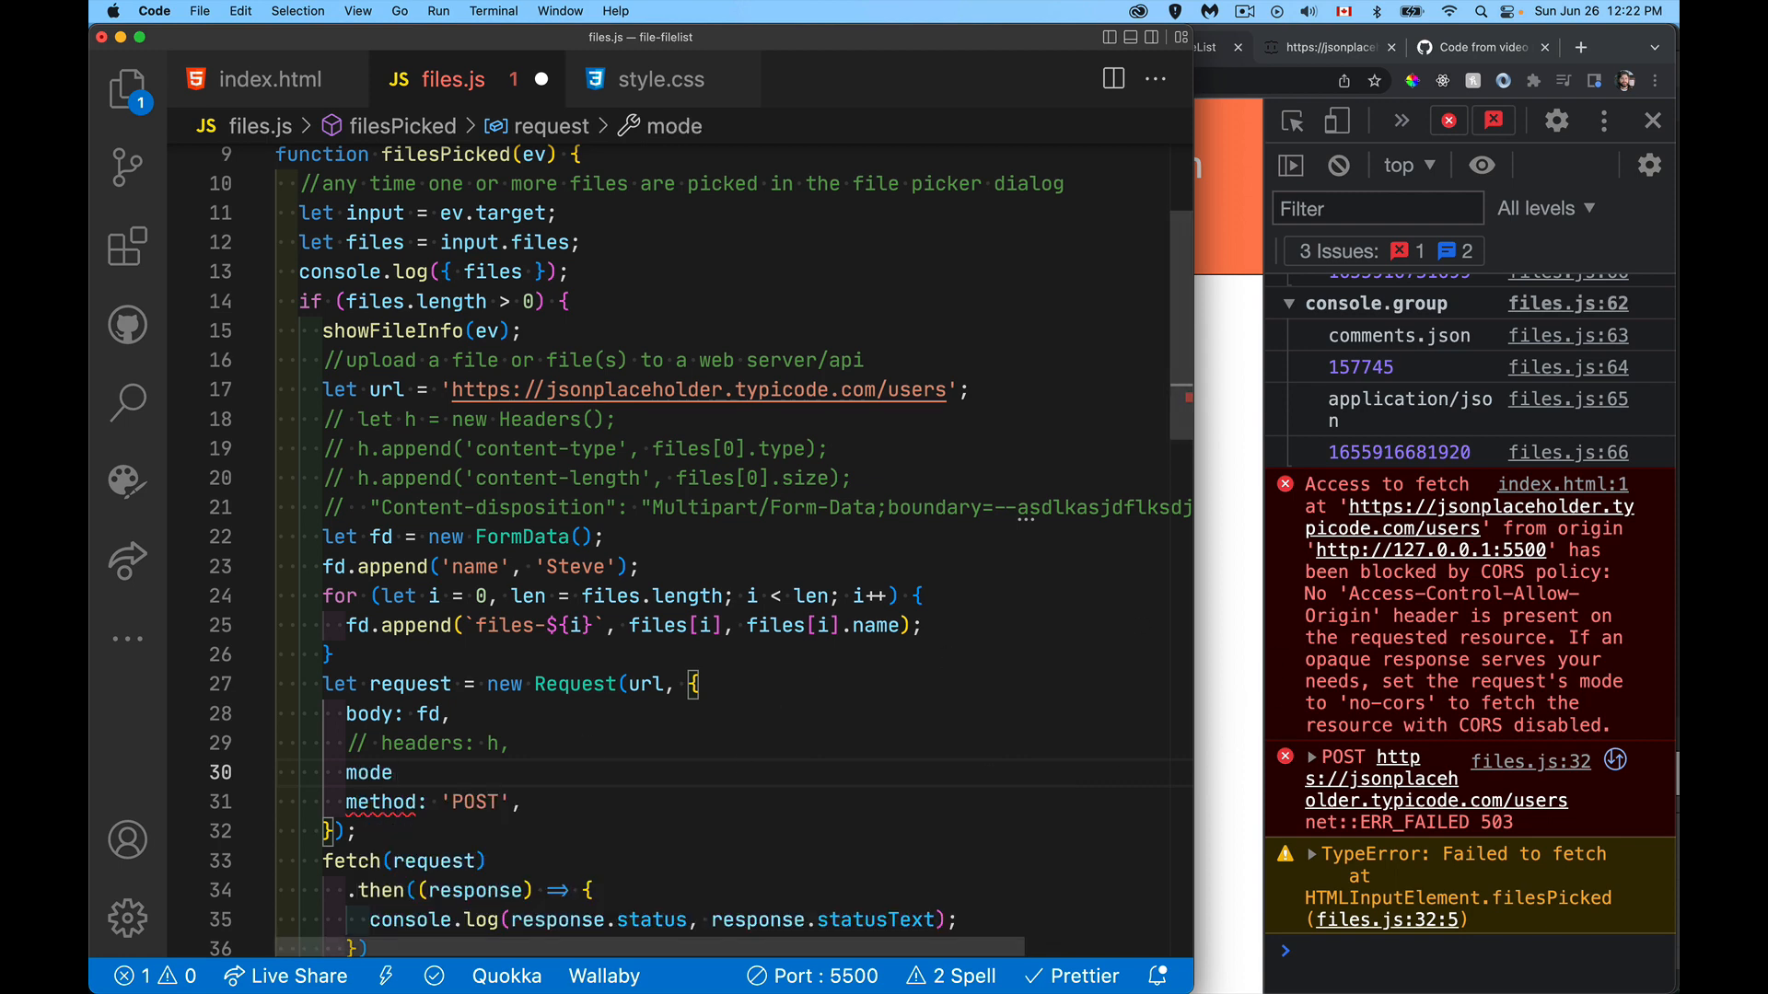
{"action": "type", "text": "'no-cors',"}
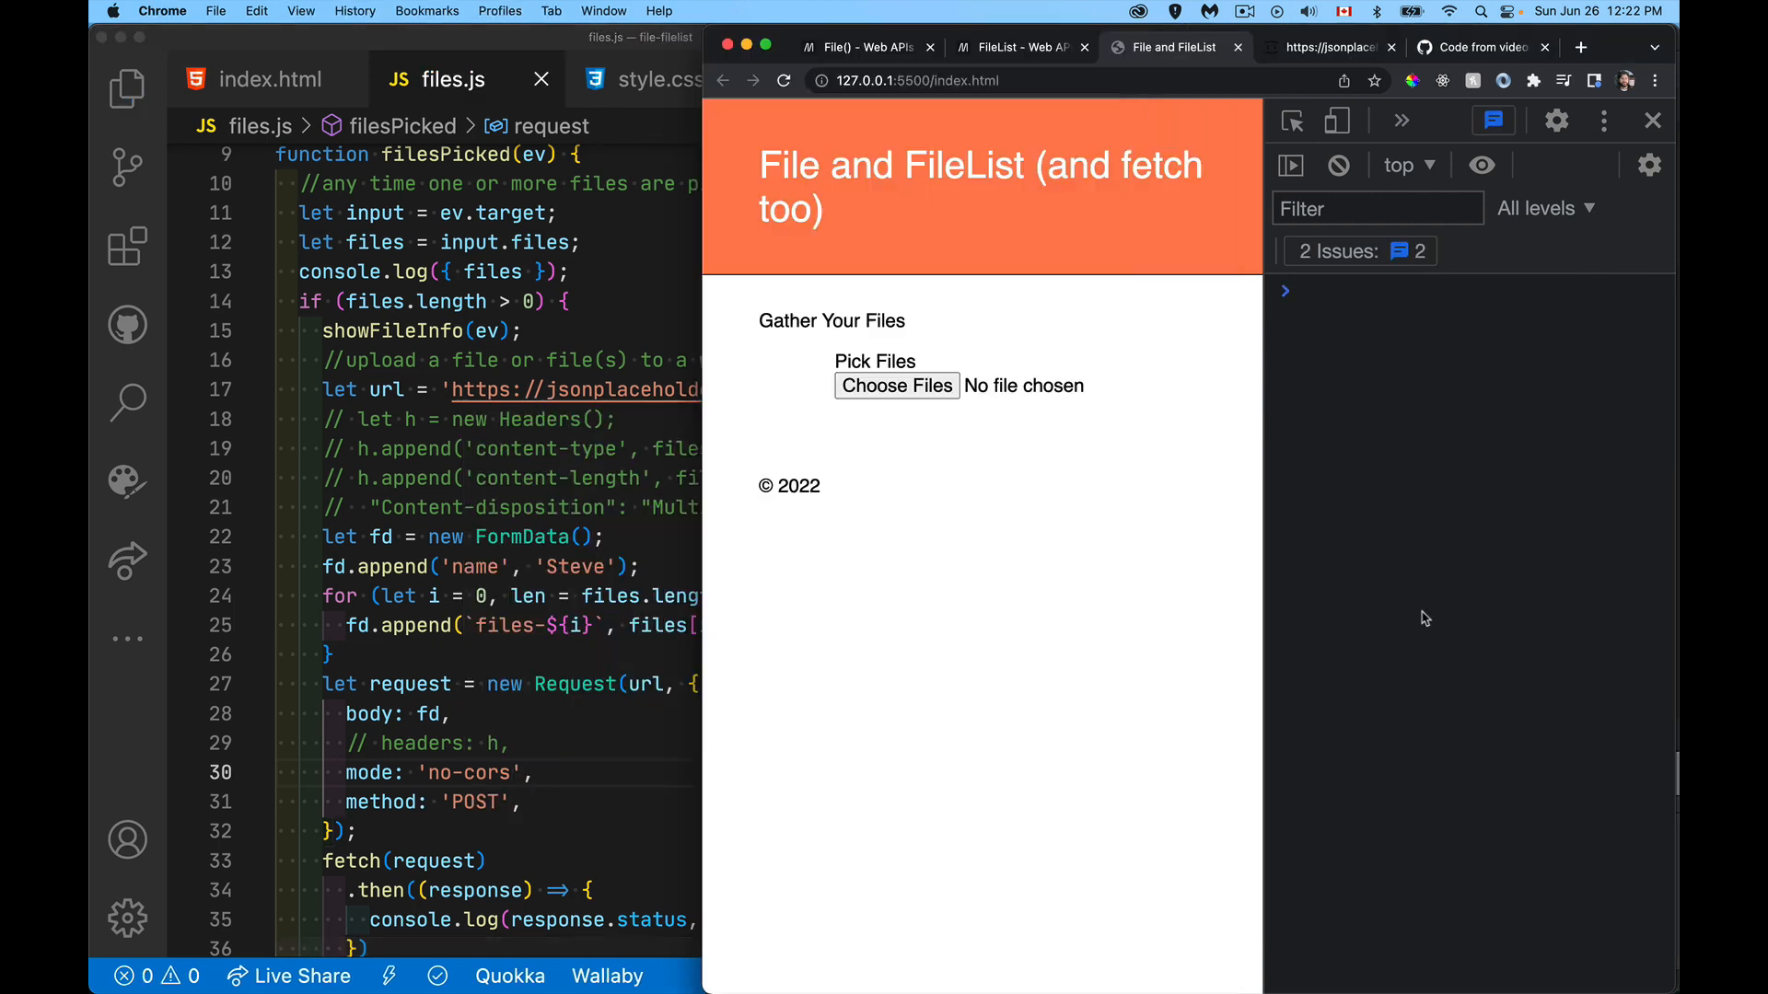
{"action": "mouse_move", "coordinate": [1460, 551]}
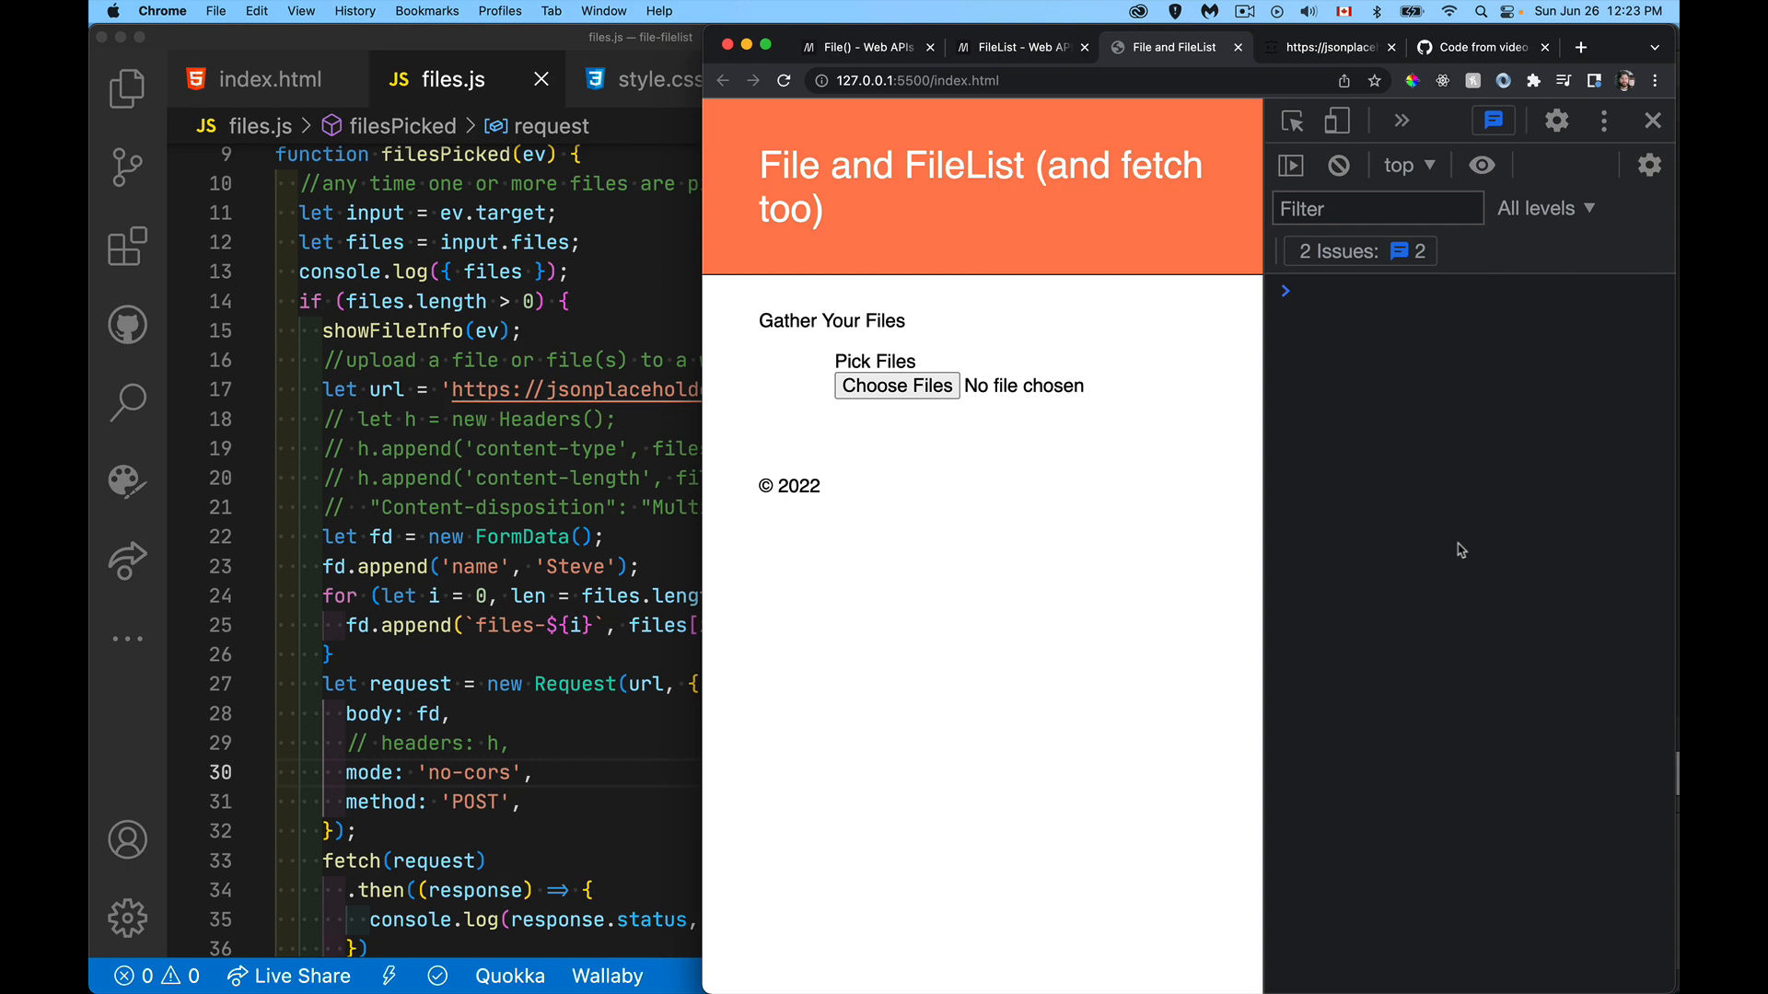
Step: Pick basic.json and comments.json again; the console logs both files and a 503 POST
{"action": "left_click", "coordinate": [896, 385]}
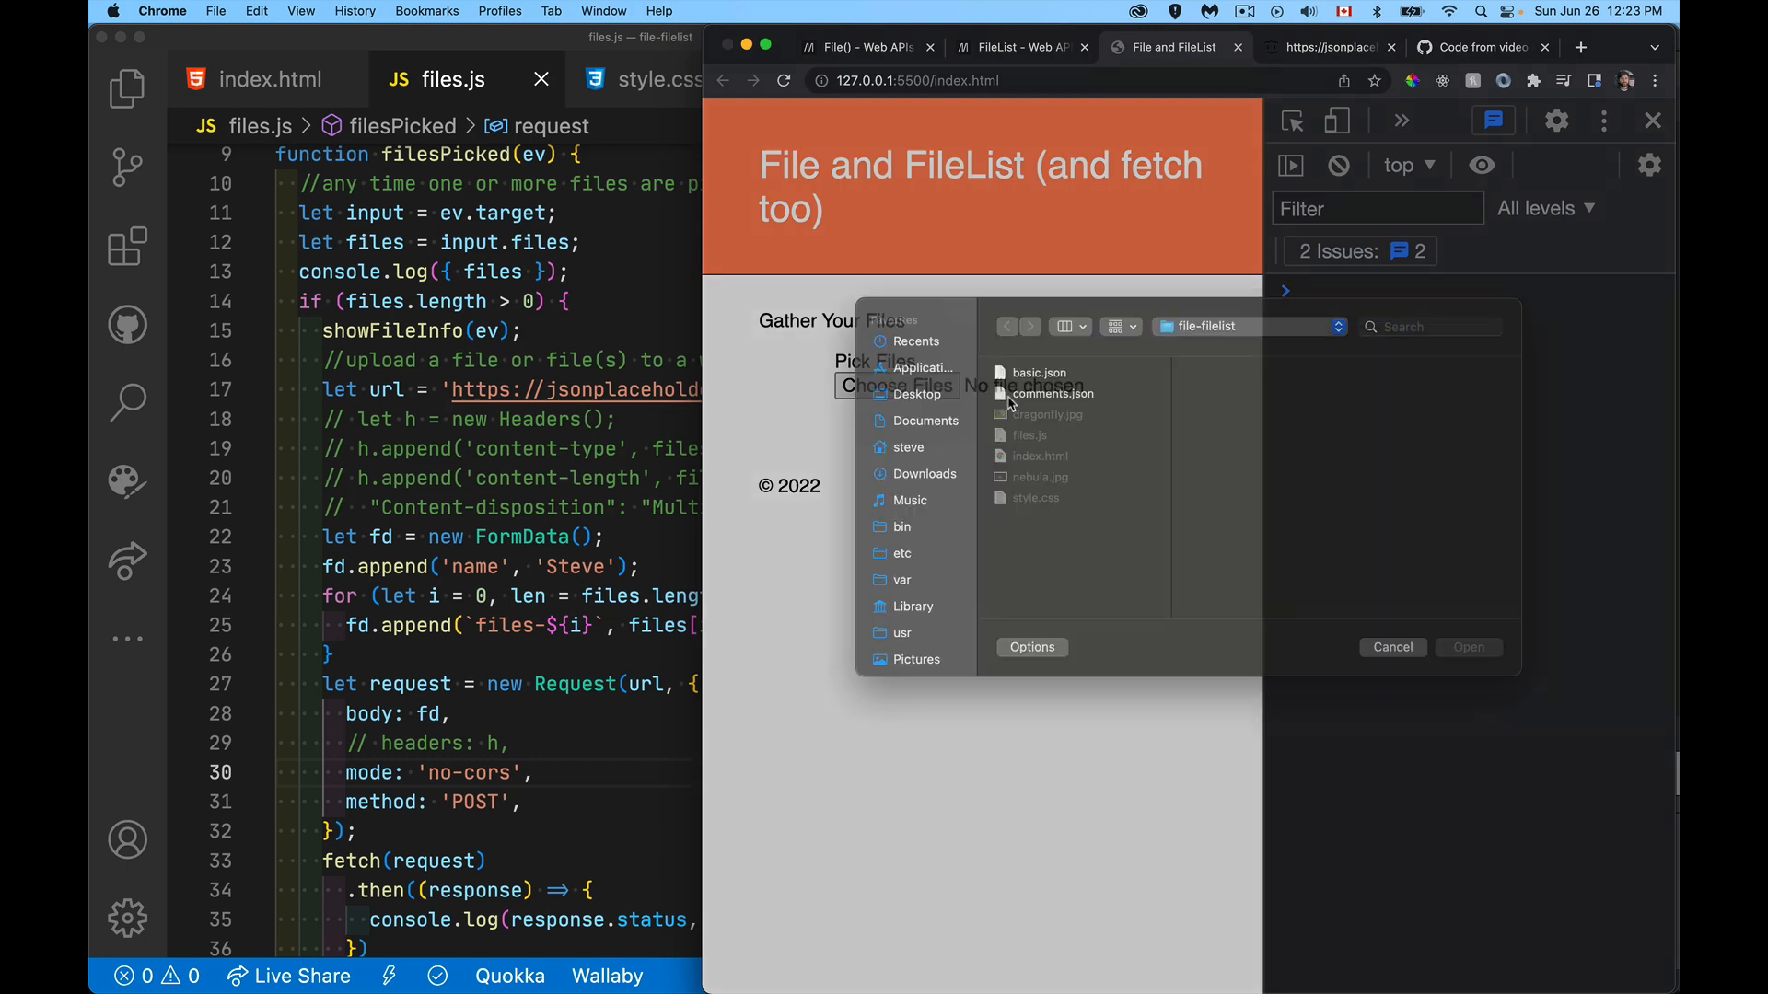
{"action": "left_click", "coordinate": [1052, 416]}
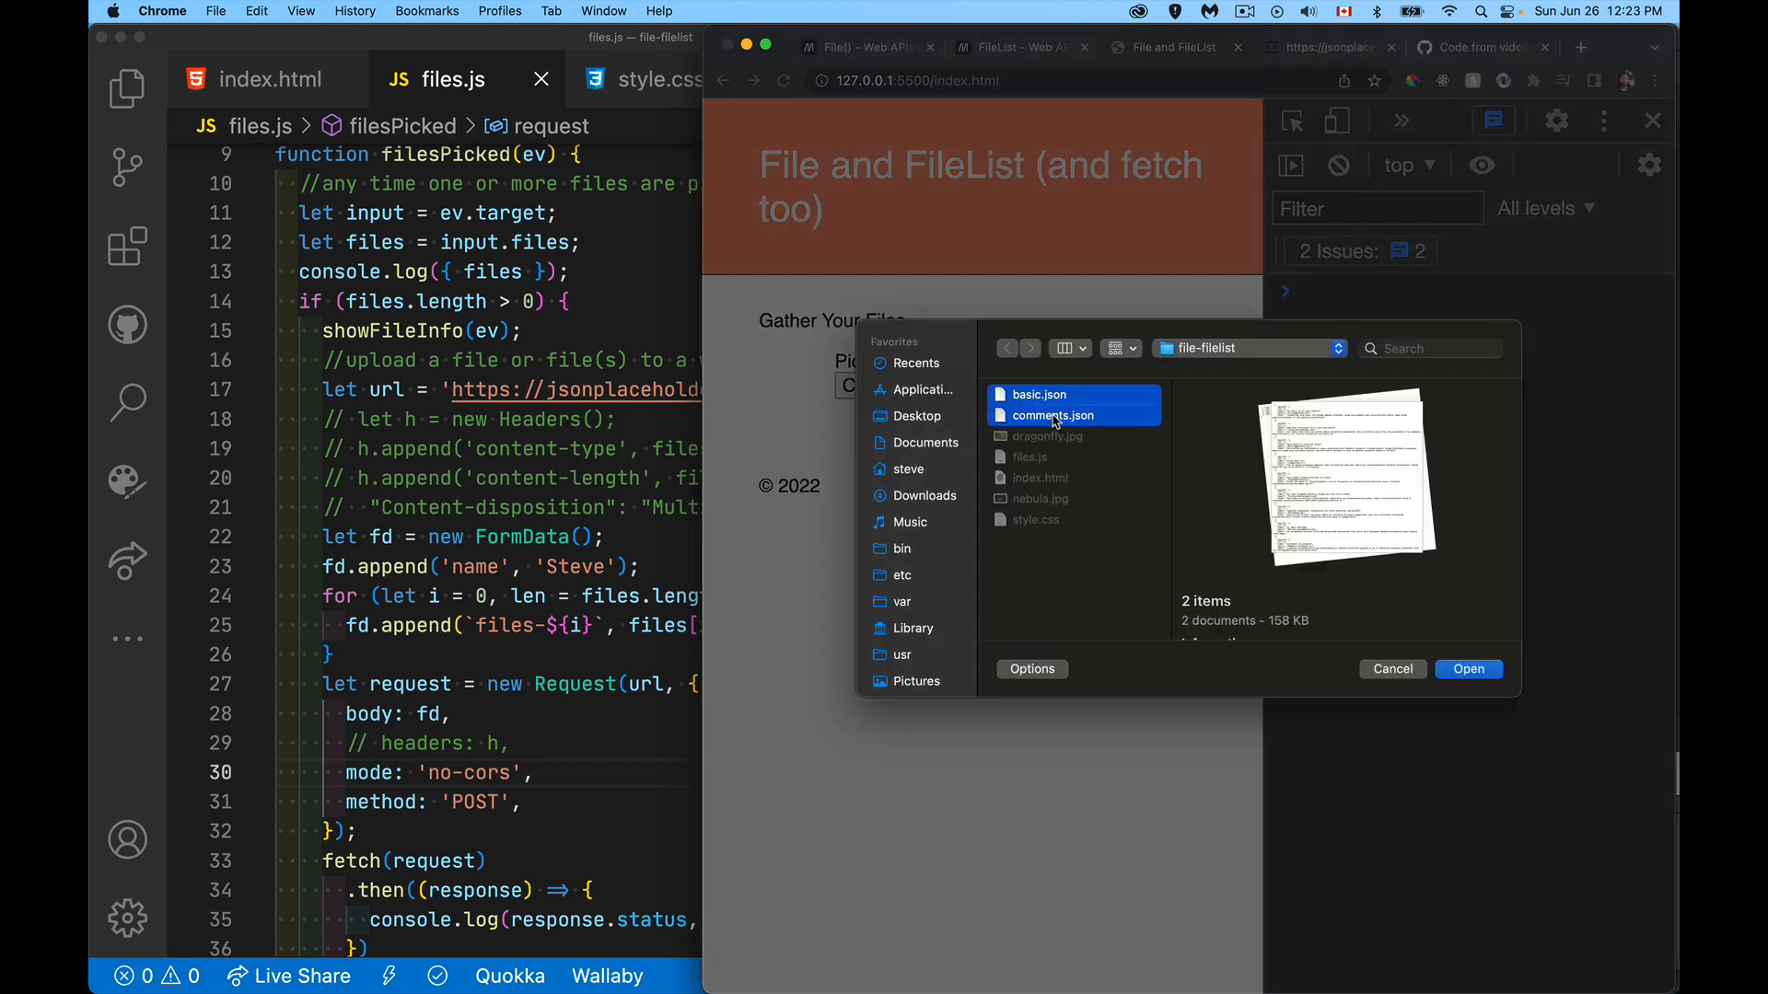
{"action": "left_click", "coordinate": [1467, 669]}
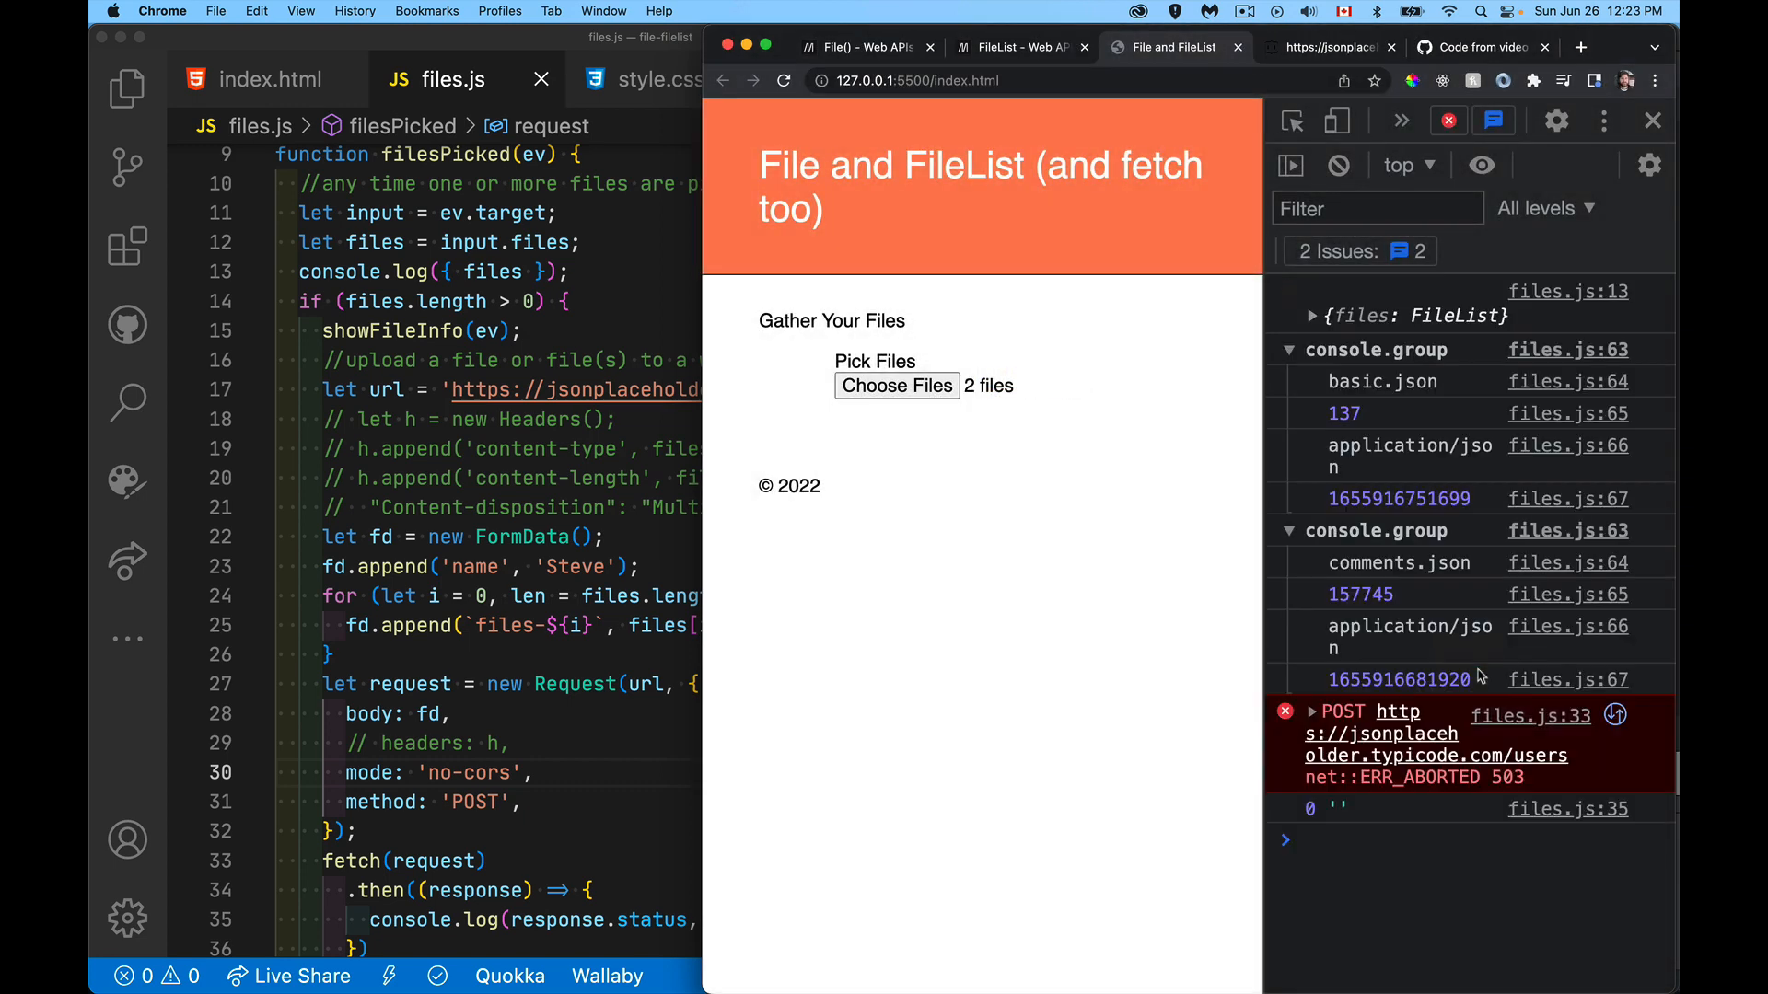
{"action": "mouse_move", "coordinate": [1422, 813]}
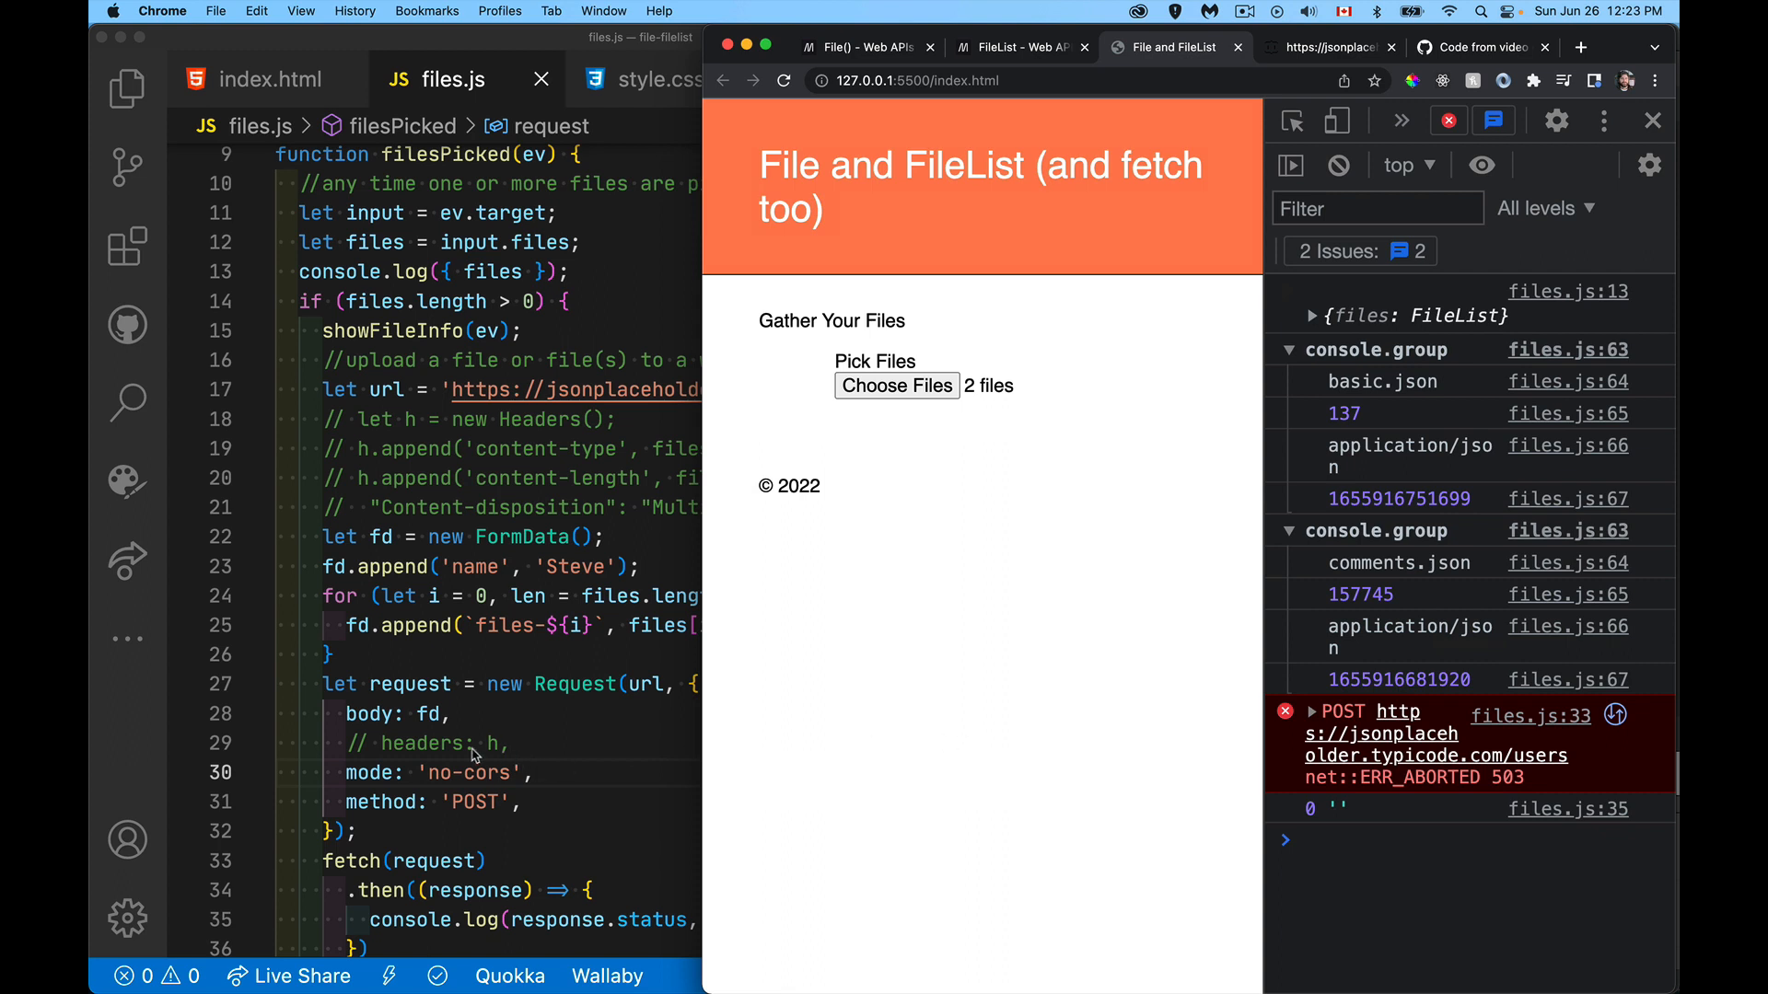
{"action": "mouse_move", "coordinate": [1106, 636]}
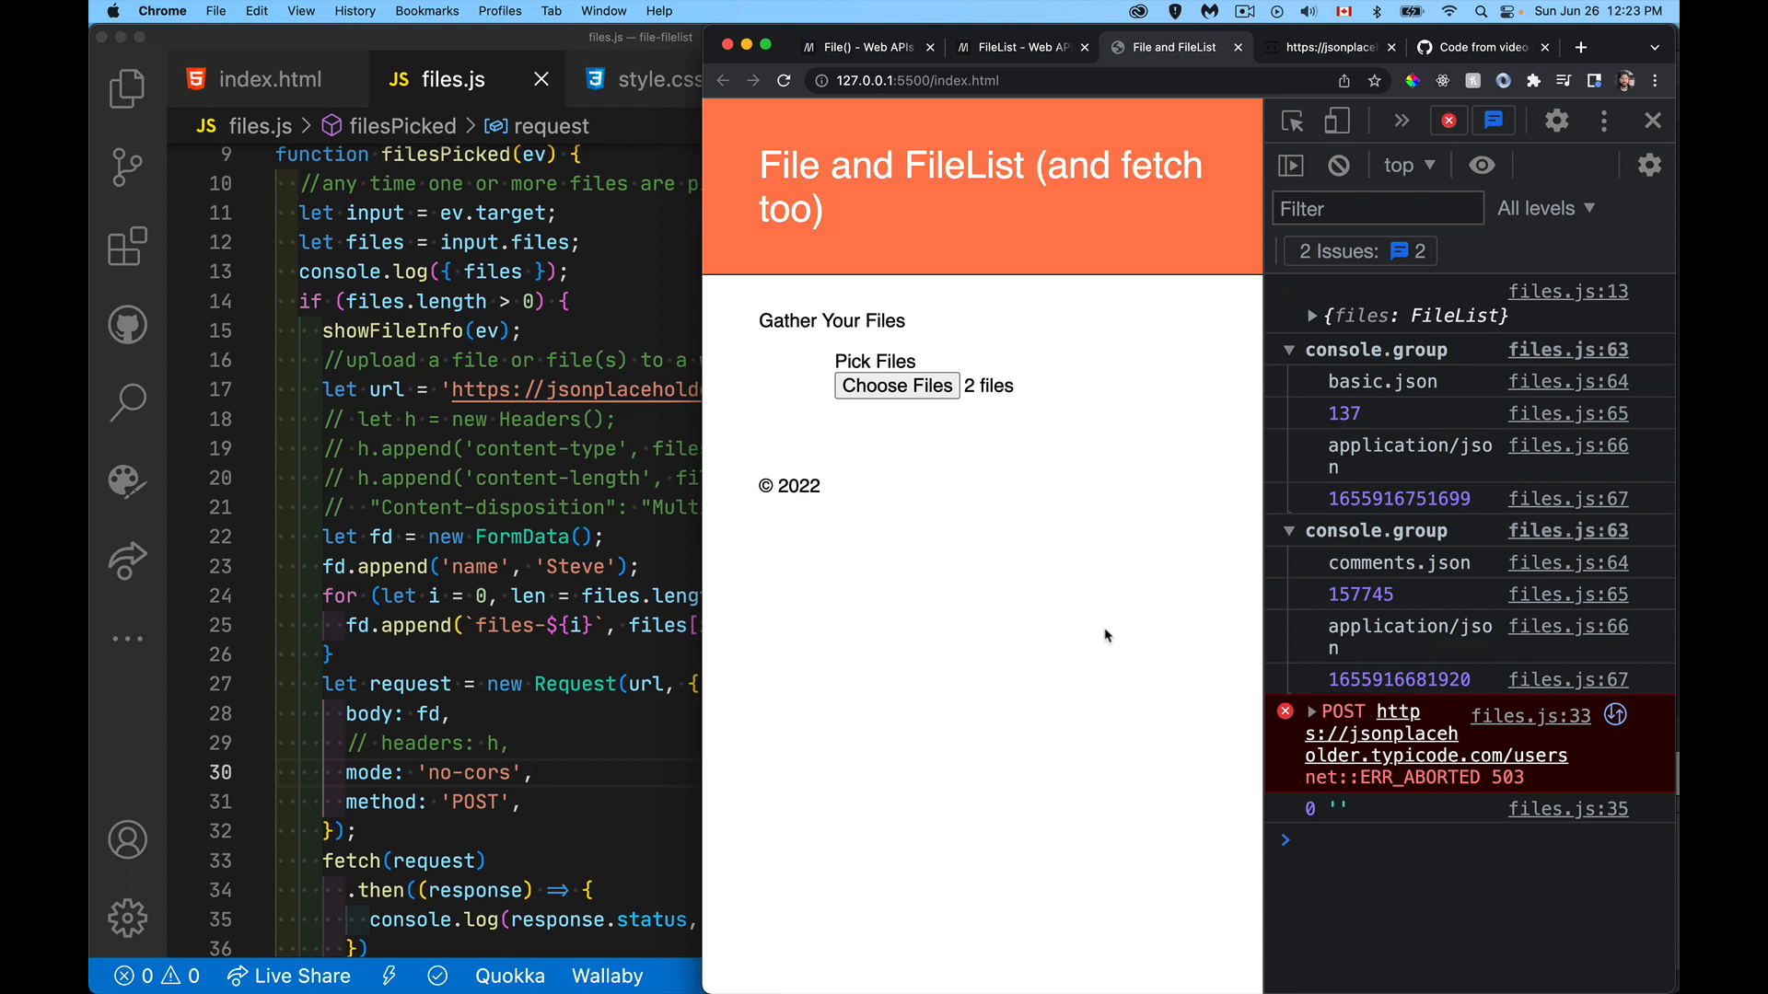
{"action": "mouse_move", "coordinate": [1266, 385]}
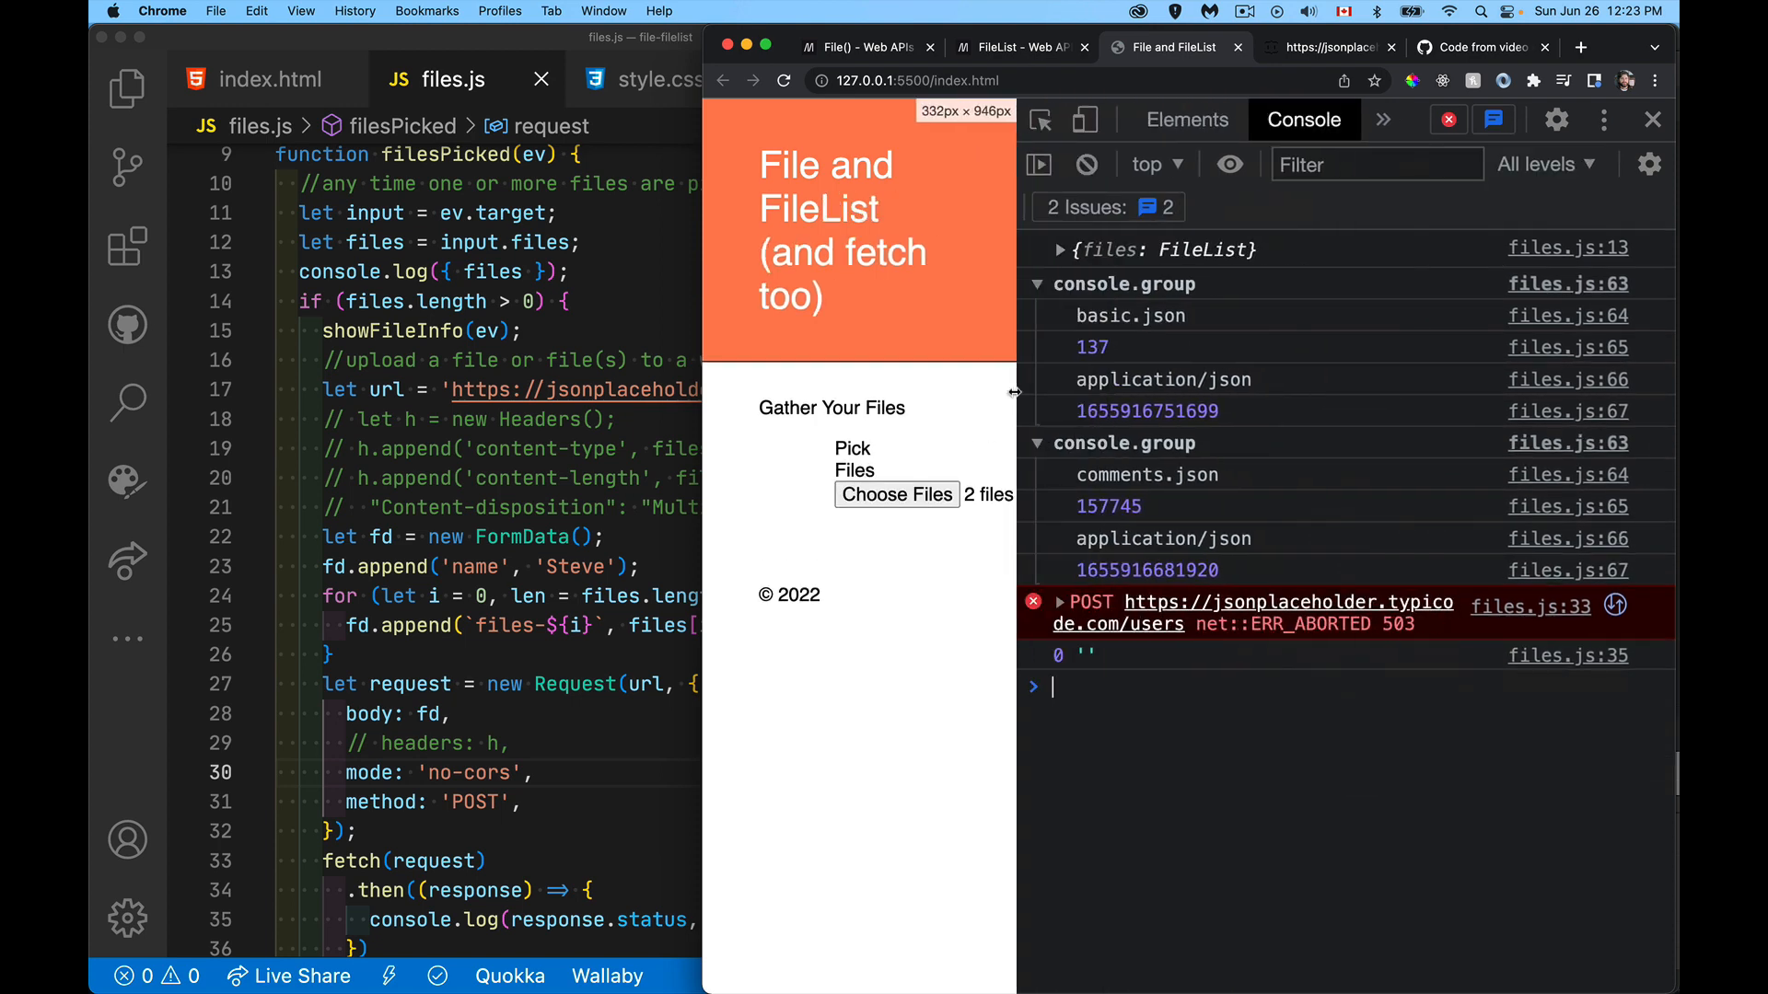
Step: Open the Network panel and inspect the failed users POST headers and form data
{"action": "left_click", "coordinate": [1381, 118]}
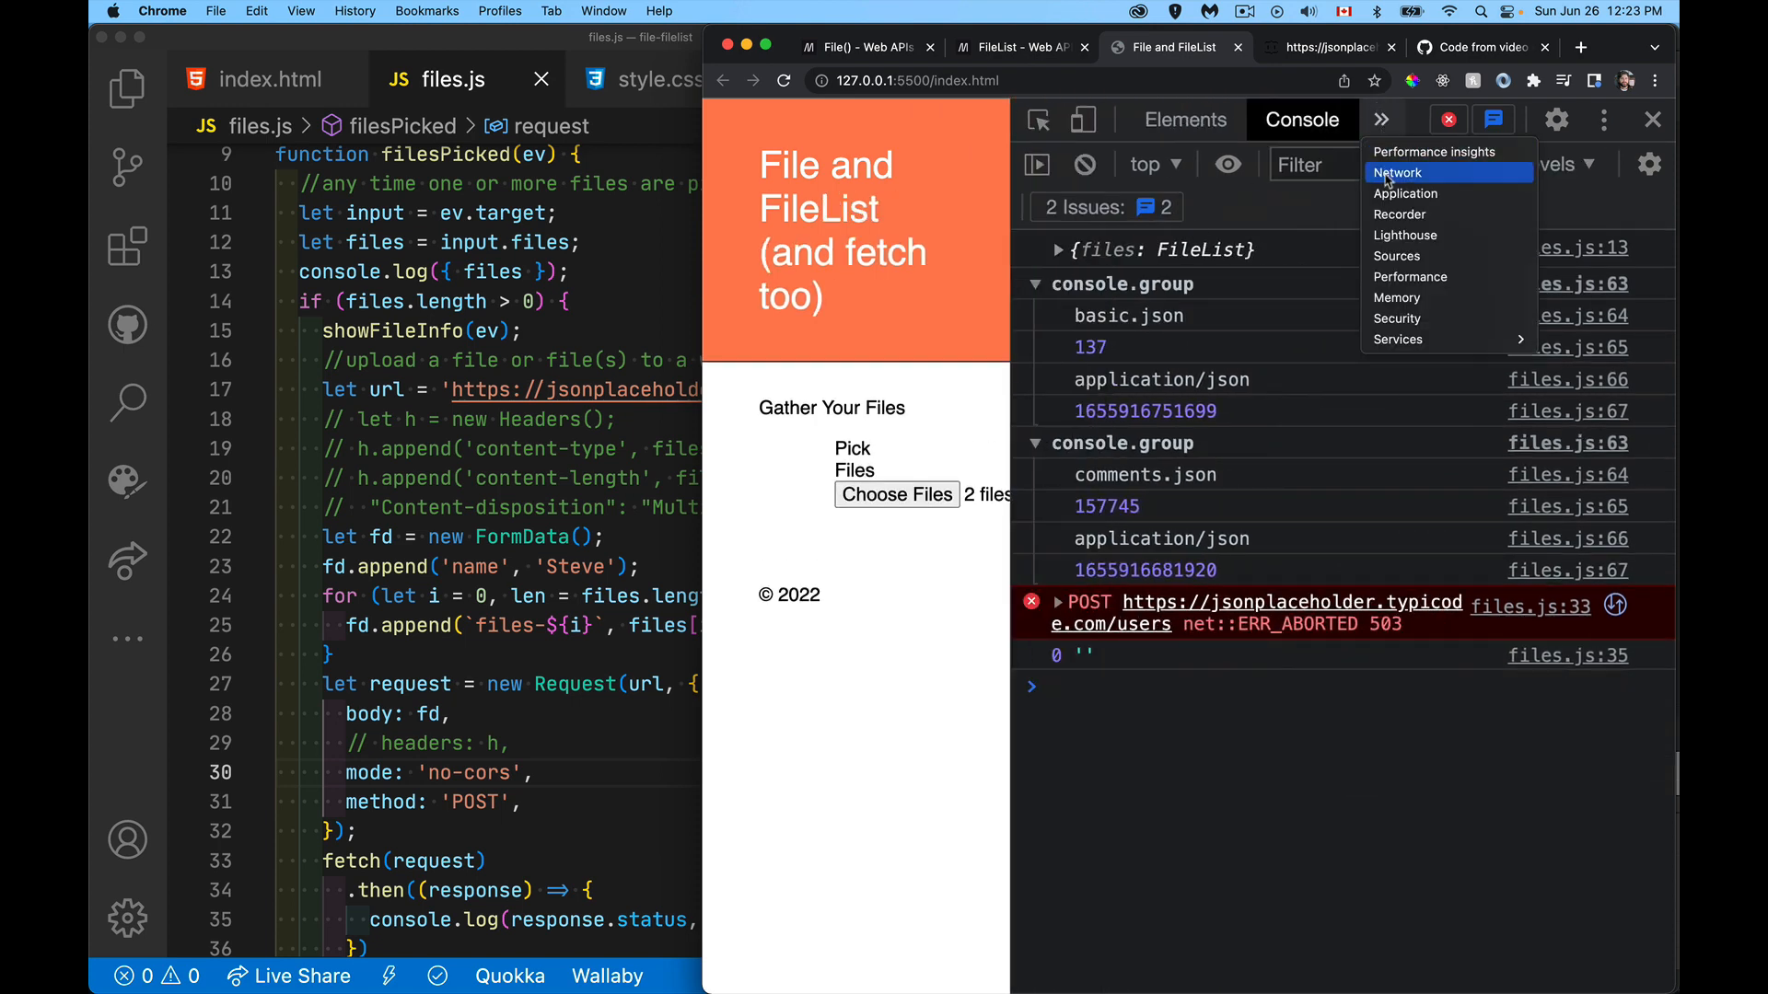
{"action": "left_click", "coordinate": [1397, 171]}
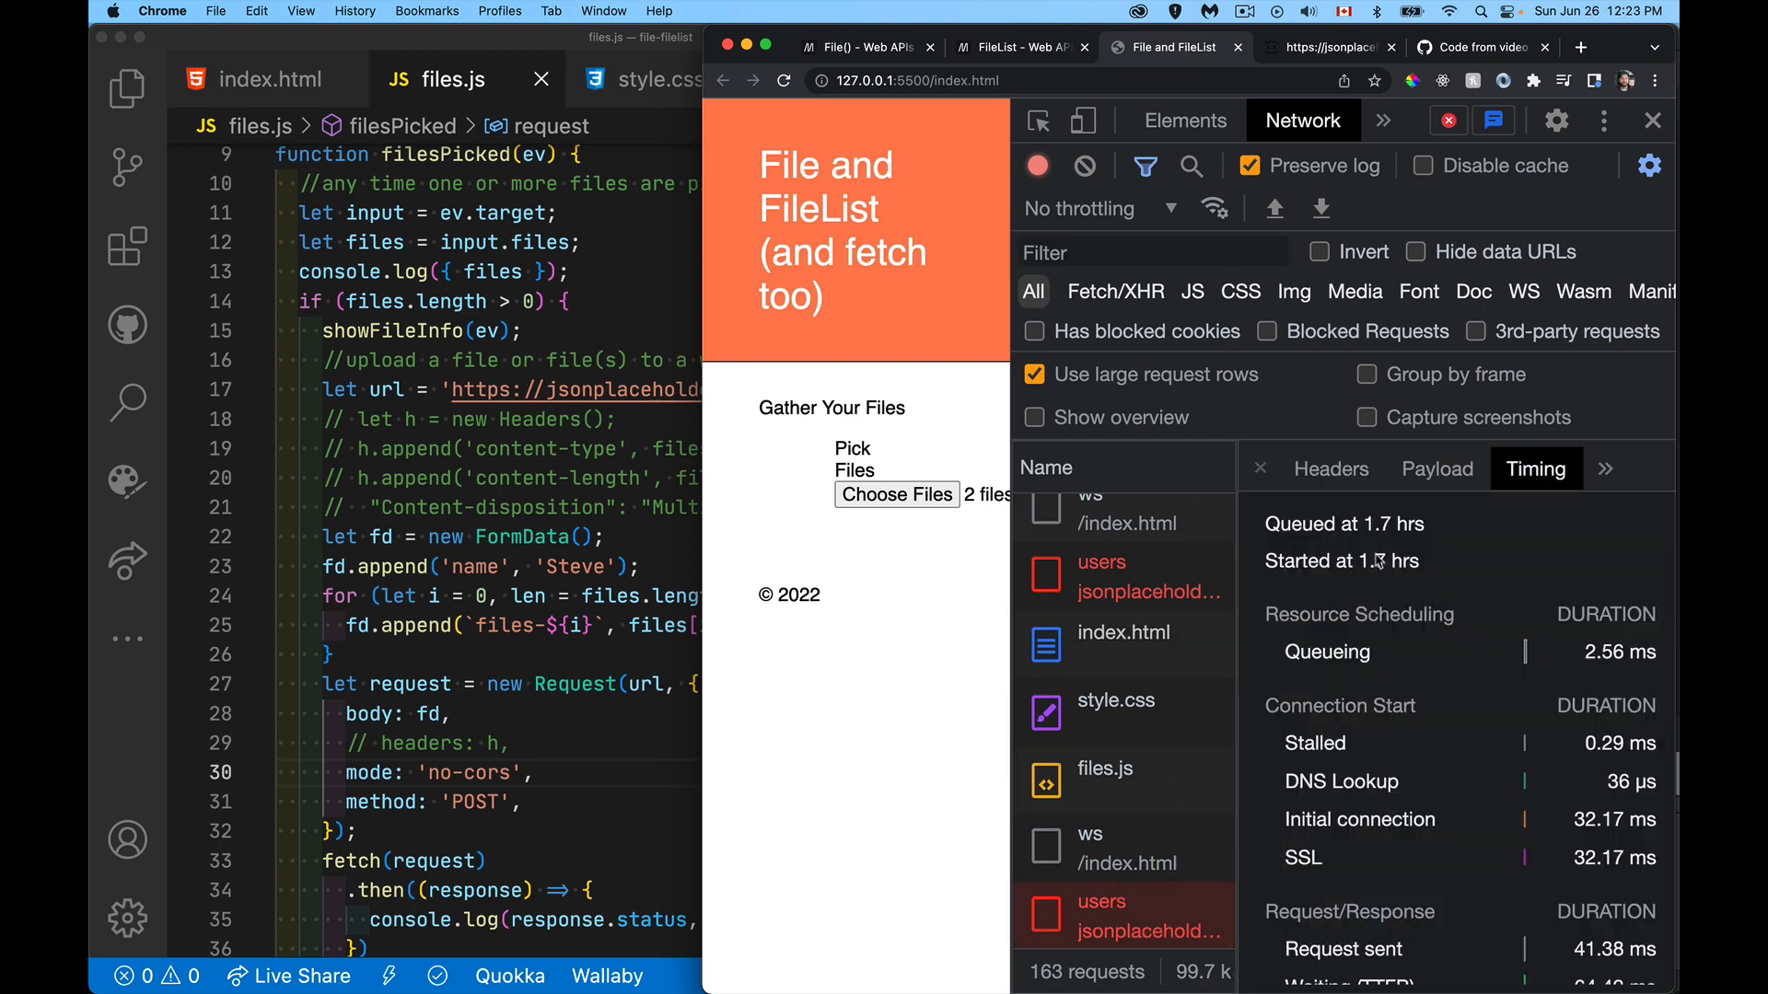
{"action": "left_click", "coordinate": [1331, 468]}
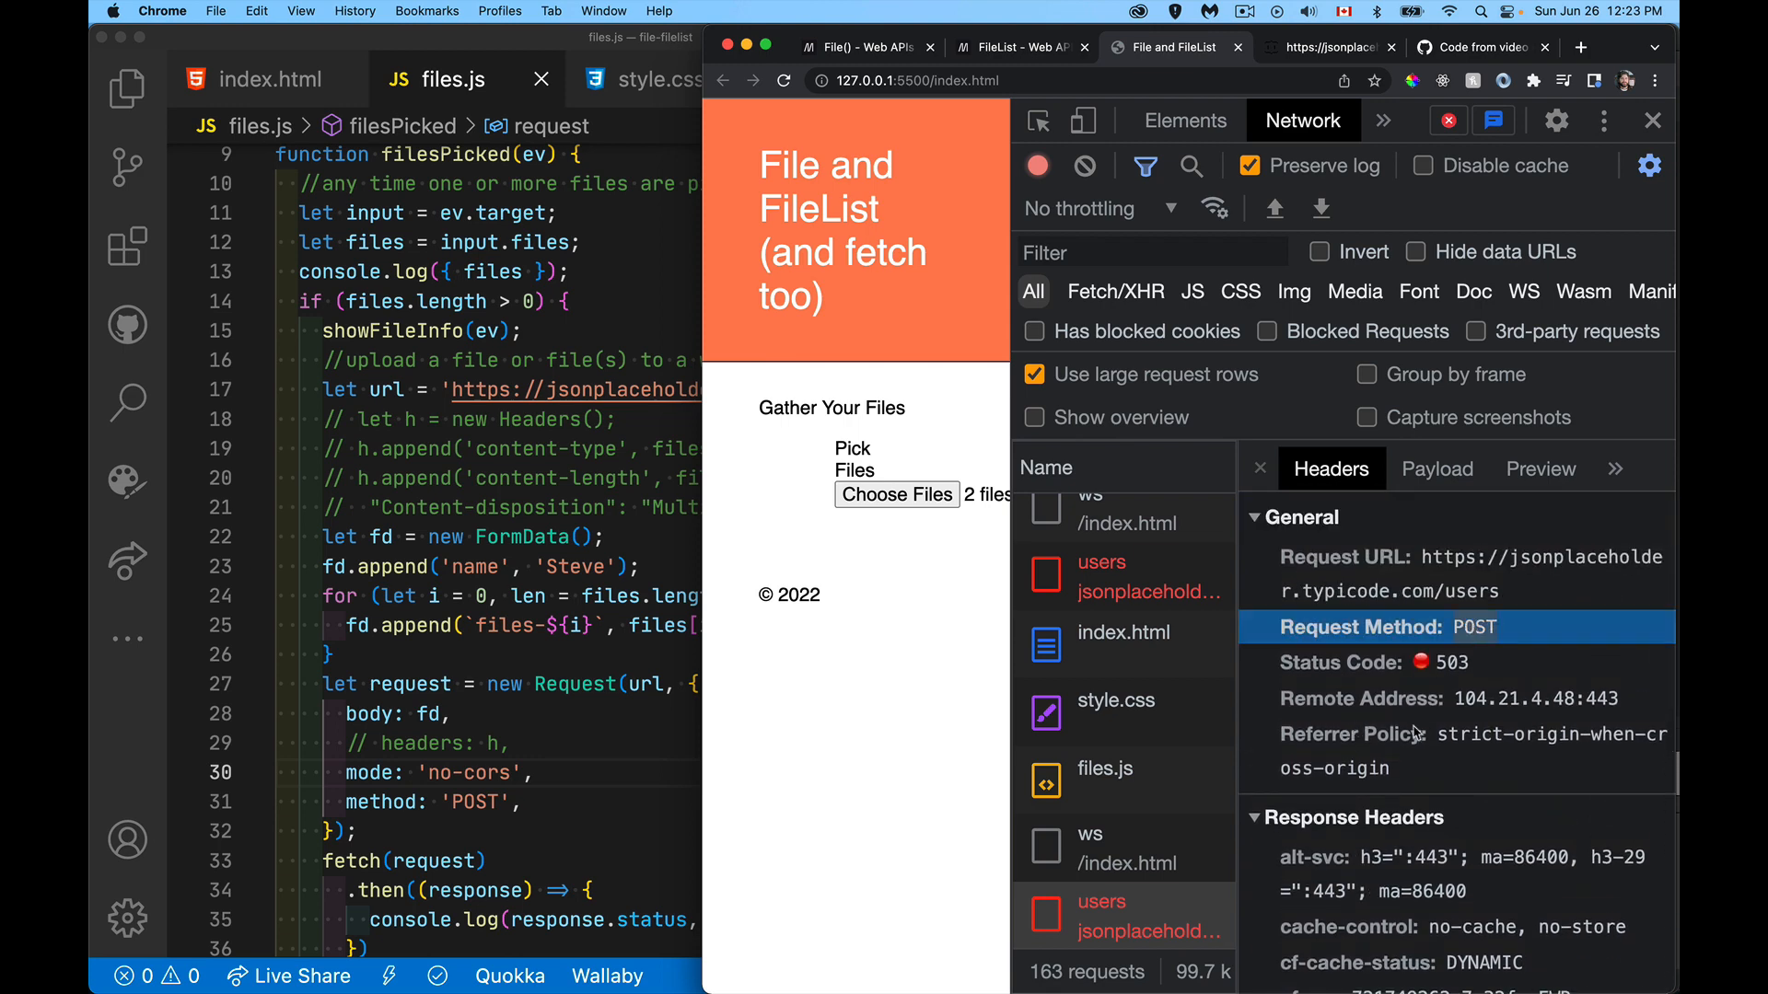
{"action": "scroll", "scroll_direction": "down", "scroll_amount": 3}
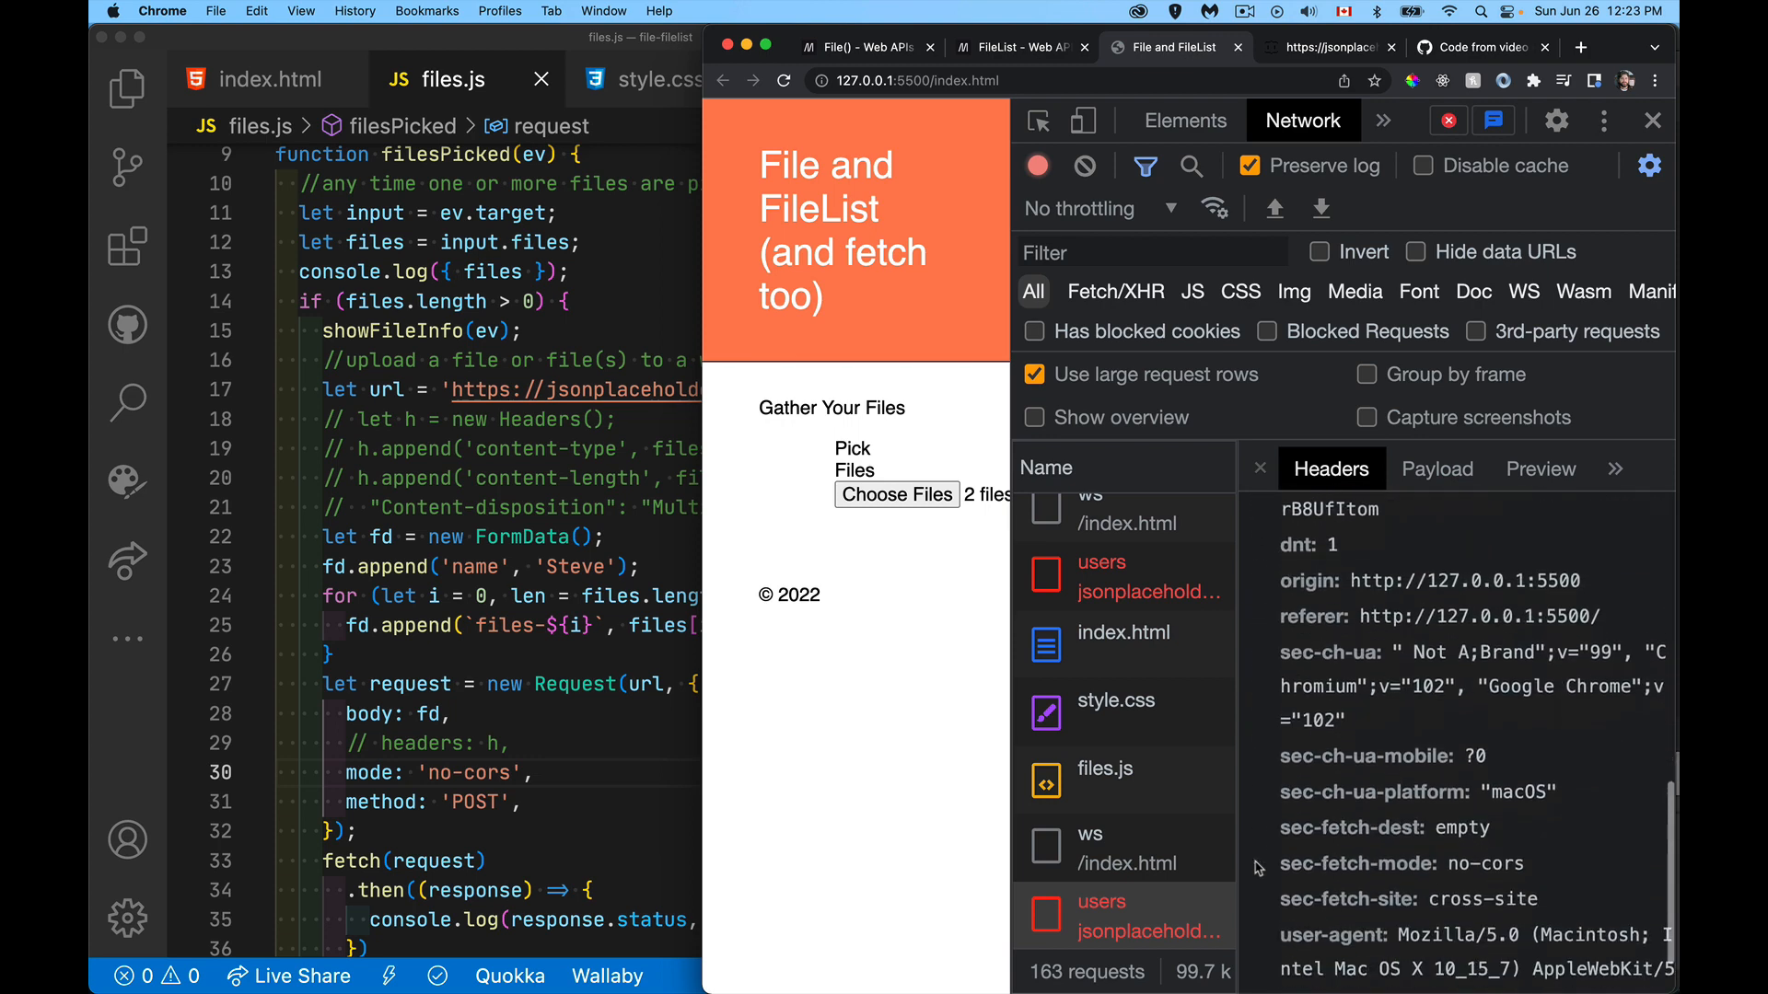
{"action": "left_click", "coordinate": [1436, 468]}
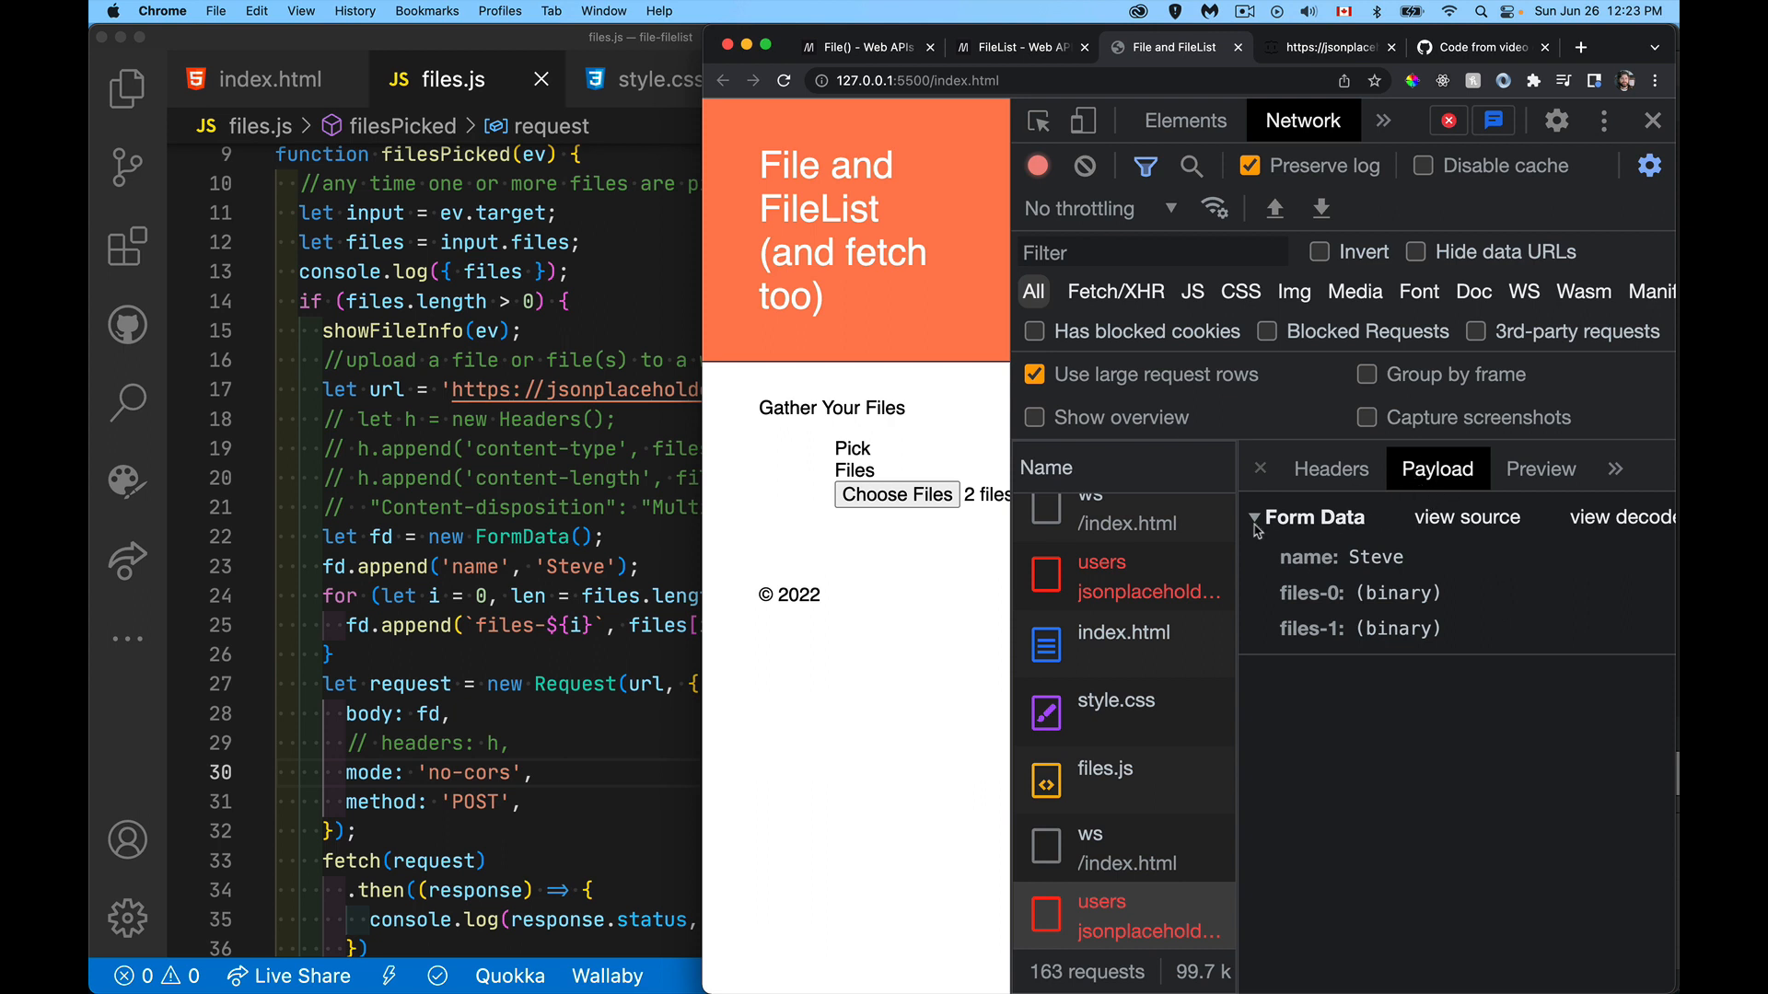
{"action": "mouse_move", "coordinate": [1367, 556]}
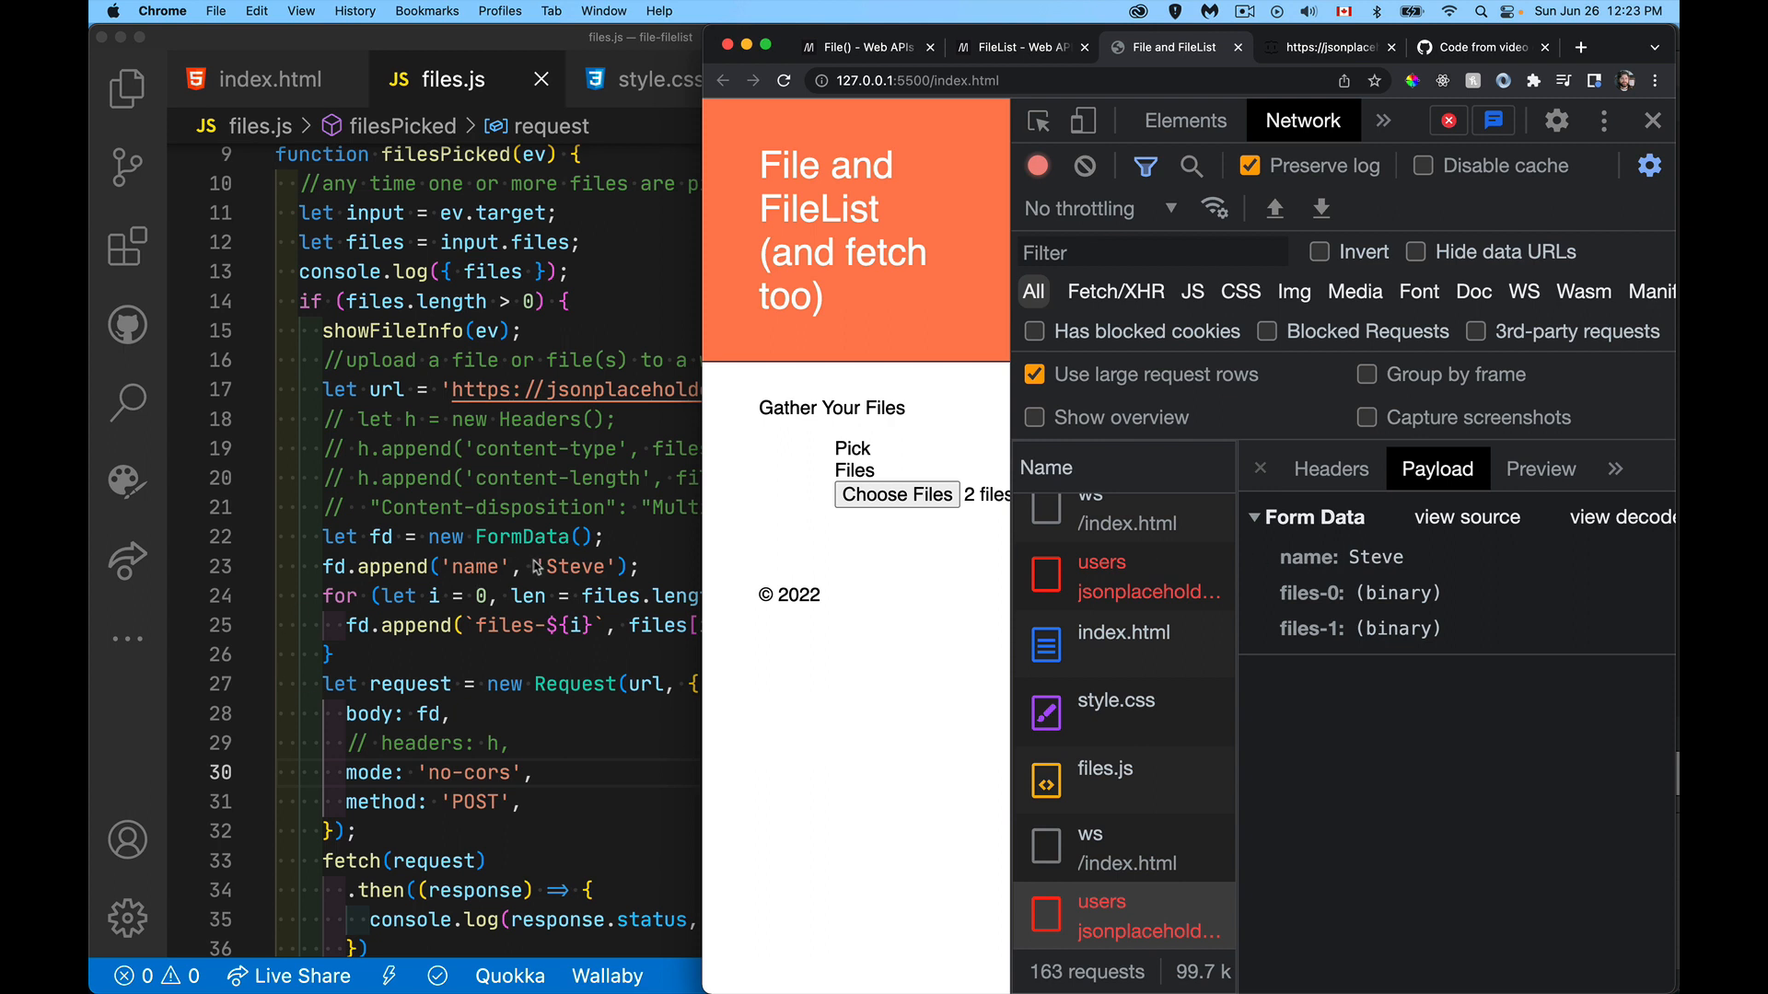
{"action": "mouse_move", "coordinate": [1323, 614]}
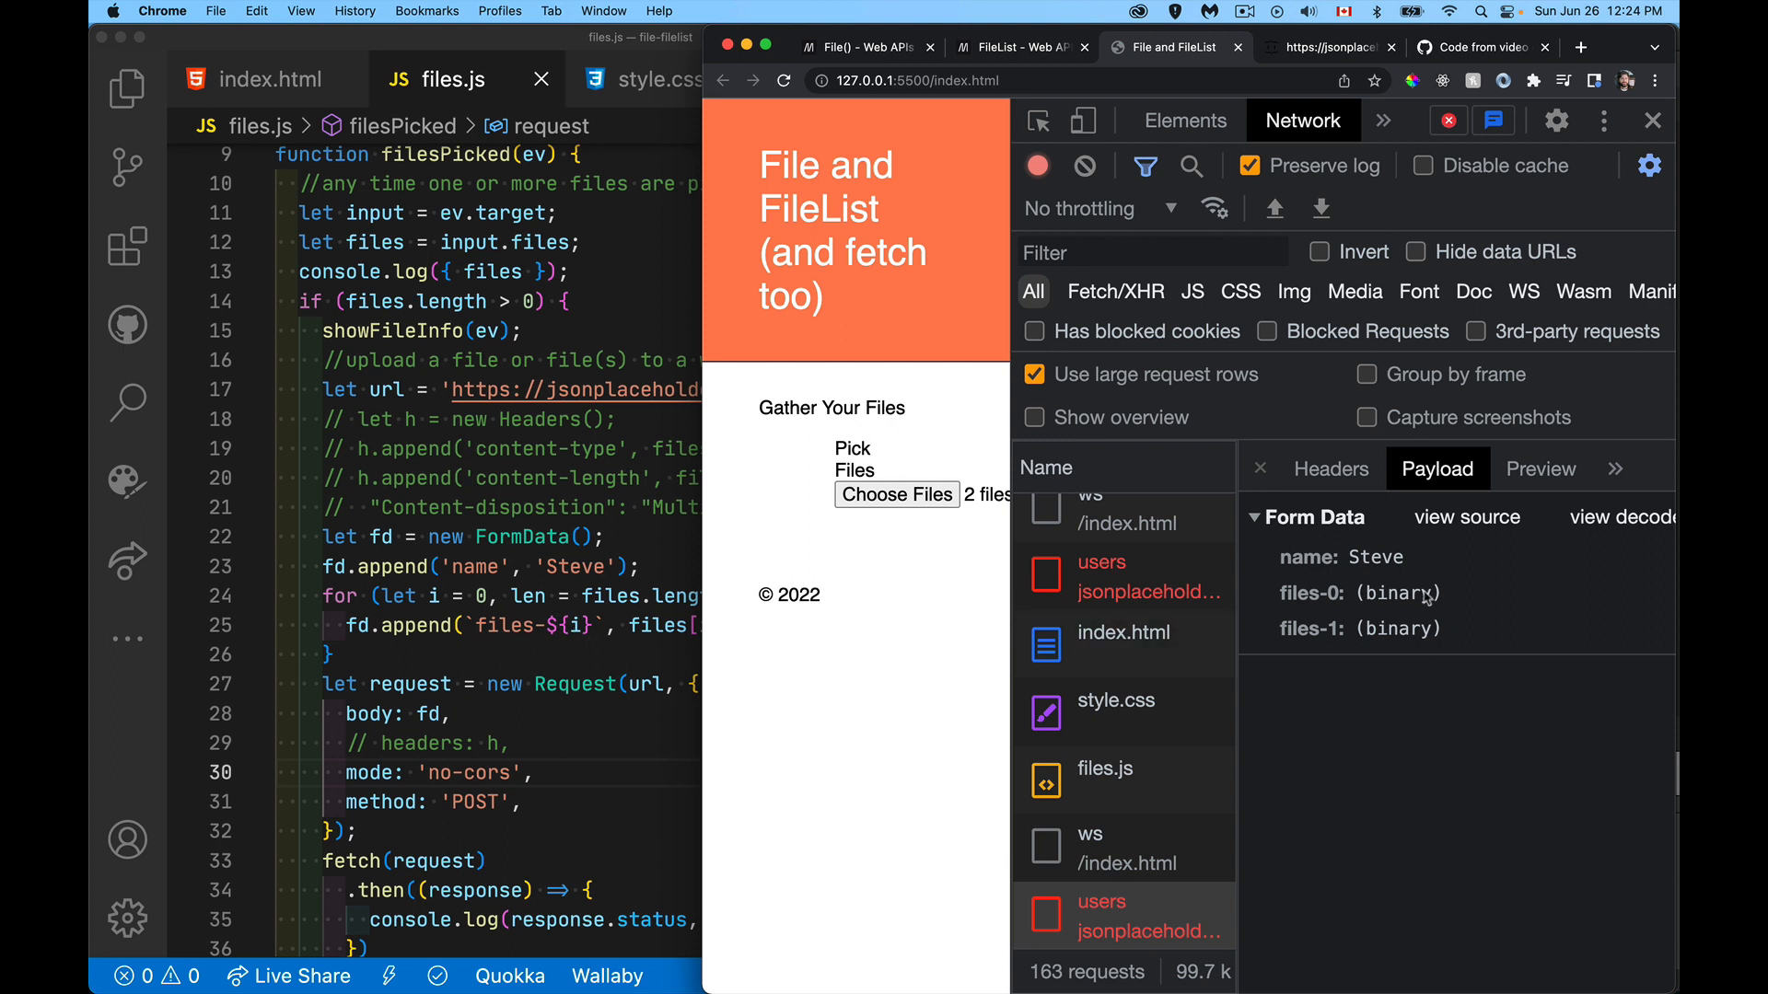
{"action": "mouse_move", "coordinate": [1451, 662]}
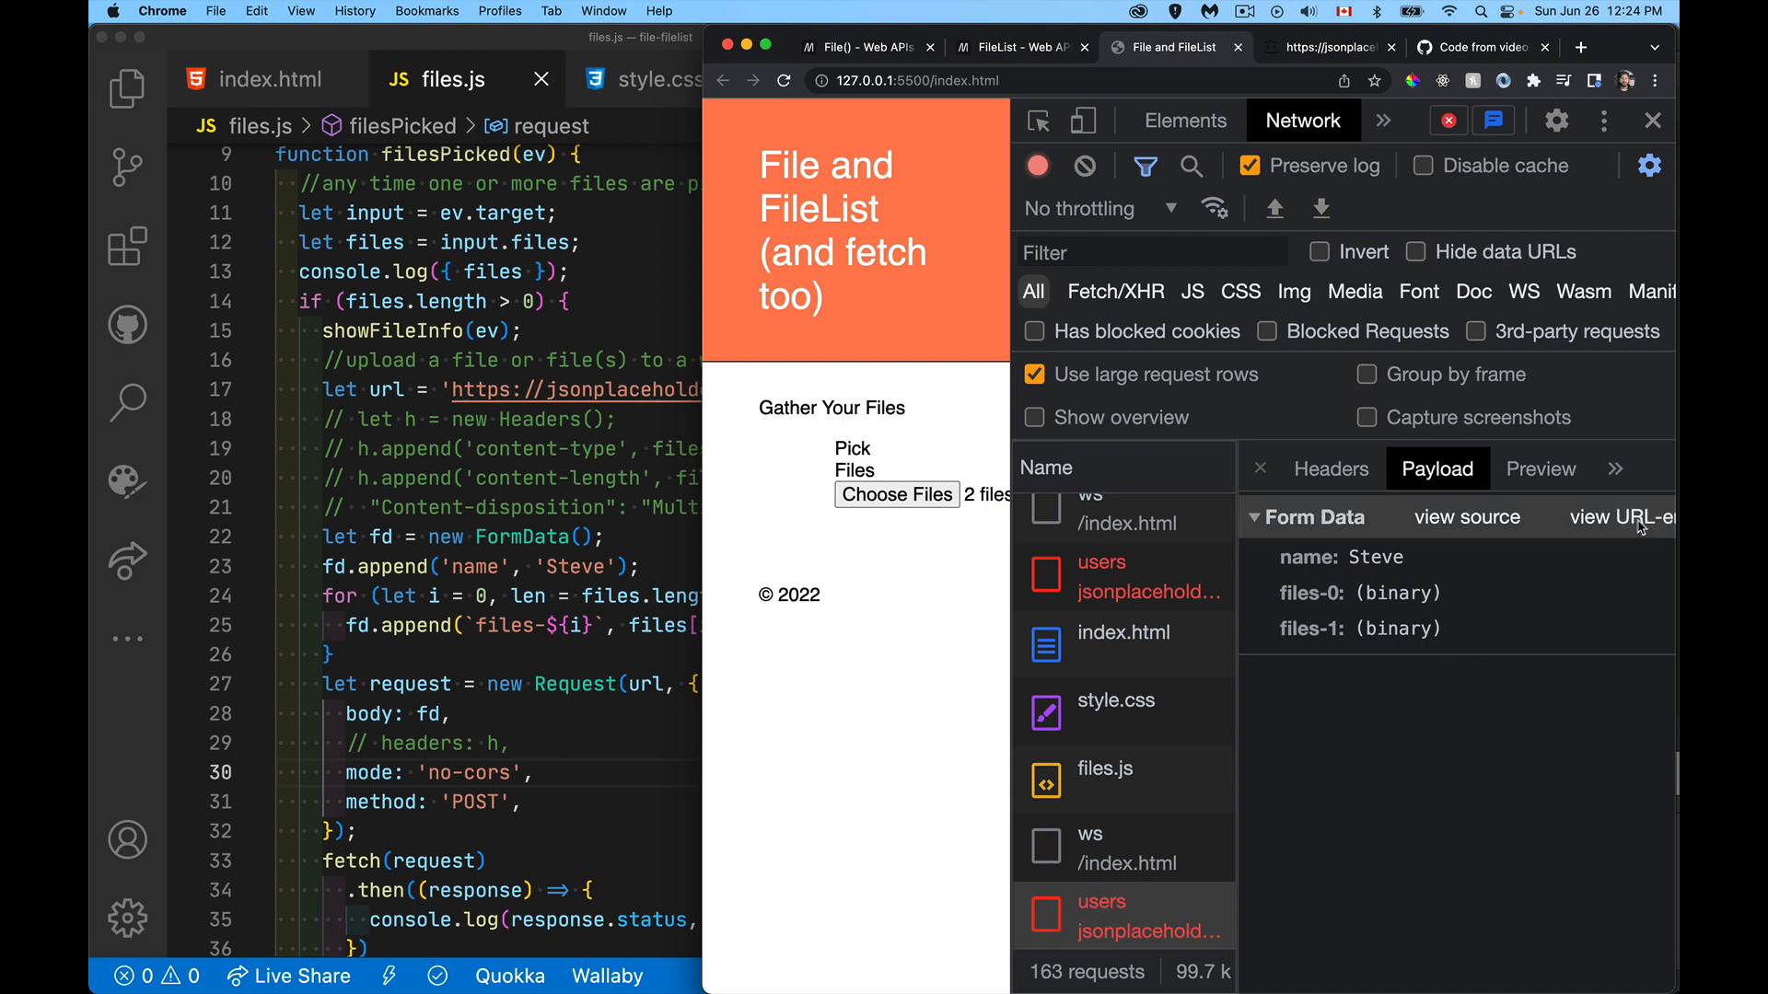
Step: View the raw multipart Form Data source, scrolling through name, files-0 and files-1 parts
{"action": "left_click", "coordinate": [1466, 517]}
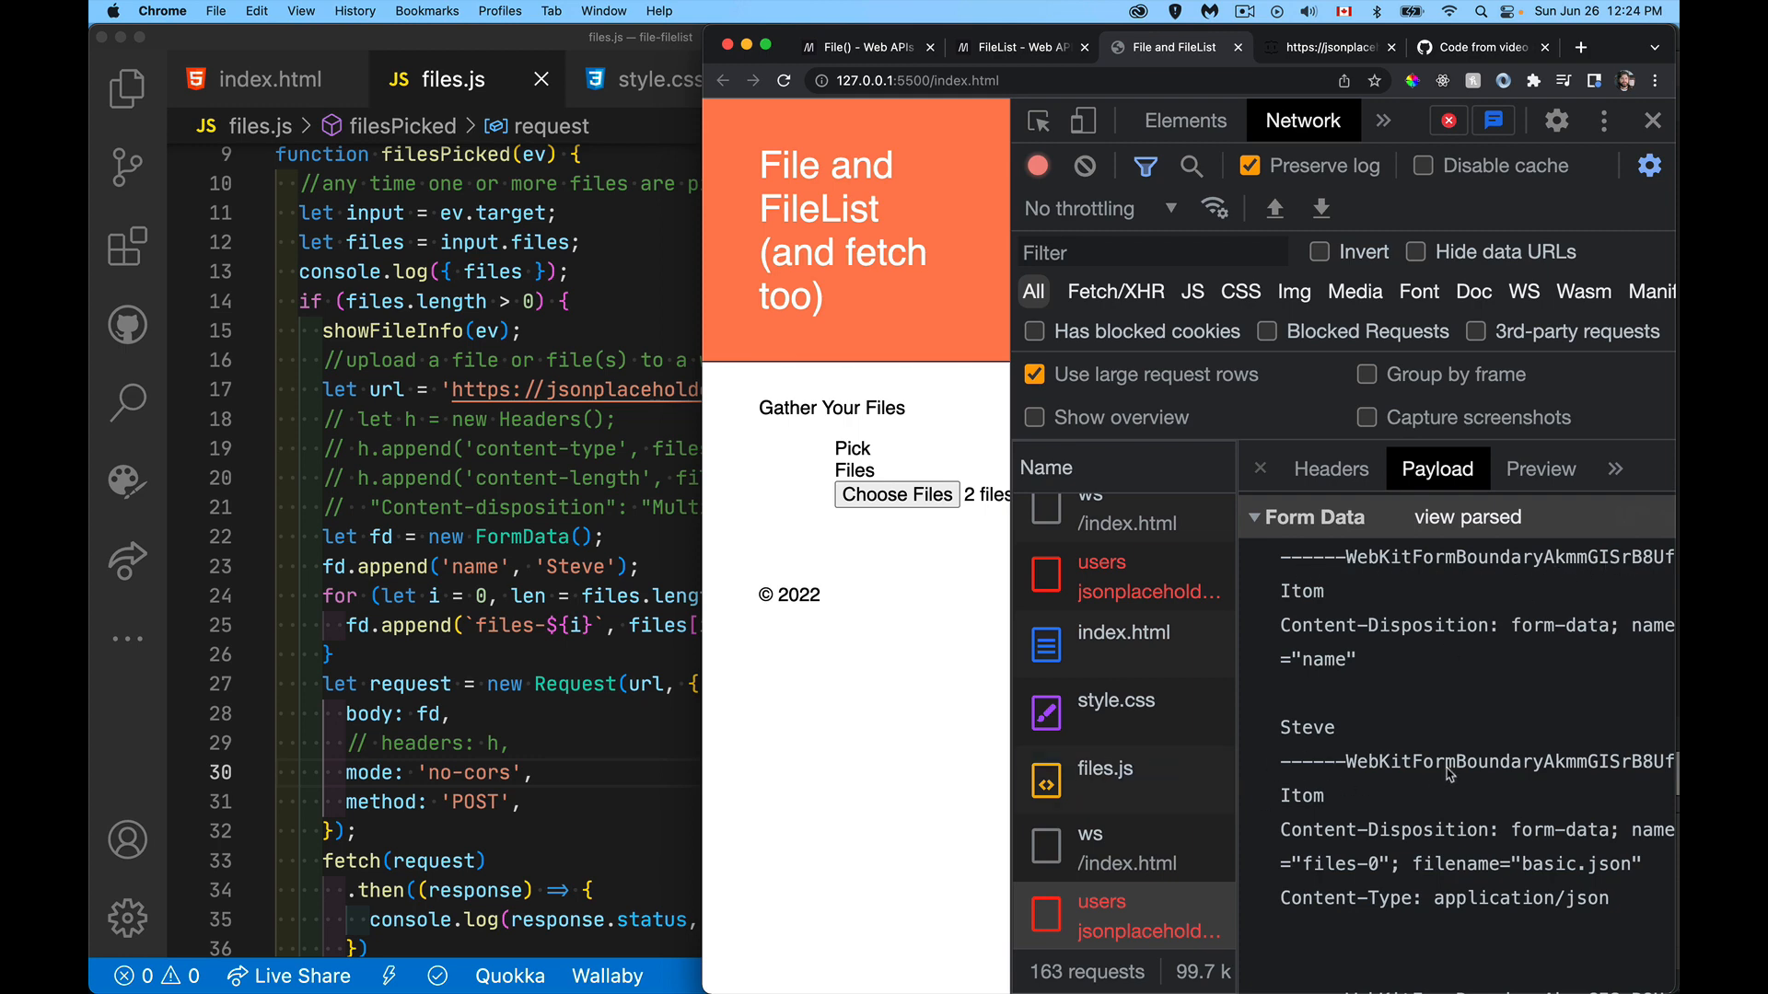
{"action": "mouse_move", "coordinate": [1421, 570]}
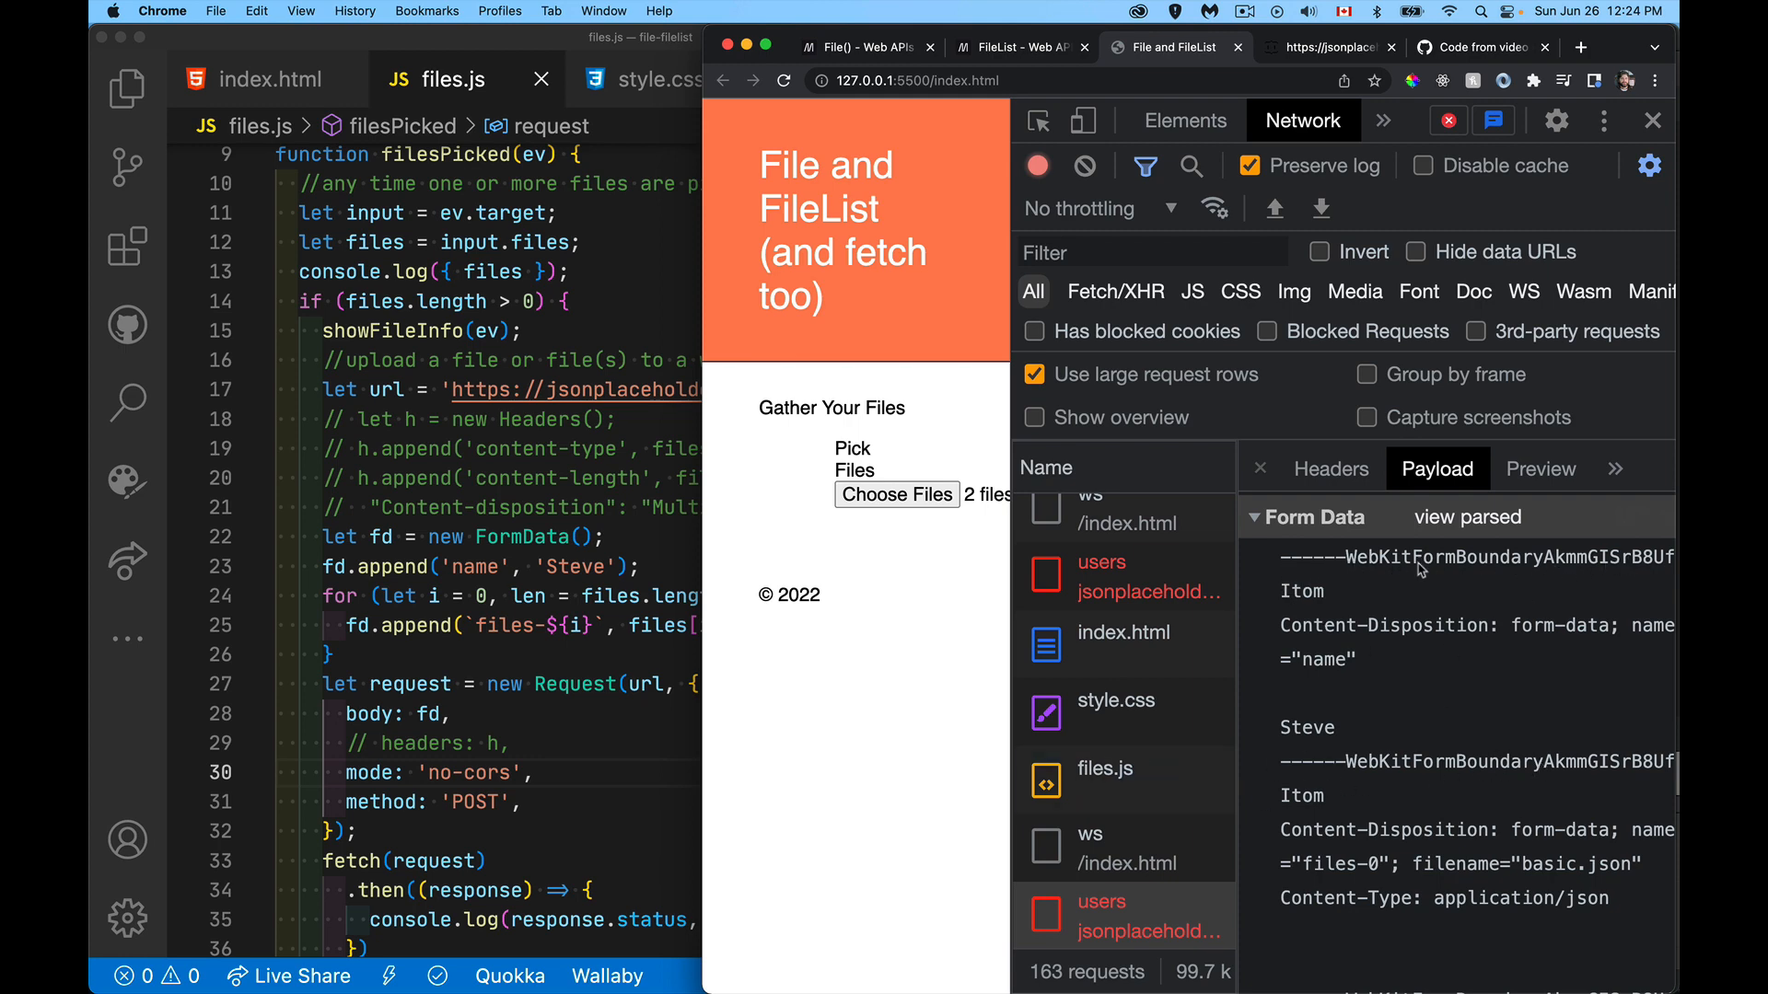
{"action": "mouse_move", "coordinate": [1584, 775]}
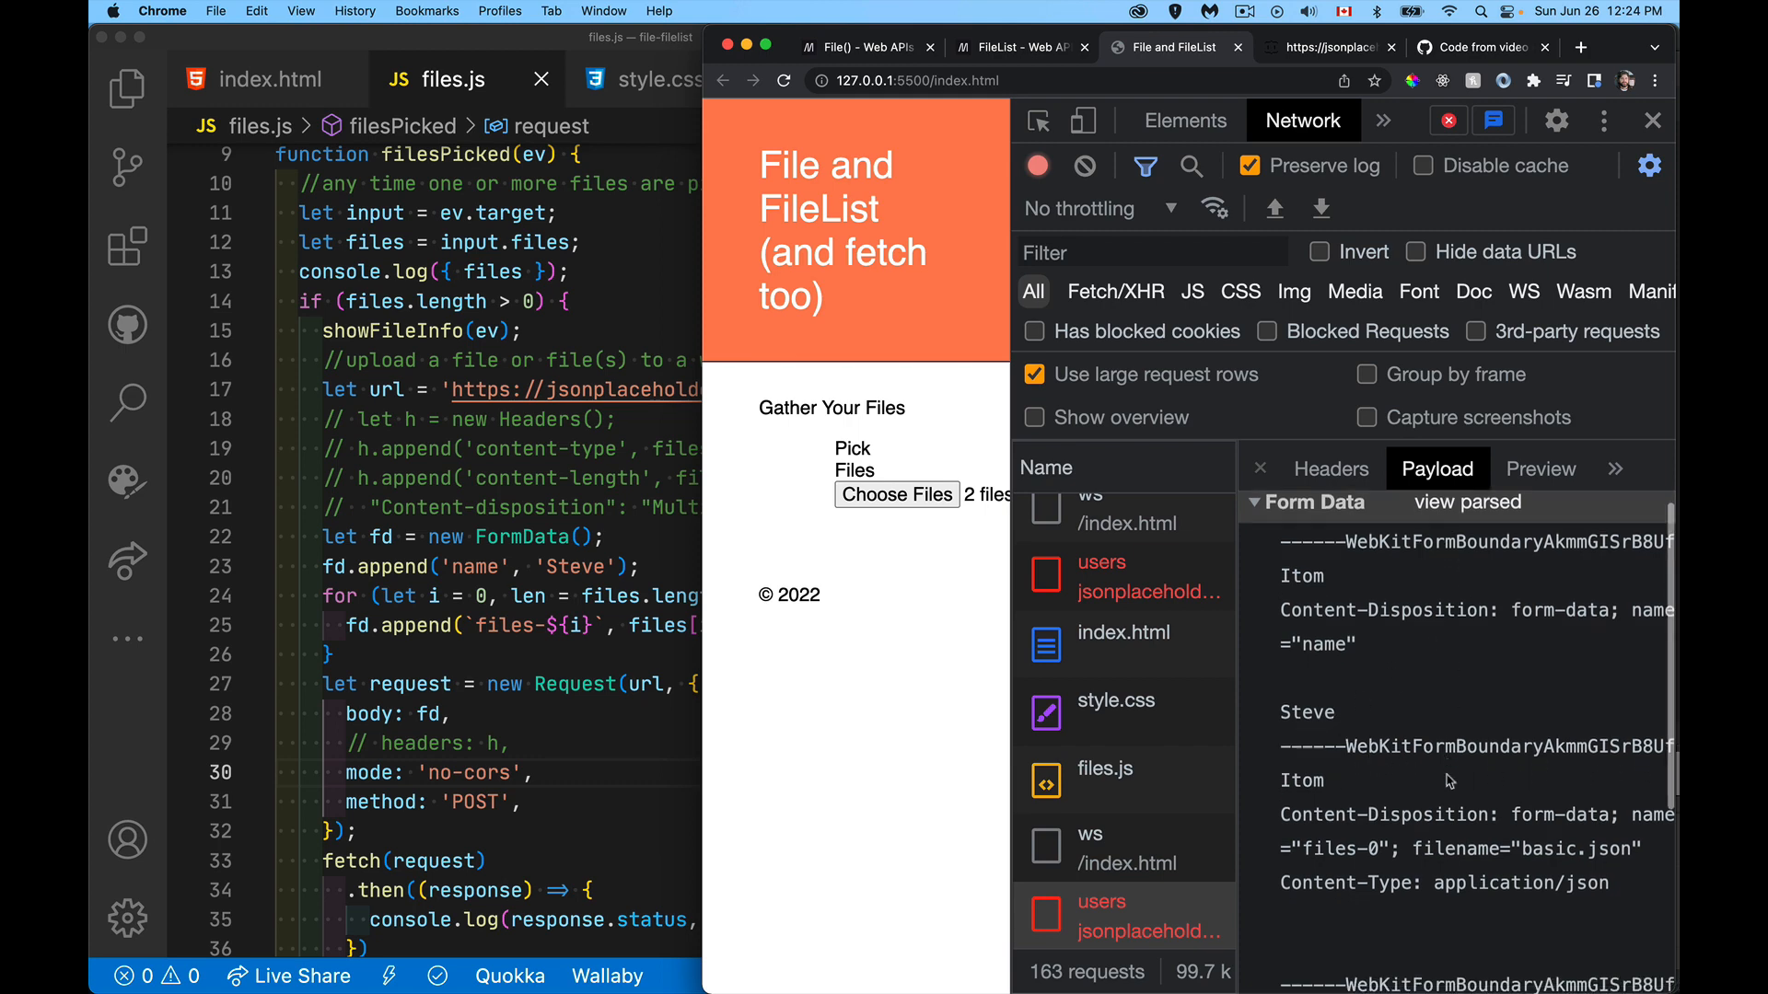
{"action": "scroll", "scroll_direction": "down", "scroll_amount": 3}
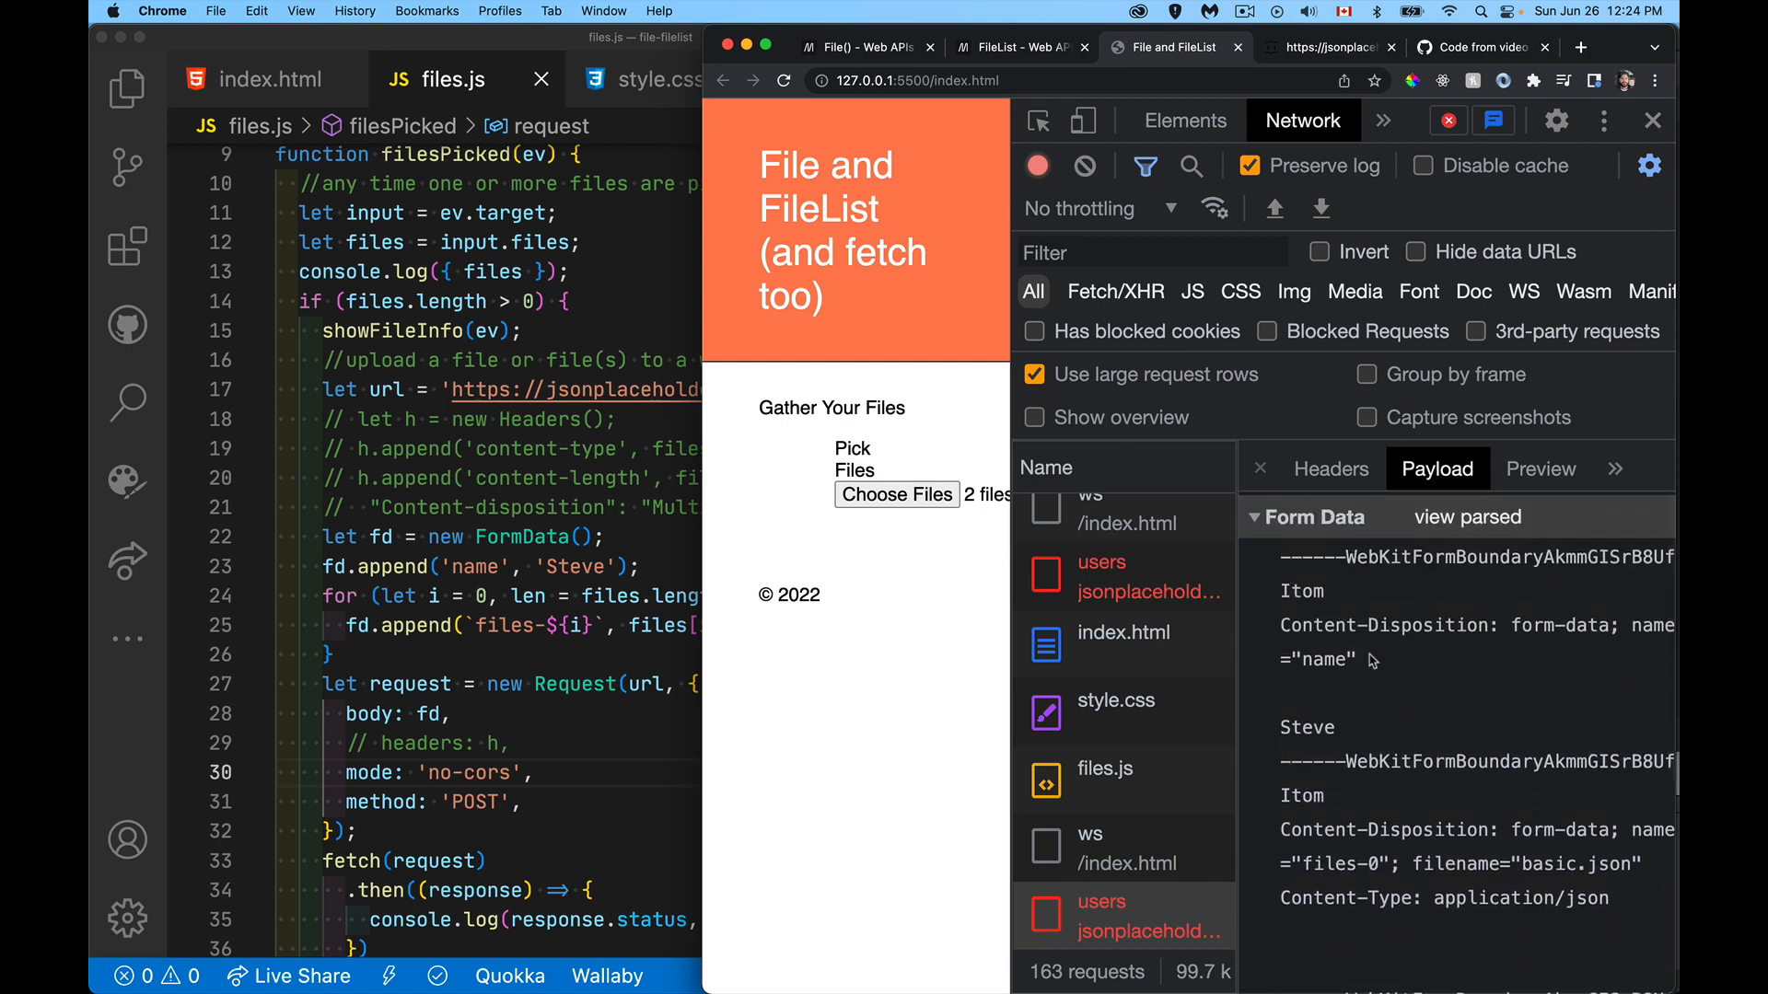
{"action": "mouse_move", "coordinate": [1357, 607]}
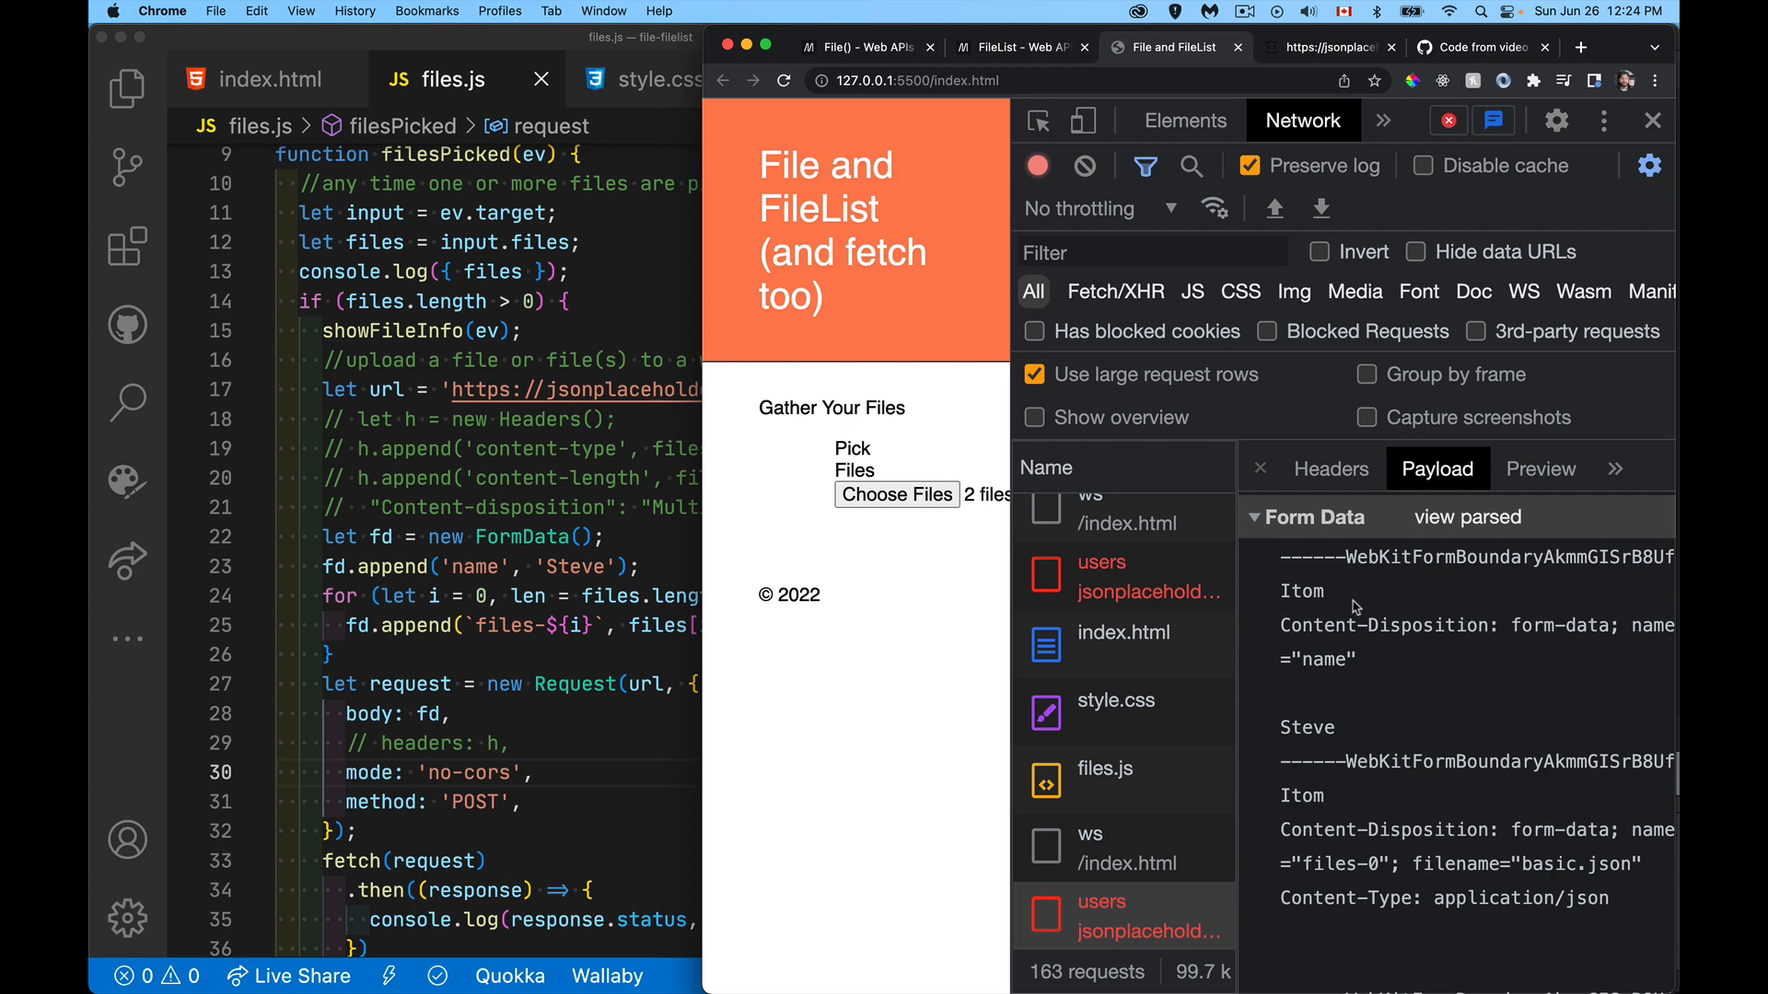
{"action": "mouse_move", "coordinate": [1569, 778]}
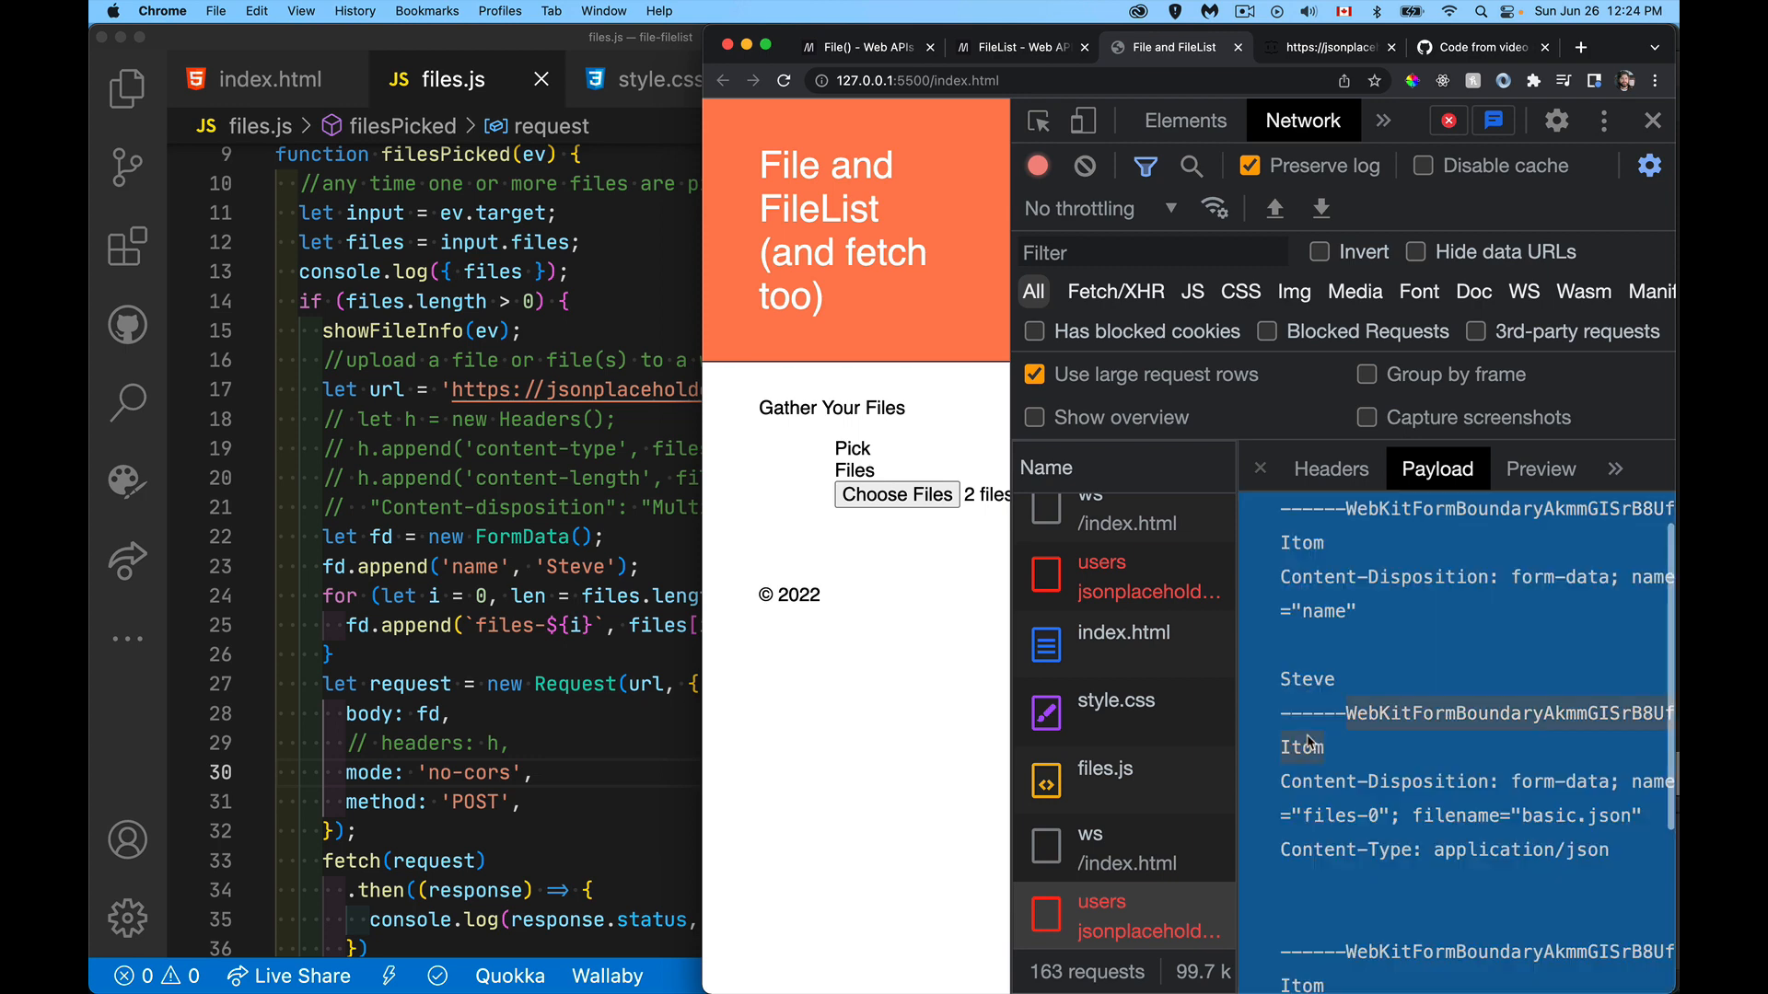
{"action": "mouse_move", "coordinate": [1309, 730]}
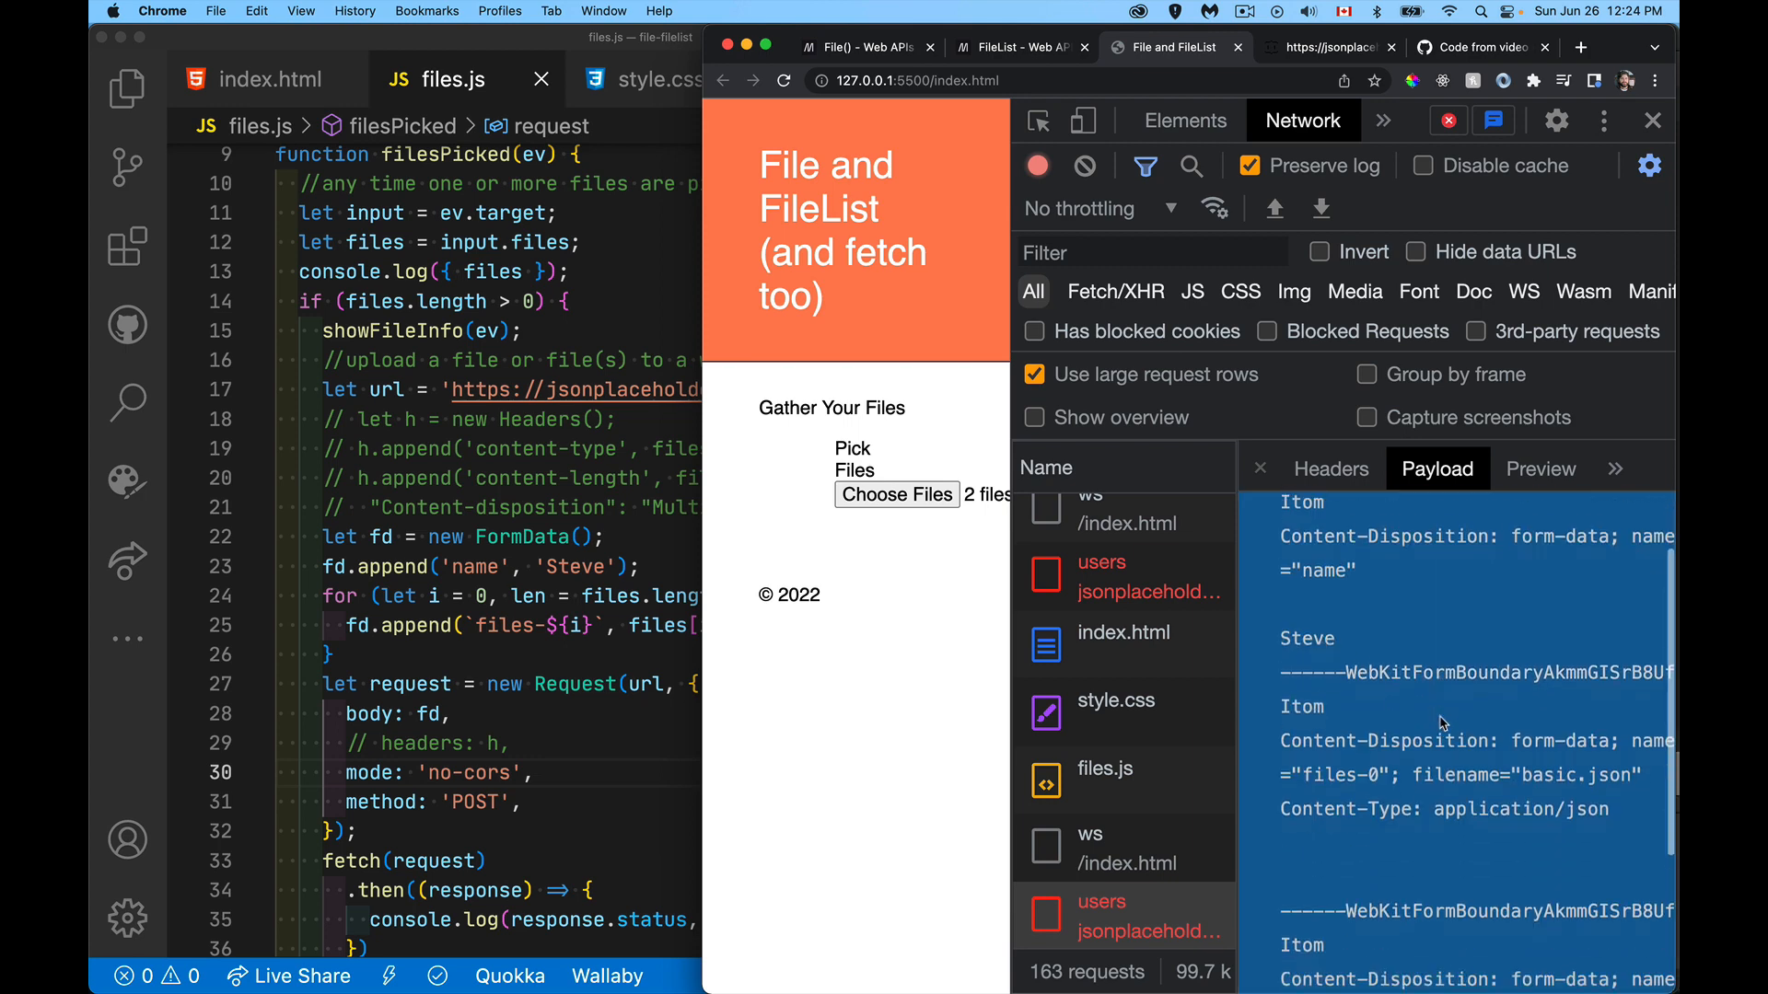
{"action": "scroll", "scroll_direction": "down", "scroll_amount": 3}
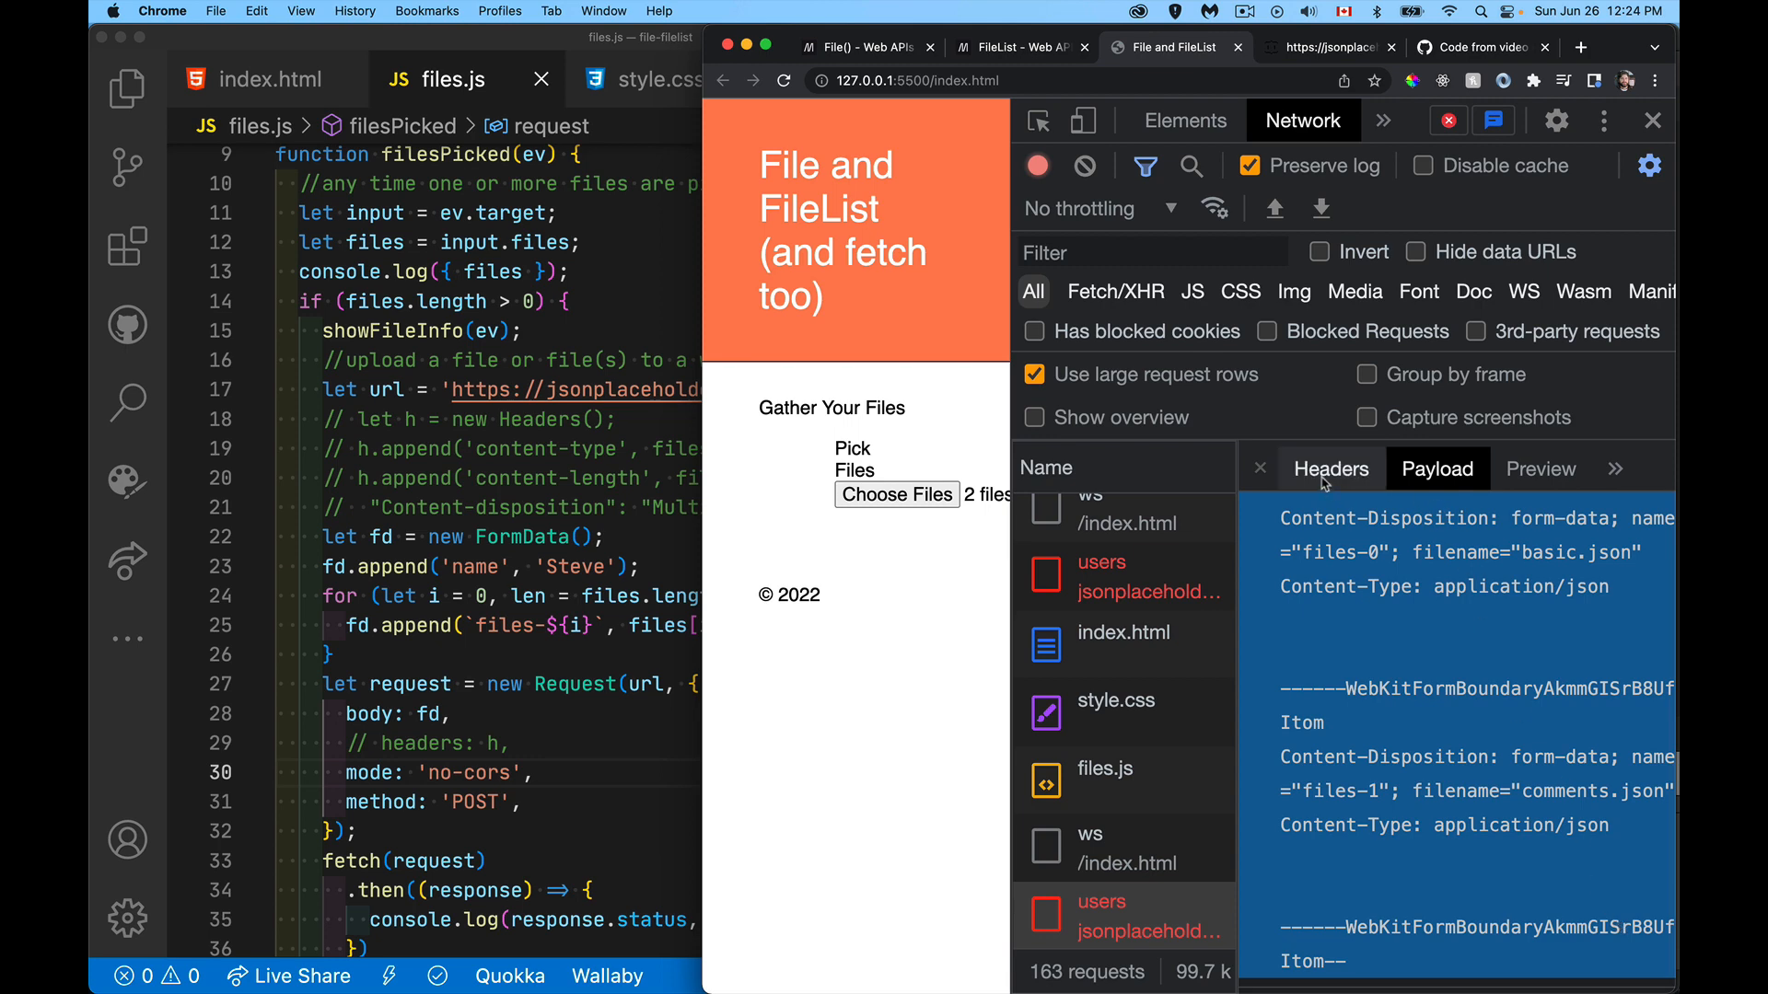
Step: Highlight the multipart/form-data content-type request header with its boundary and 158323 length
{"action": "left_click", "coordinate": [1331, 468]}
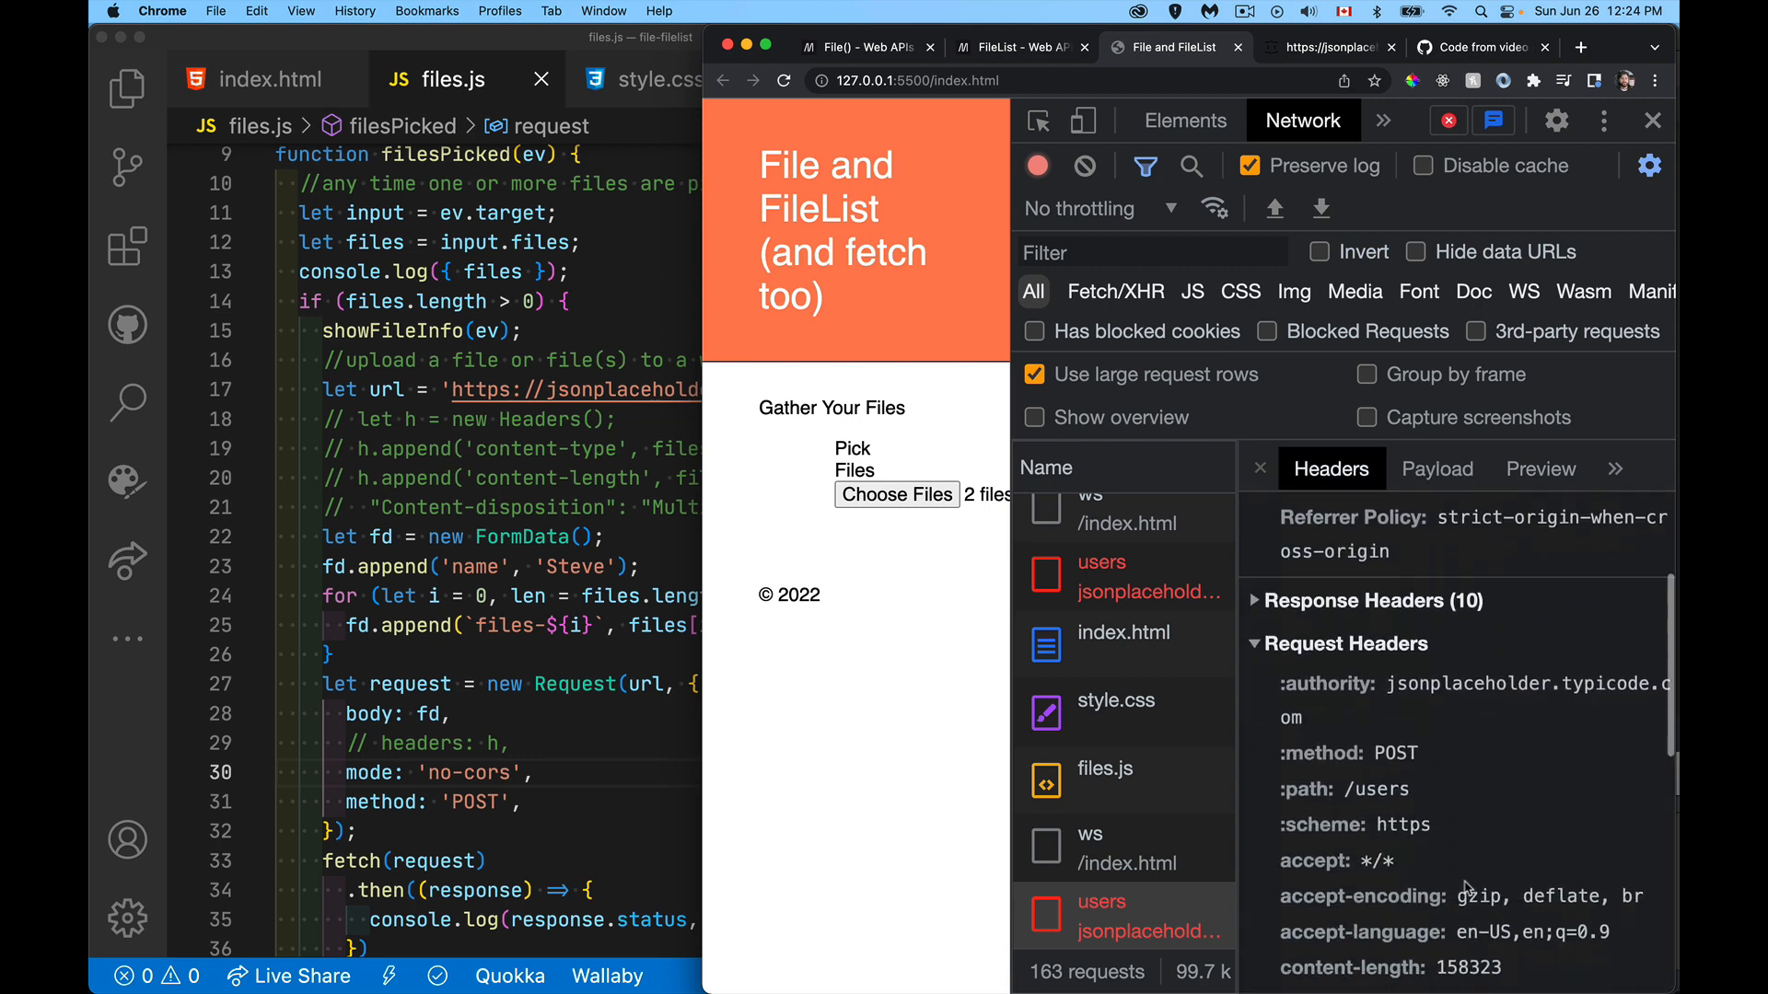
{"action": "scroll", "scroll_direction": "down", "scroll_amount": 3}
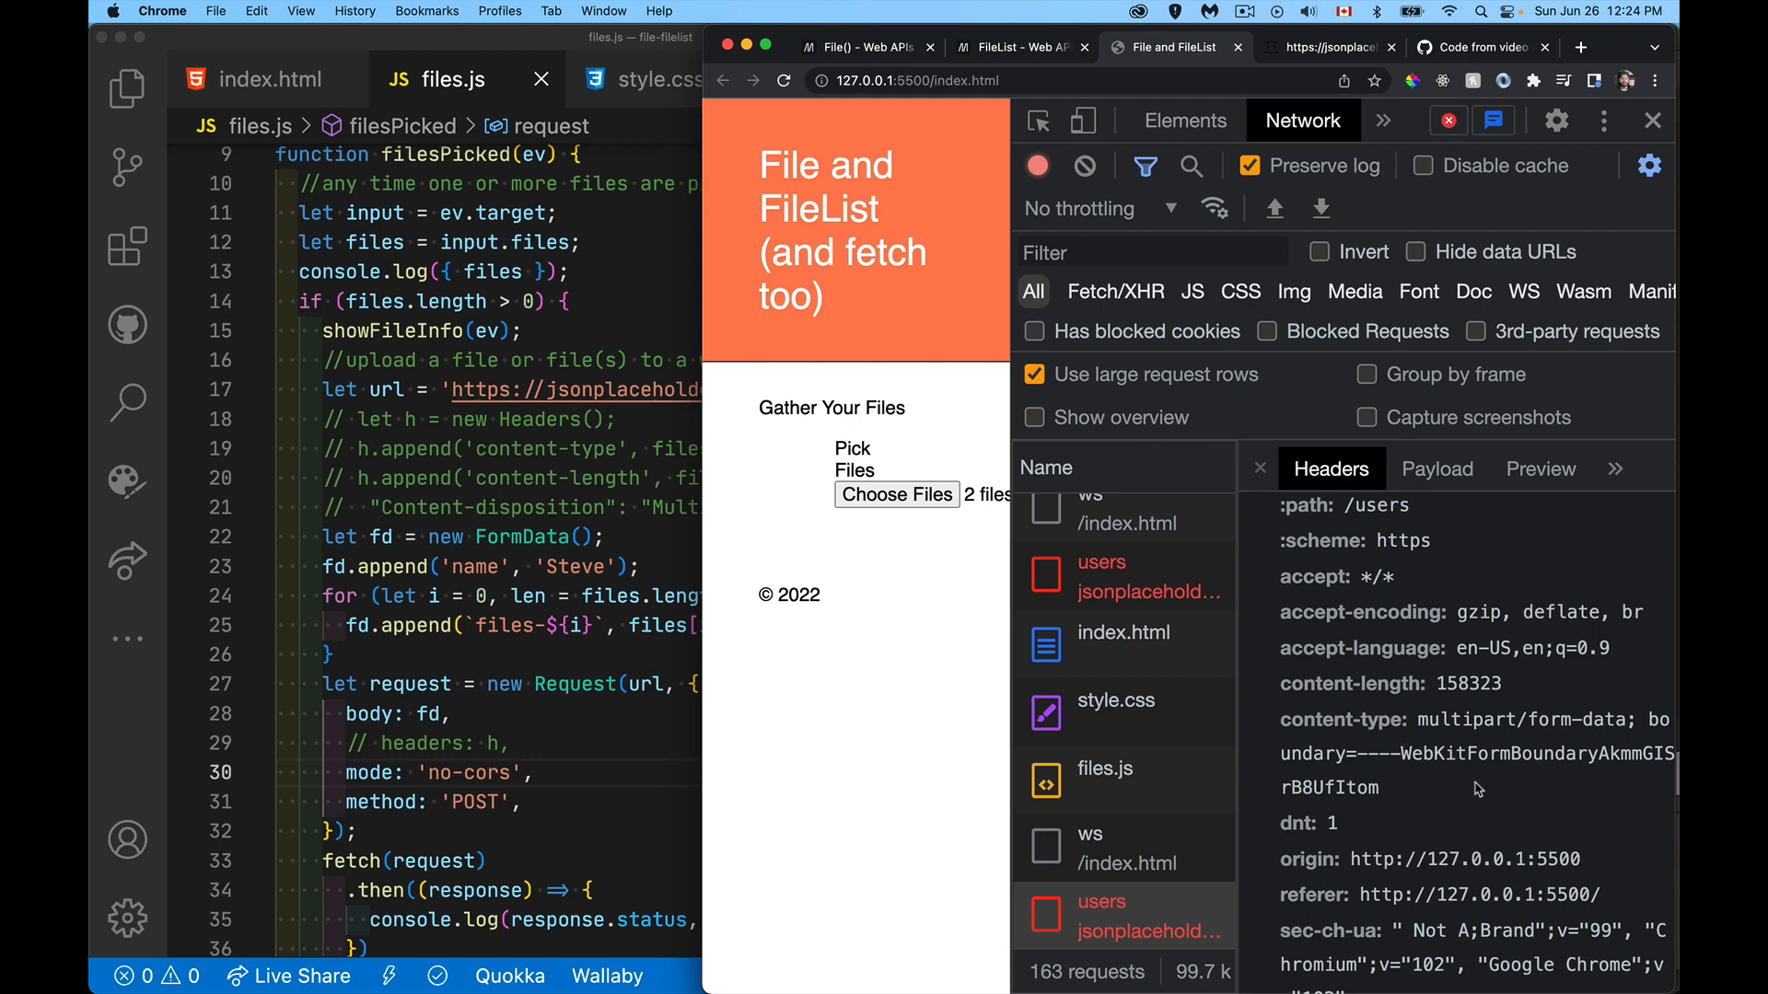
{"action": "left_click", "coordinate": [1466, 753]}
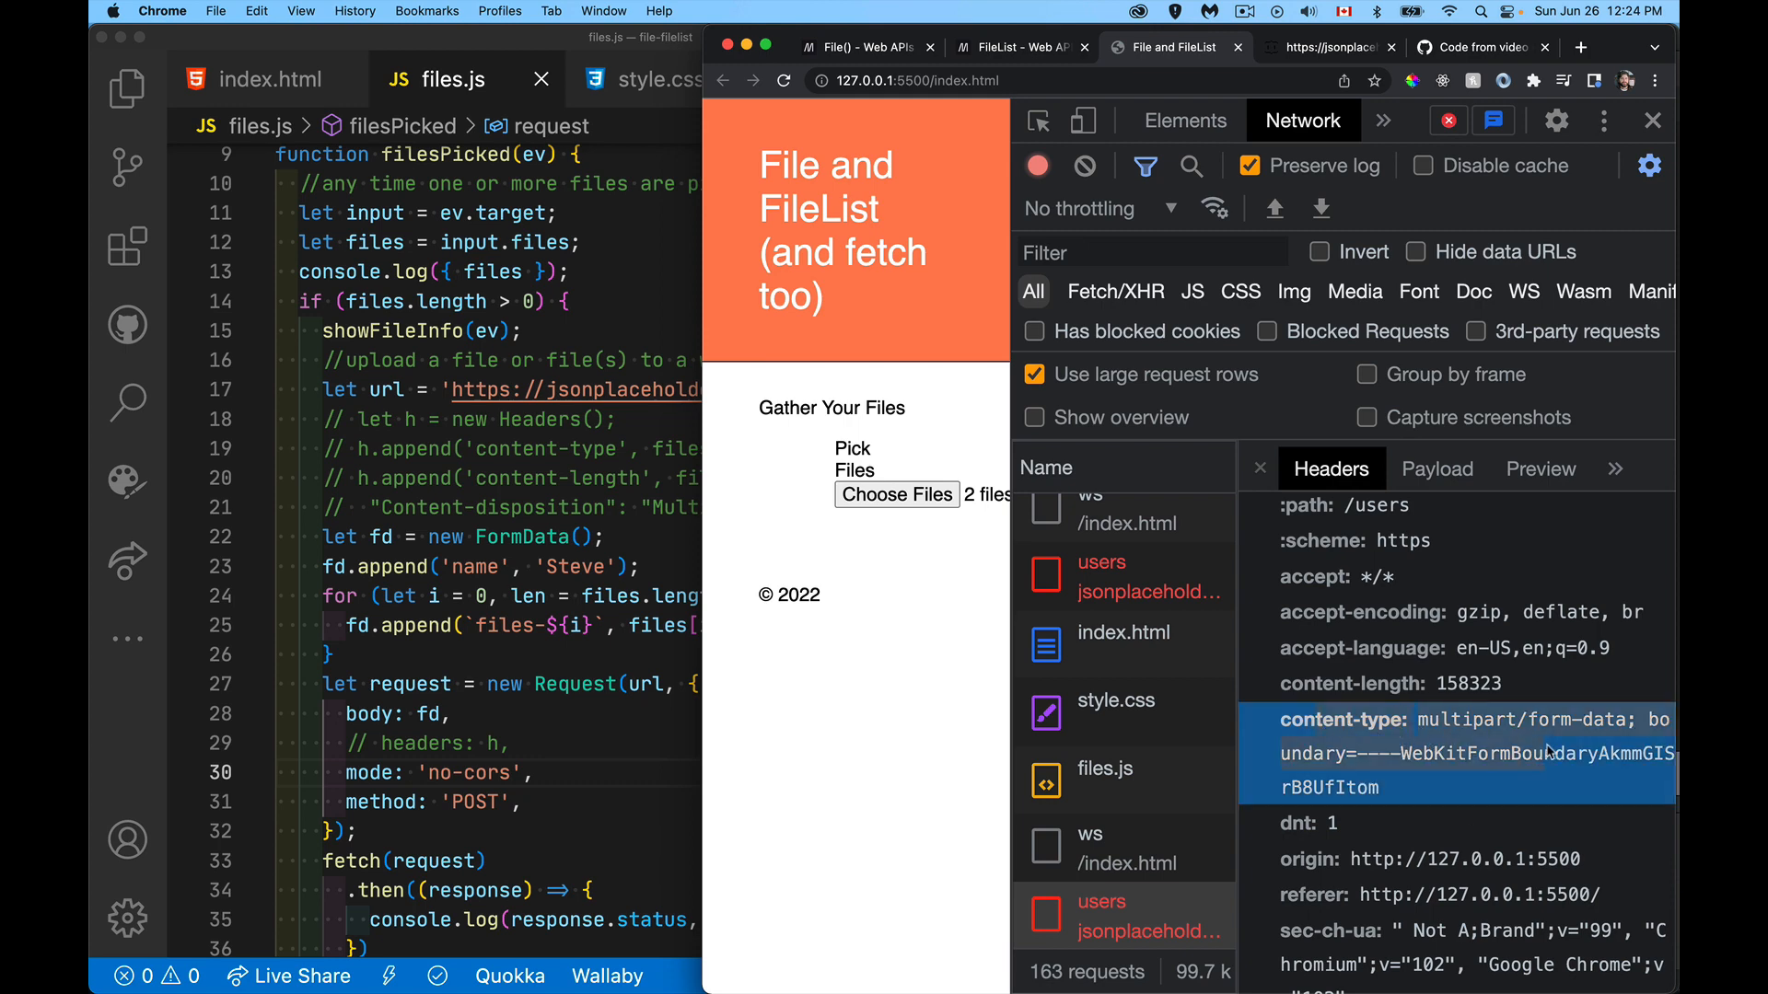
{"action": "mouse_move", "coordinate": [1365, 772]}
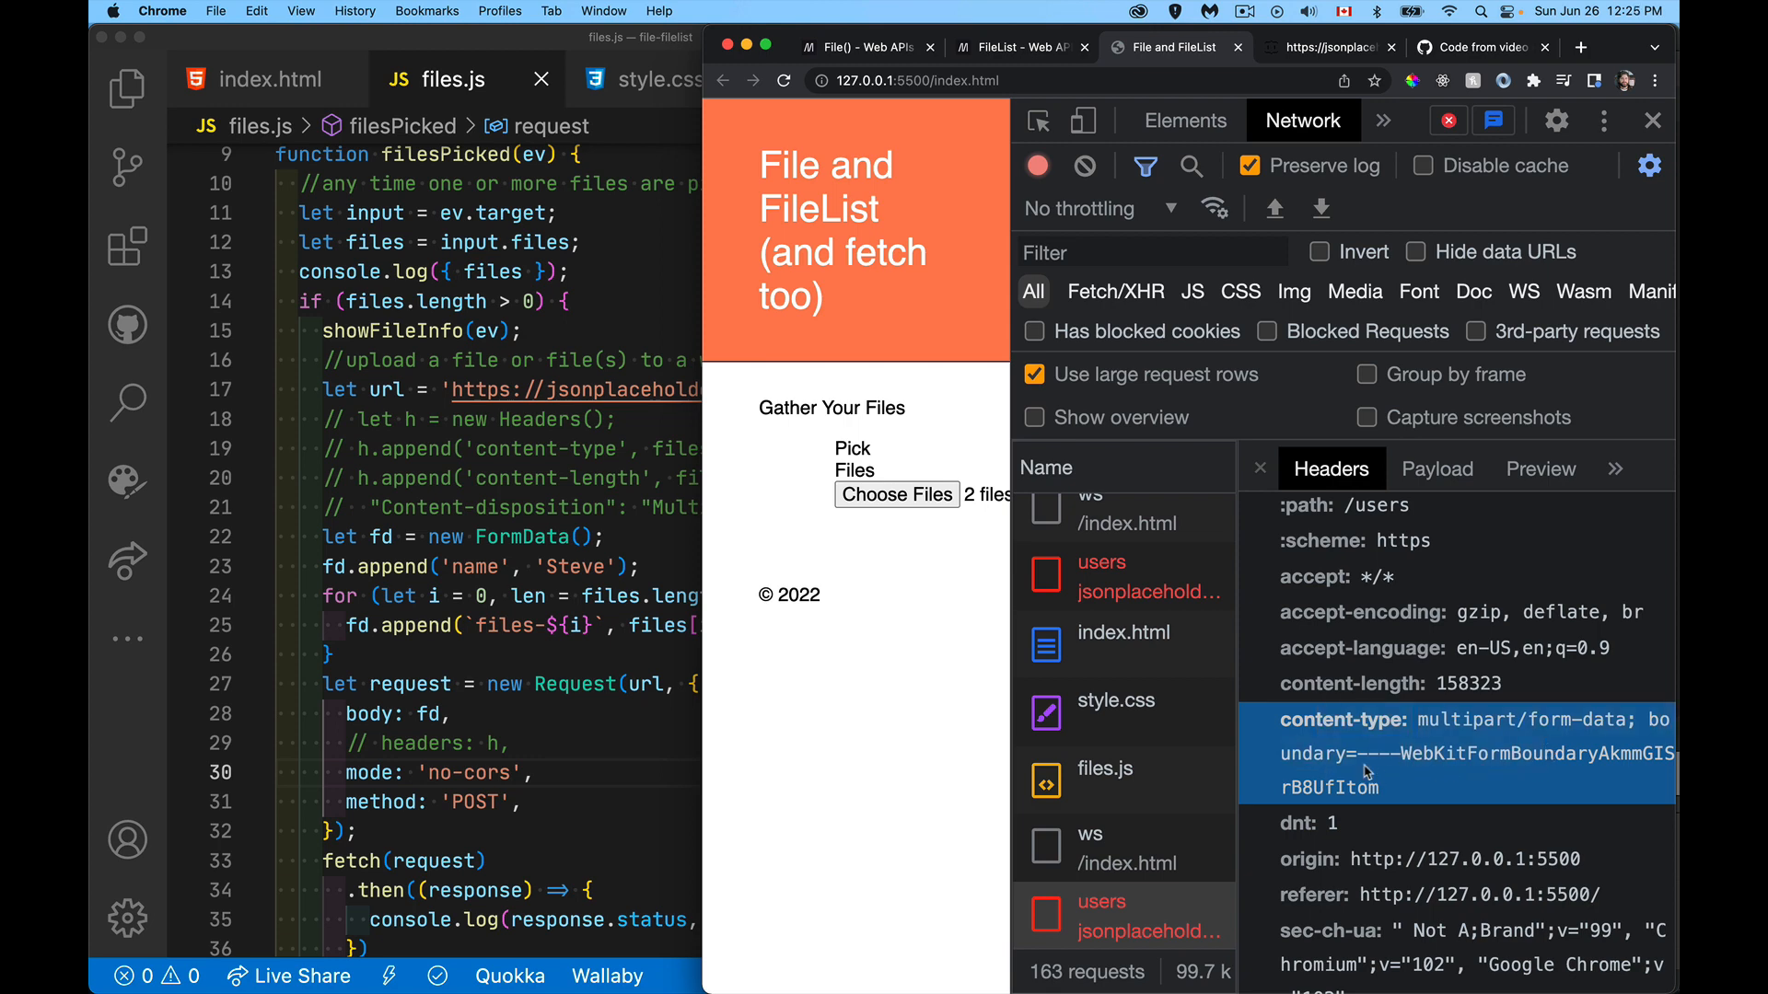